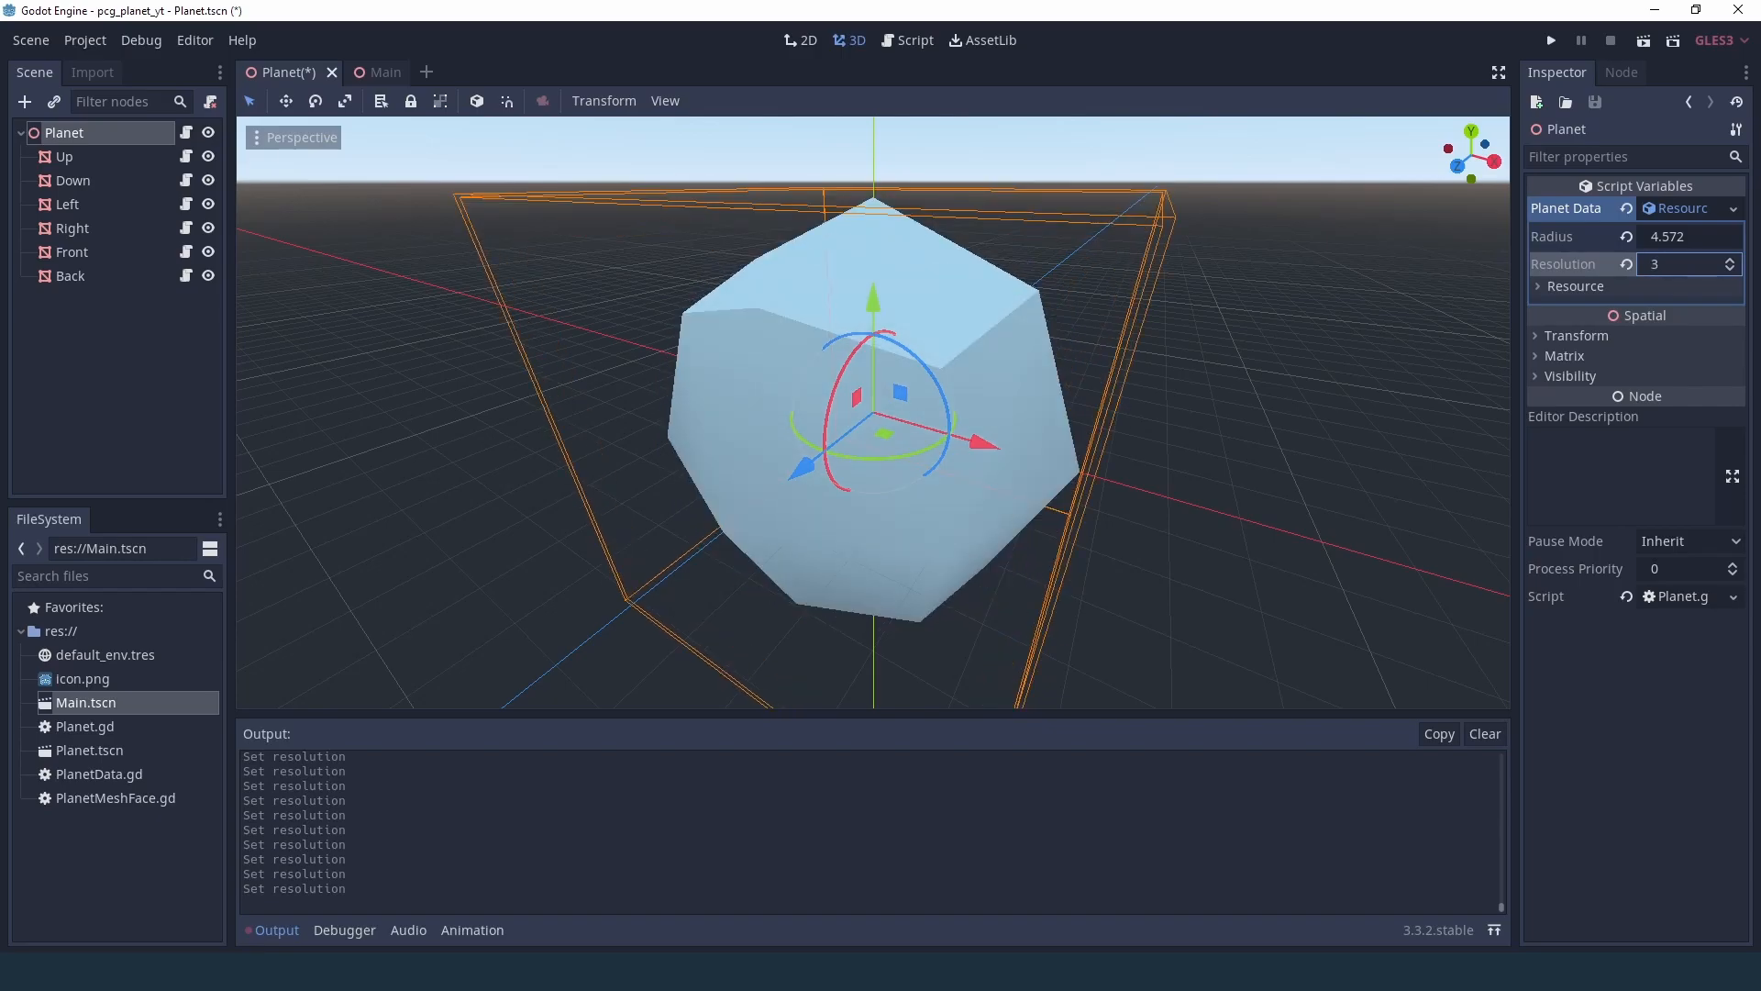
# - Assign a new PlanetData resource to the Planet Data property in the Inspector
pyautogui.click(1688, 207)
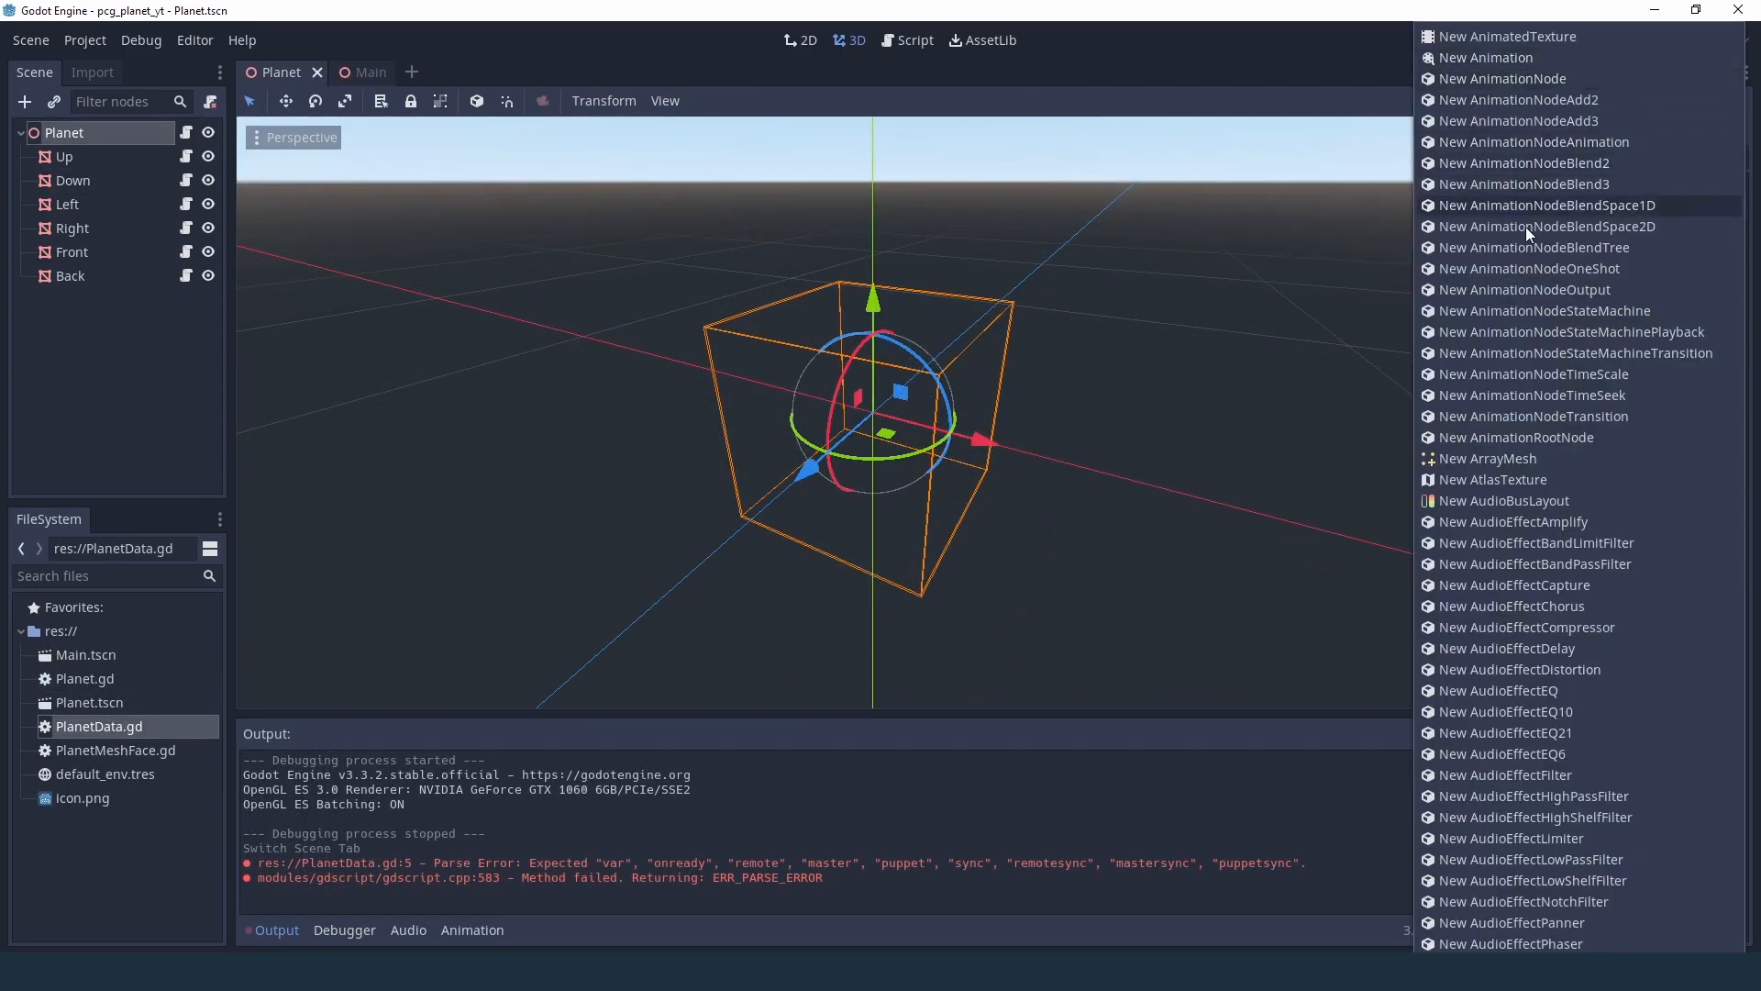
pyautogui.scroll(-3)
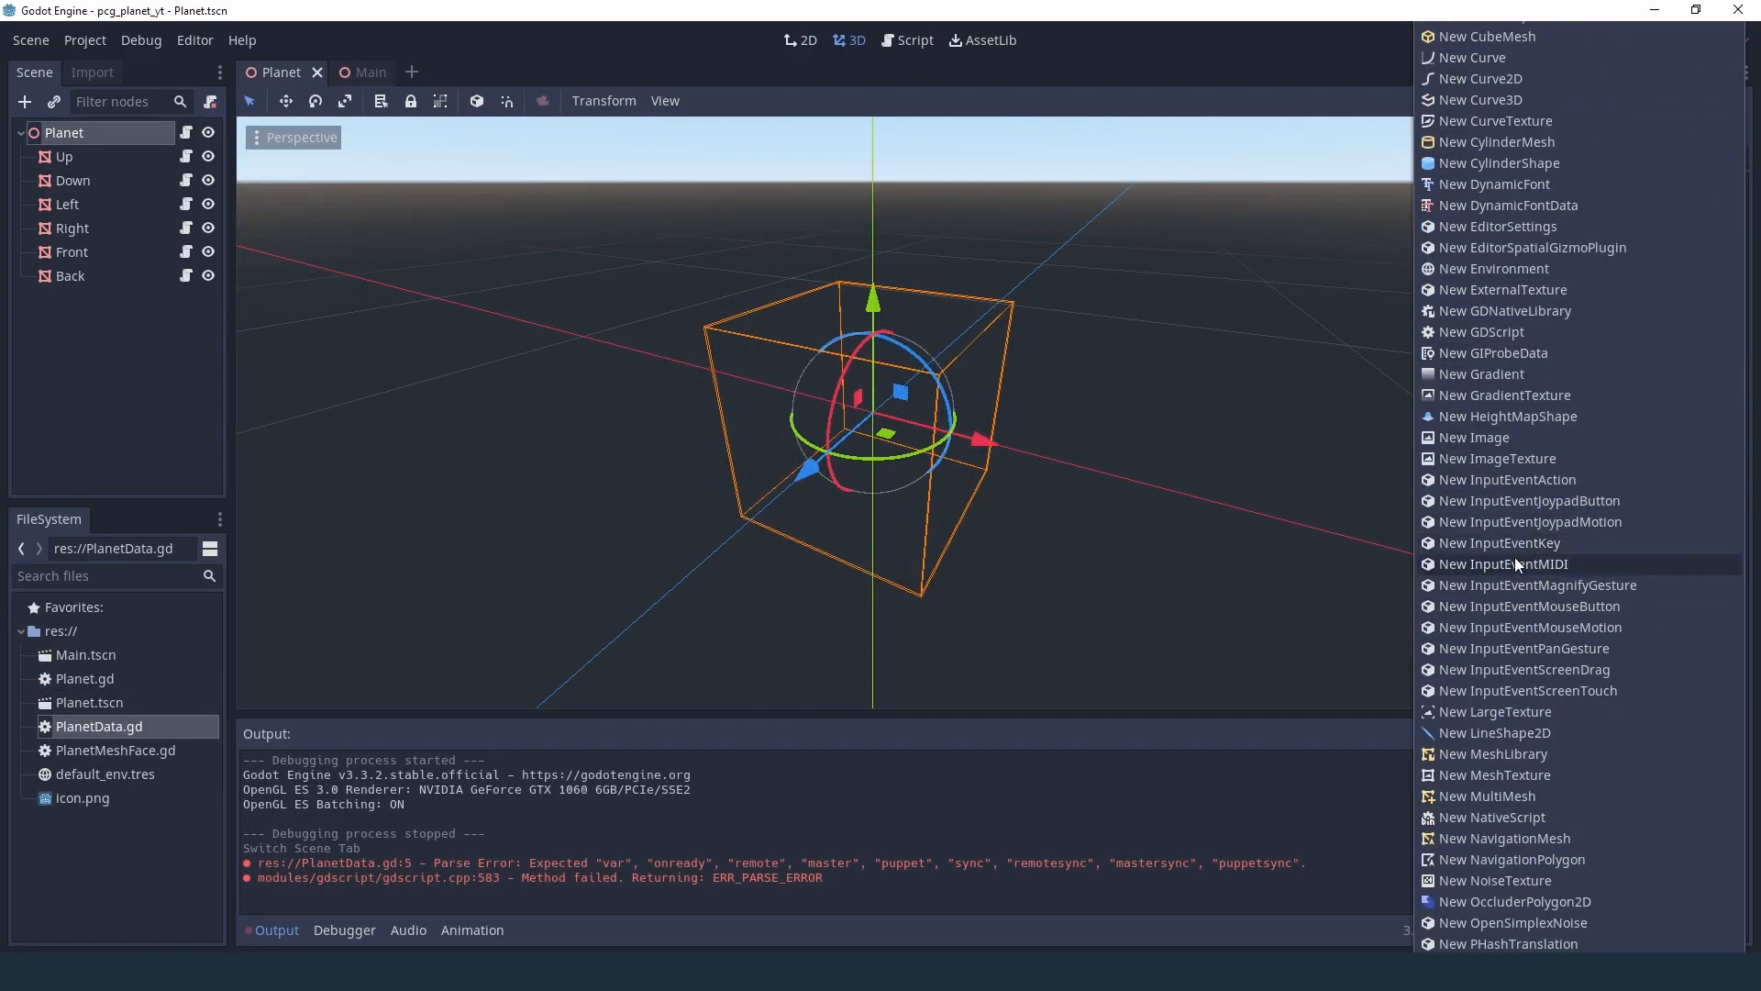
pyautogui.scroll(-3)
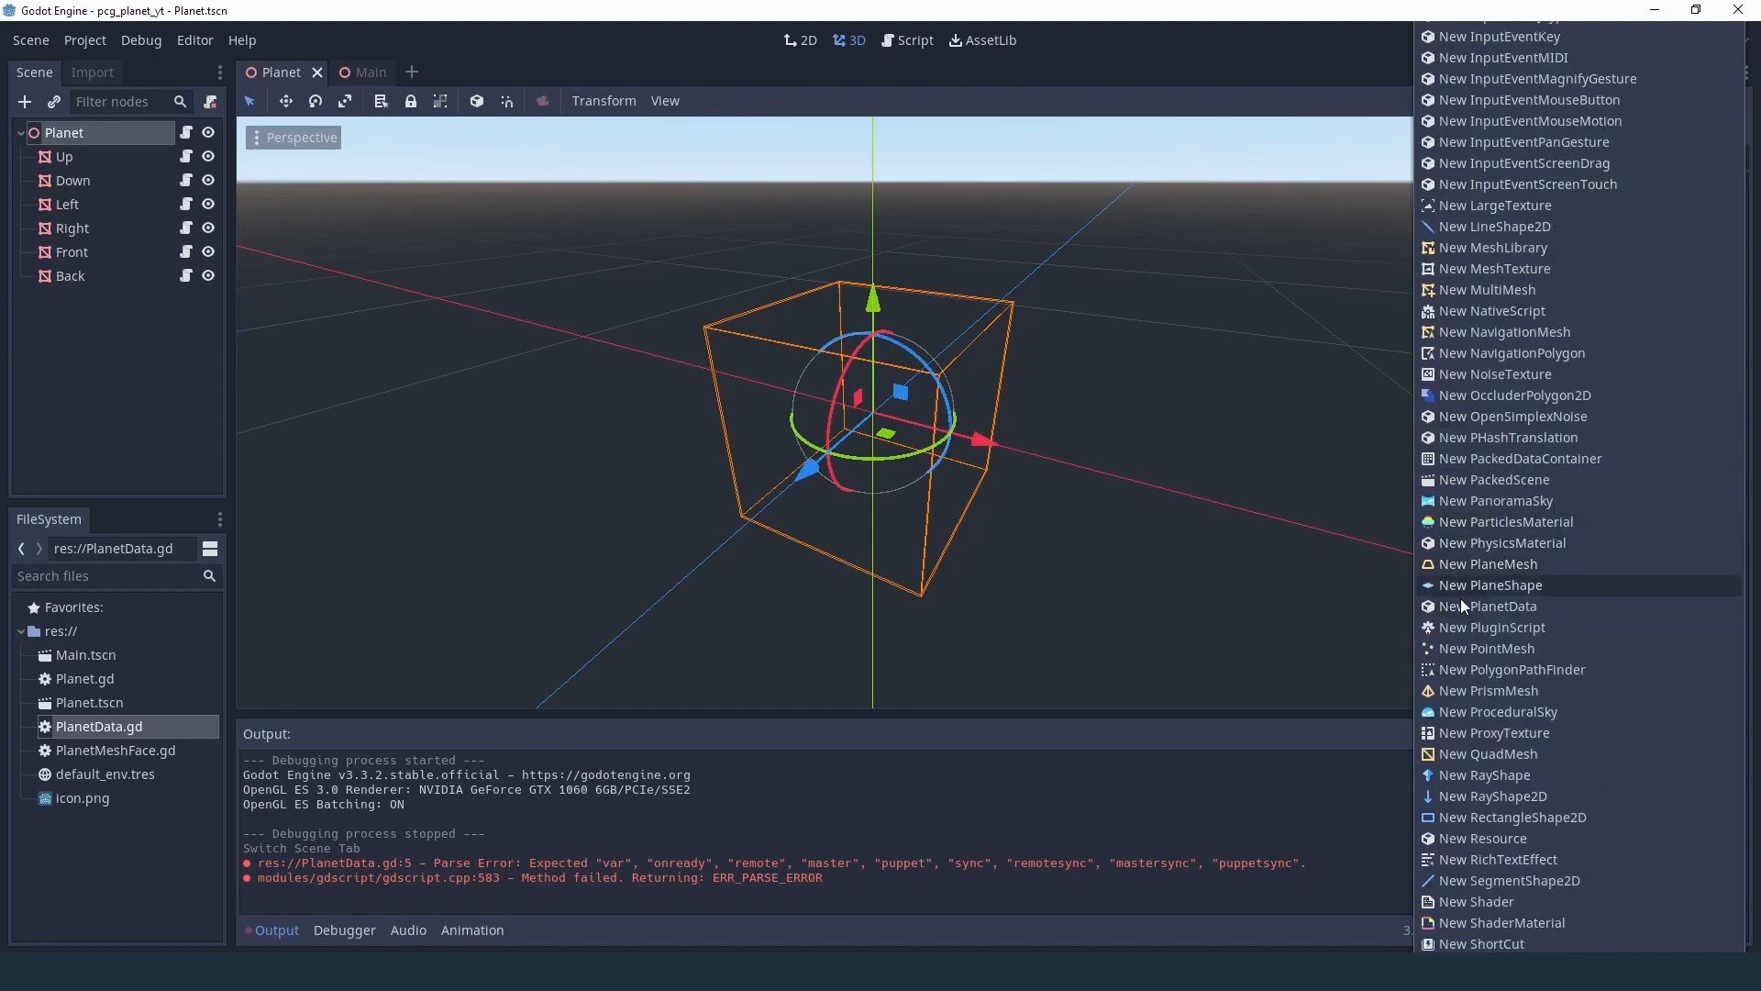
pyautogui.click(1494, 606)
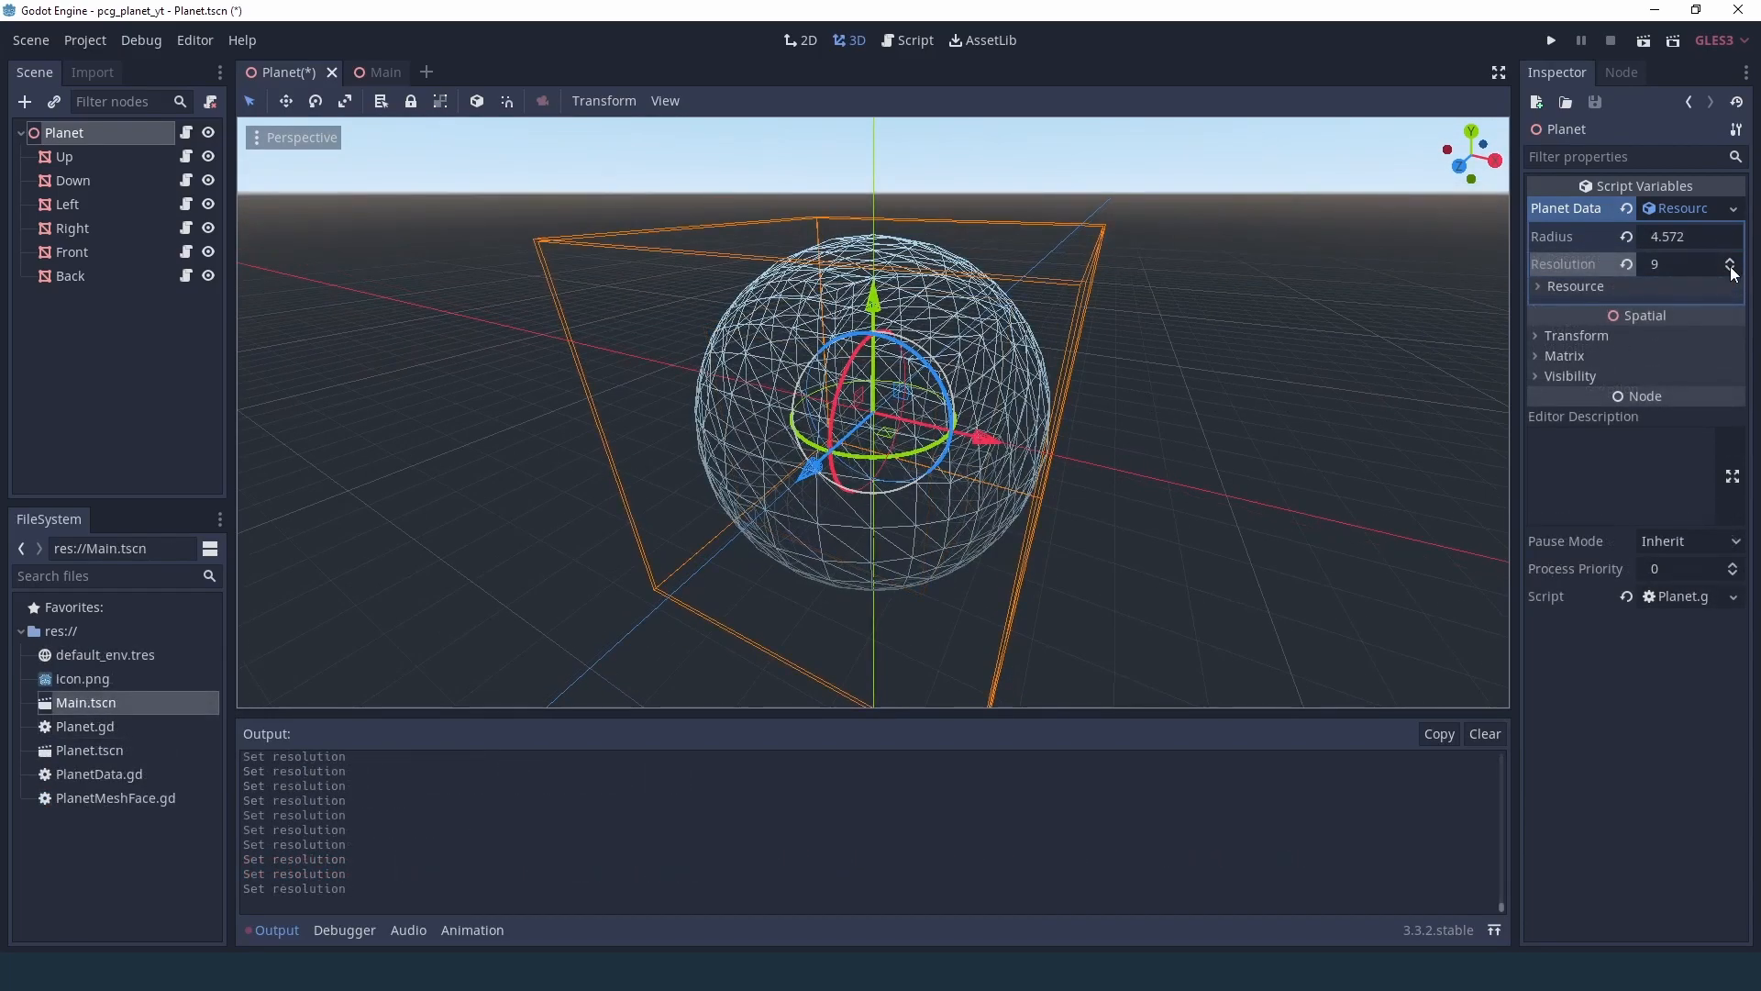
# - Raise the planet's Resolution so the wireframe sphere regenerates denser
pyautogui.click(1730, 268)
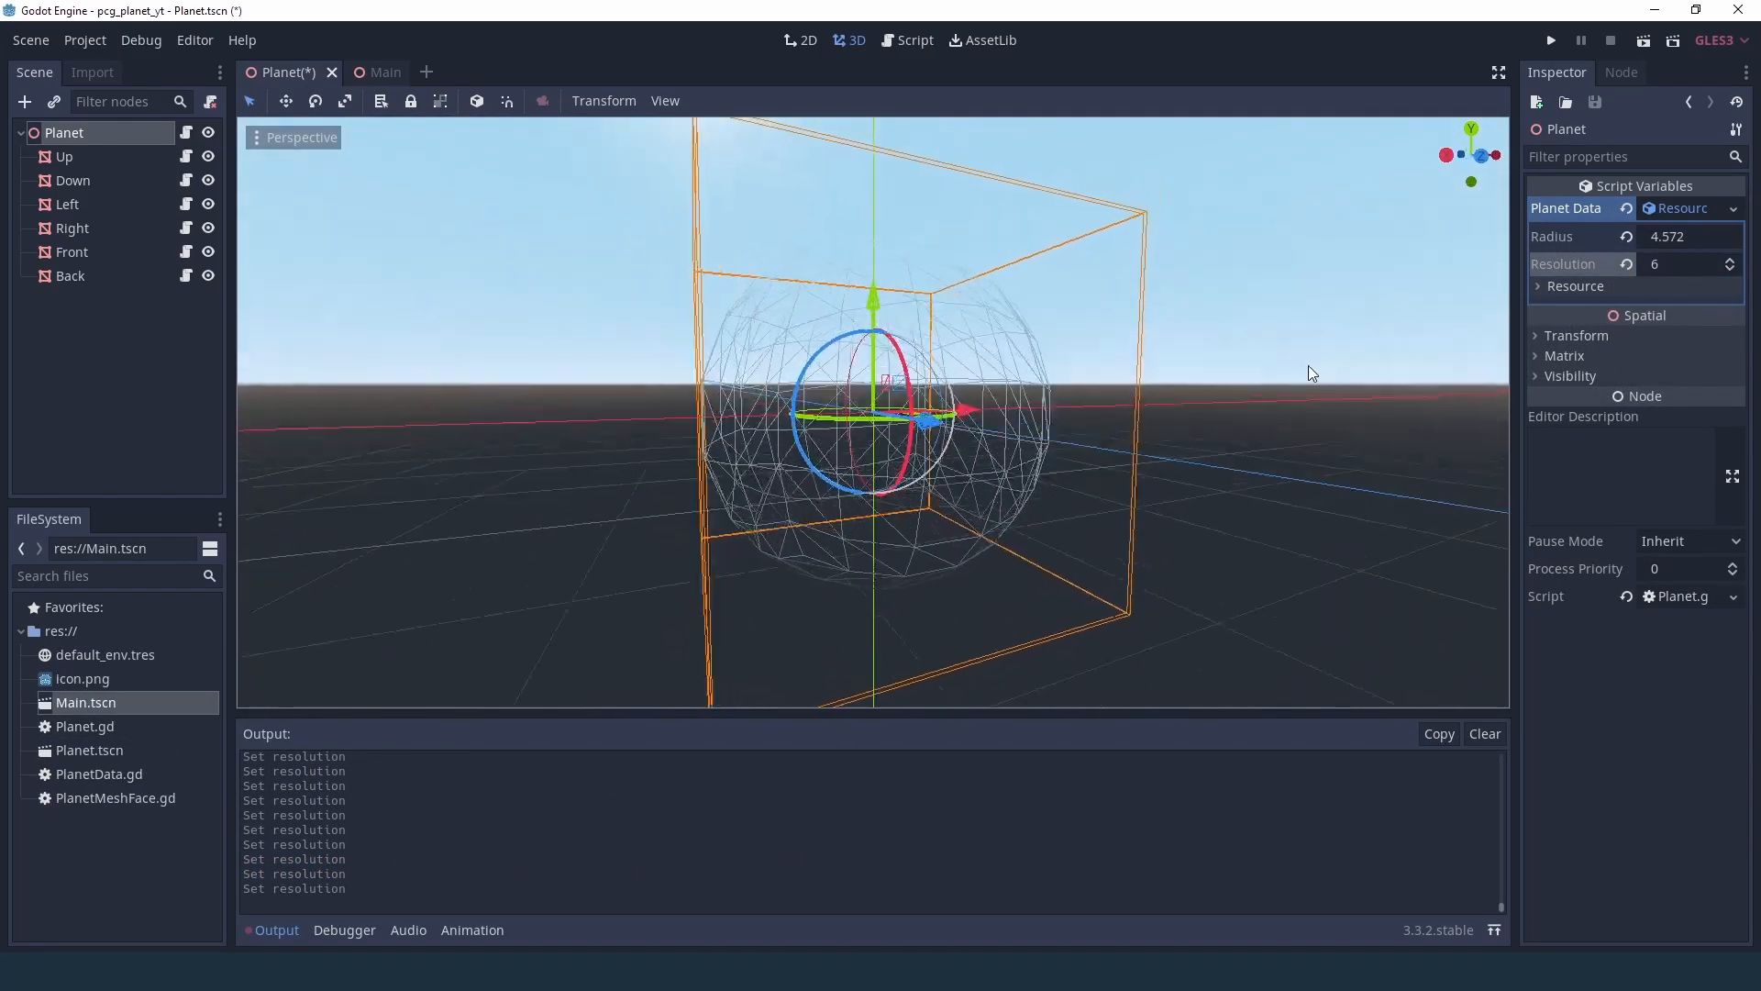
pyautogui.click(1734, 259)
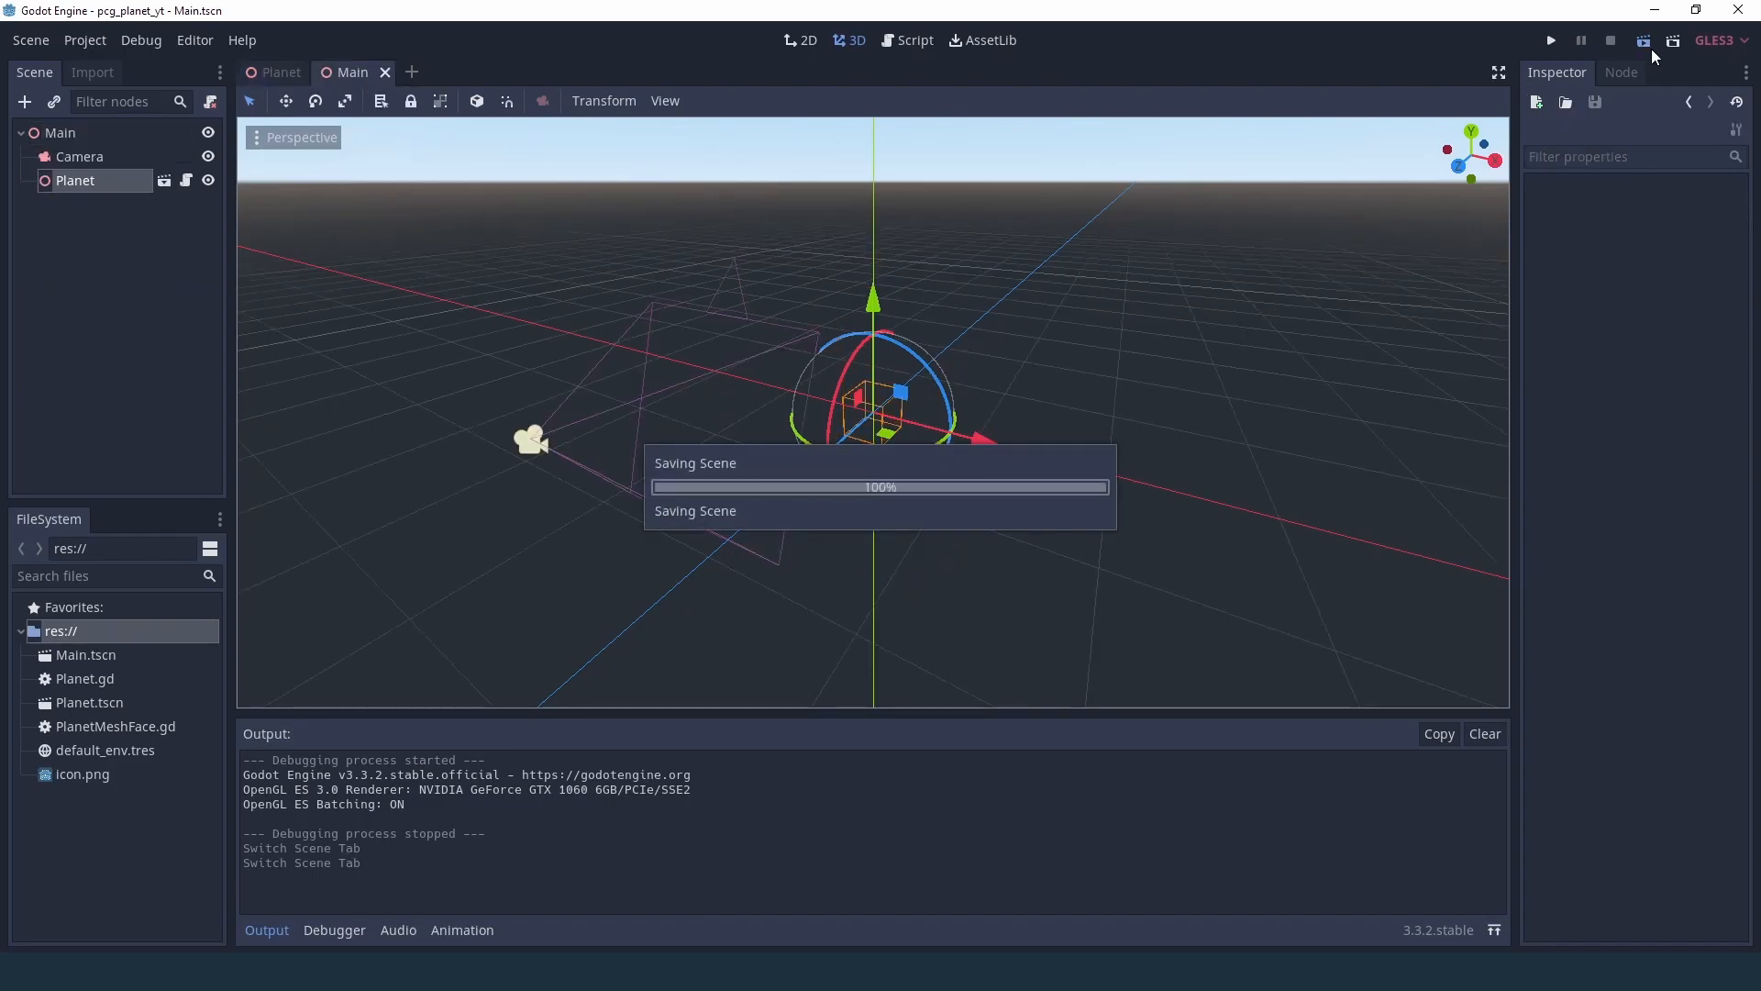
# - Run the Main scene, then return to the Planet scene
pyautogui.click(1552, 39)
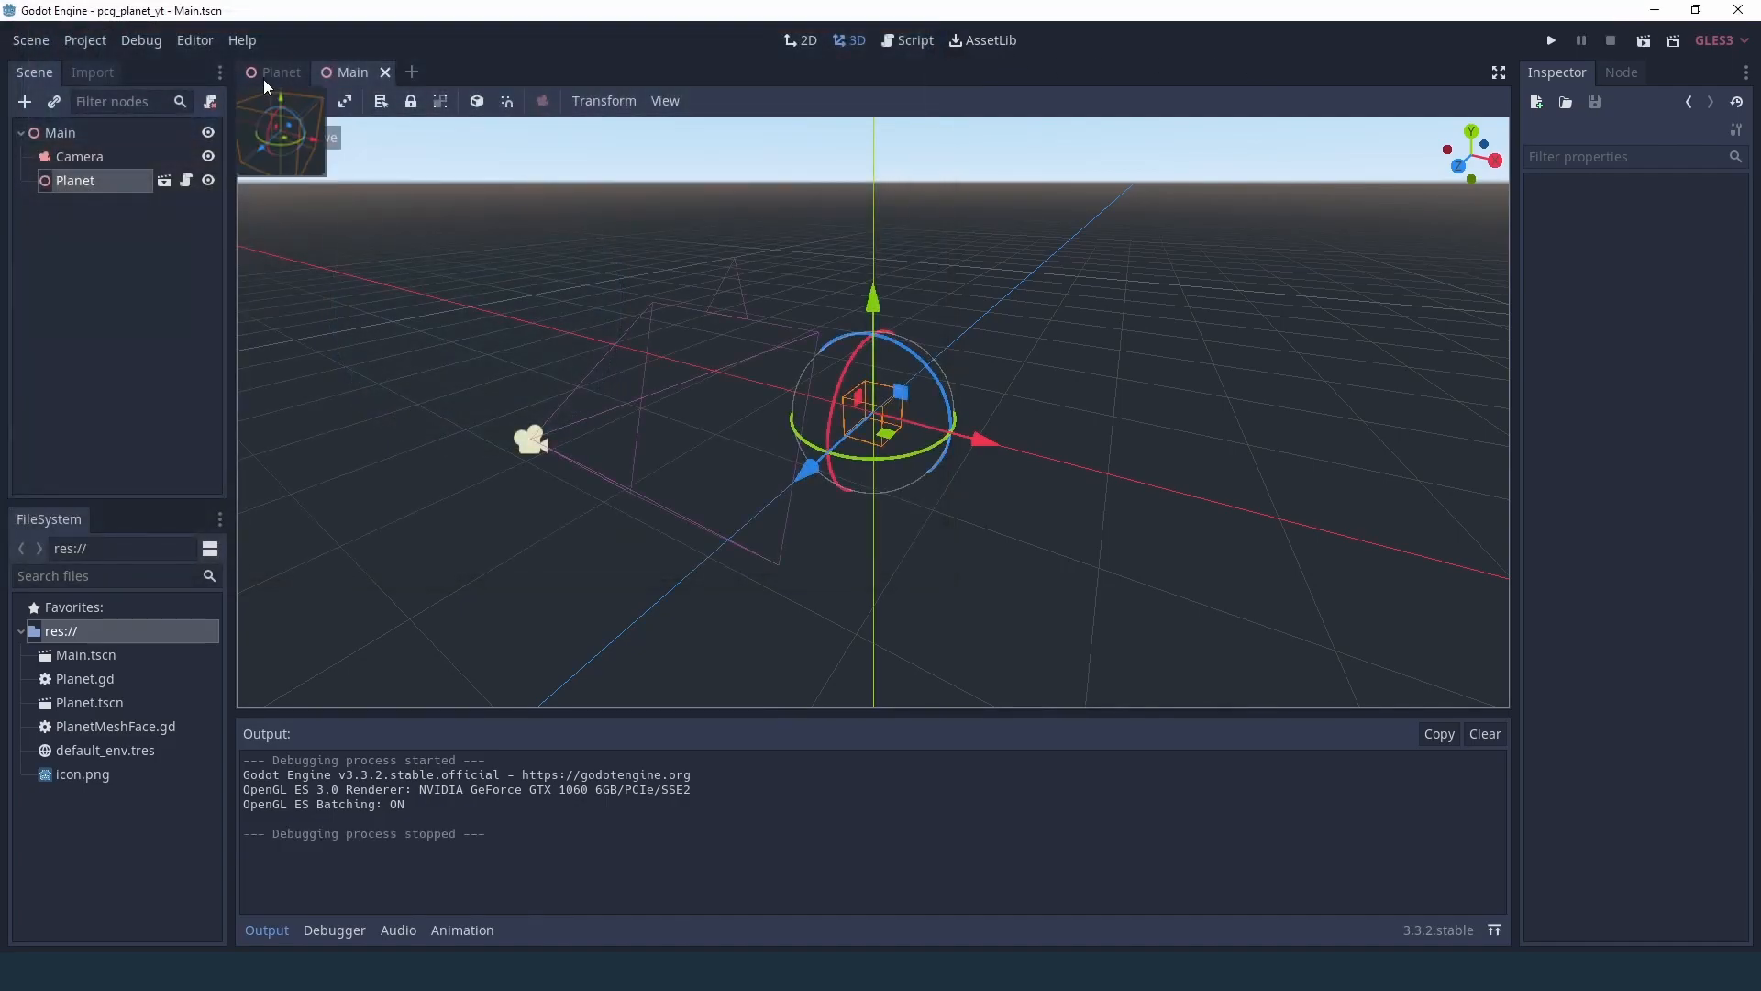
pyautogui.click(280, 71)
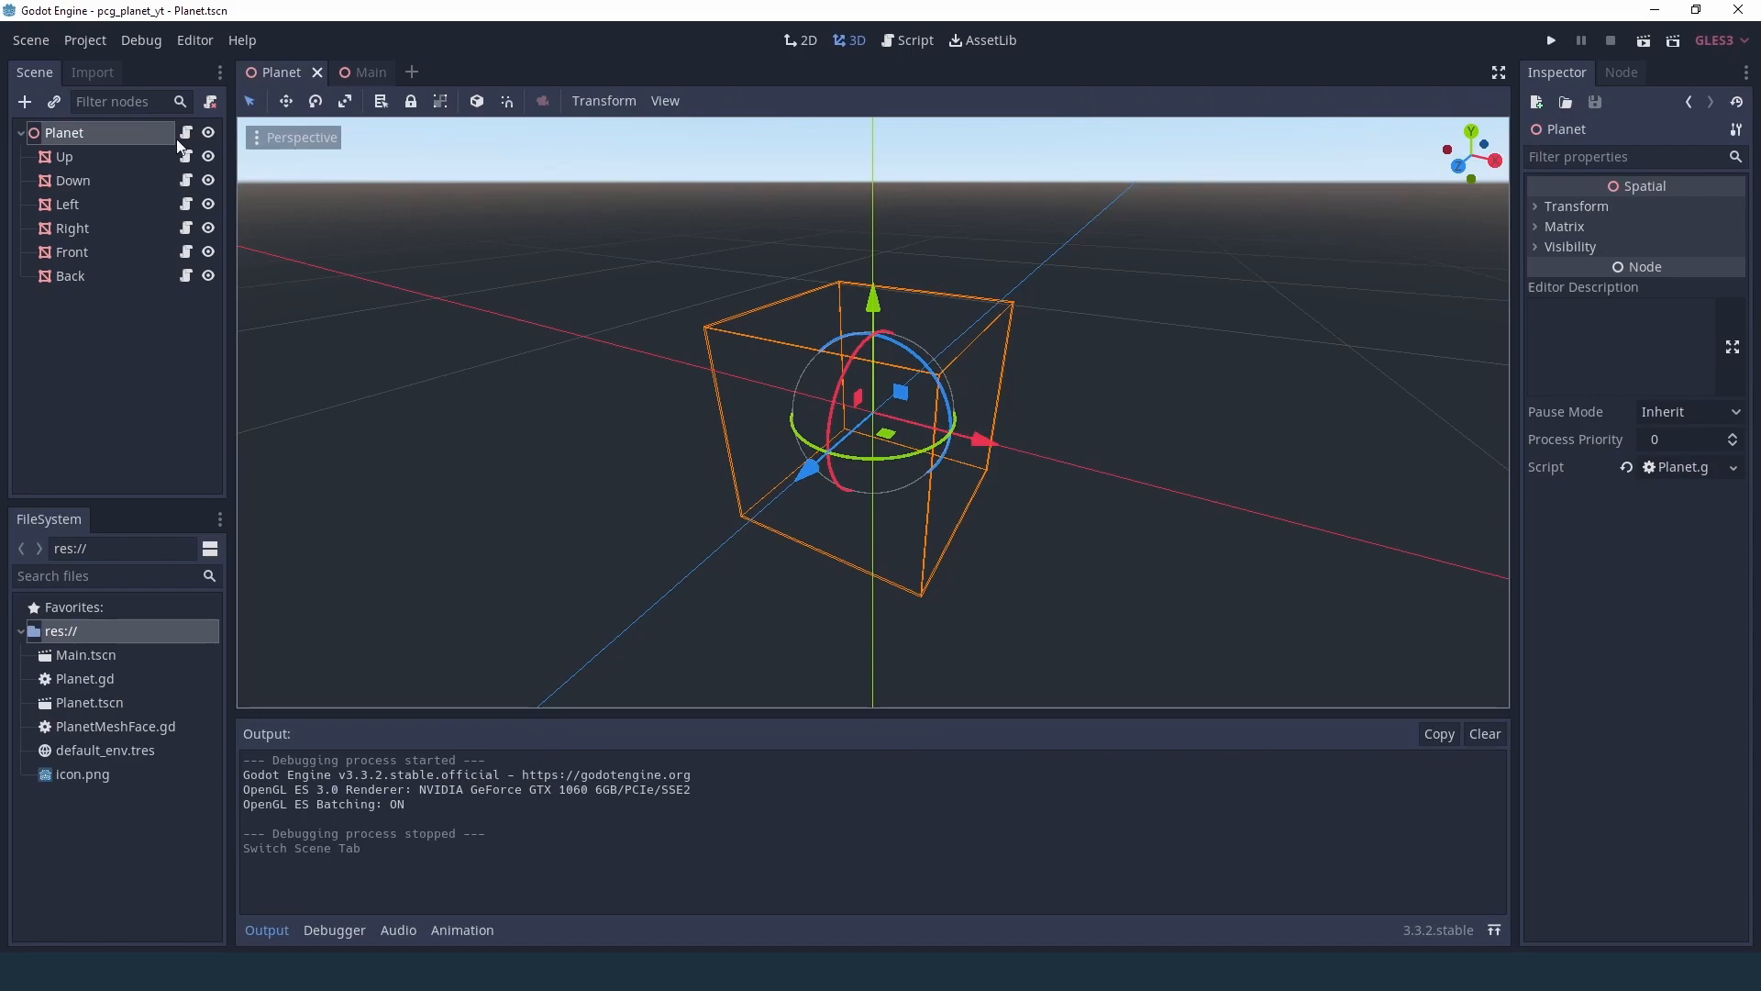
# - Create PlanetData.gd inheriting Resource in res:// and open it in the script editor
pyautogui.rightClick(59, 630)
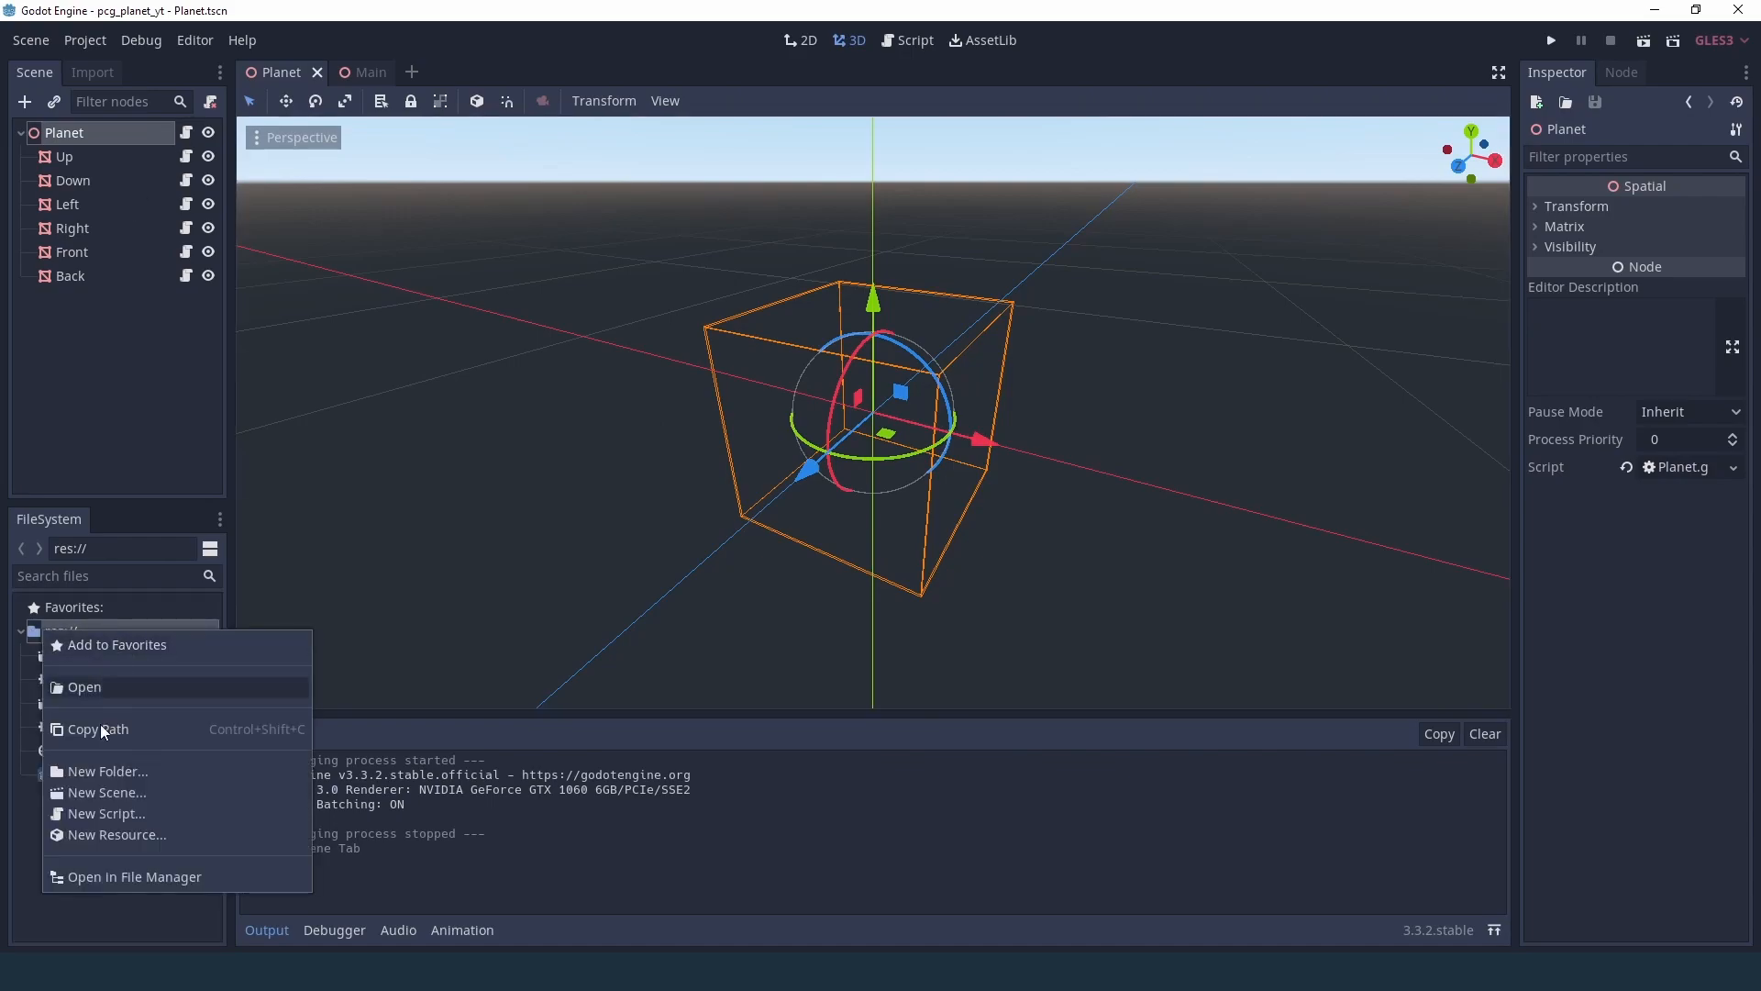
pyautogui.click(106, 813)
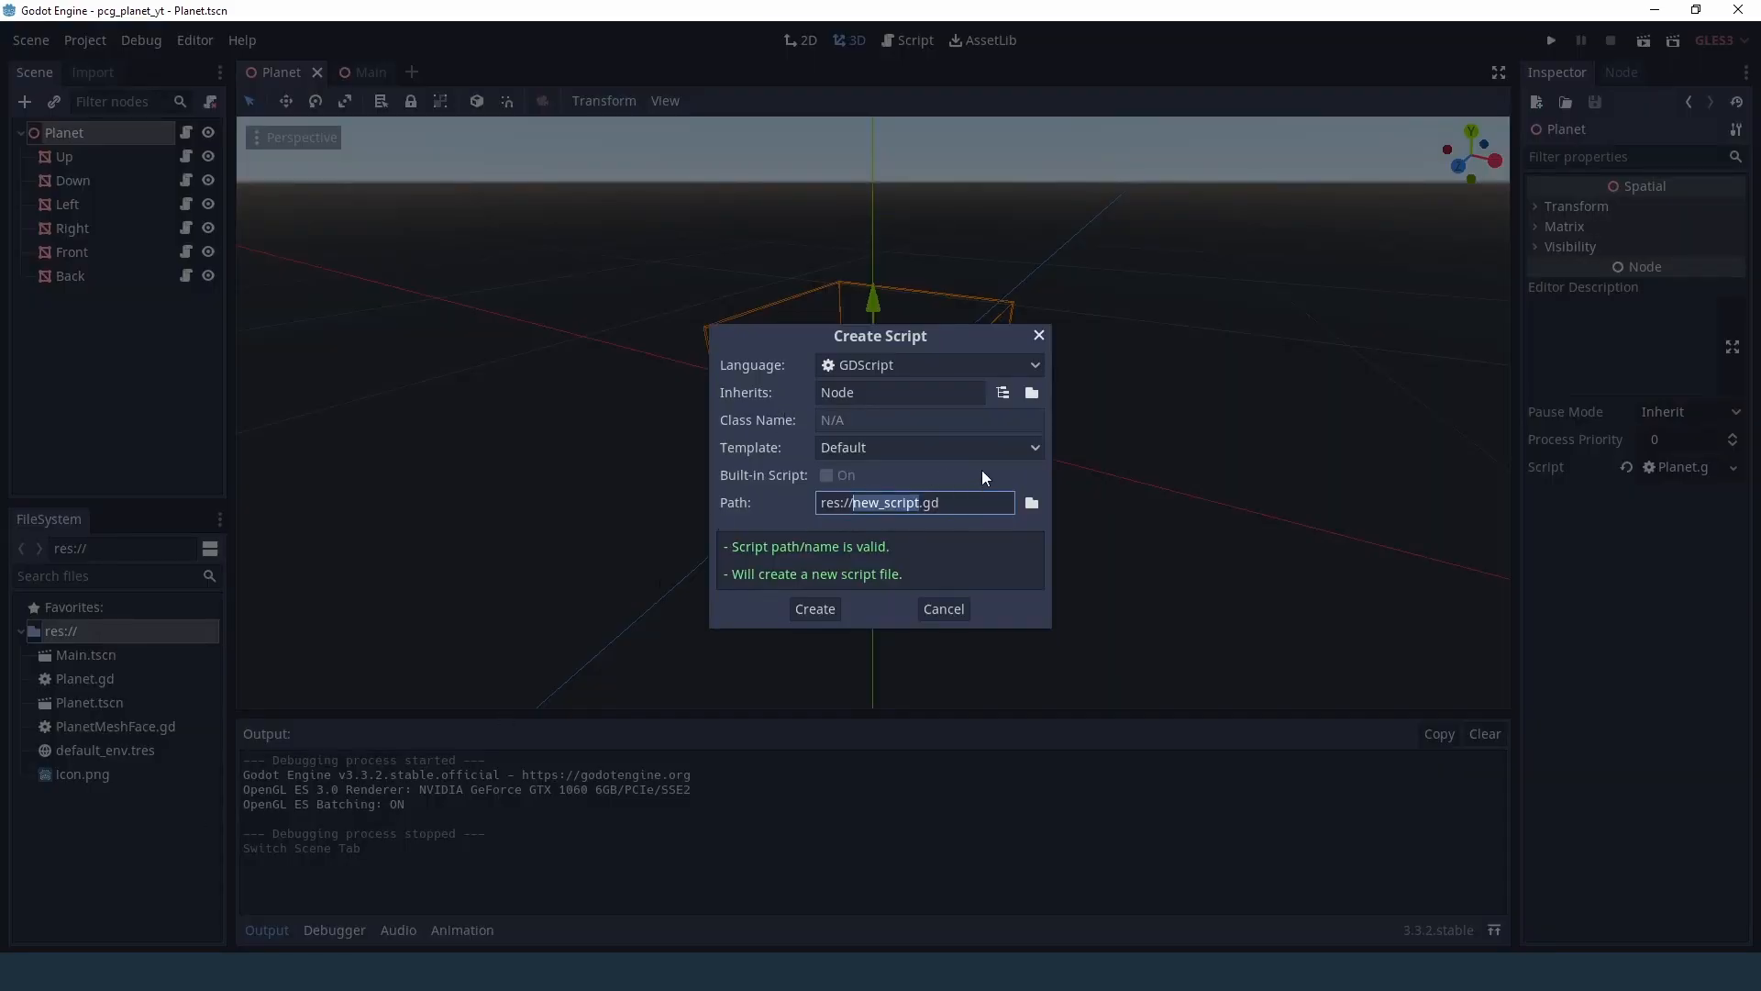
pyautogui.click(899, 392)
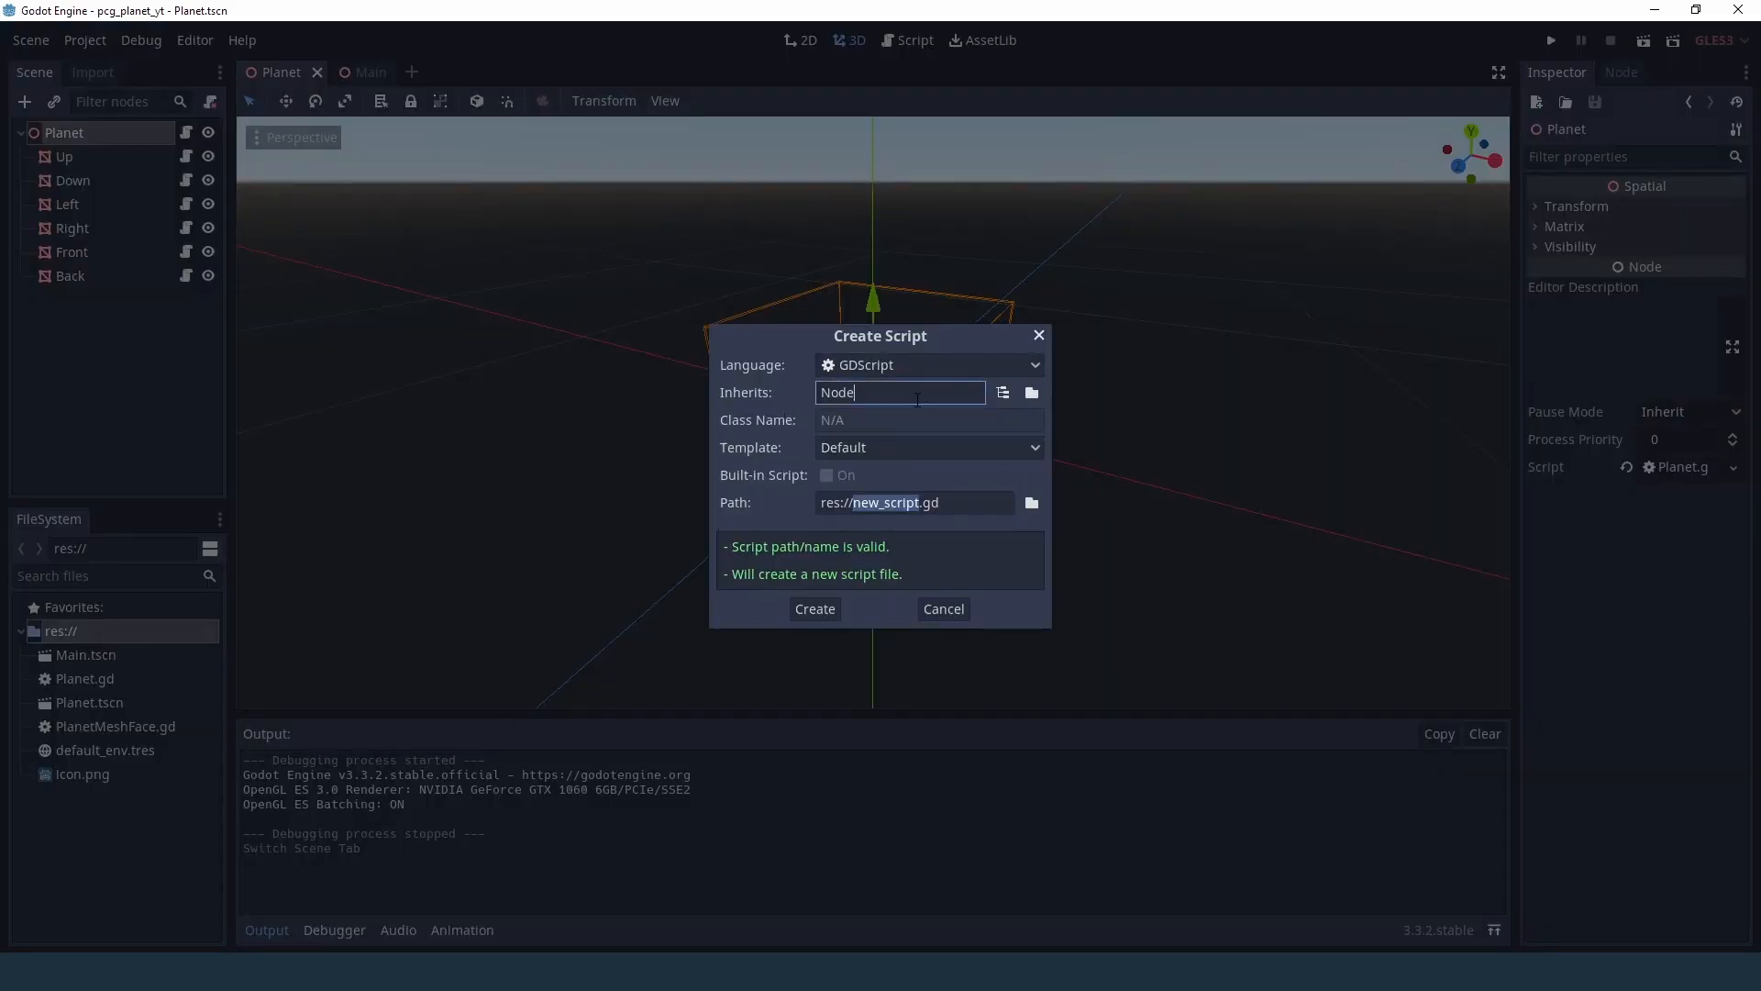
pyautogui.write('Resource')
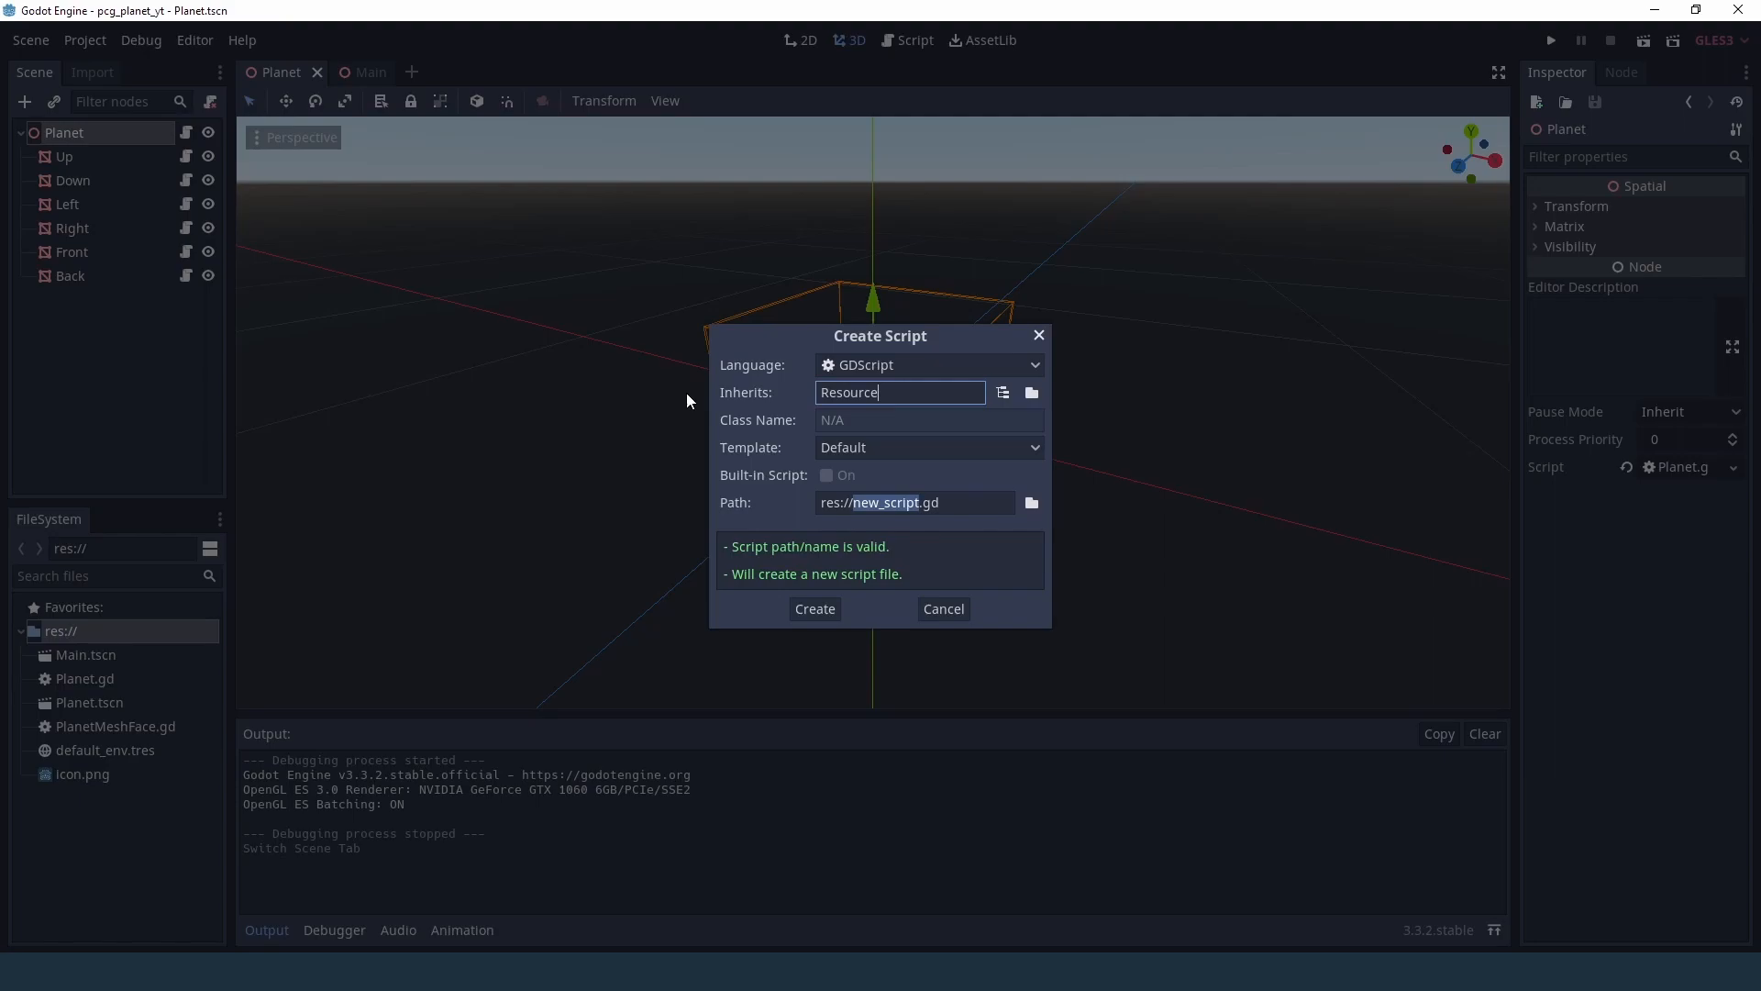
pyautogui.click(914, 503)
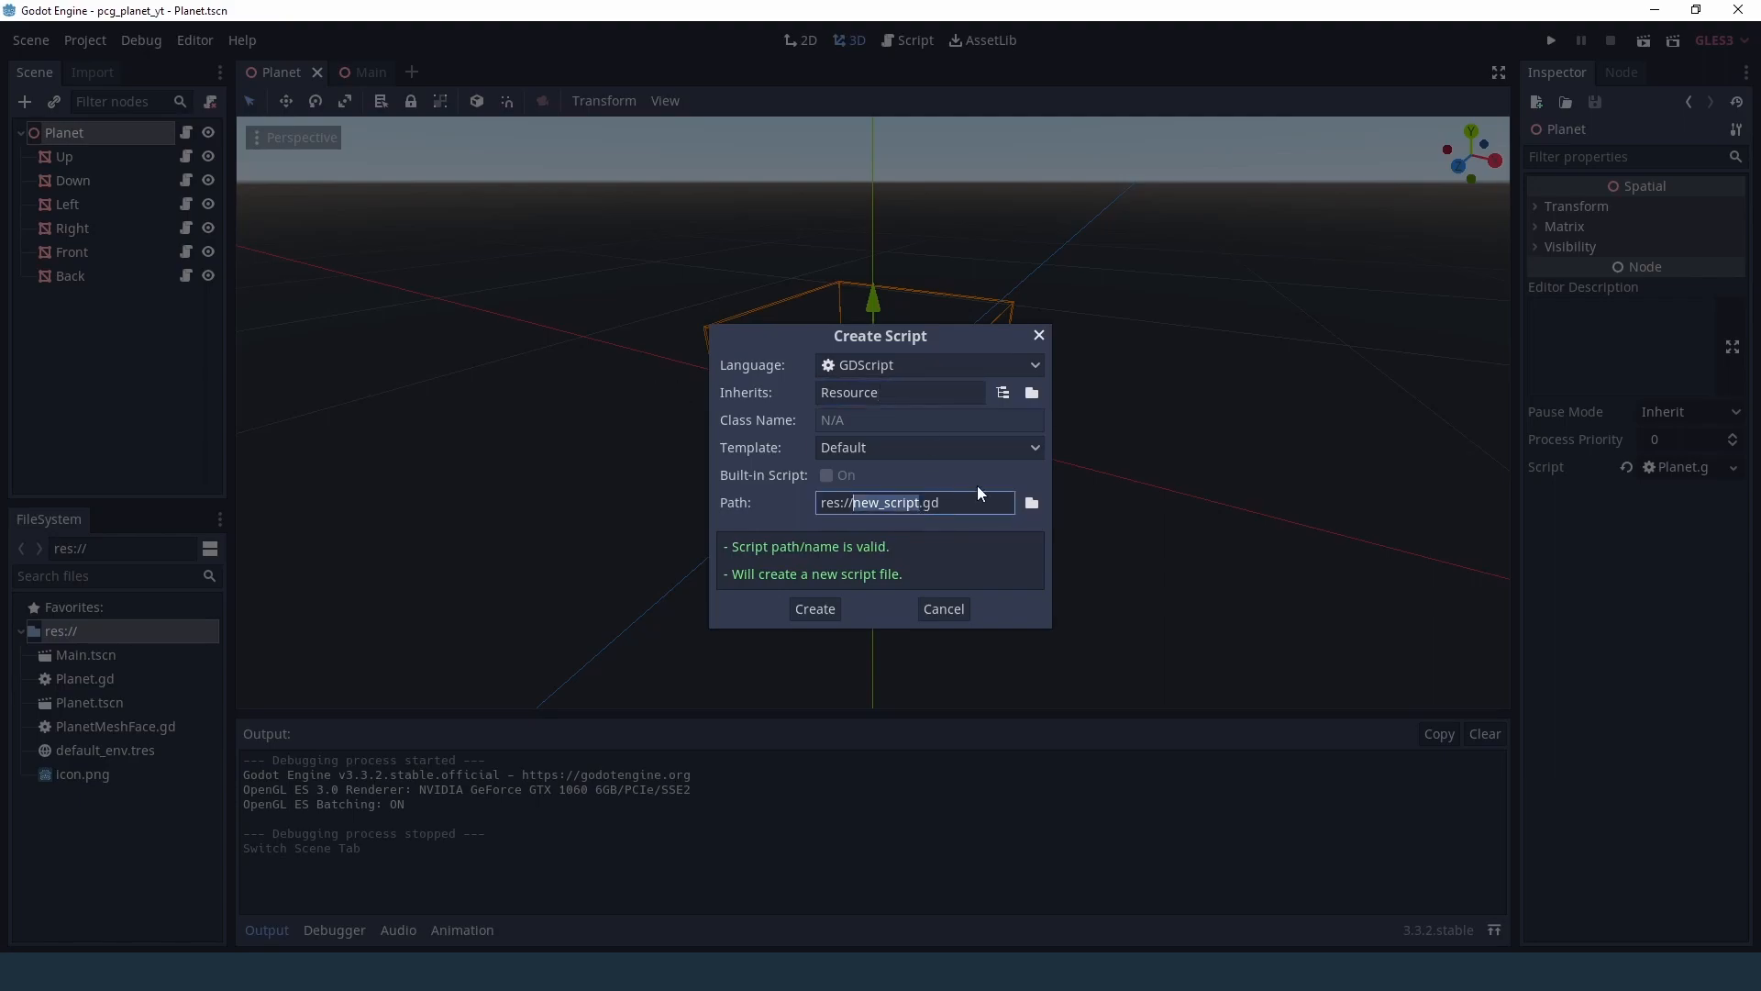
pyautogui.write('PlanetData')
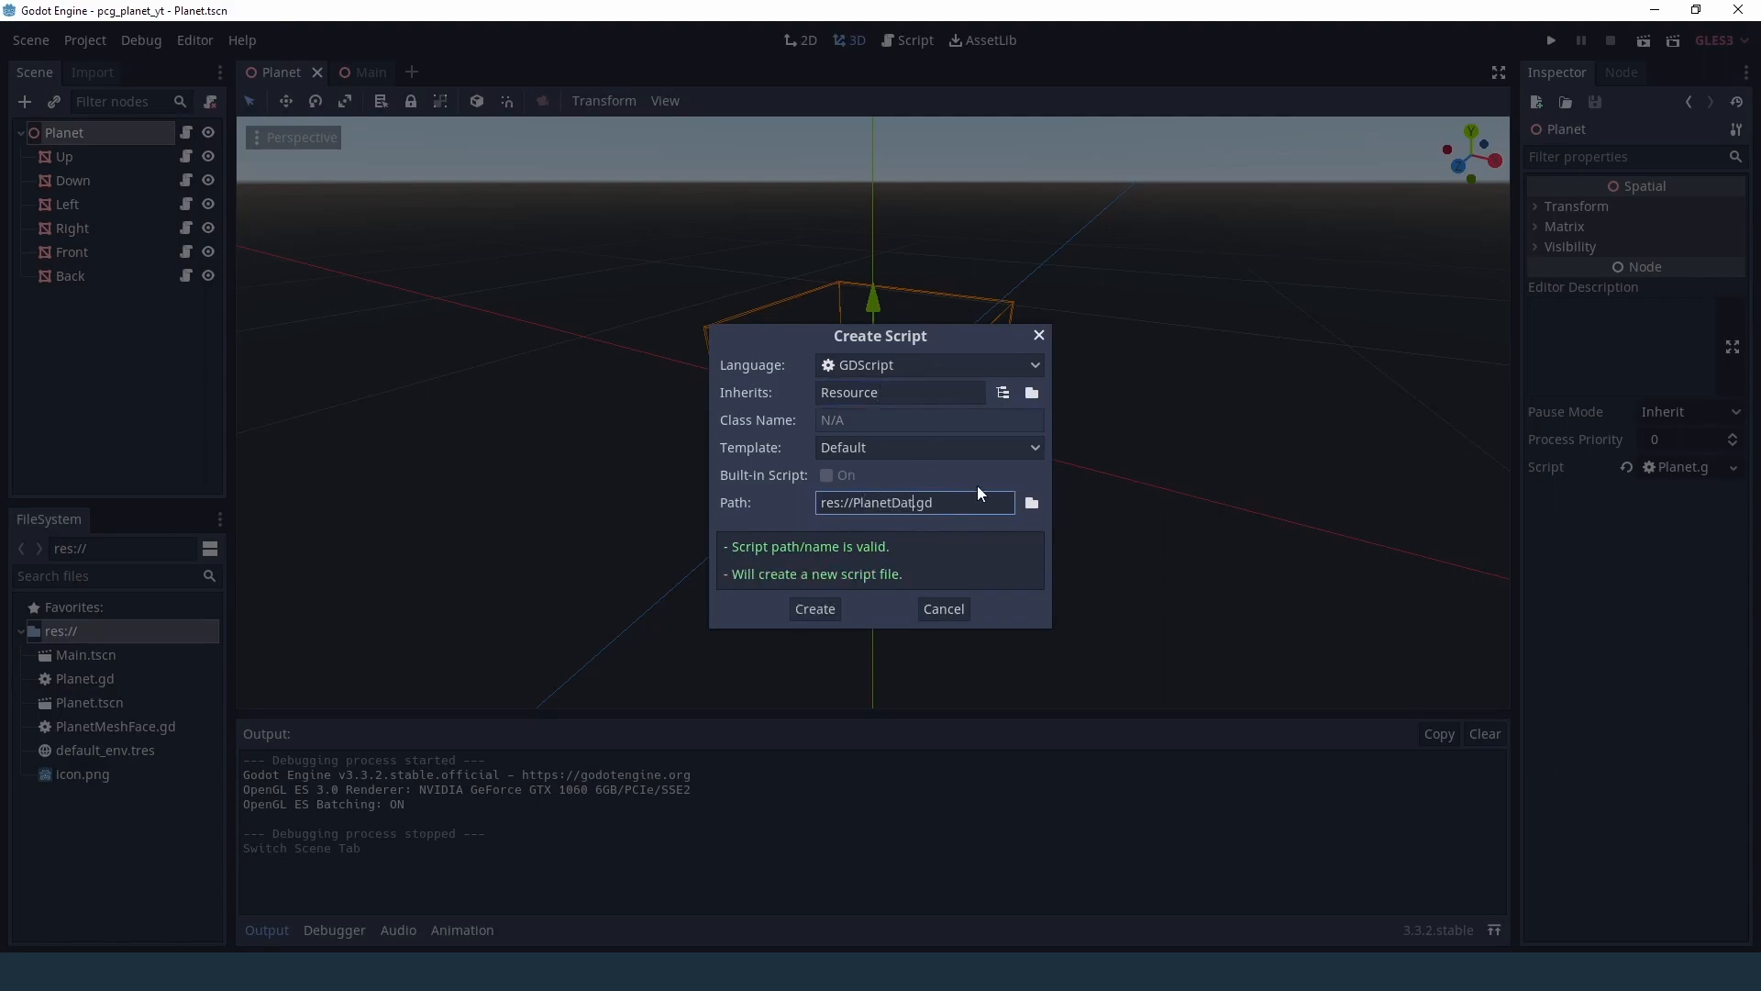
pyautogui.click(812, 610)
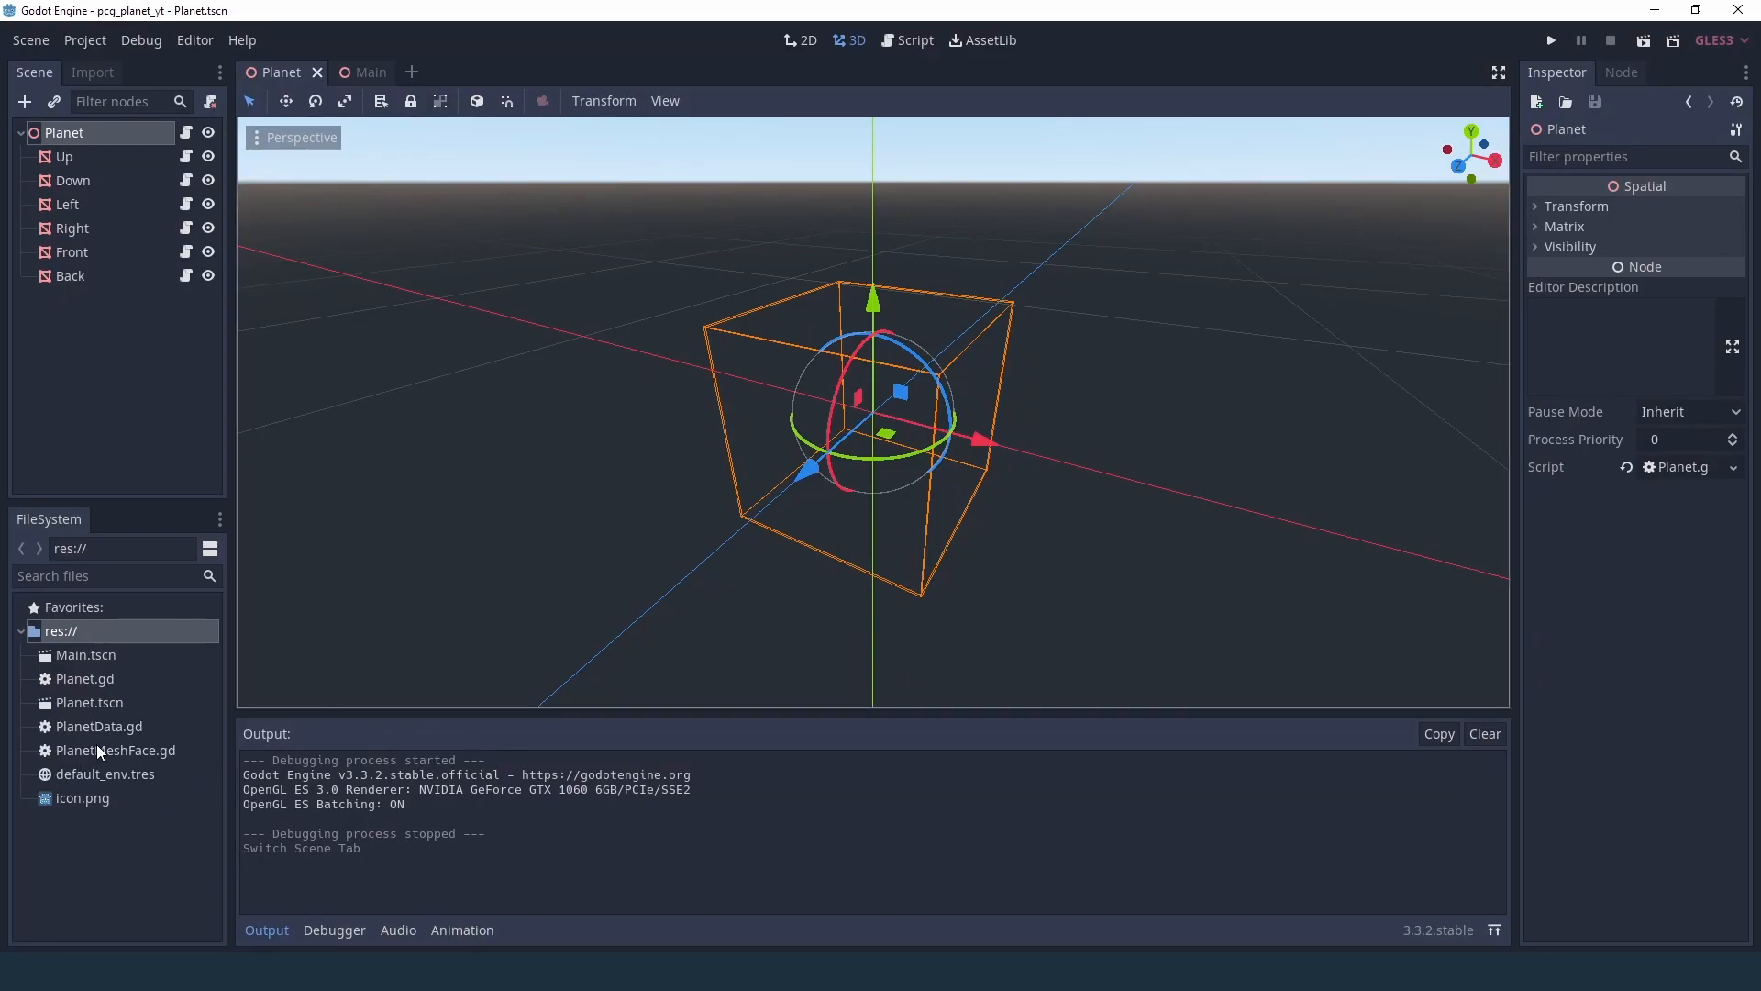
pyautogui.doubleClick(98, 727)
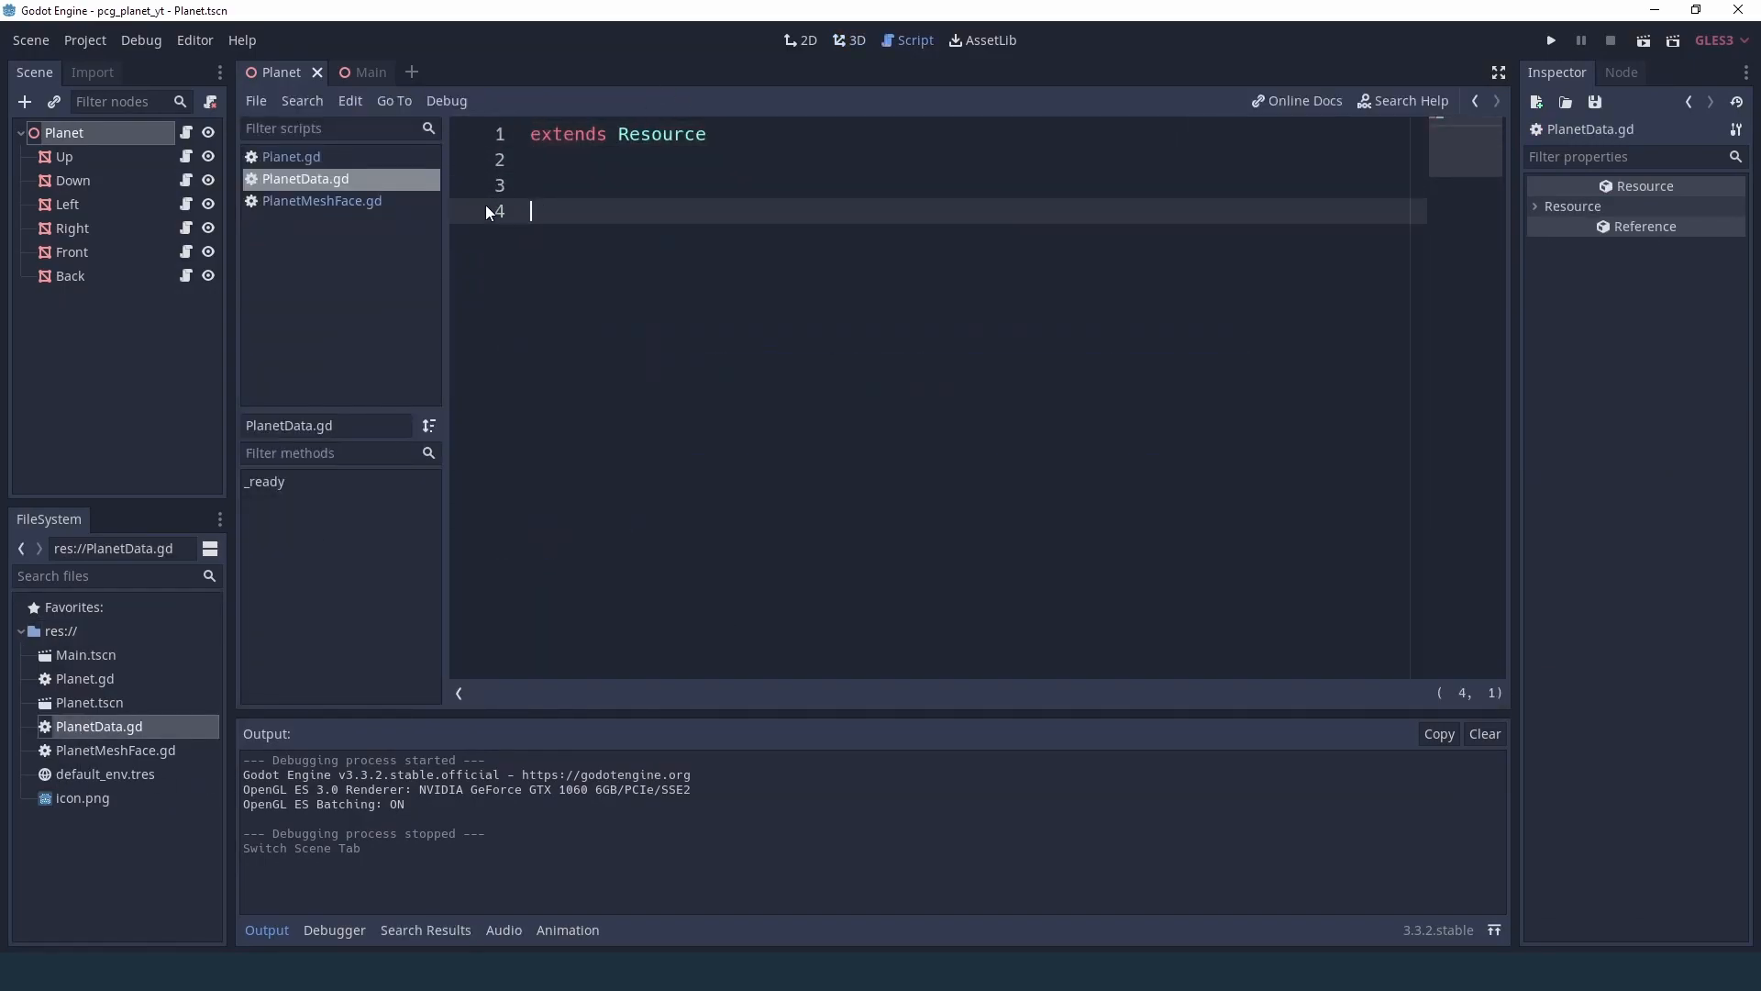
# - Write class_name PlanetData and export var radius := 1 in PlanetData.gd
pyautogui.press('Backspace')
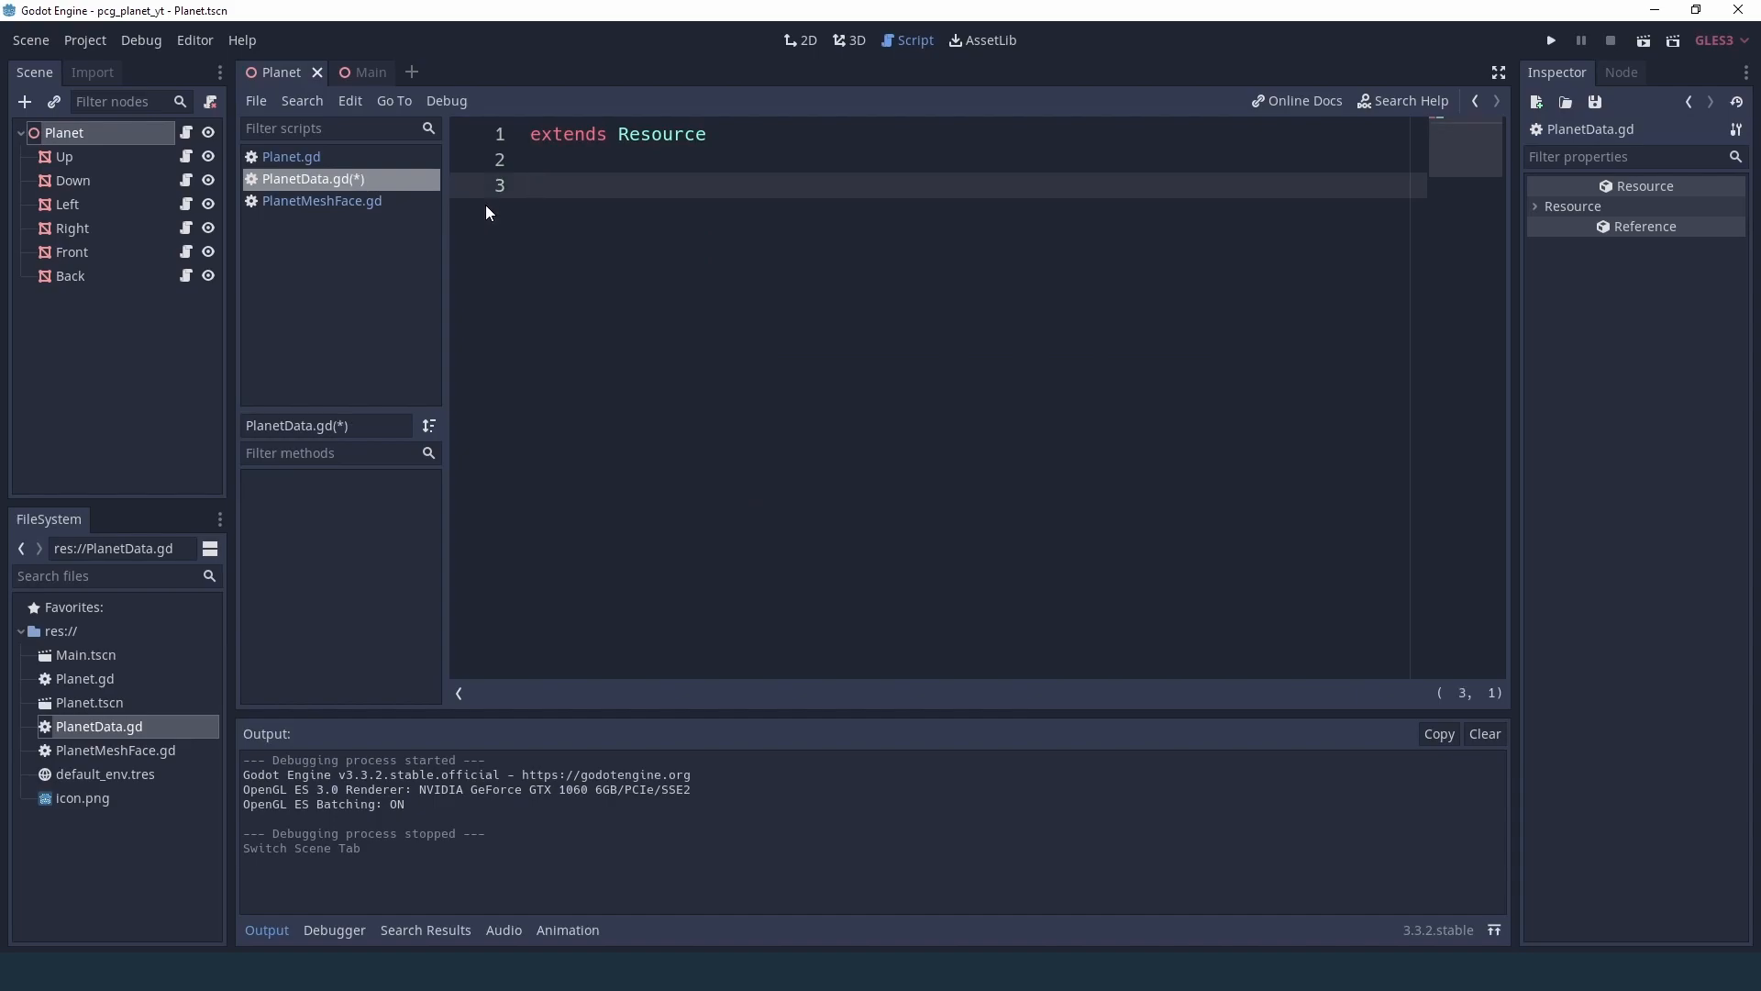
pyautogui.write('class')
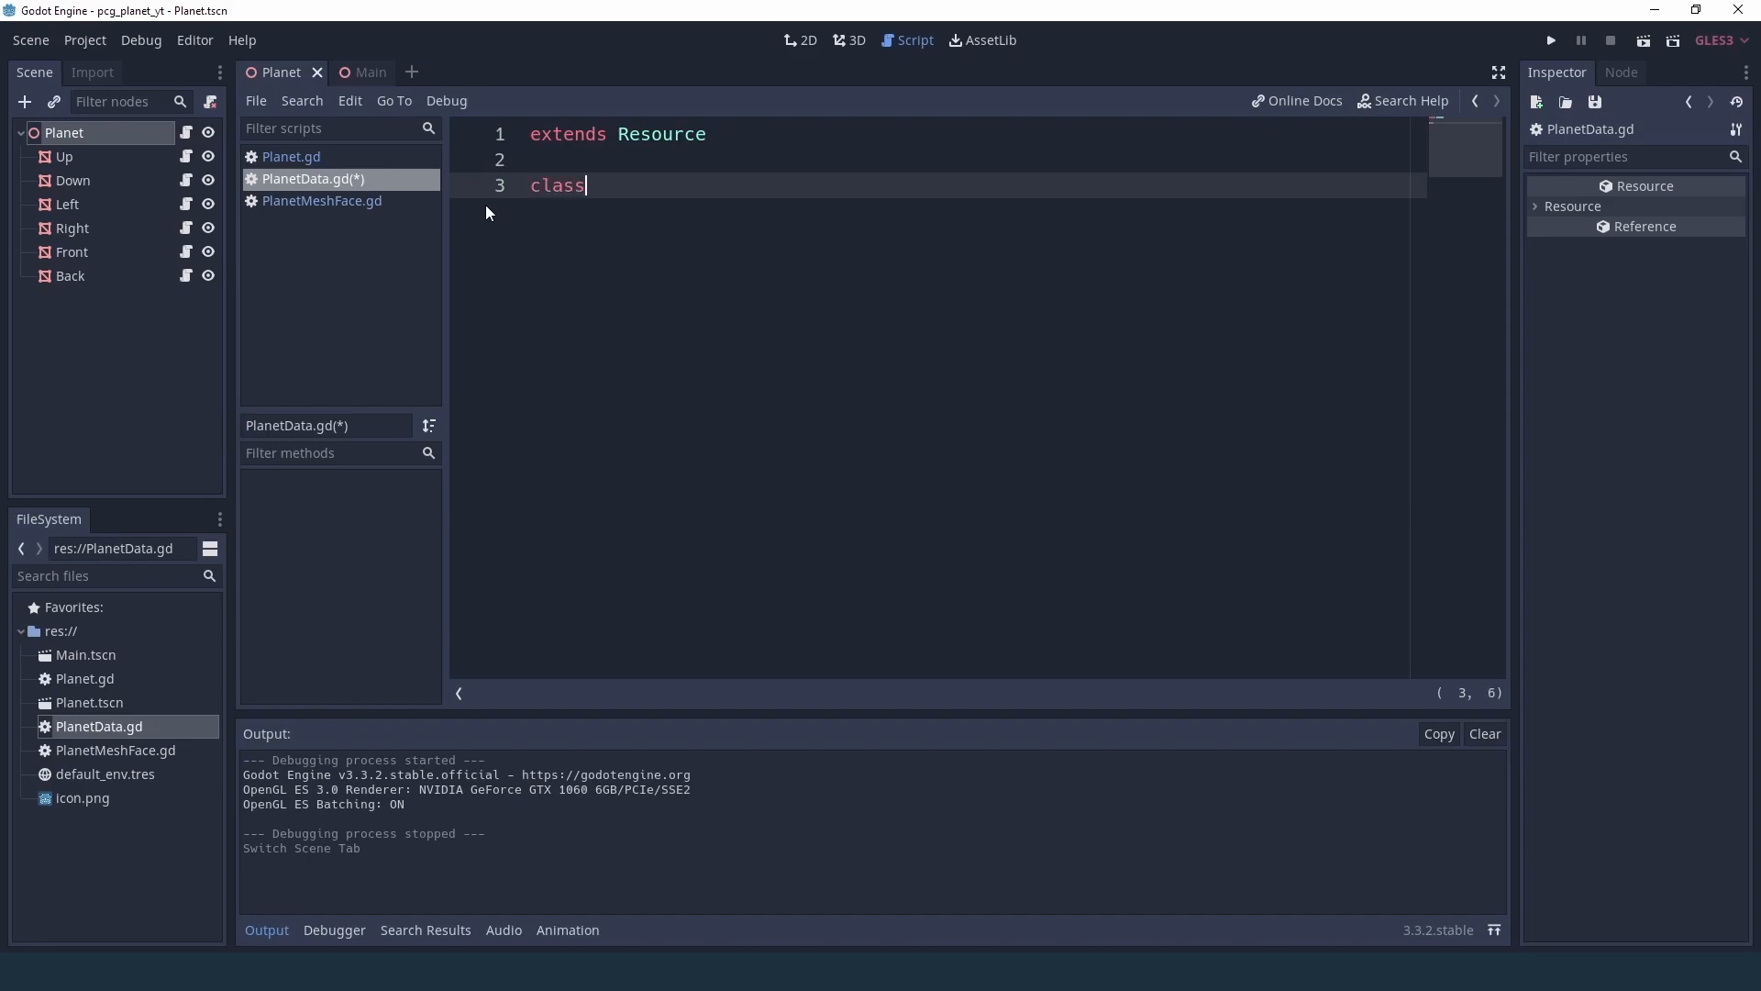
pyautogui.write('_name PlanetData')
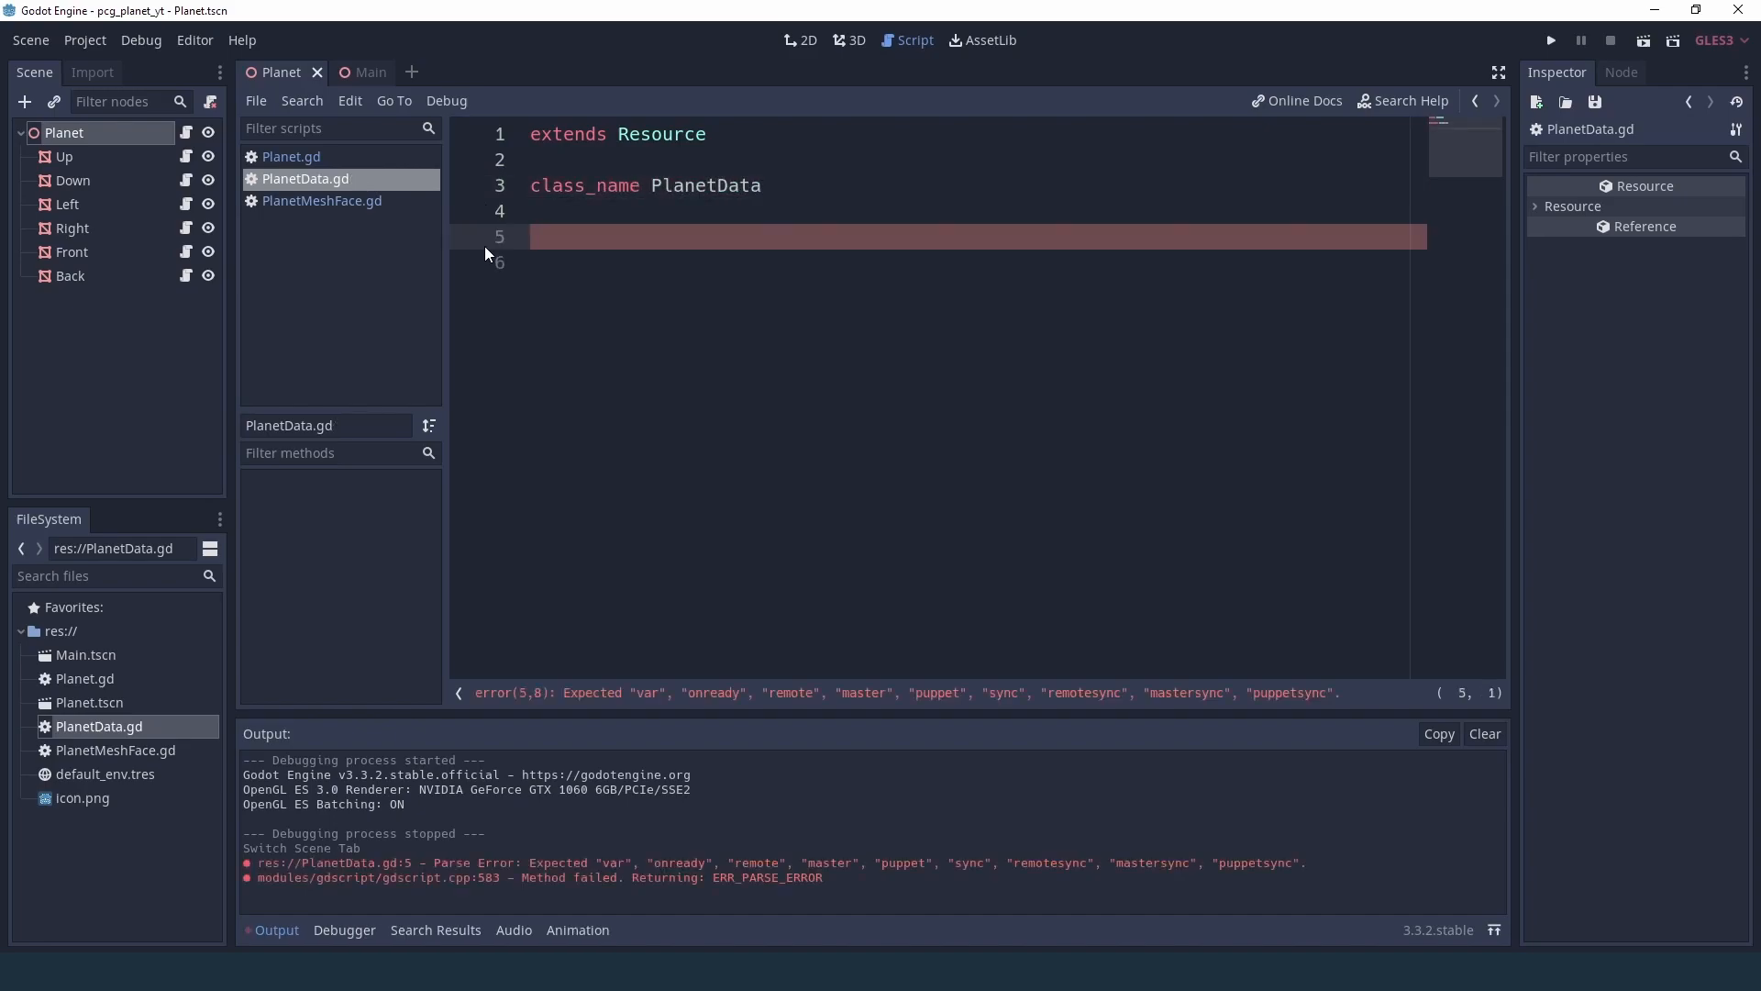
pyautogui.write('export')
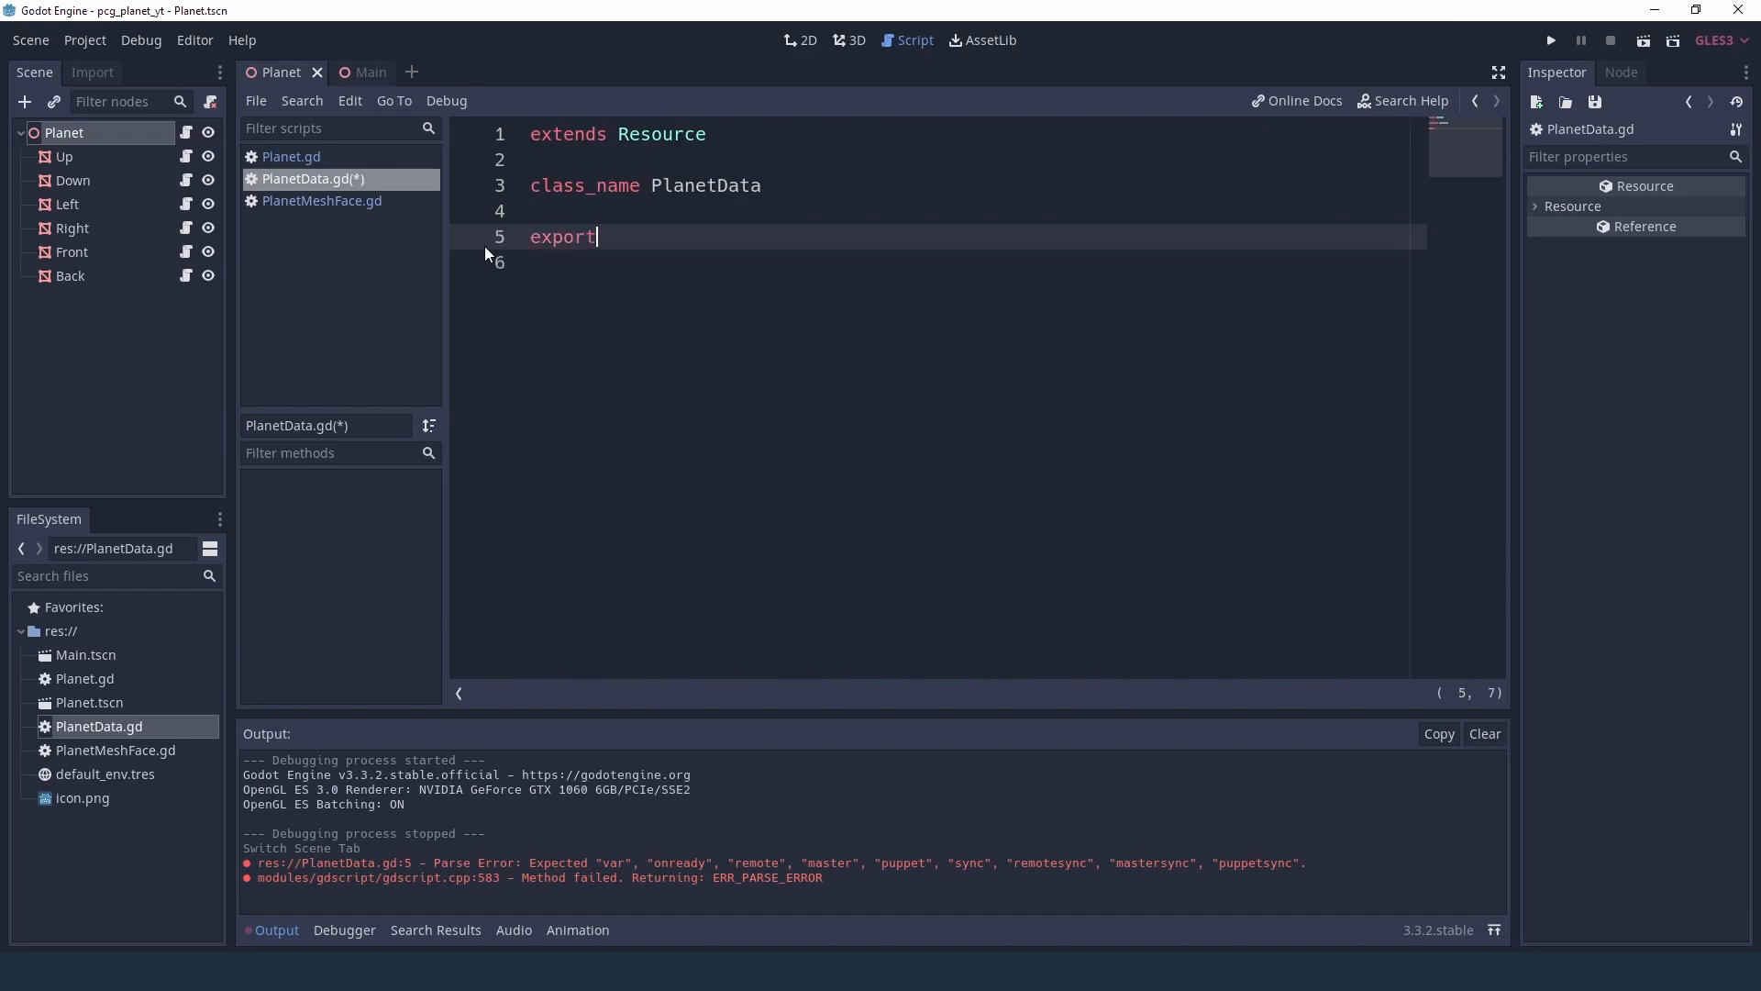
pyautogui.write('var radius')
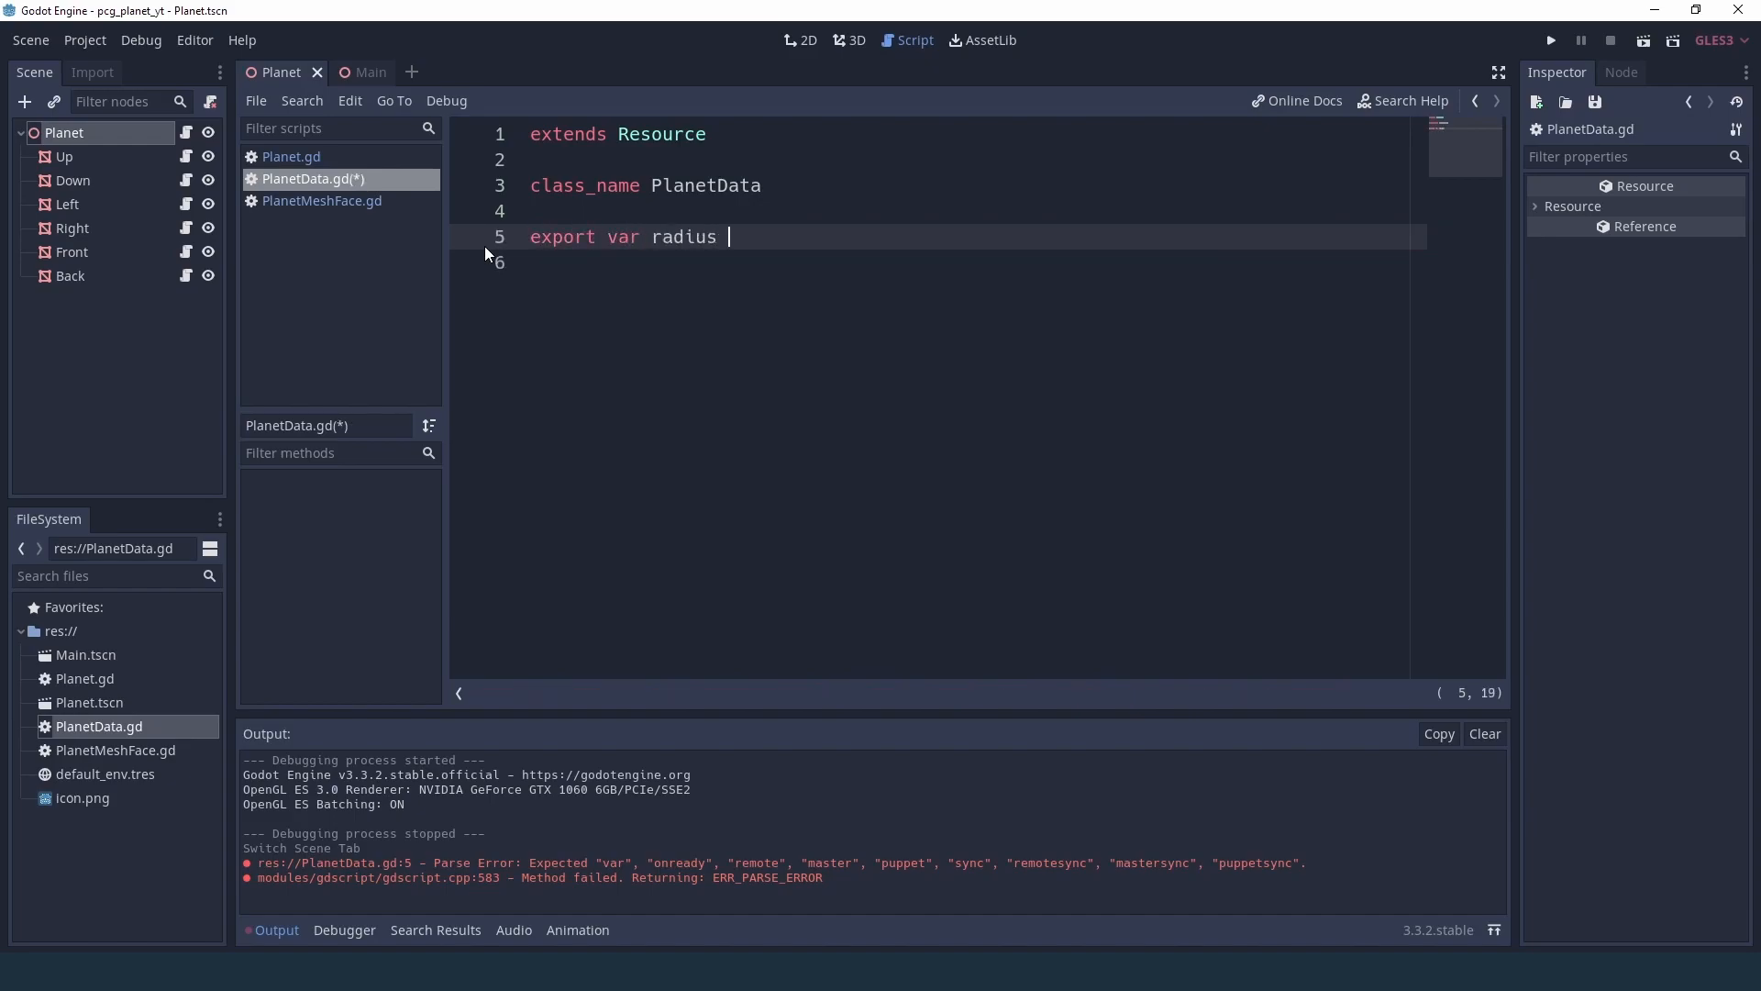
pyautogui.write(':= 1')
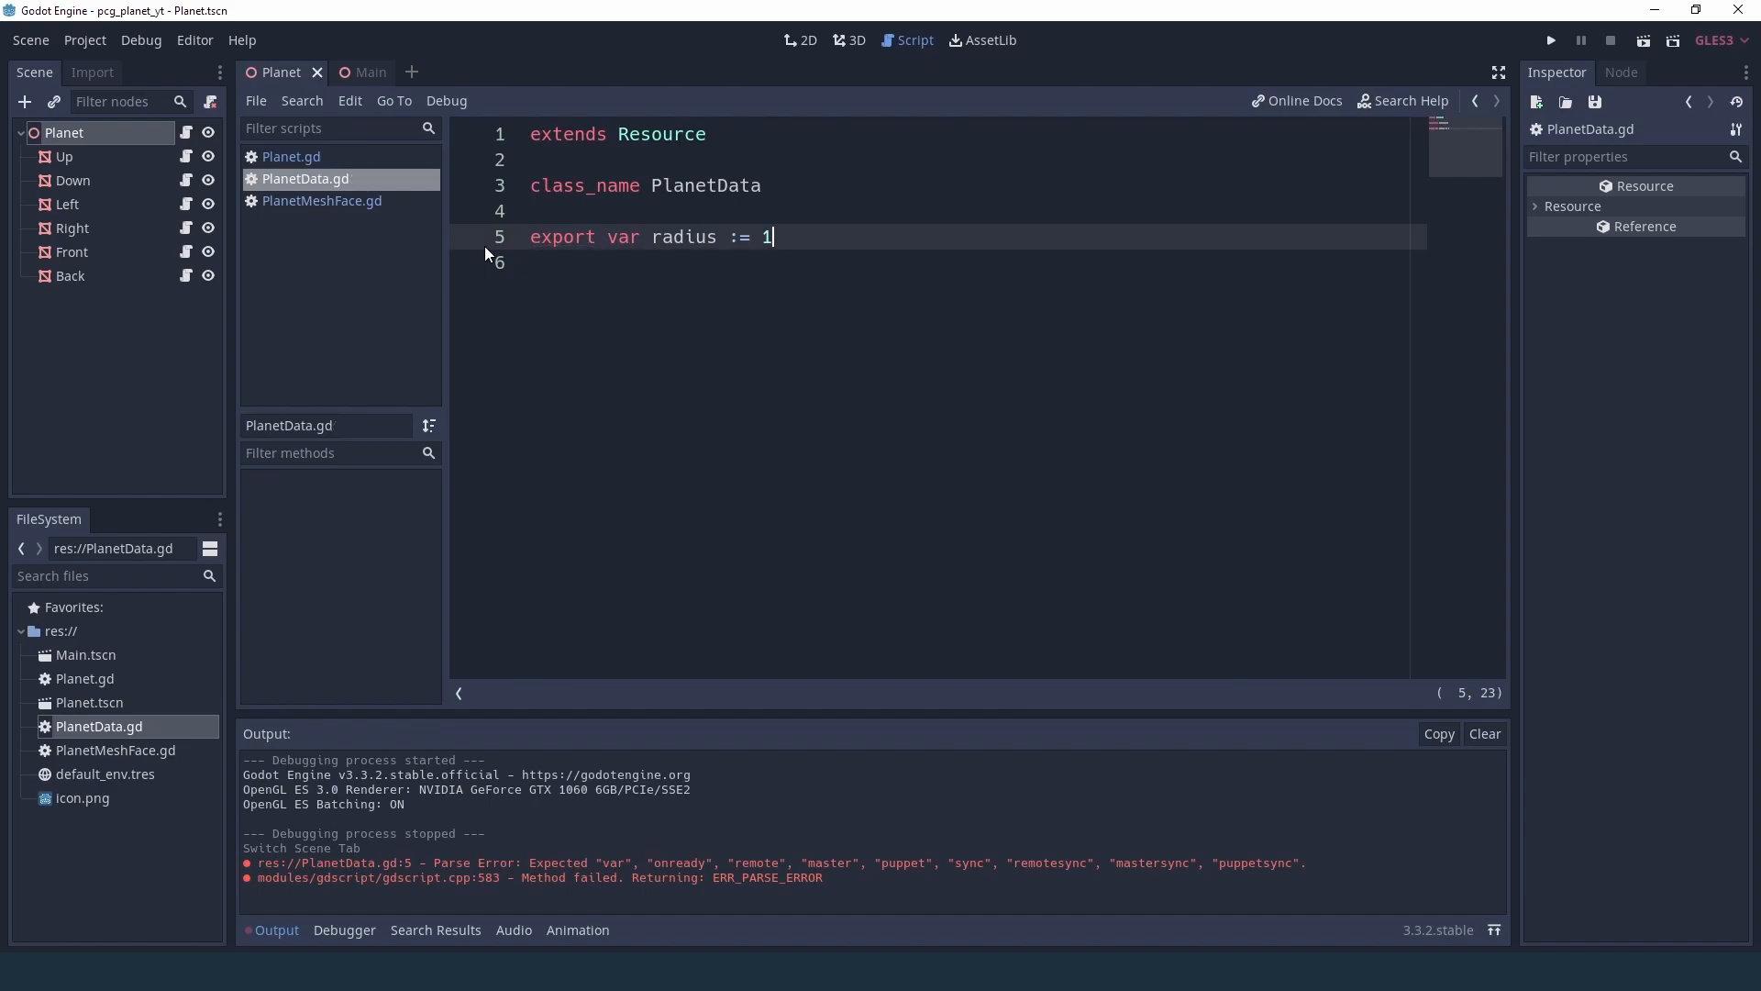
pyautogui.moveTo(283, 168)
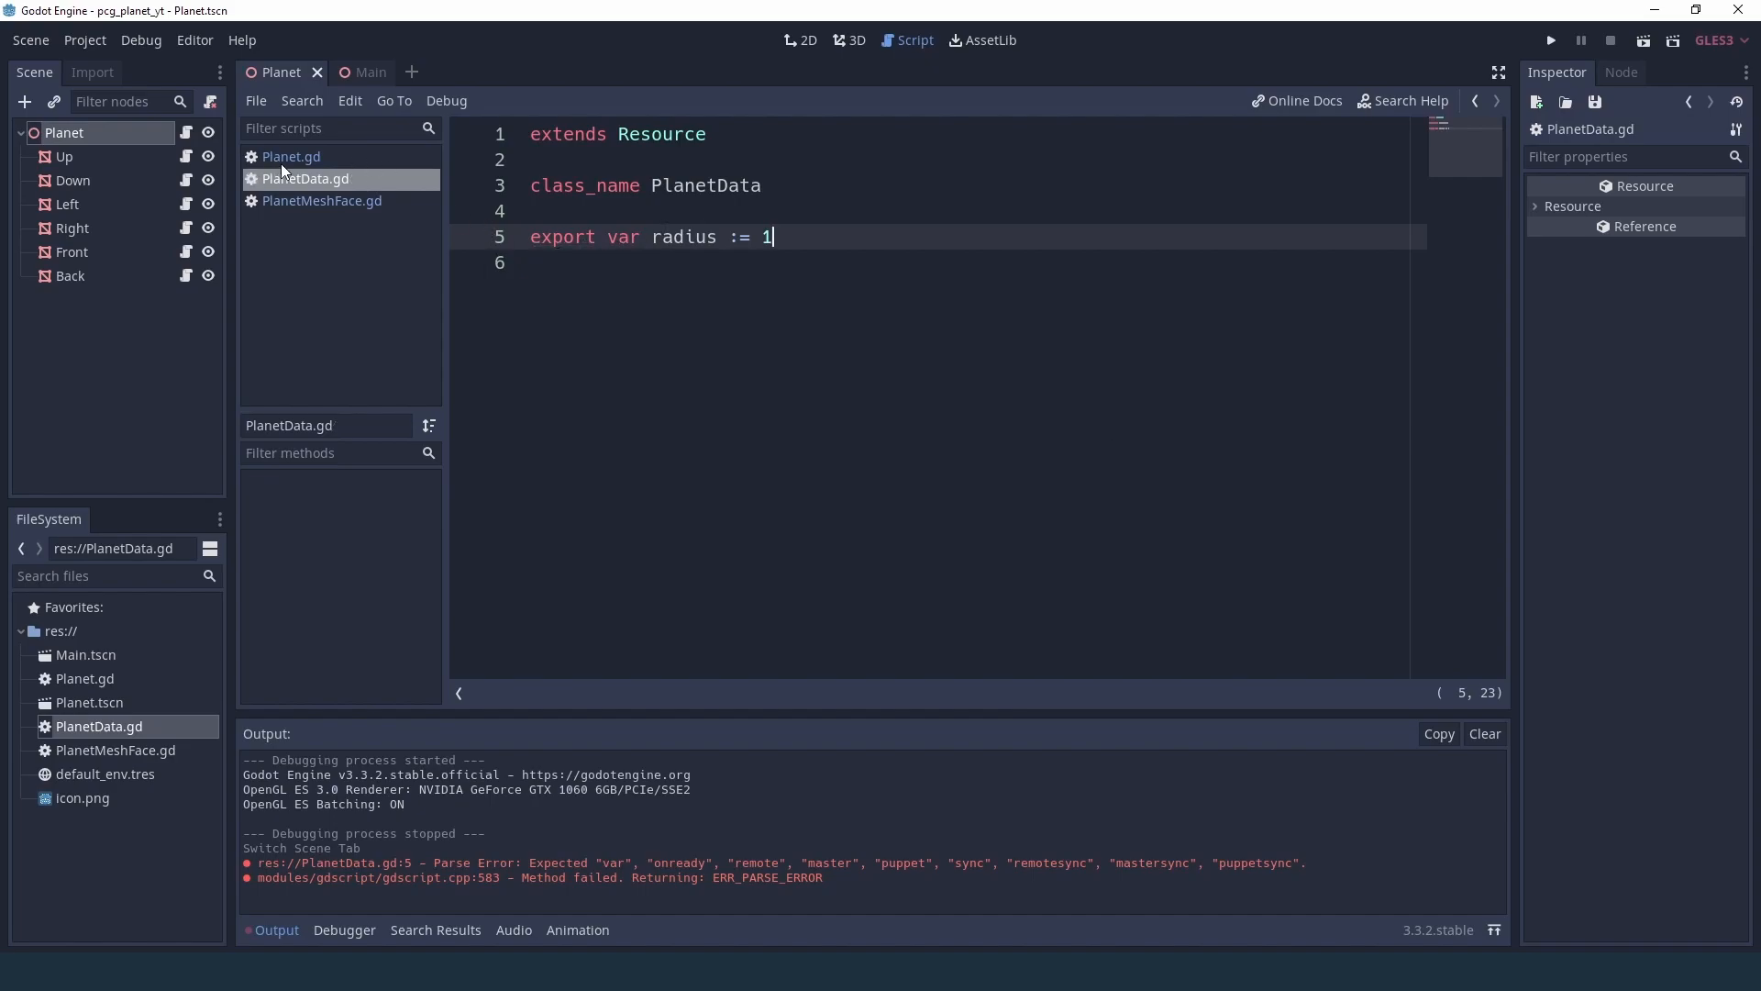
# - Add export(Resource) var planet_data below extends Spatial in Planet.gd and save
pyautogui.click(290, 156)
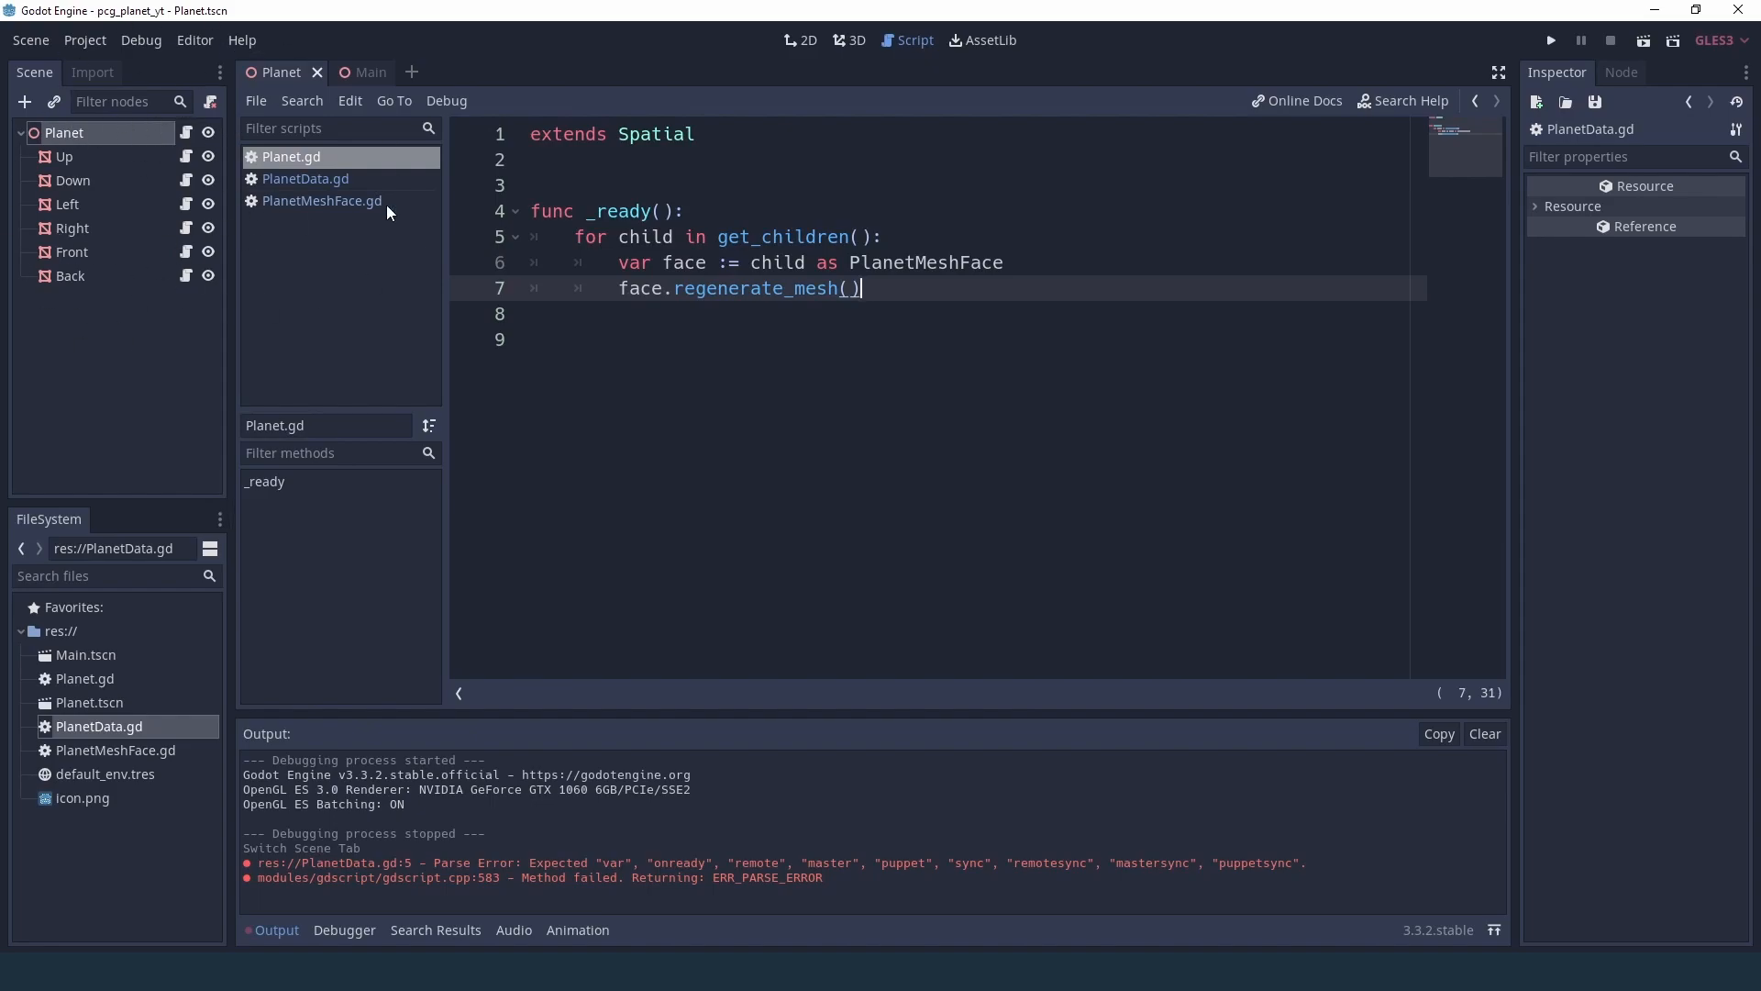
pyautogui.press('Return')
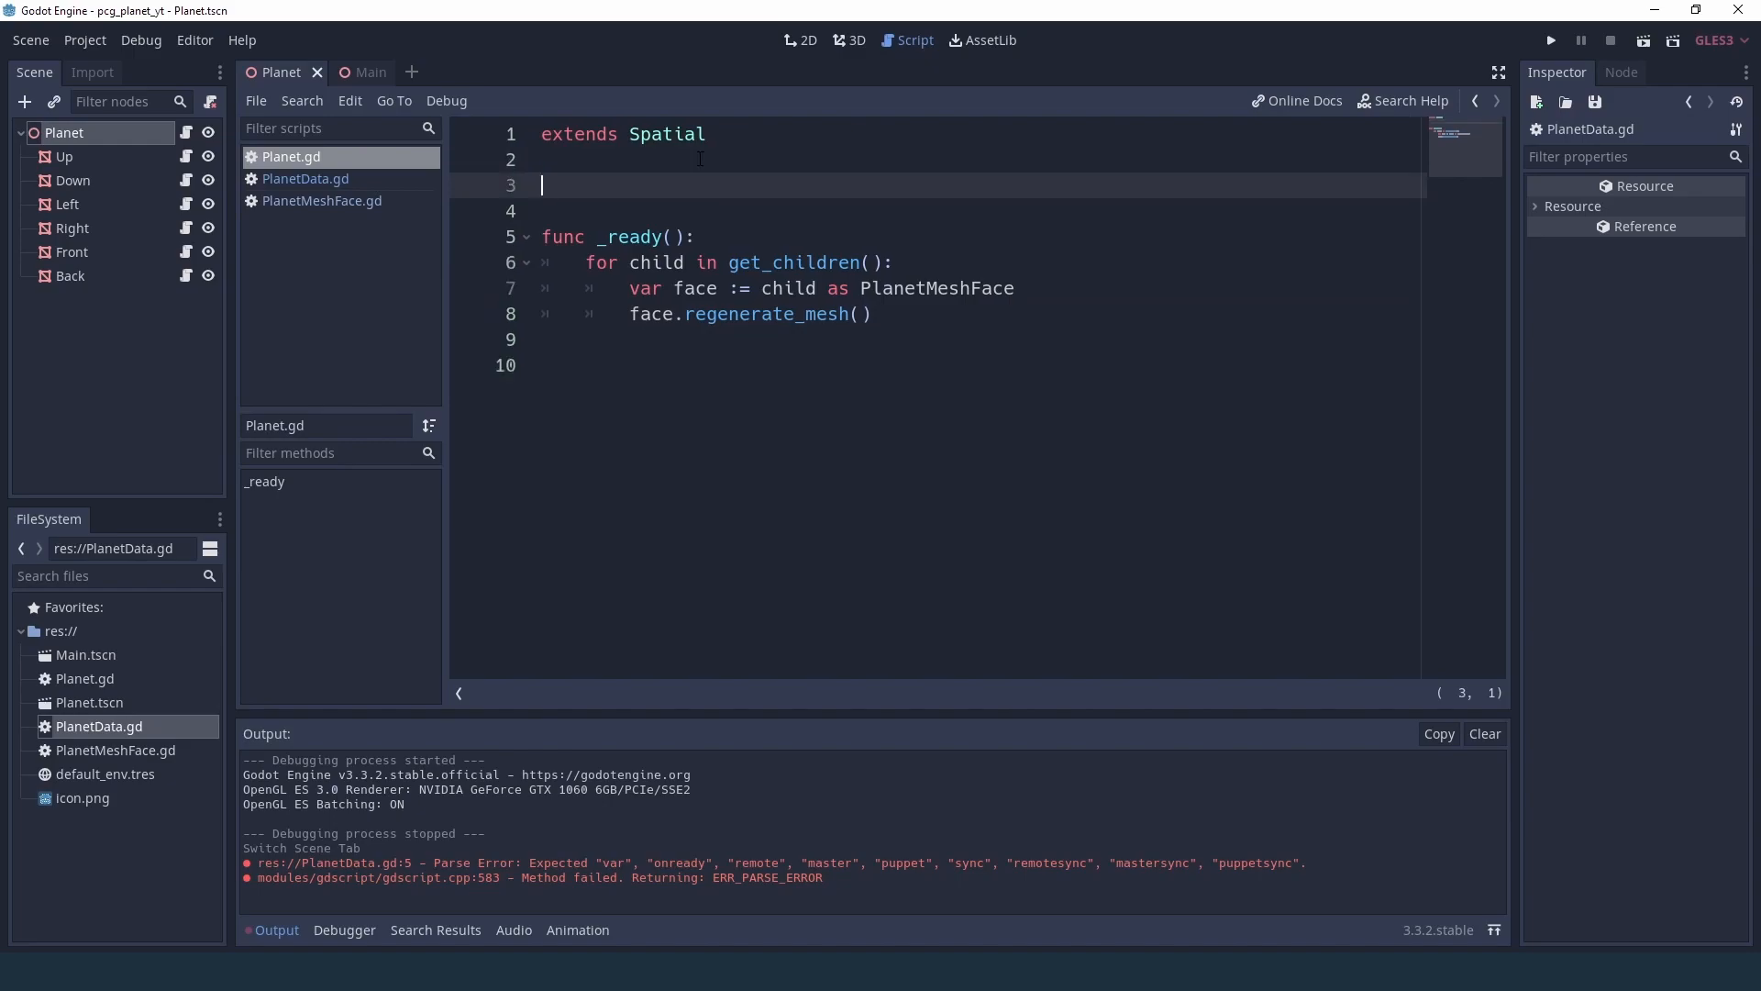
pyautogui.write('export R')
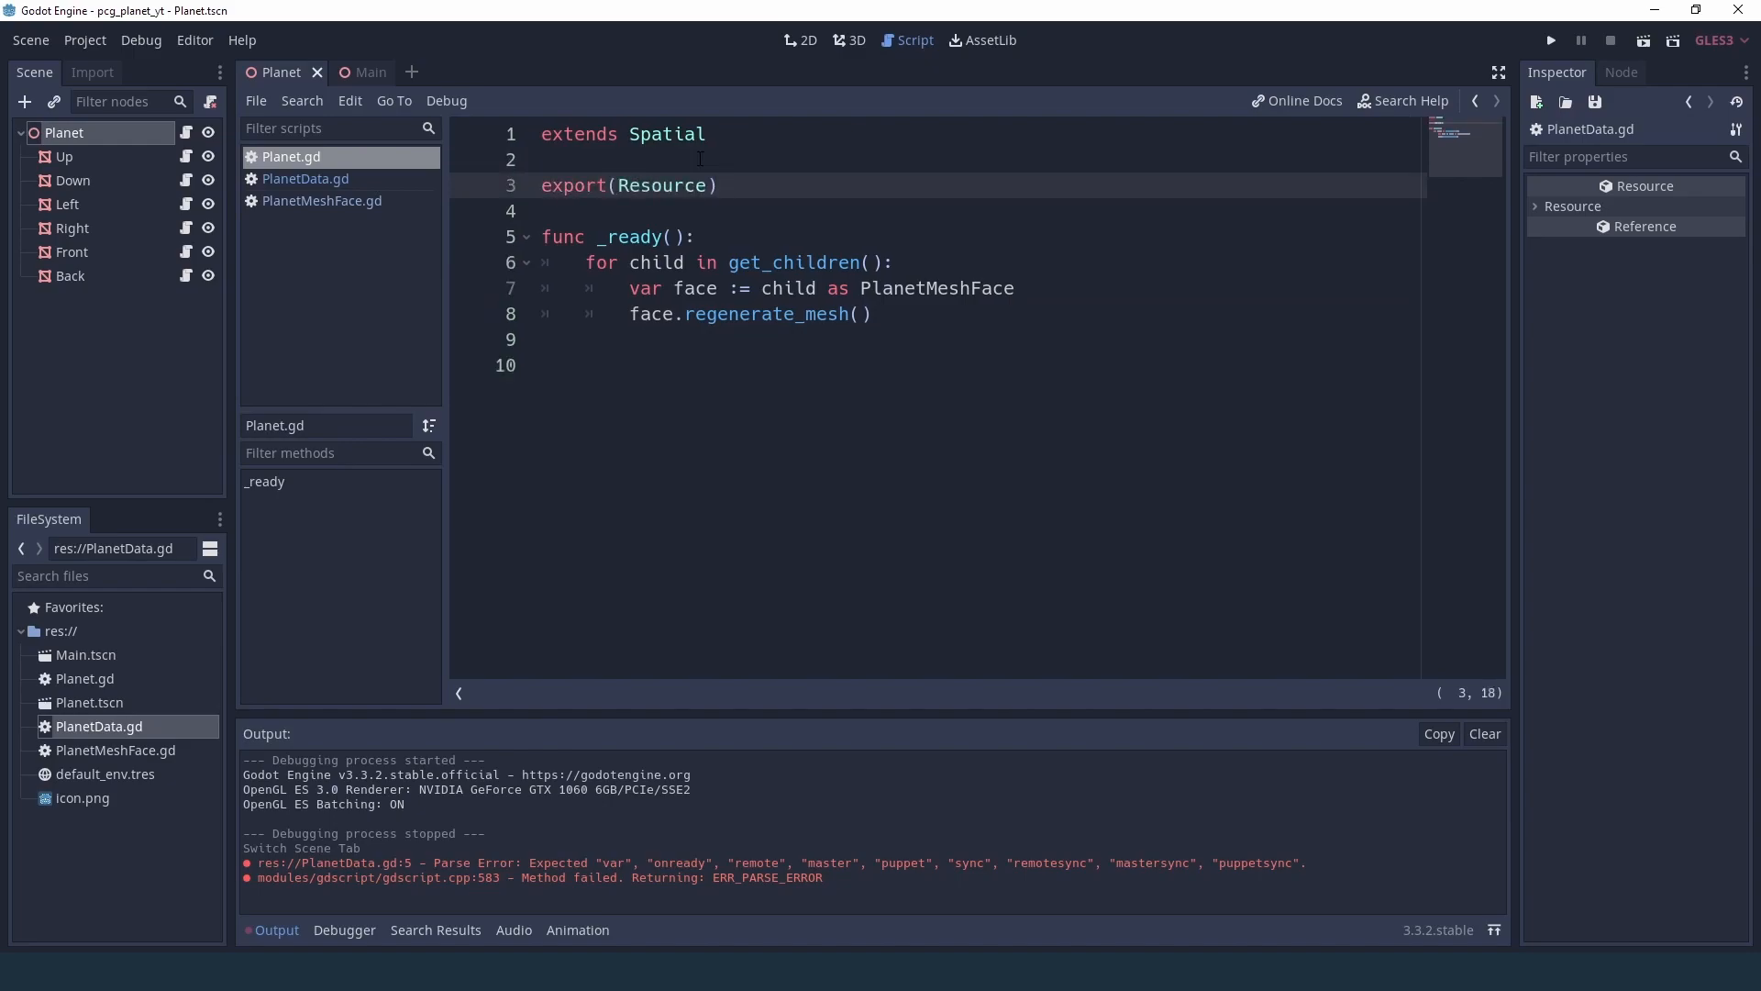
pyautogui.write('var')
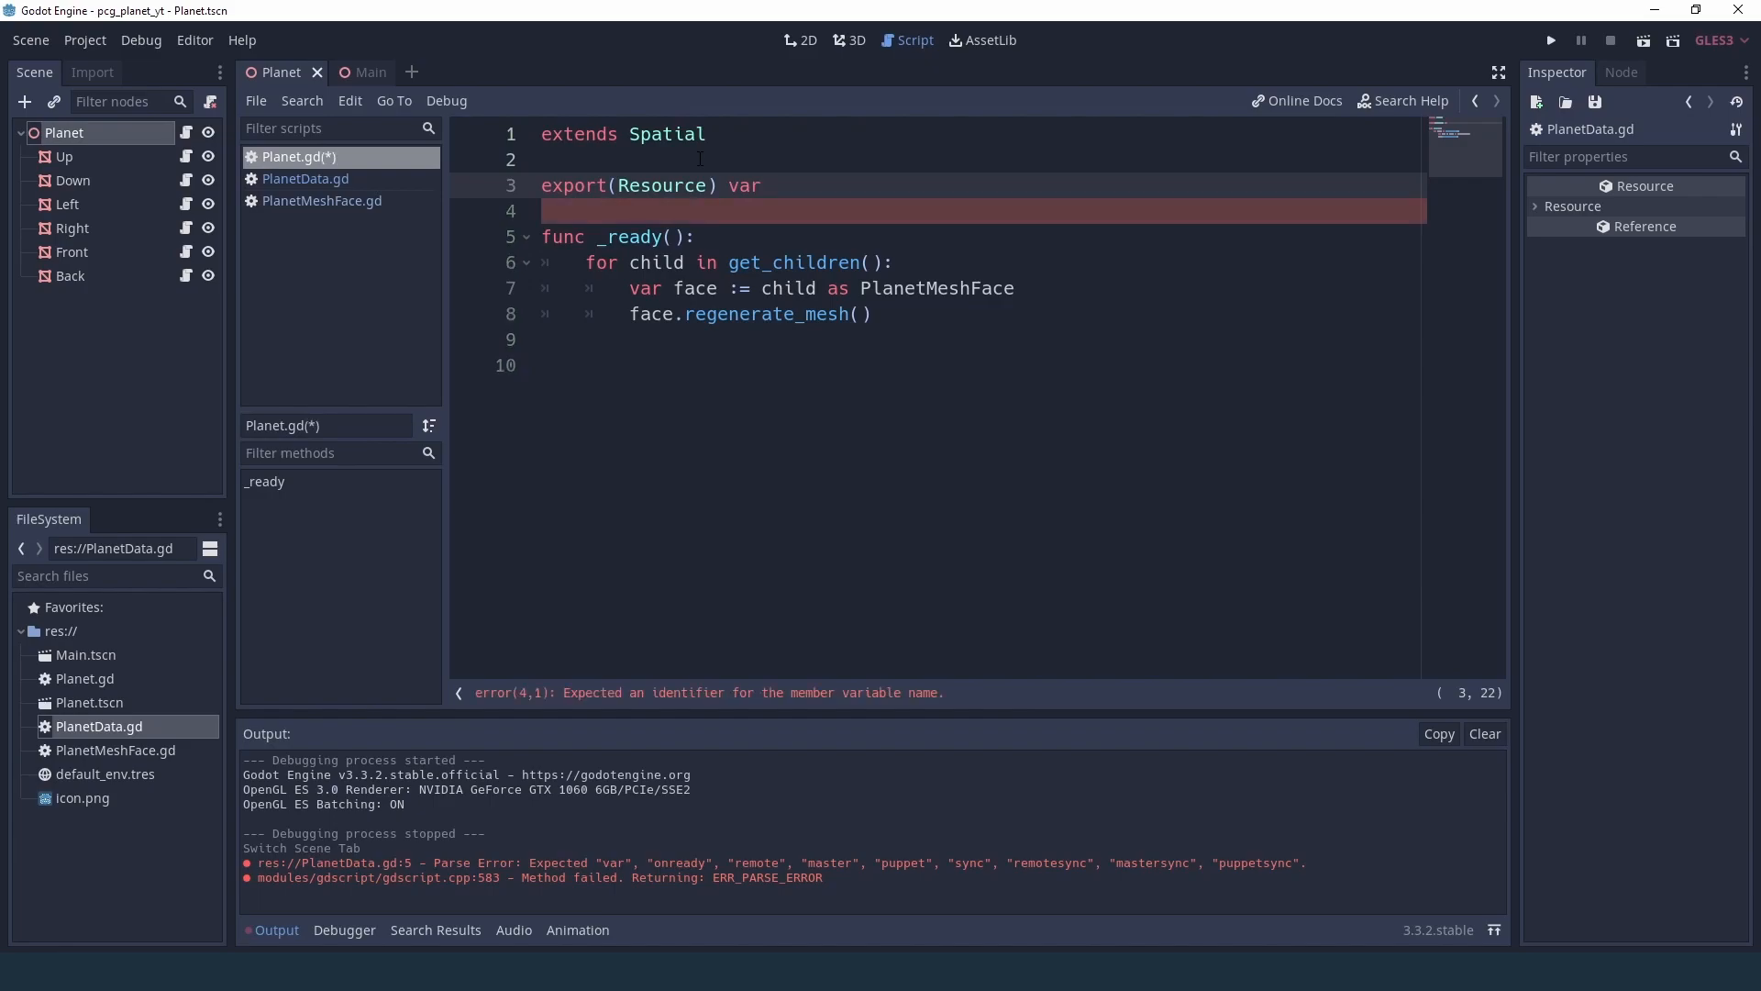
pyautogui.write('planet_data')
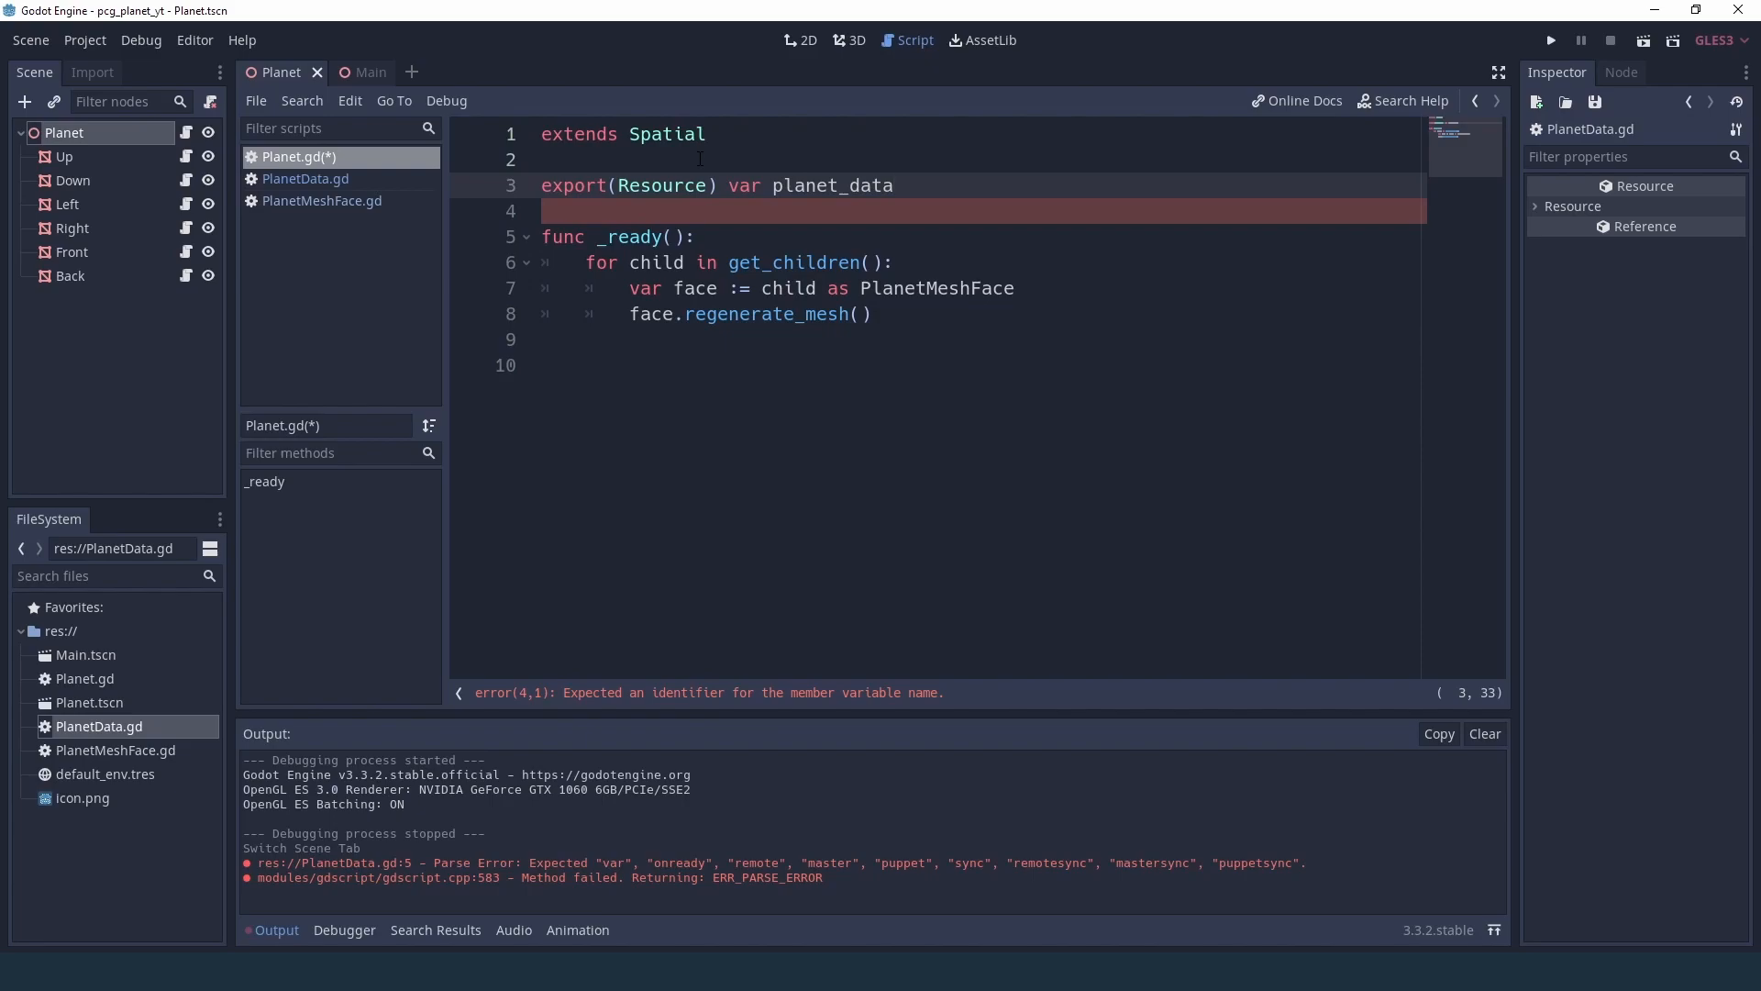
pyautogui.press('ctrl+s')
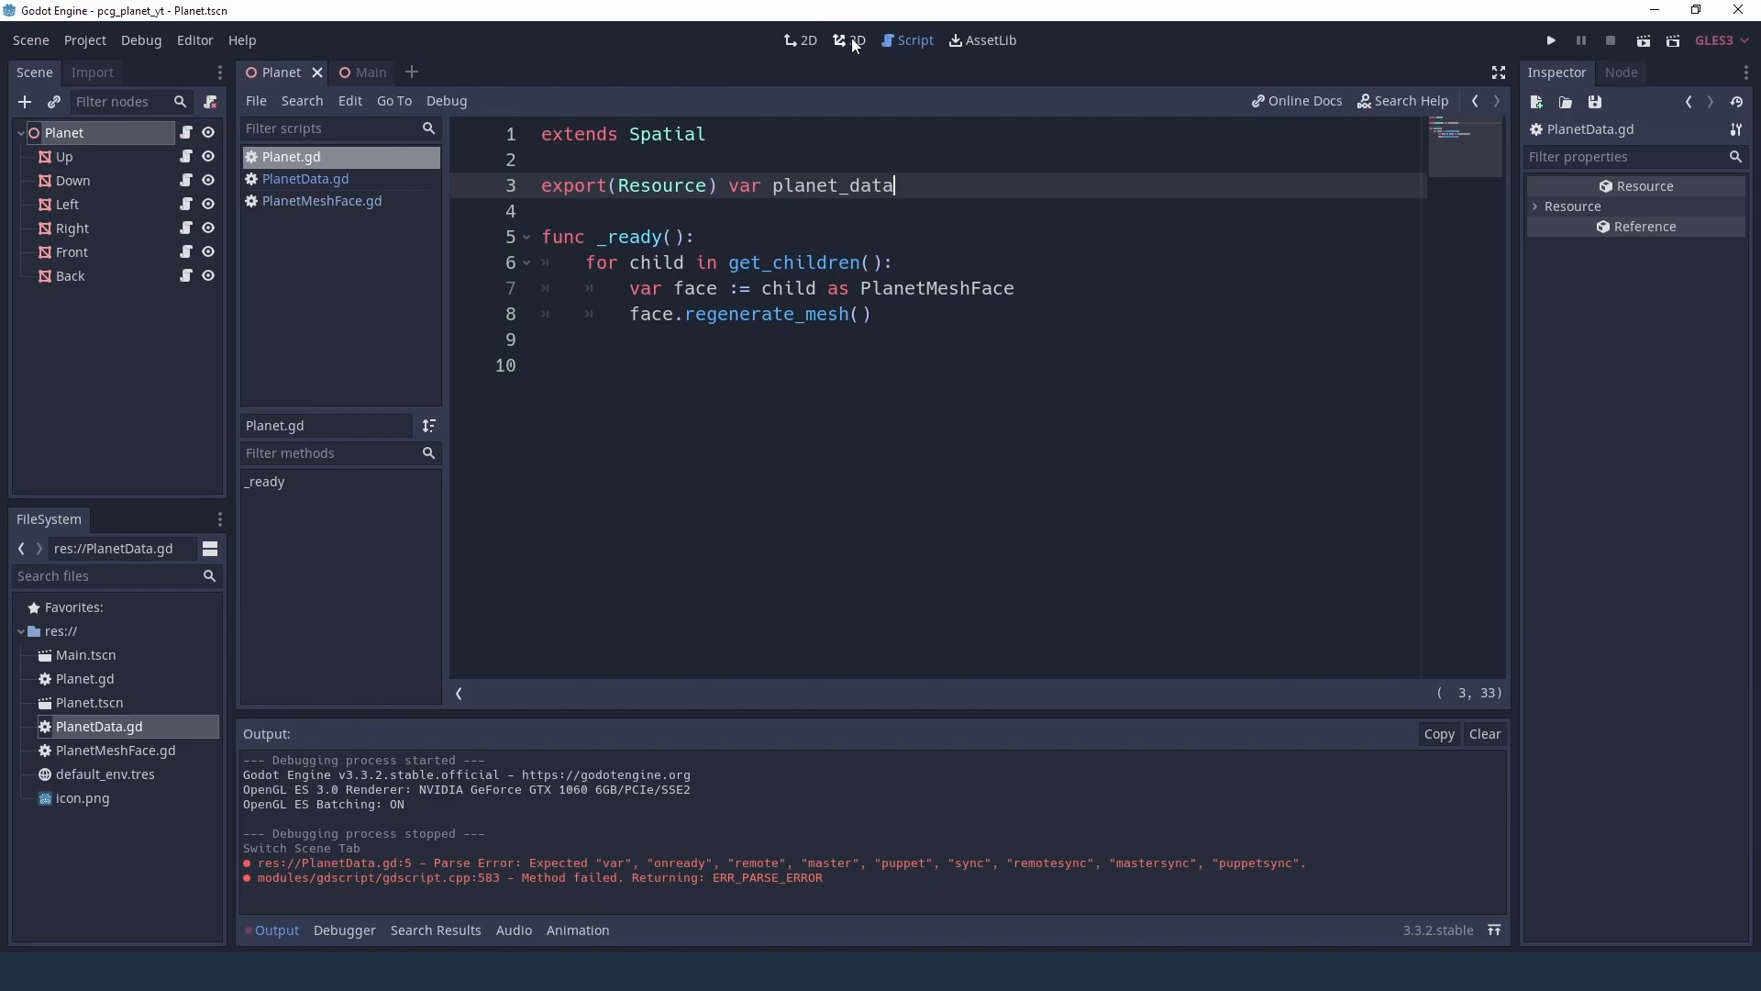
# - In the 3D view, give the Planet node a new PlanetData resource with Radius 1
pyautogui.click(856, 41)
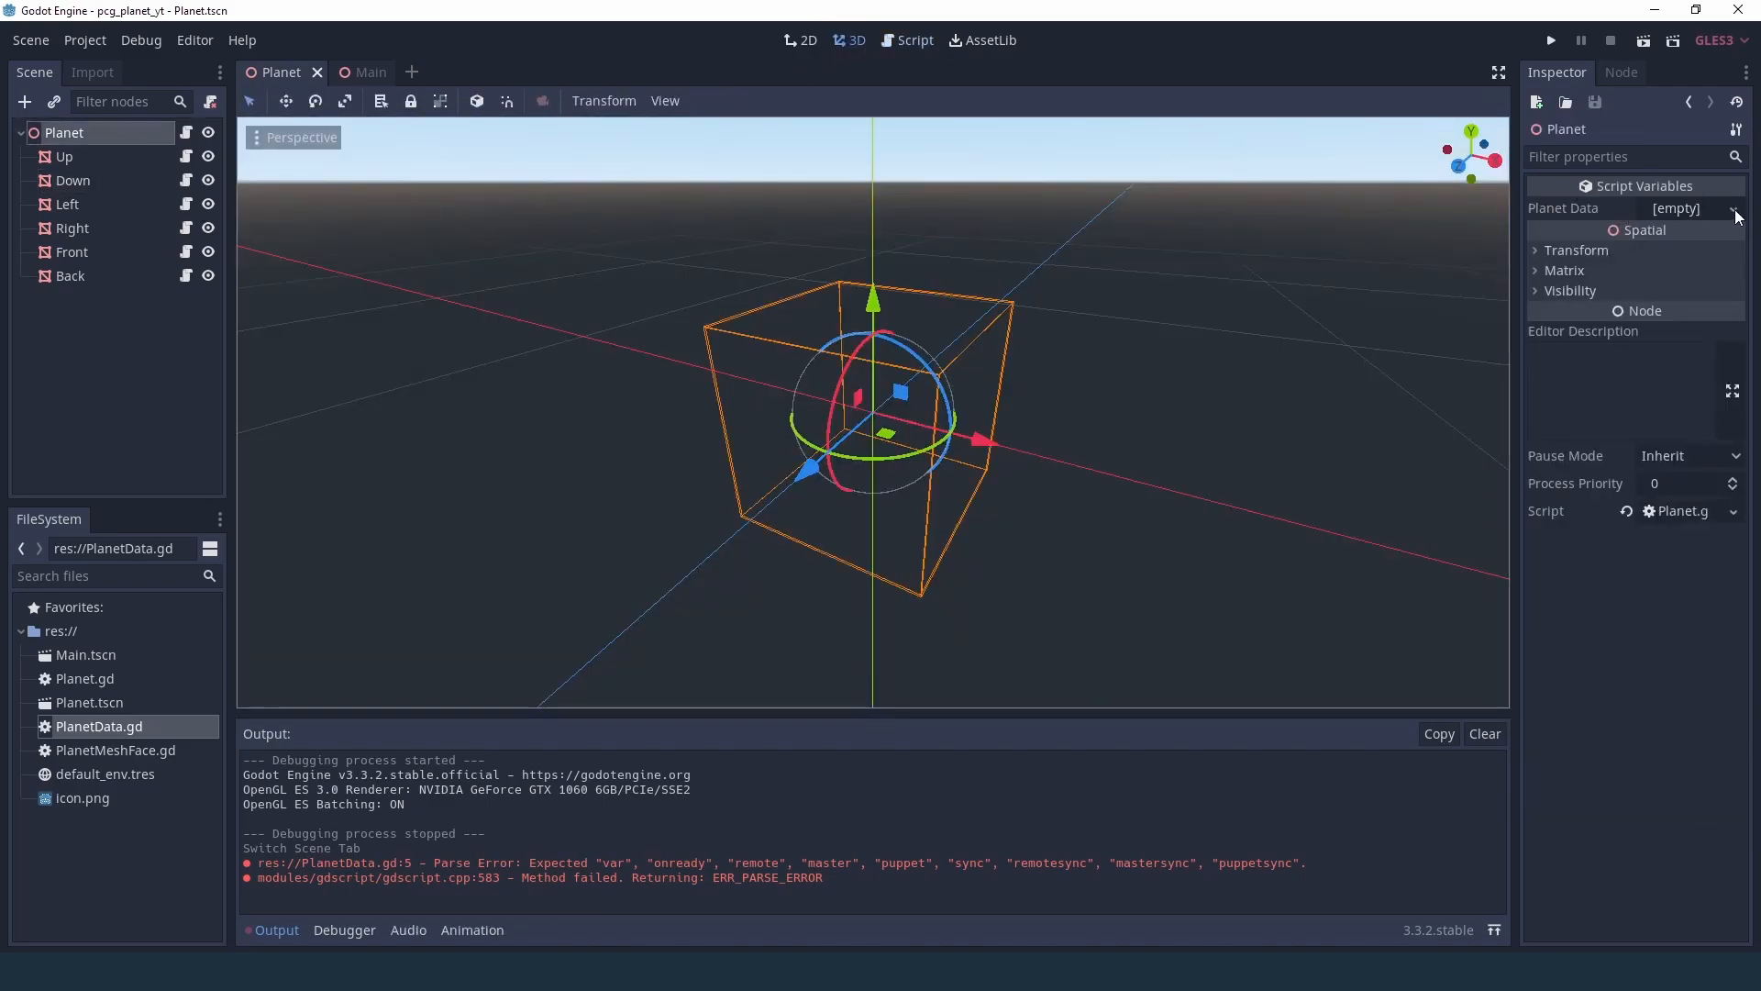
pyautogui.click(1736, 208)
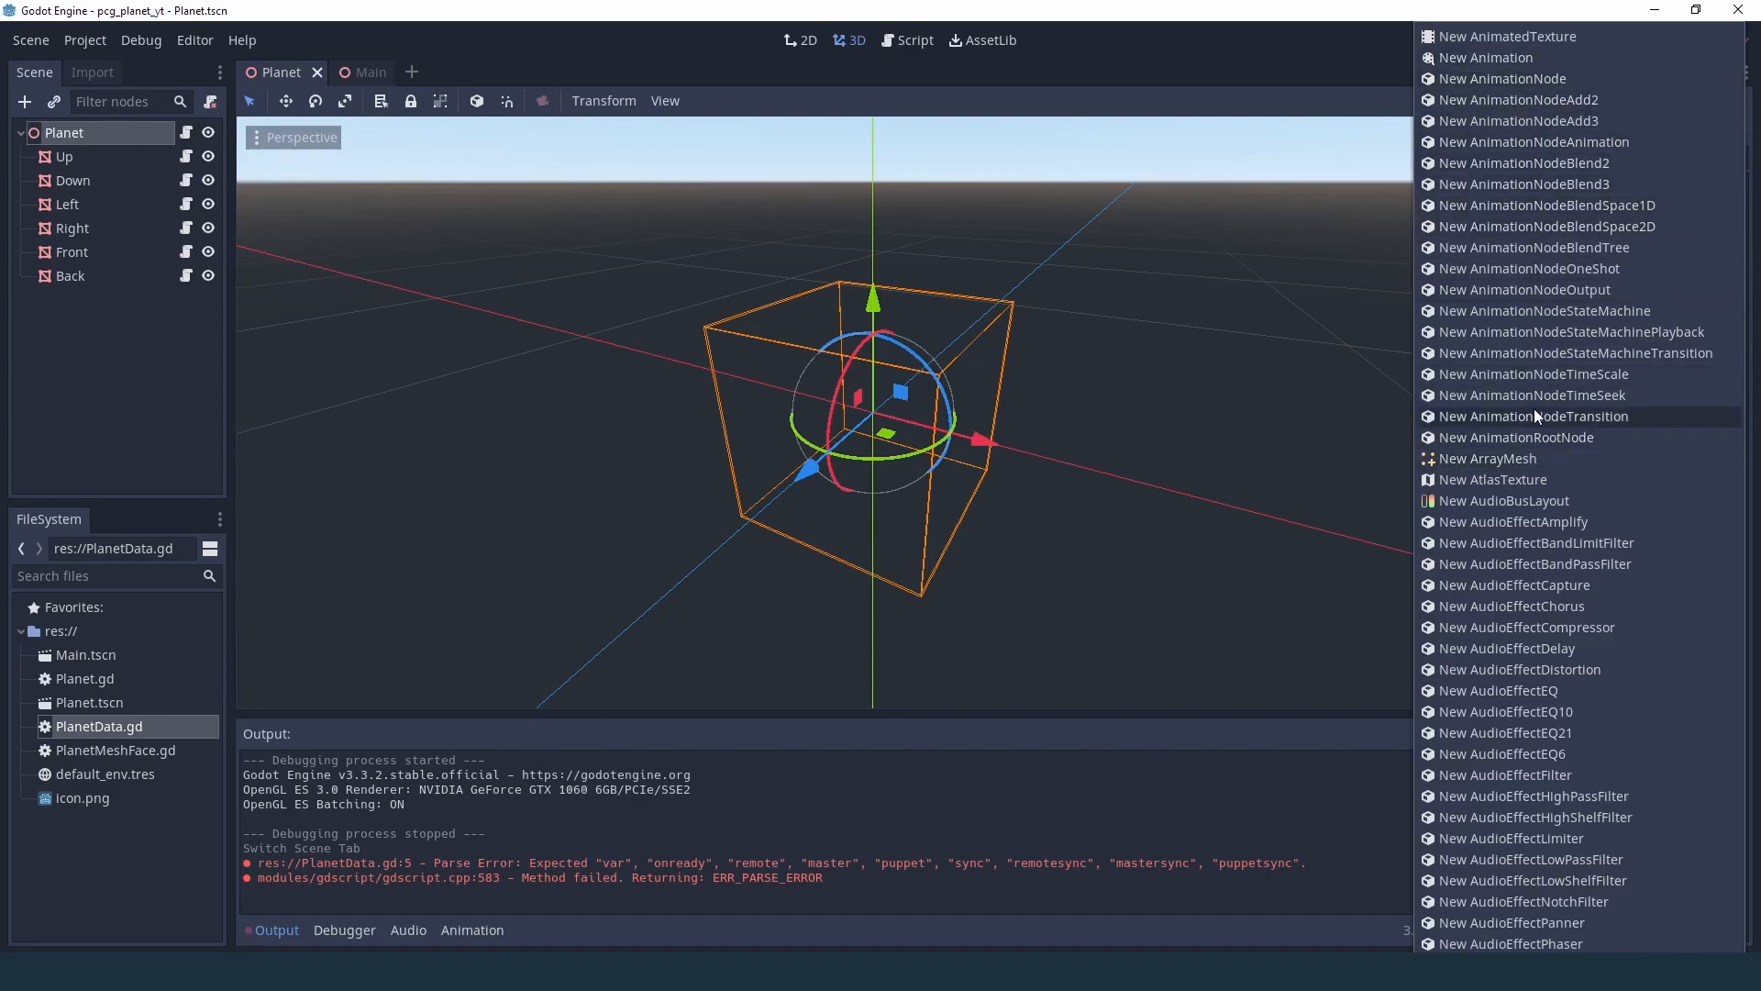
pyautogui.scroll(-3)
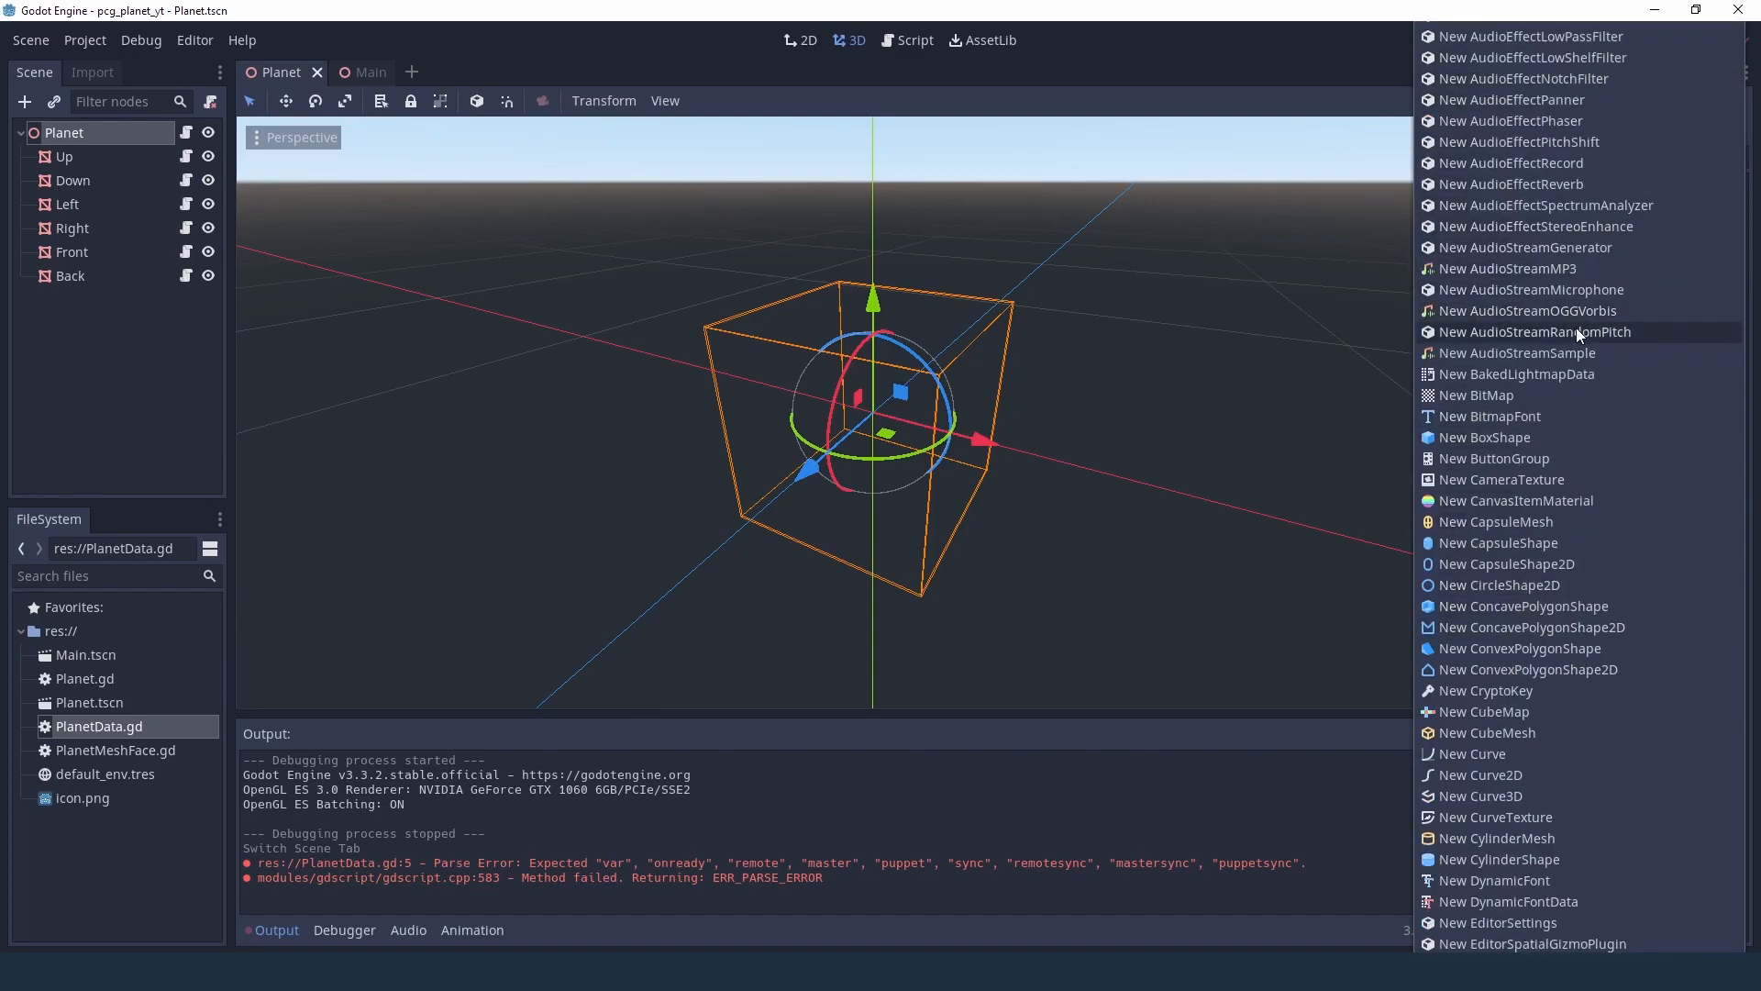
pyautogui.scroll(-3)
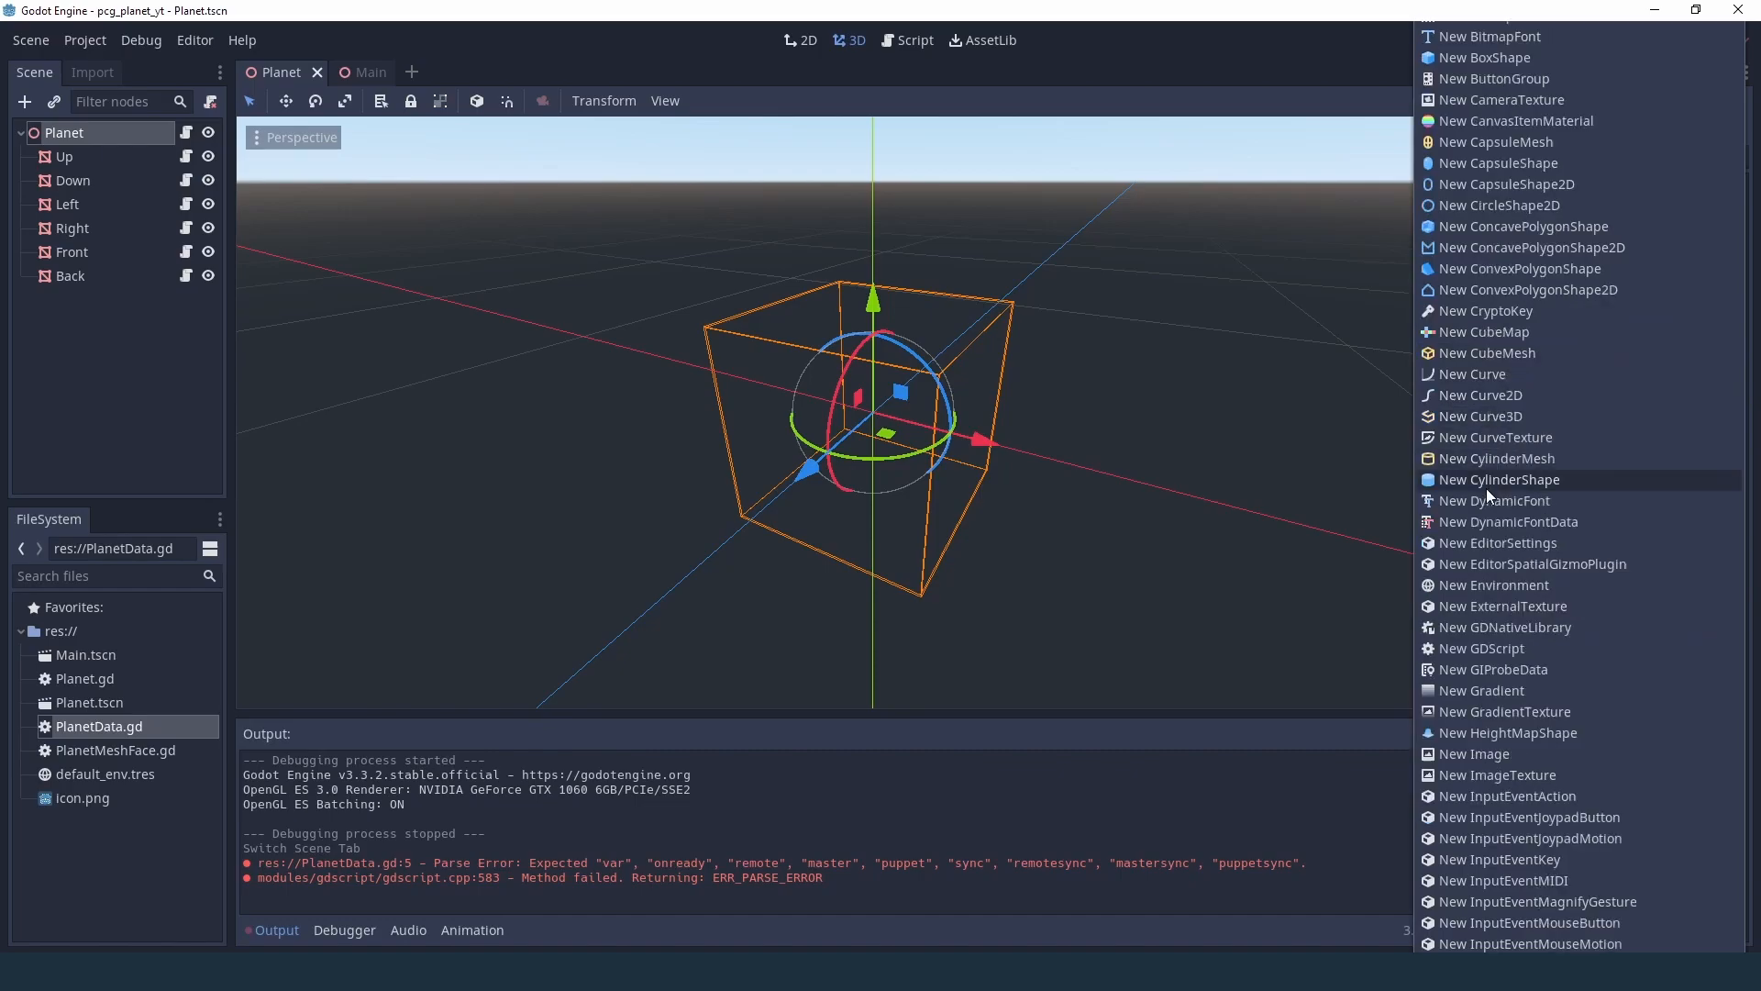
pyautogui.scroll(-3)
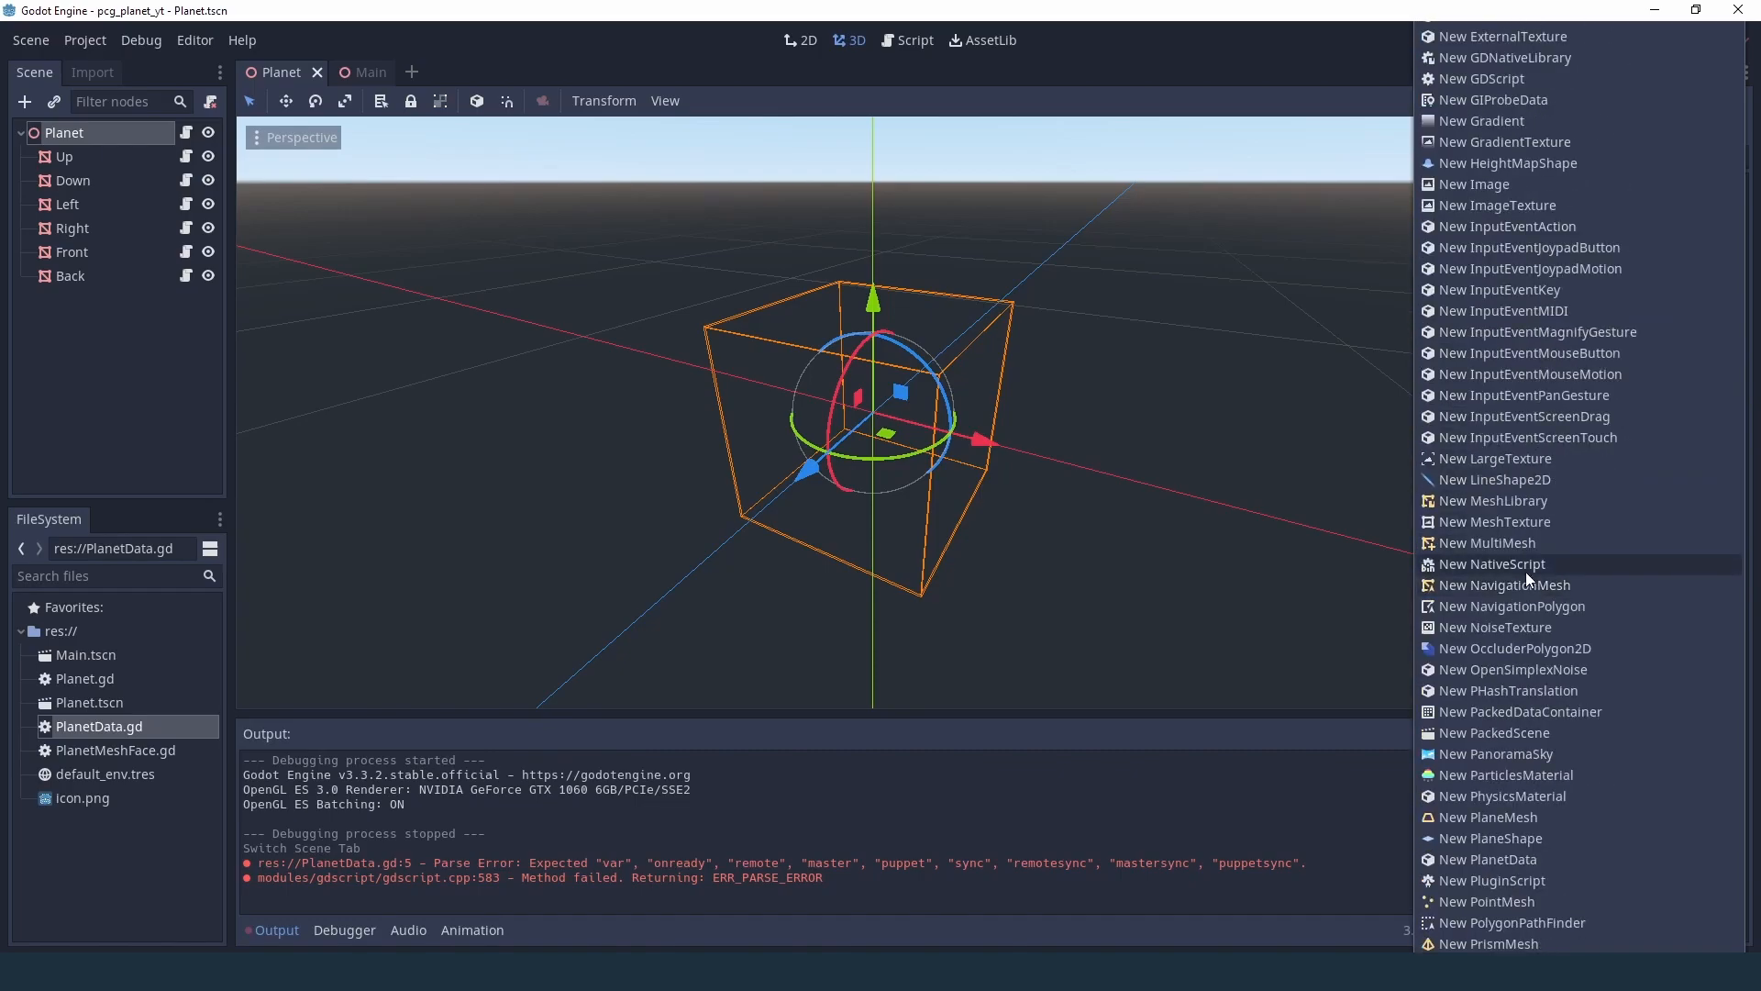
pyautogui.scroll(-3)
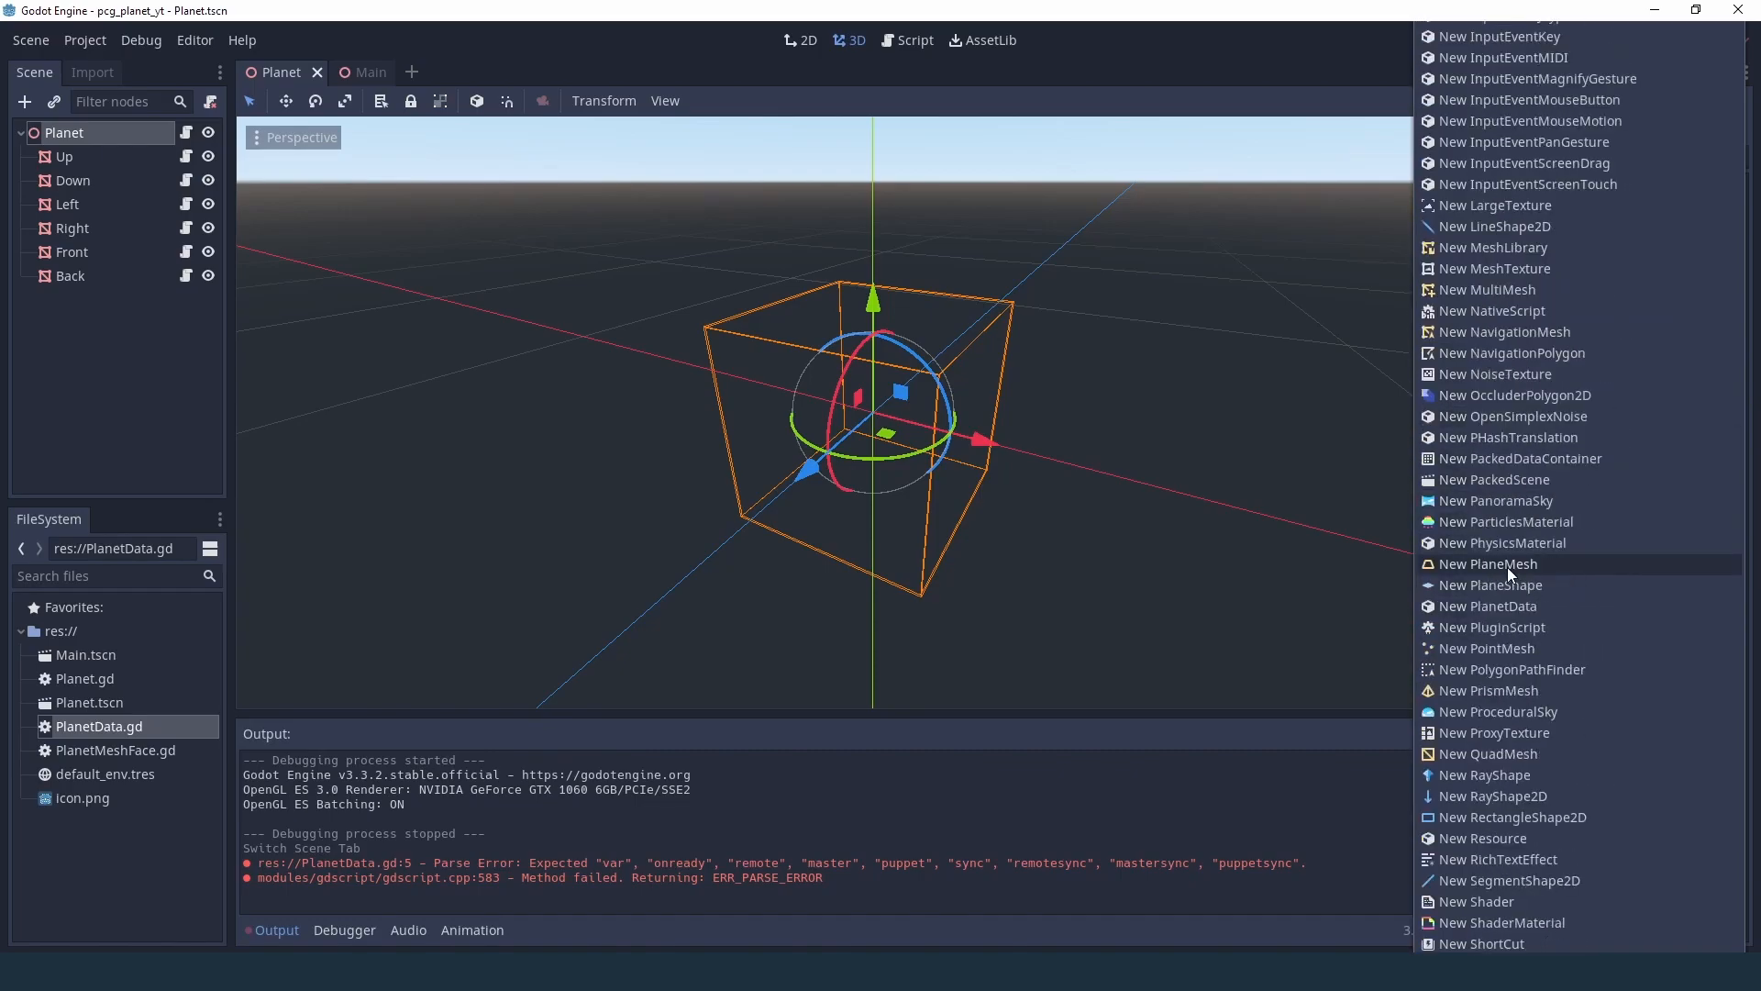
pyautogui.moveTo(1488, 606)
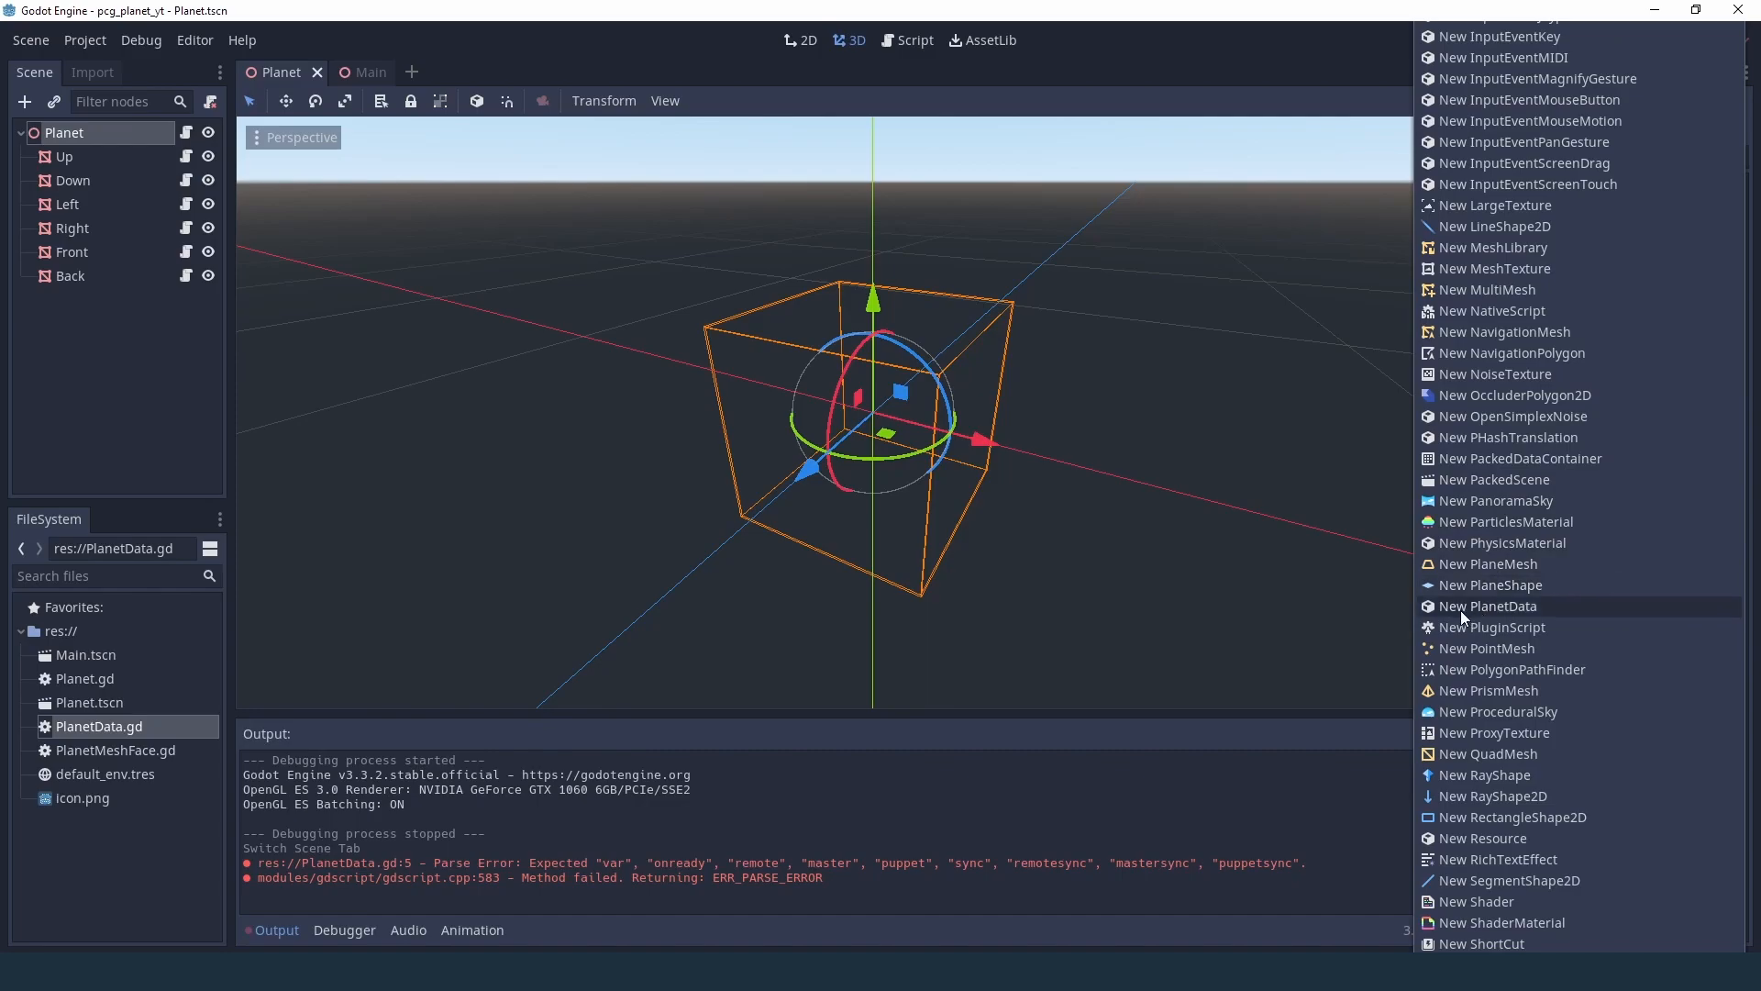
pyautogui.click(1486, 605)
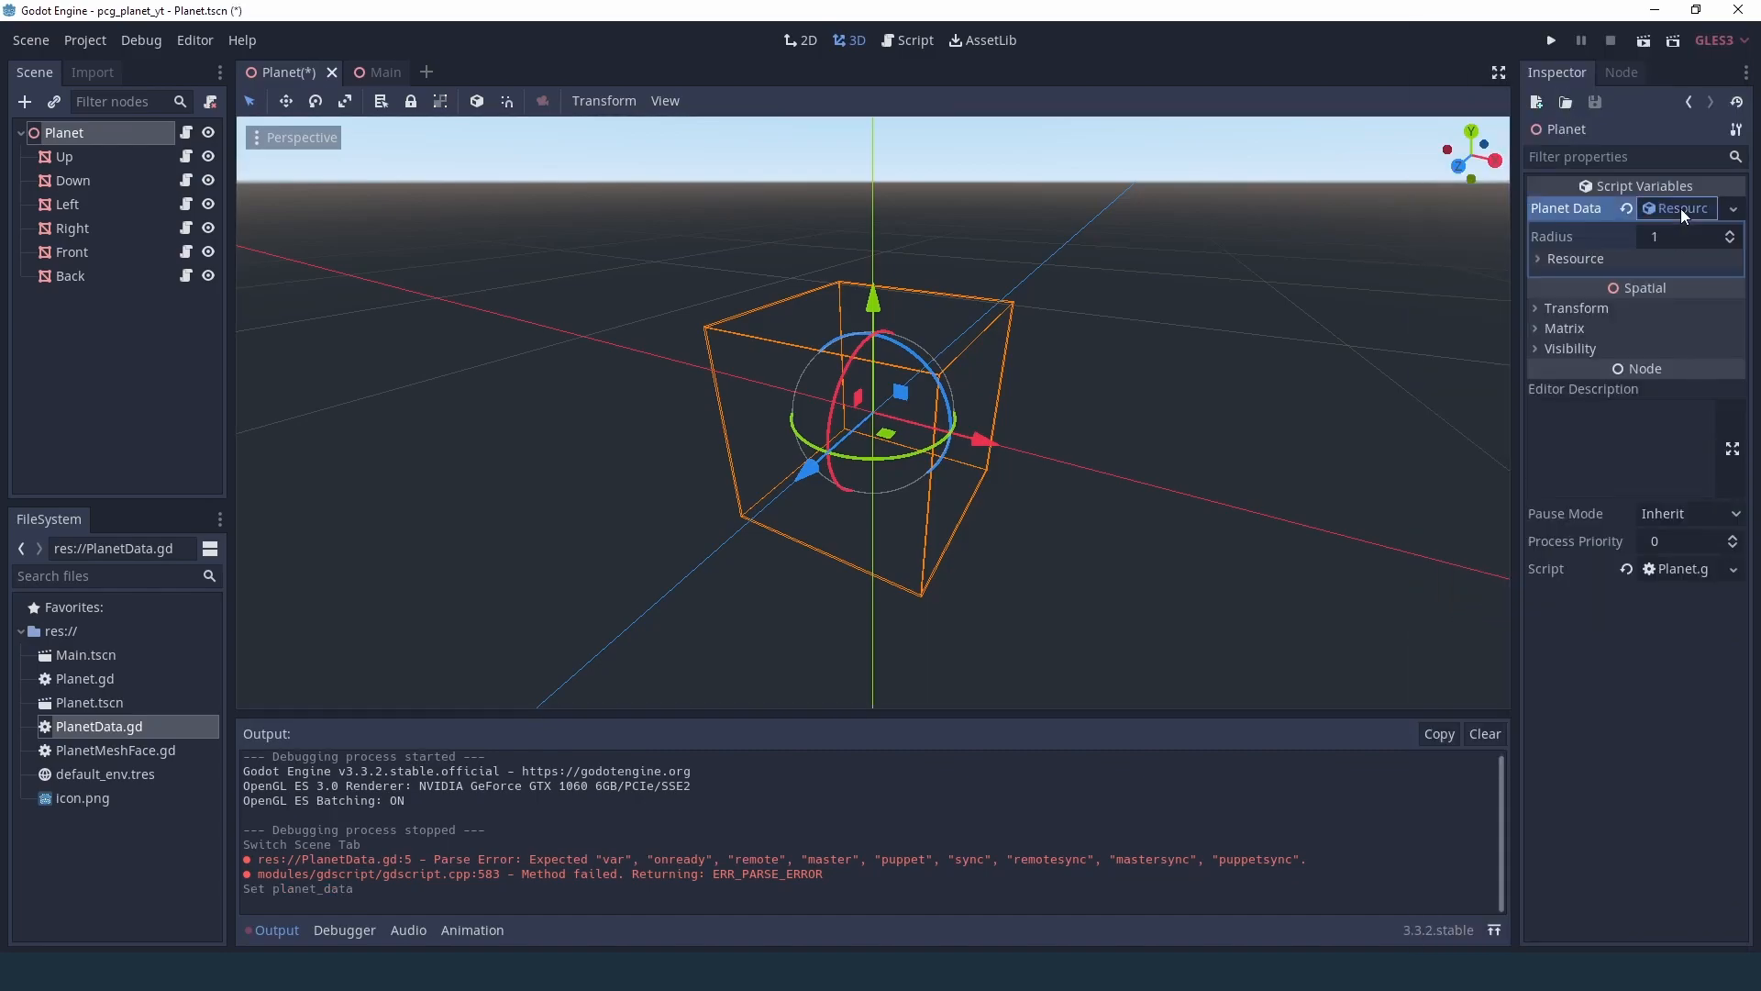
pyautogui.moveTo(1652, 251)
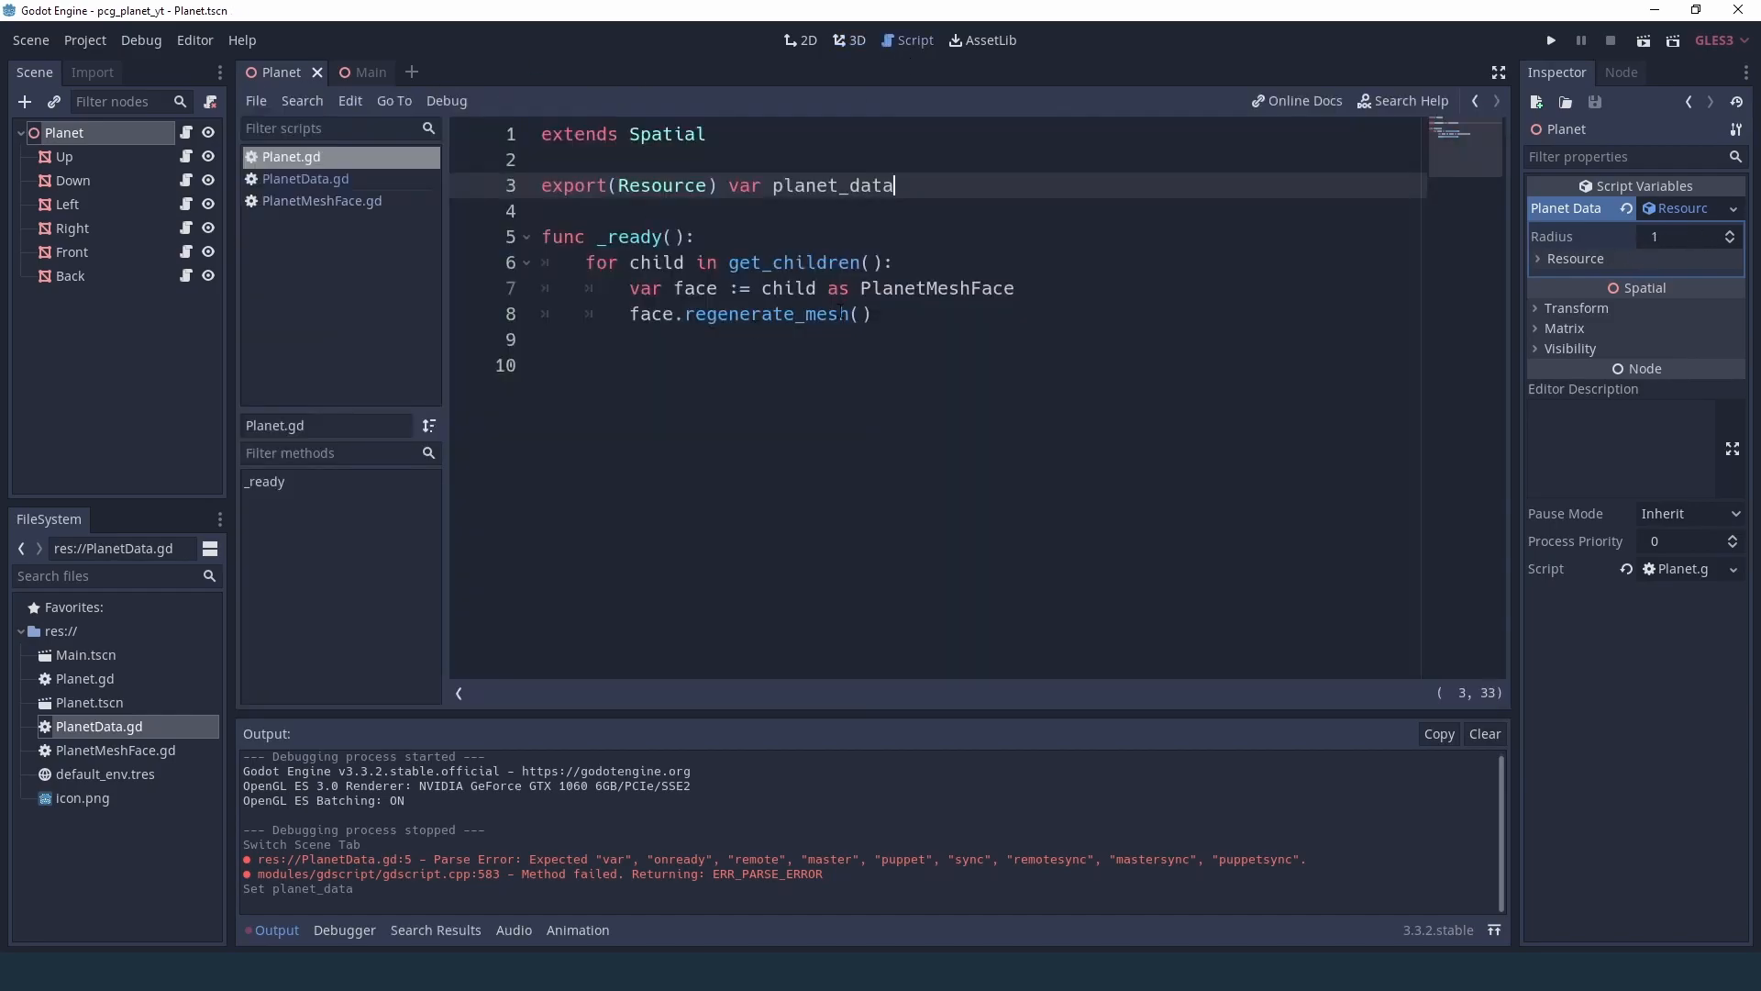
# - Pass planet_data into the regenerate_mesh call and its signature in PlanetMeshFace.gd
pyautogui.click(863, 314)
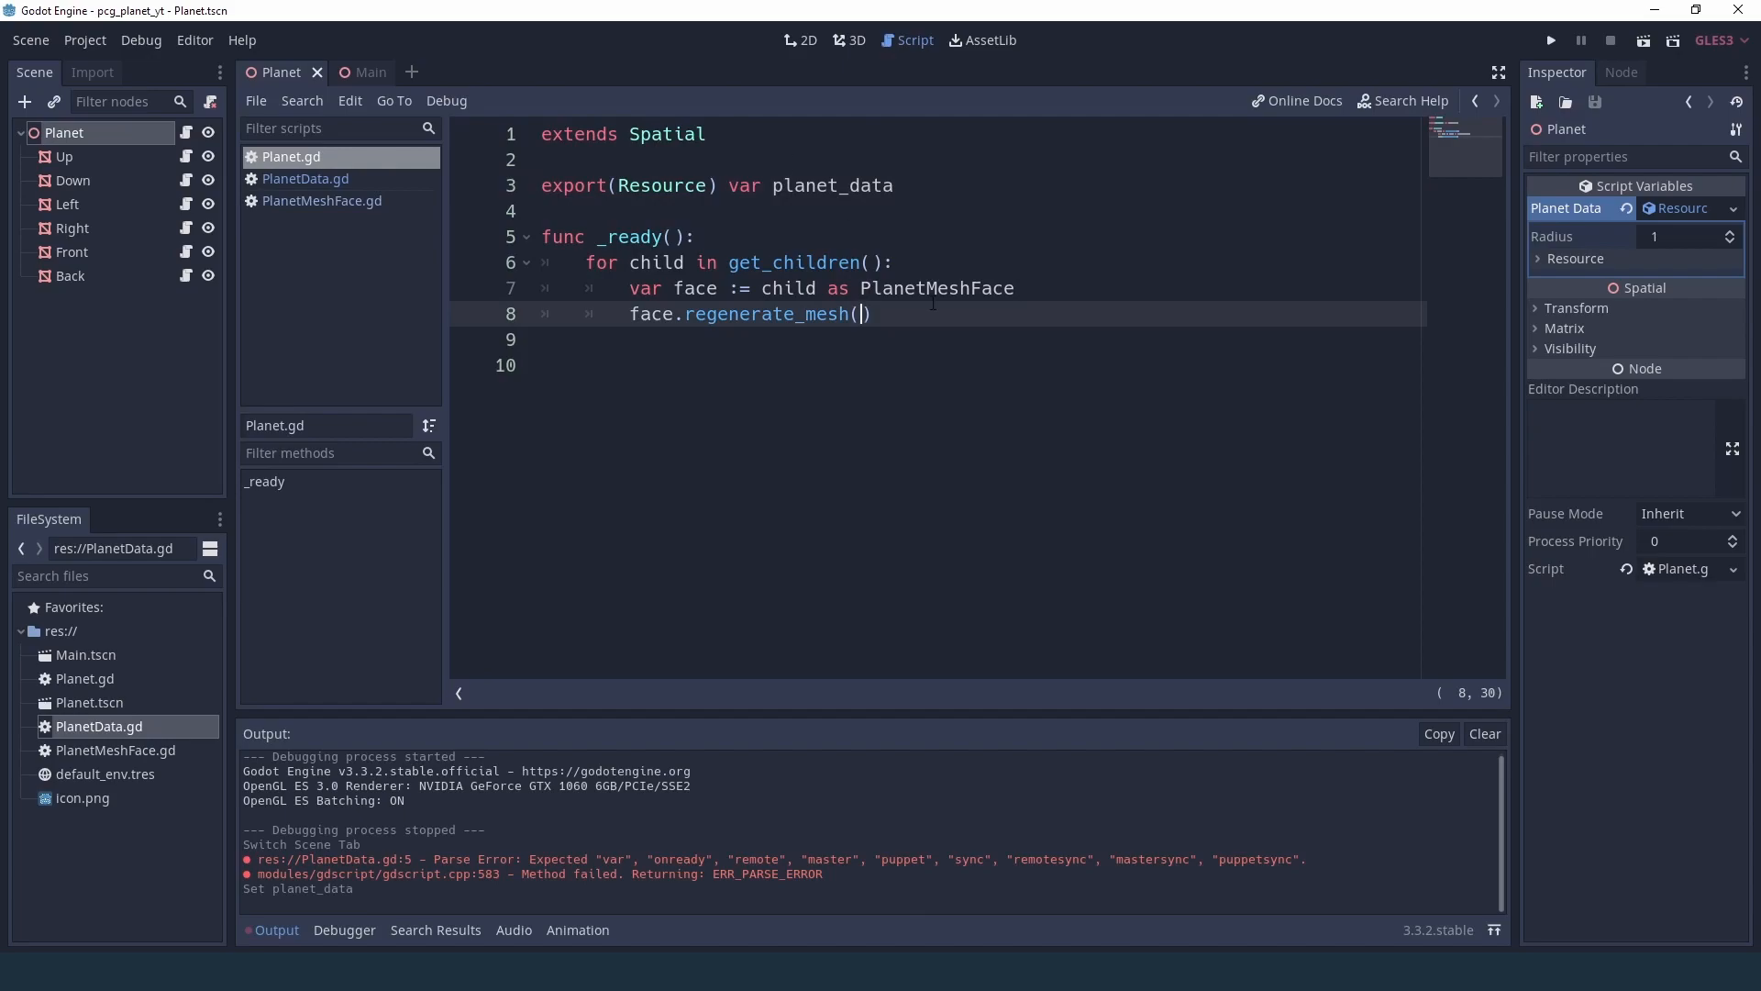
pyautogui.write('planet_data')
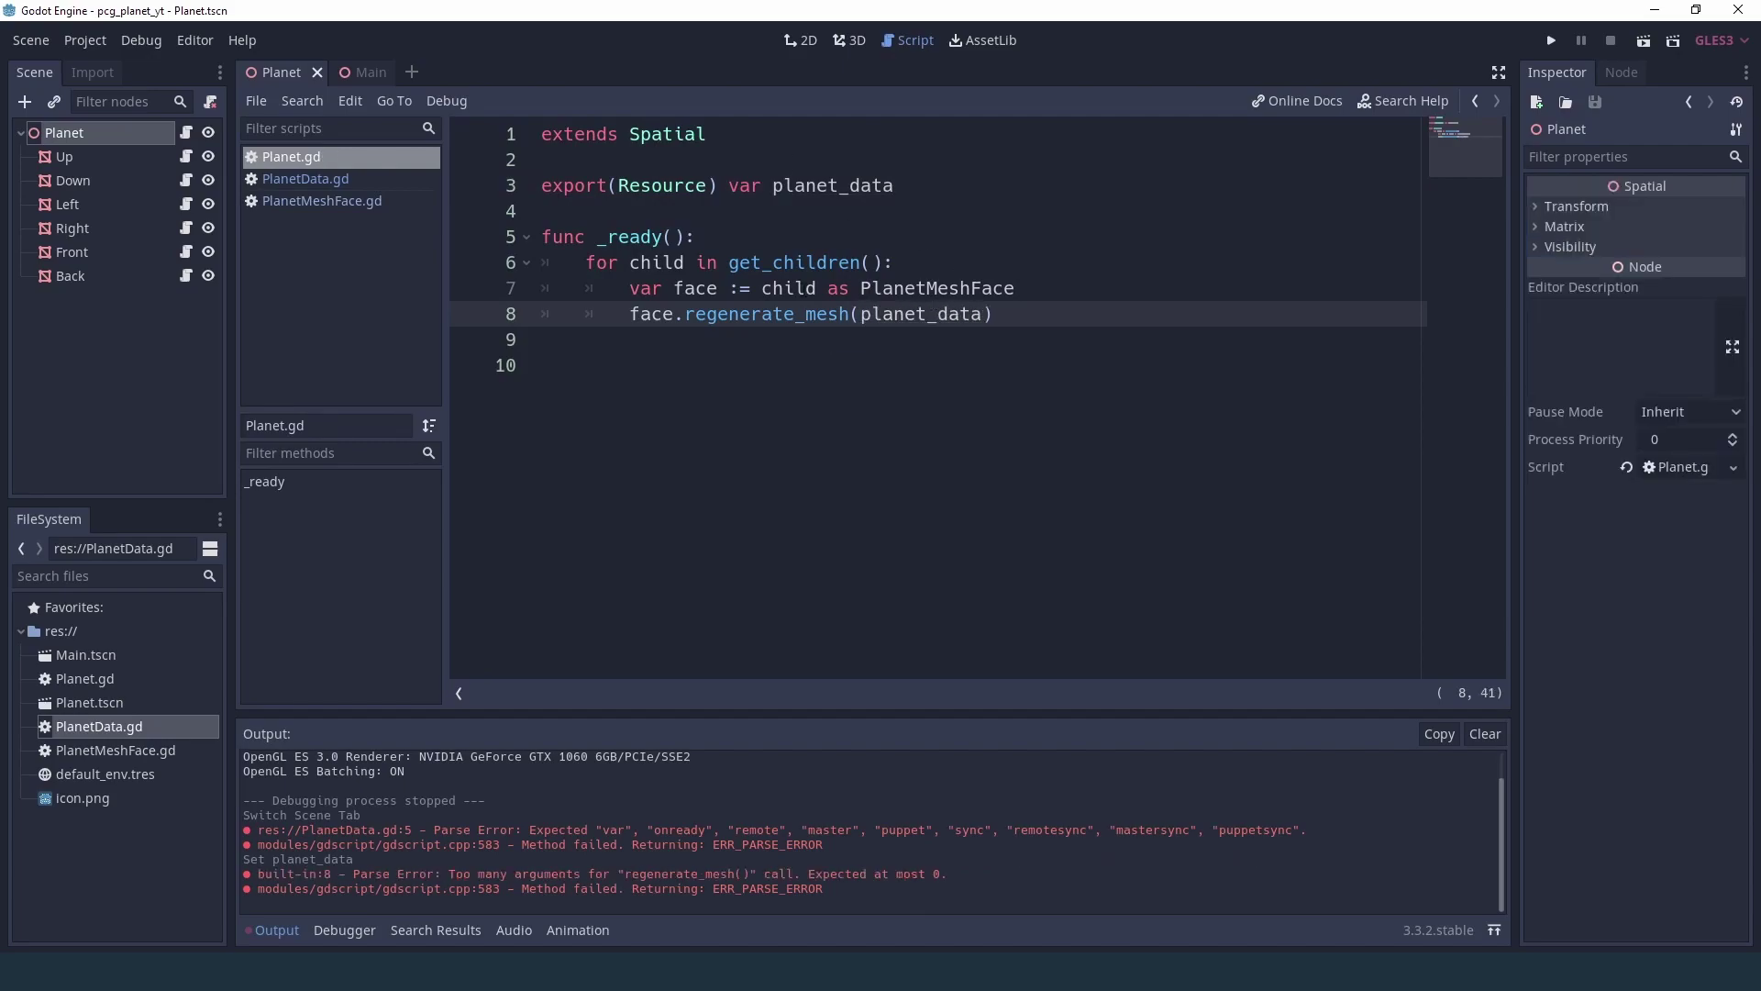
pyautogui.click(767, 314)
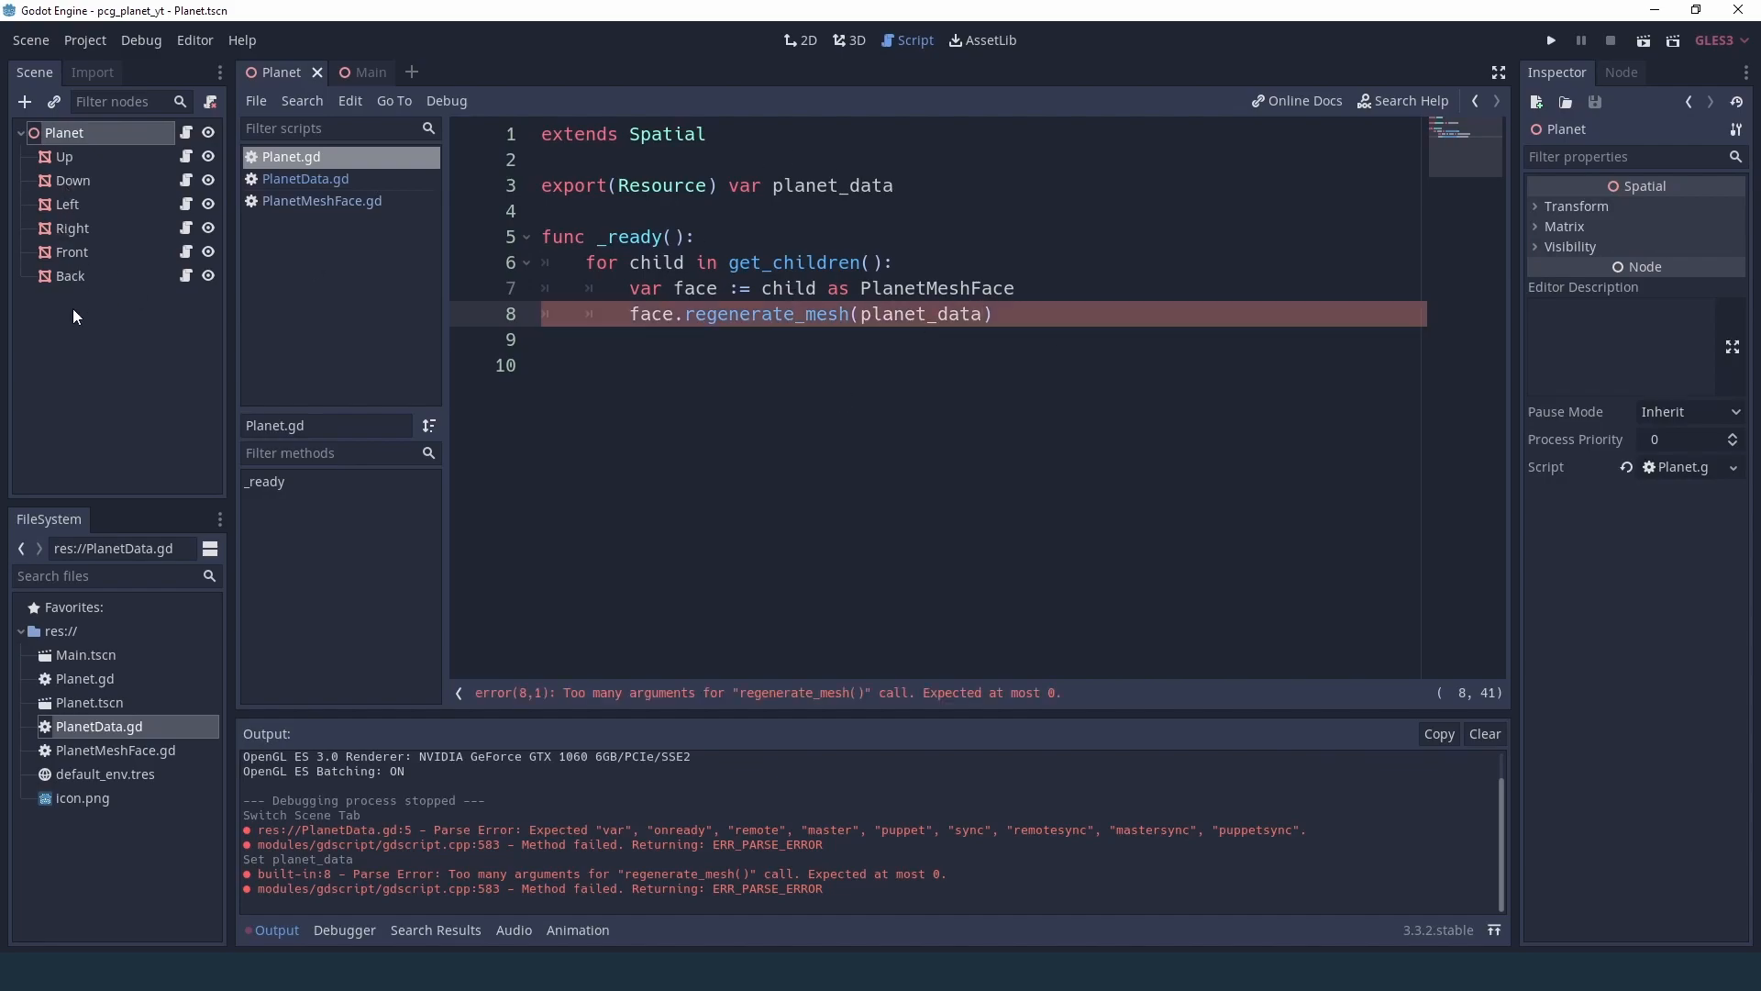
pyautogui.click(64, 156)
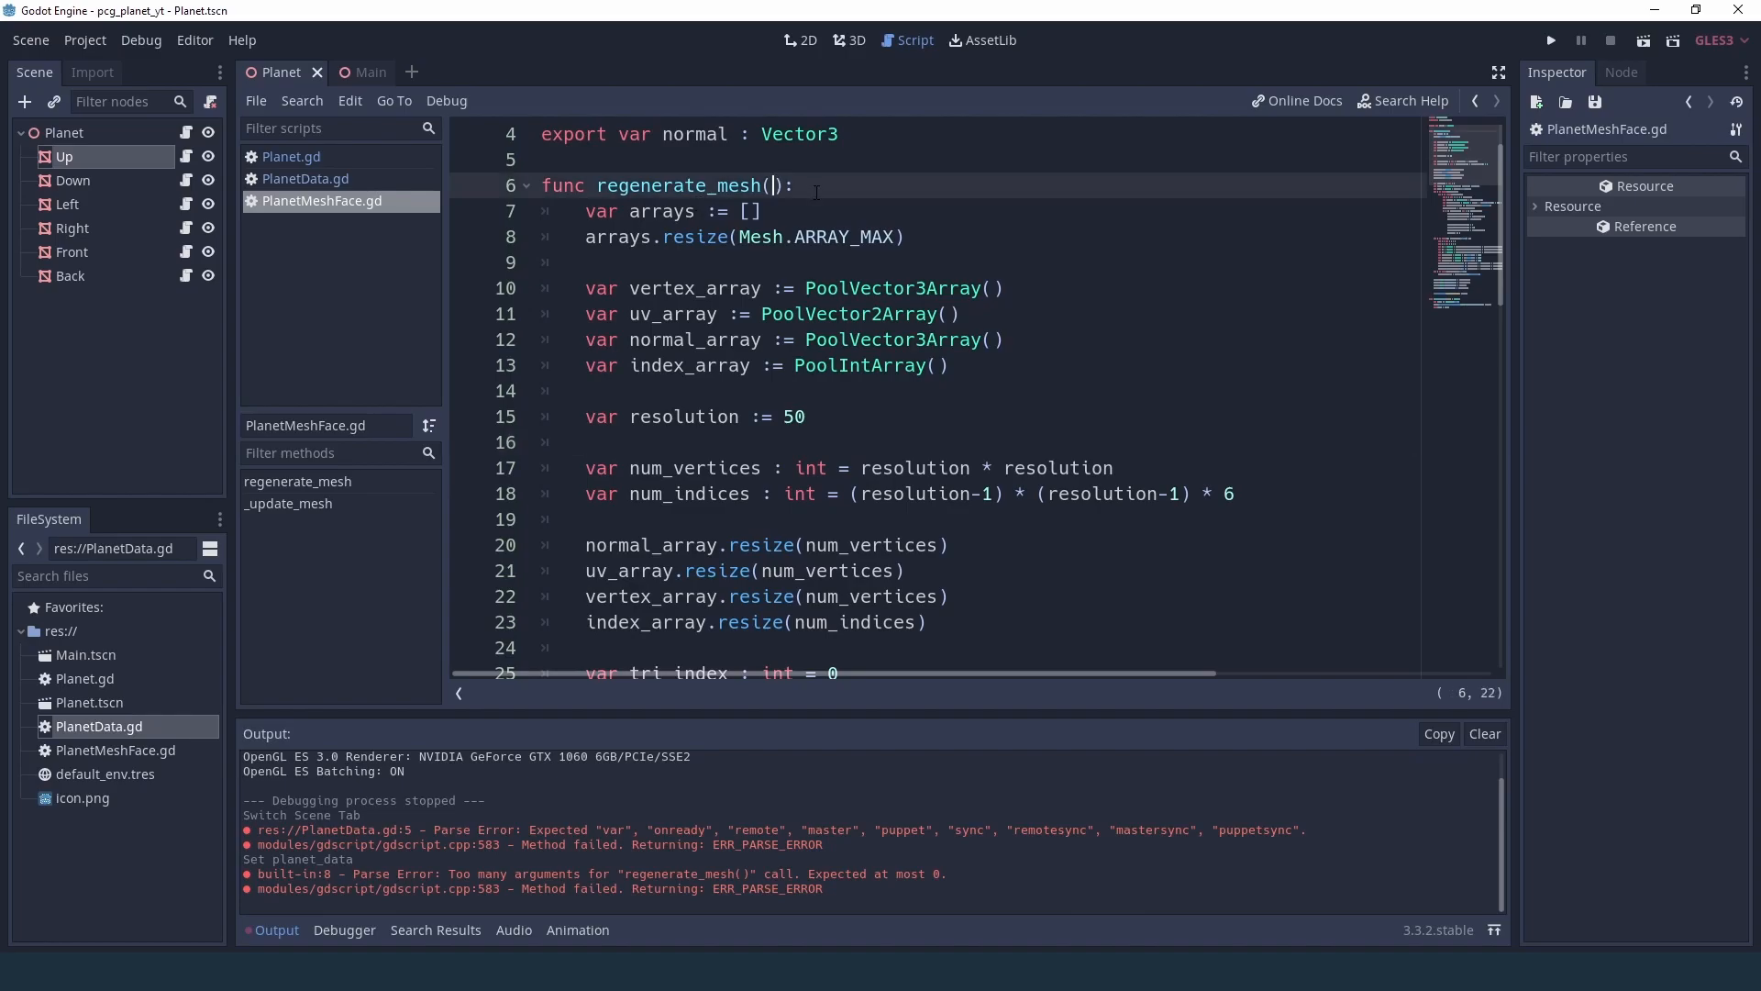
pyautogui.write('planet_data :')
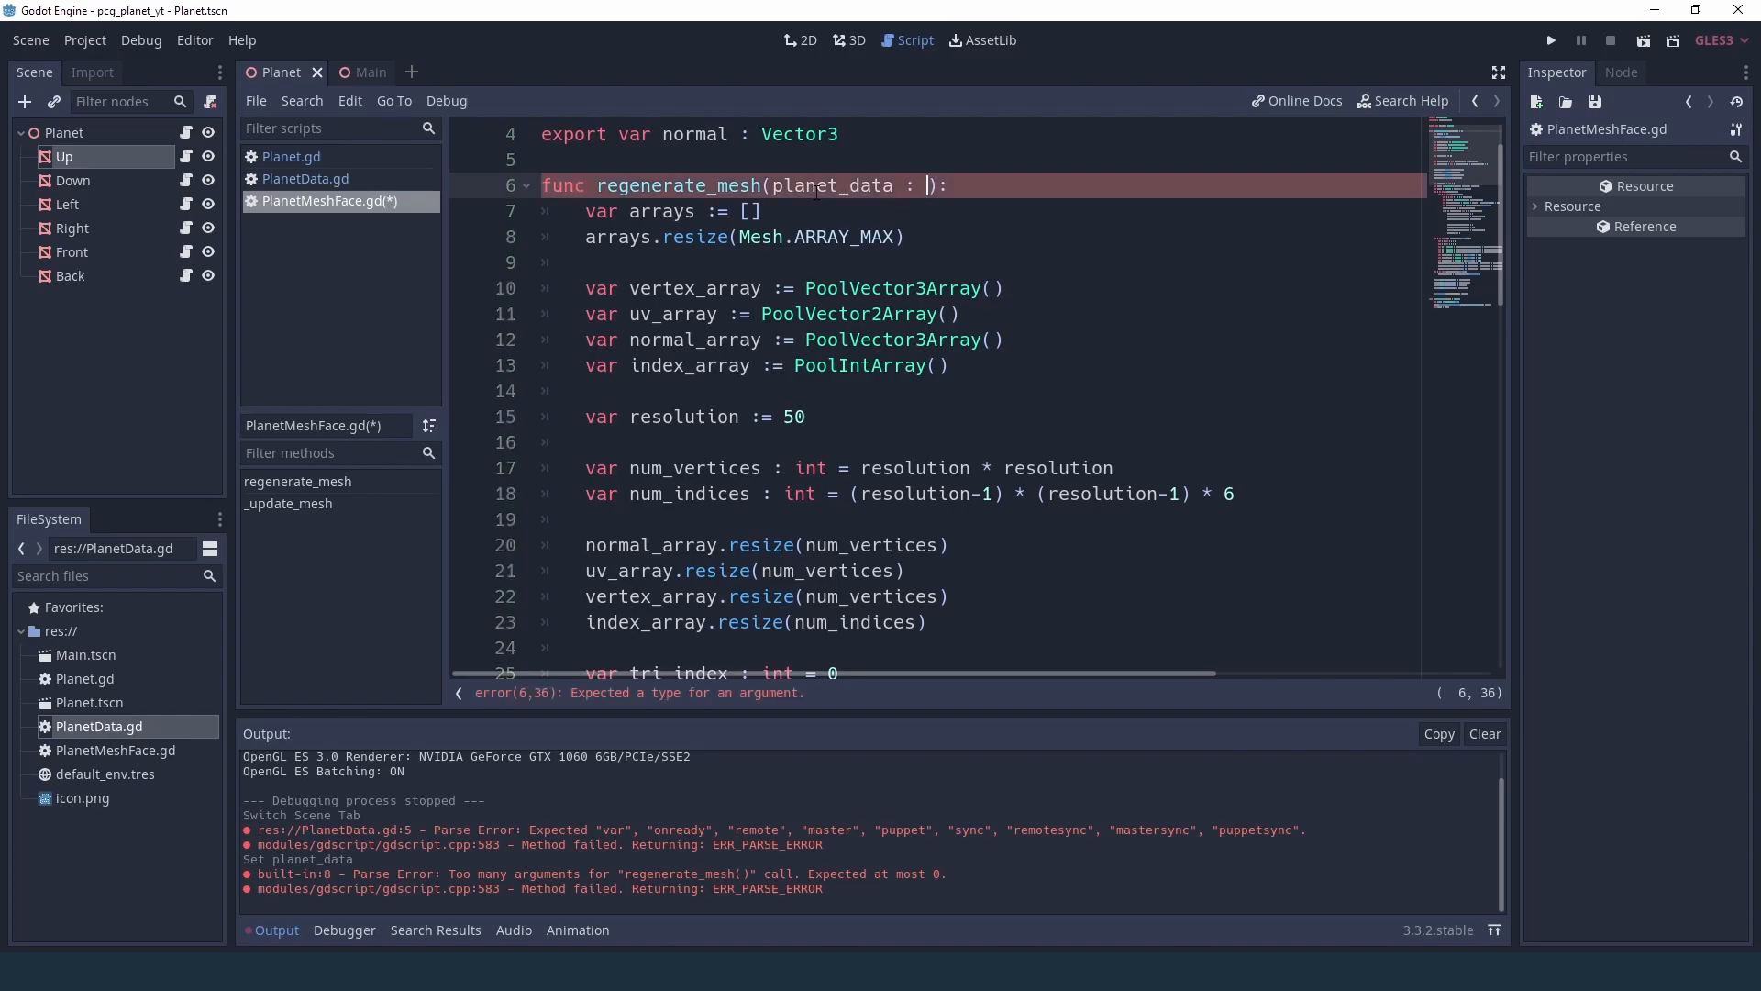
# - Multiply pointOnUnitSphere by planet_data.radius on line 33, then go to the Main scene
pyautogui.scroll(-3)
pyautogui.write('PlanetData')
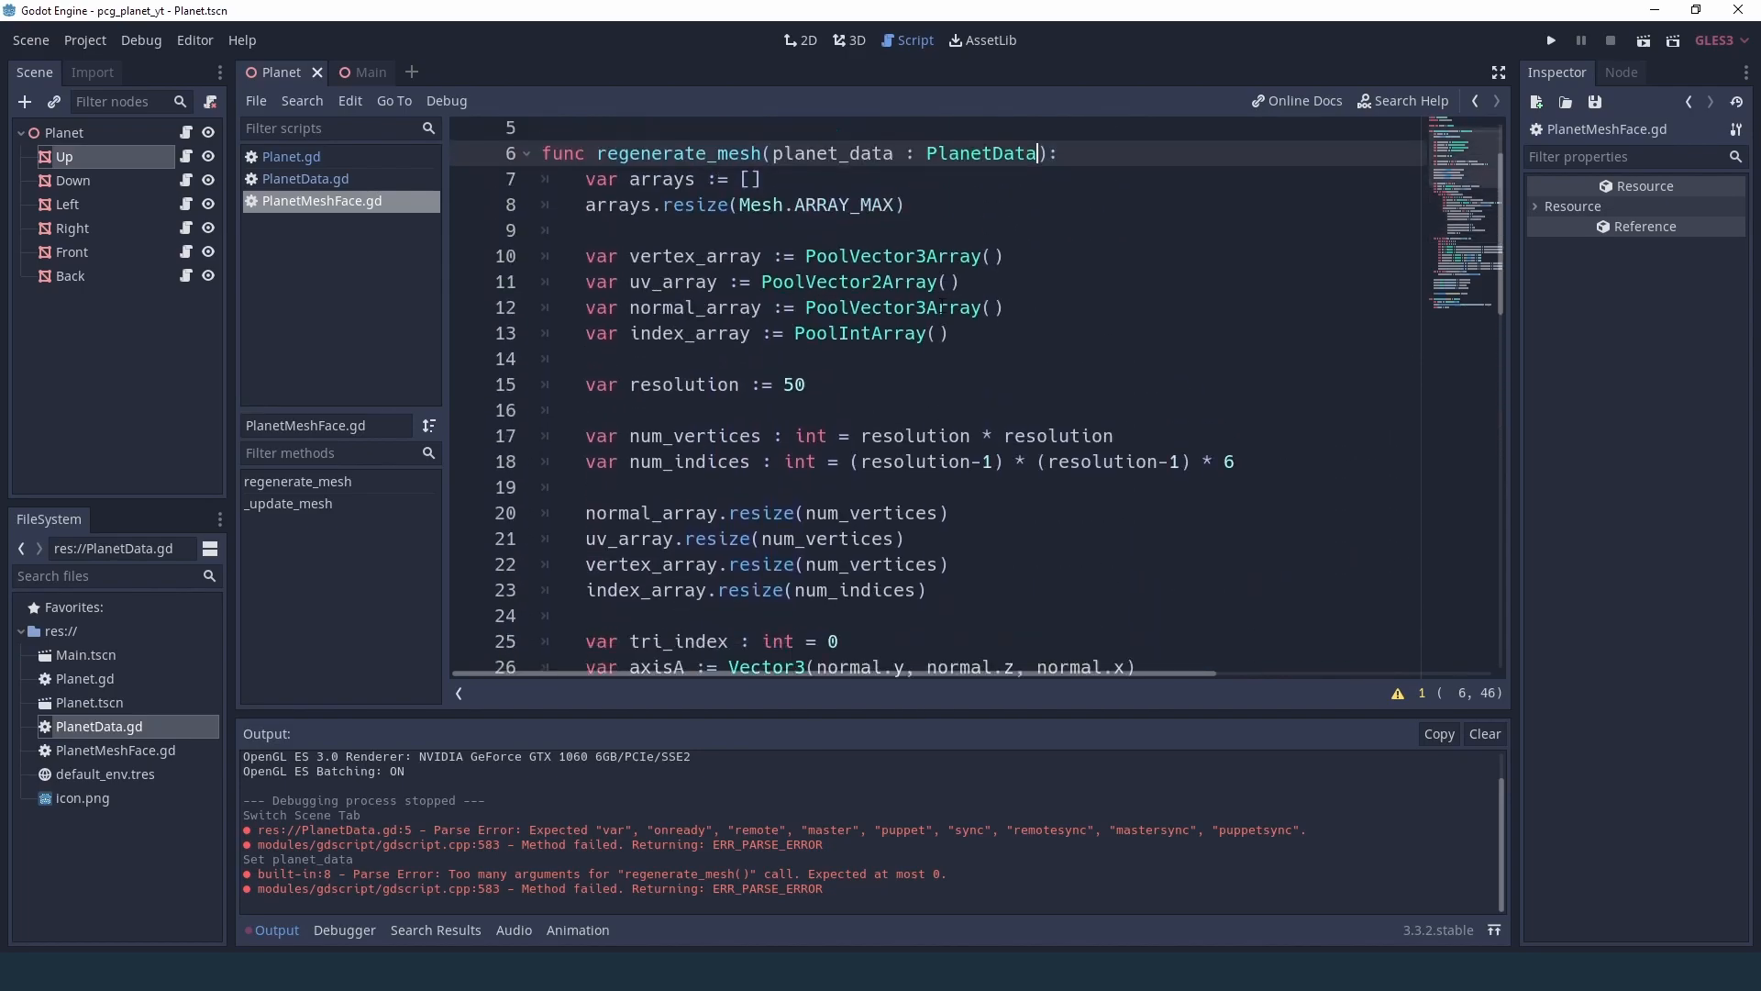
pyautogui.scroll(-3)
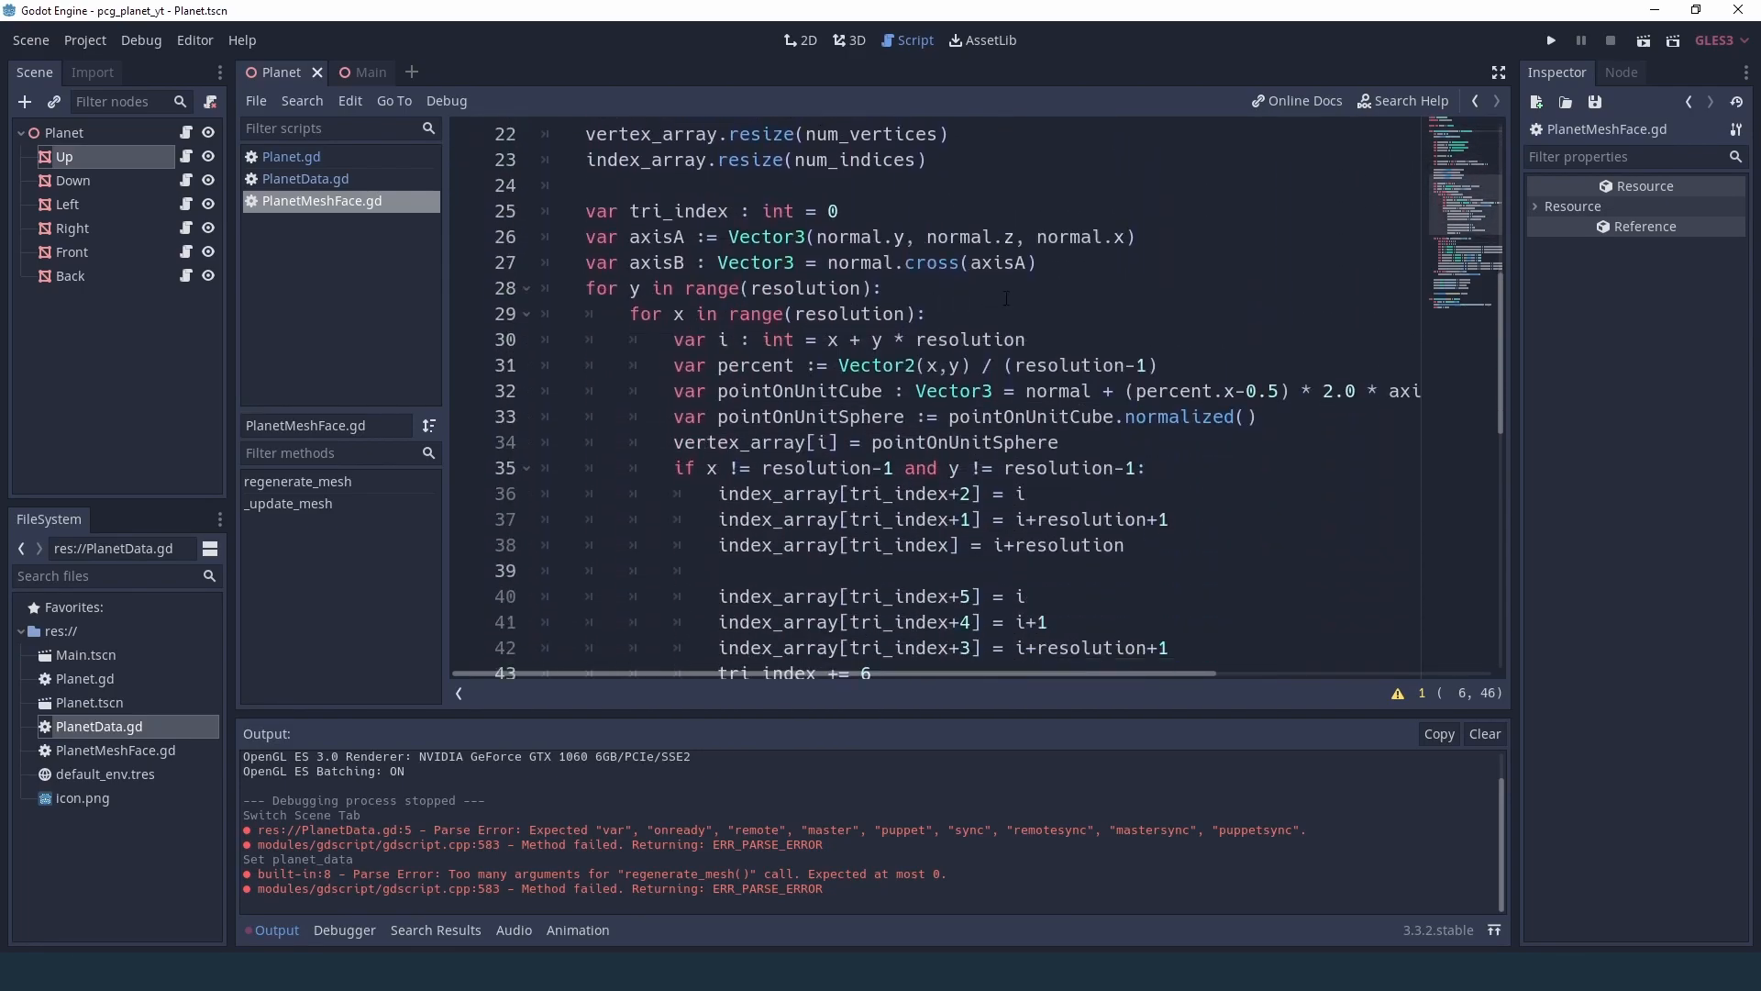
pyautogui.scroll(-3)
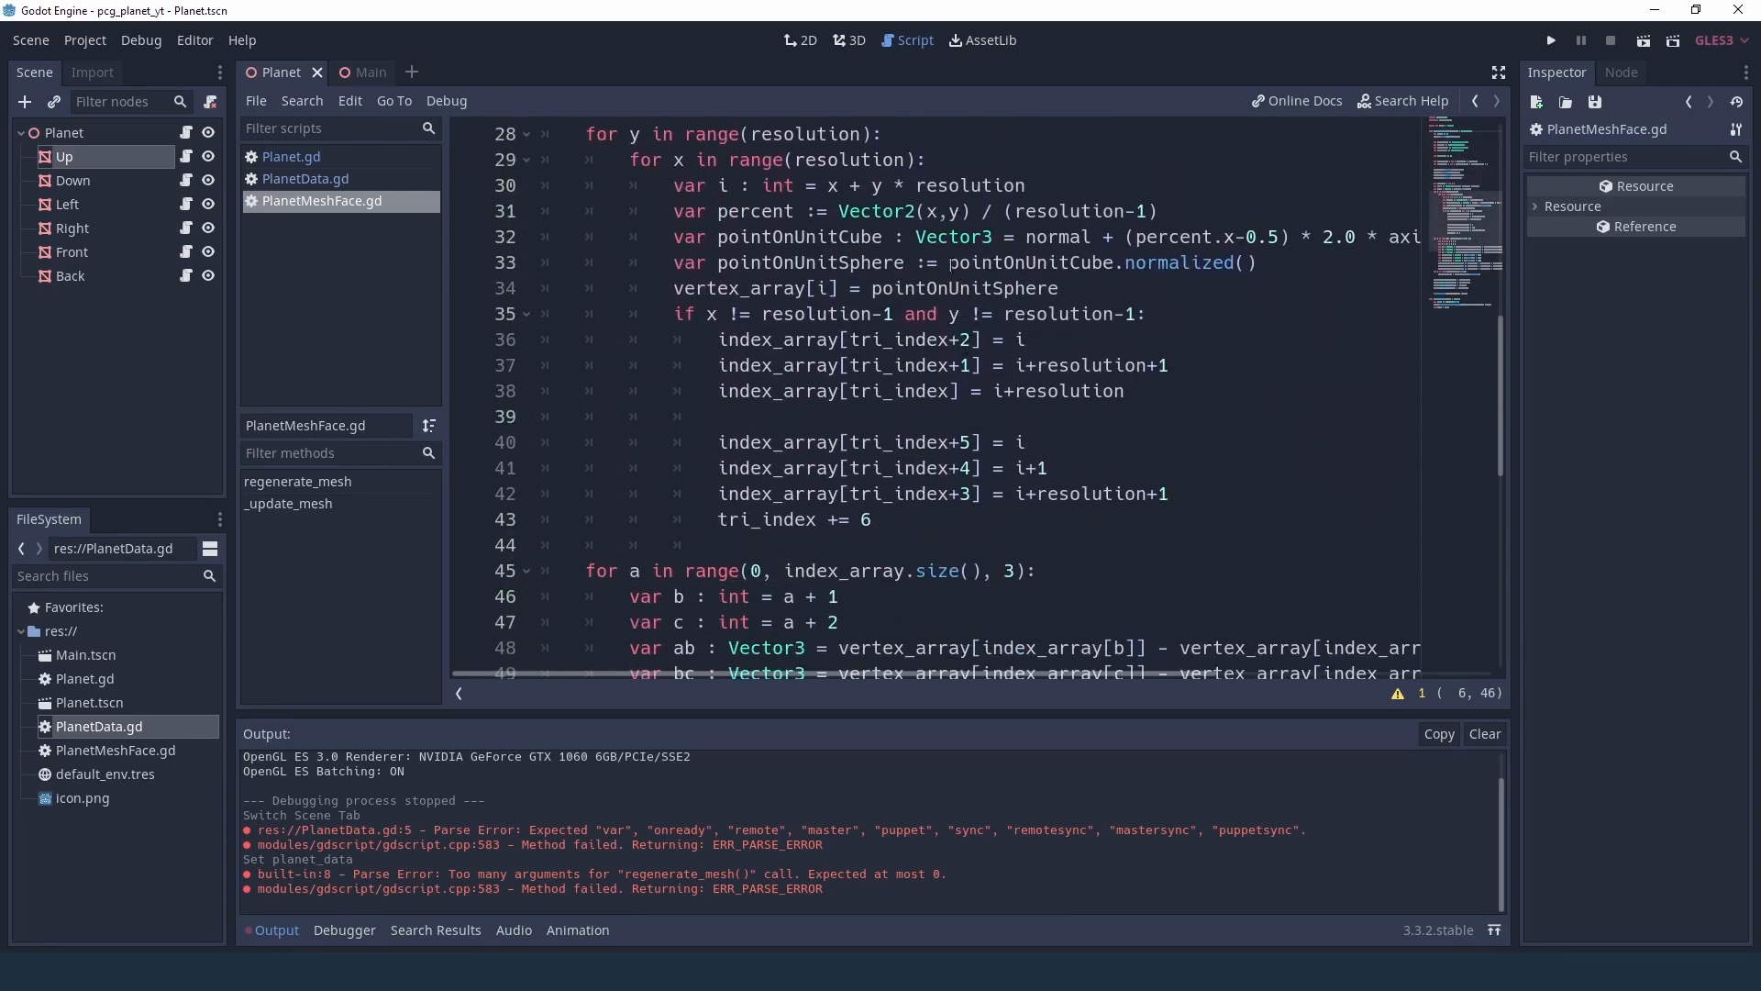
pyautogui.click(762, 263)
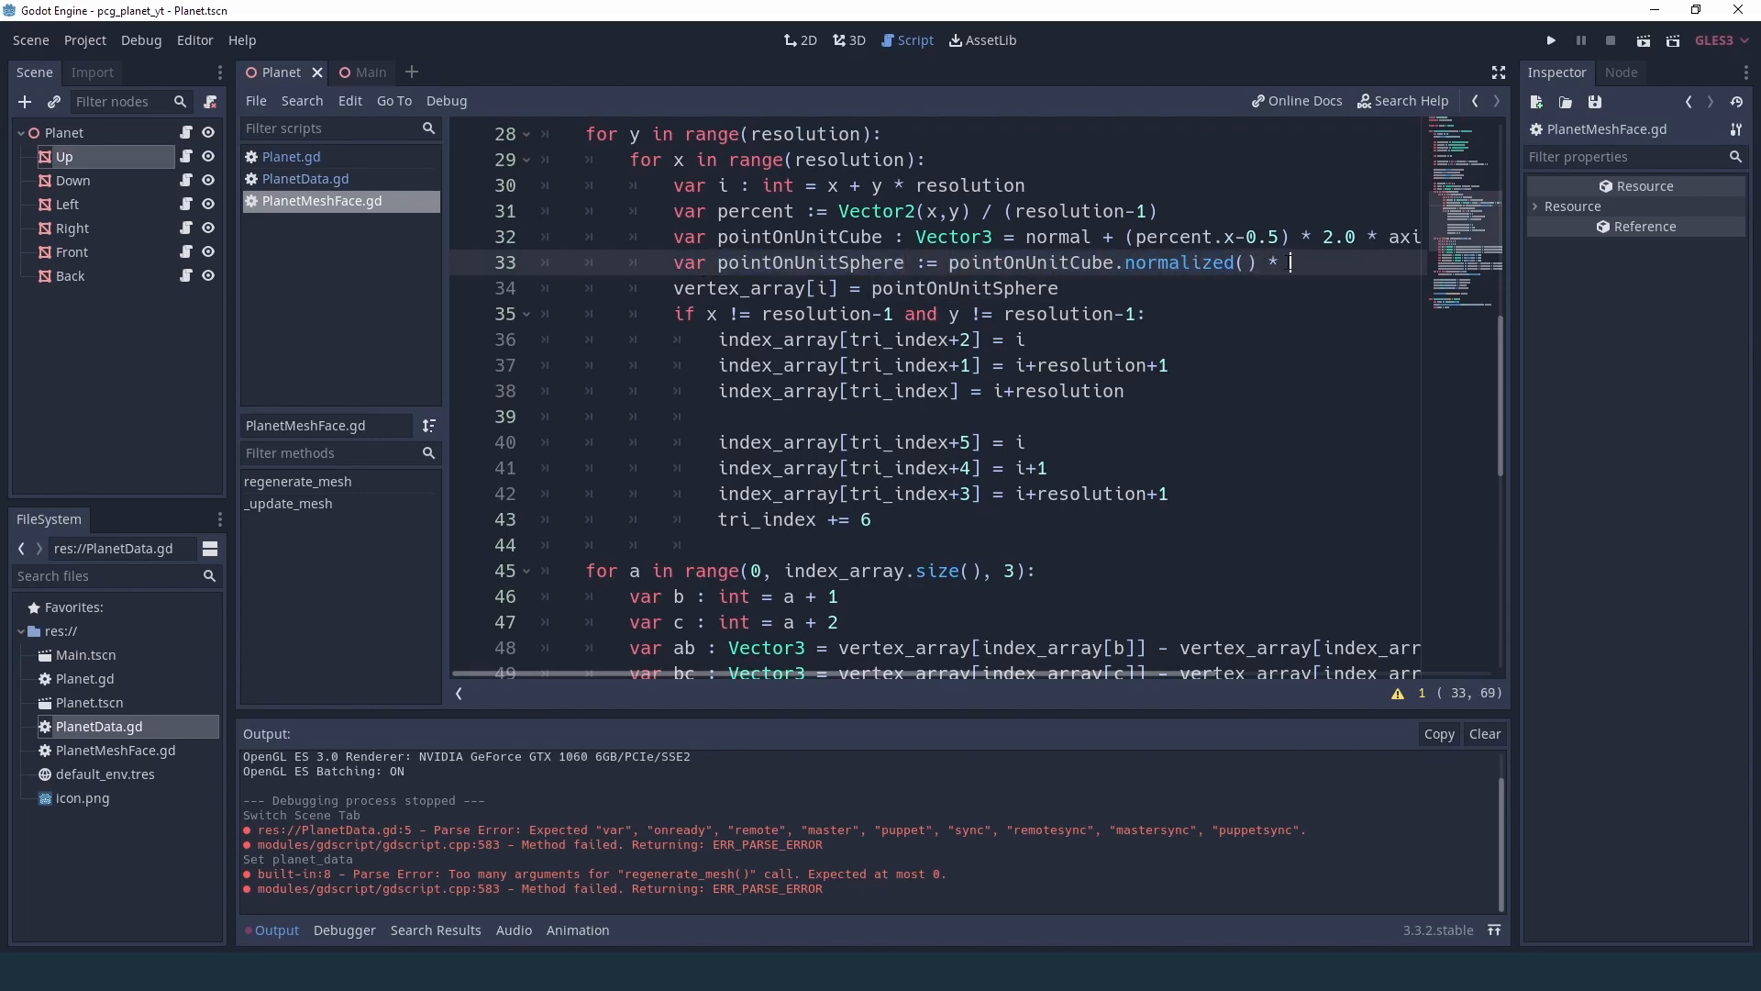
pyautogui.write('planet_data.radius')
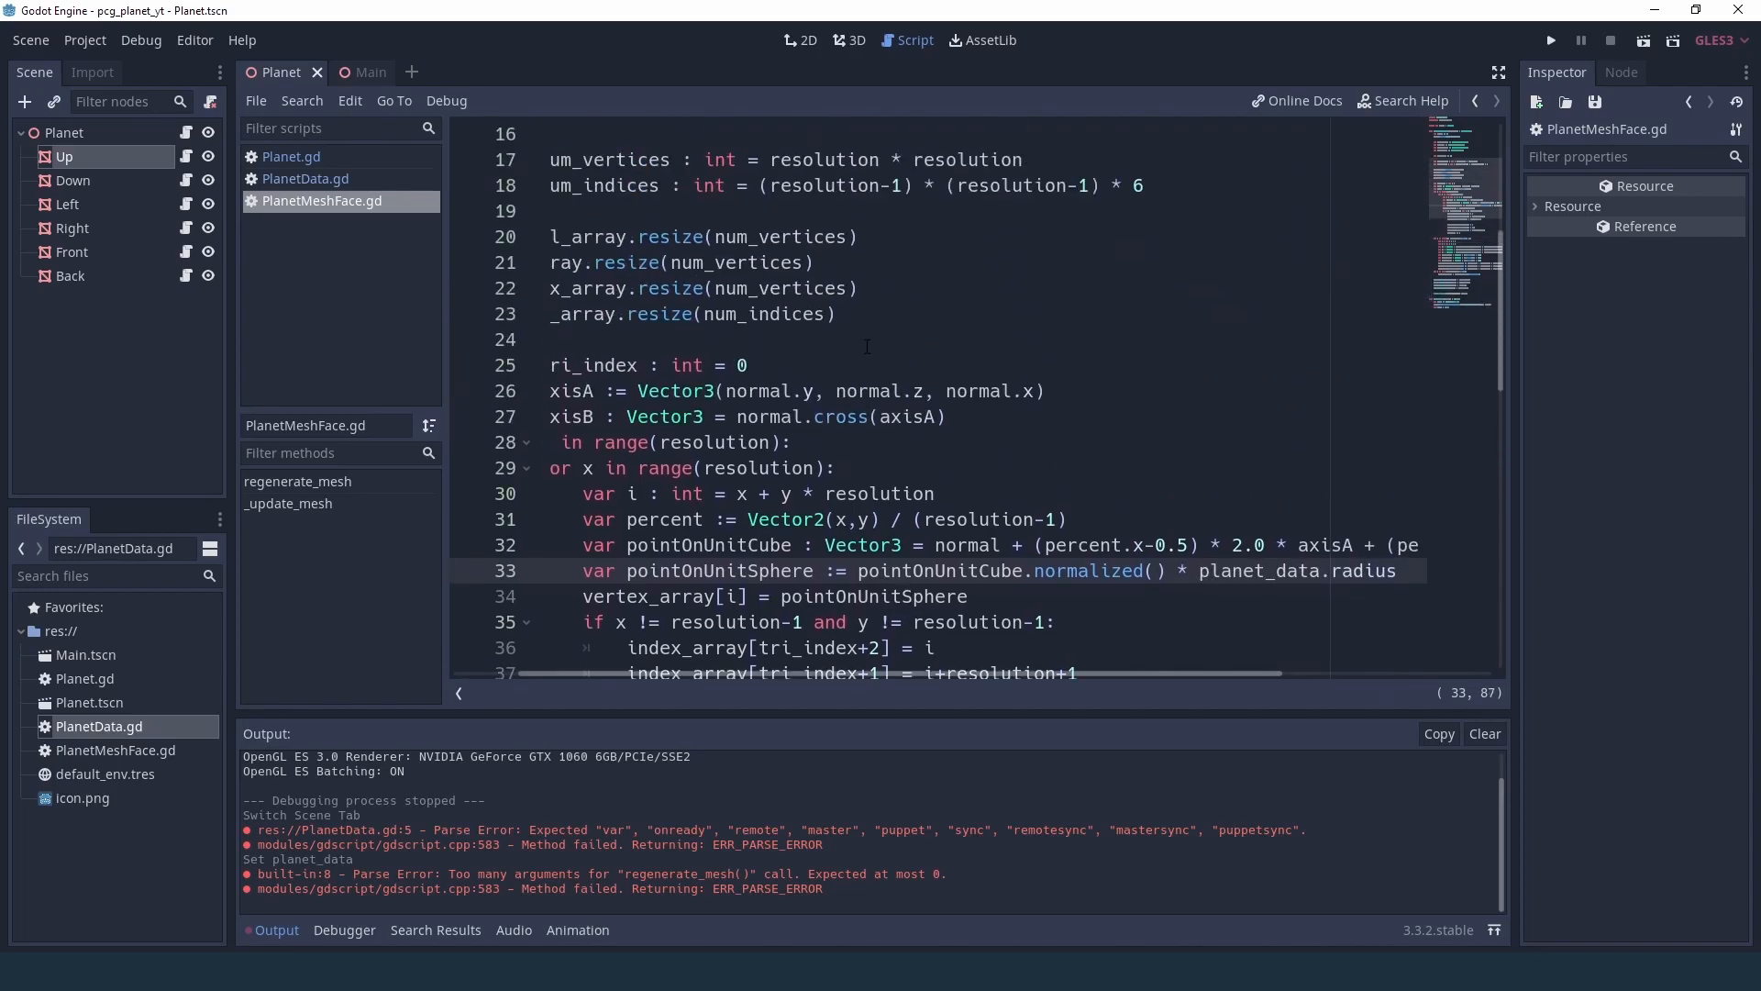
pyautogui.click(352, 72)
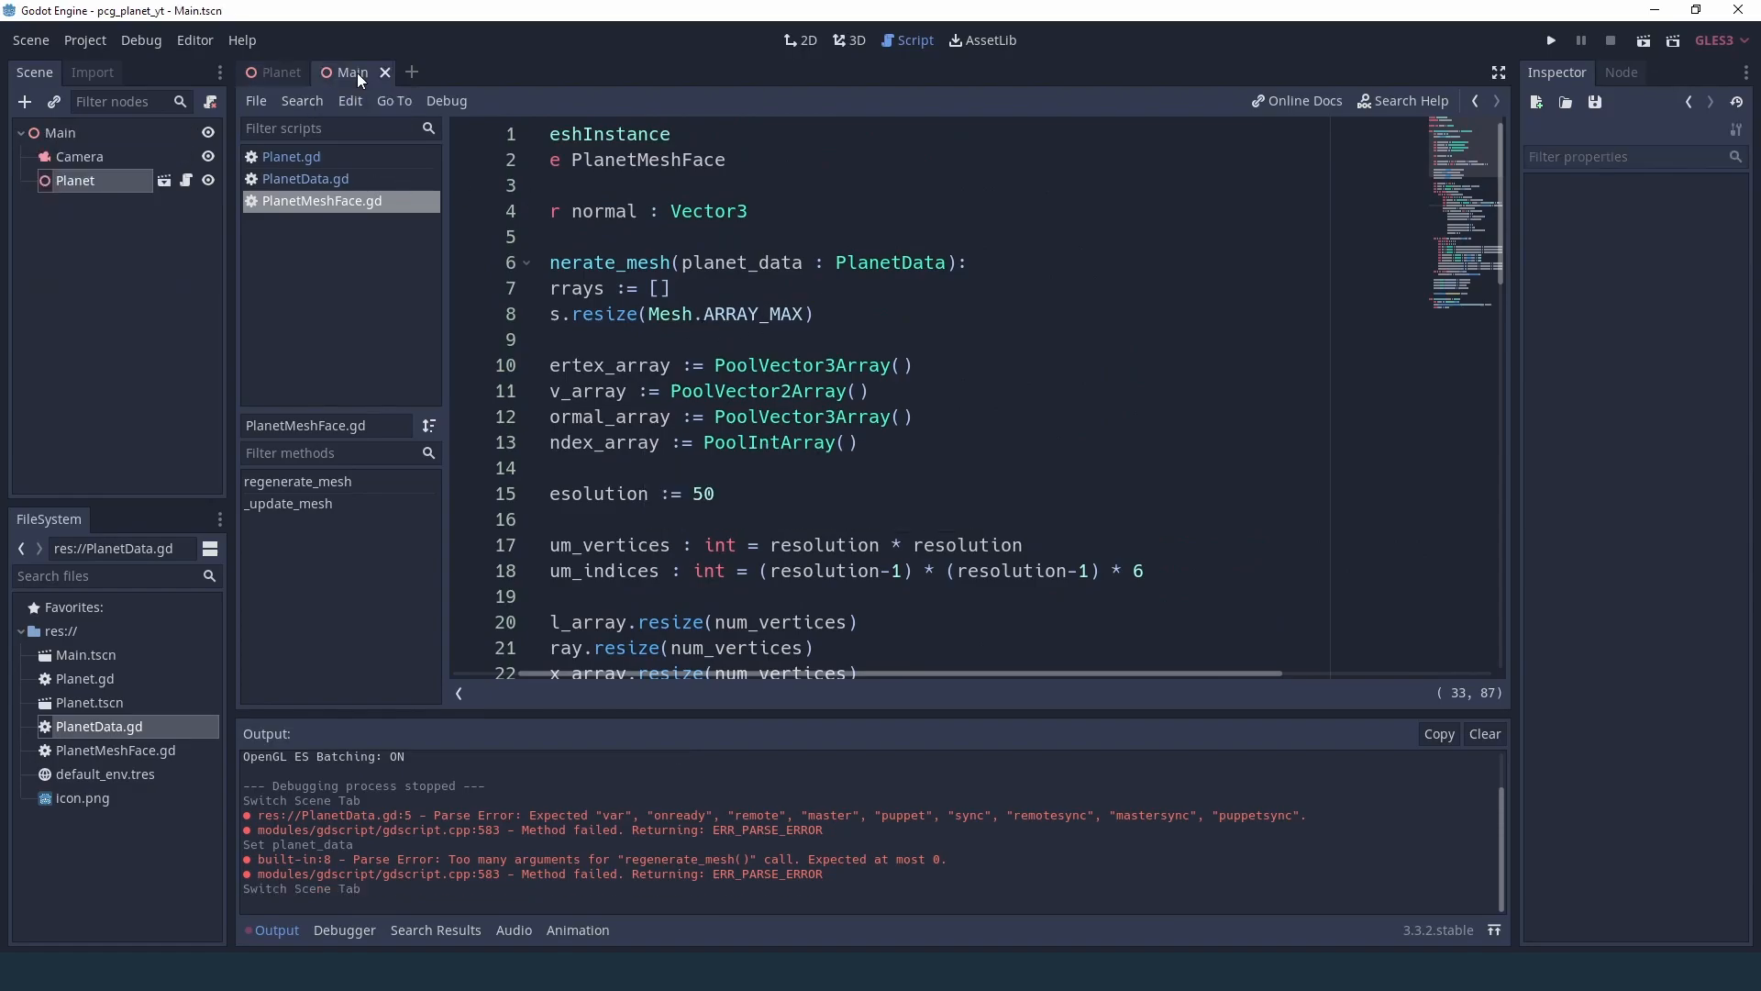
# - Run Main to see the sphere, then set the Planet radius to 3
pyautogui.click(1549, 38)
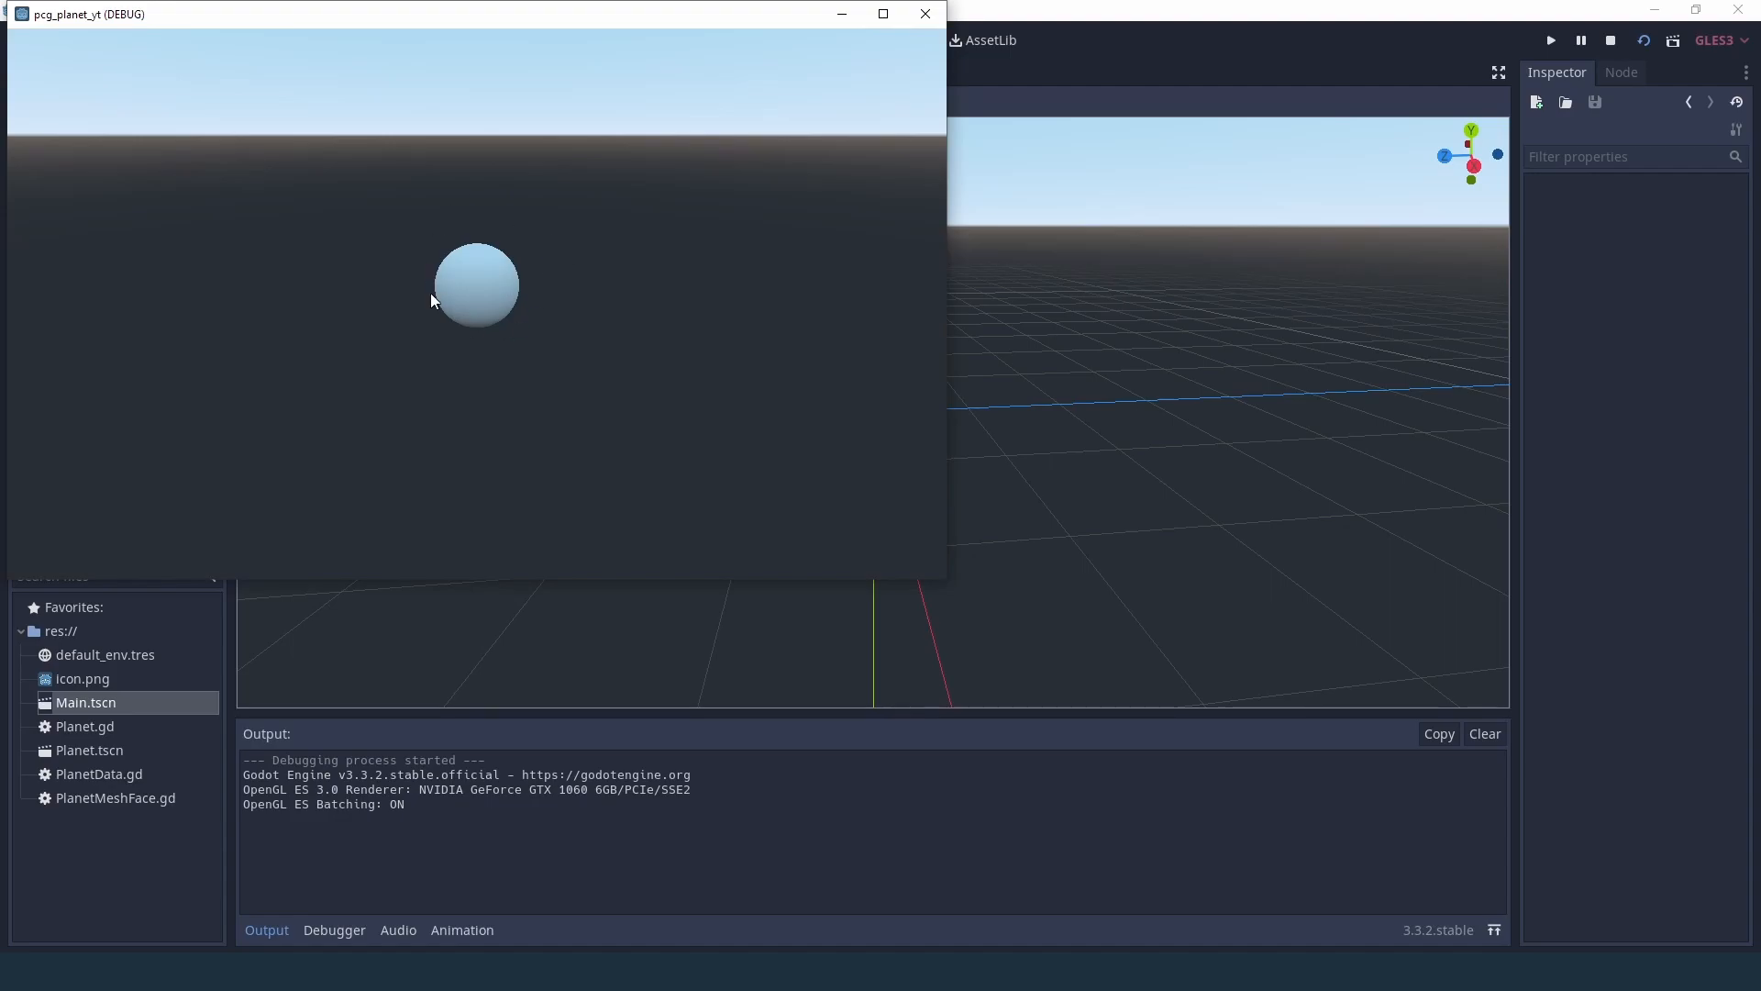
pyautogui.click(923, 13)
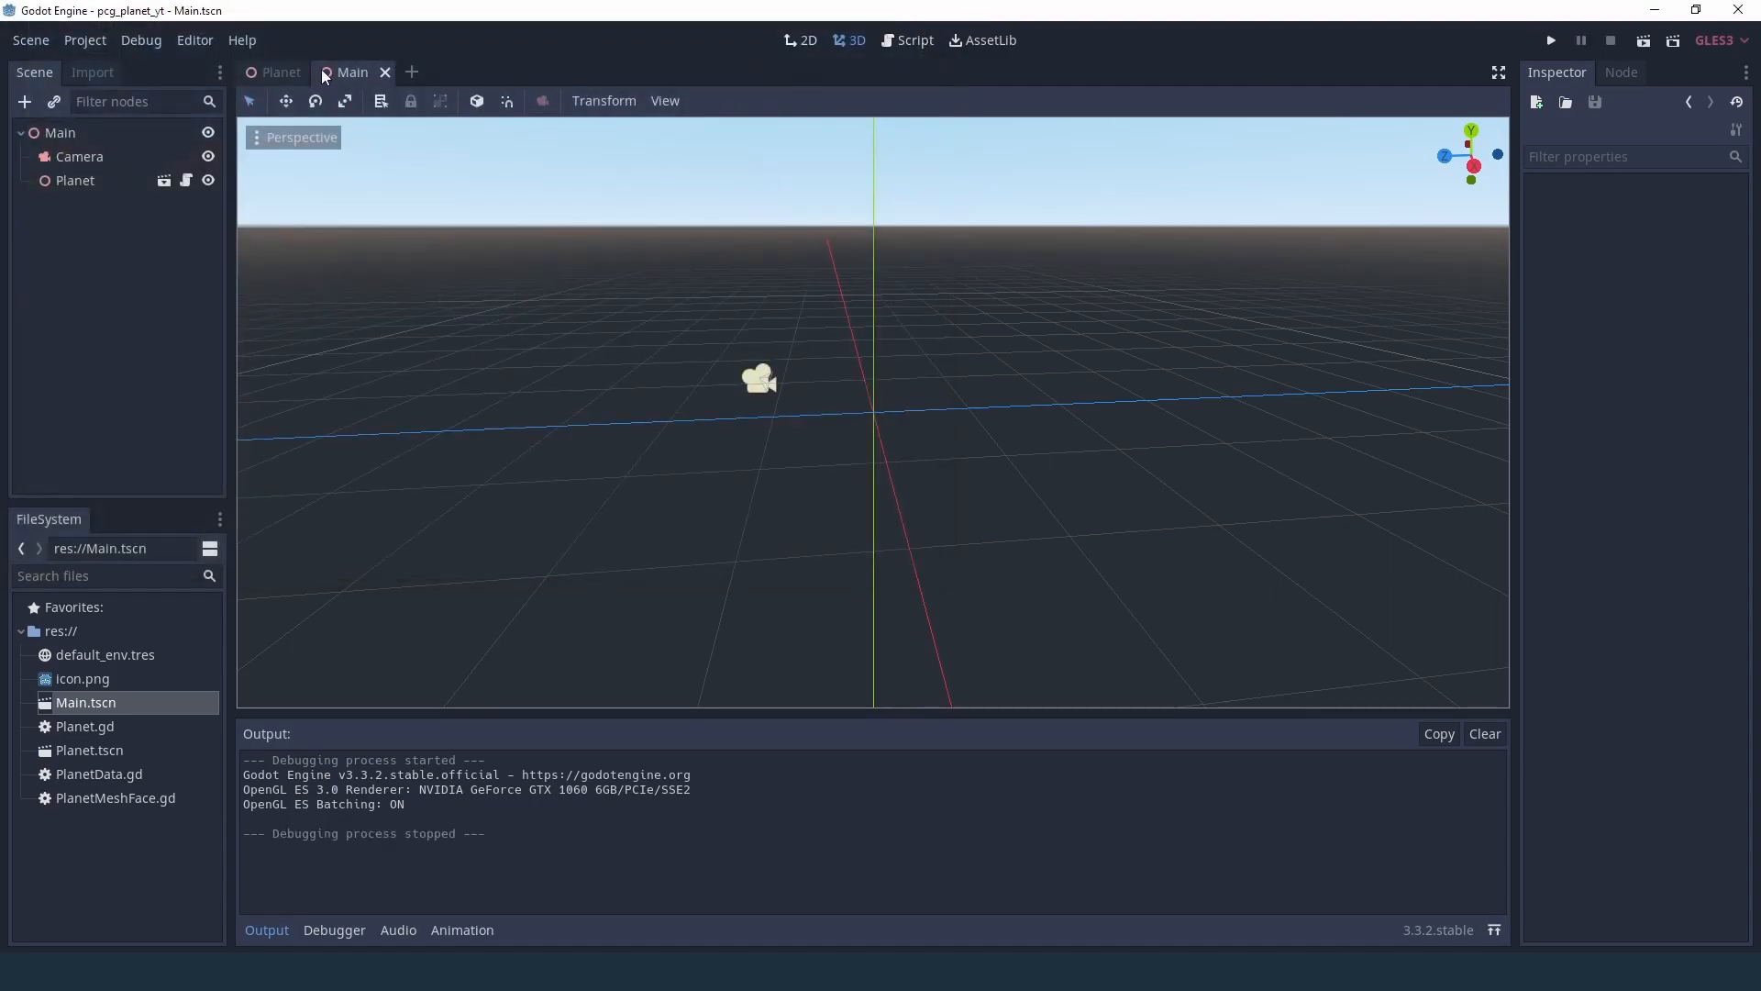
pyautogui.click(279, 71)
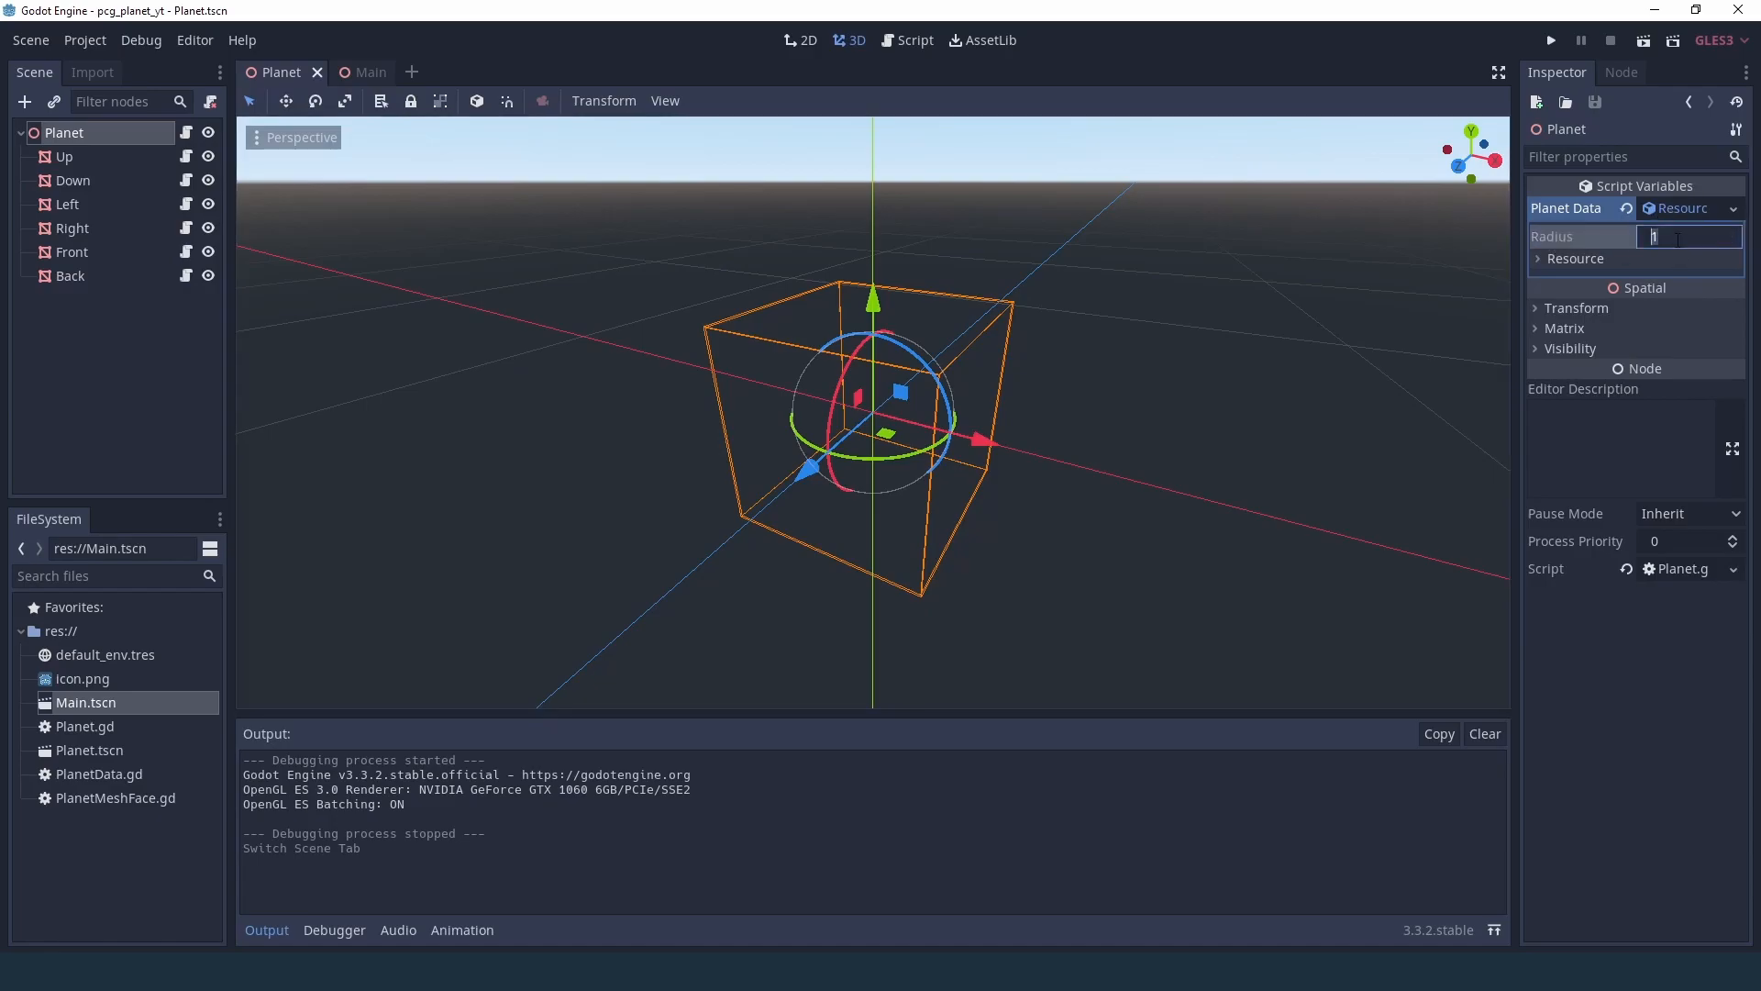
pyautogui.write('3')
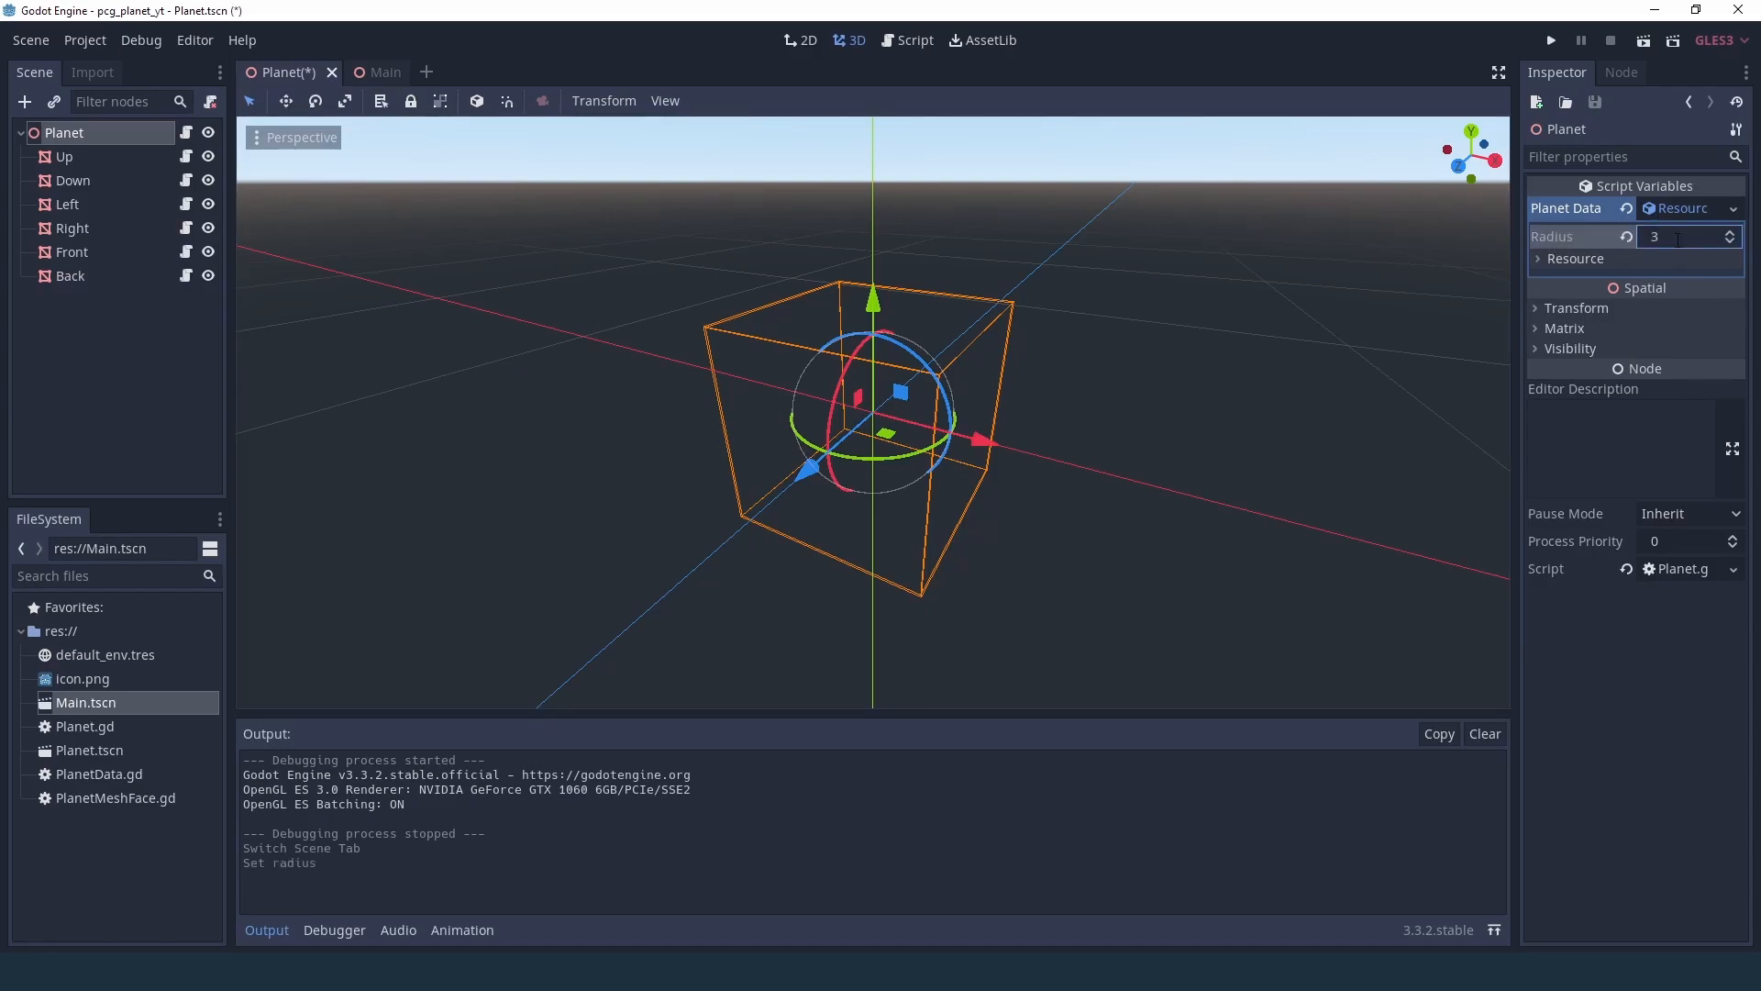
# - Run the Main scene again to confirm the larger sphere, then stop it
pyautogui.click(350, 71)
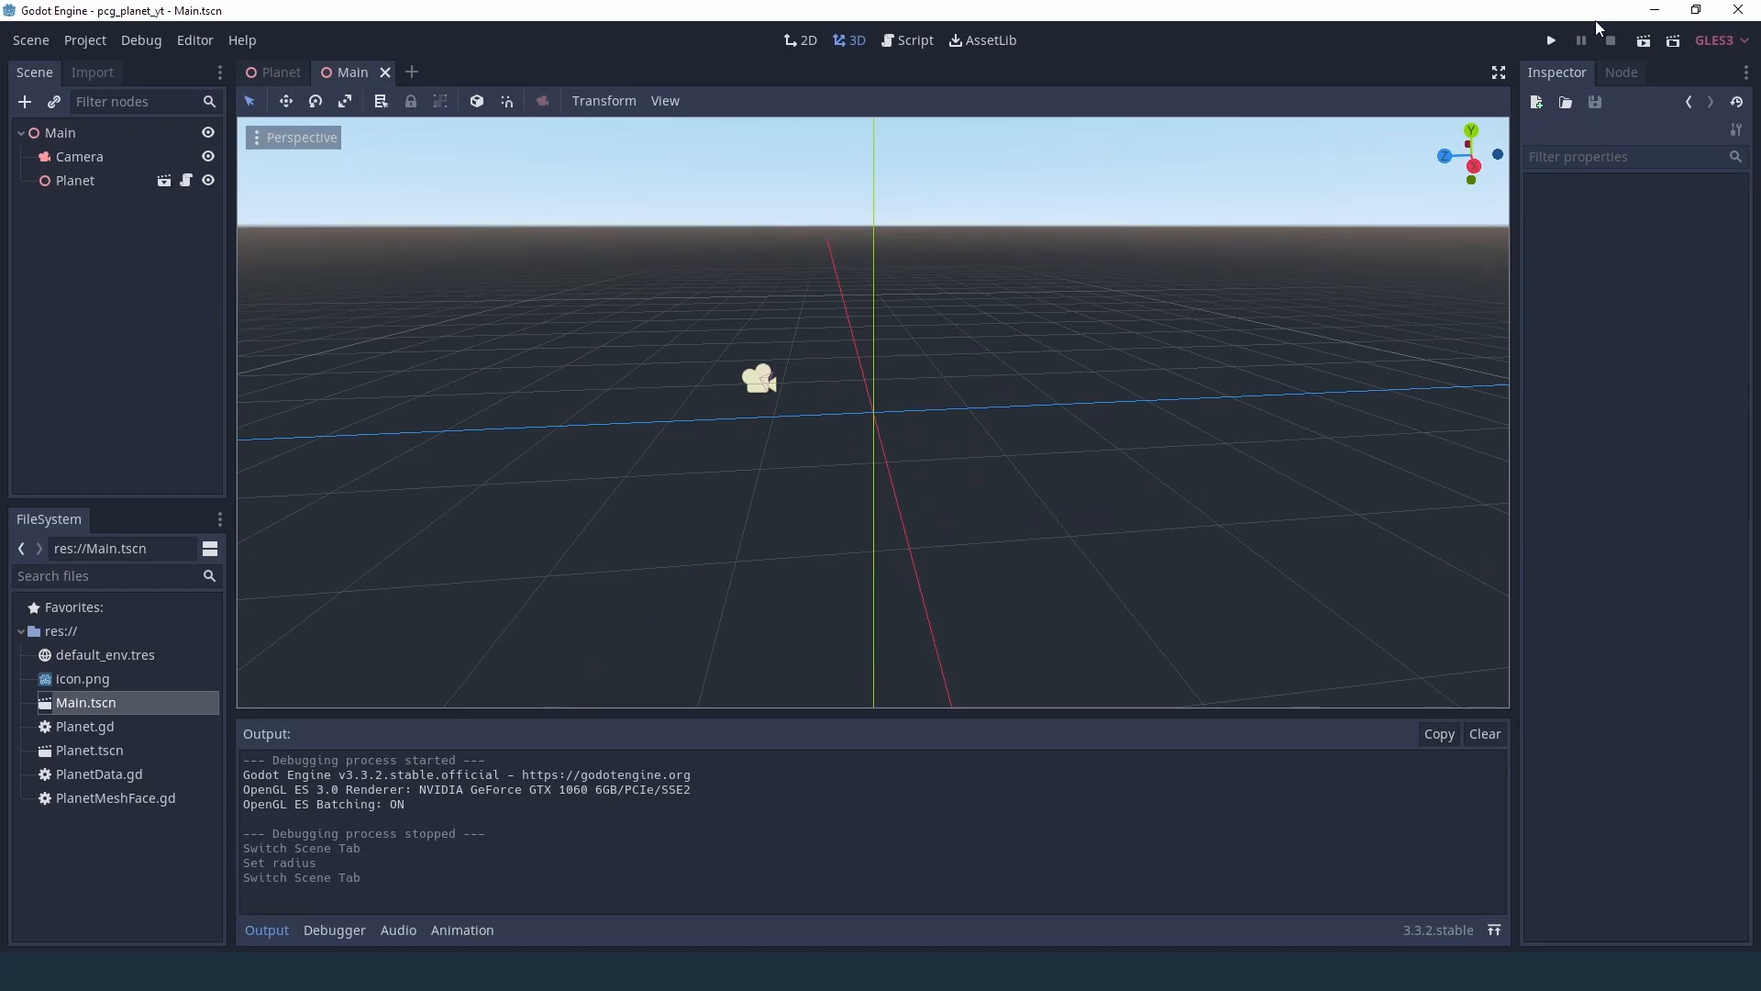
pyautogui.click(1551, 38)
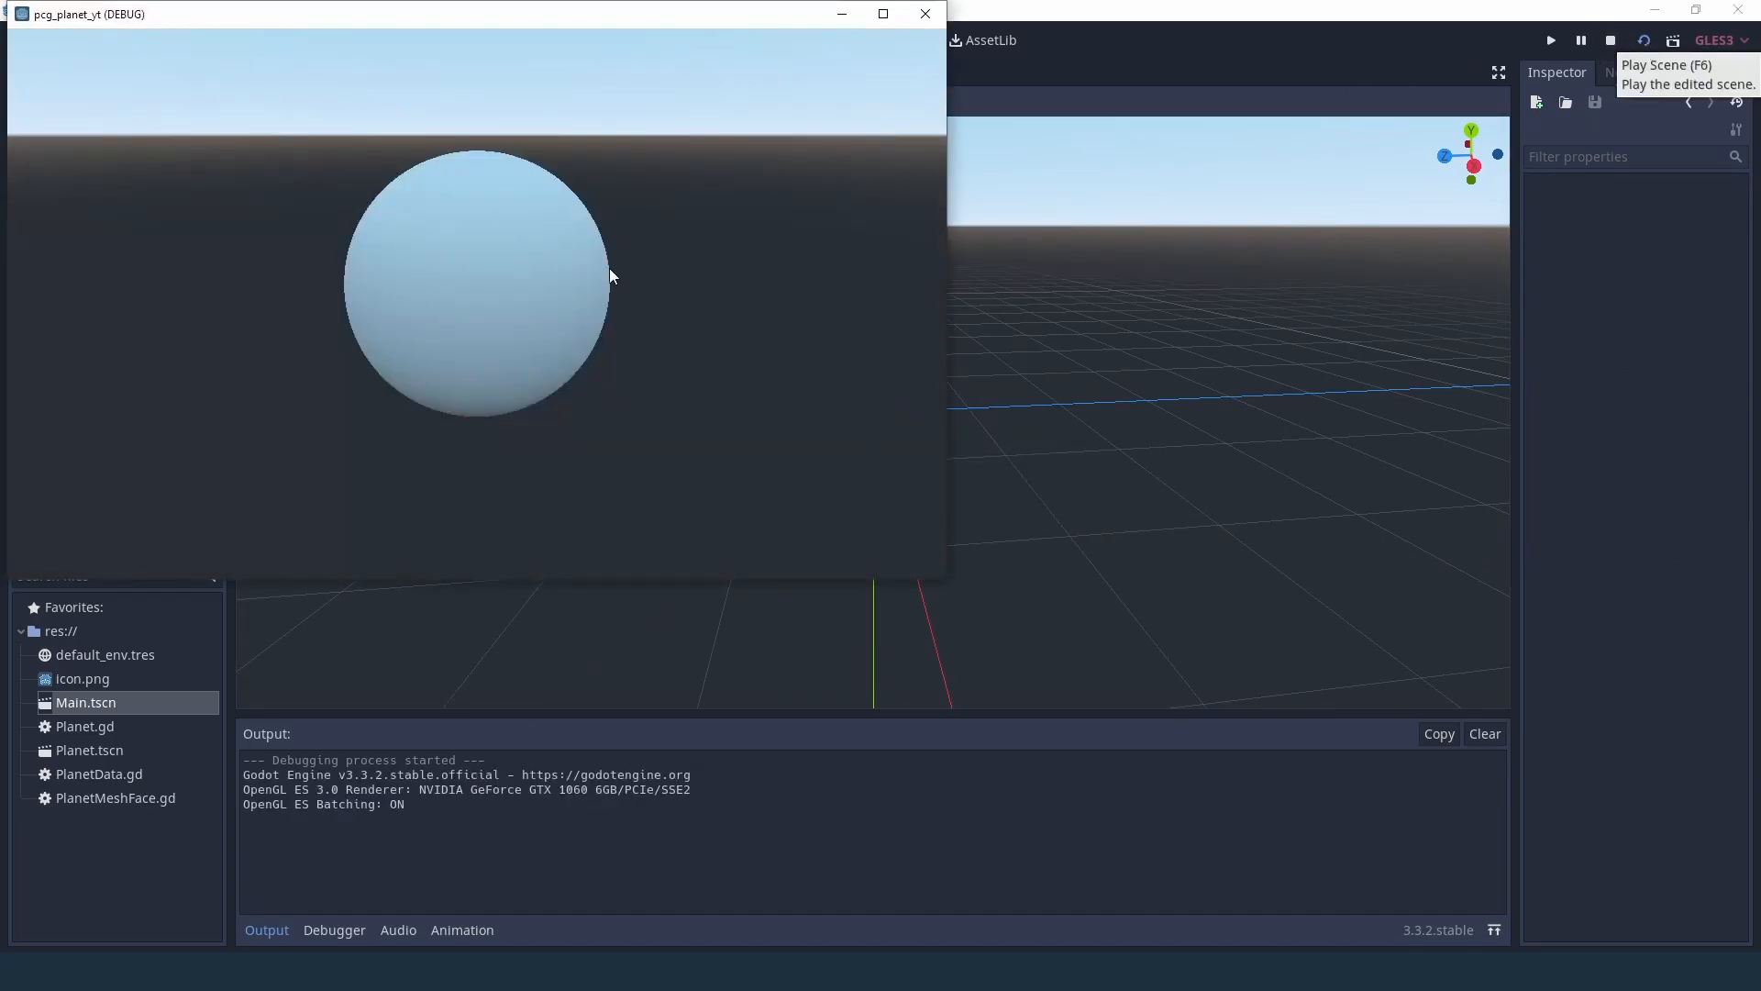
pyautogui.moveTo(471, 288)
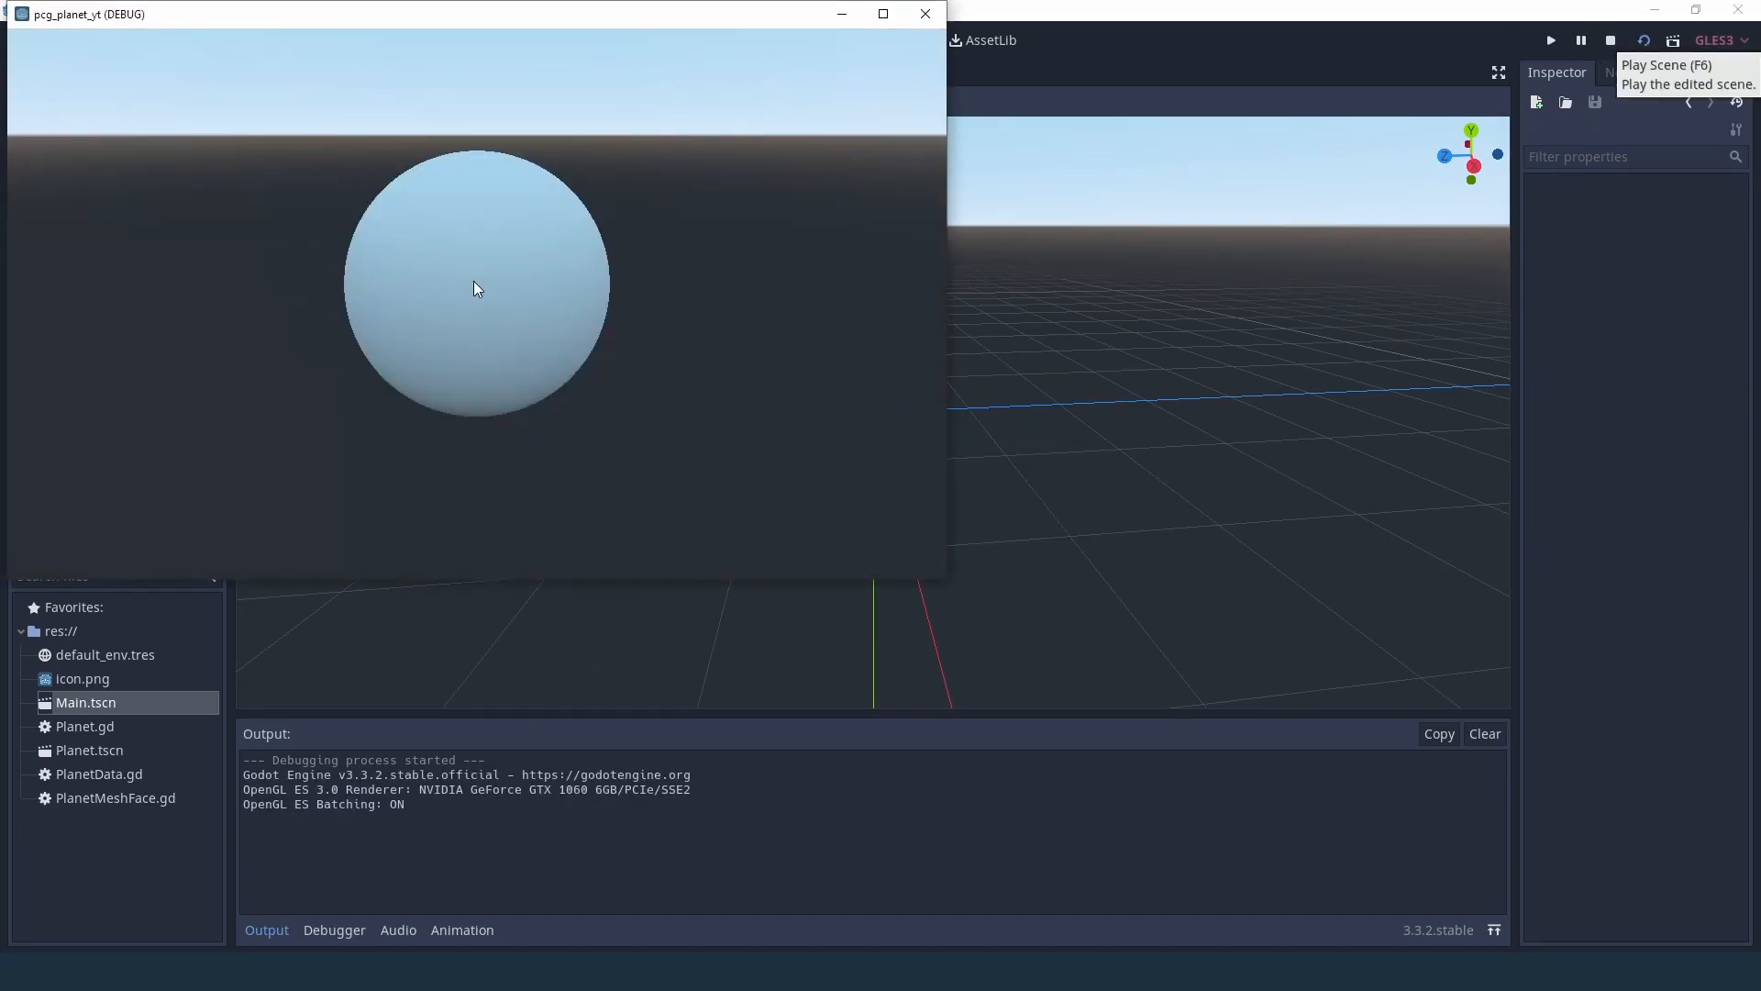
pyautogui.click(923, 13)
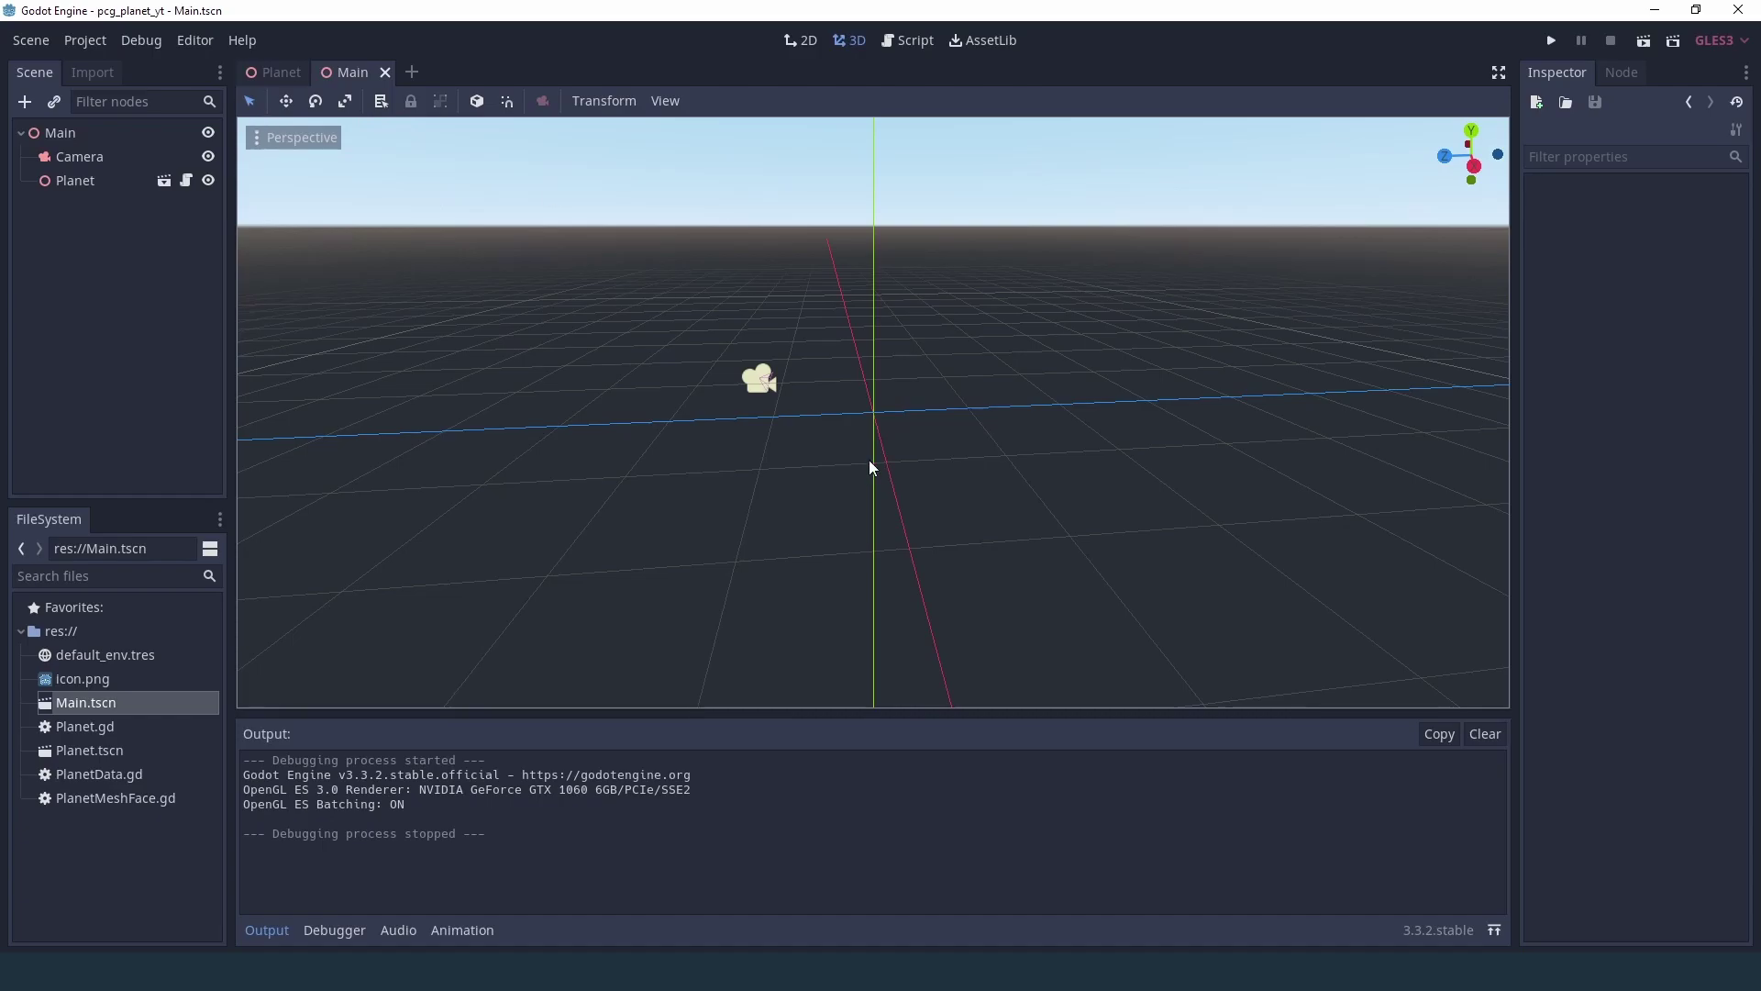
# - Return to the Planet scene and bring up its script in the Script editor
pyautogui.click(279, 72)
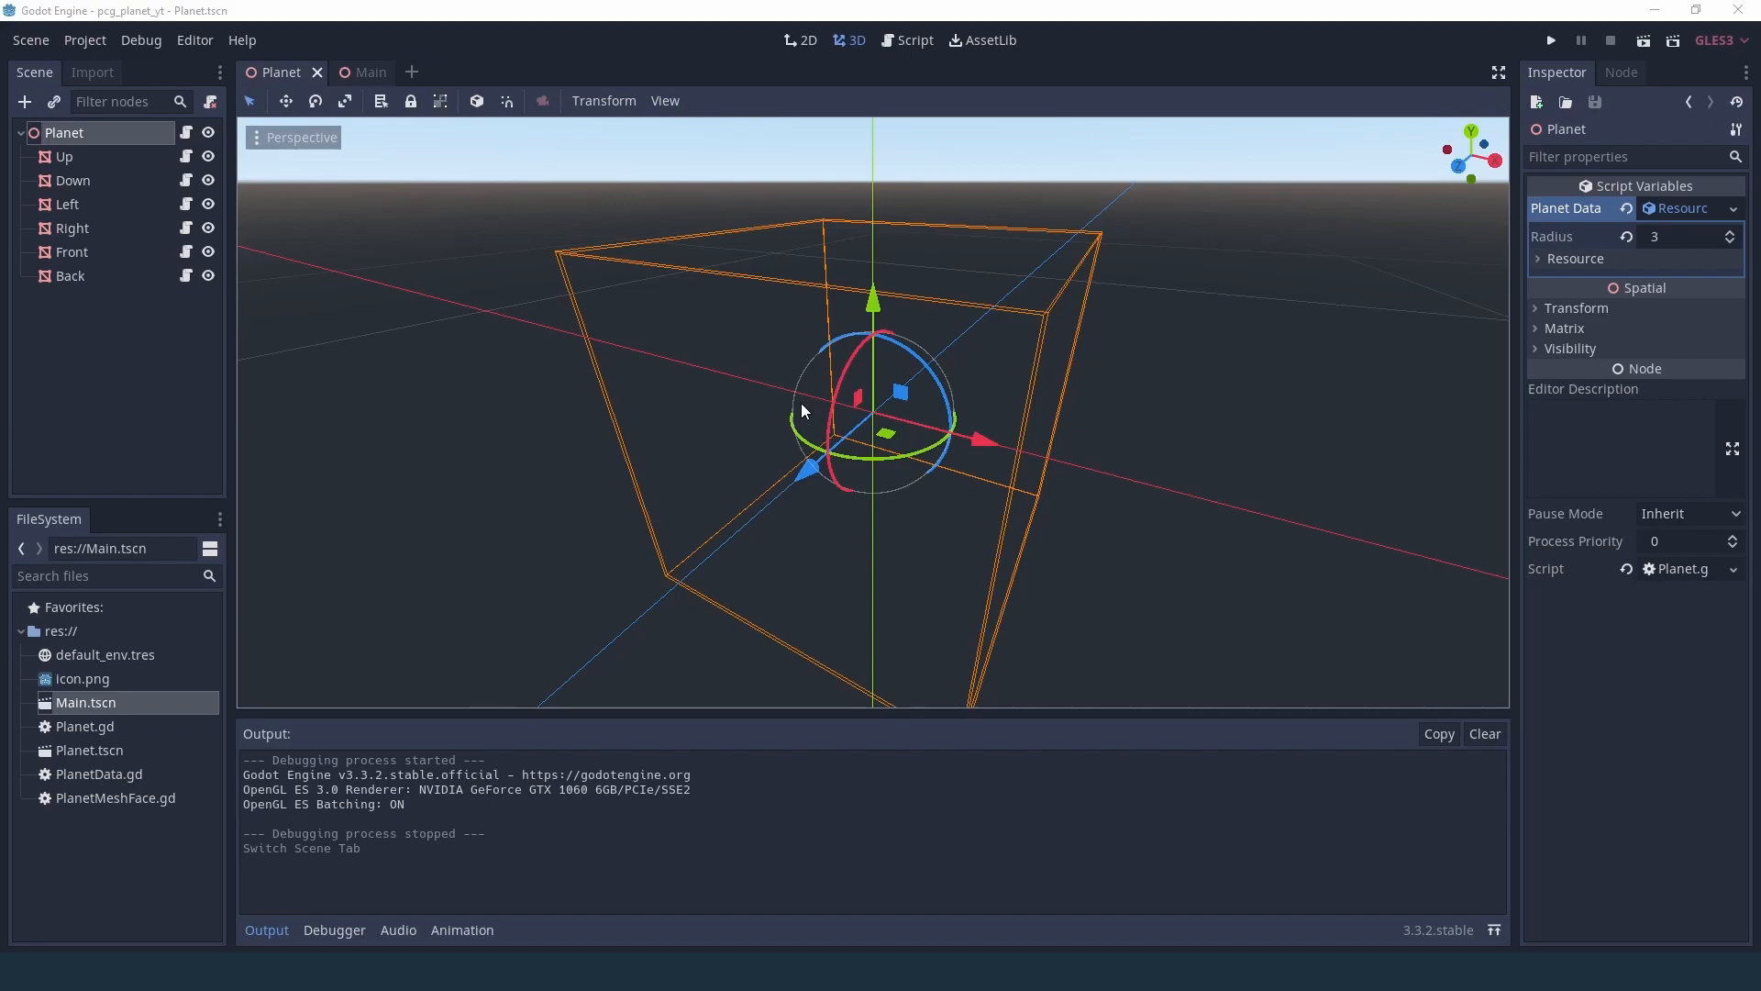
pyautogui.moveTo(899, 40)
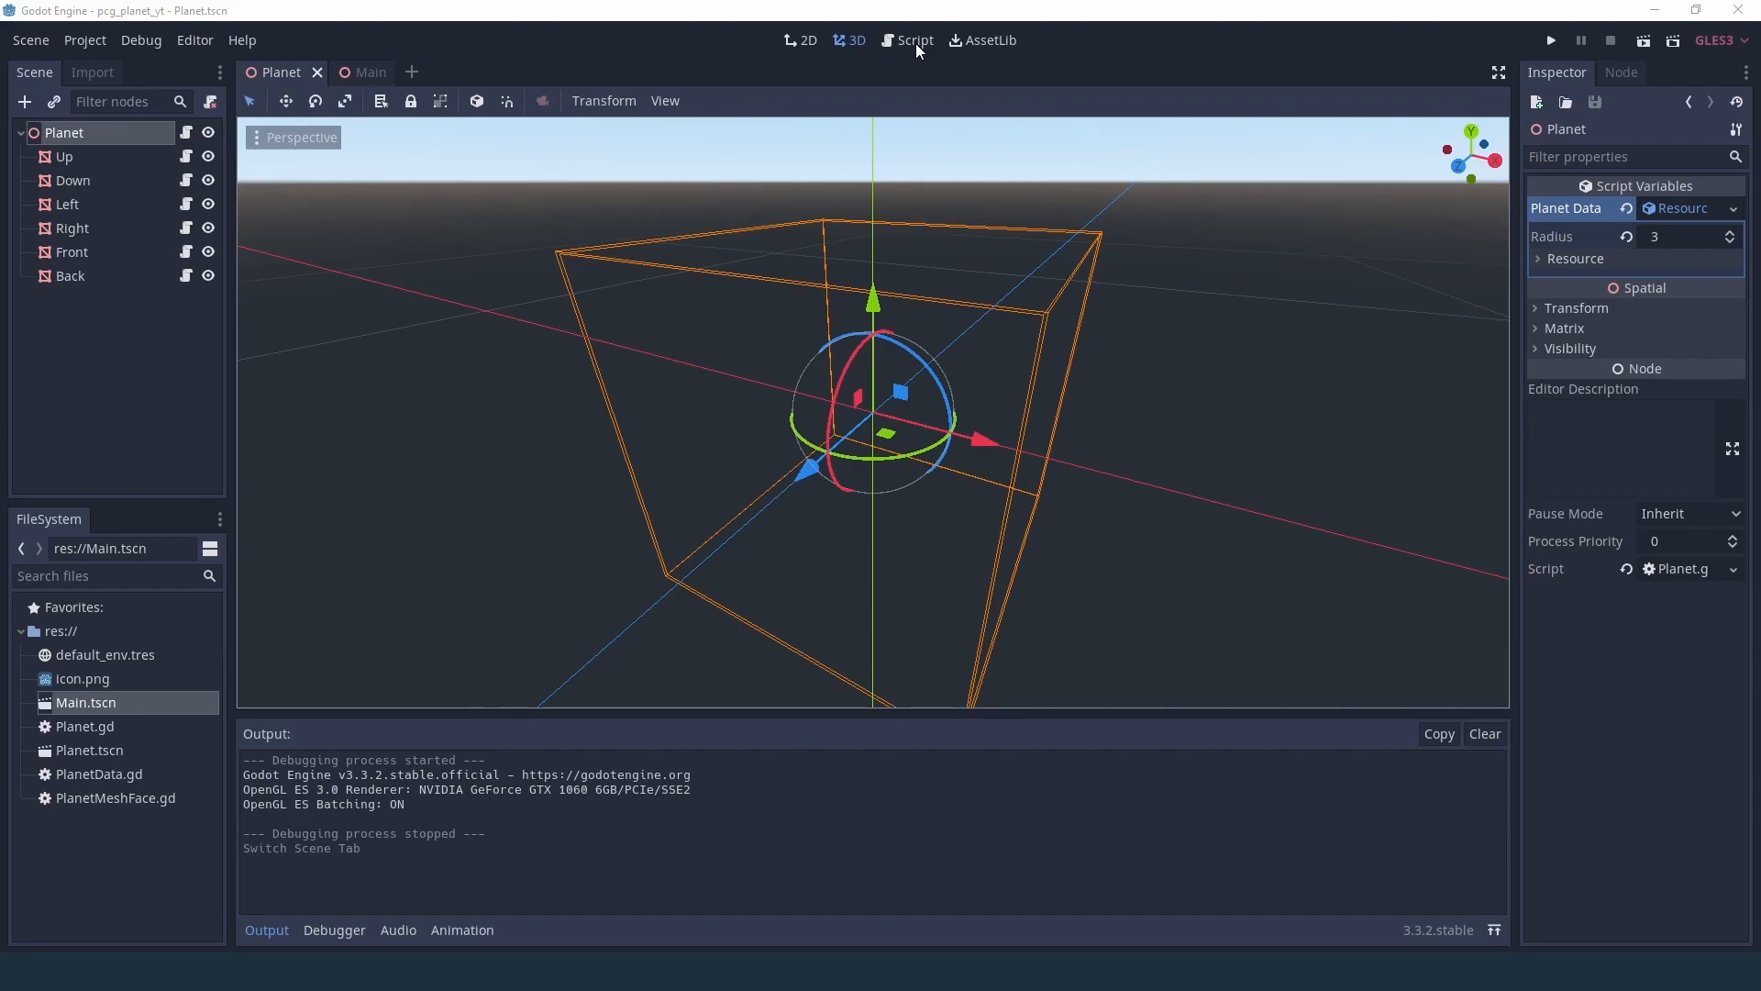
pyautogui.click(913, 40)
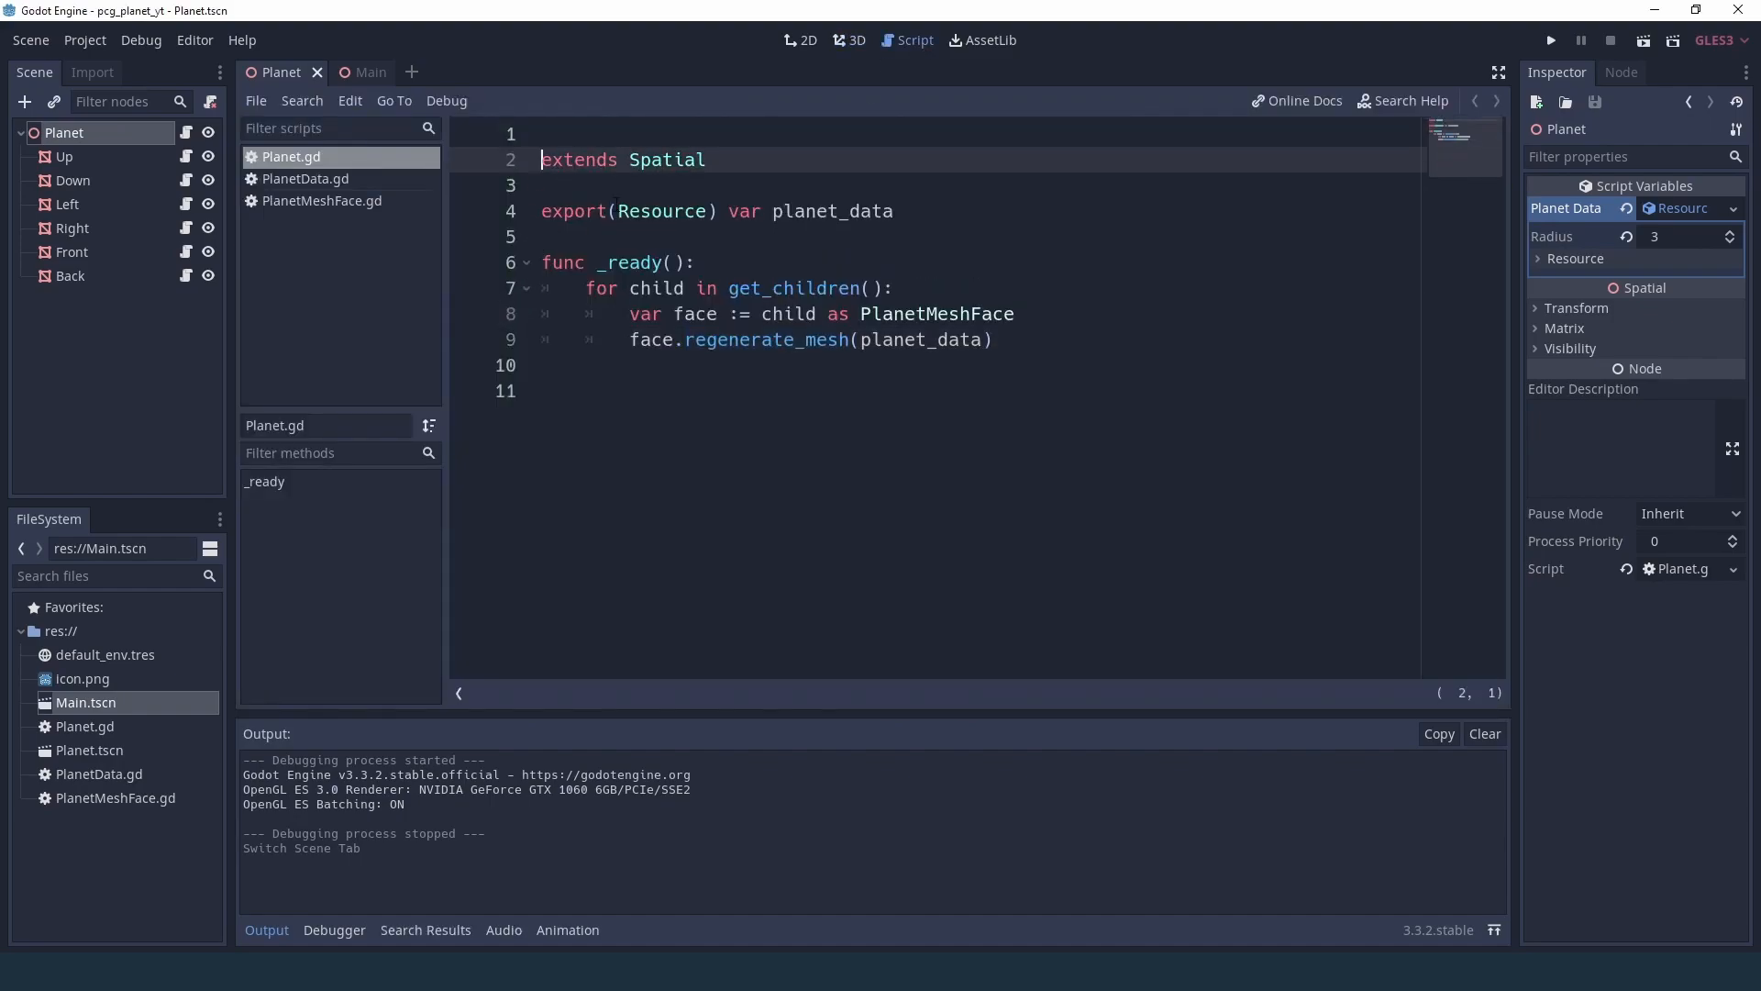
# - Add the tool keyword at the top of Planet.gd and PlanetData.gd, checking PlanetMeshFace.gd
pyautogui.write('tol')
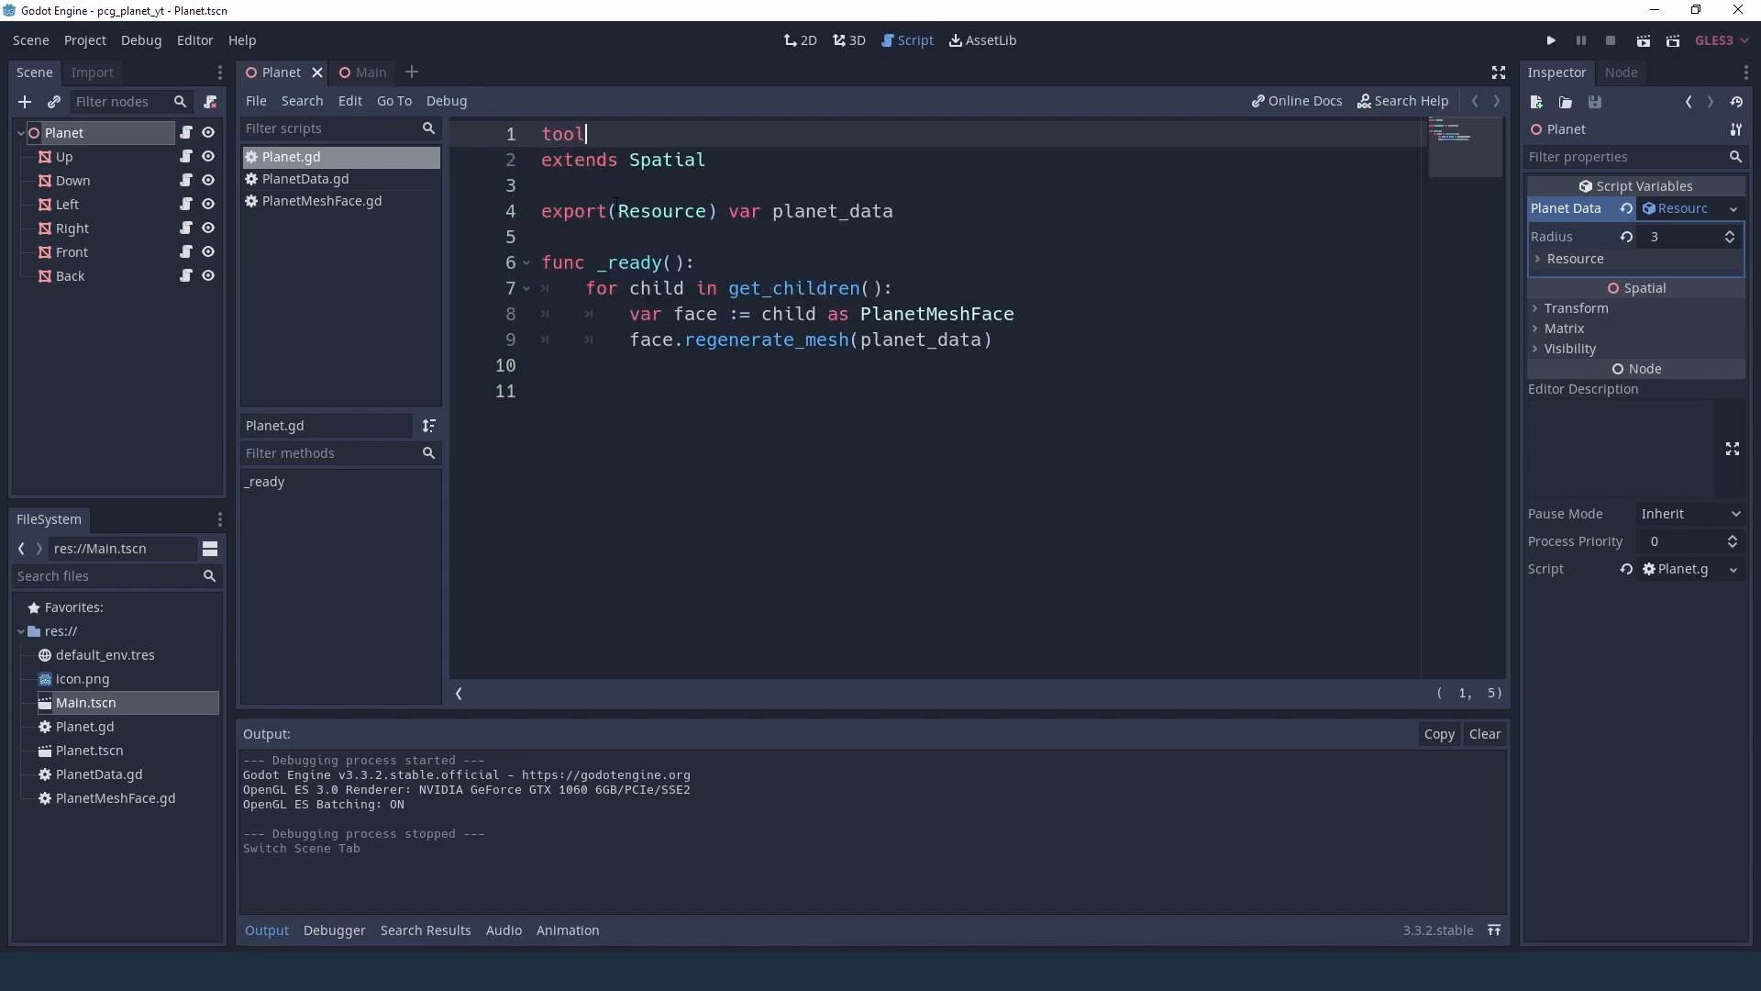
pyautogui.click(304, 178)
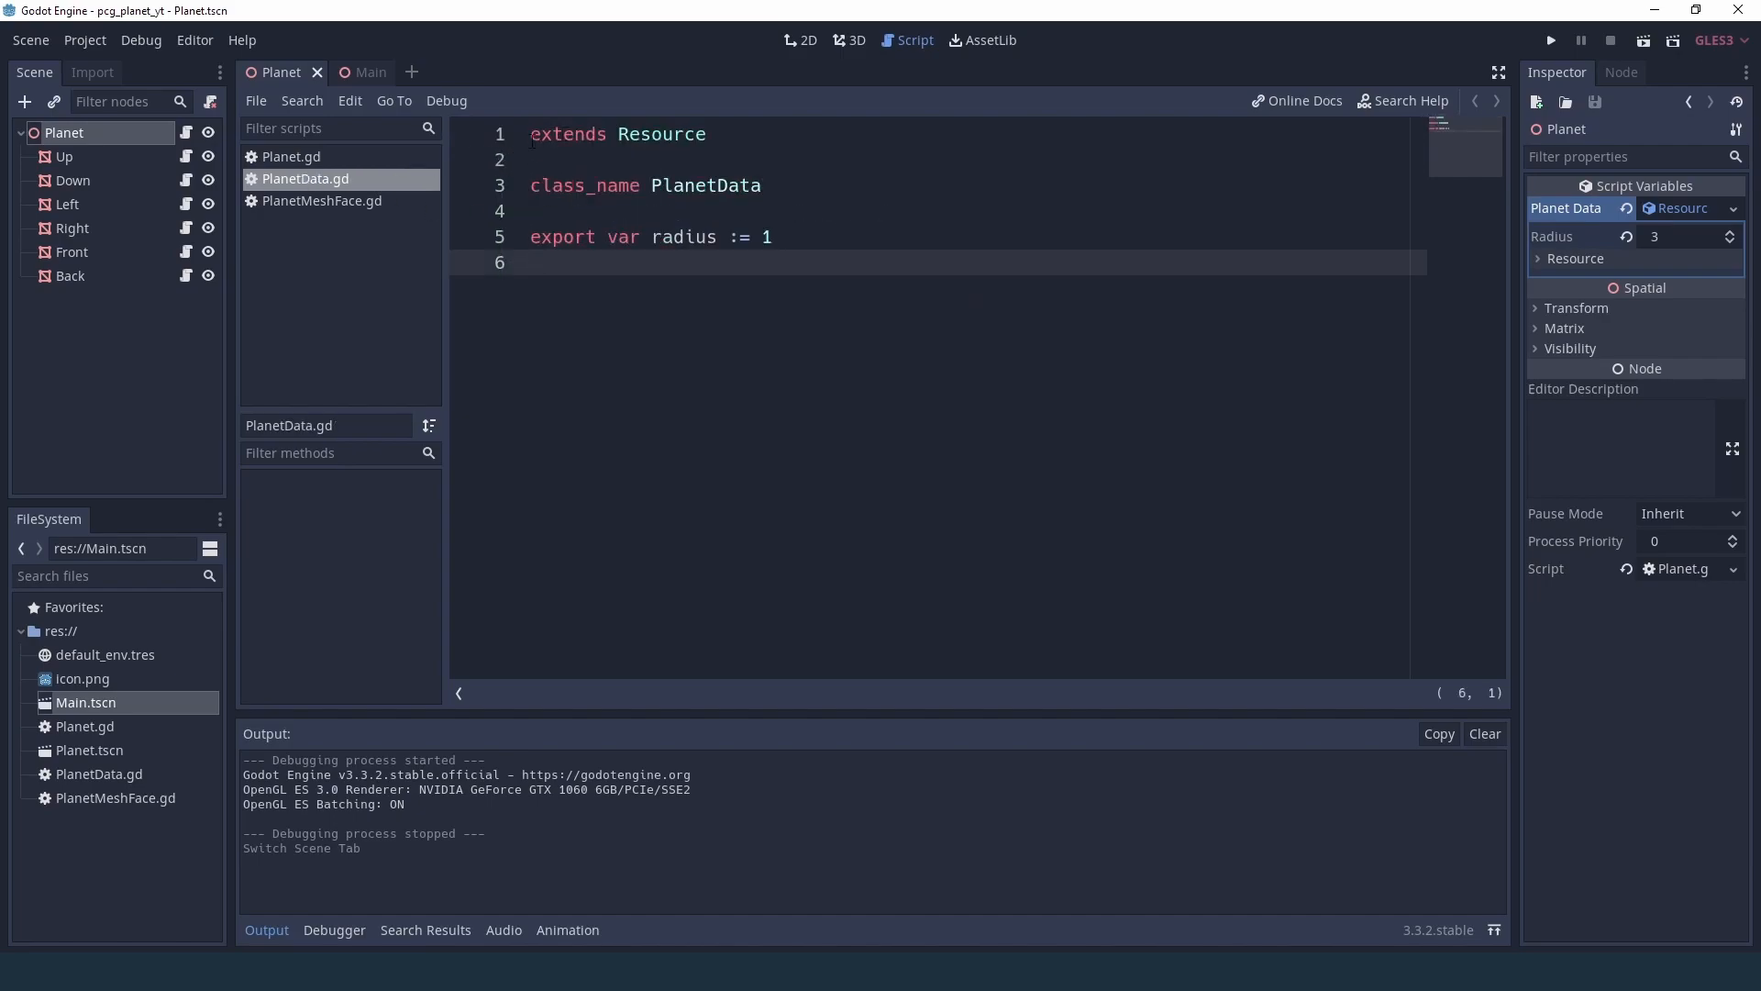
pyautogui.write('tool')
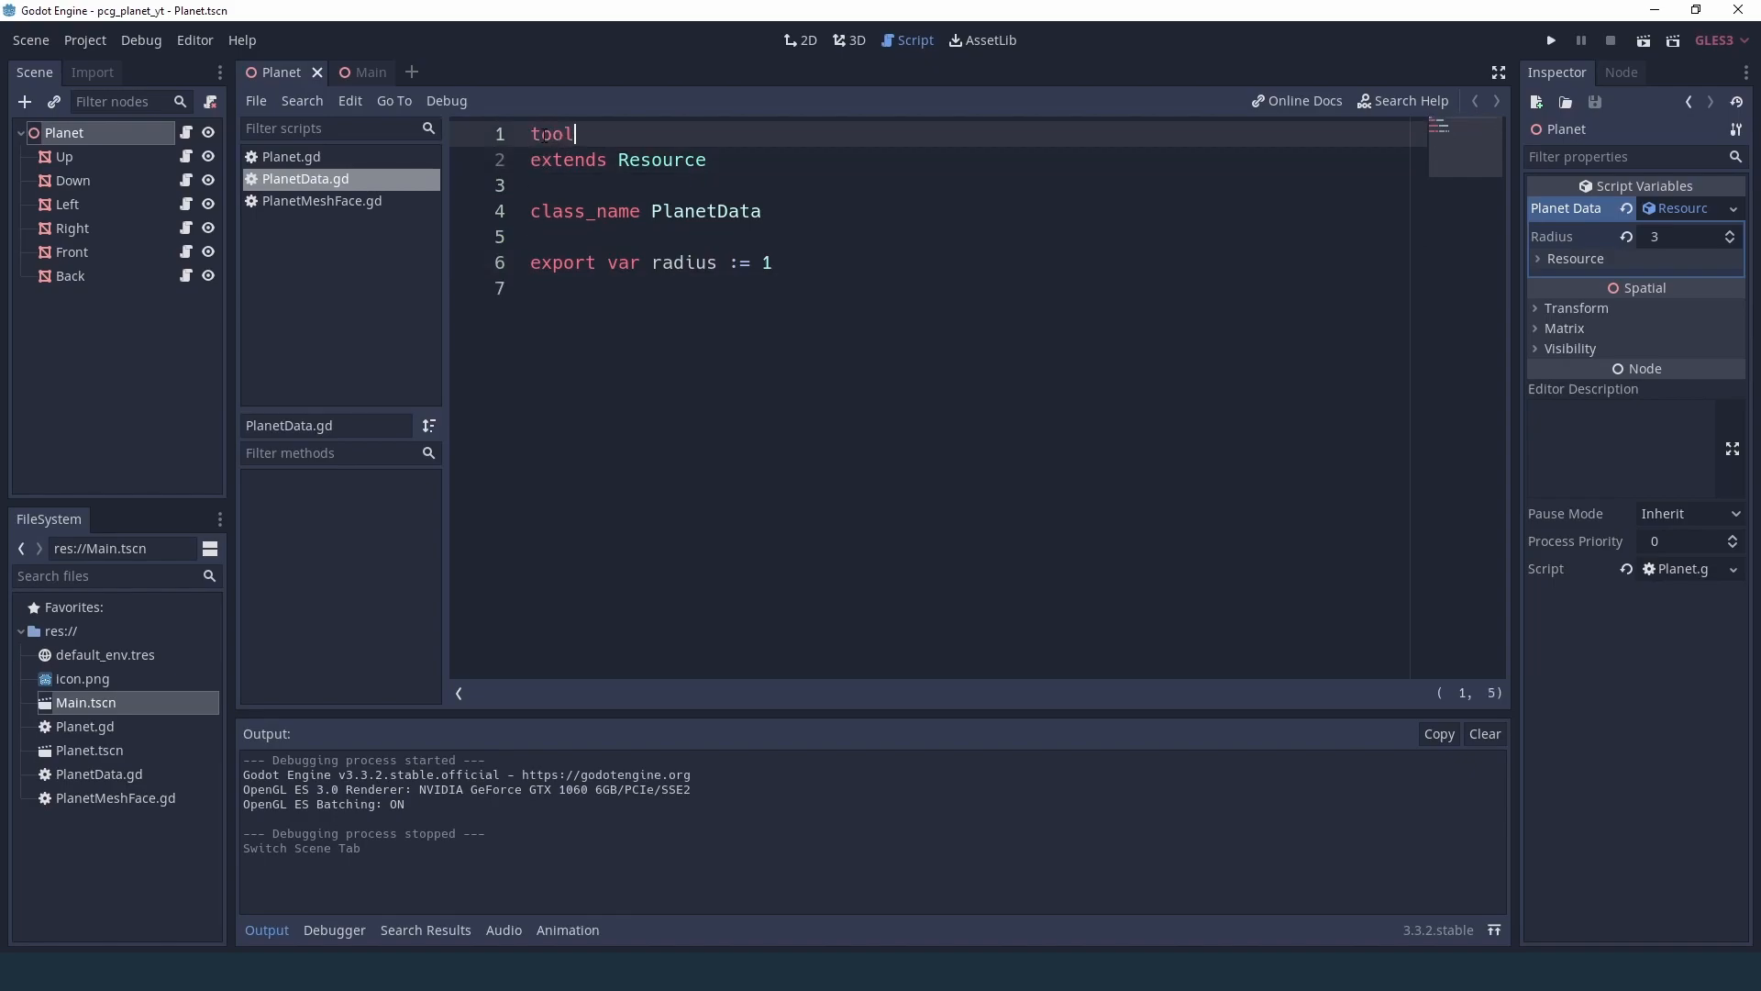
pyautogui.click(323, 200)
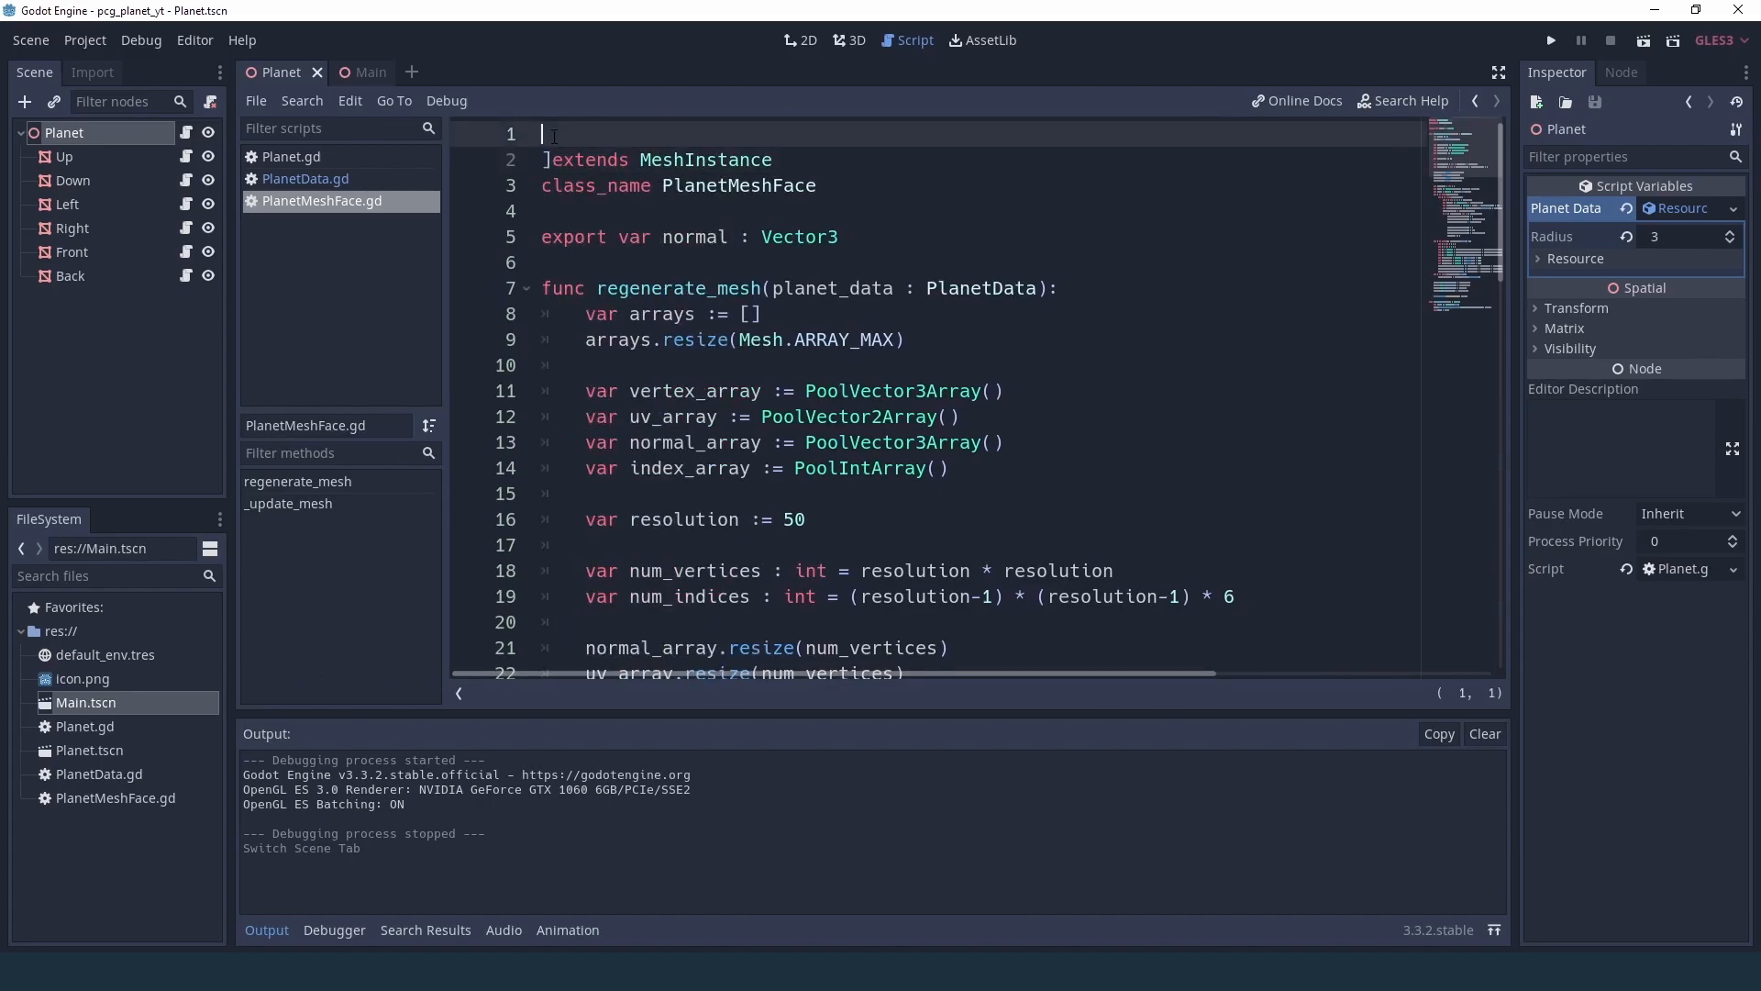
pyautogui.press('BackSpace')
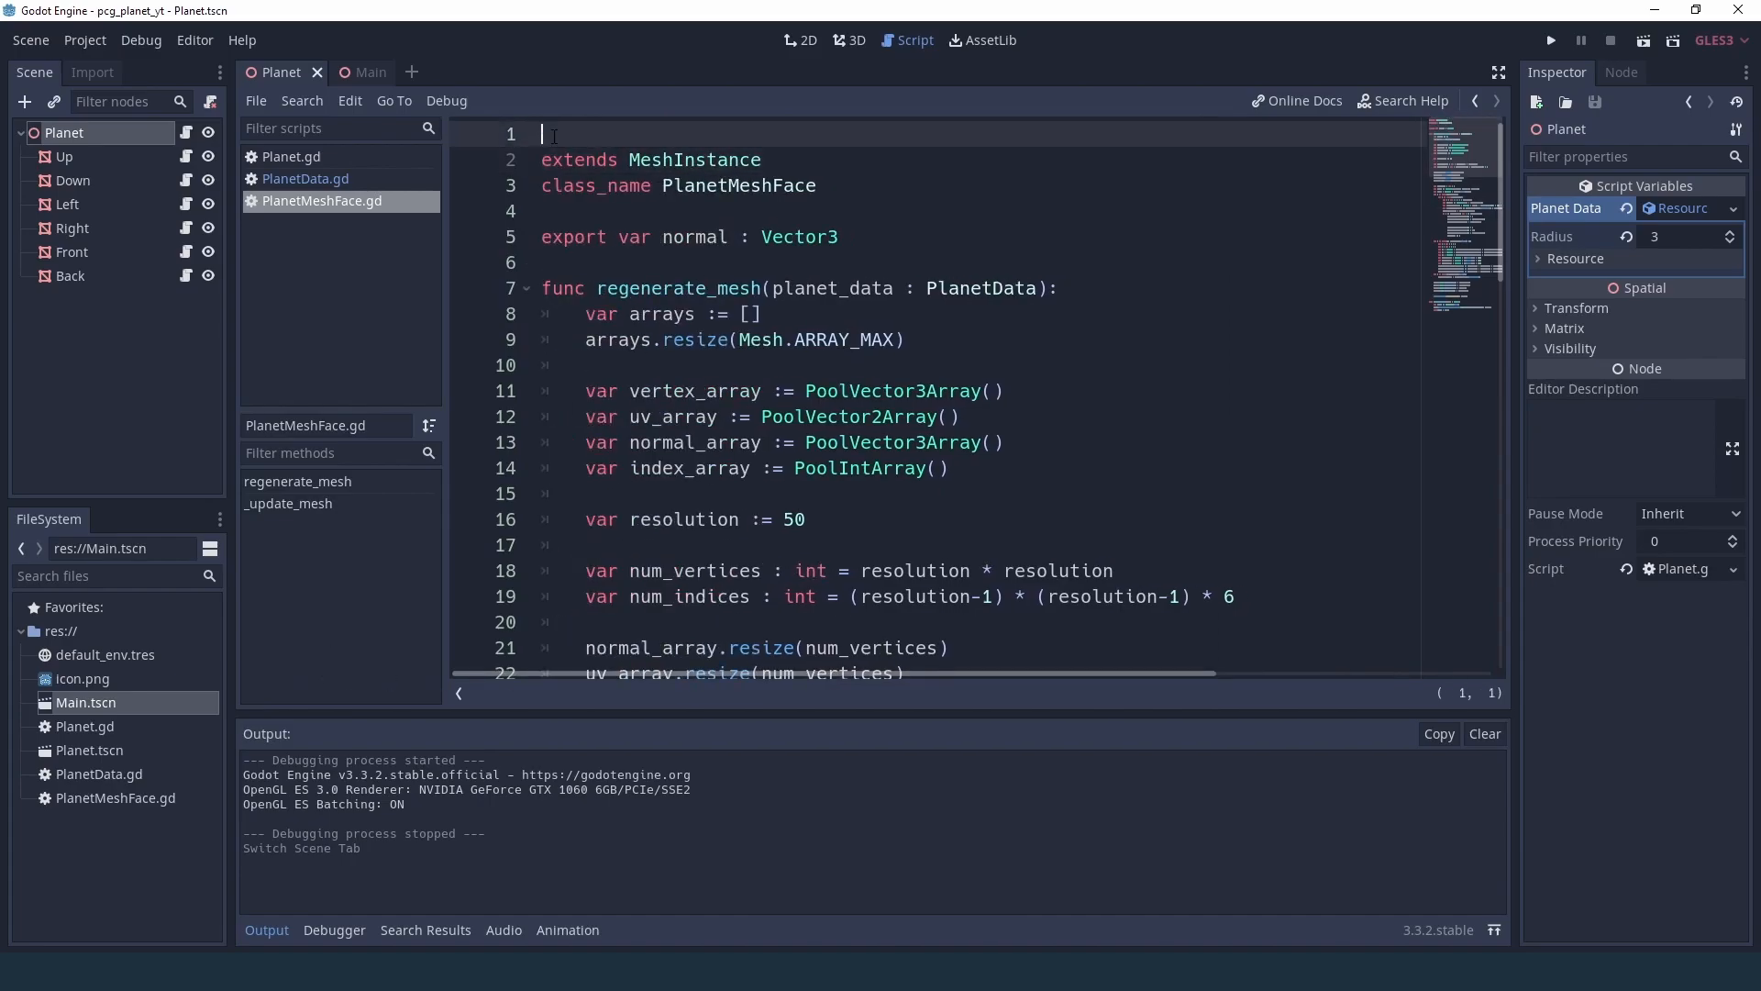
# - Return to Planet.gd and place the cursor at the end of the planet_data declaration
pyautogui.click(303, 178)
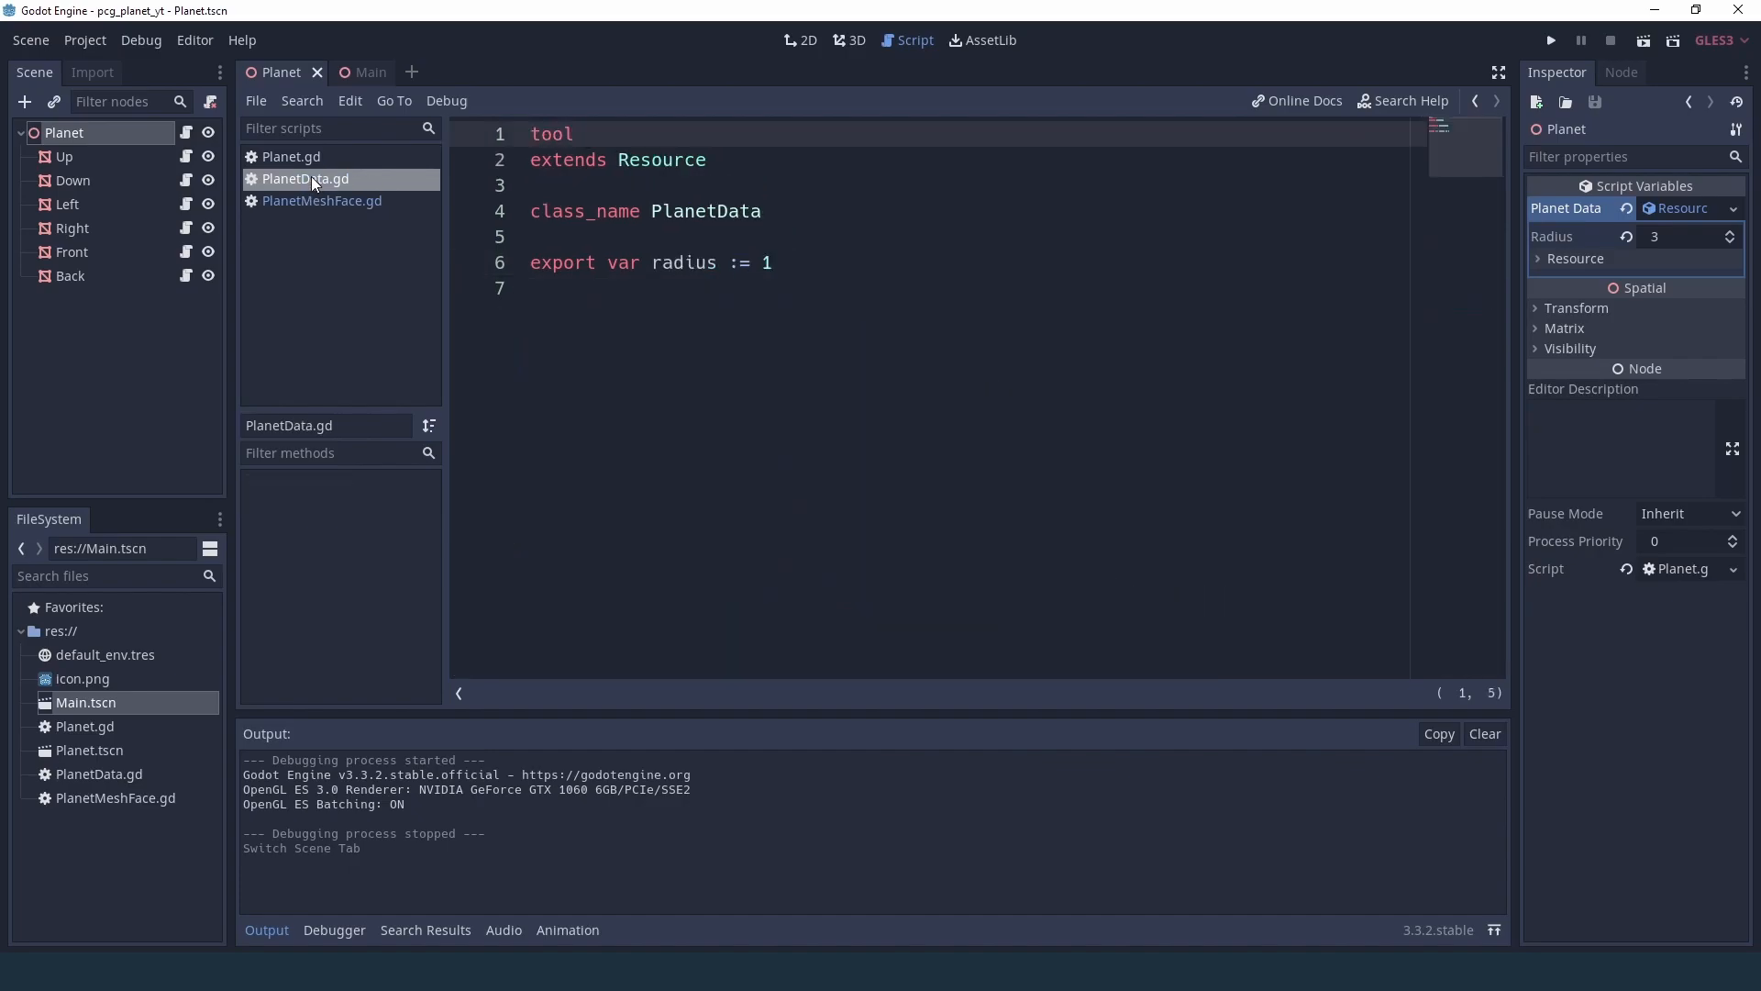
pyautogui.click(290, 156)
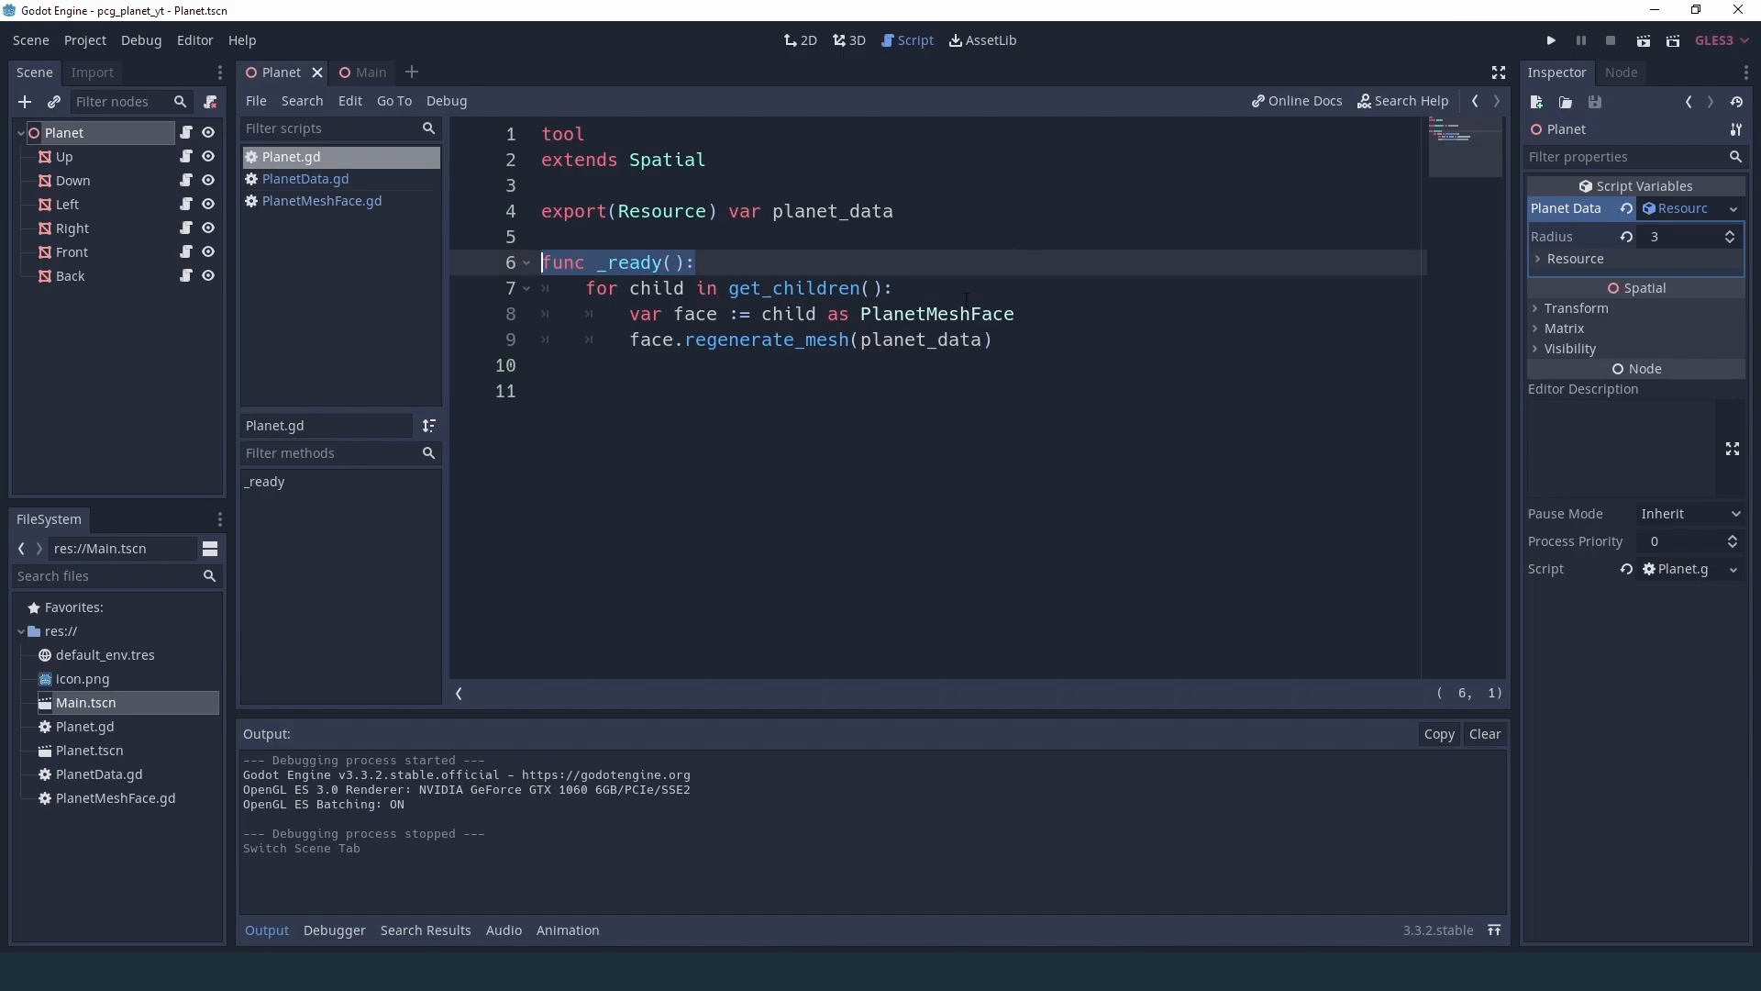
pyautogui.click(544, 391)
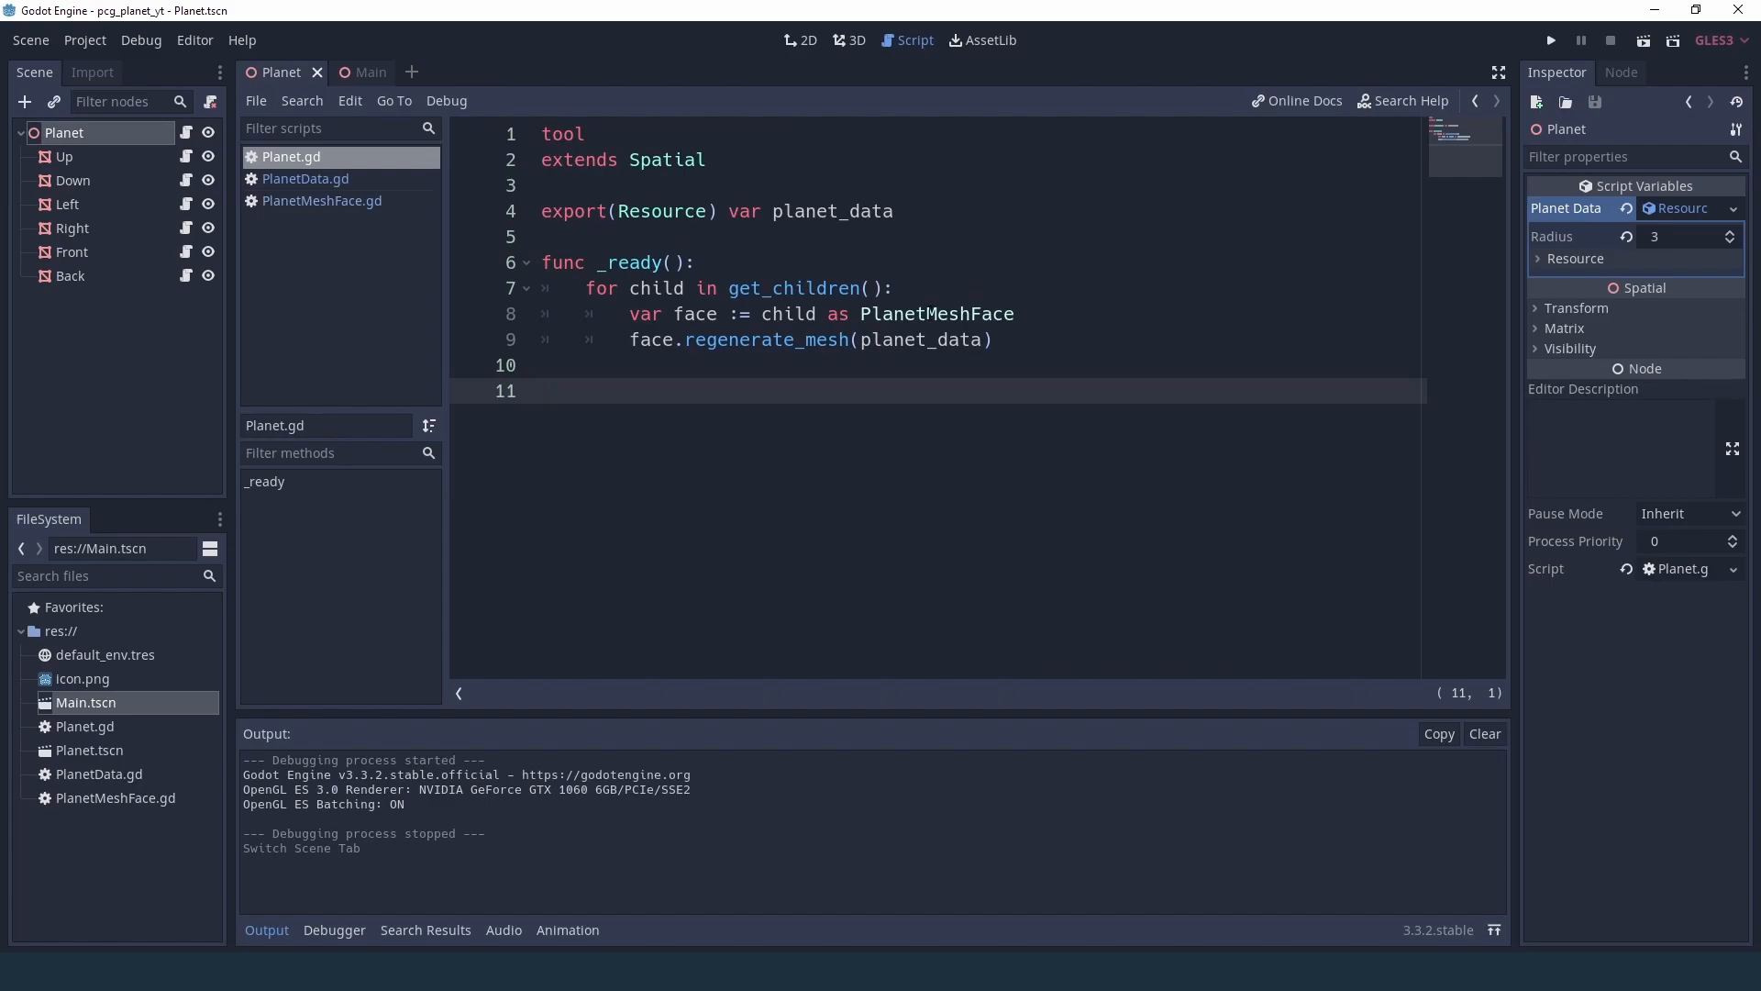
pyautogui.click(895, 211)
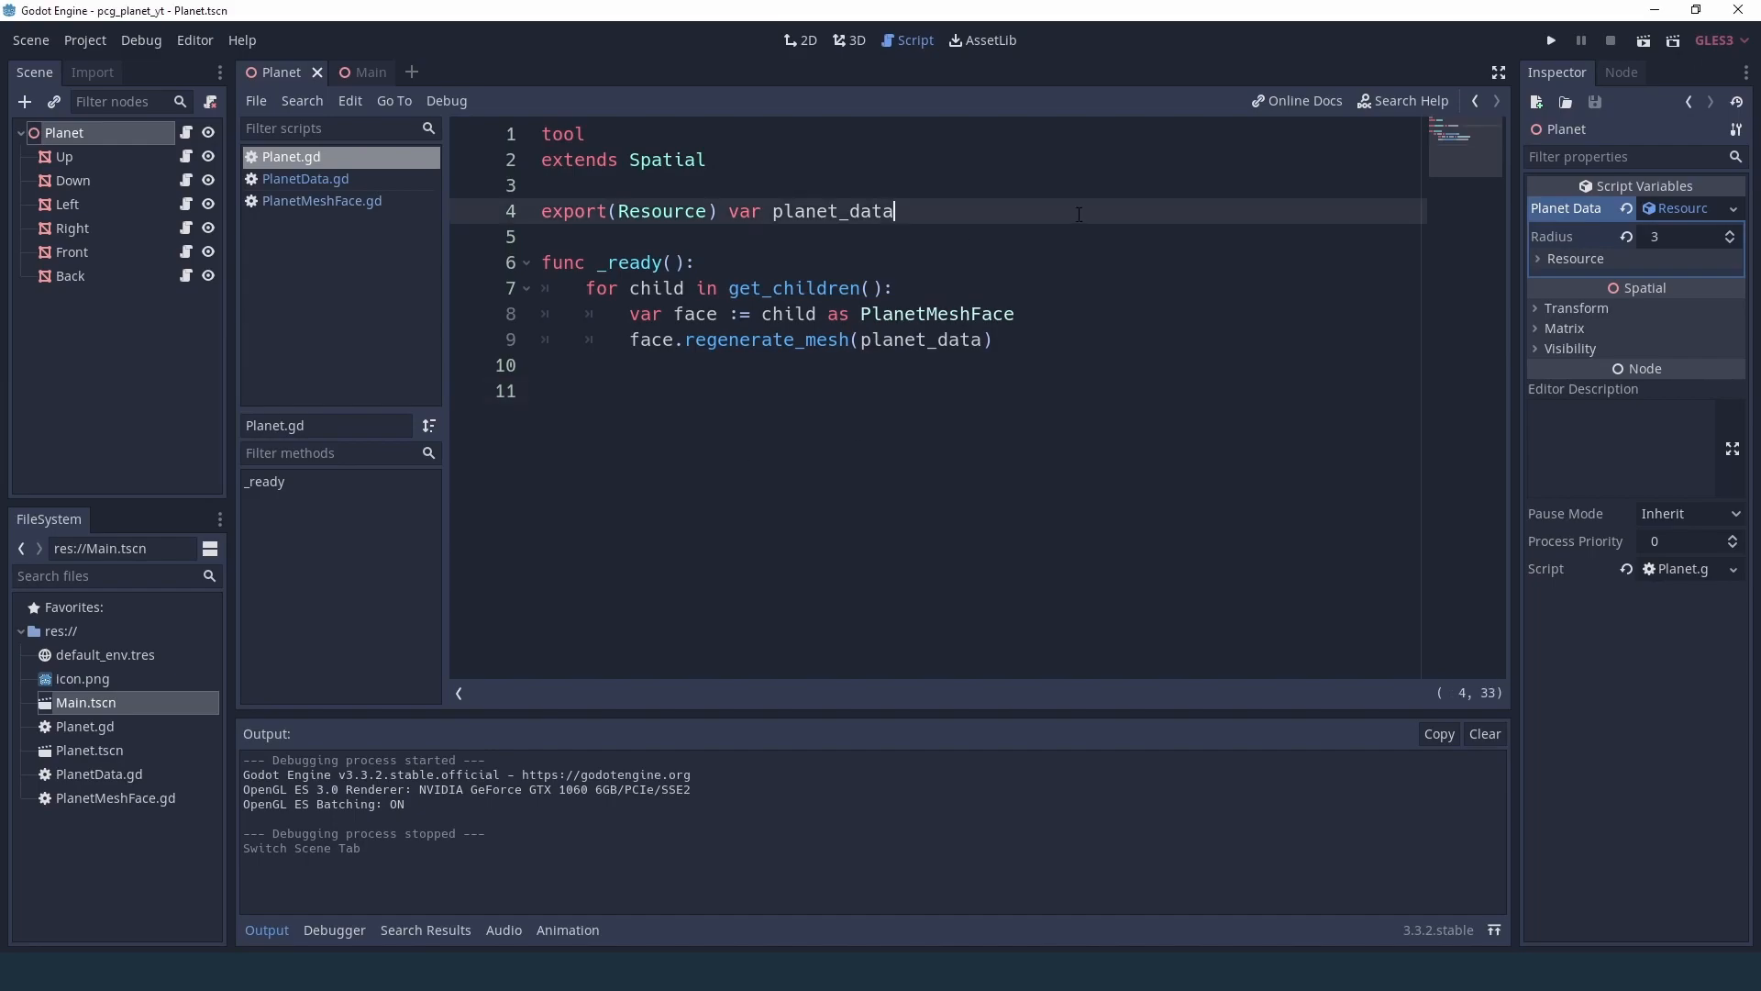
pyautogui.moveTo(1022, 222)
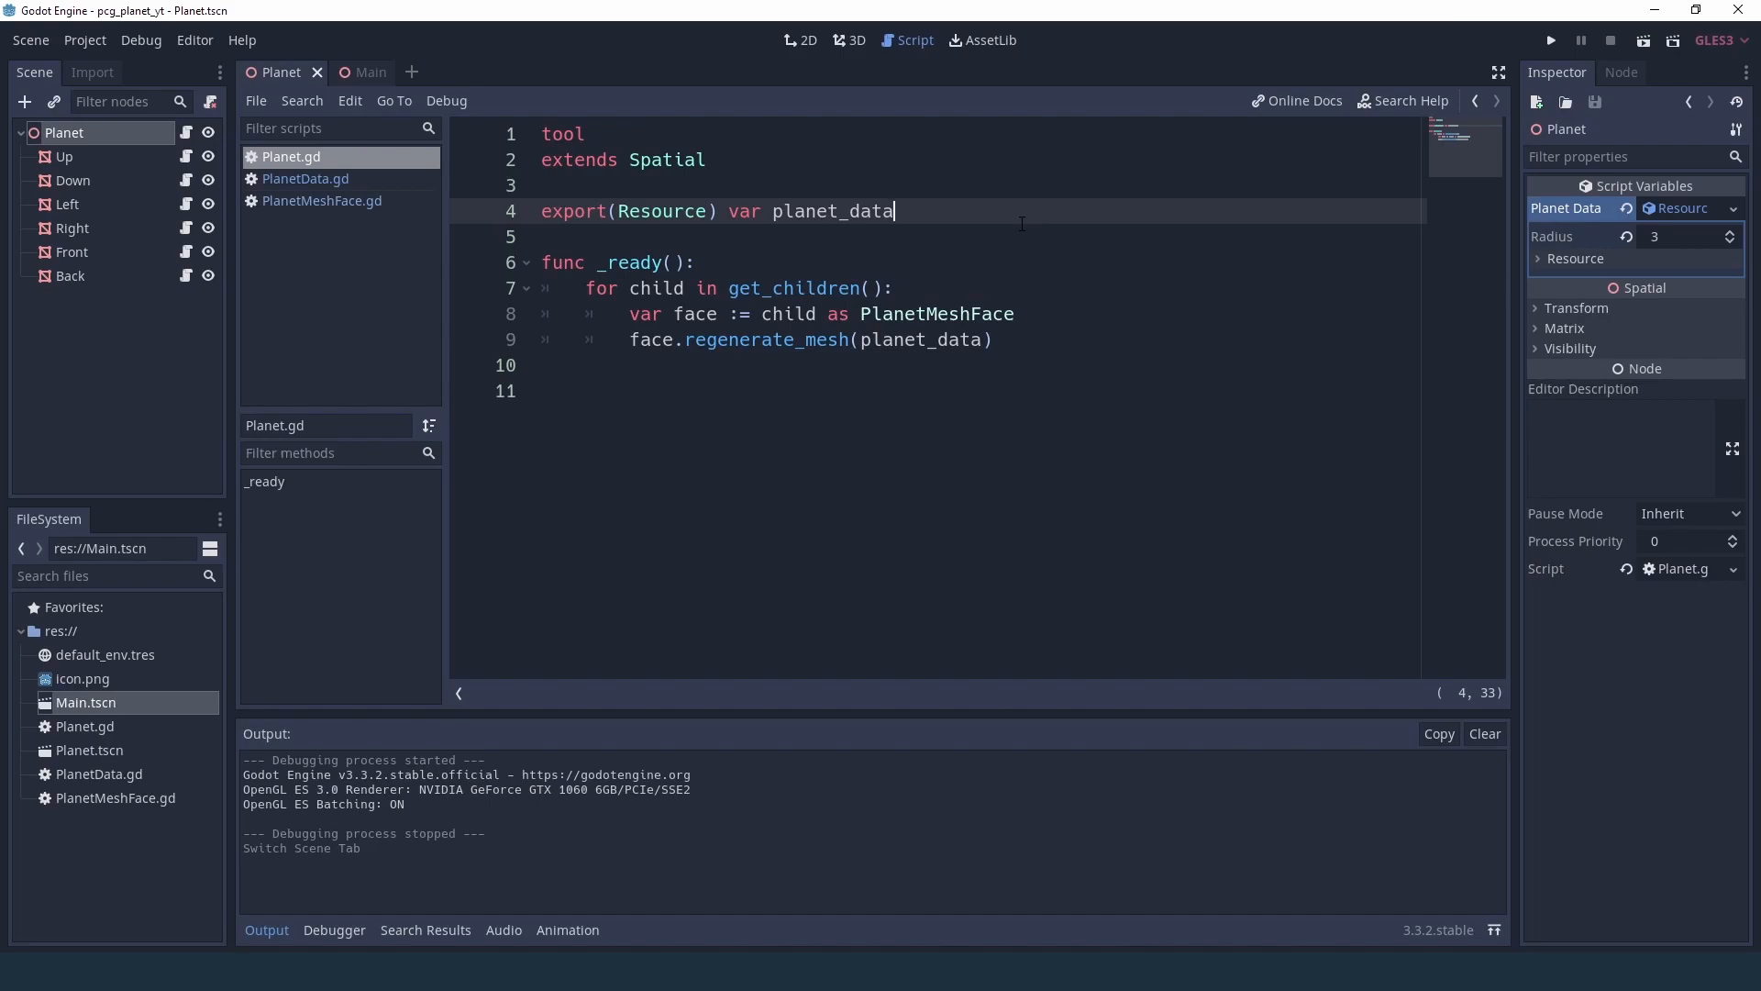
# - Declare planet_data with setget set_planet_data and write set_planet_data(val) assigning planet_data = val
pyautogui.write('setget')
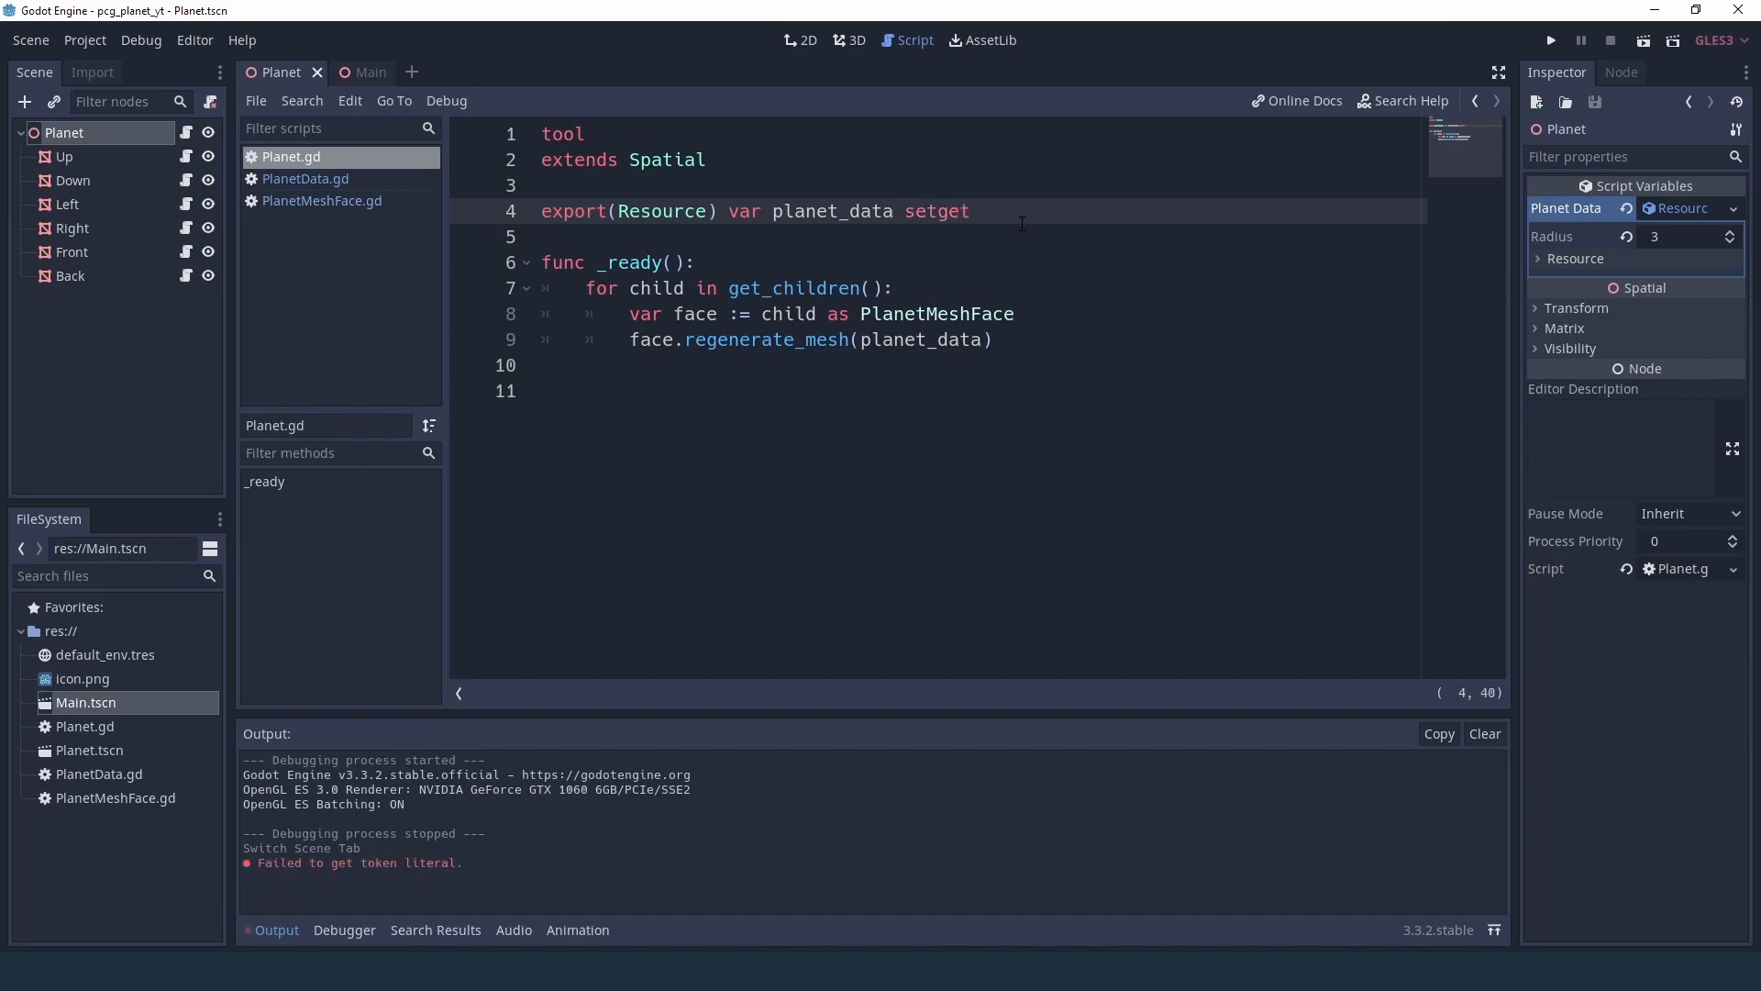
pyautogui.write('set_')
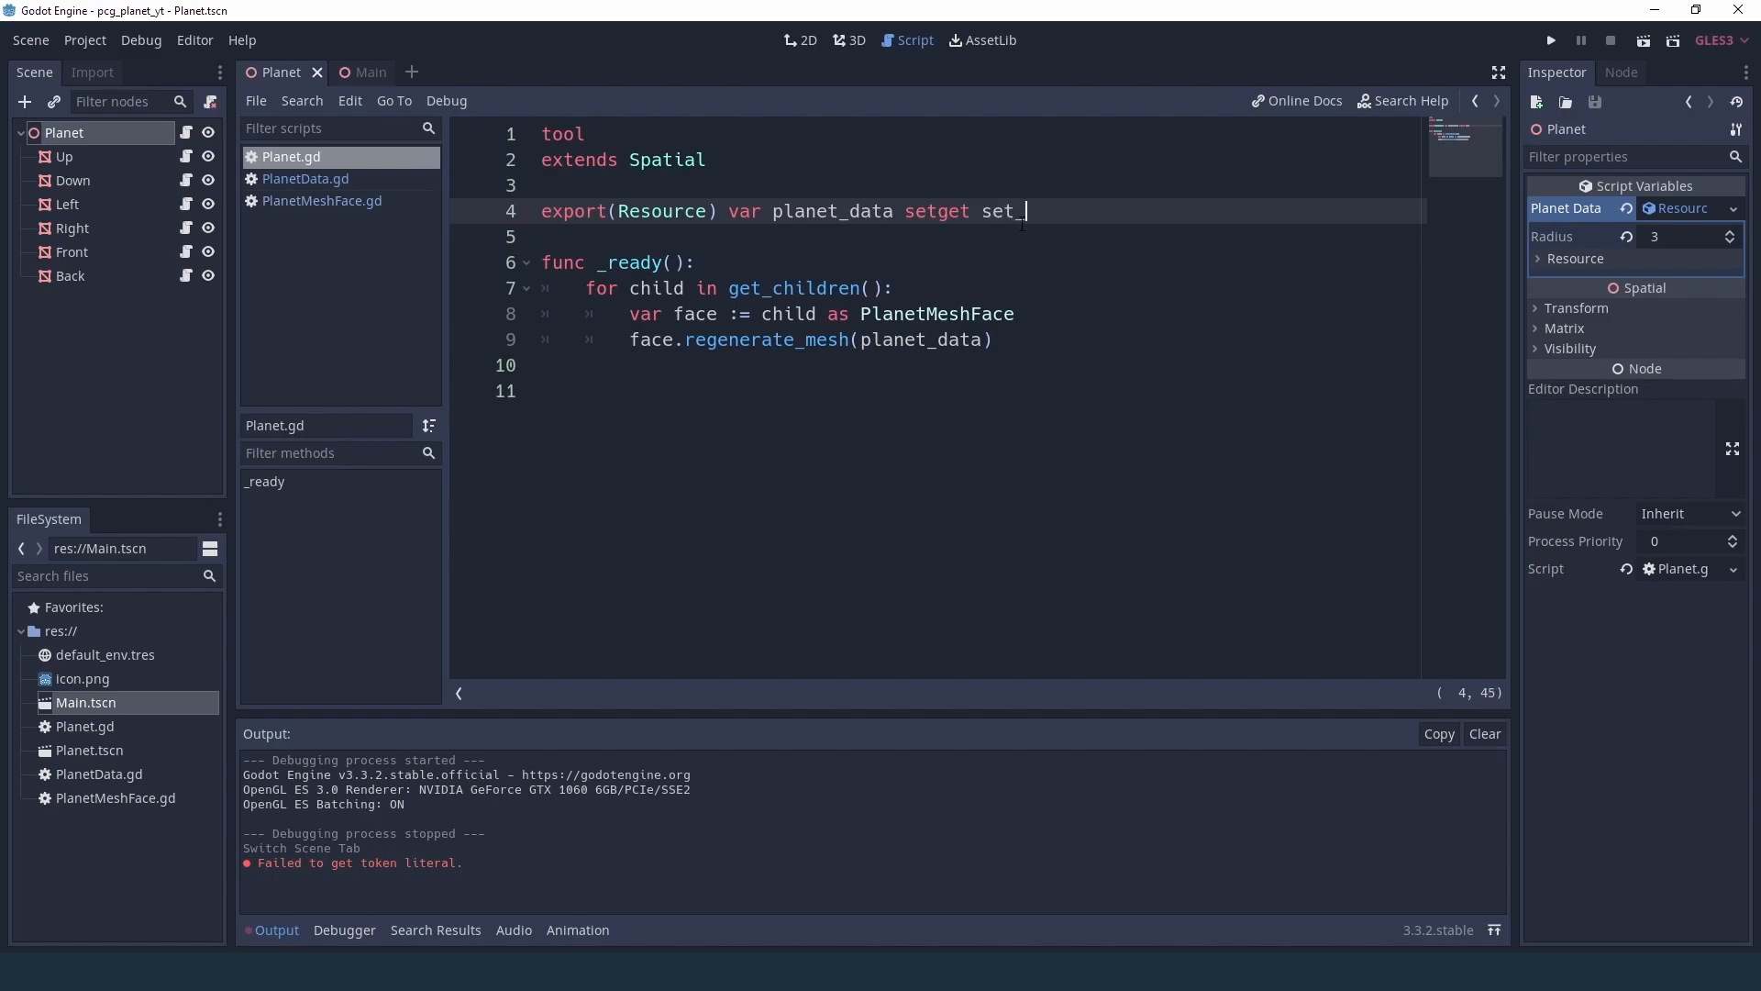
pyautogui.write('planet_data')
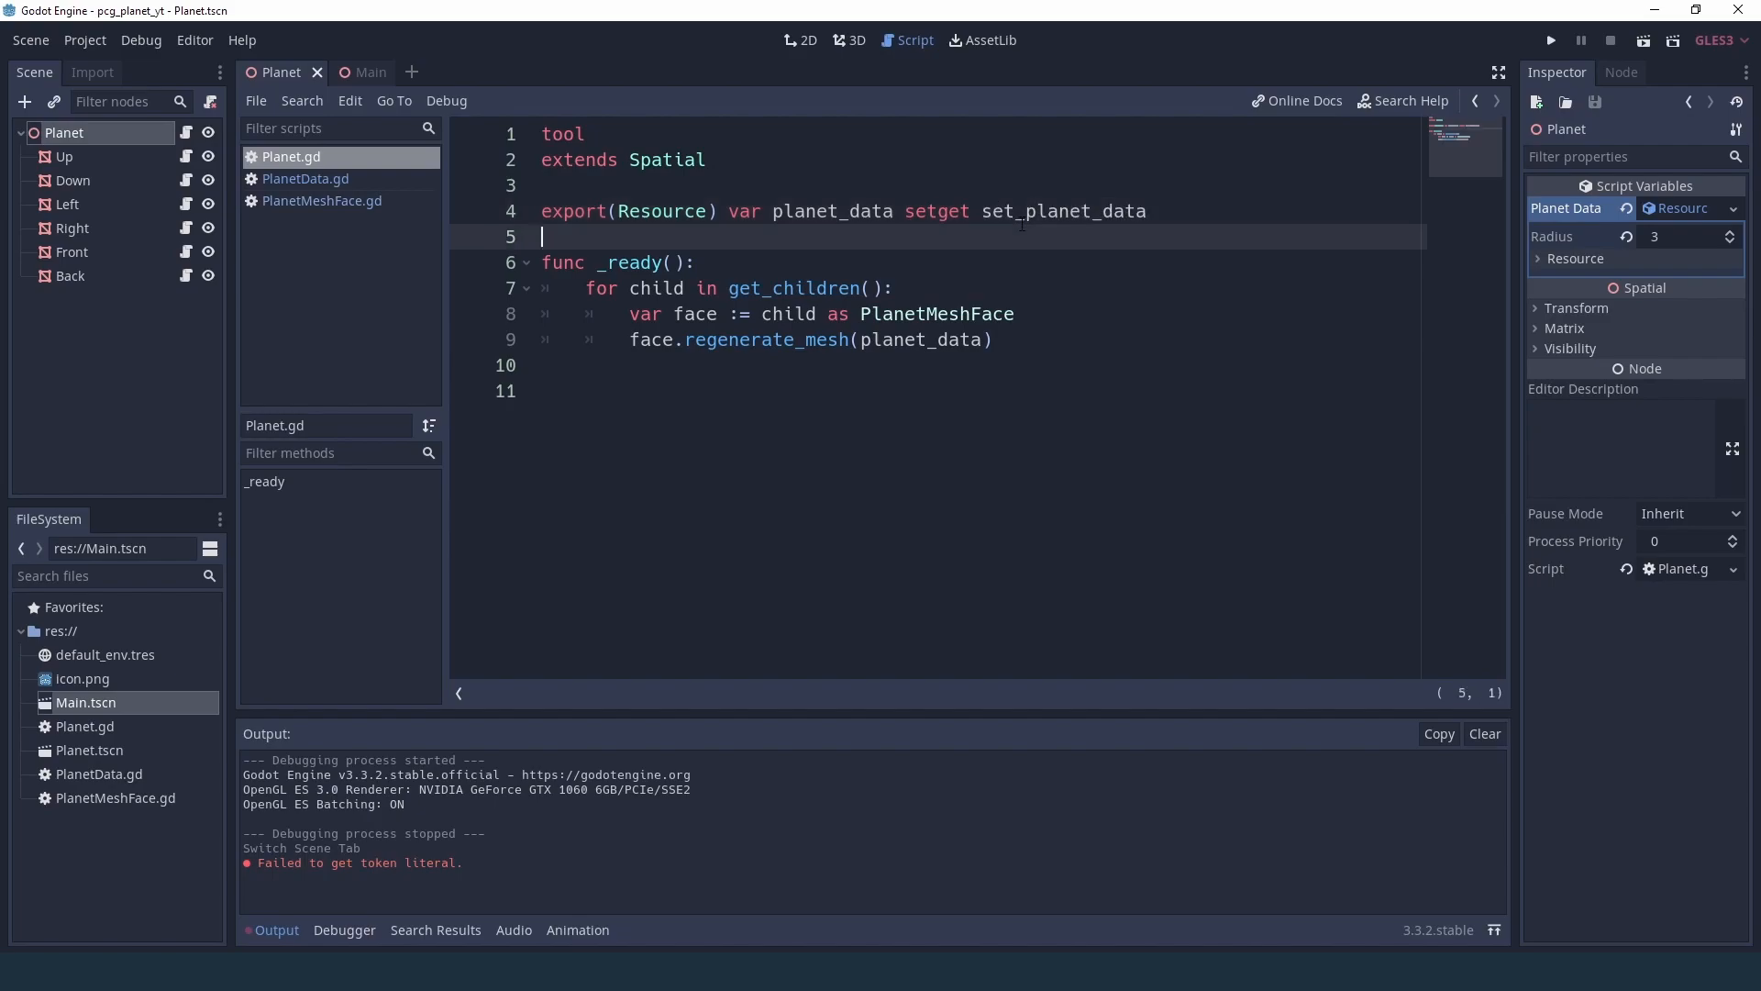
pyautogui.write('func set_')
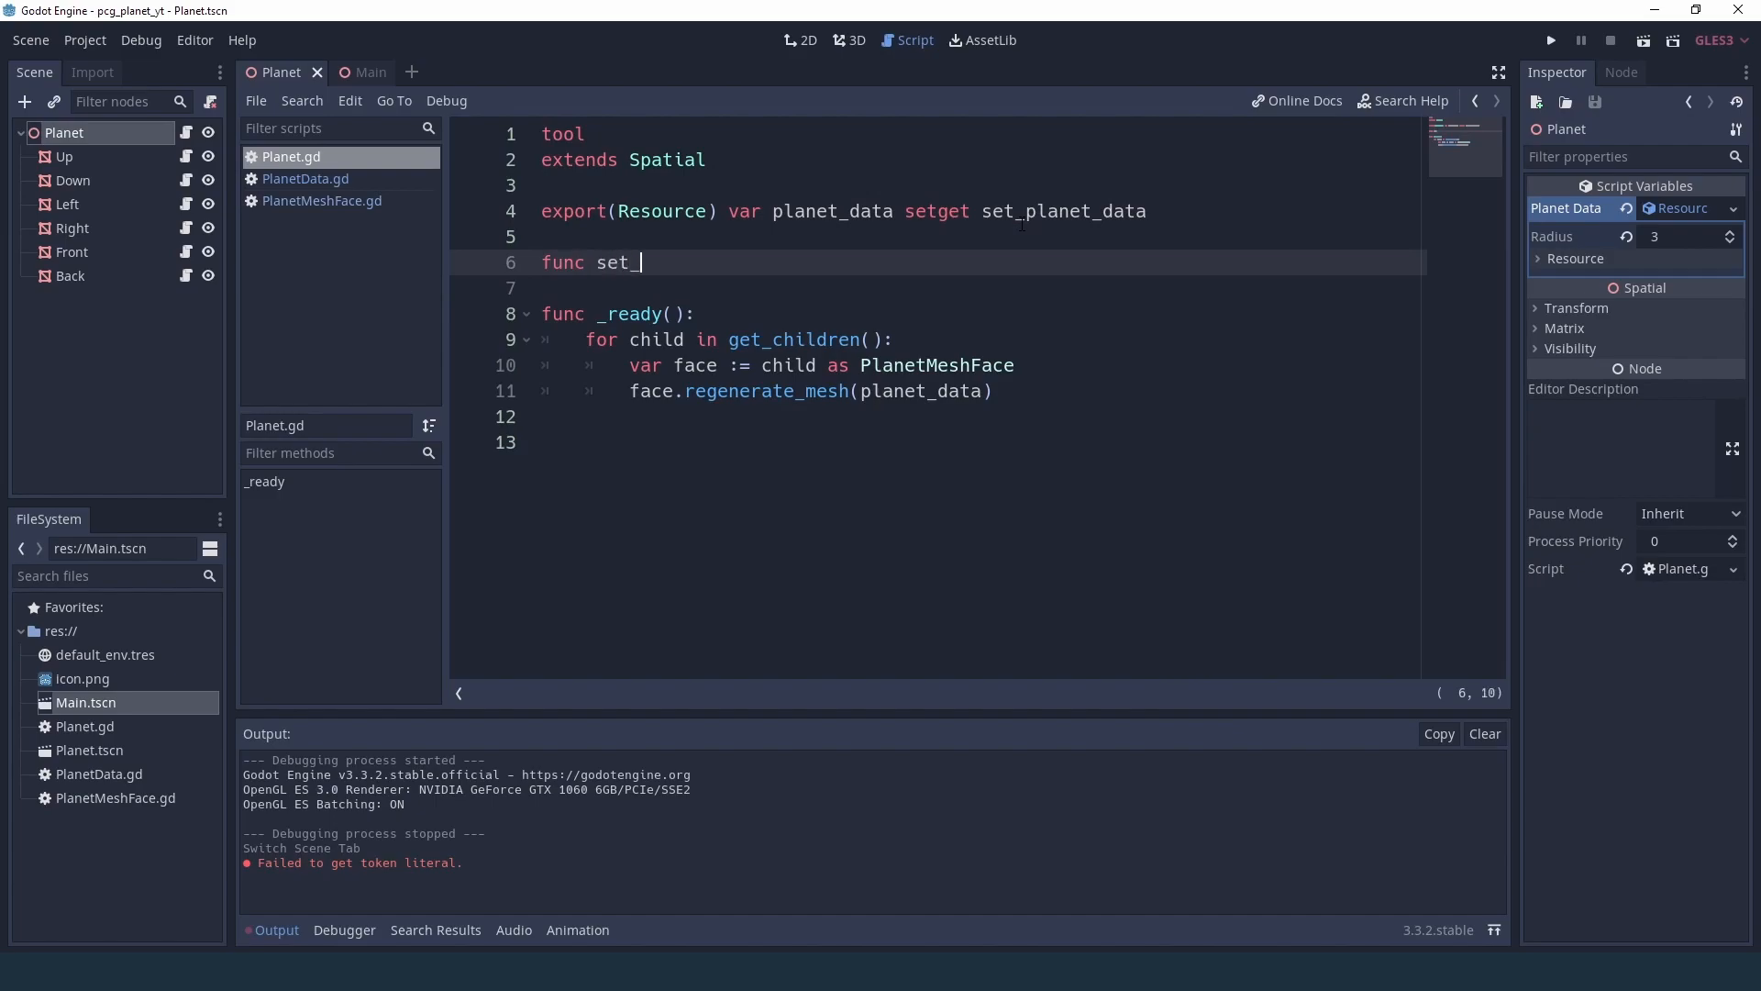
pyautogui.write('planet_data')
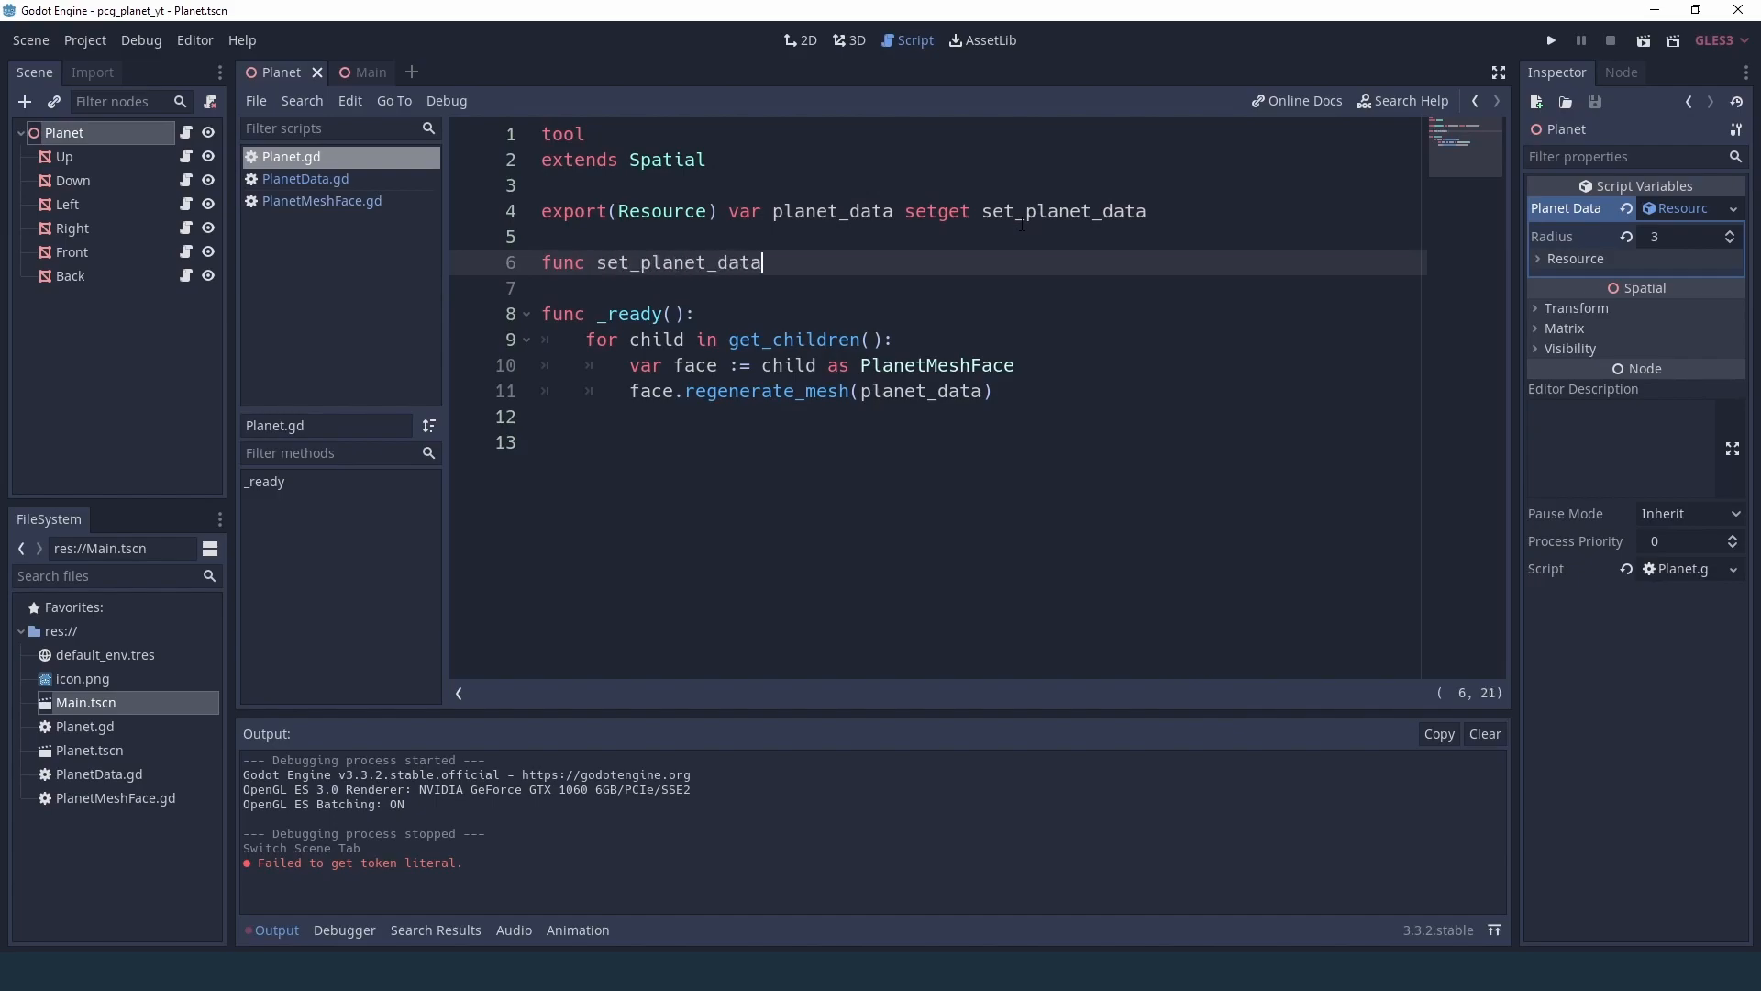
pyautogui.write('(val):')
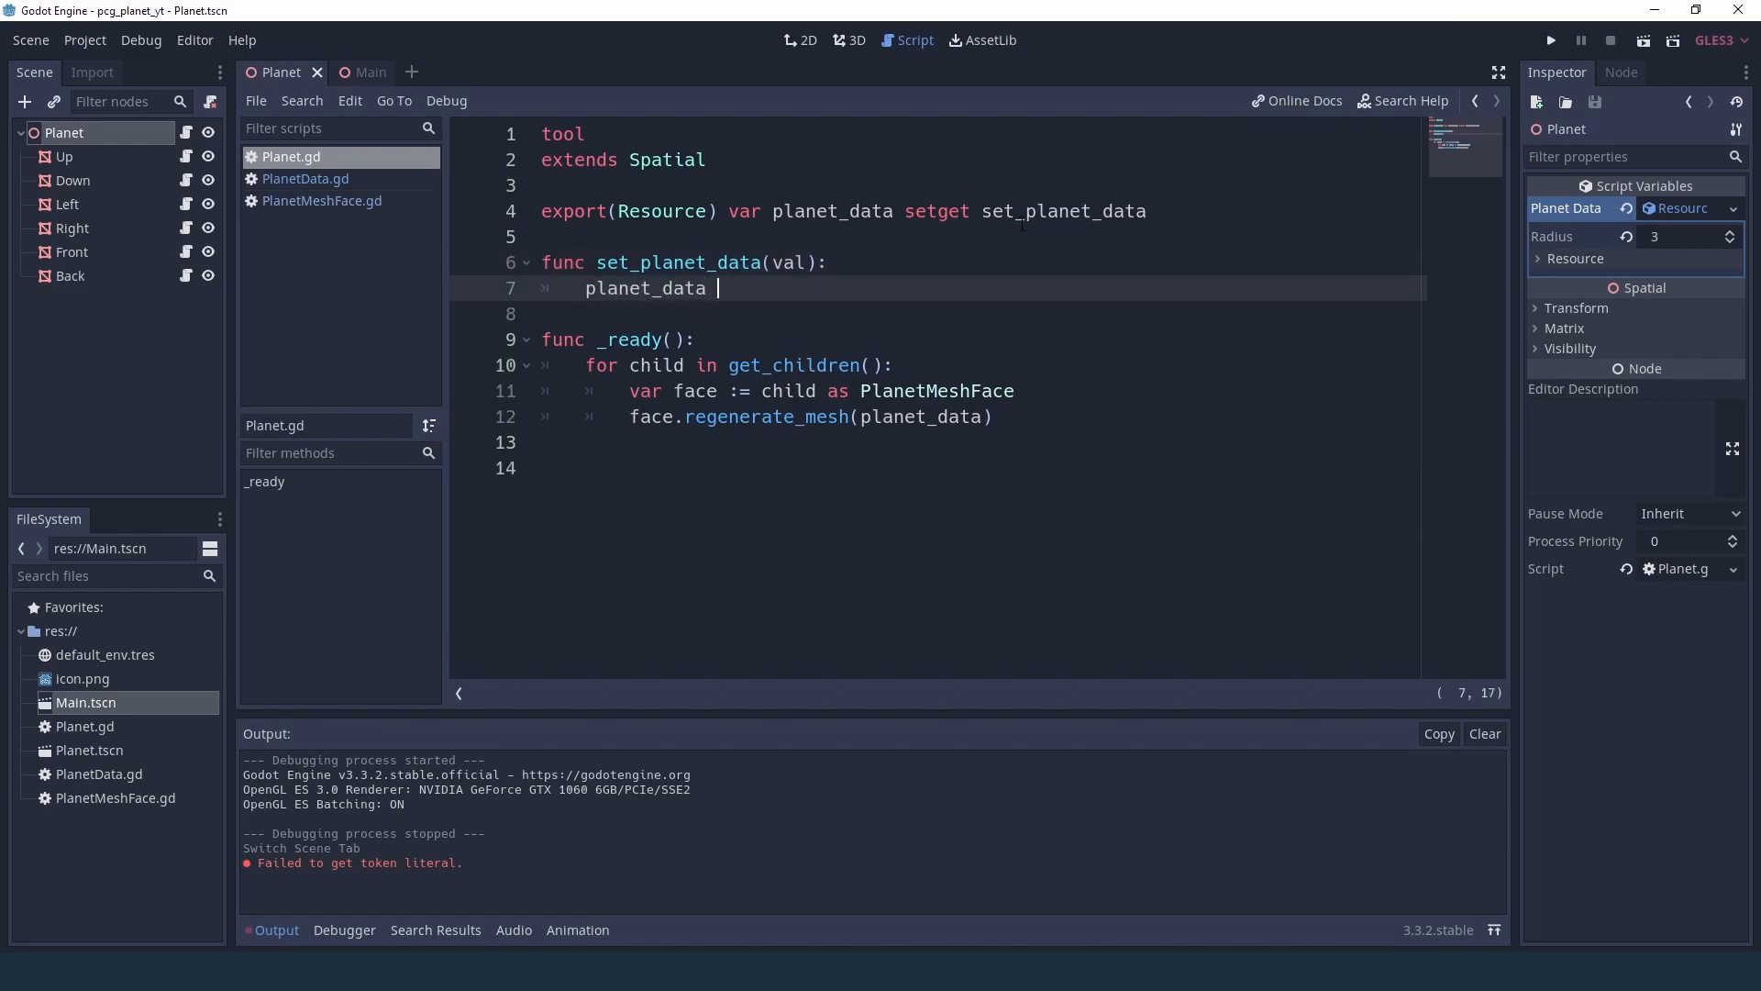
pyautogui.write('= val')
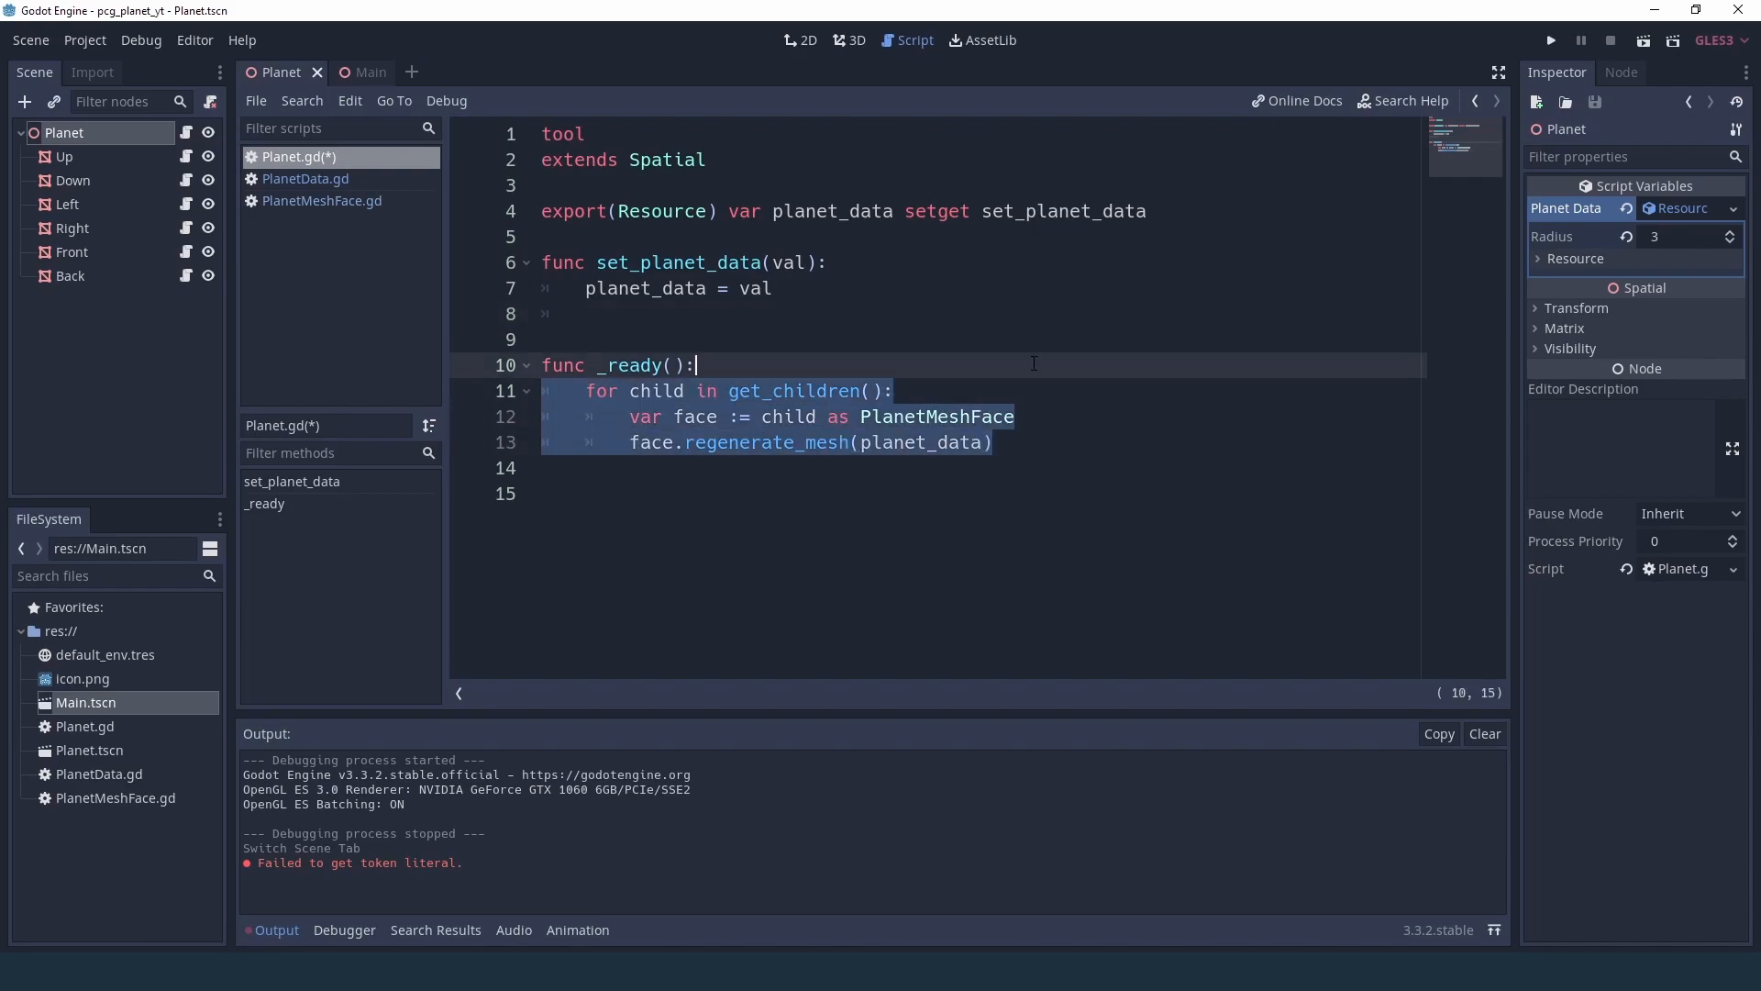
# - Move the face mesh regeneration loop into a new on_data_changed() called from _ready and the setter
pyautogui.press('Delete')
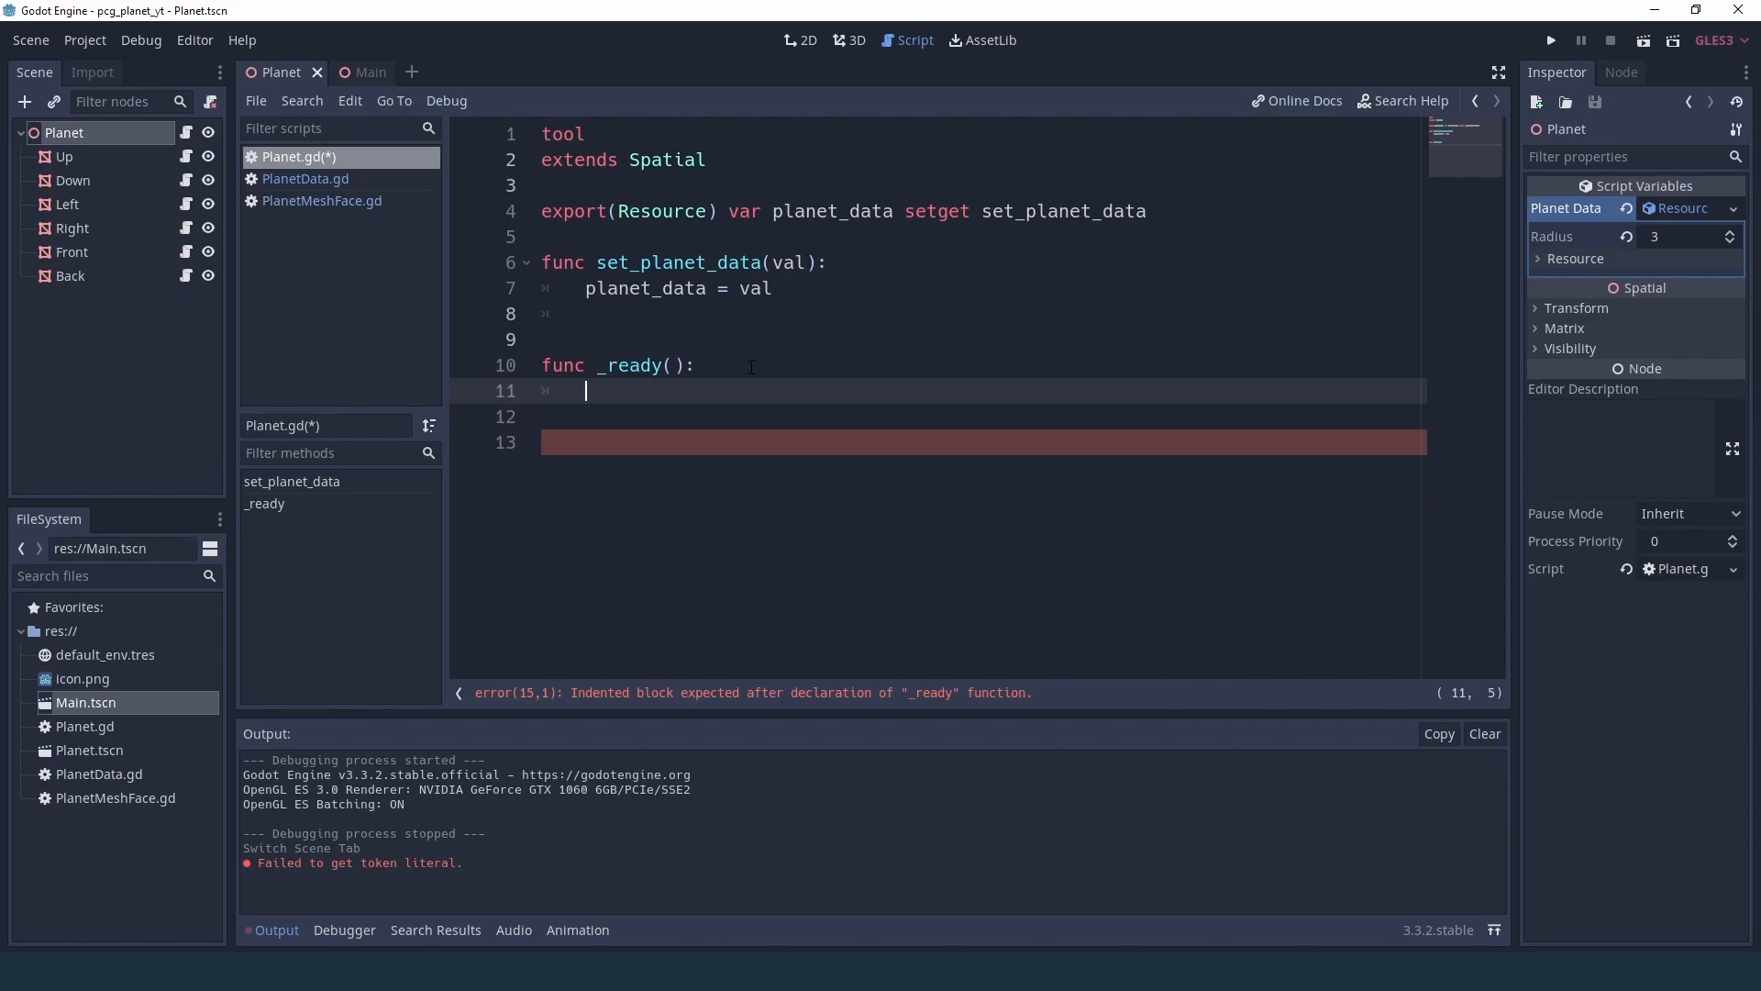
pyautogui.write('on_data_ch')
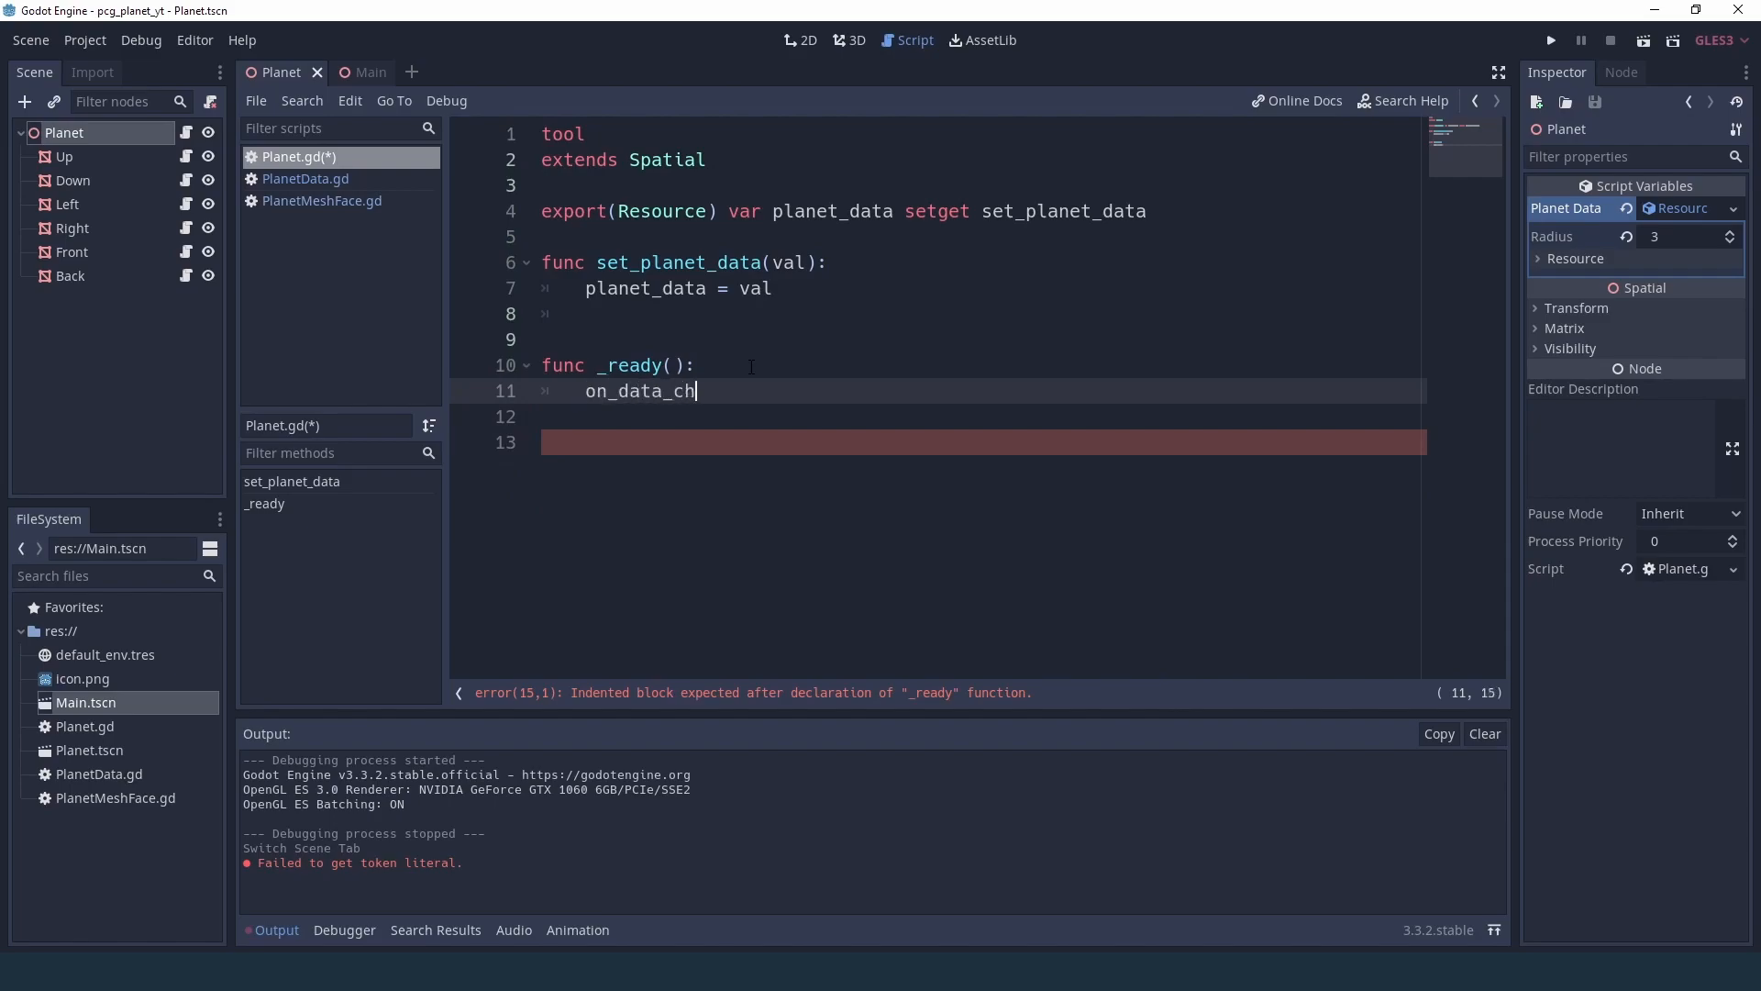
pyautogui.write('anged()')
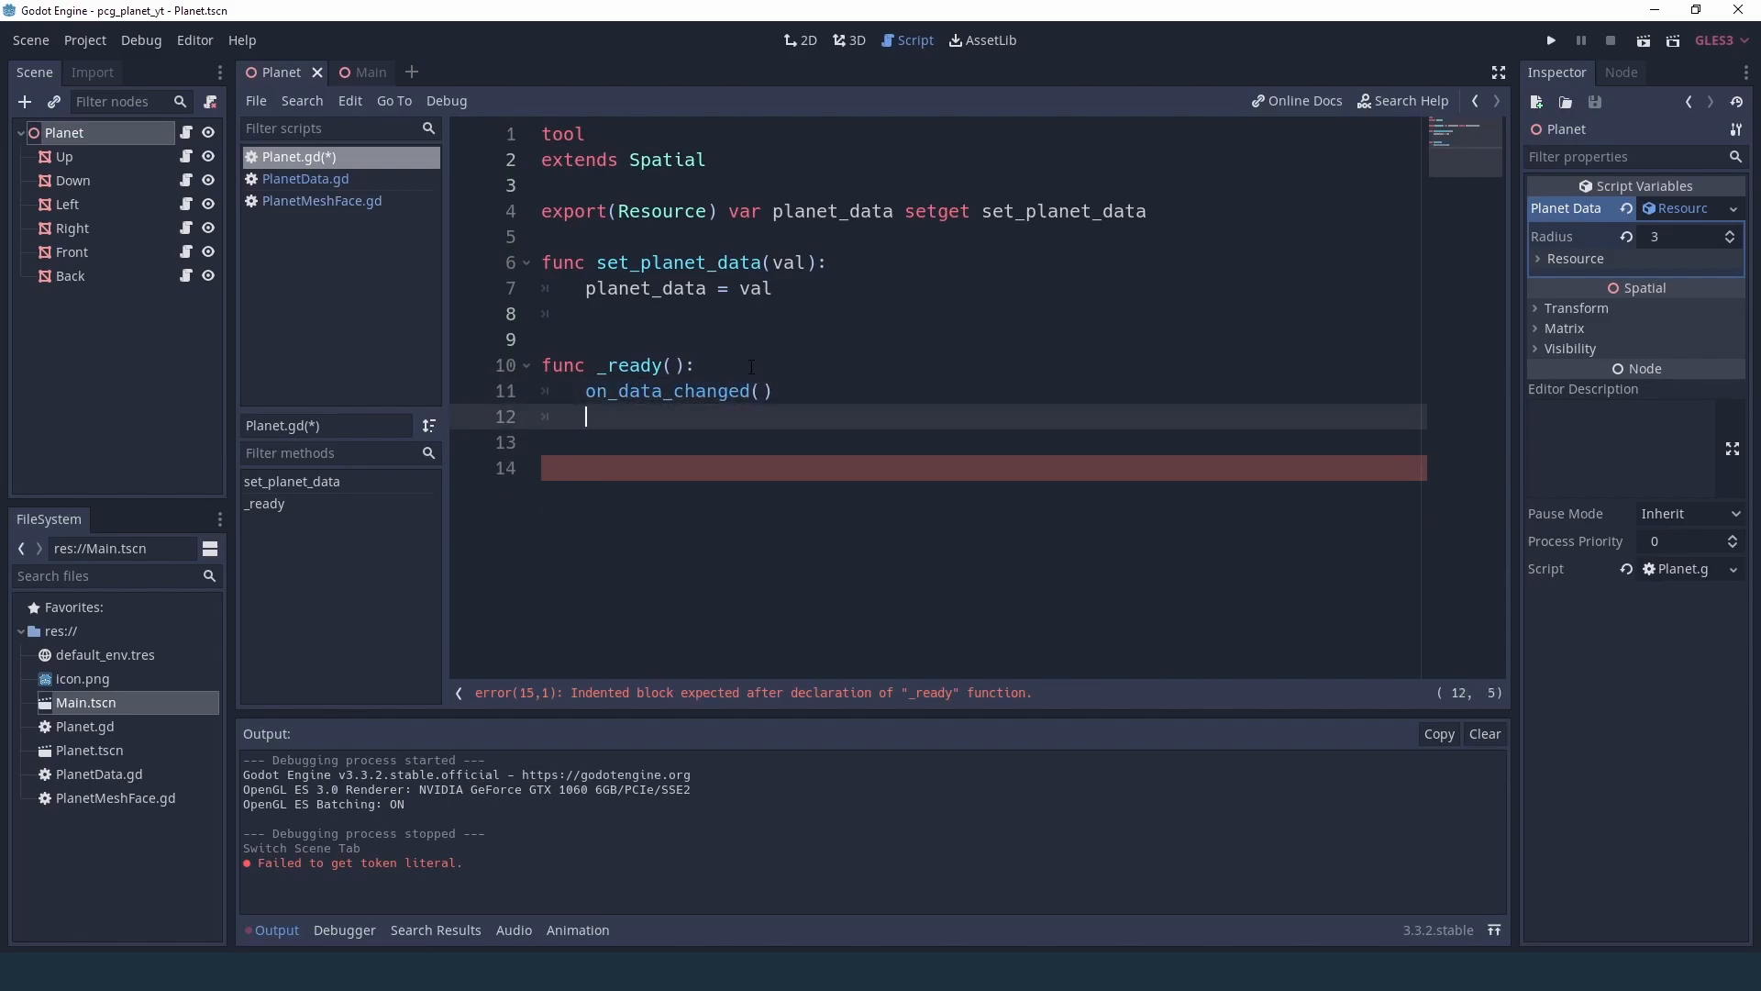
pyautogui.write('func')
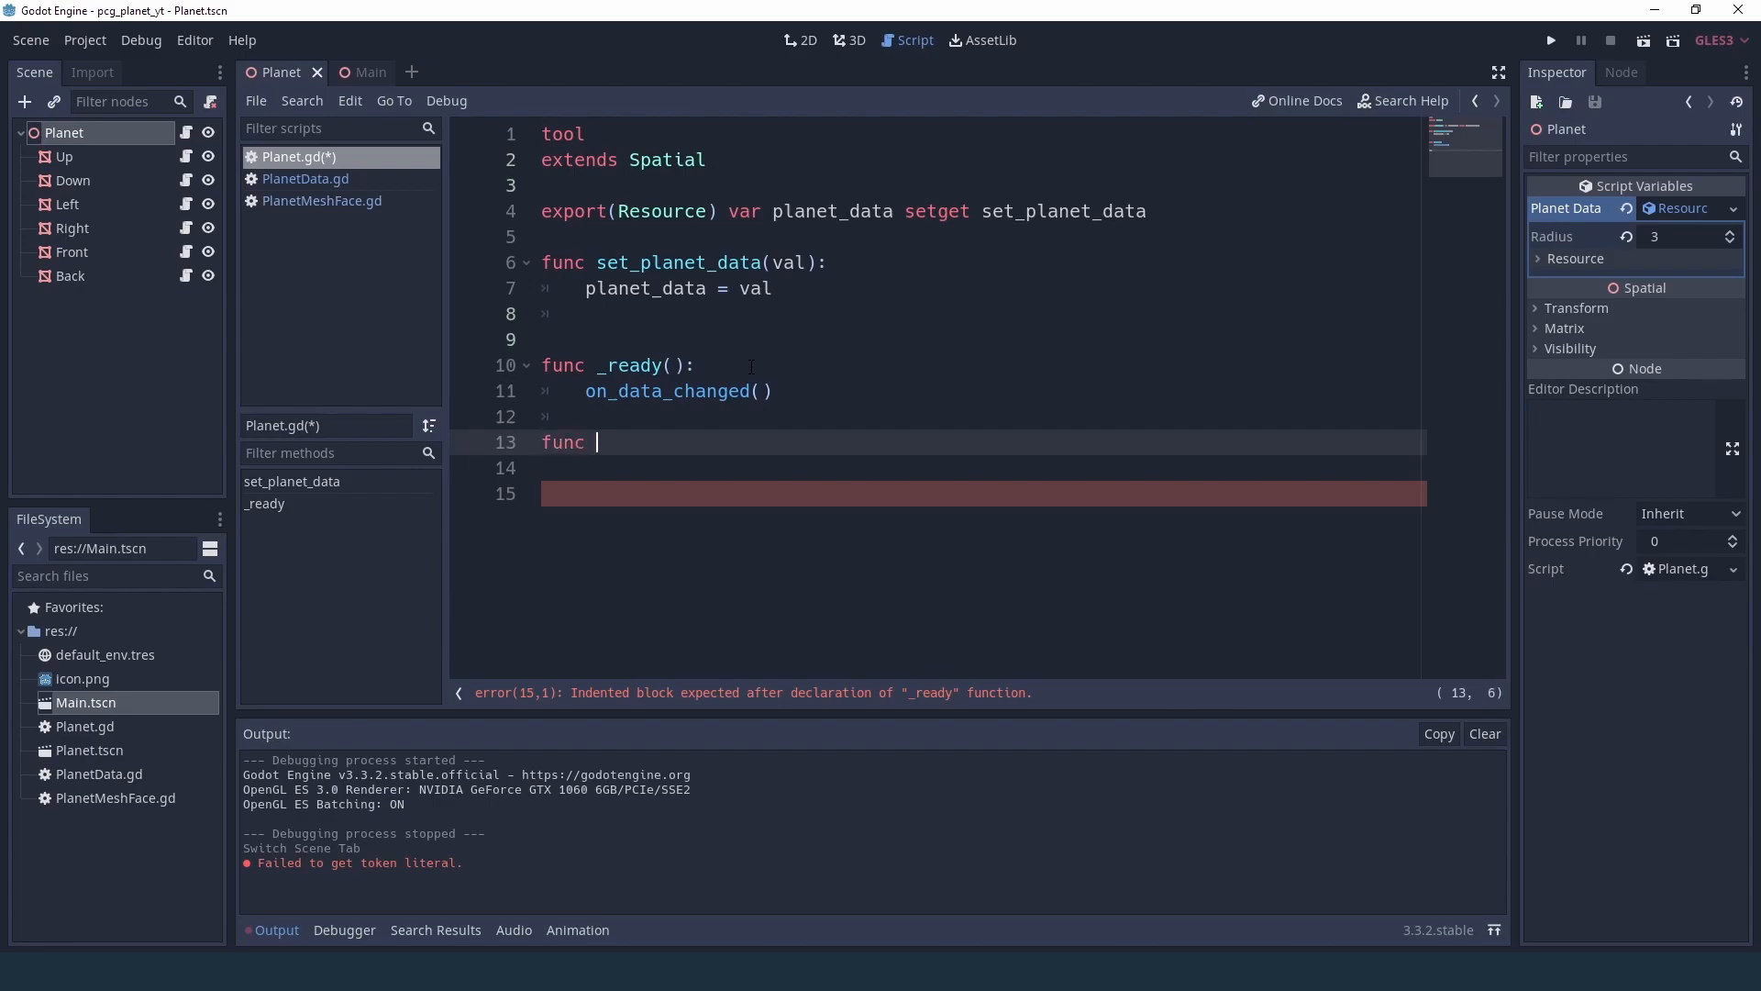
pyautogui.write('on_data')
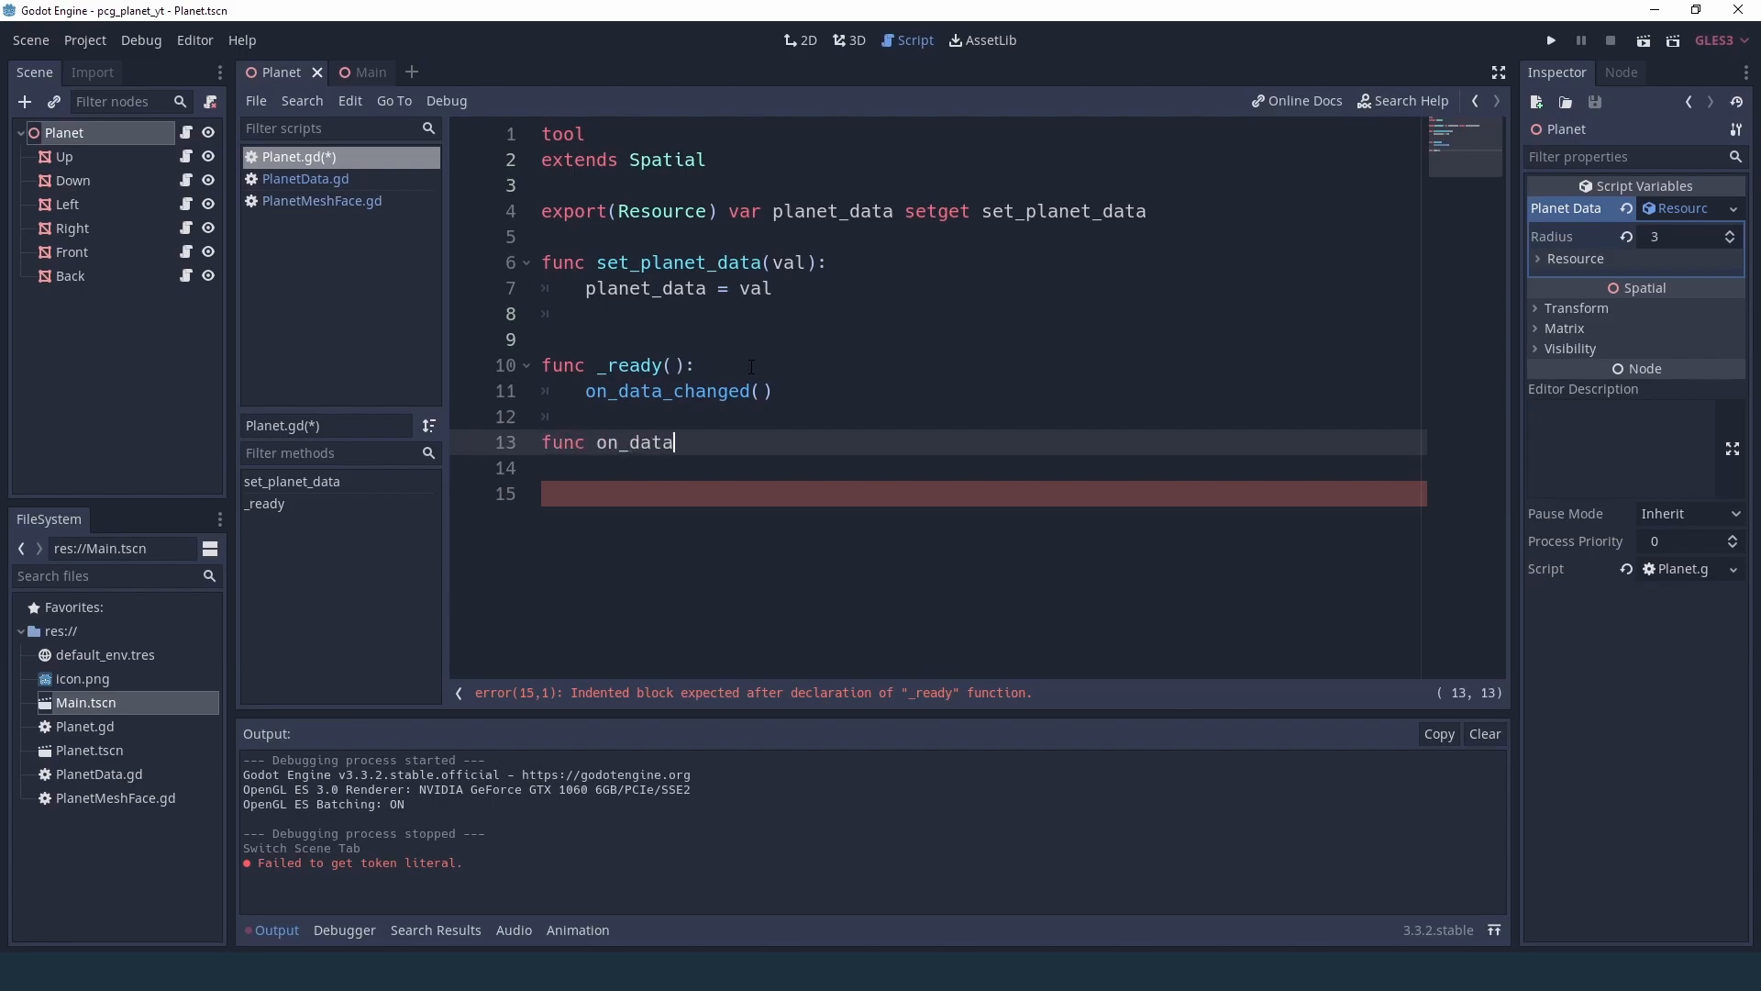
pyautogui.write('_changed():')
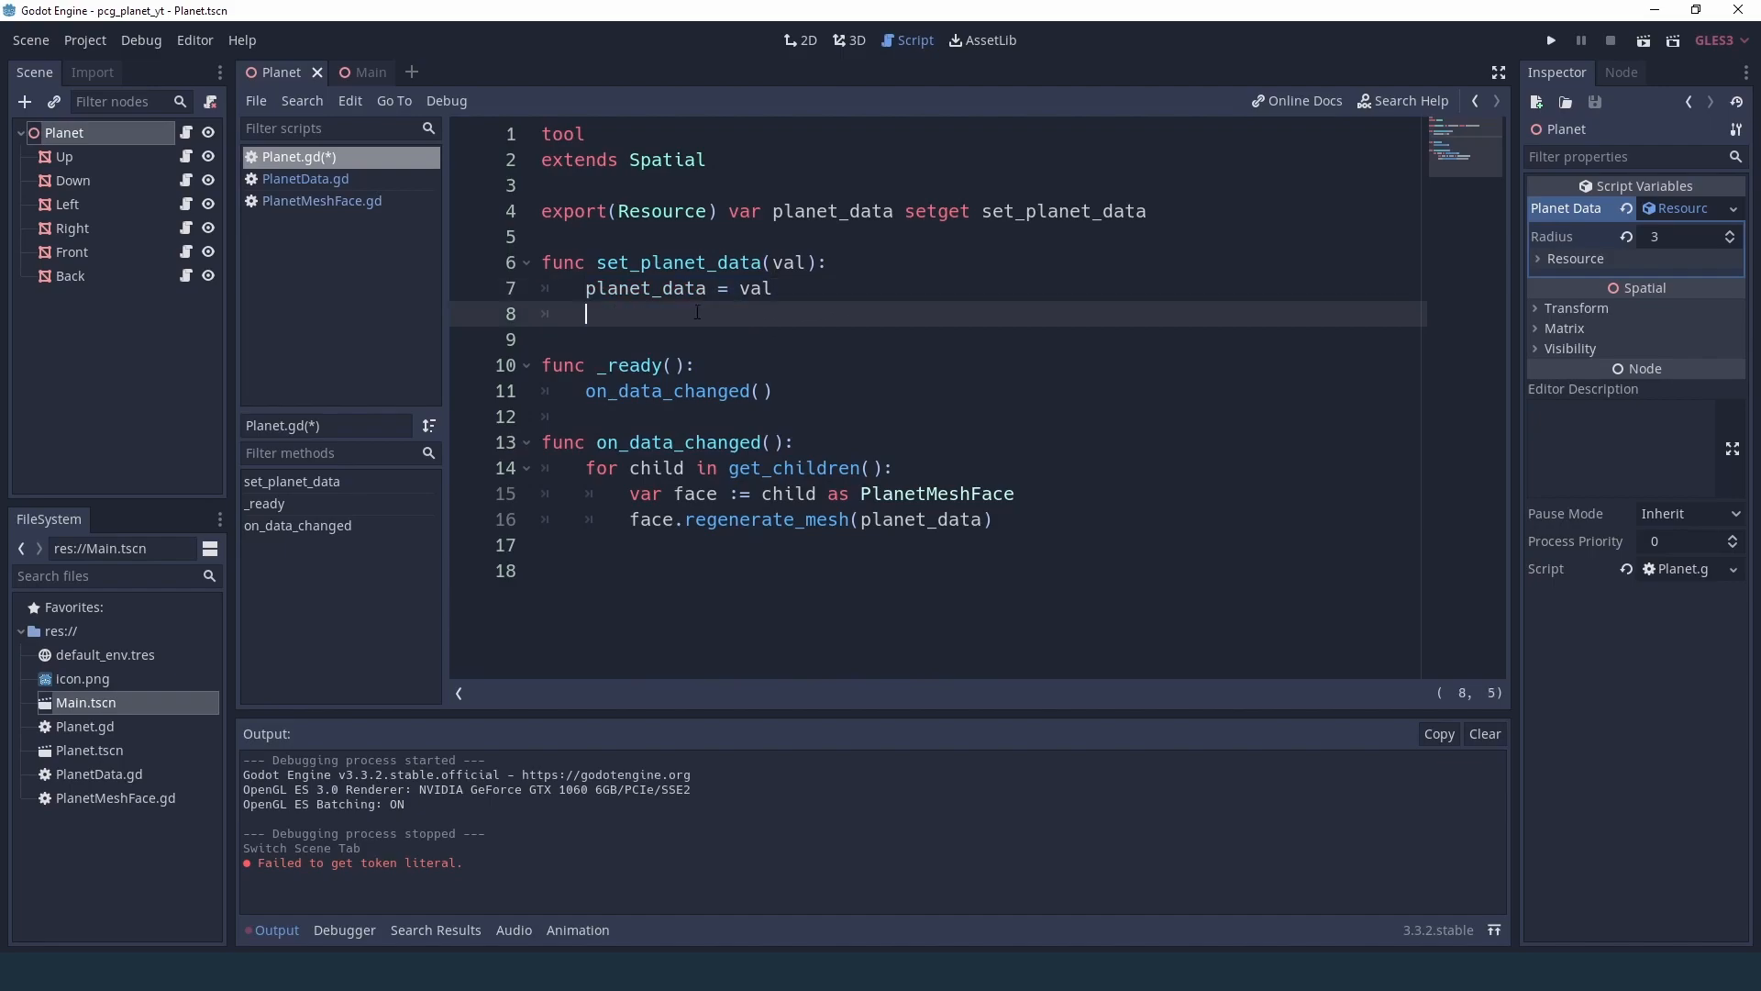
pyautogui.write('on_data_changed(')
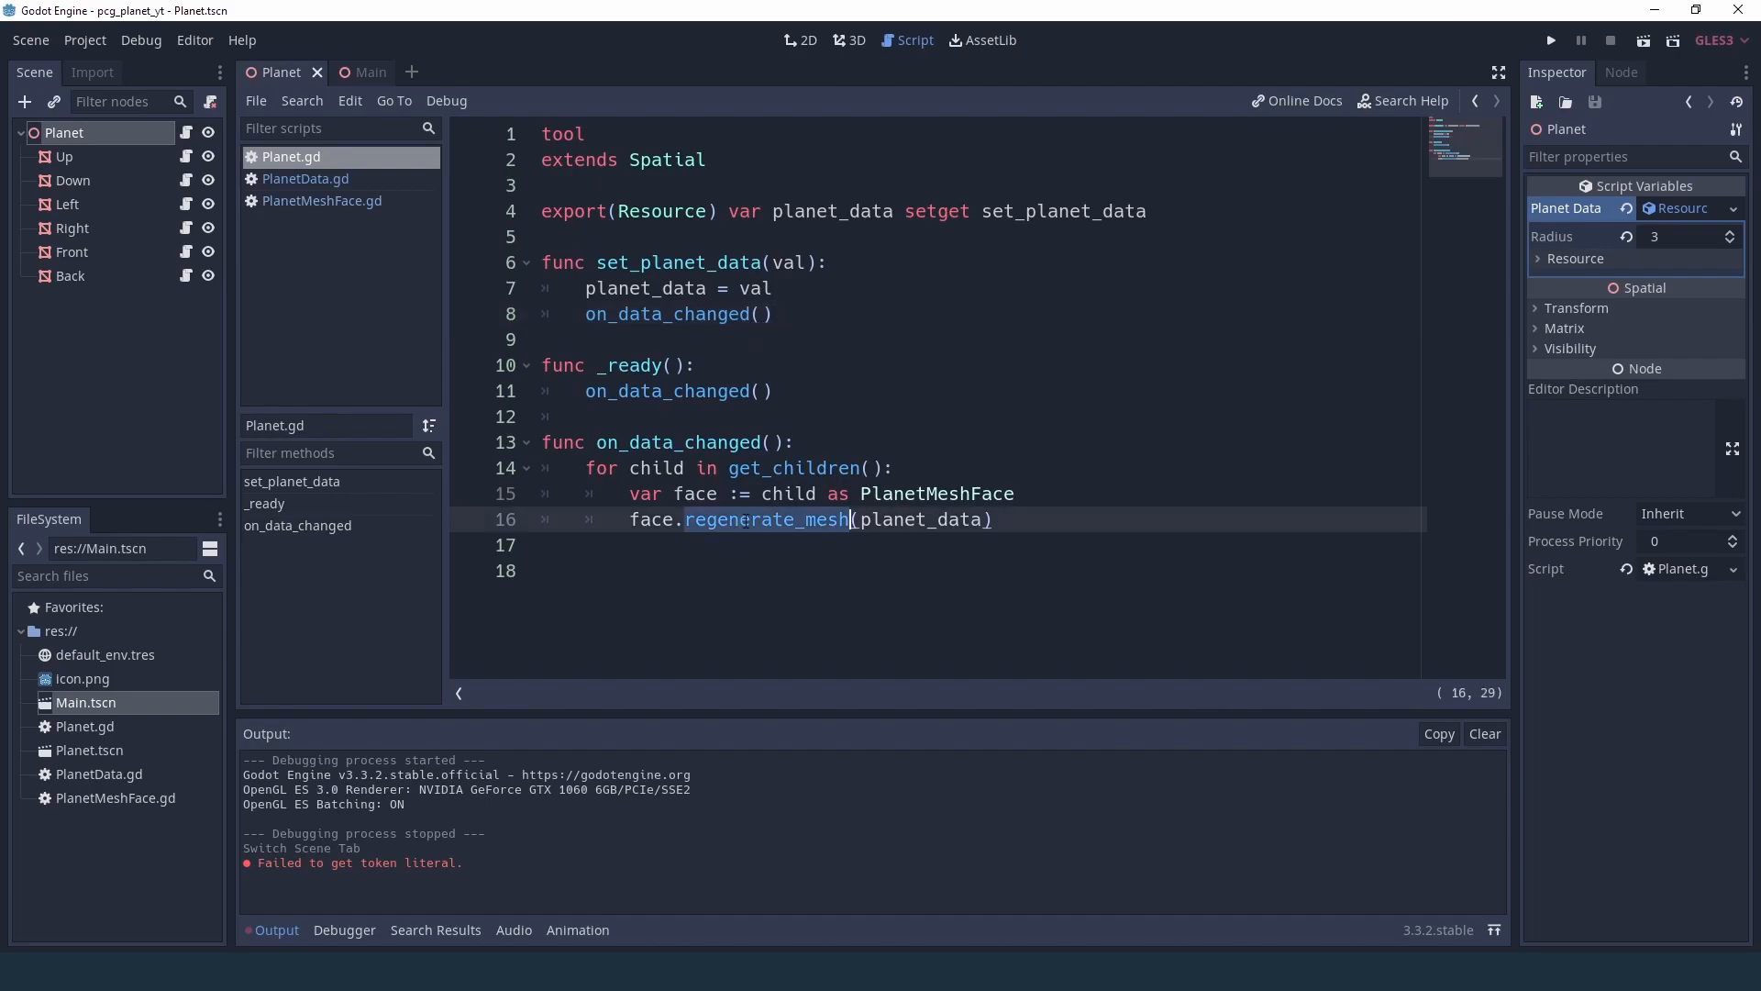
# - Set Planet Data Radius to 1 in the Inspector so the editor sphere updates
pyautogui.click(551, 340)
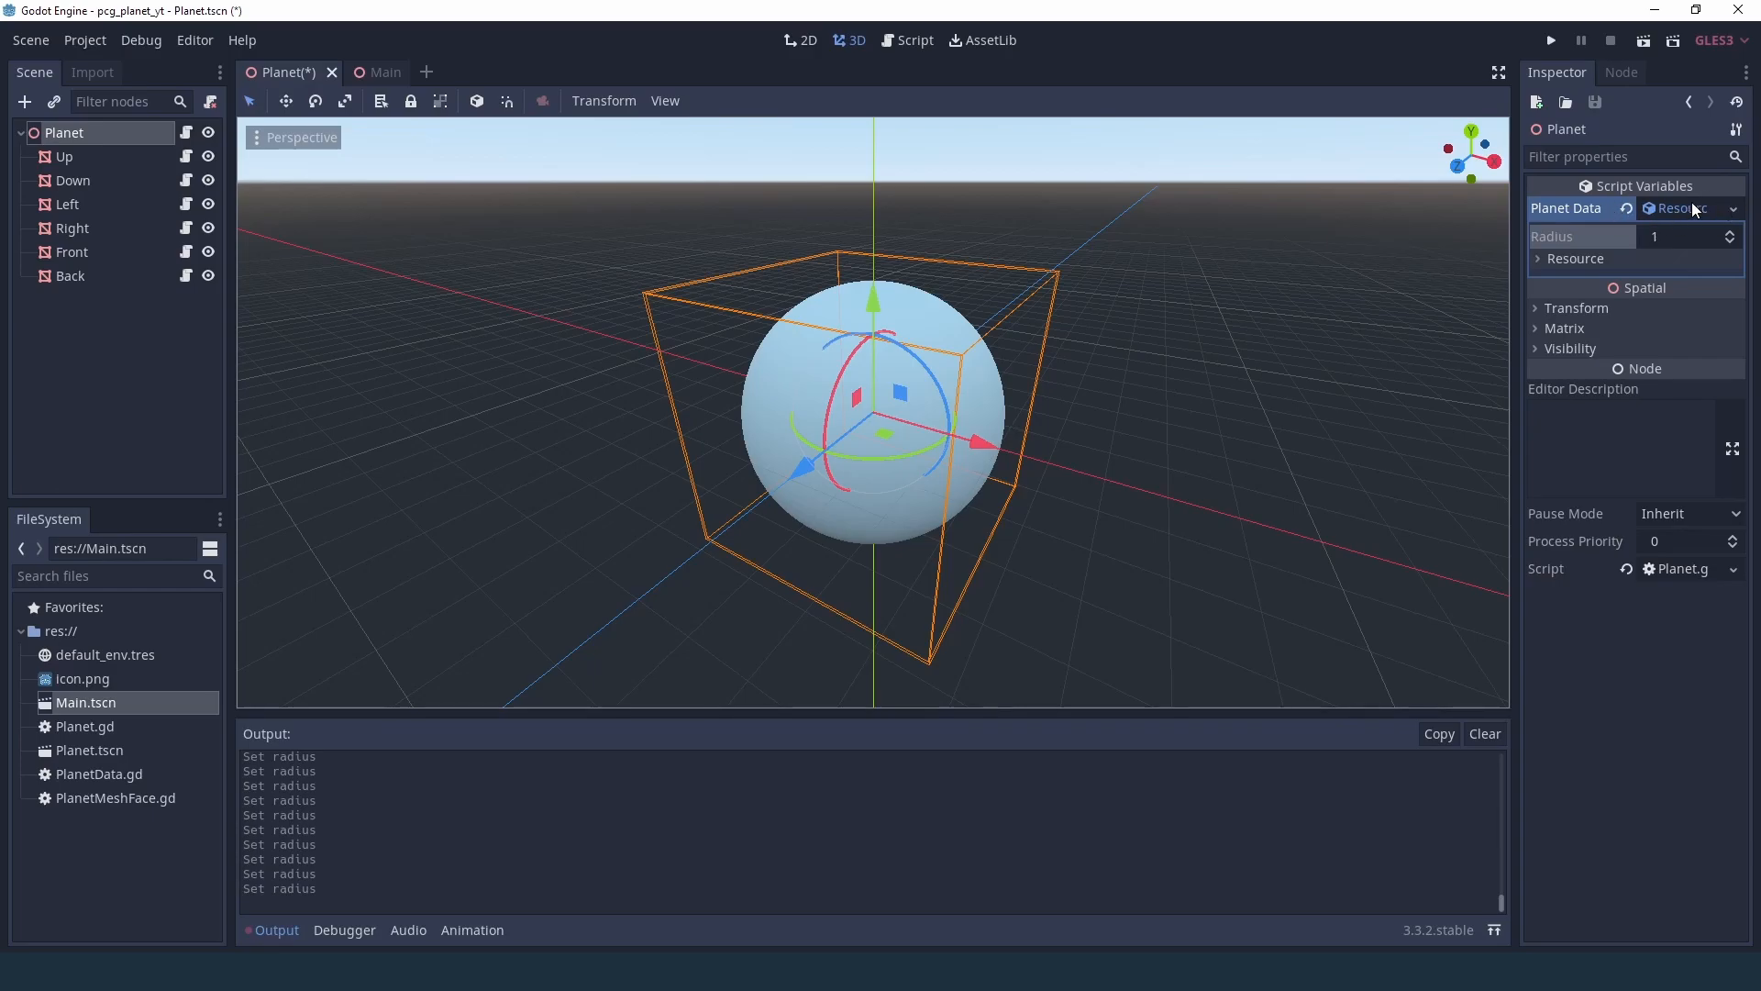
pyautogui.moveTo(1690, 211)
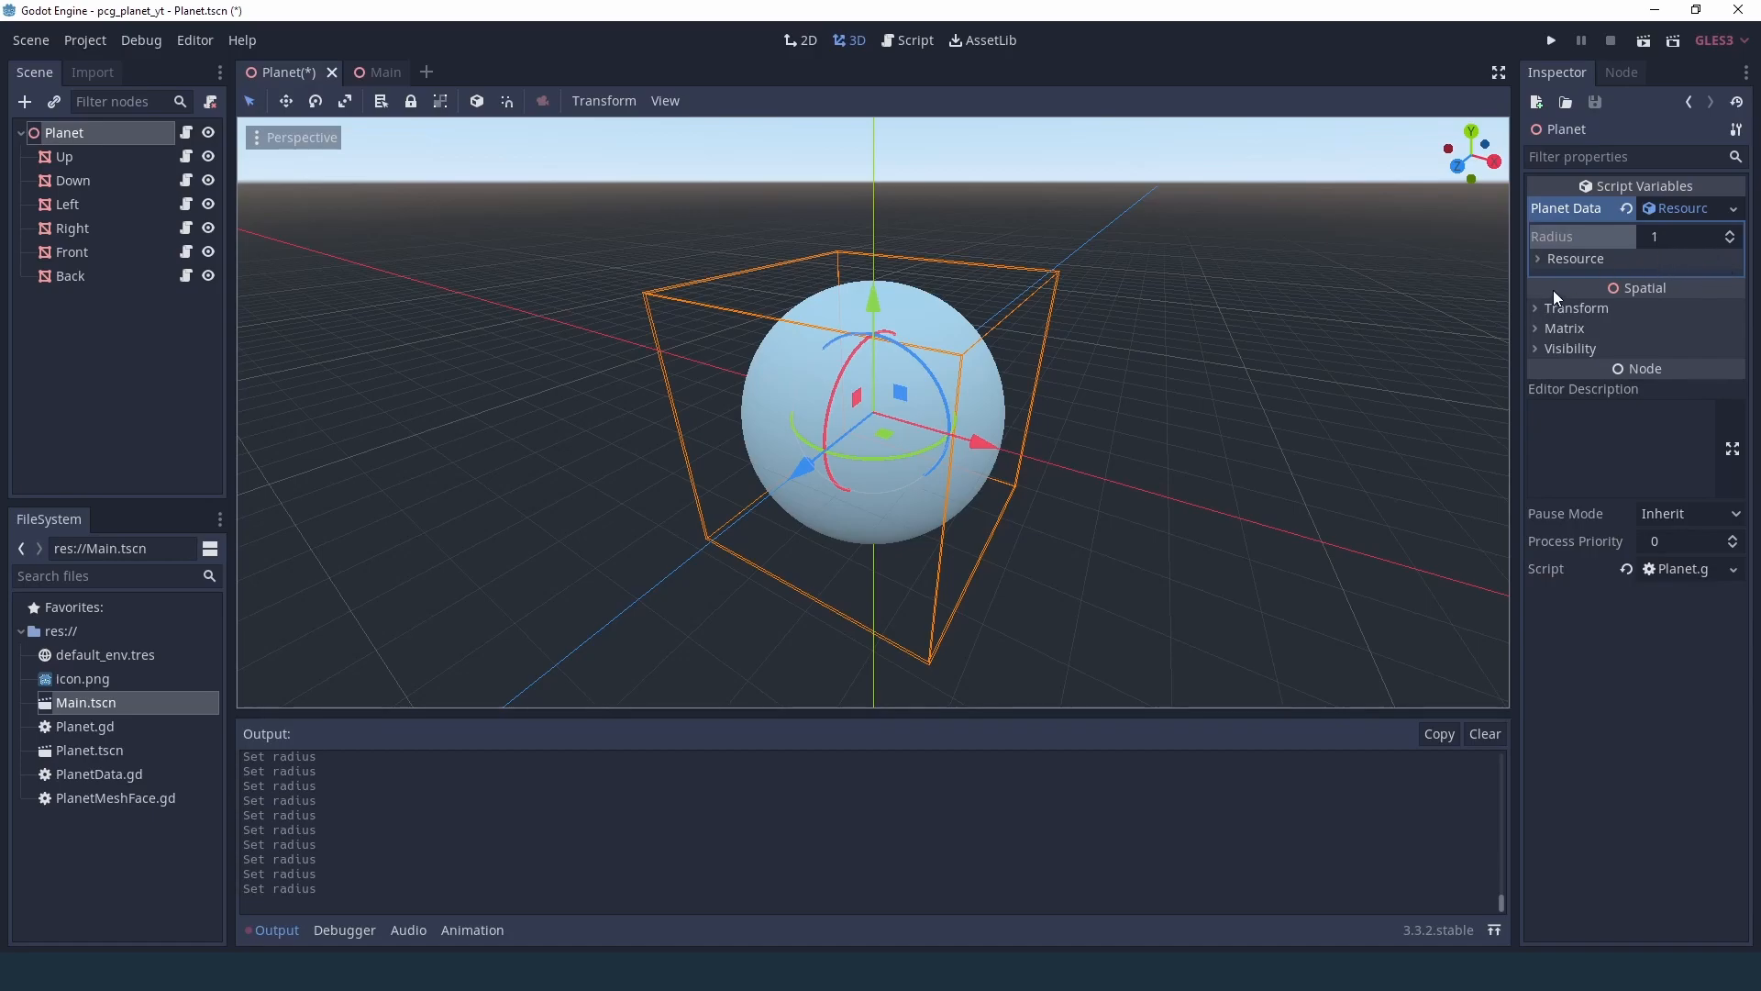
pyautogui.moveTo(1669, 257)
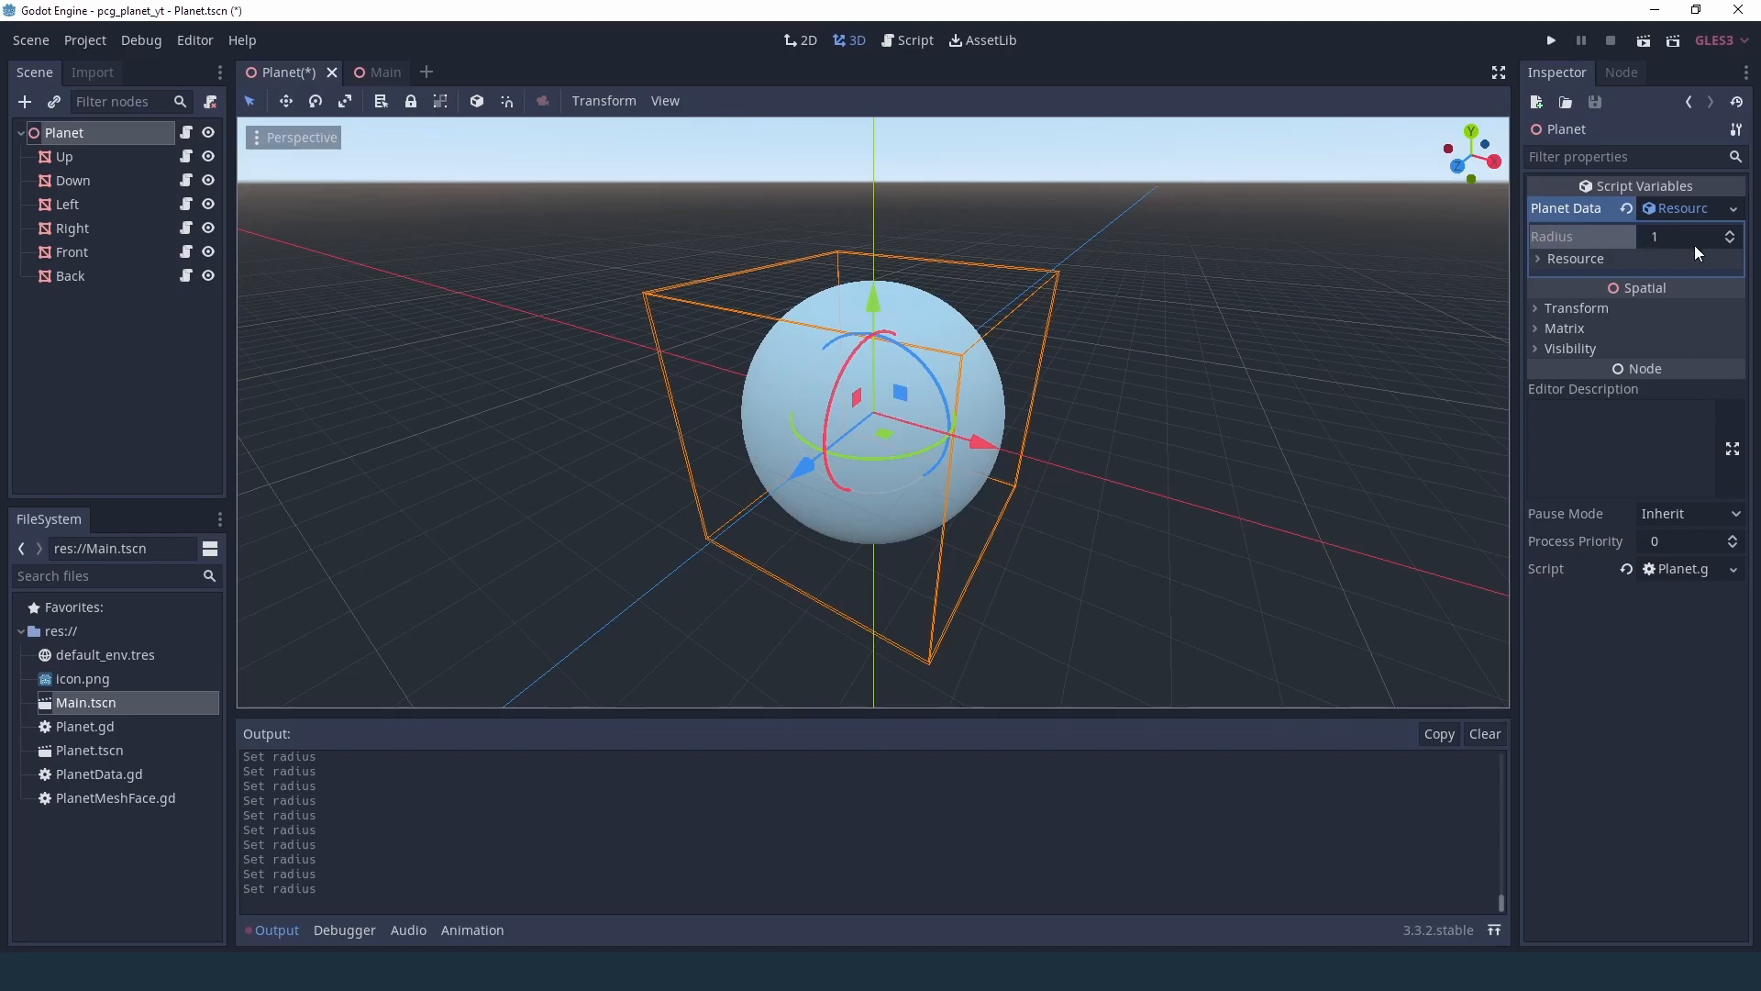
pyautogui.moveTo(1668, 238)
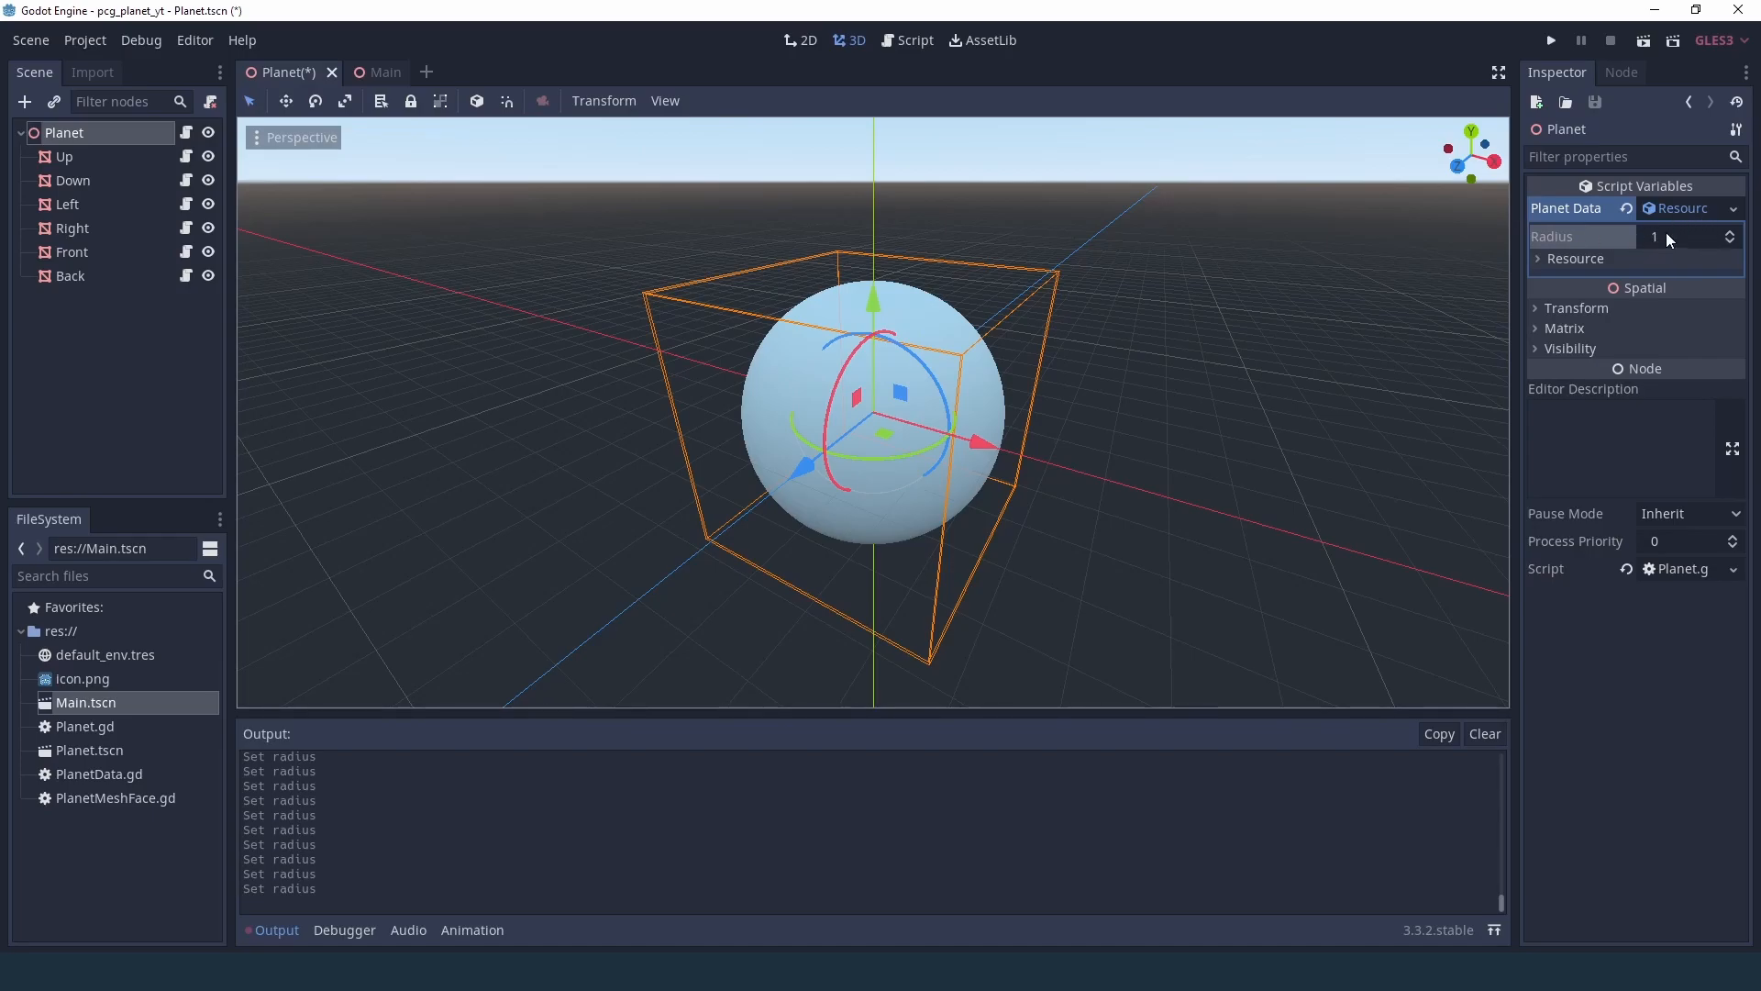
pyautogui.moveTo(1633, 248)
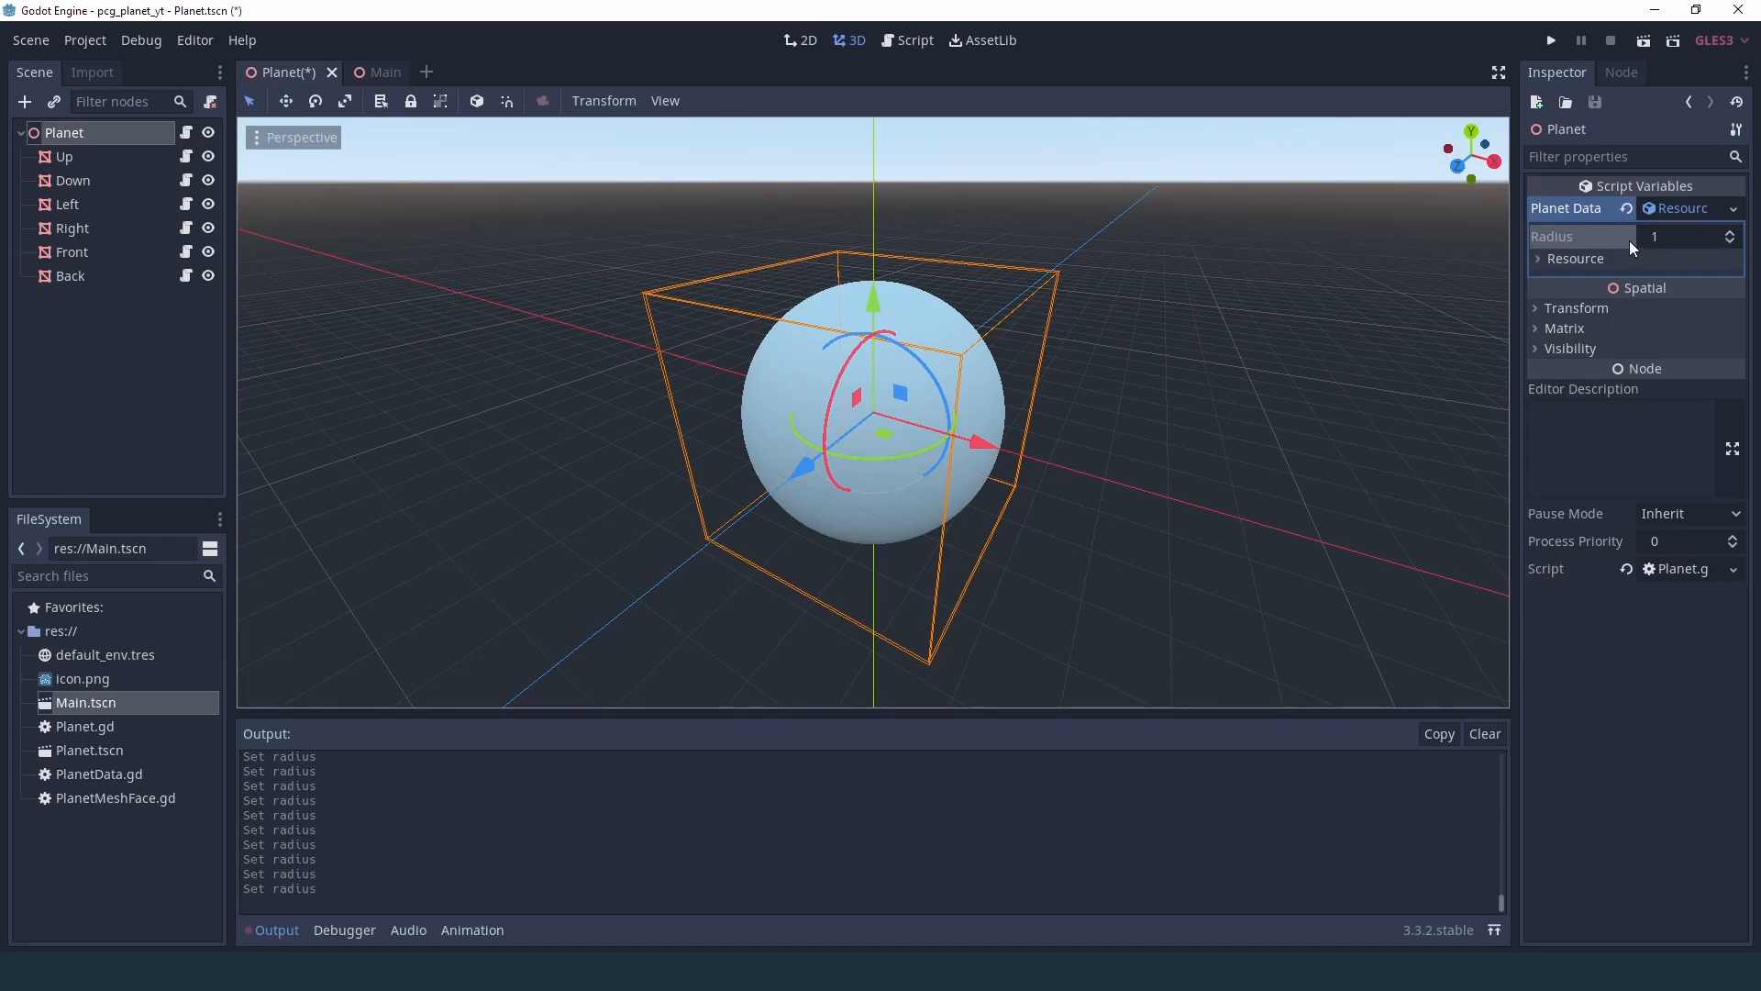
pyautogui.moveTo(902, 68)
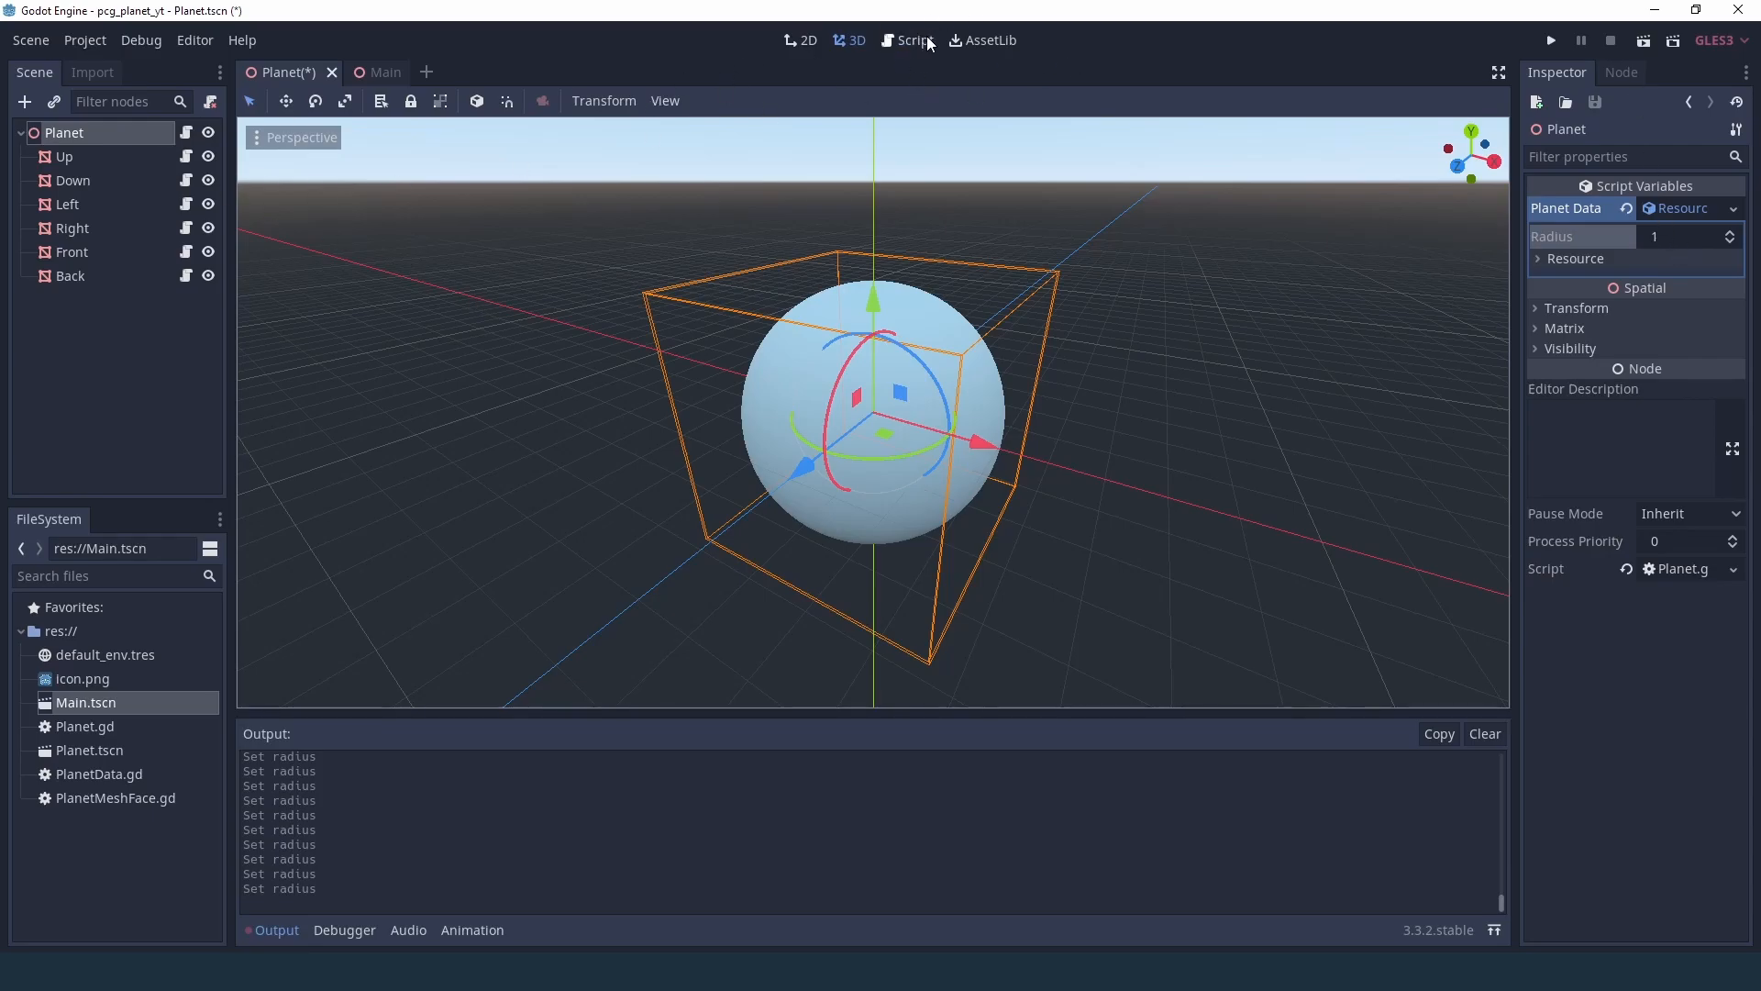
# - In set_planet_data, guard with 'if planet_data != null and not planet_data.is_connected("changed", self, ...)'
pyautogui.click(905, 40)
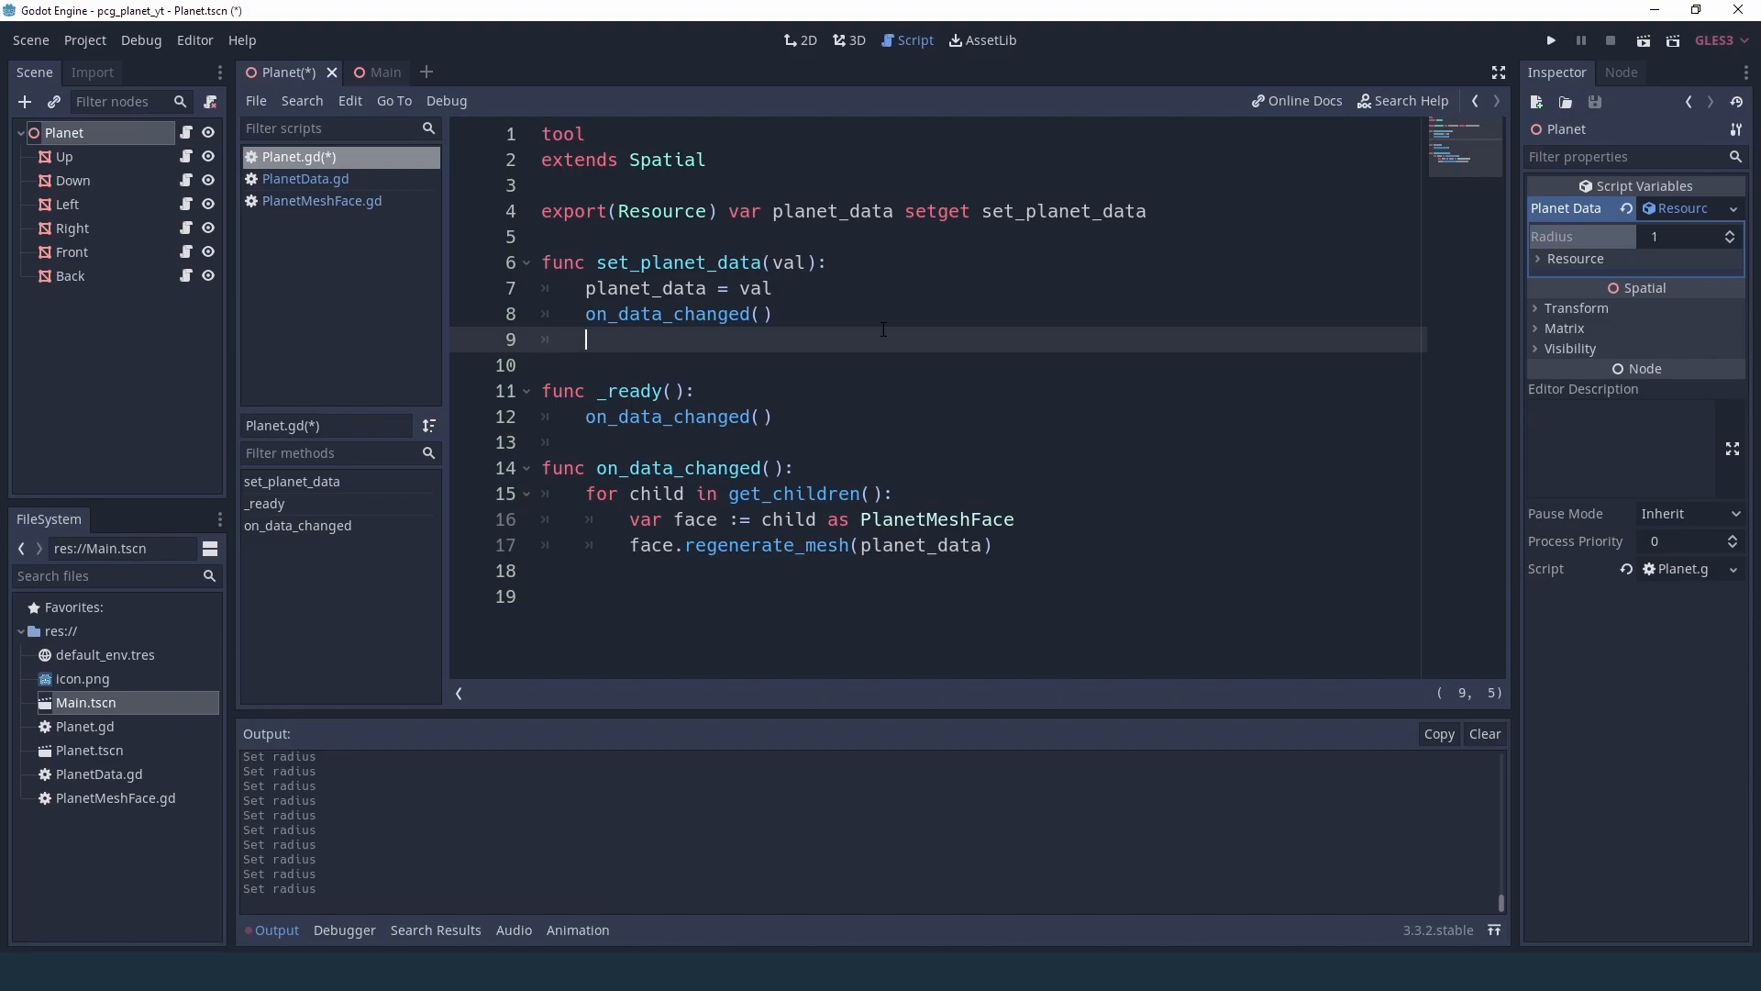
pyautogui.moveTo(708, 337)
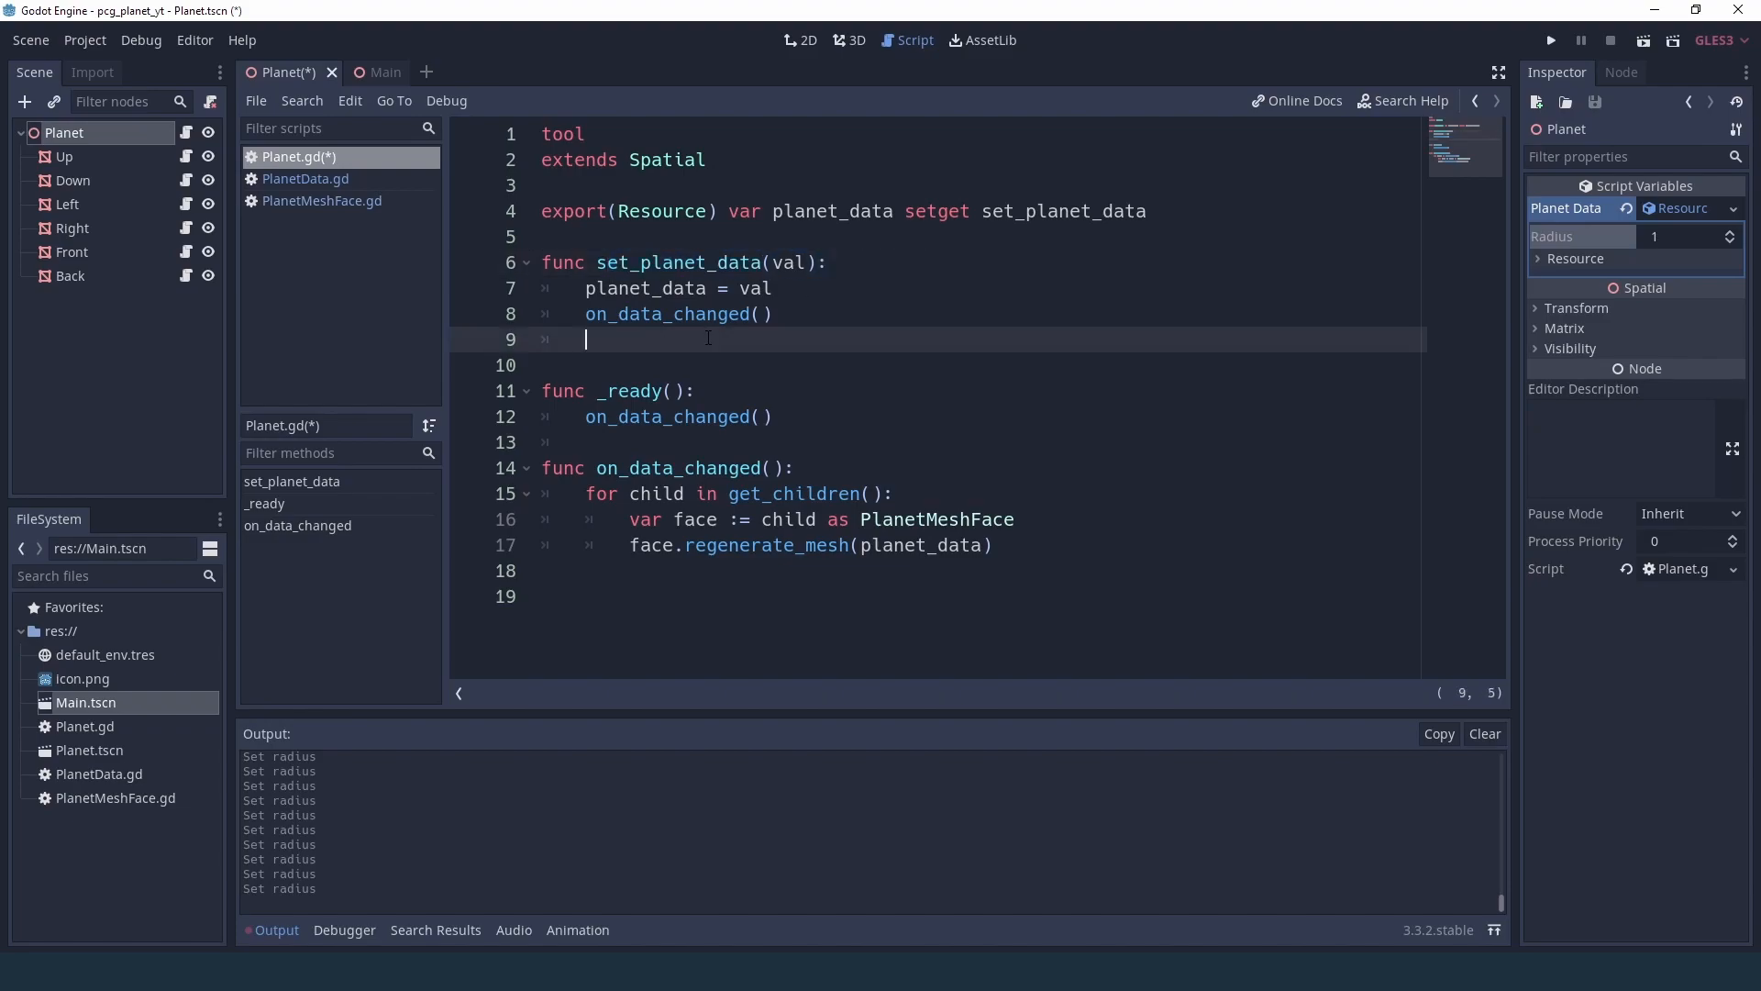
pyautogui.write('if')
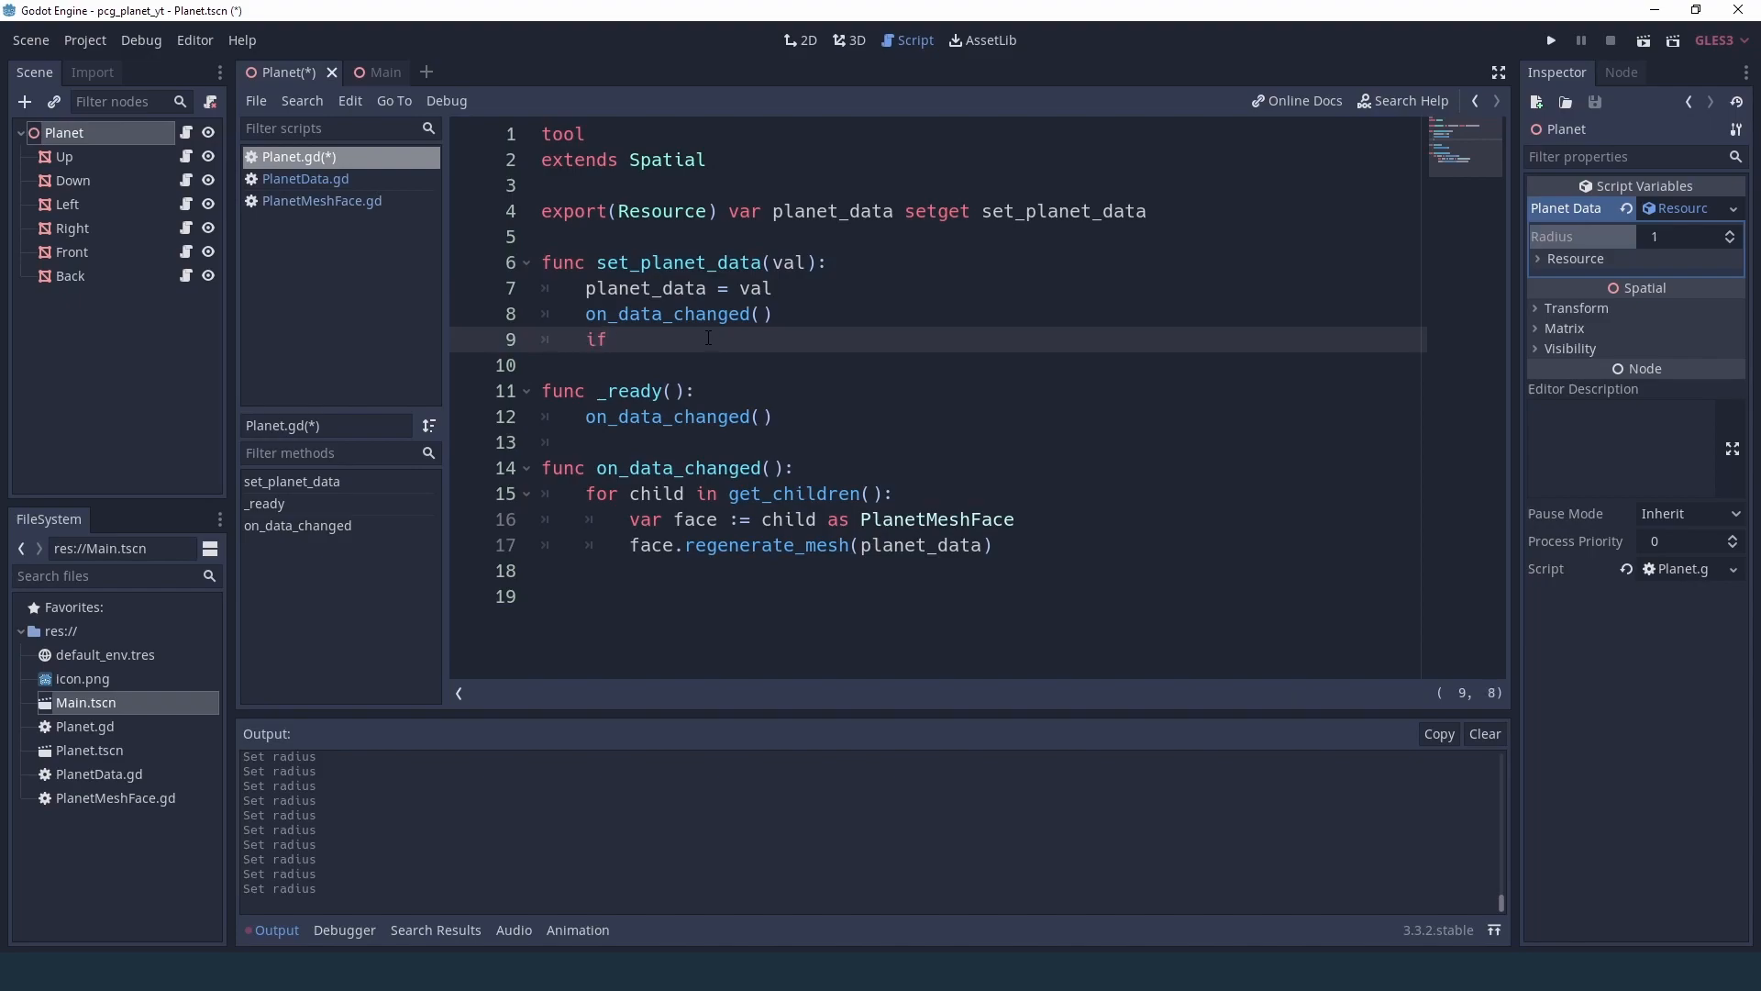
pyautogui.write('planet_data !=')
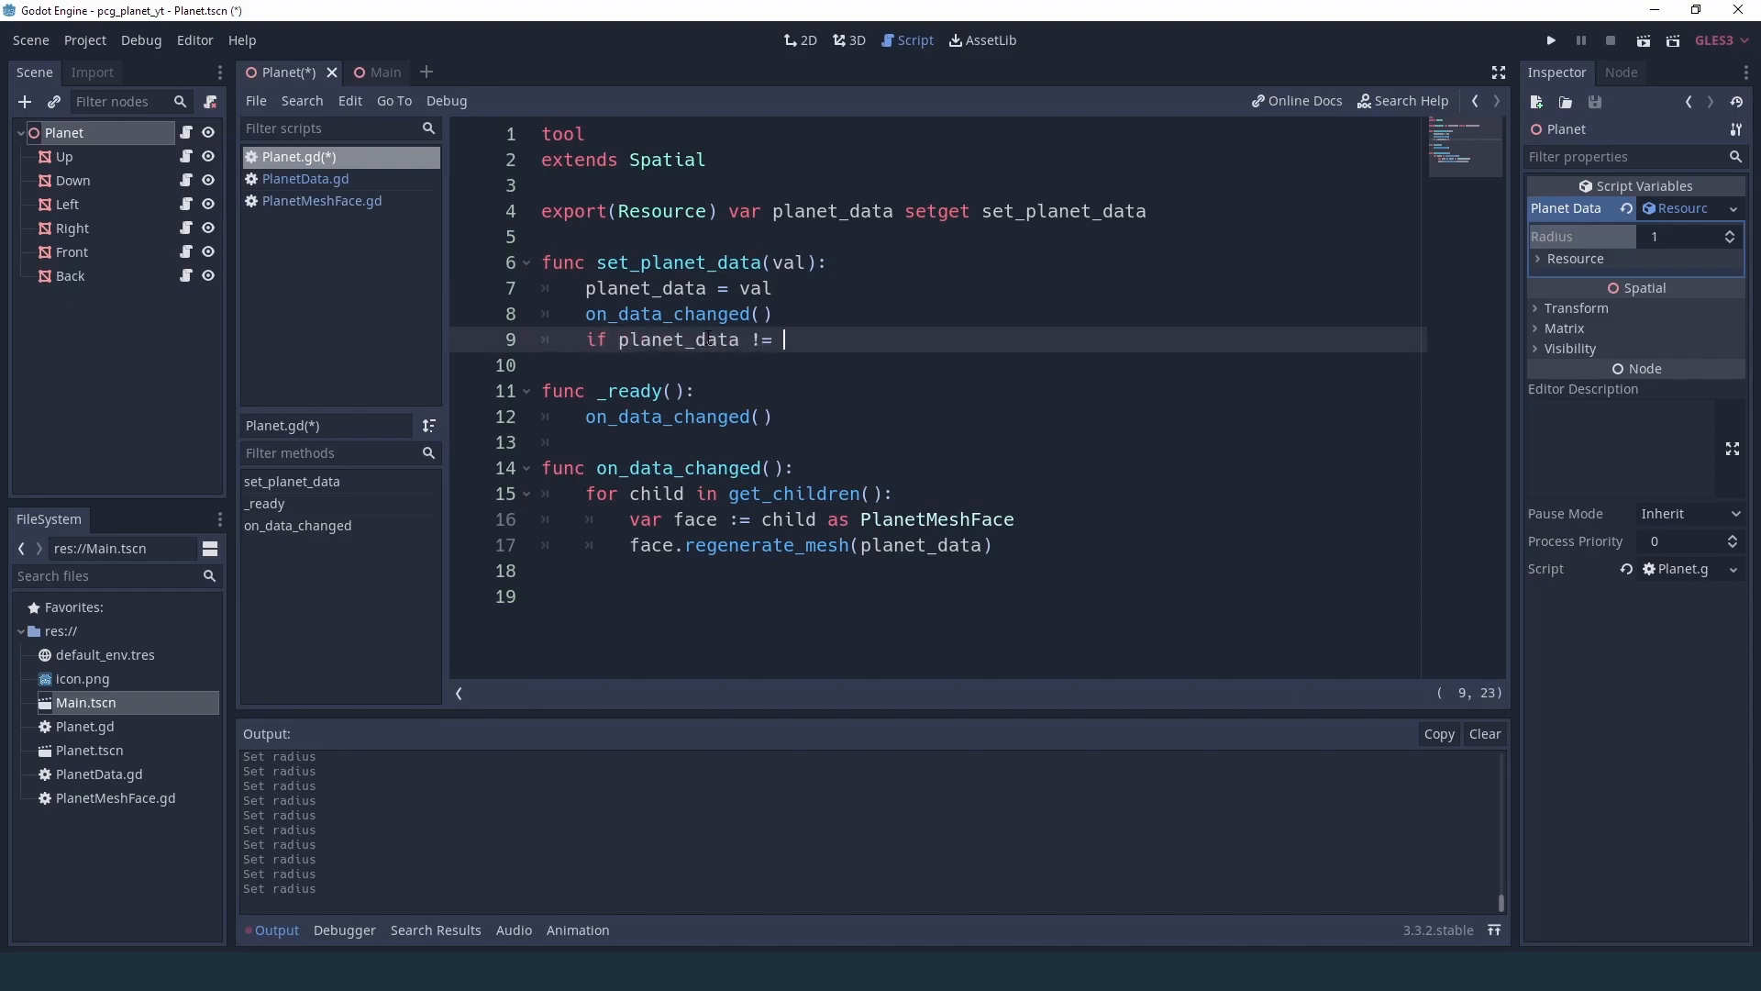
pyautogui.write('null and no')
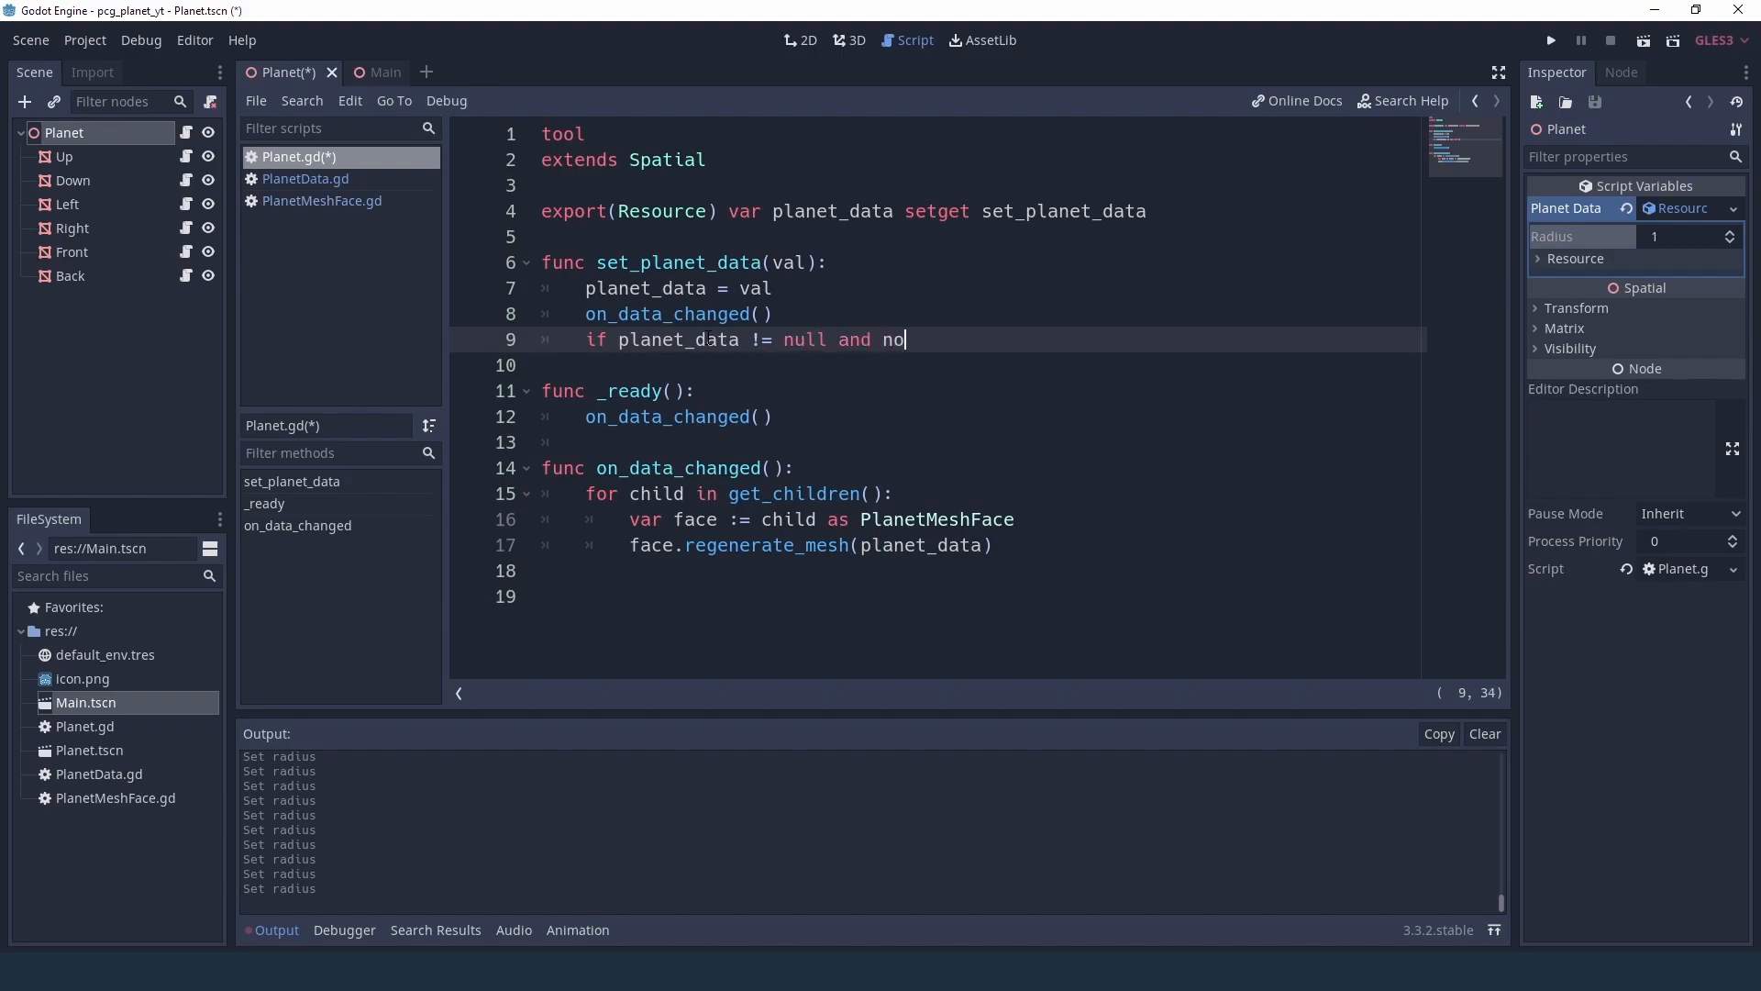
pyautogui.write('t planet_data.is_connected')
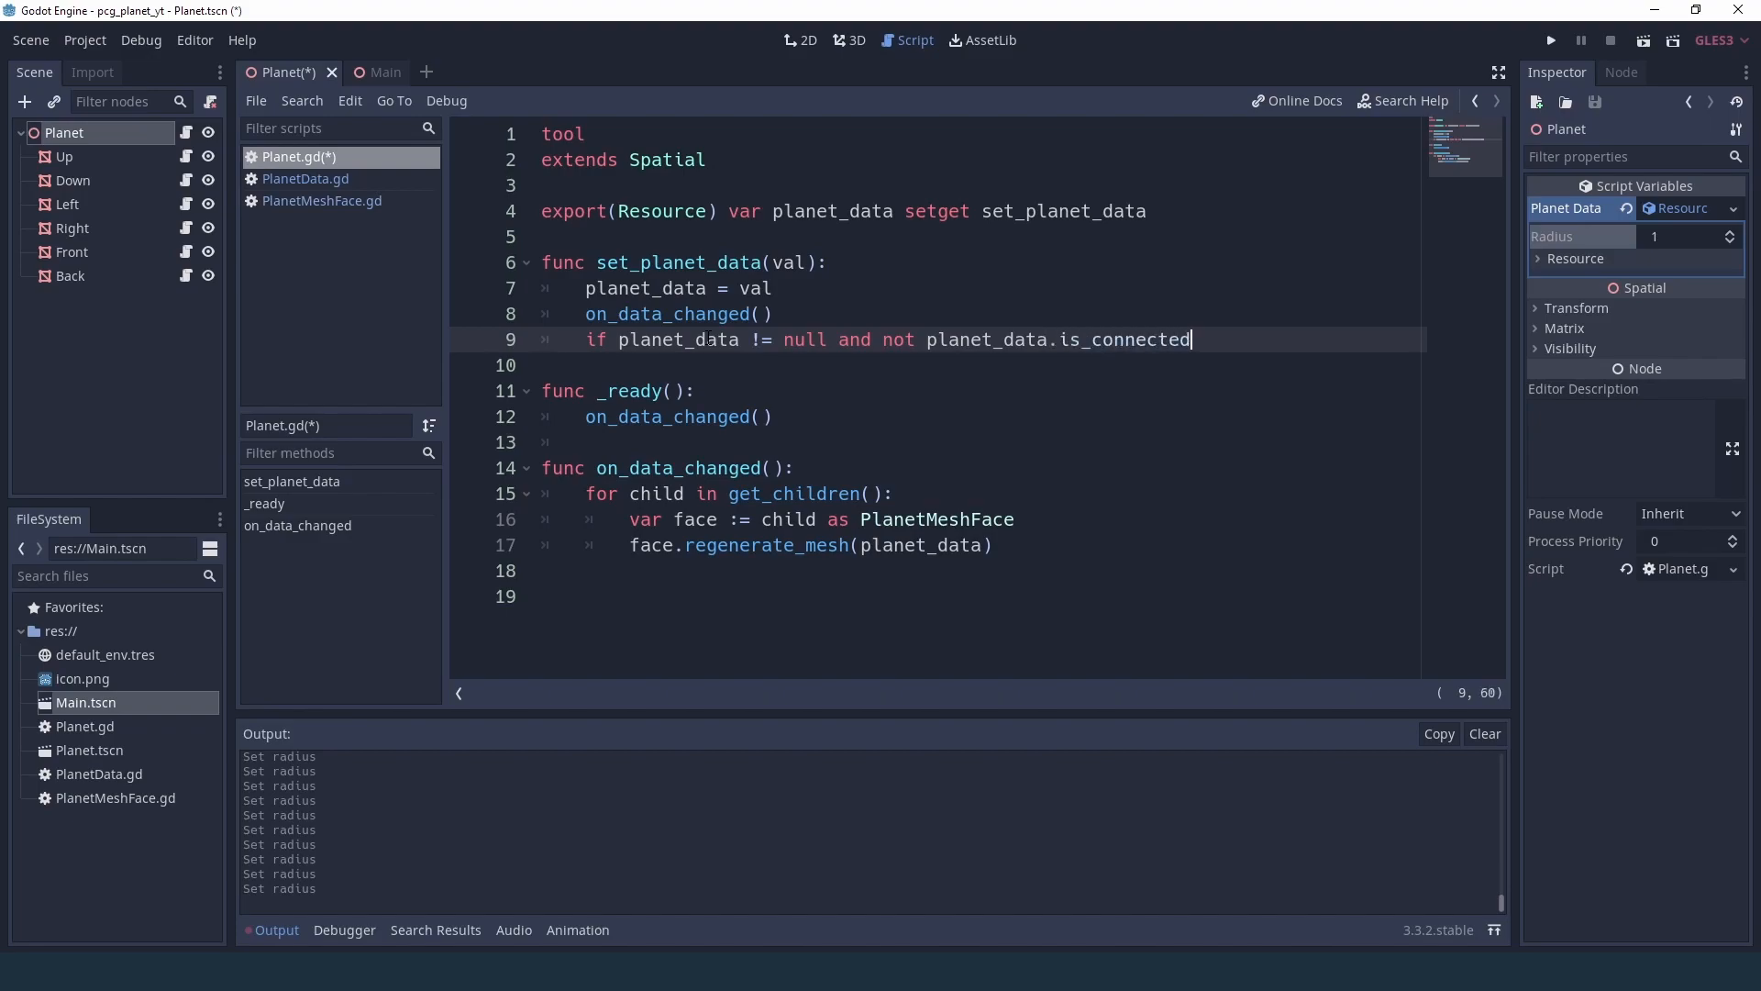
pyautogui.write('("')
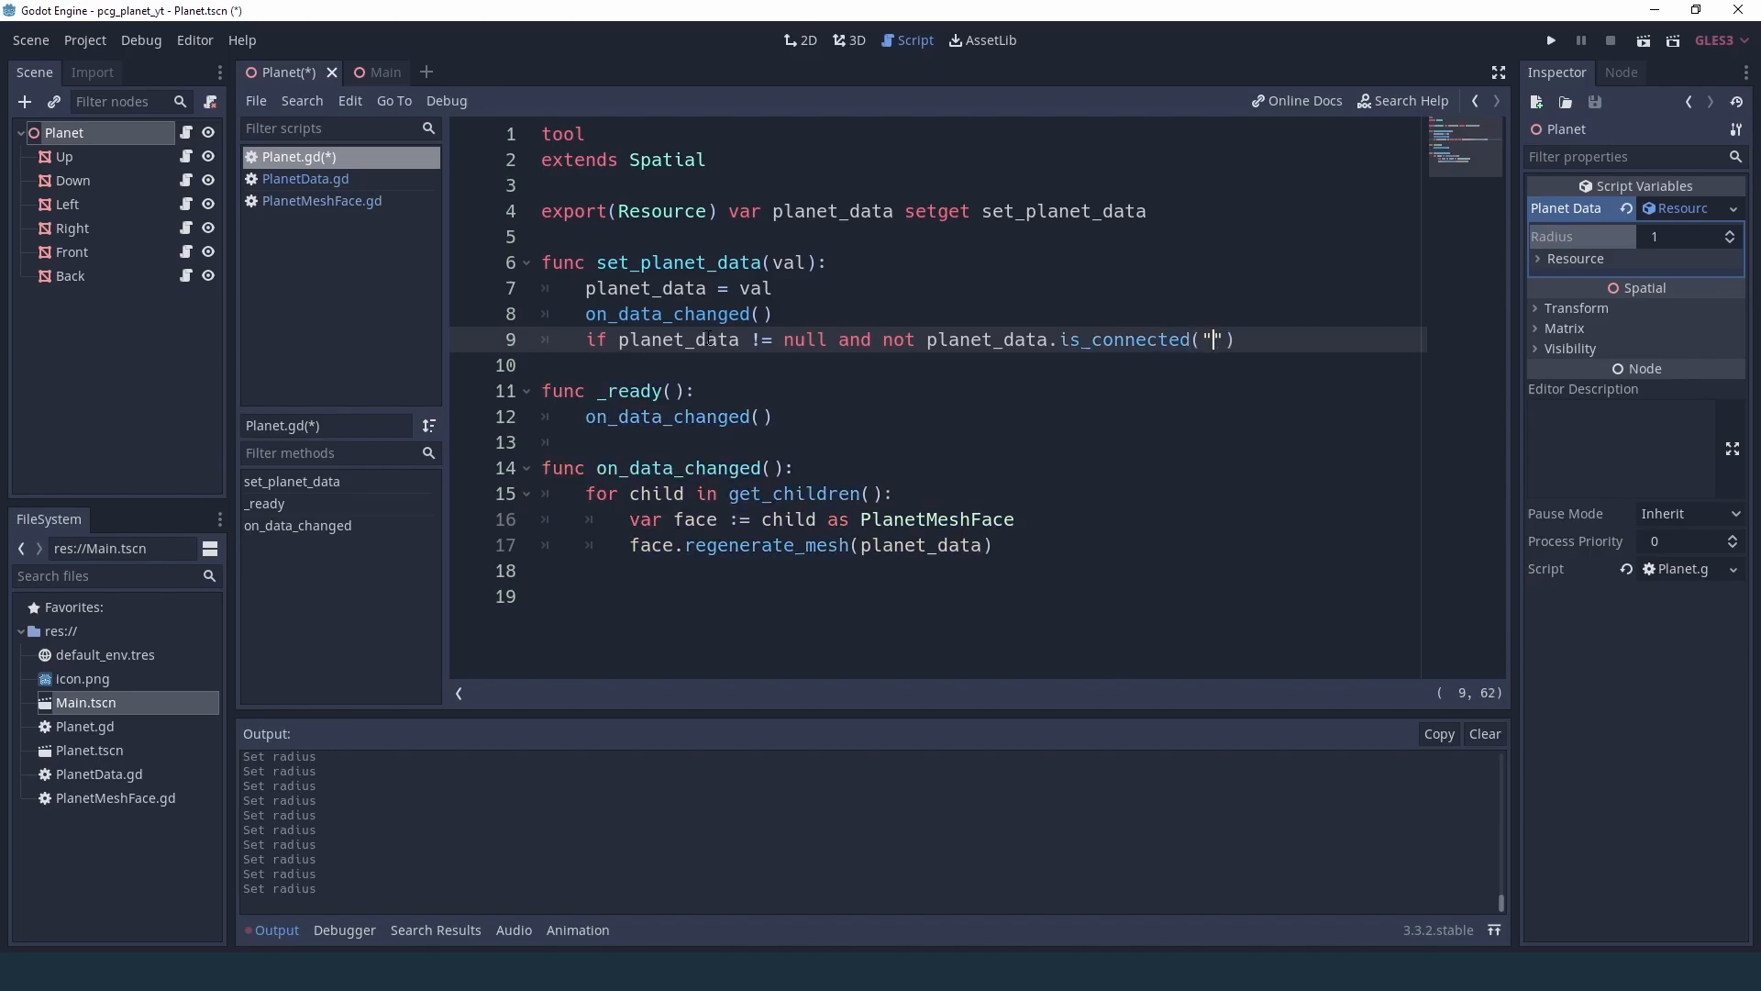
pyautogui.write('changed')
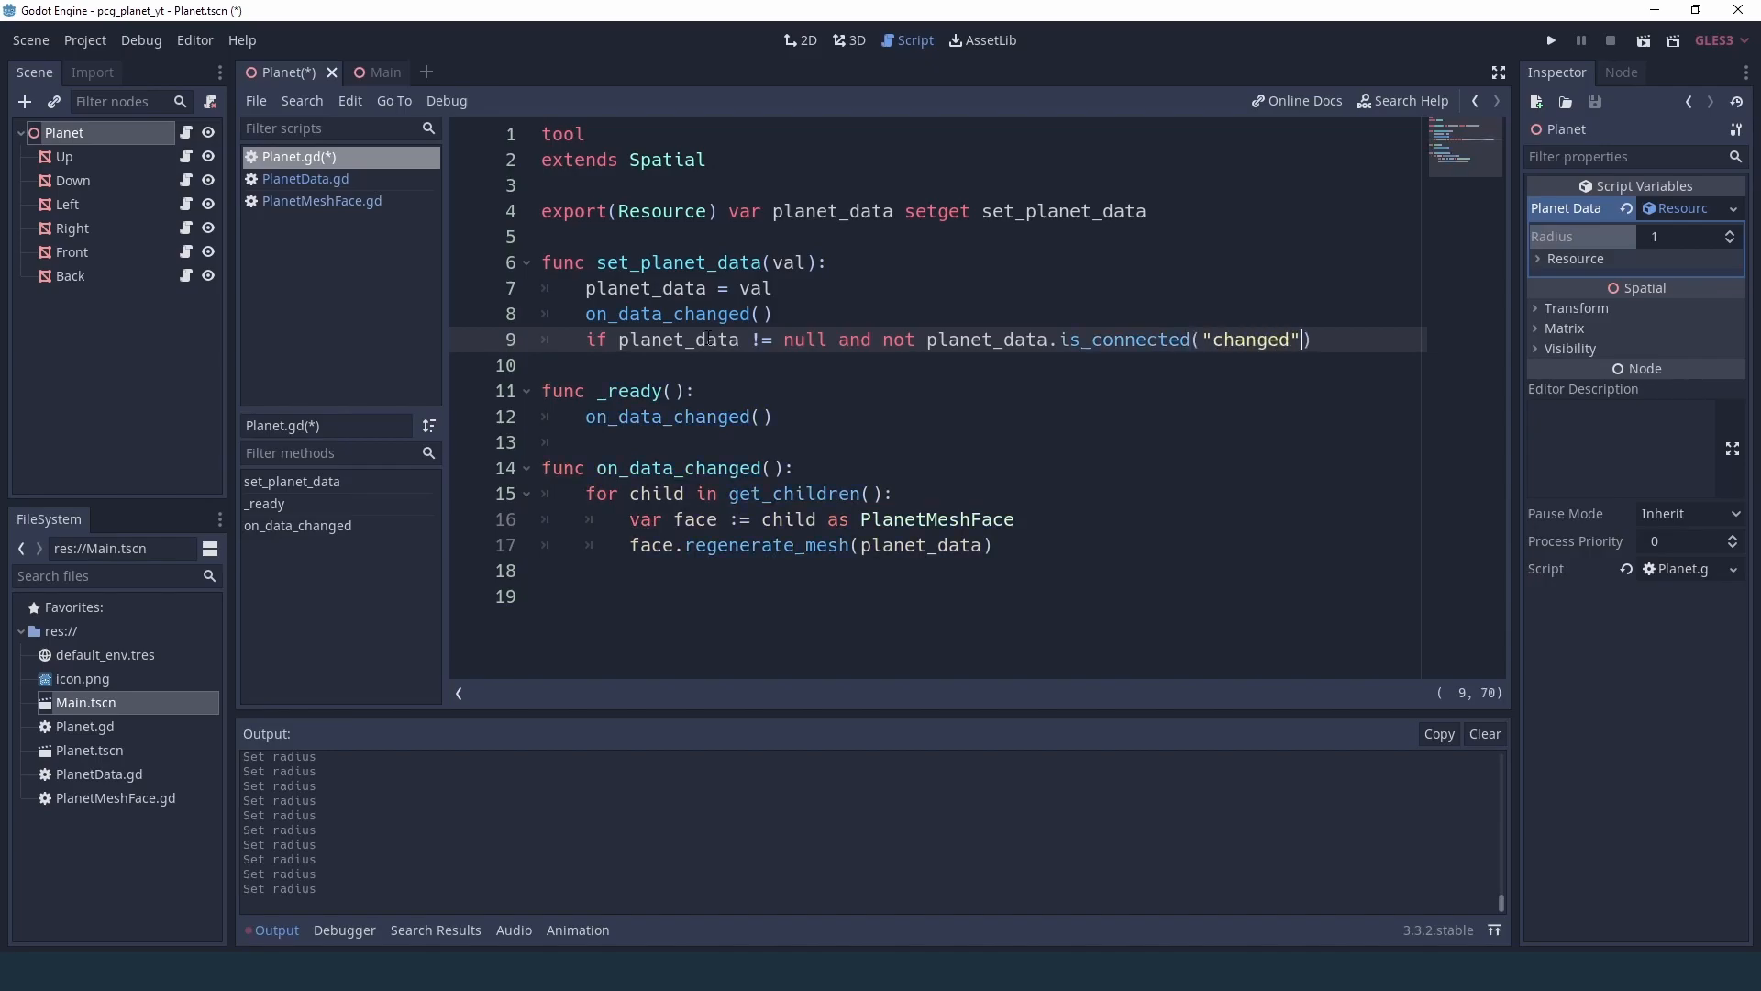
pyautogui.write(', self, "on')
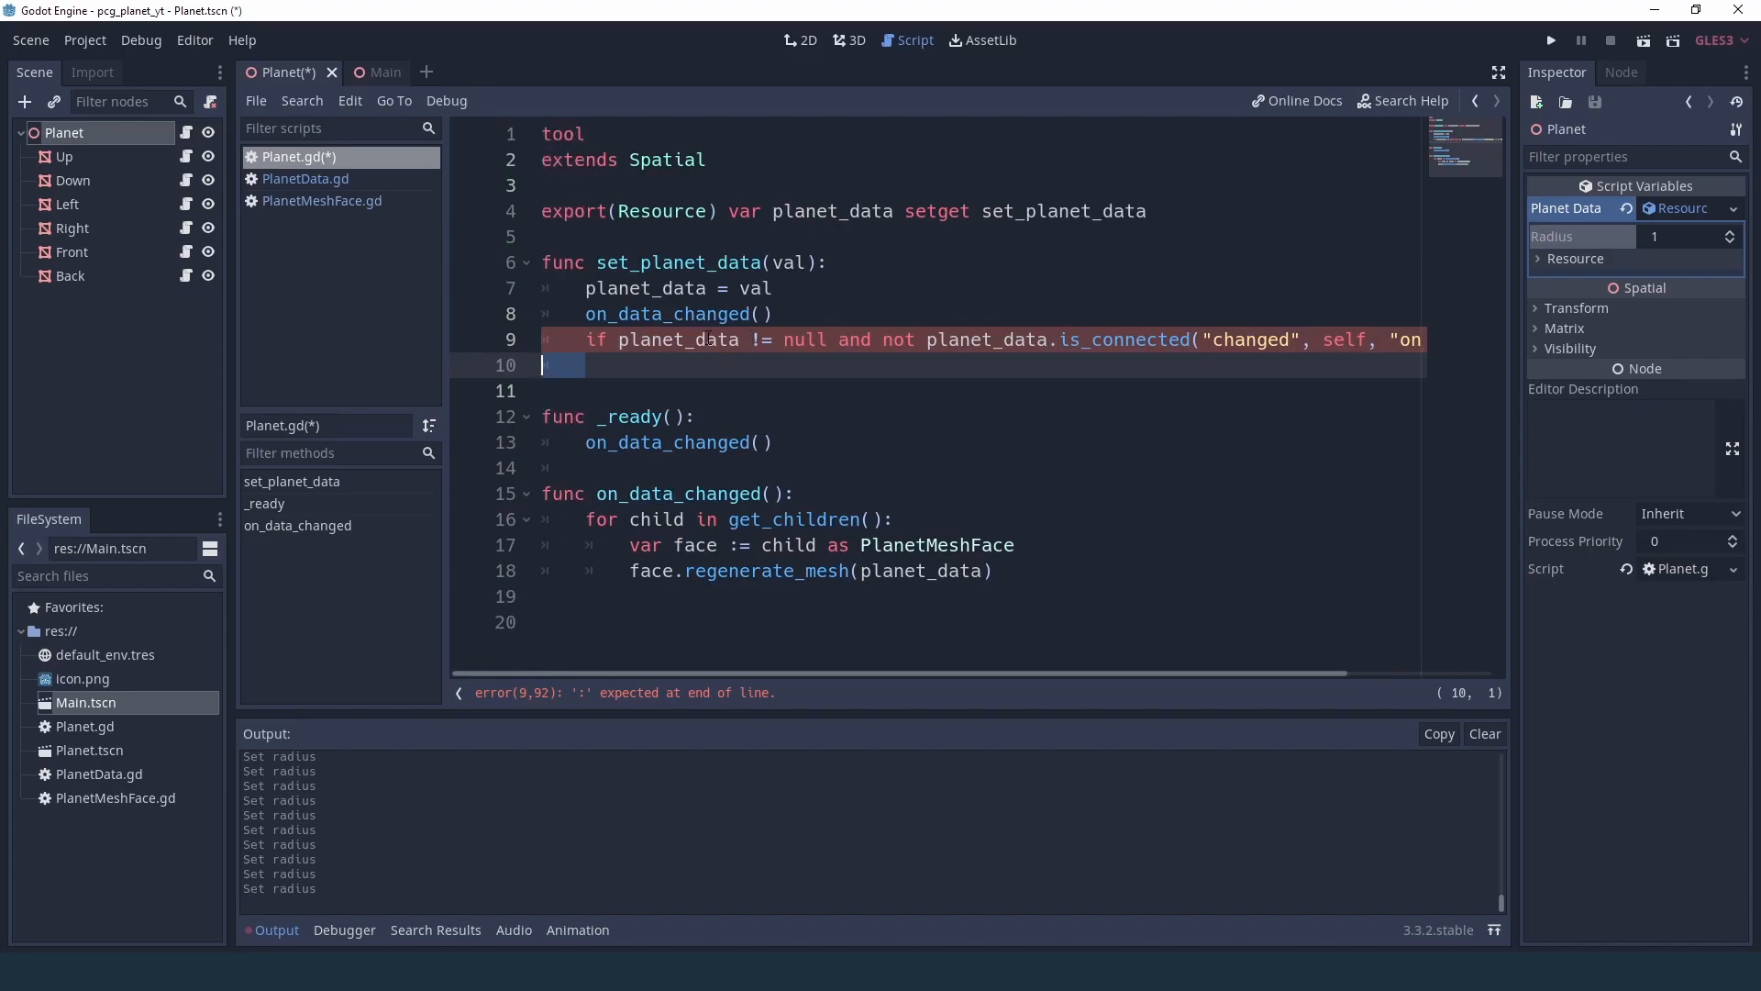
# - Connect planet_data's "changed" signal to on_data_changed inside the guard and save Planet.gd
pyautogui.hscroll(3)
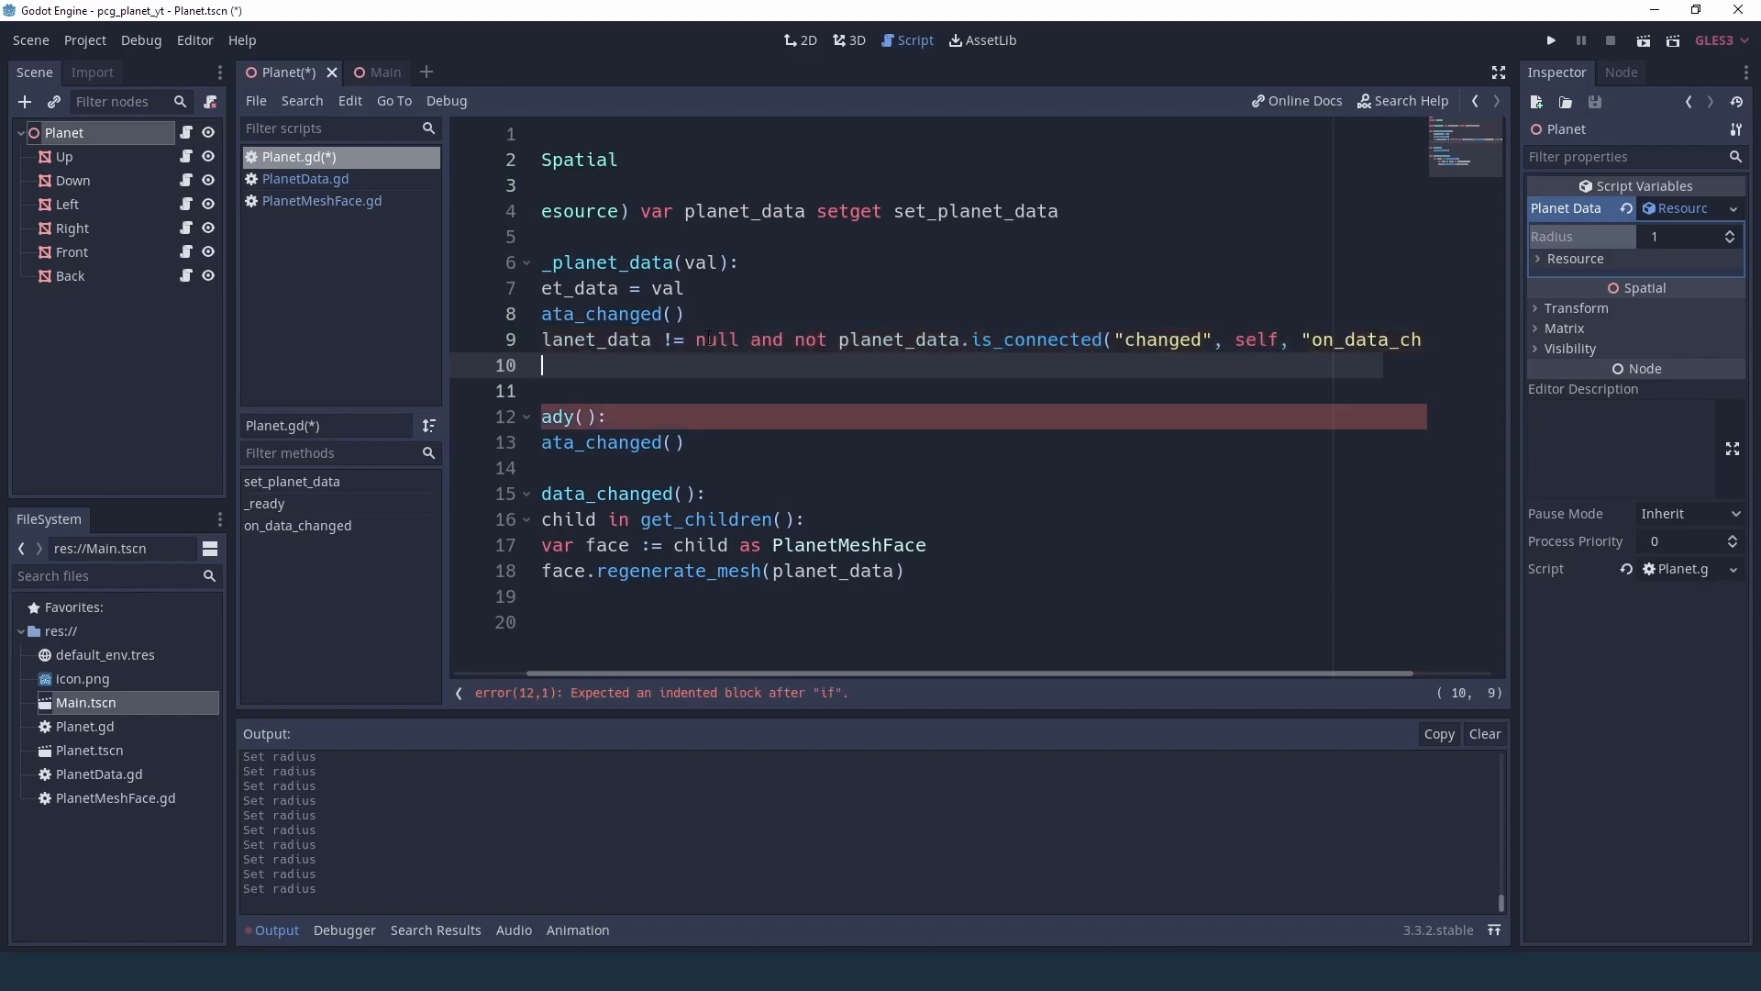
pyautogui.write('planet_data.connect("')
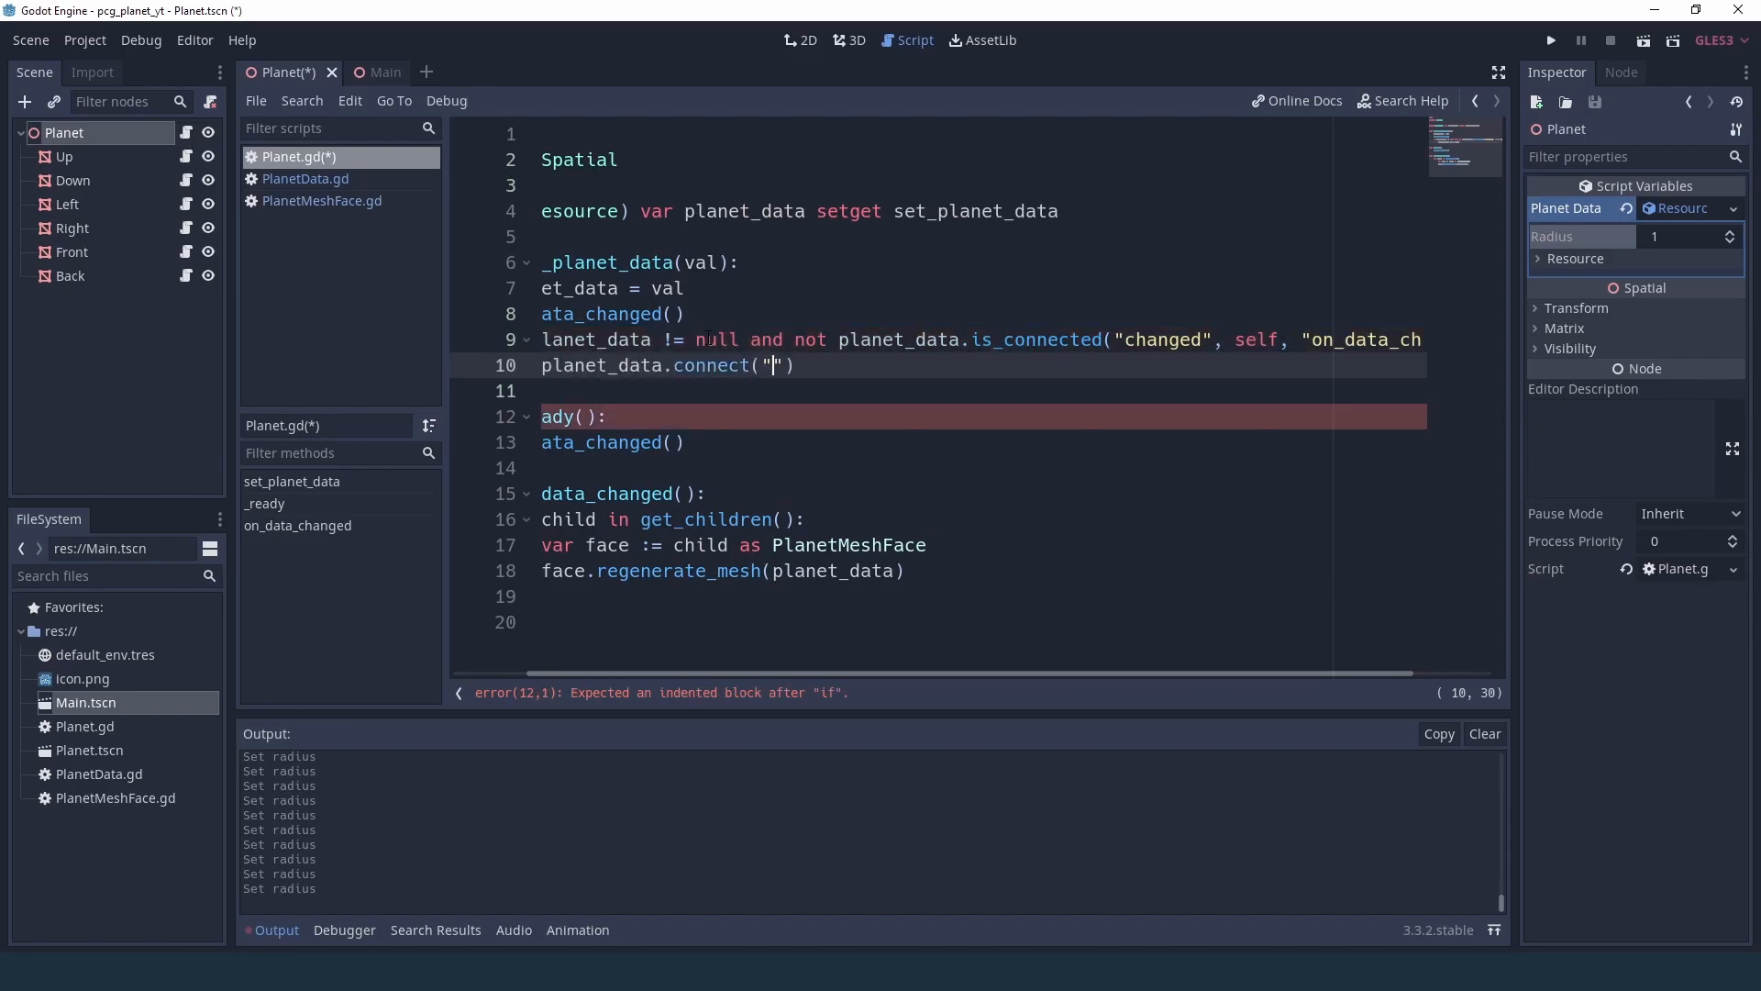
pyautogui.write('changed", self,')
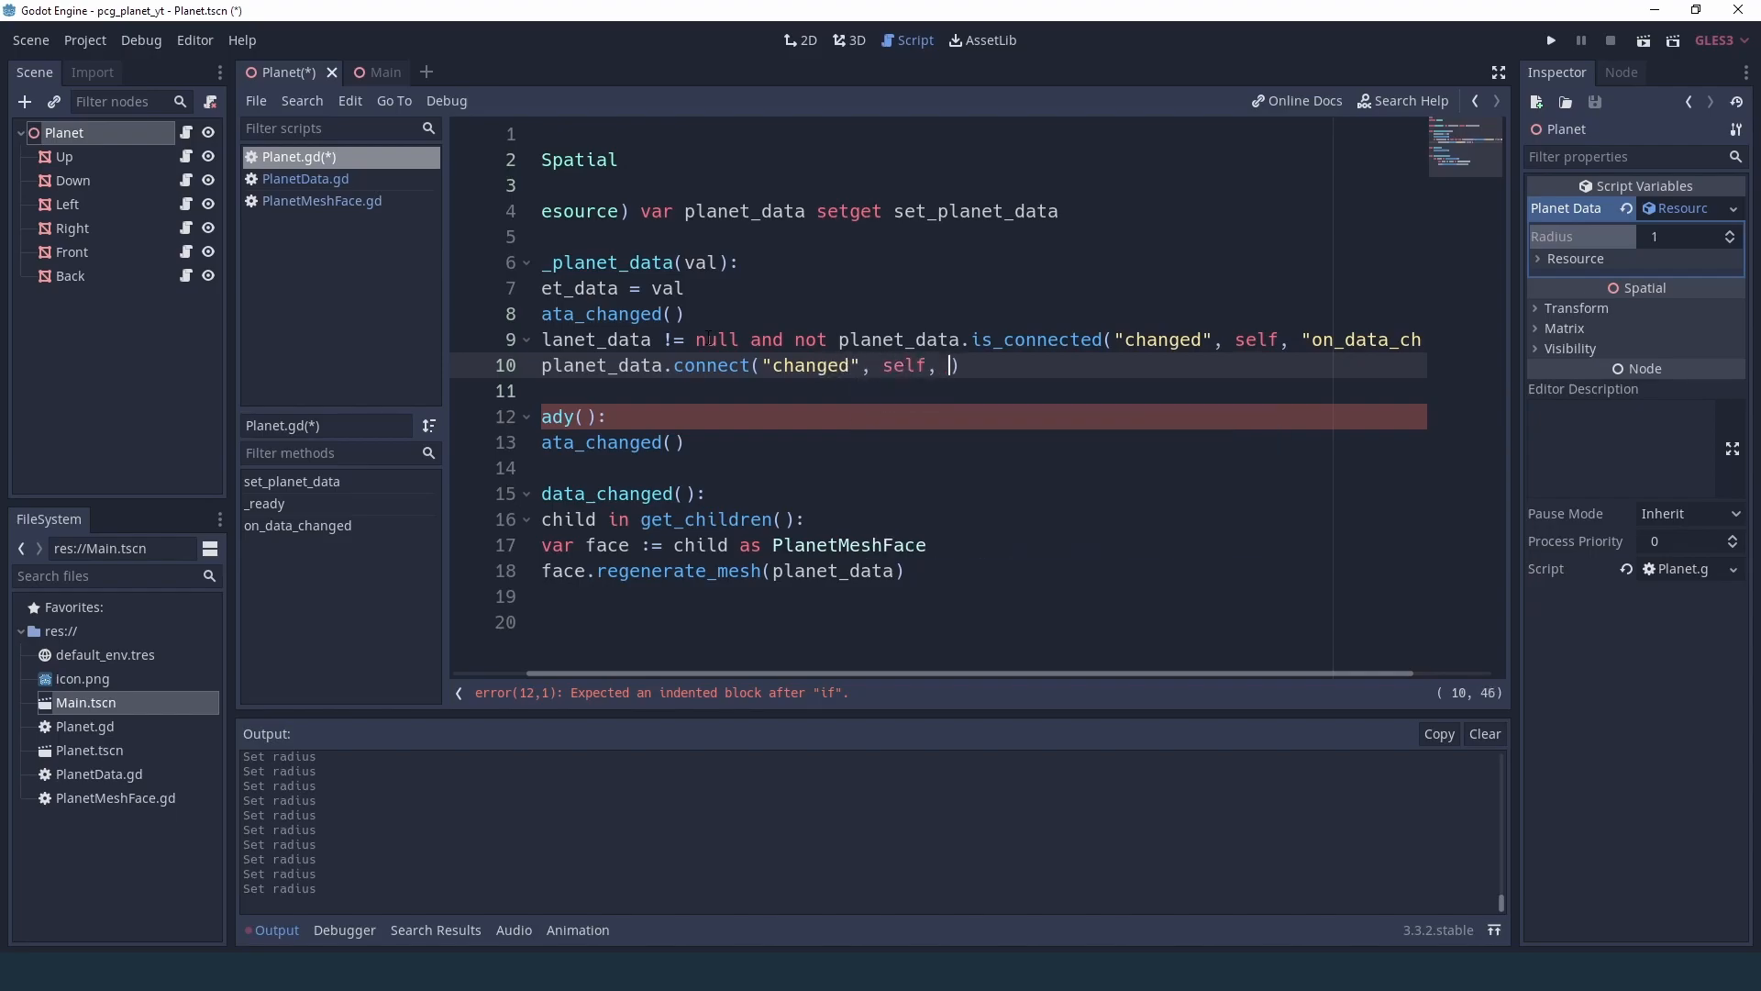
pyautogui.write('on_data')
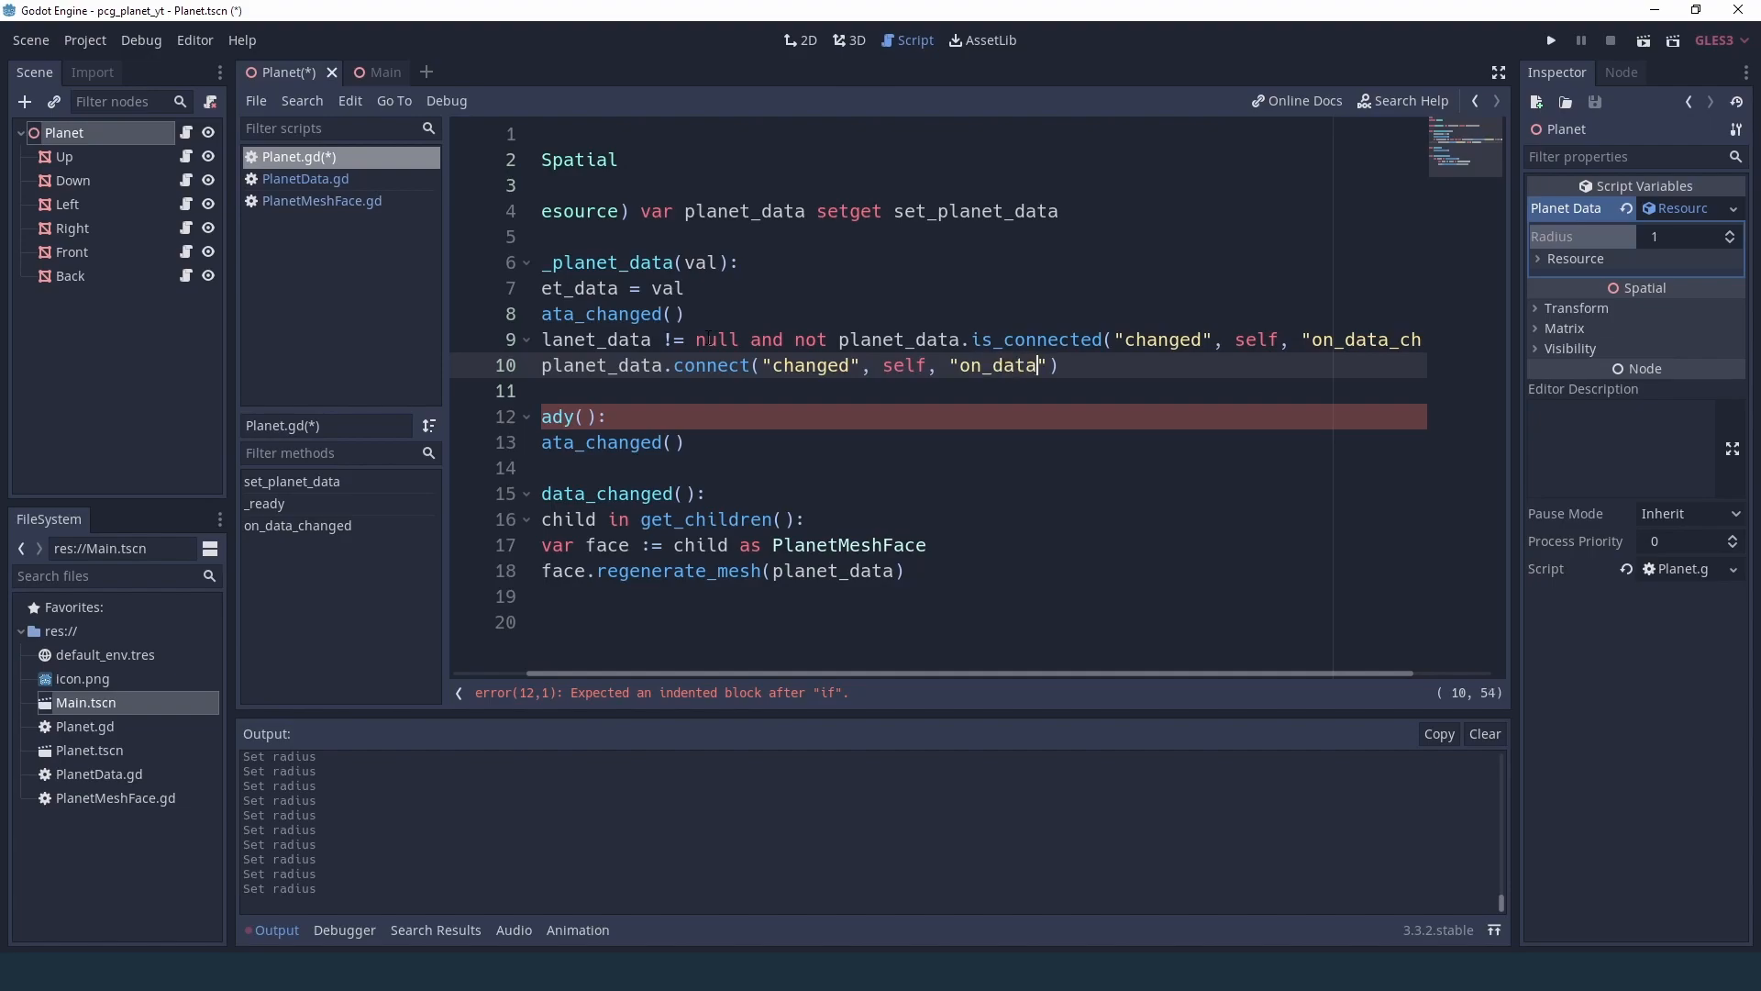
pyautogui.write('_changed')
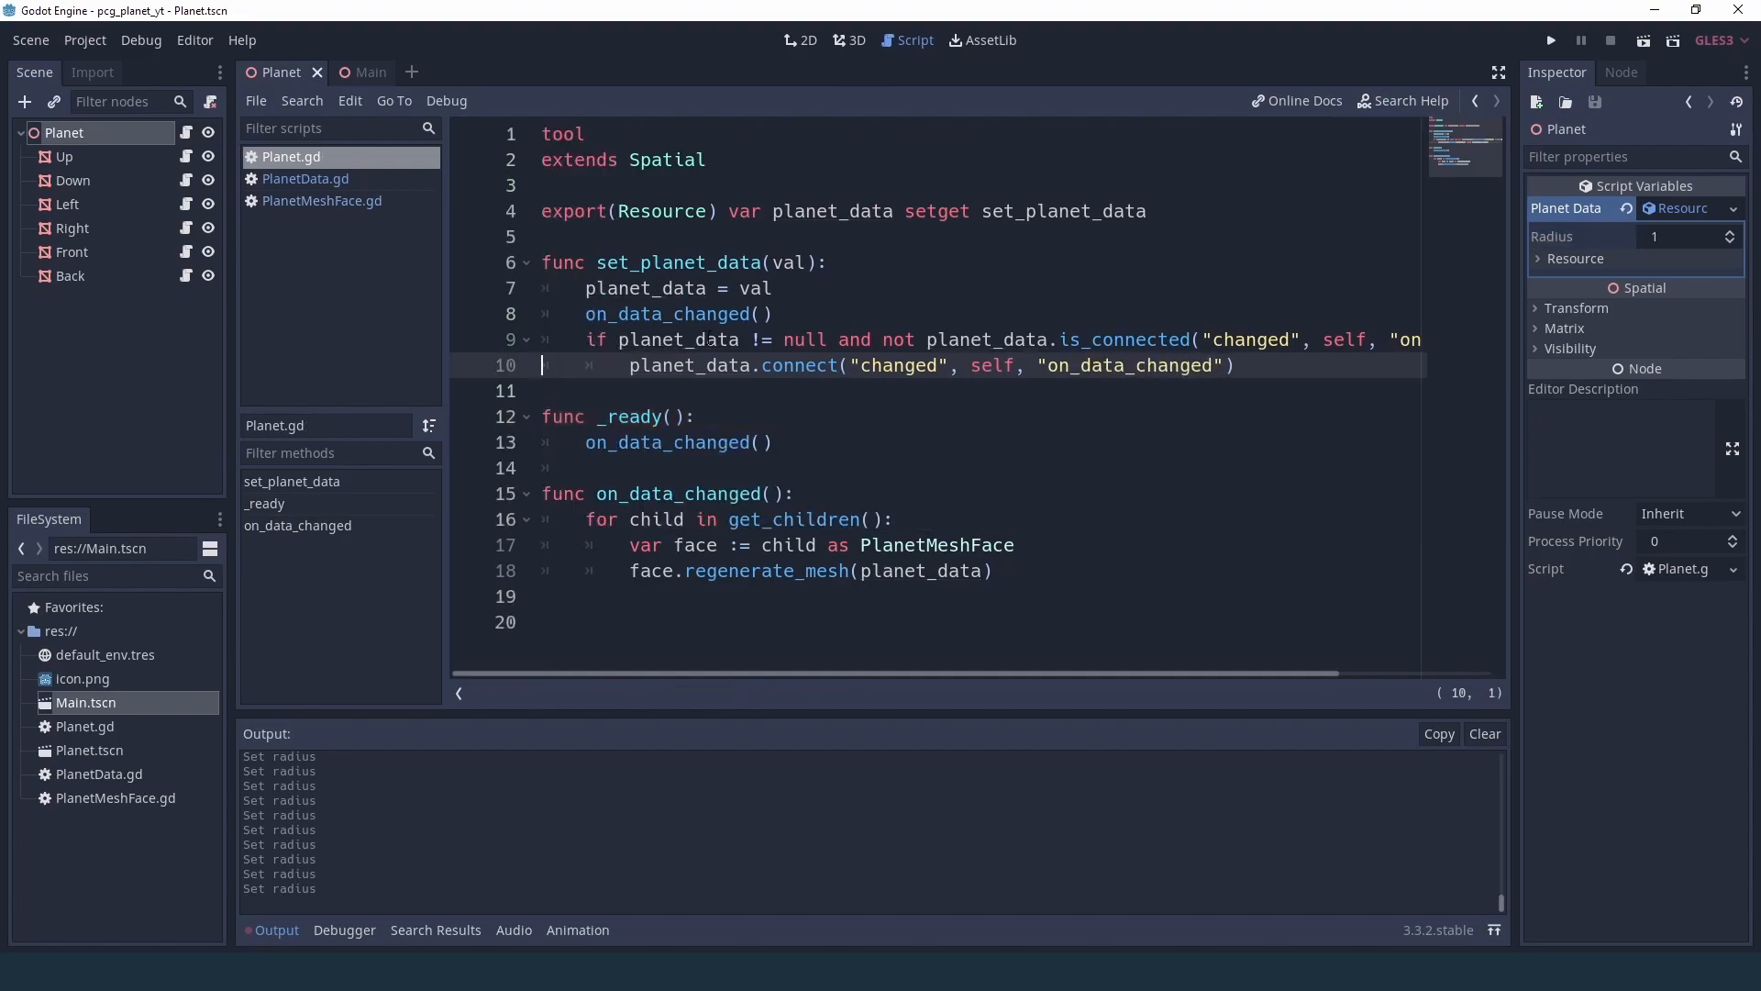
pyautogui.click(837, 408)
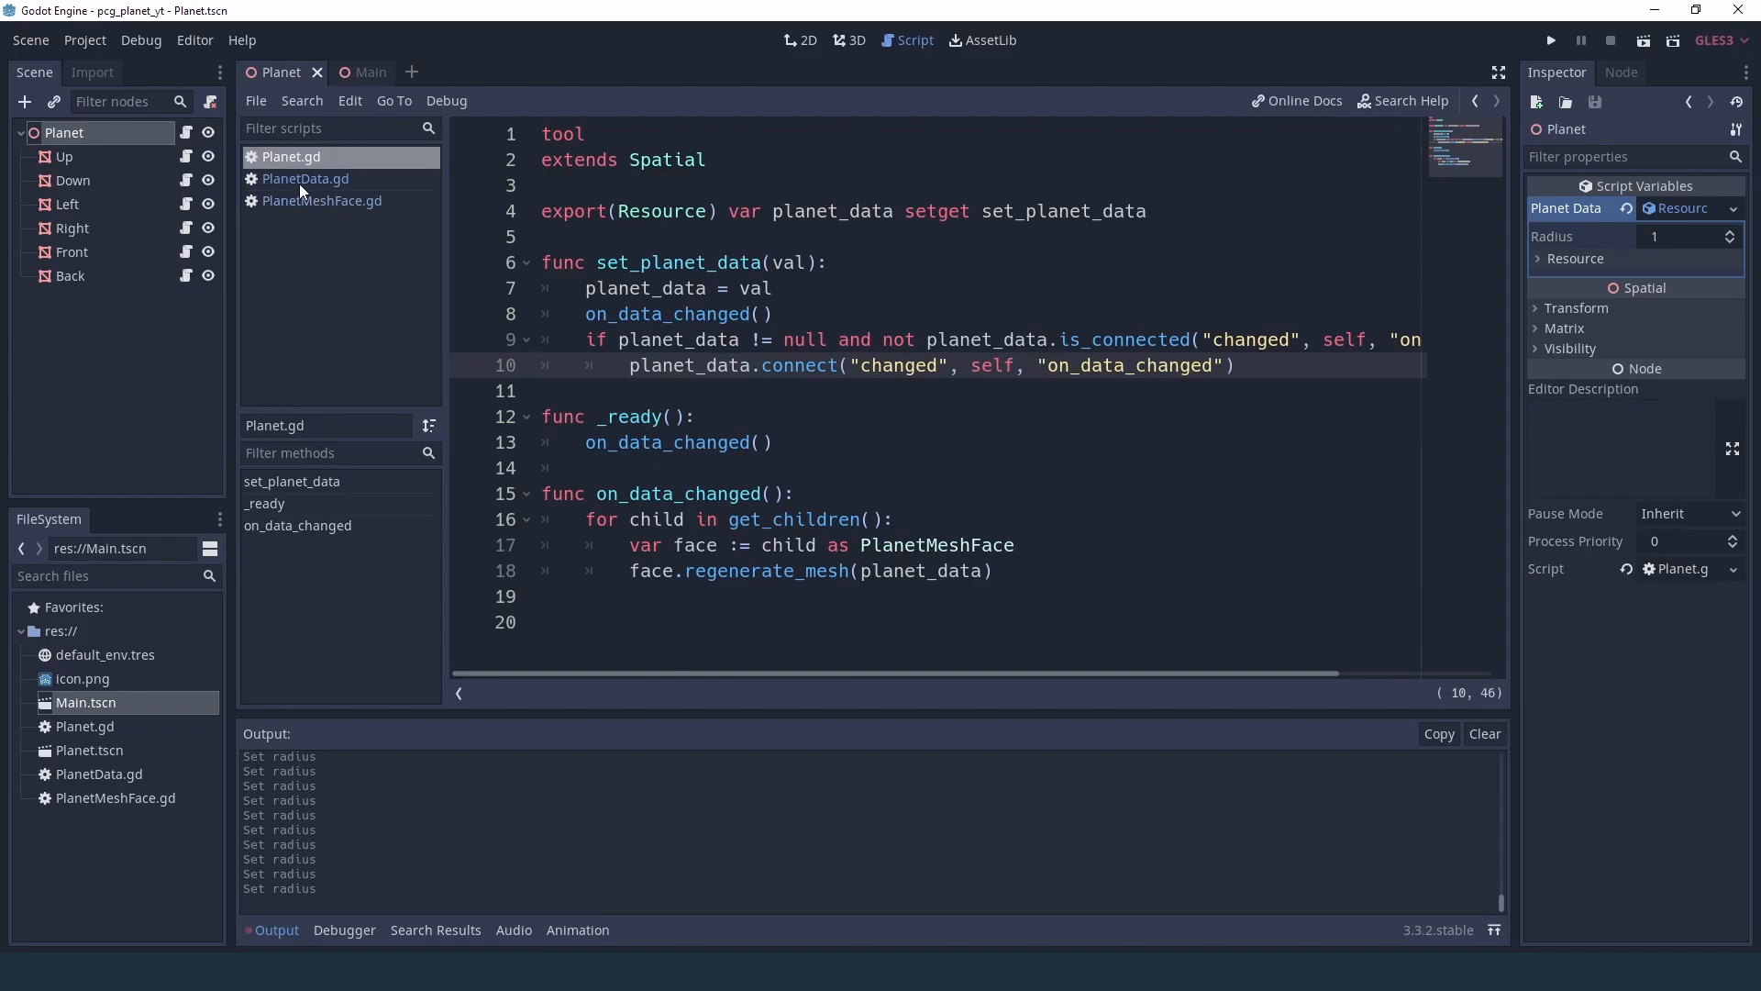
# - In PlanetData.gd add 'setget set_radius' to the radius export declaration
pyautogui.click(305, 178)
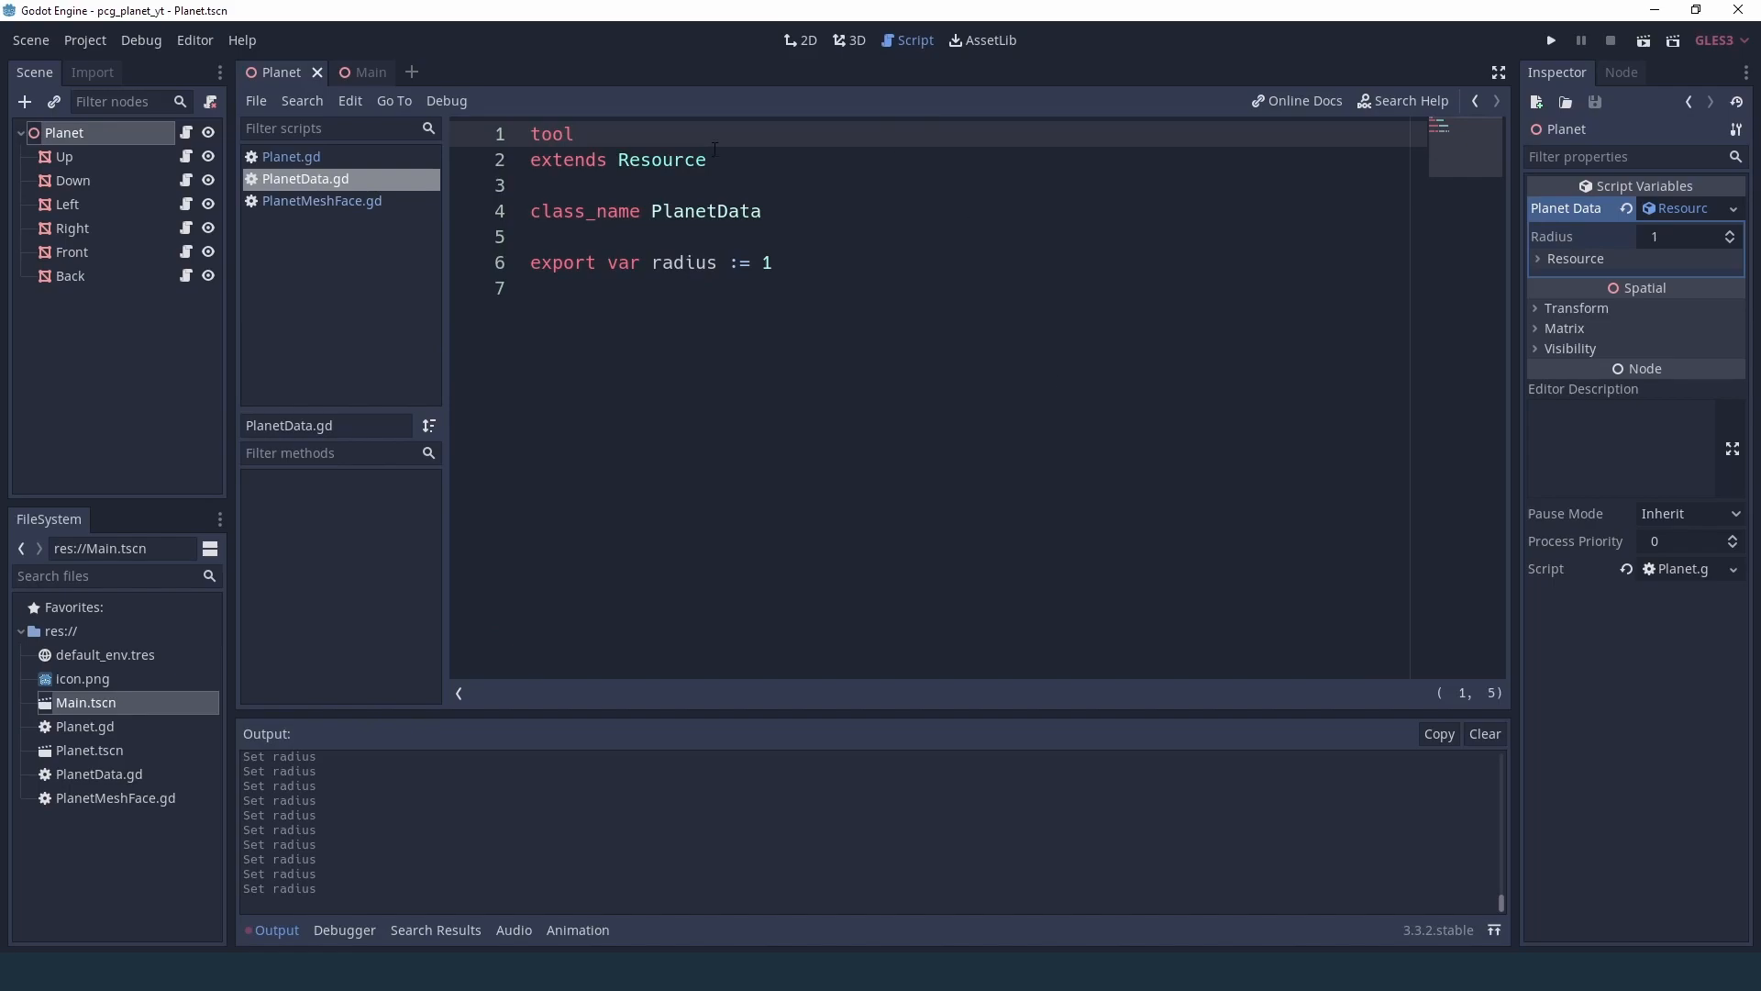
pyautogui.click(576, 134)
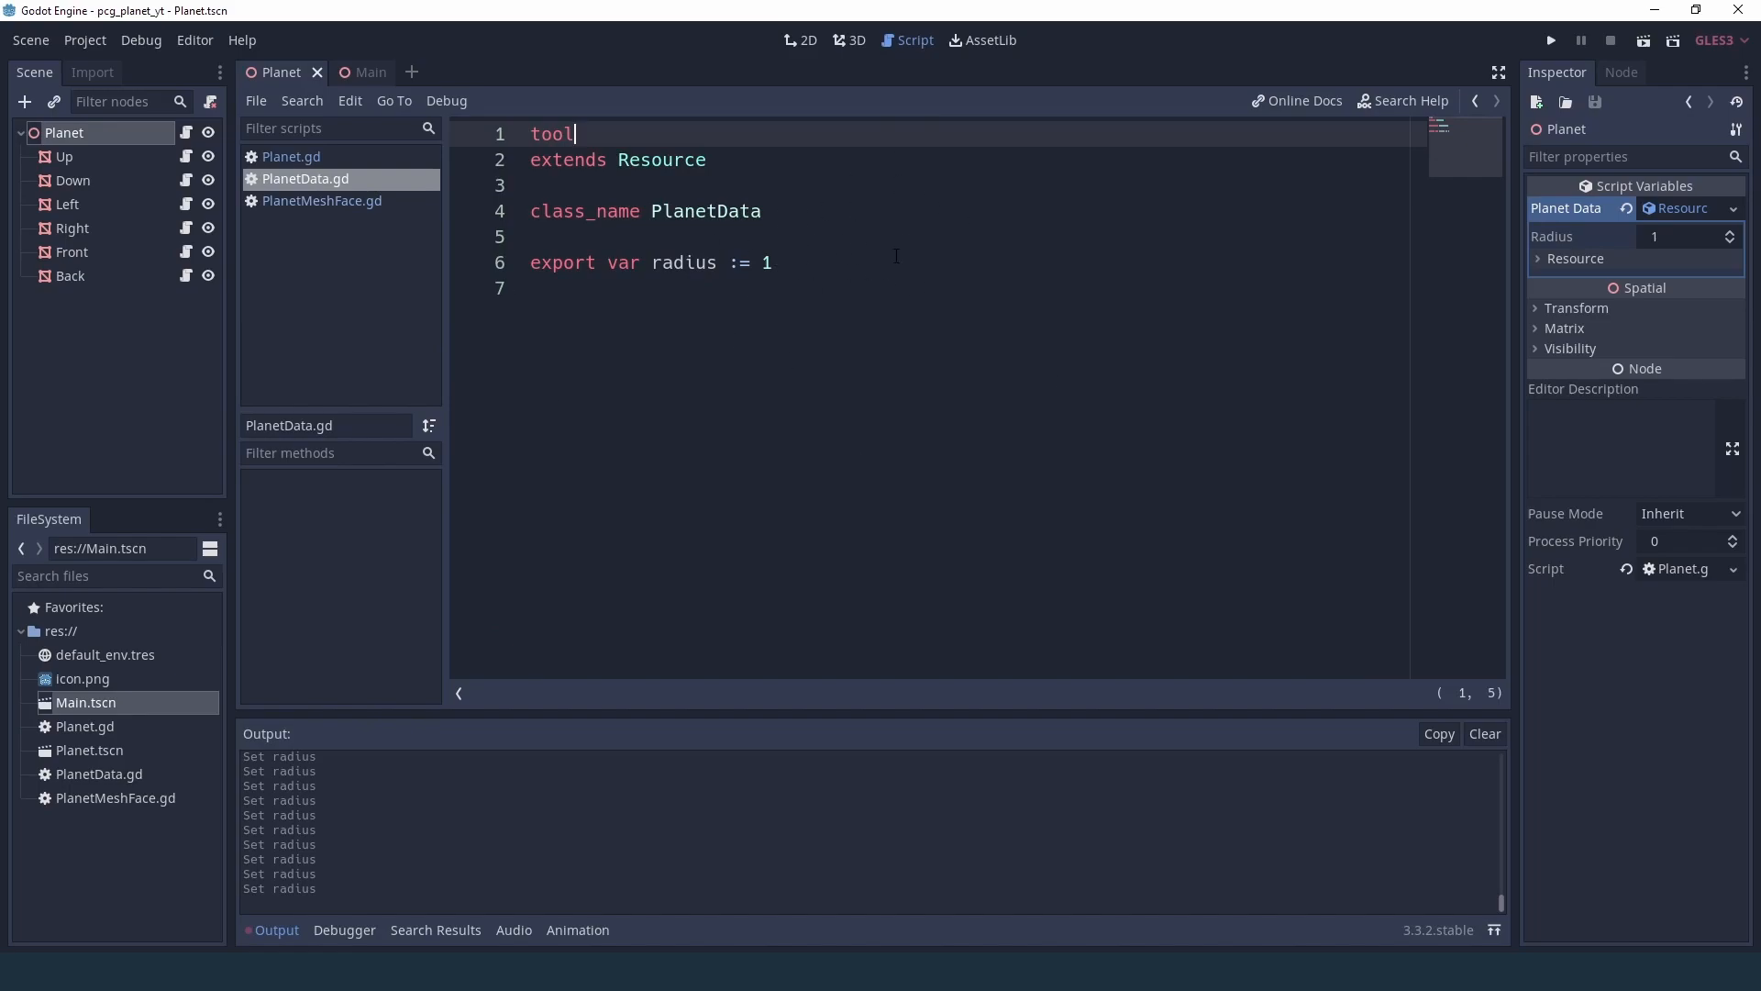
pyautogui.click(774, 263)
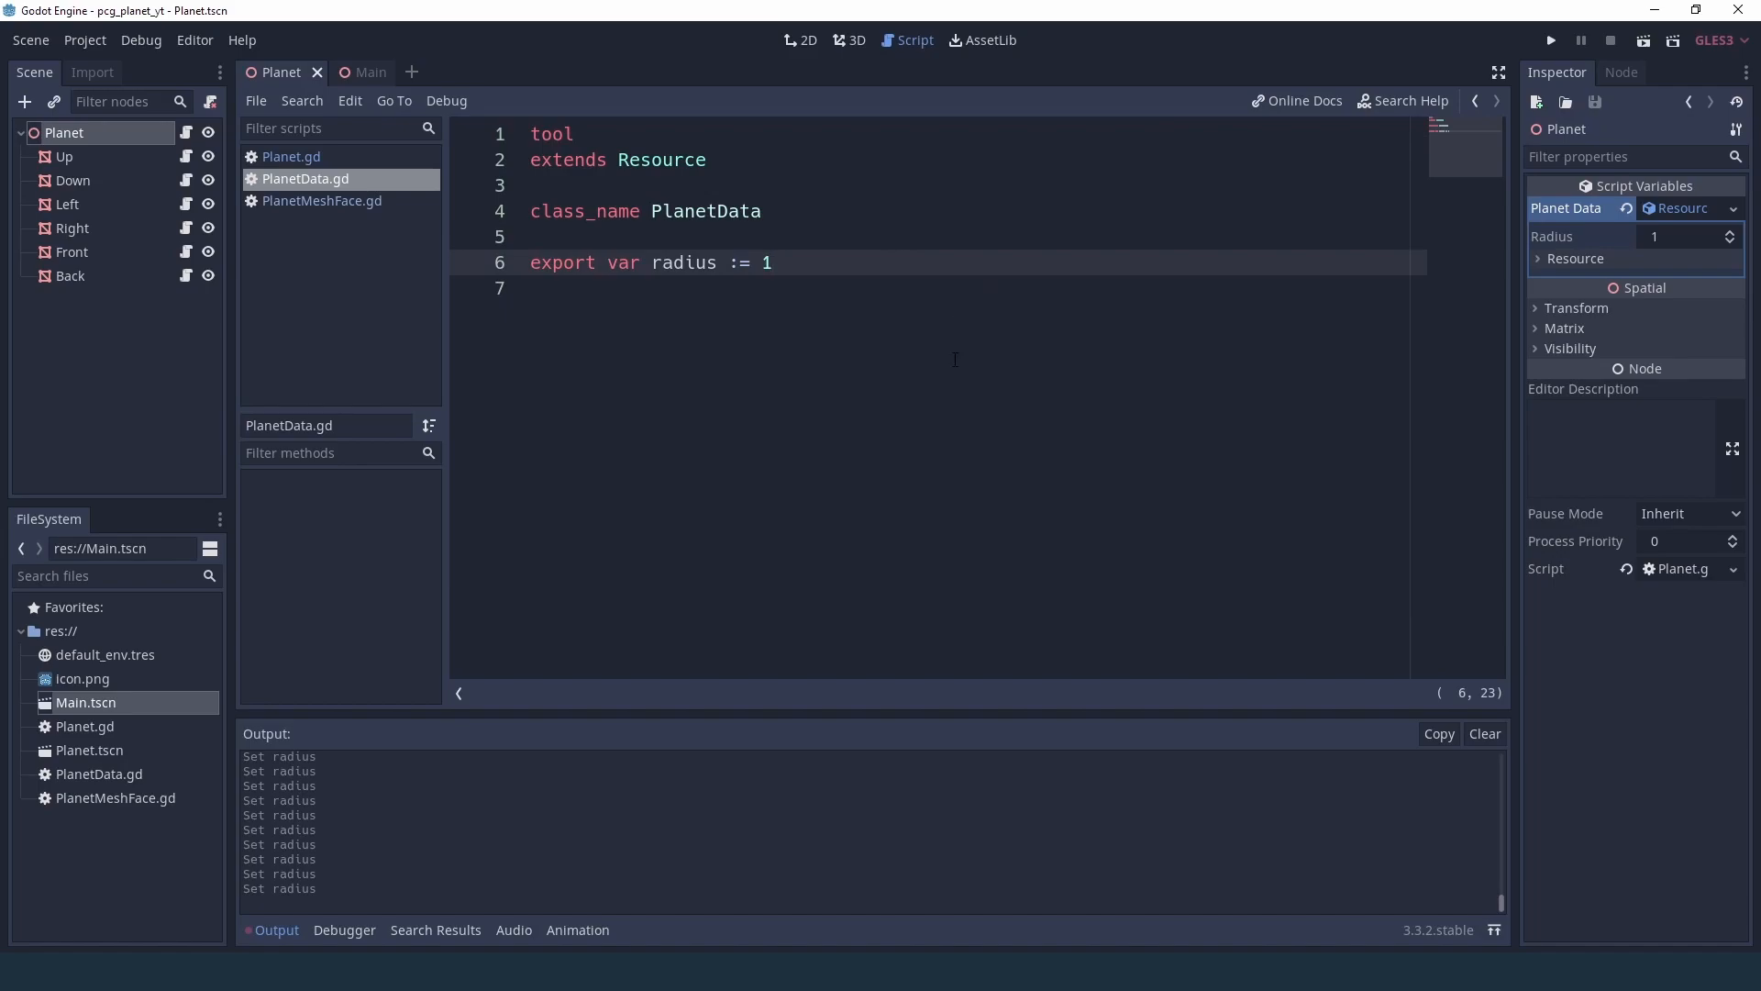
pyautogui.write('set')
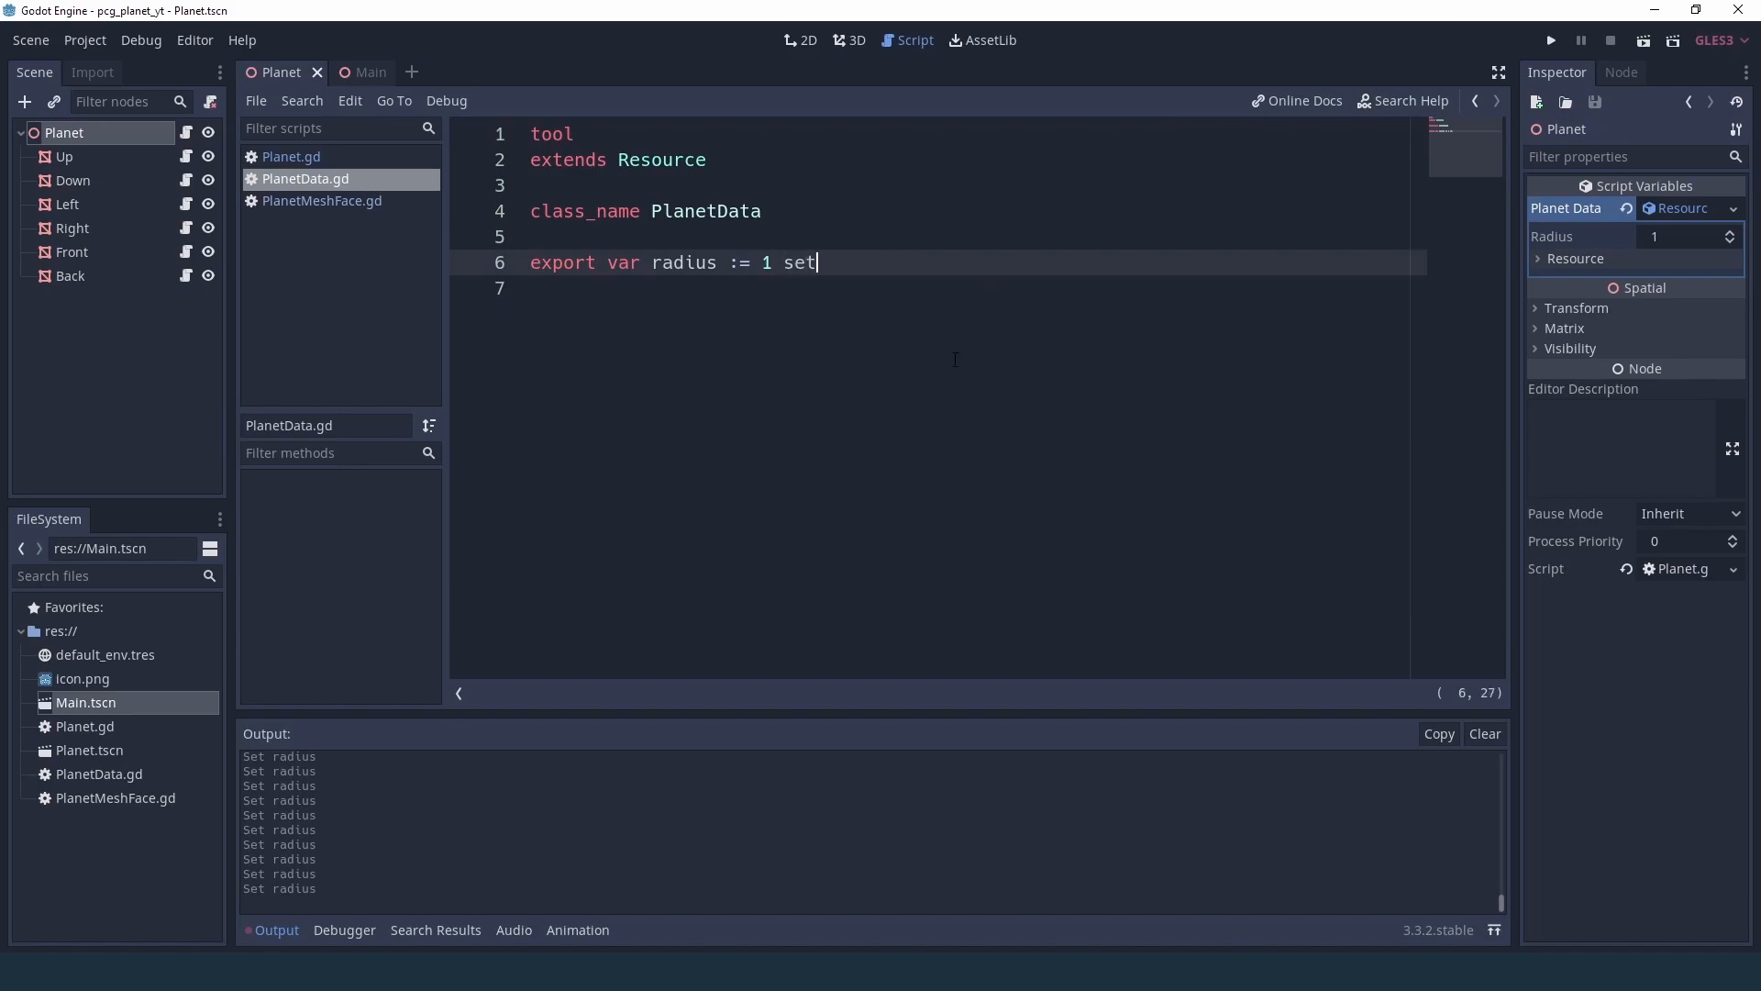
pyautogui.write('get set')
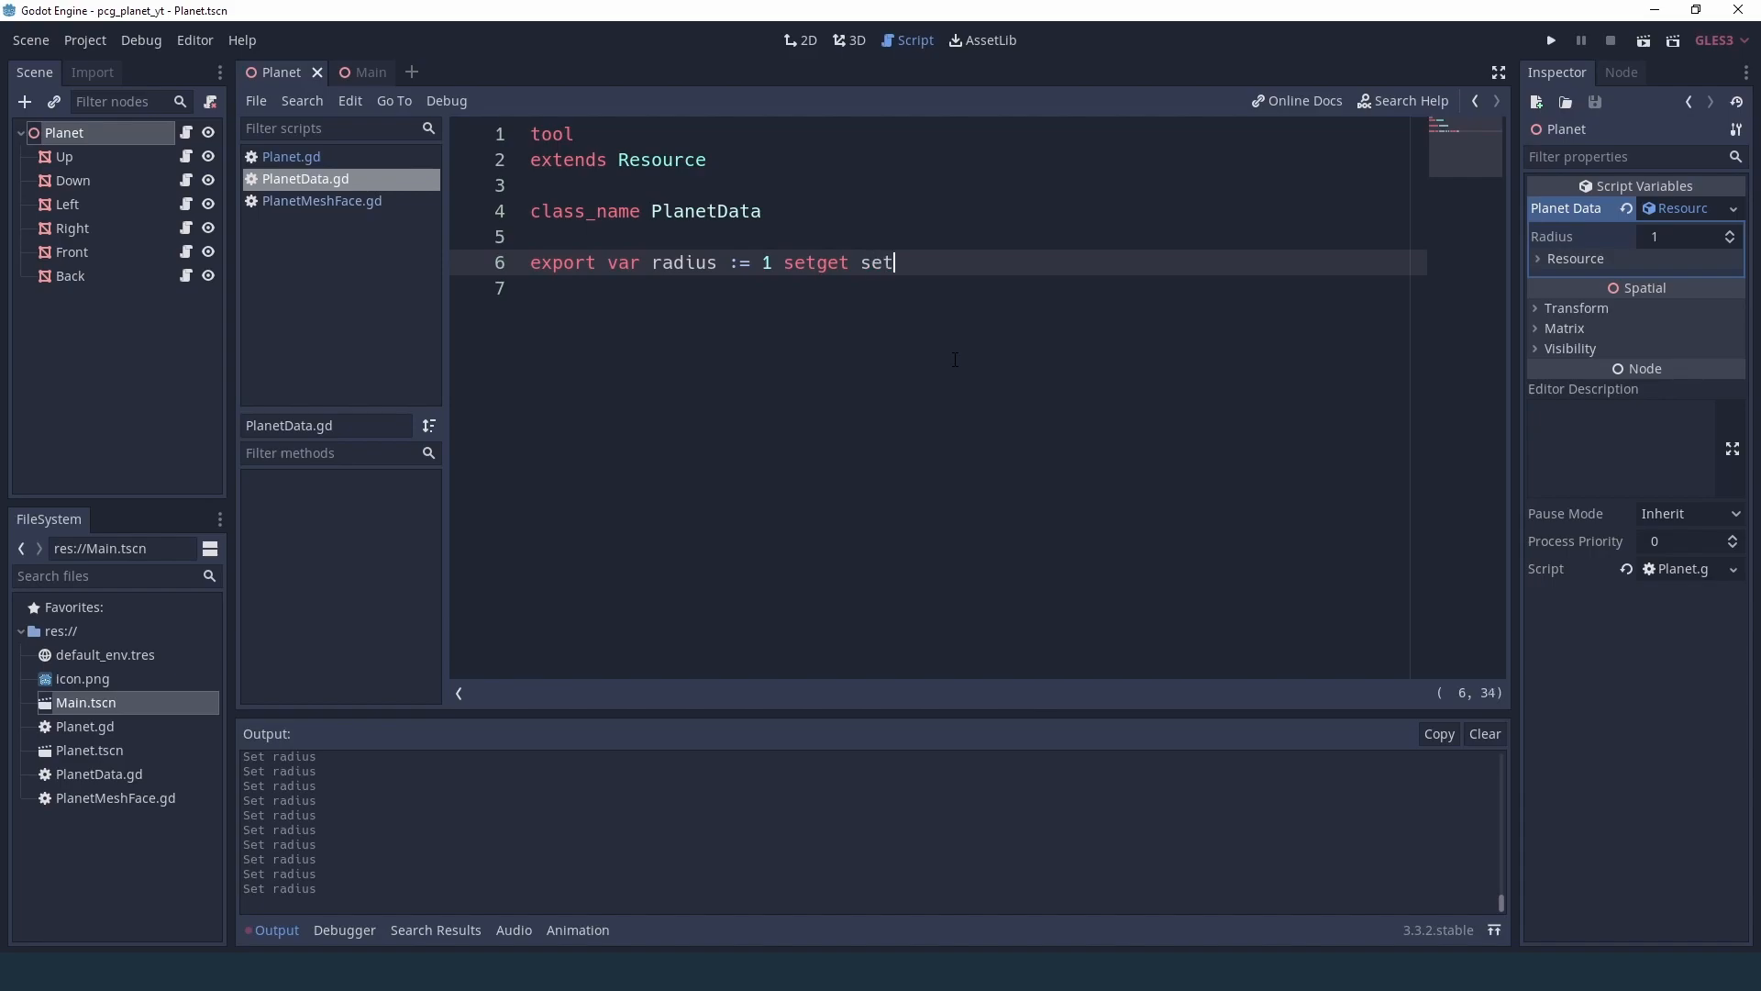
pyautogui.write('_radius')
pyautogui.write('func s')
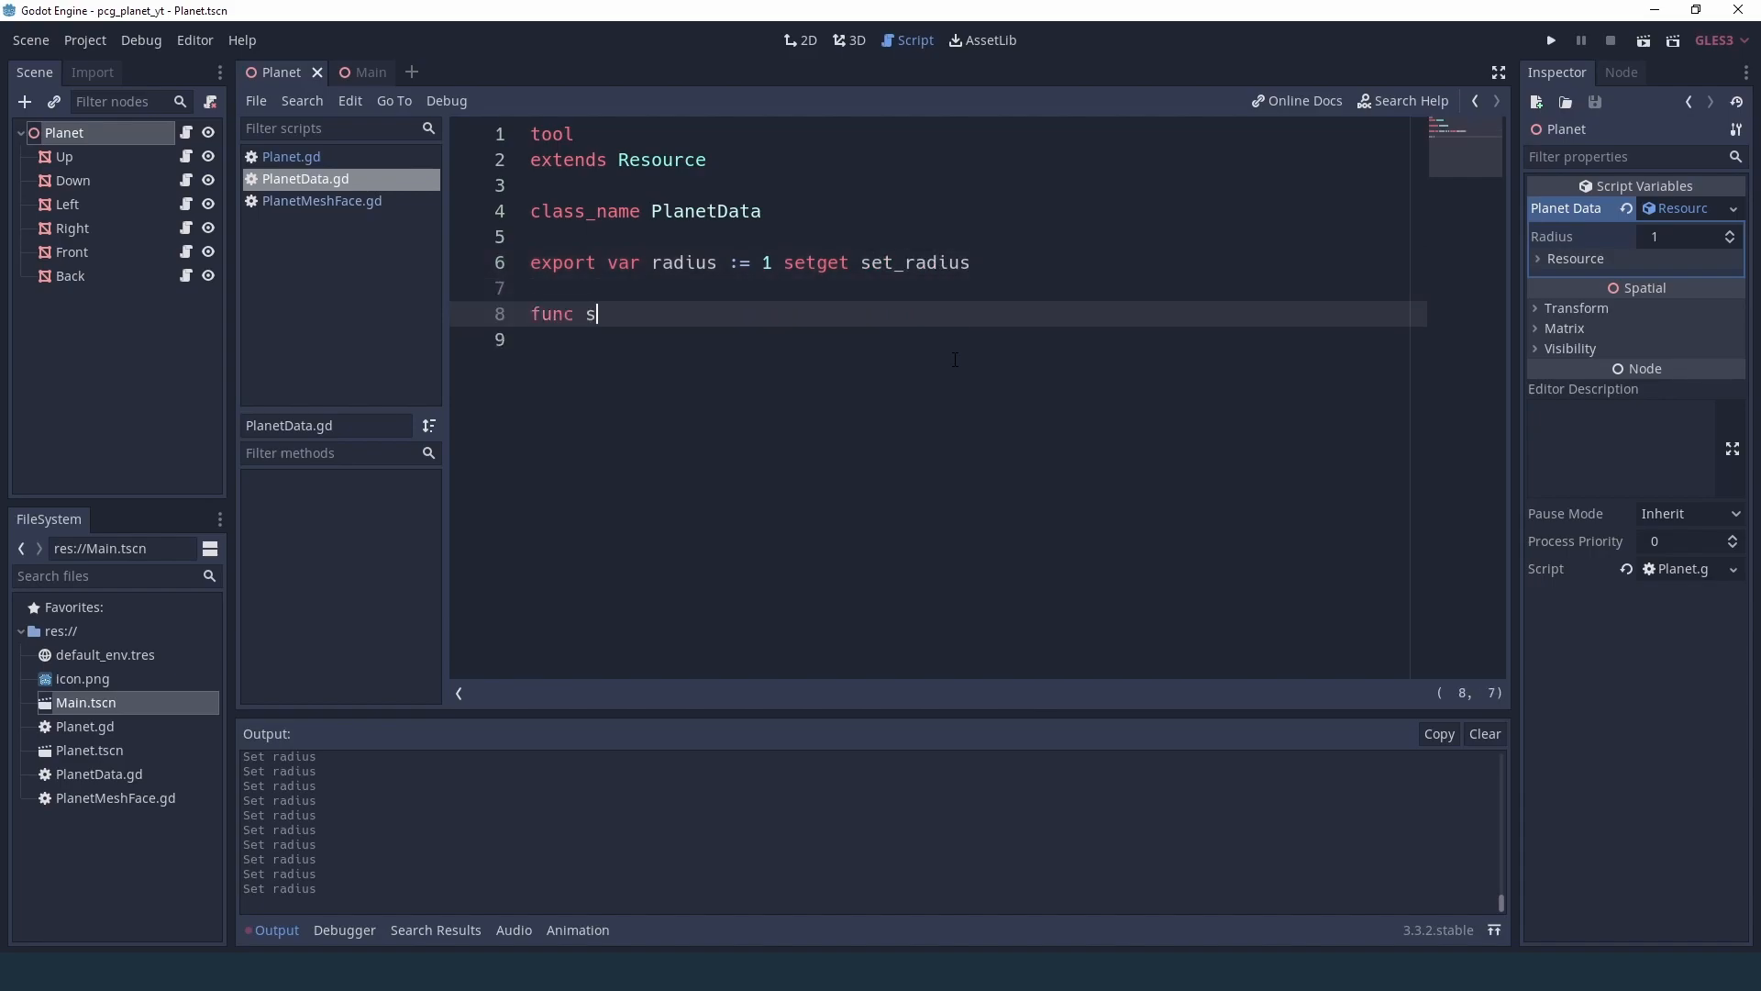
# - Write set_radius(val) storing radius = val and emitting "changed", then save the script
pyautogui.write('et_radius(val')
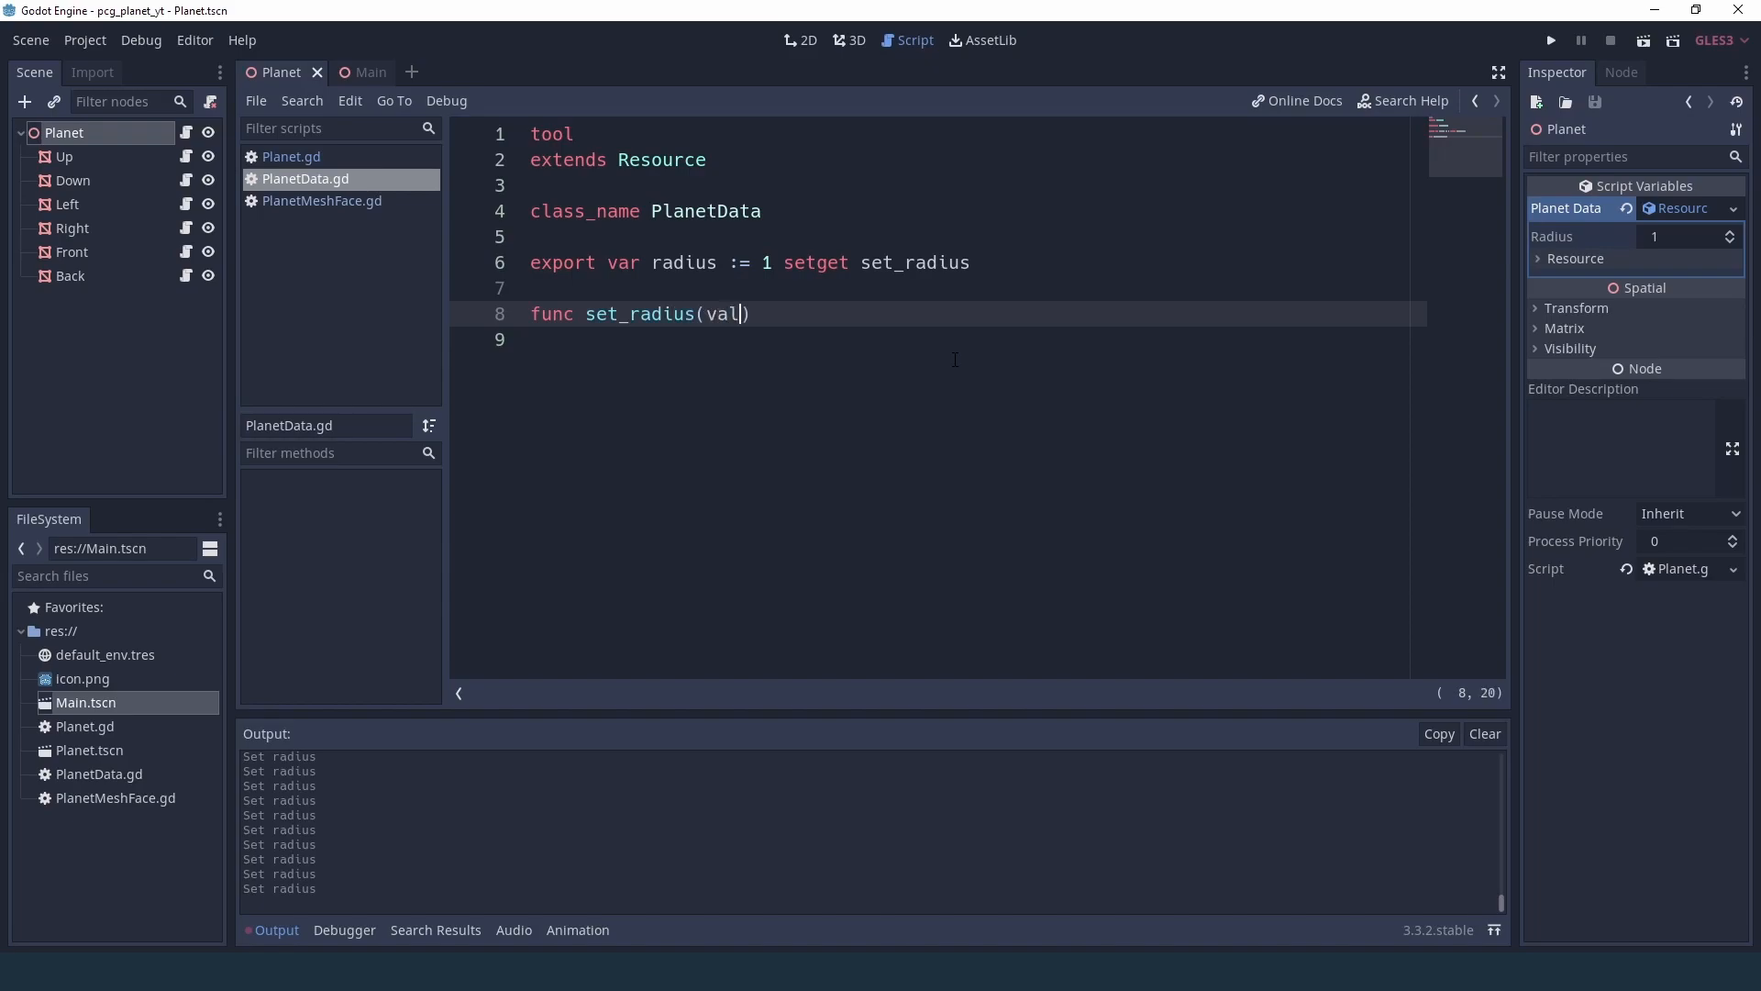
pyautogui.write('):')
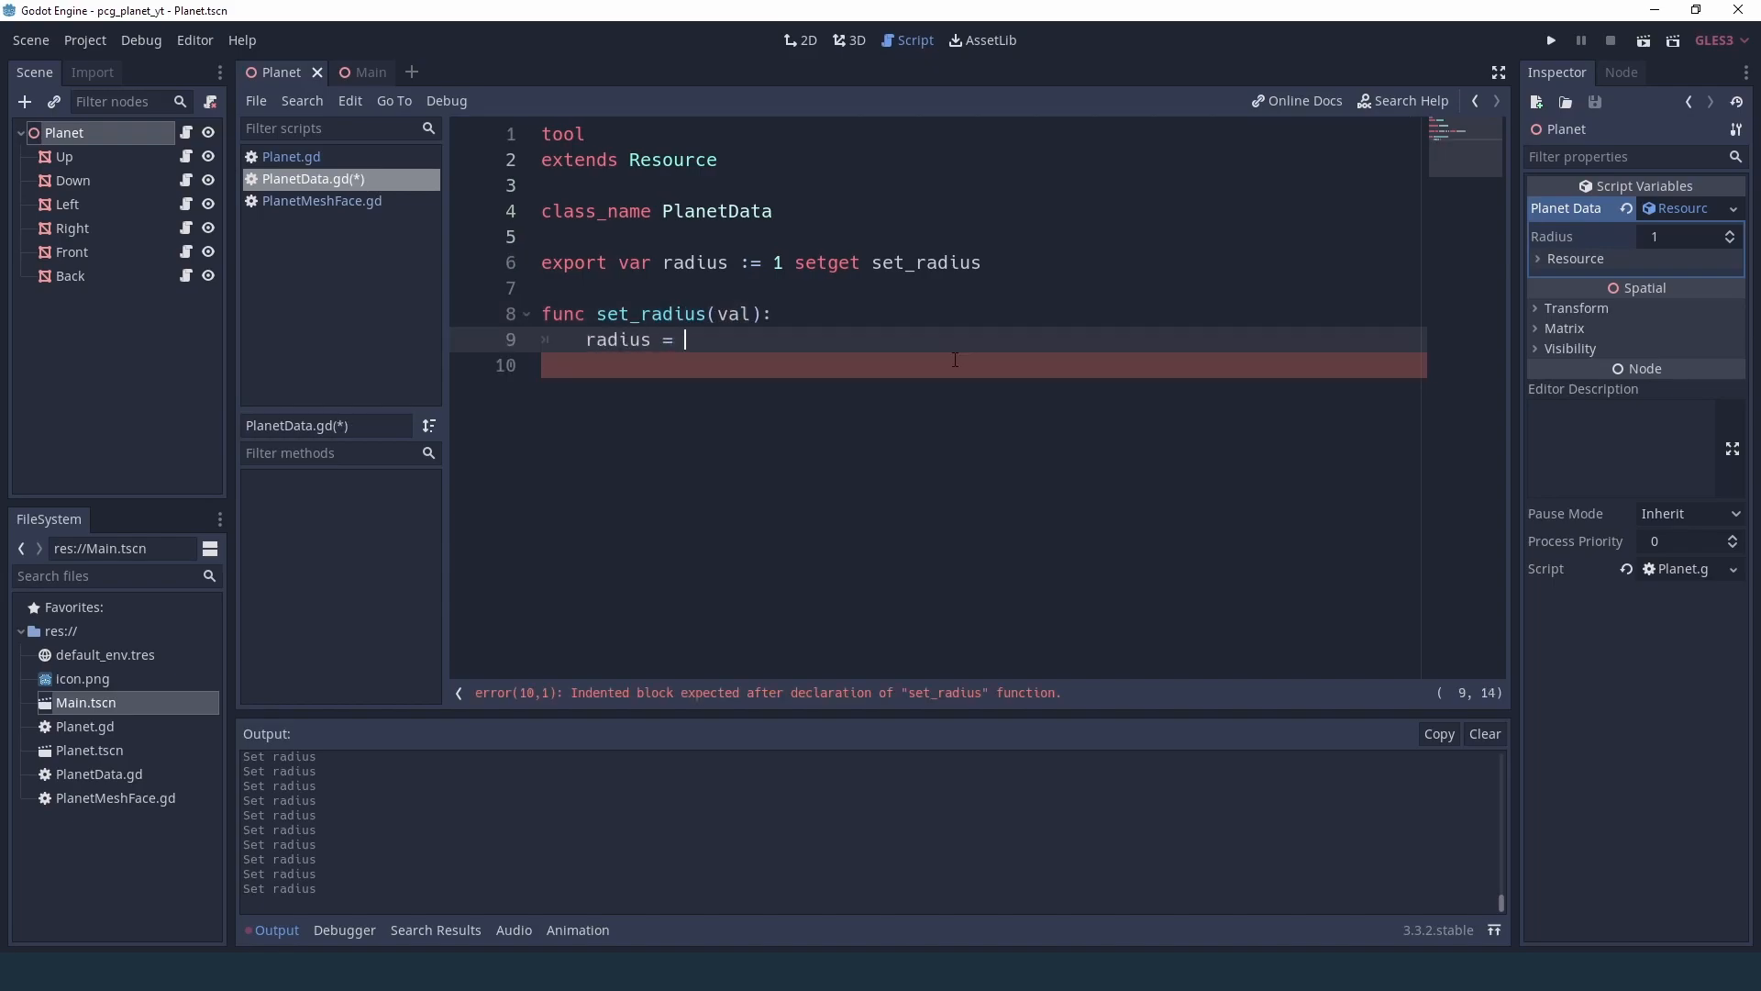
pyautogui.write('val')
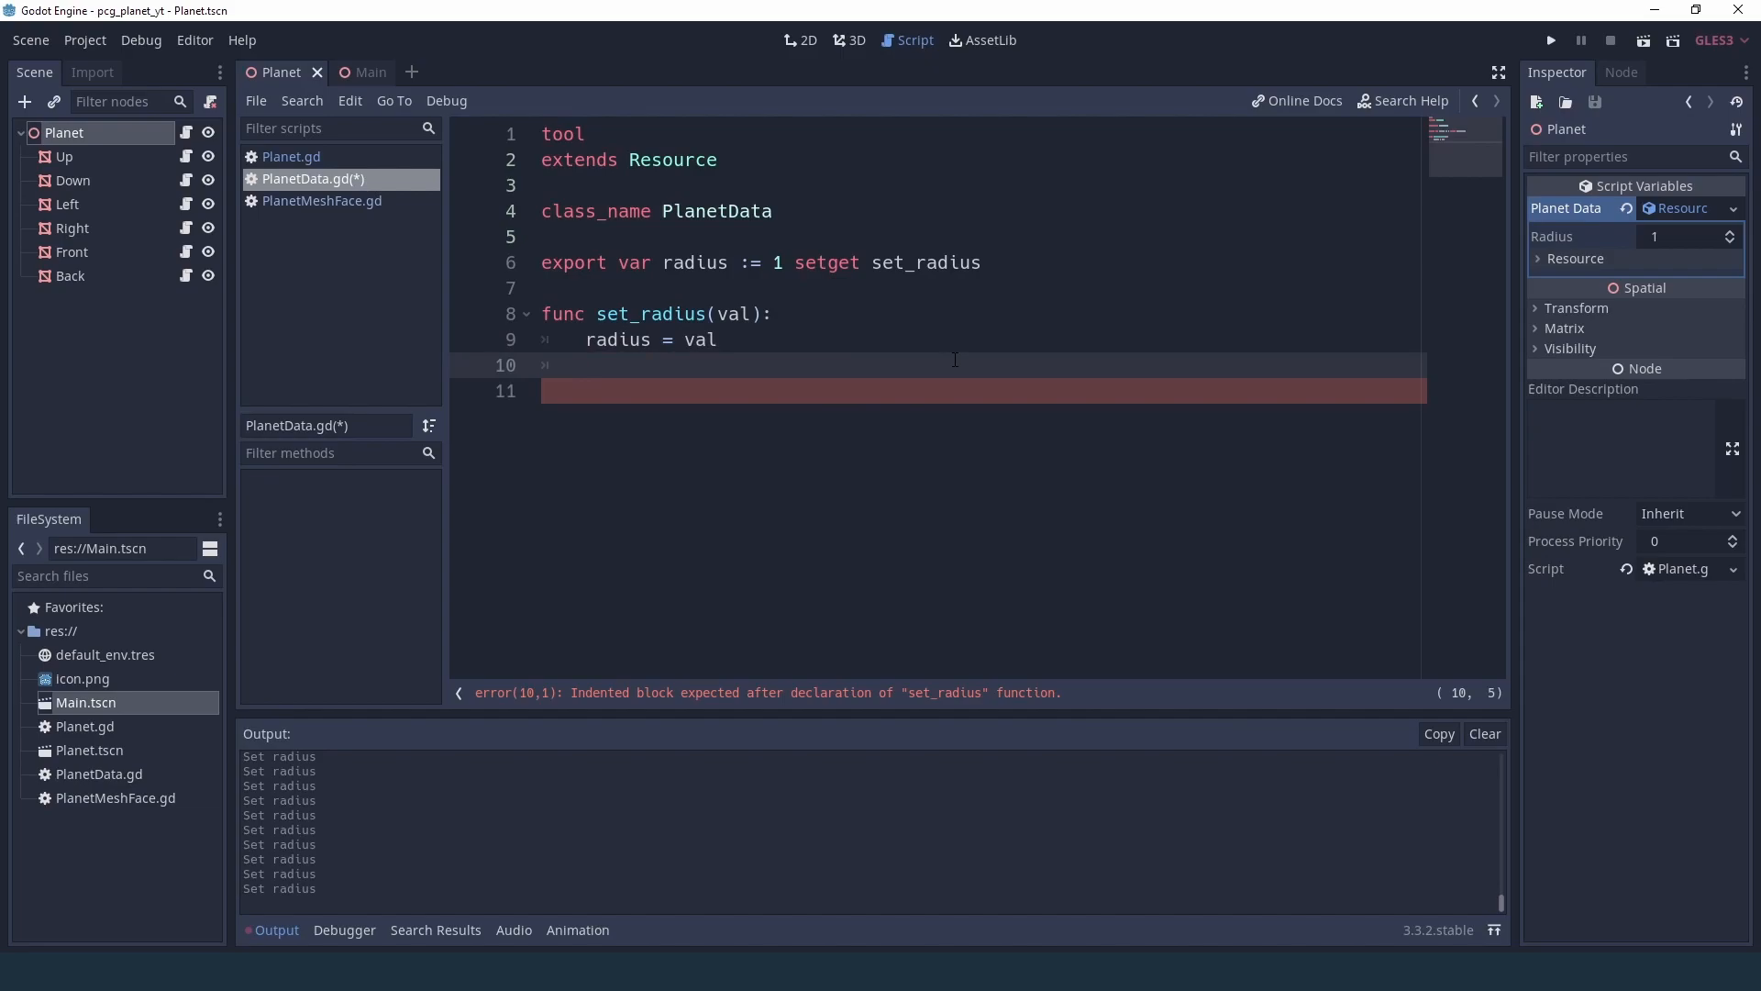
pyautogui.write('emit_signal(')
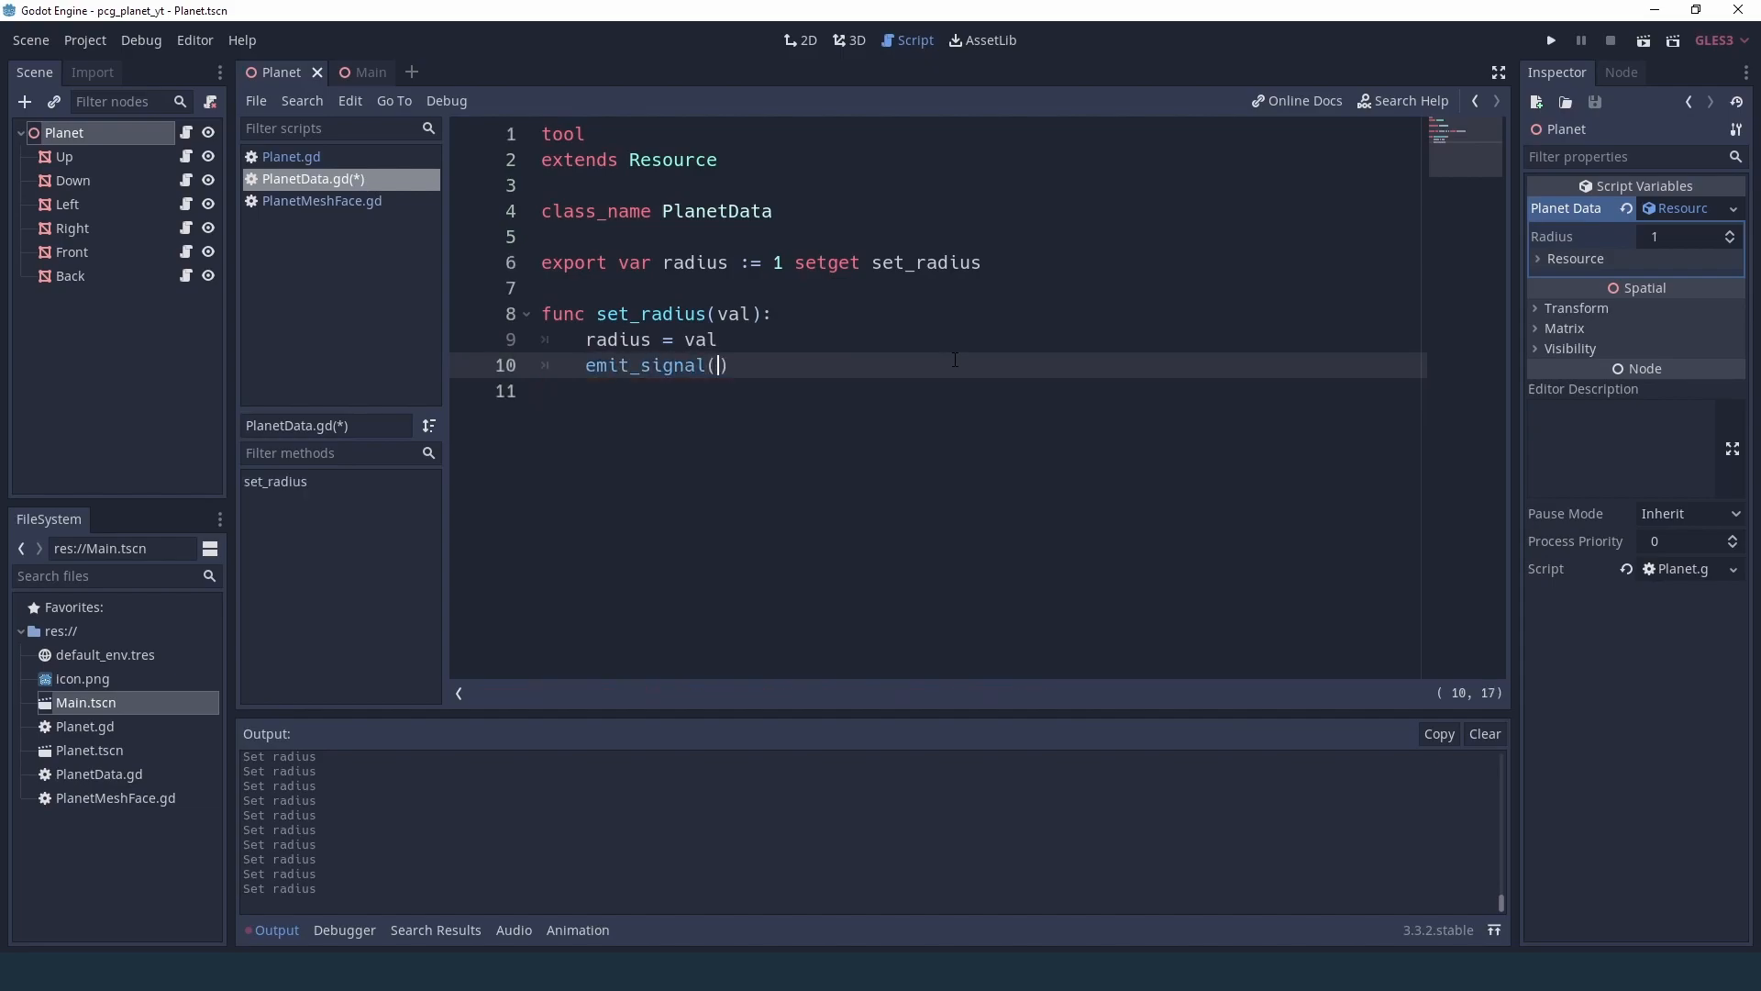
pyautogui.write('"changed')
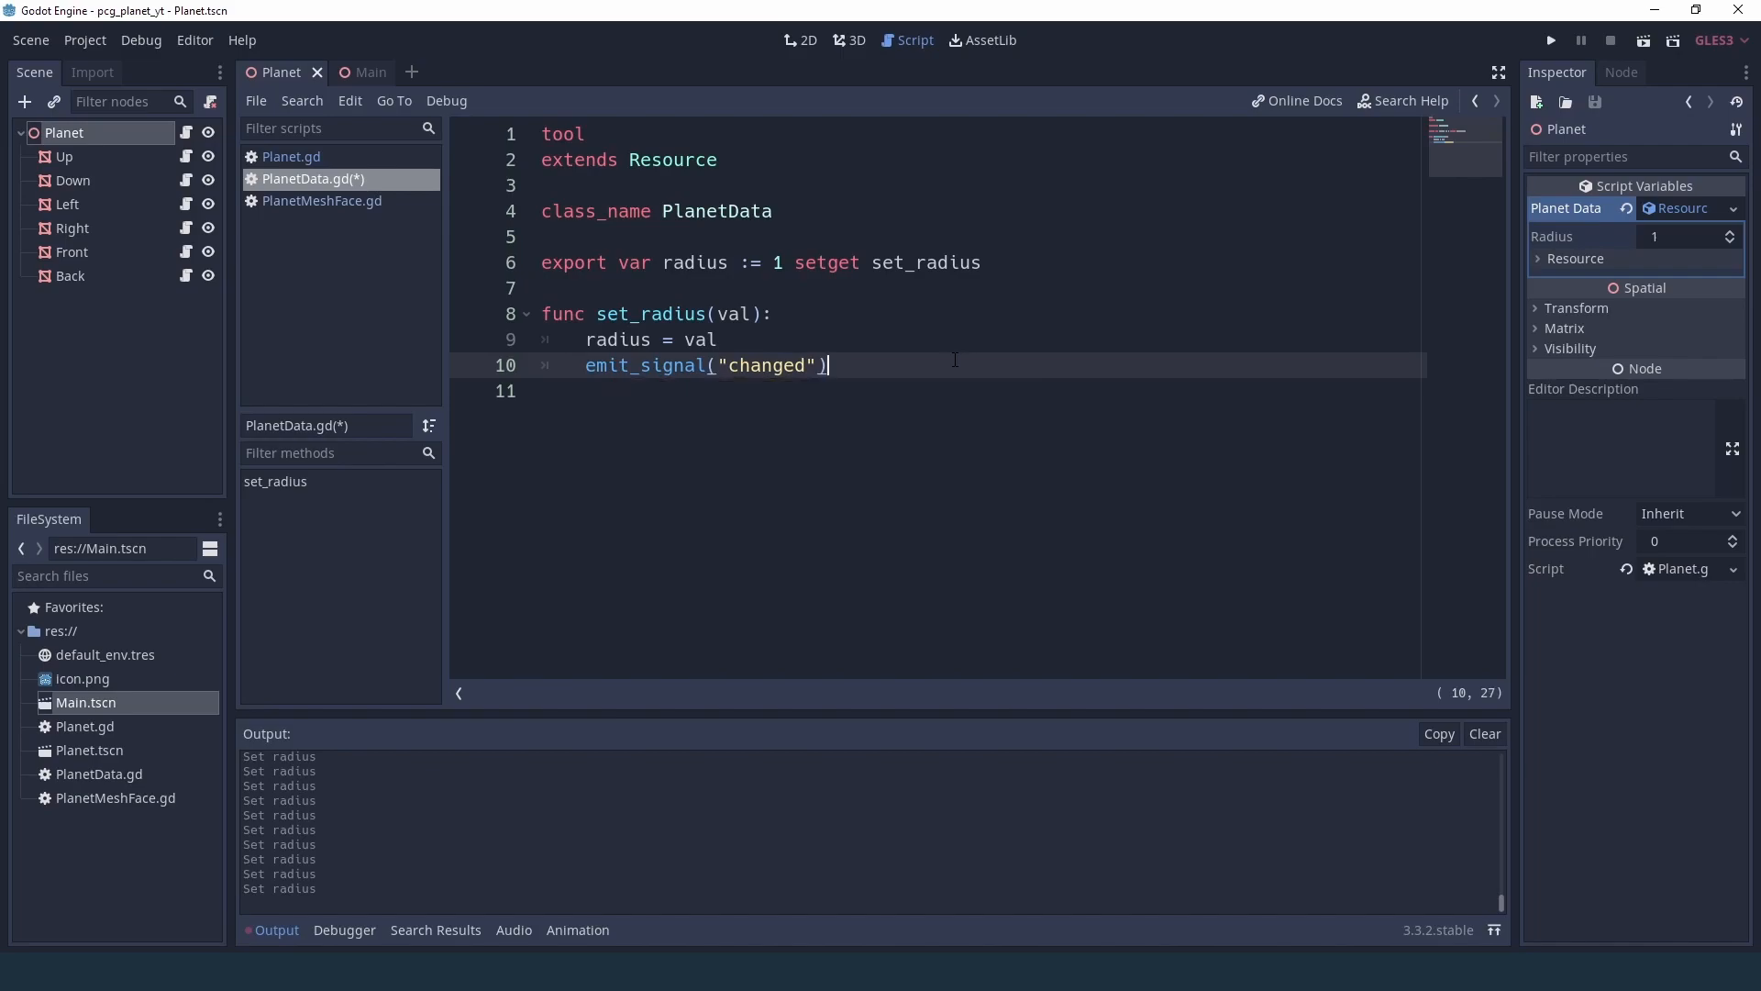
pyautogui.press('ctrl+s')
pyautogui.write('5')
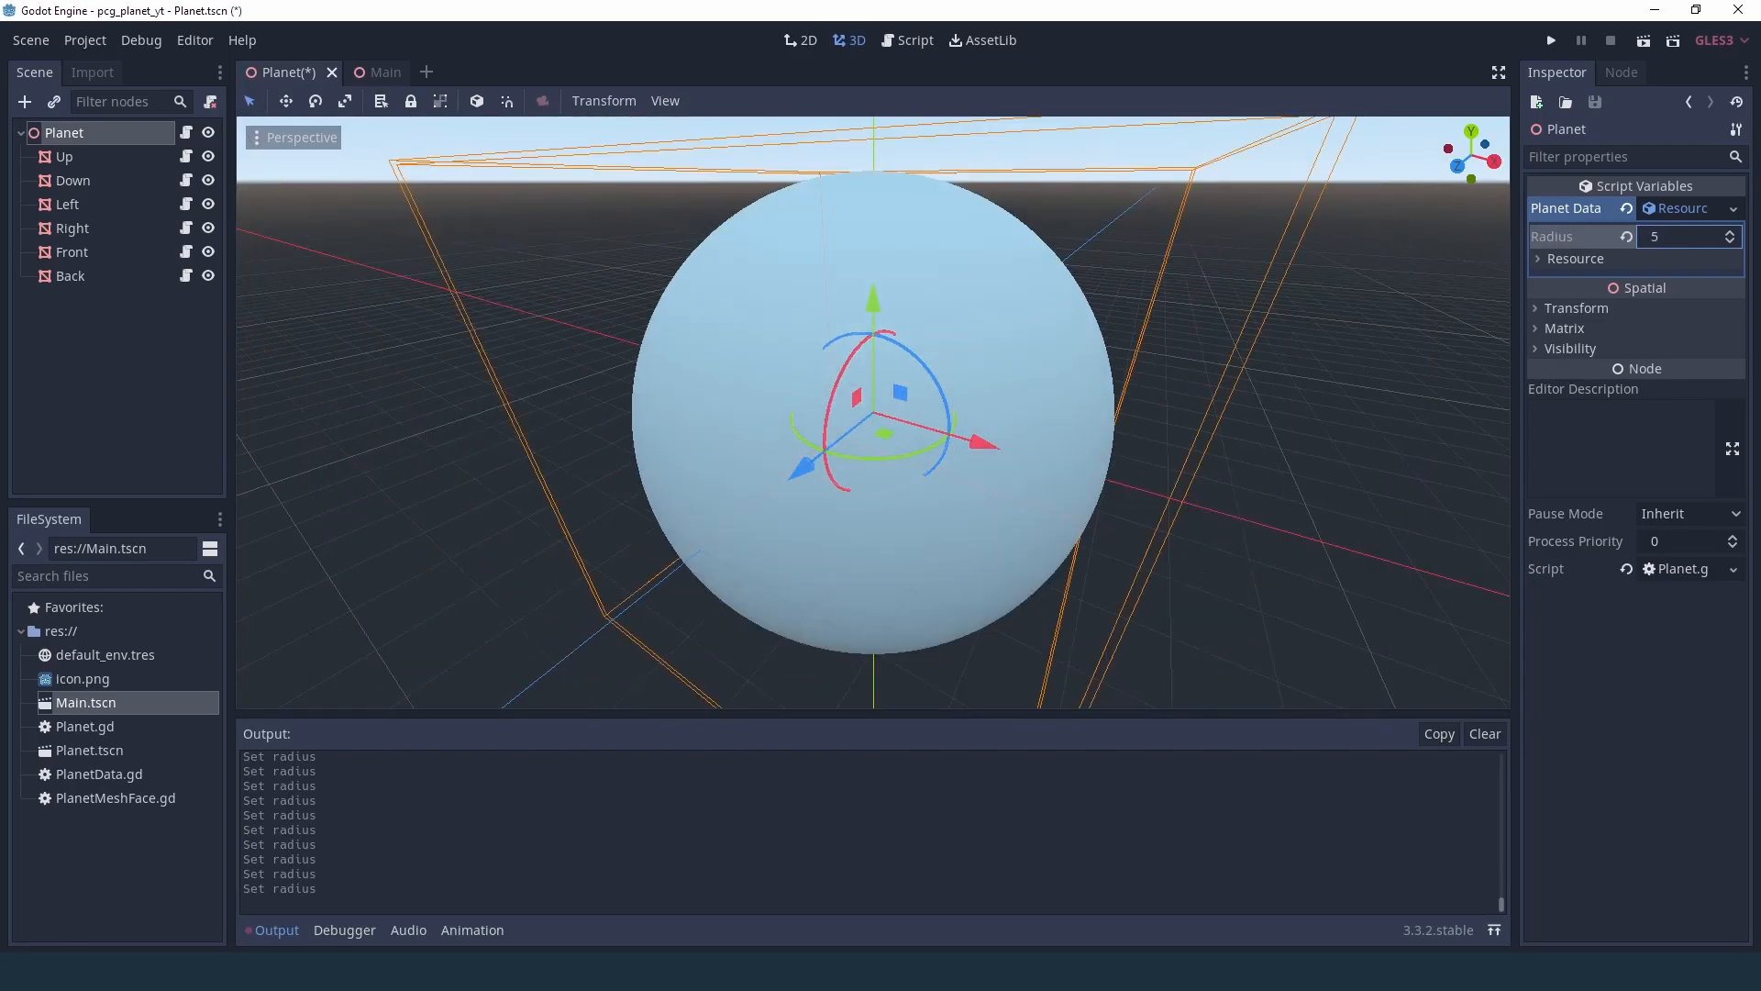
# - Make the radius default the float 1.0 and adjust Radius in the Inspector while viewing the 3D sphere
pyautogui.click(1734, 242)
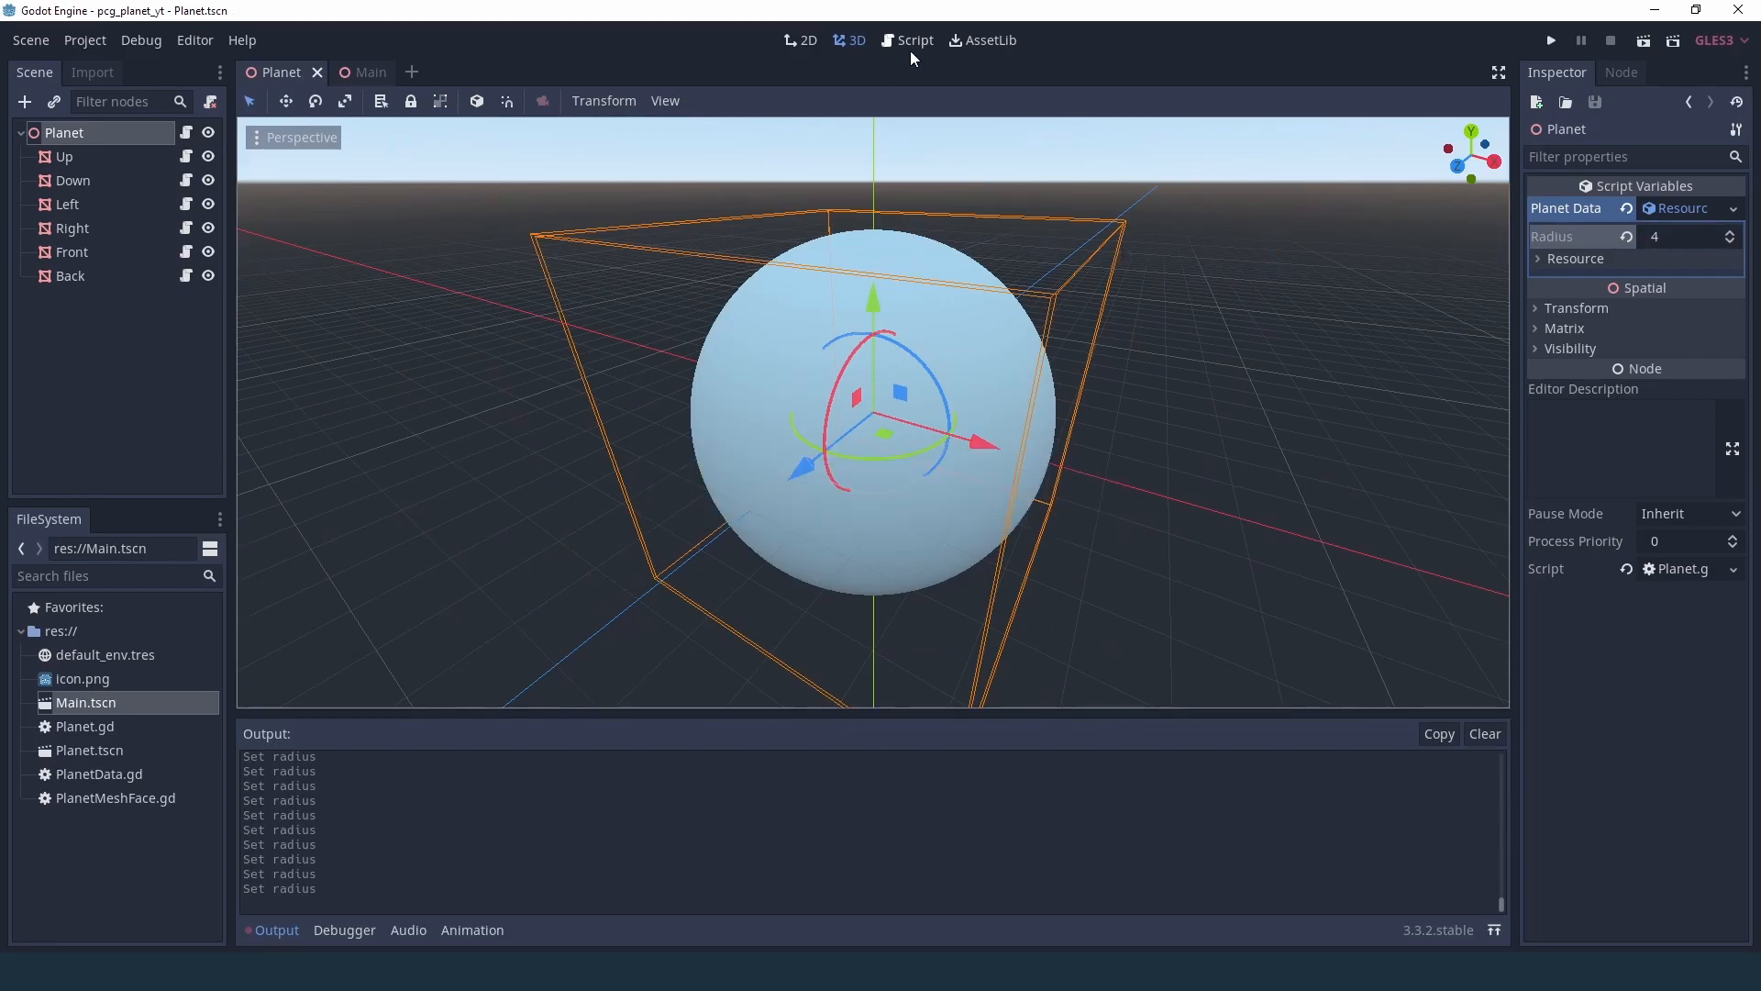
pyautogui.click(914, 40)
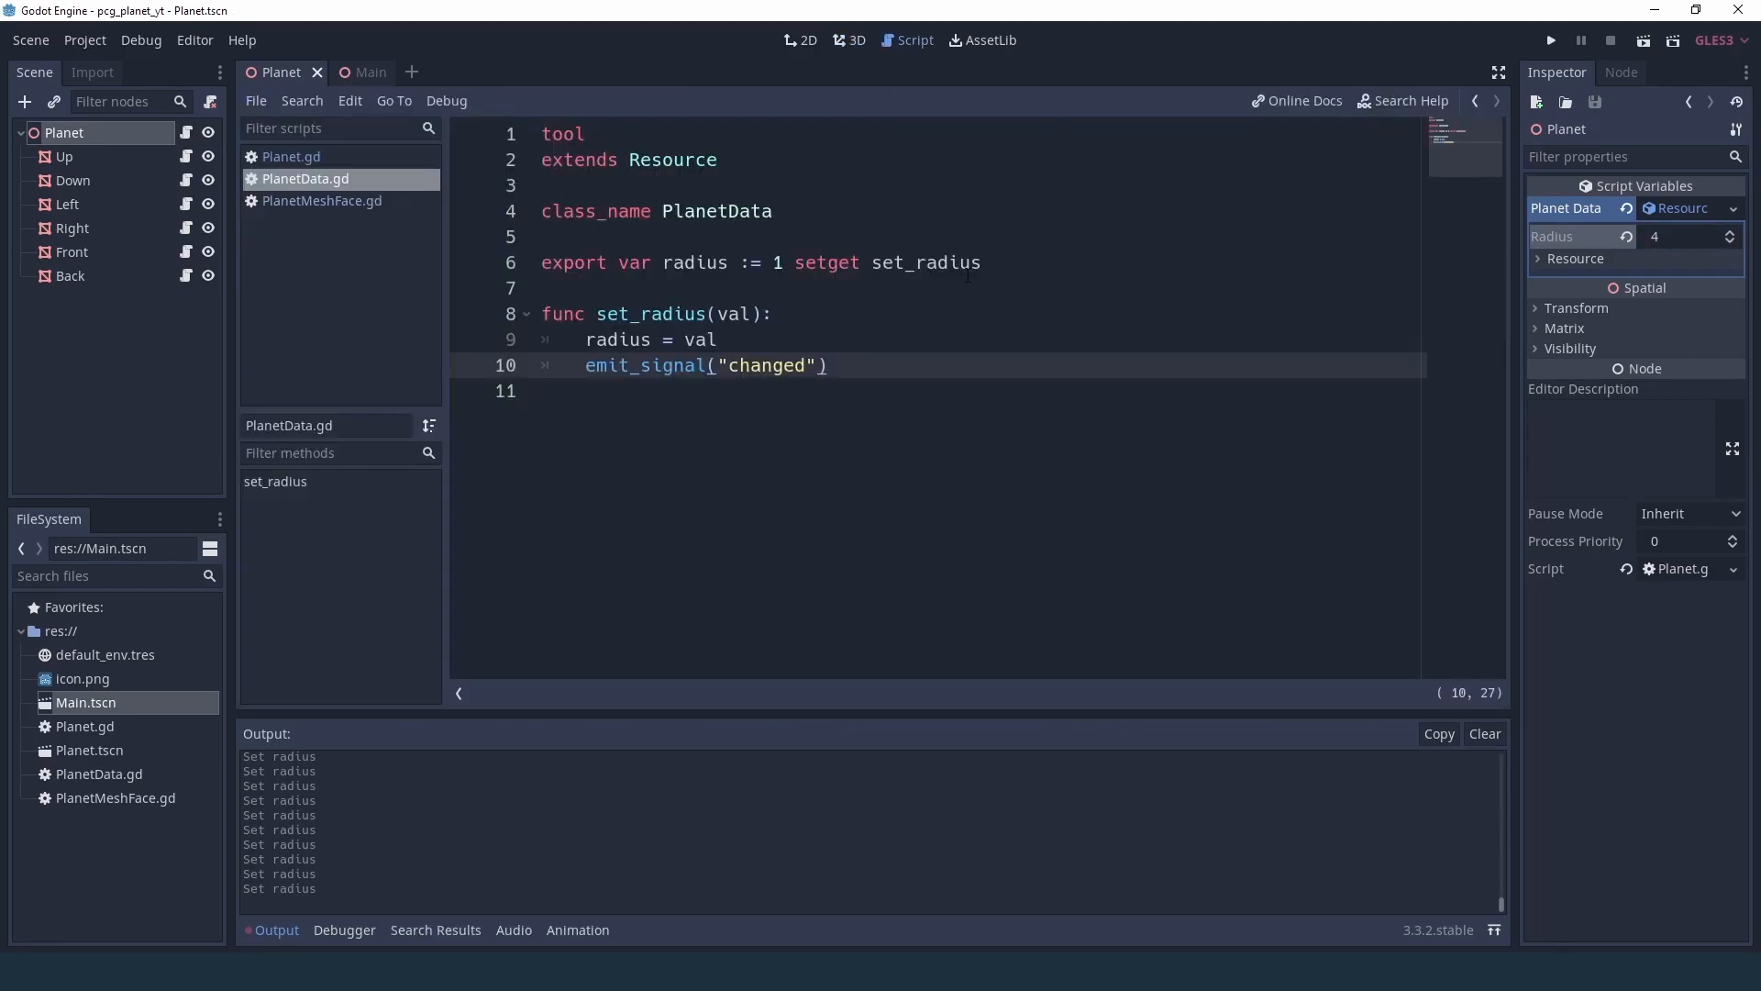
pyautogui.click(779, 262)
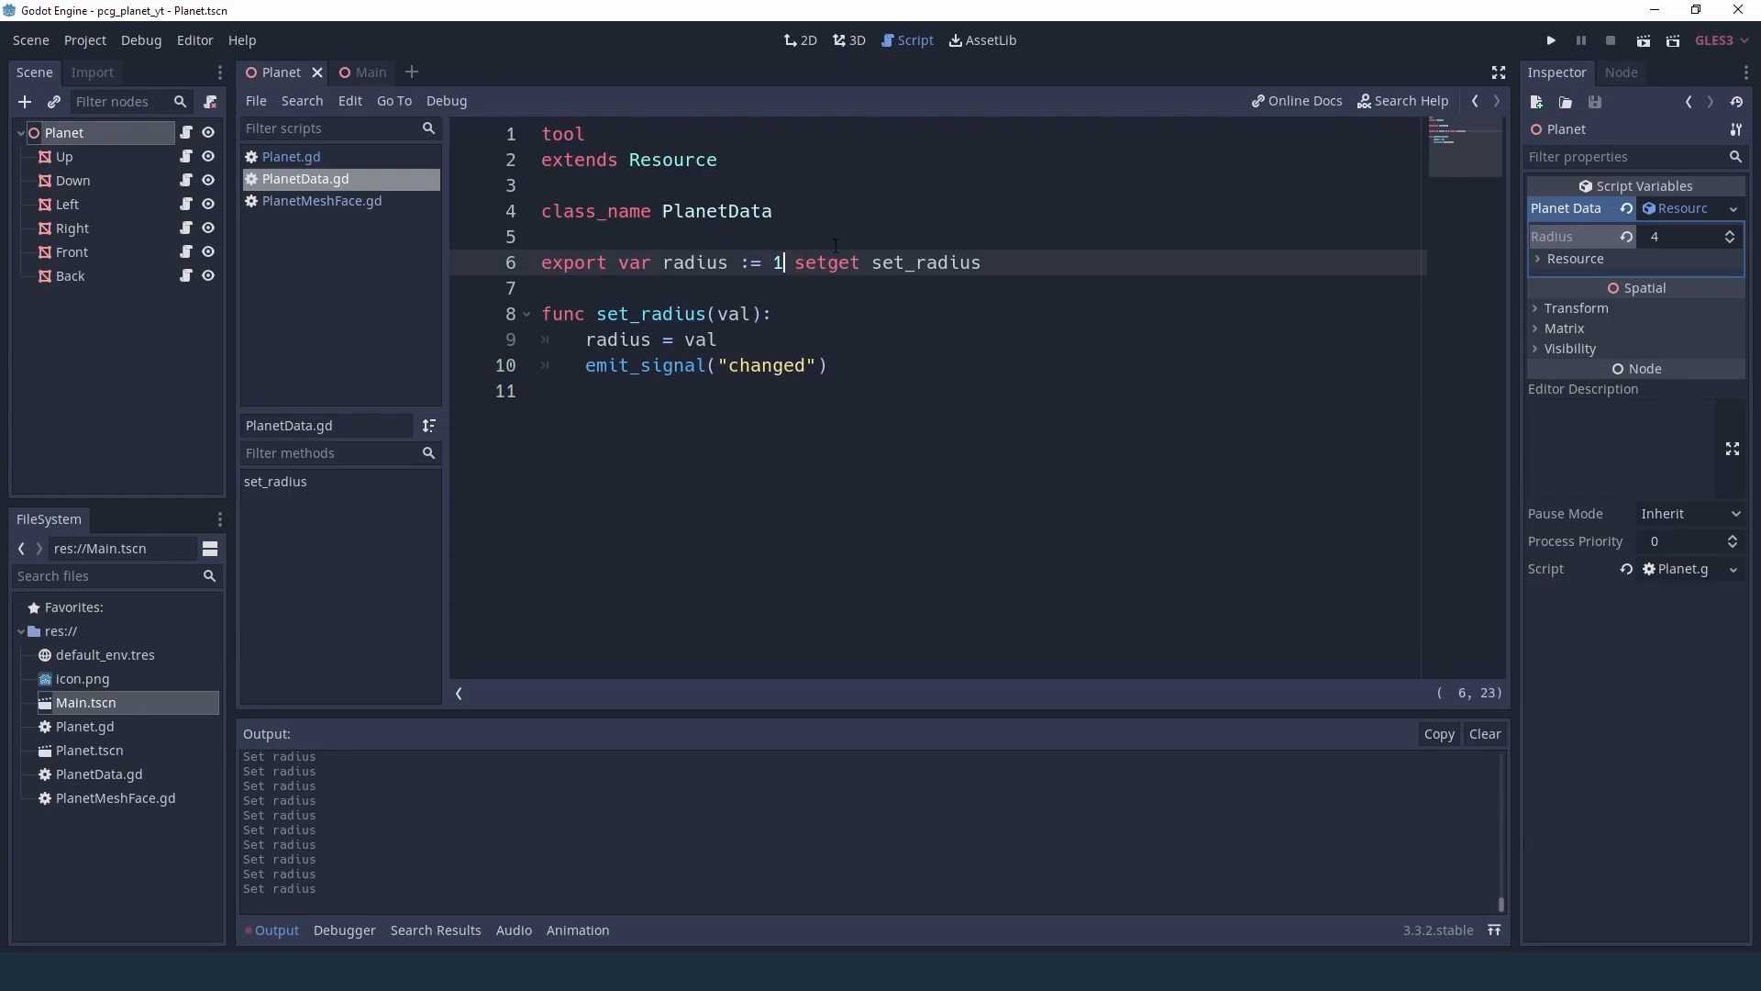
pyautogui.click(800, 40)
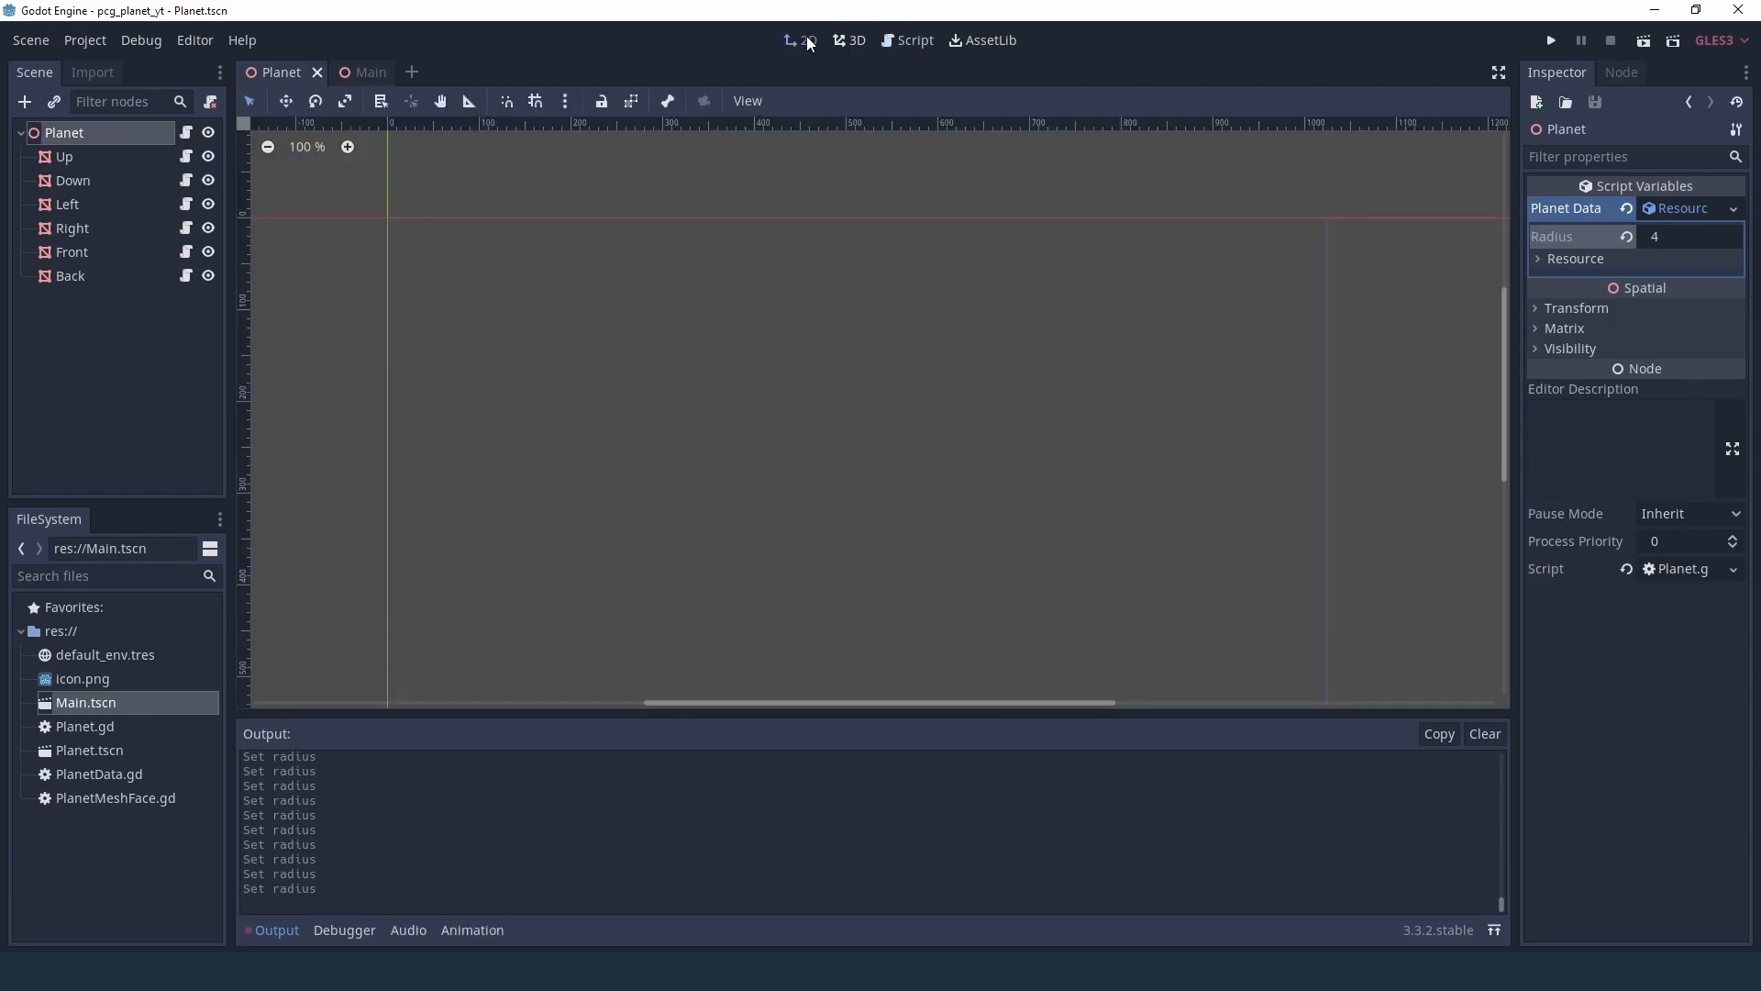
pyautogui.click(857, 41)
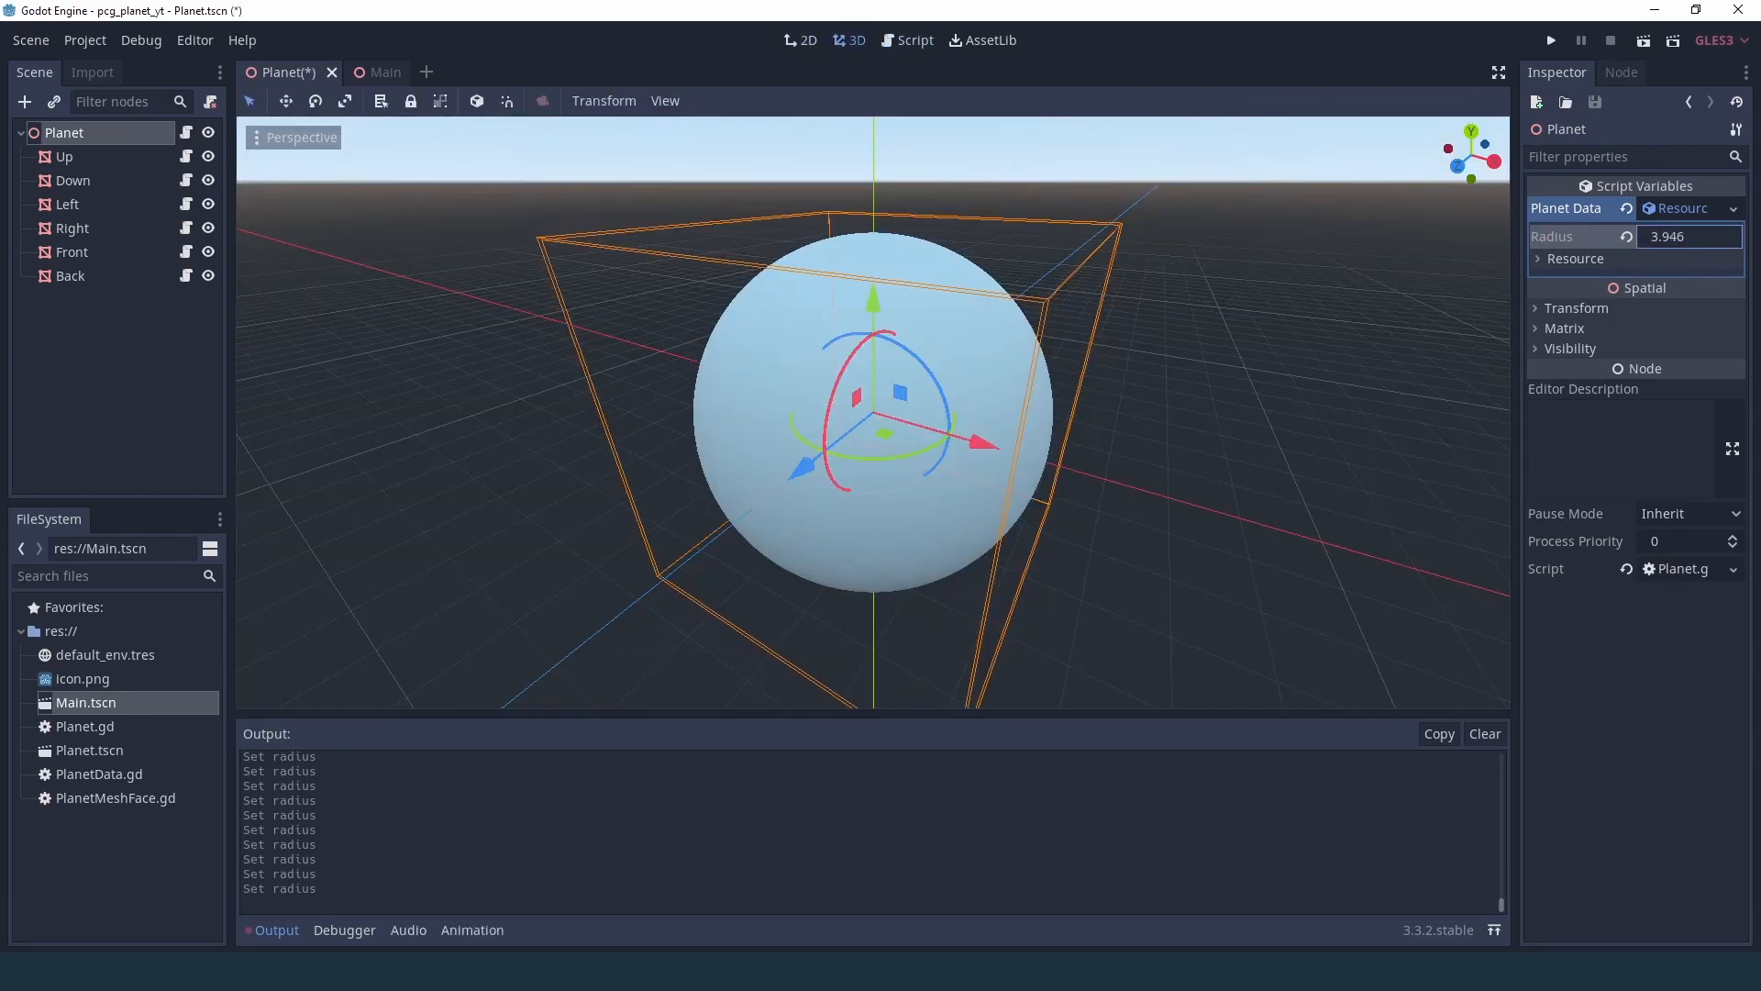
pyautogui.write('1.789')
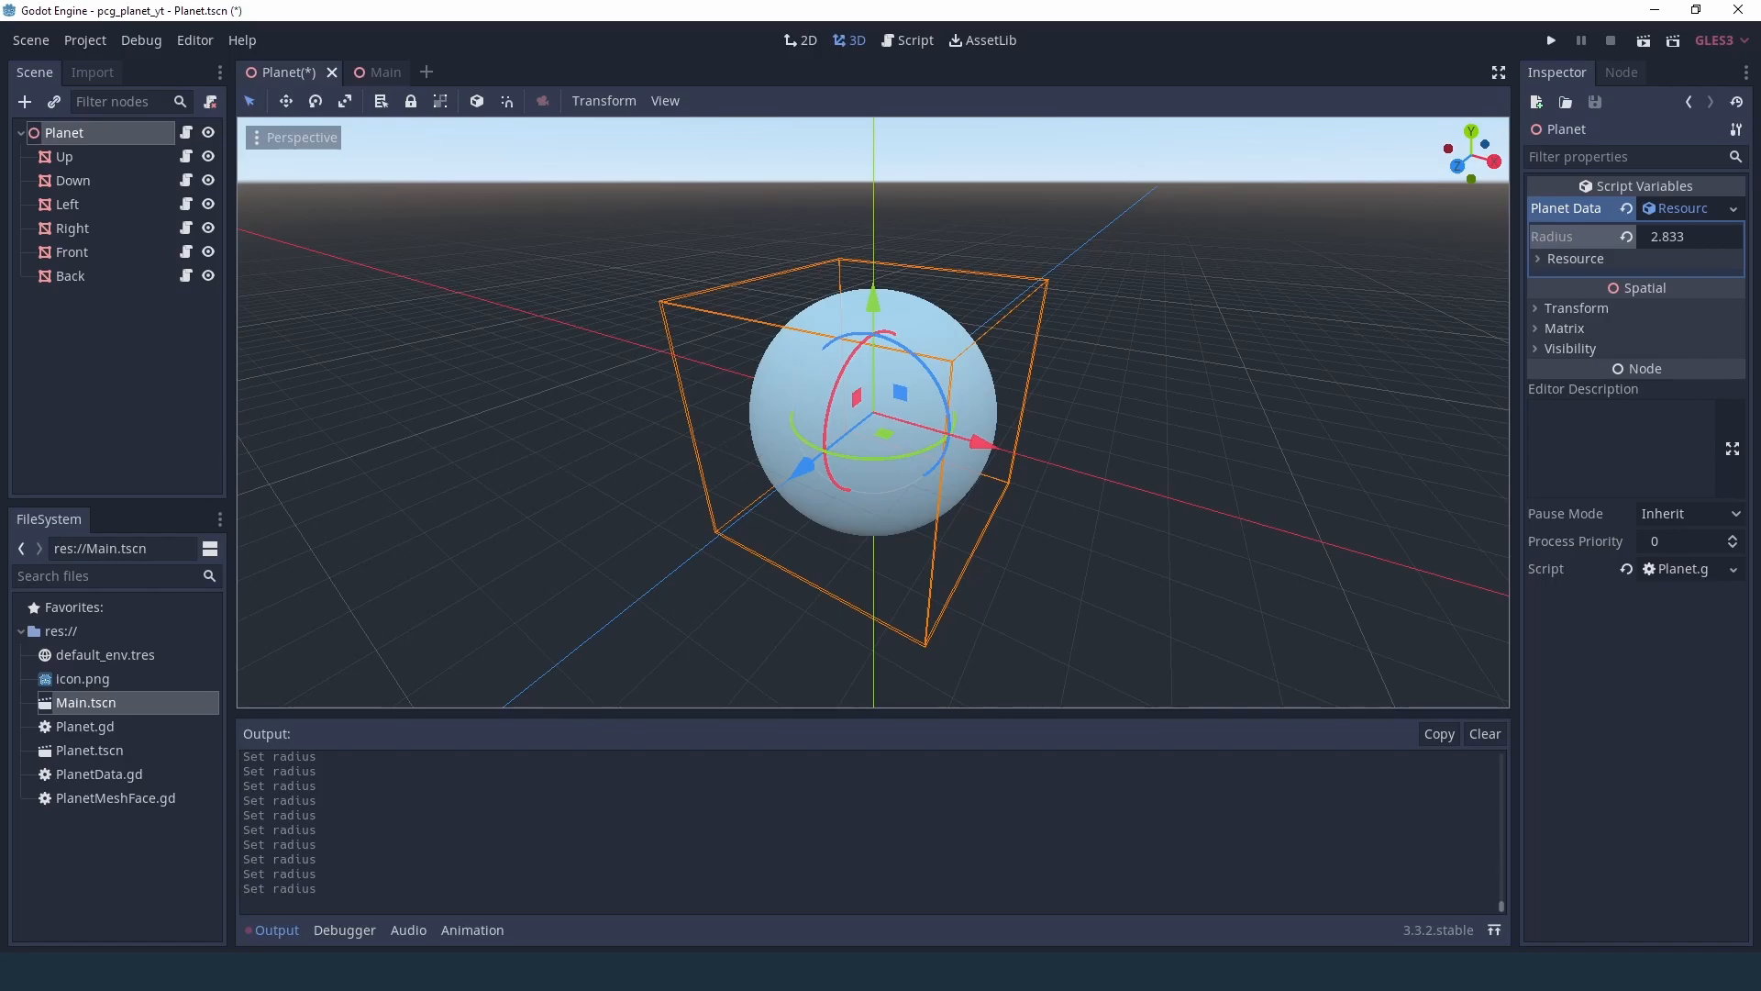
# - Review the emit_signal call and Planet.gd, then return to 3D and select the Up face node
pyautogui.click(914, 39)
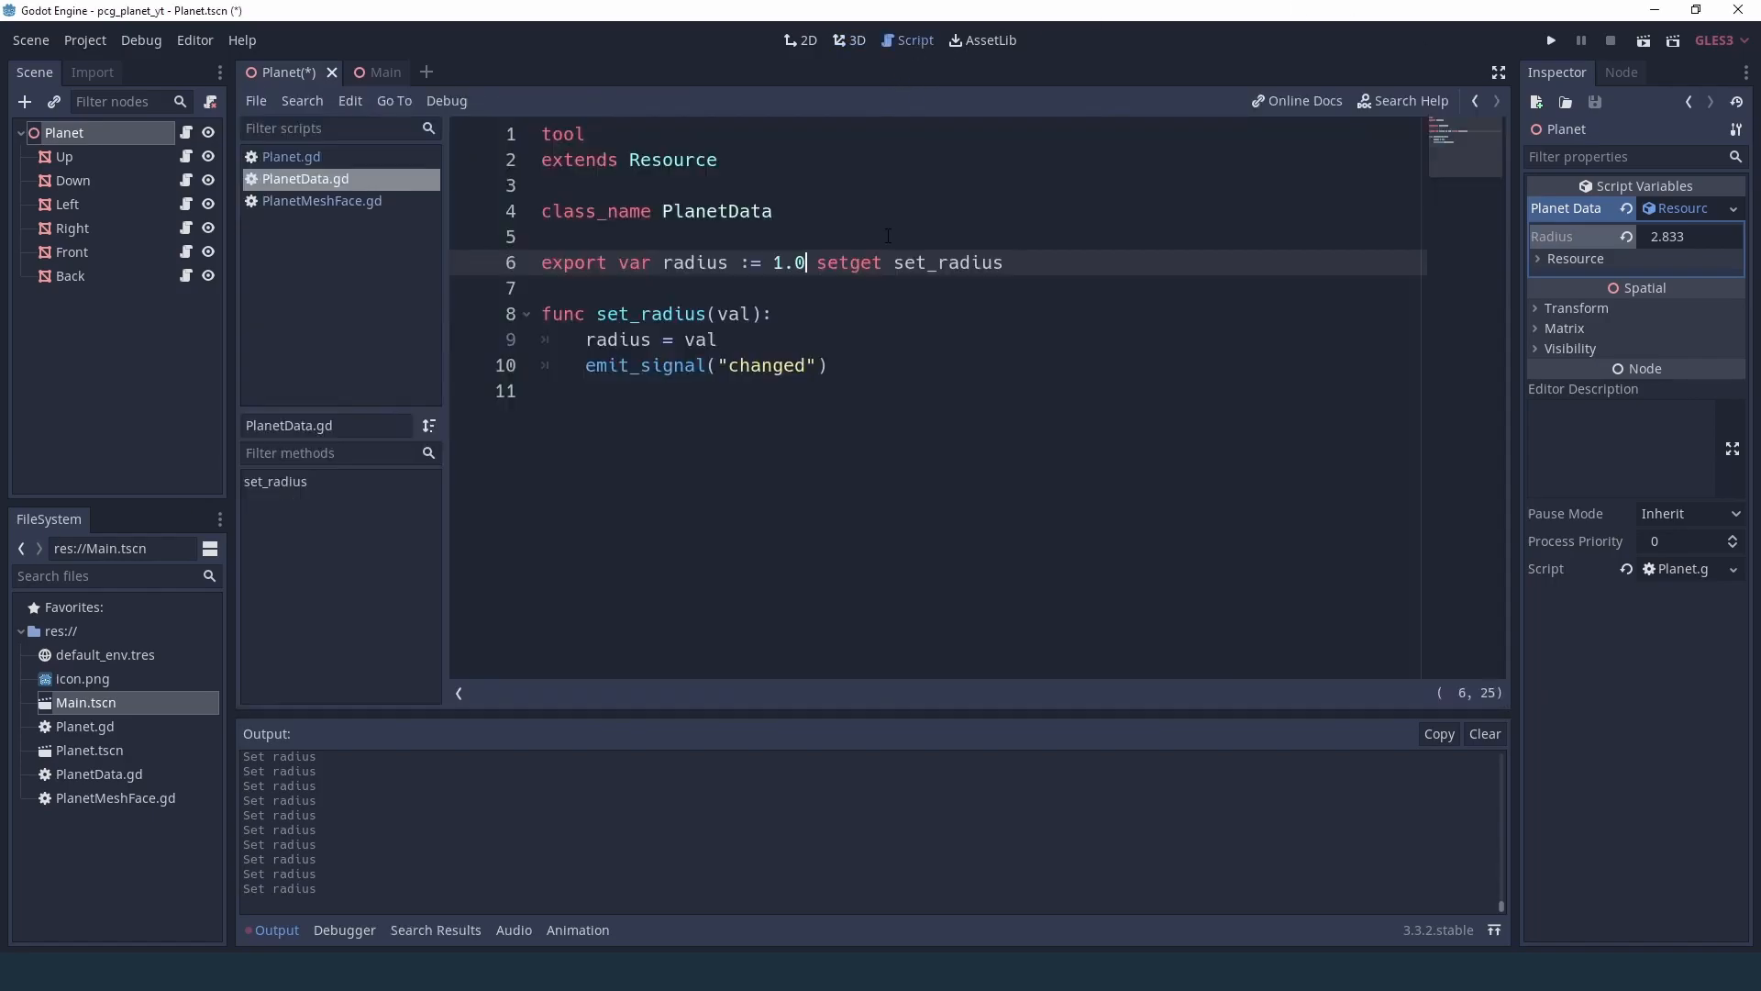
pyautogui.moveTo(1154, 337)
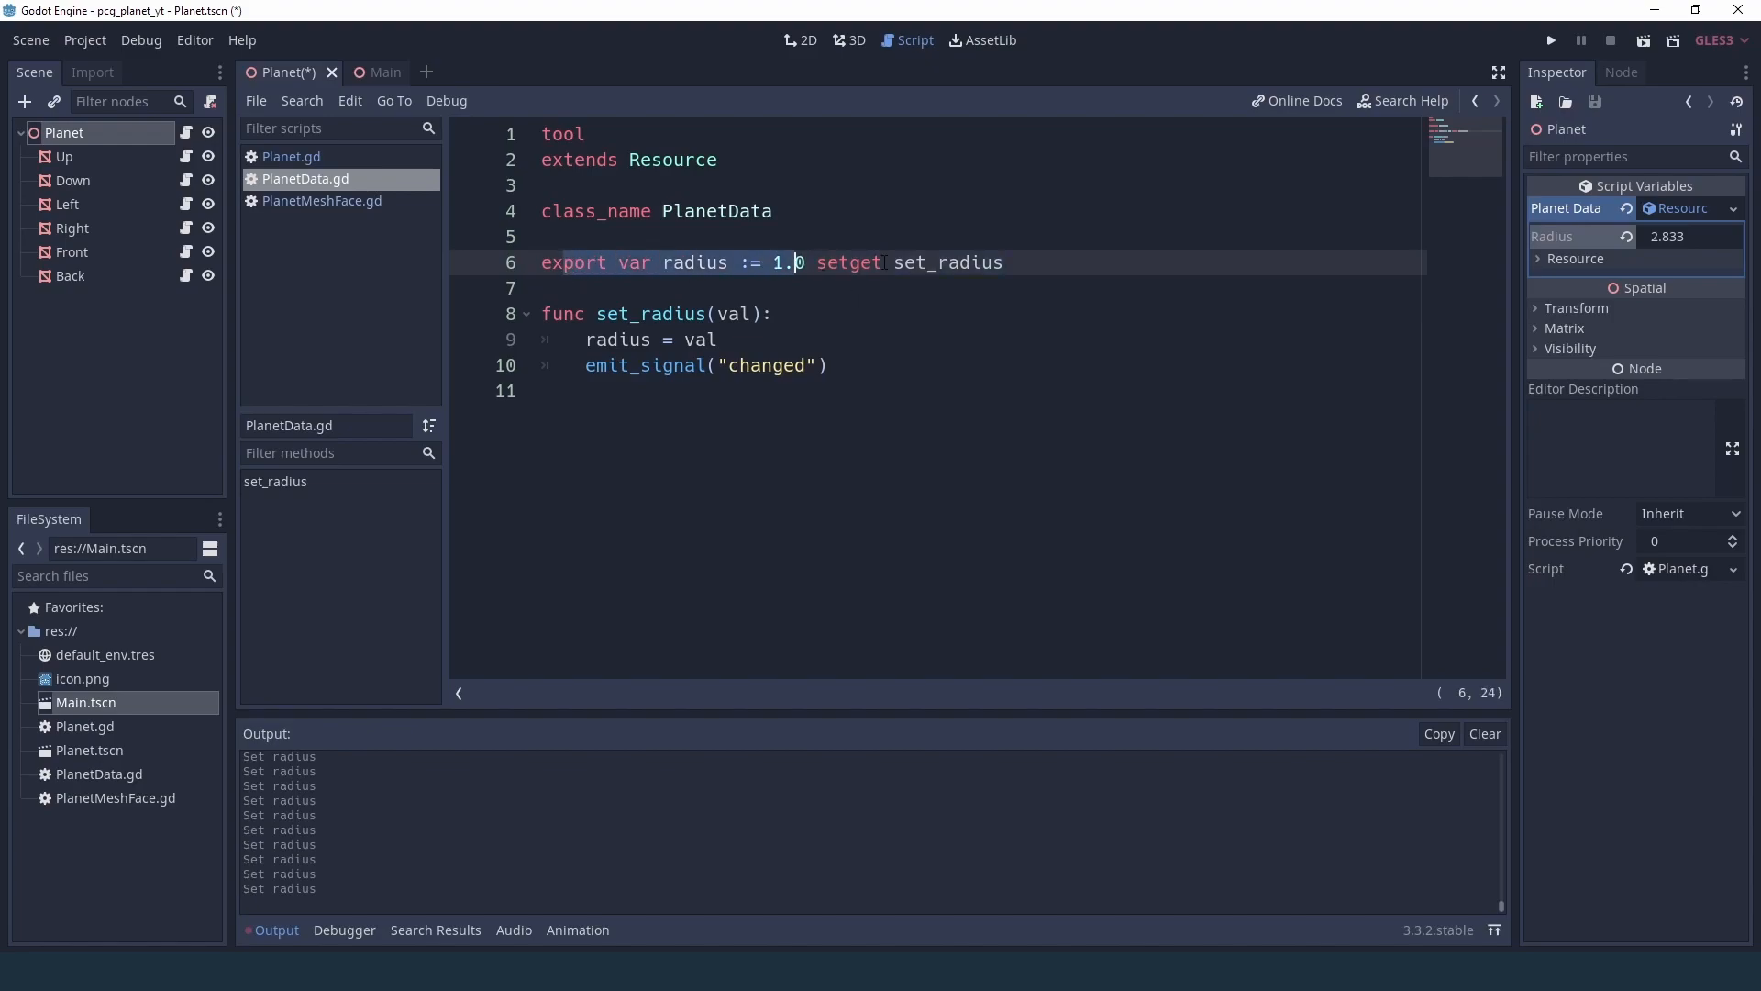
pyautogui.click(1002, 262)
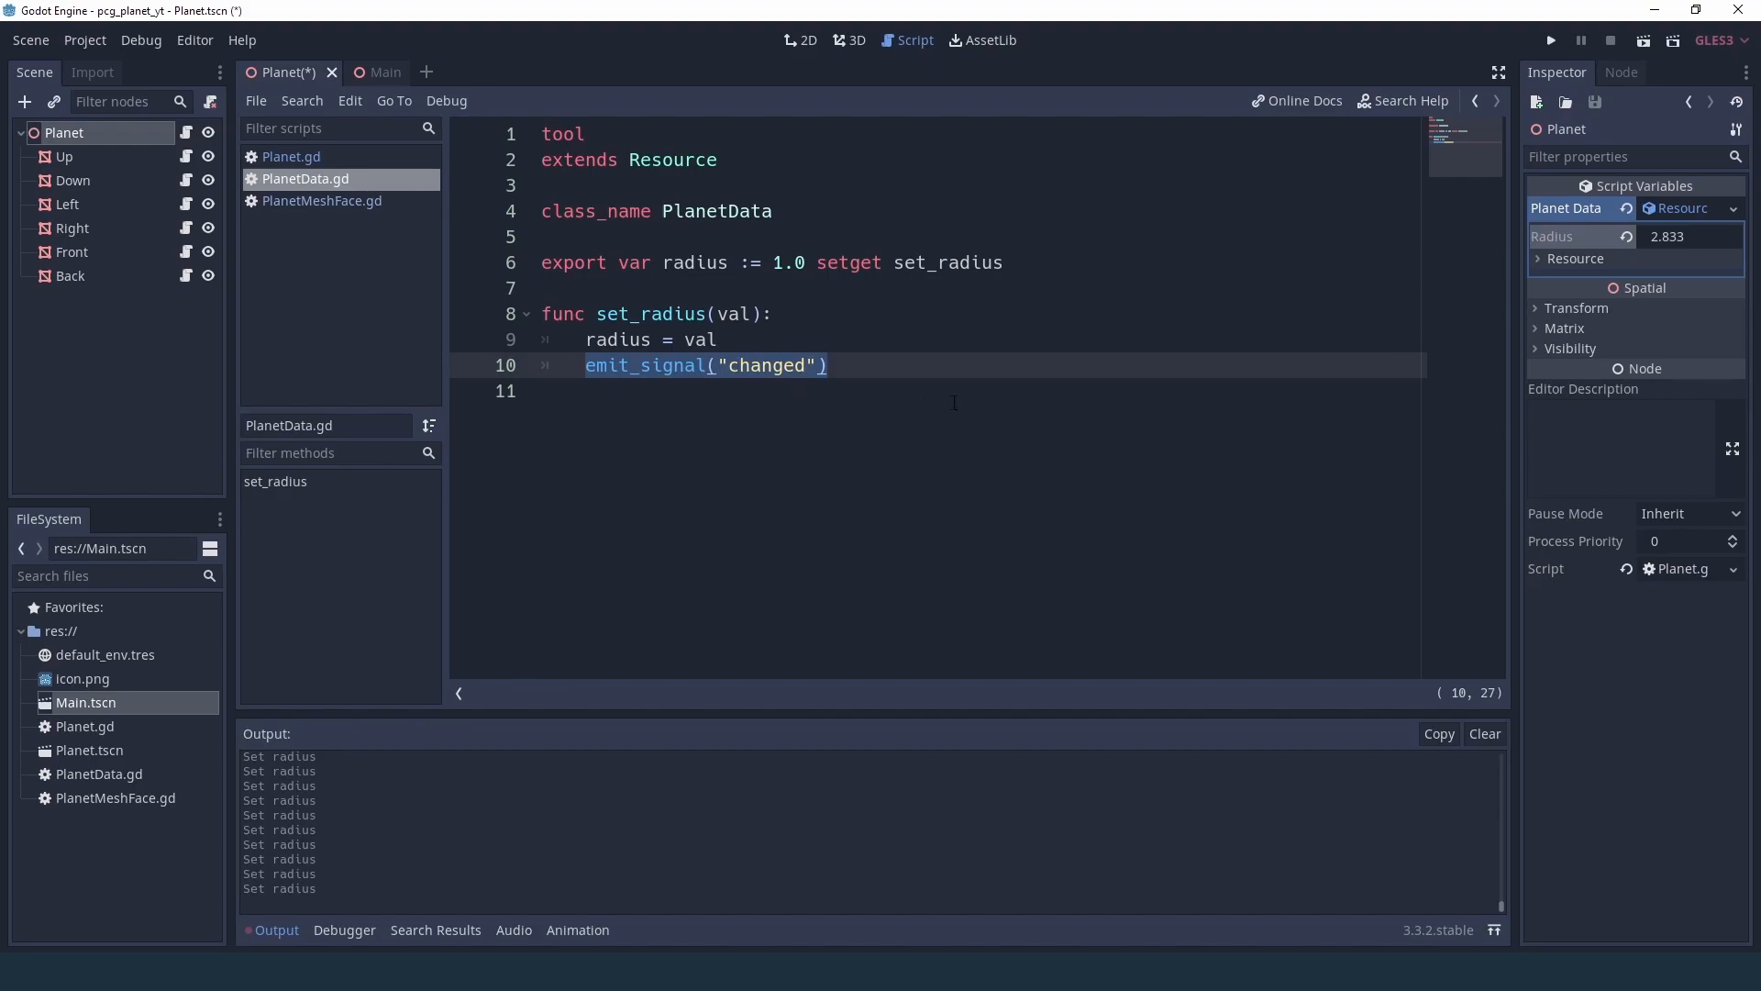
pyautogui.moveTo(1517, 435)
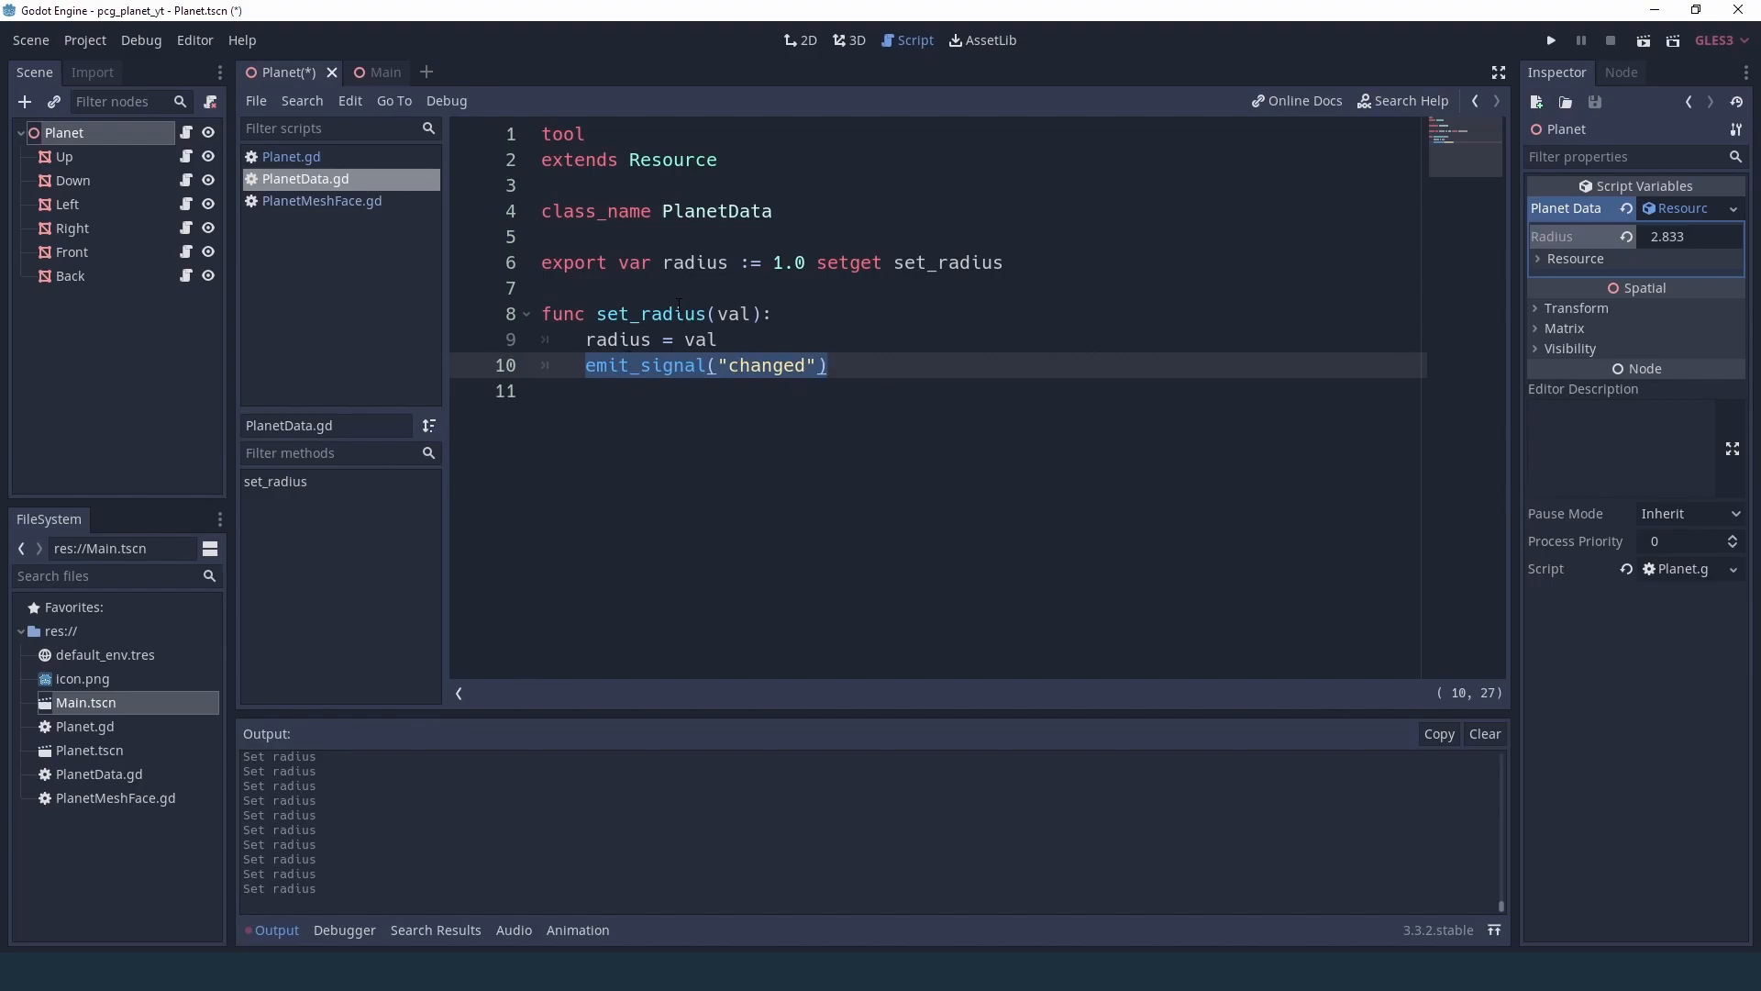
pyautogui.click(292, 156)
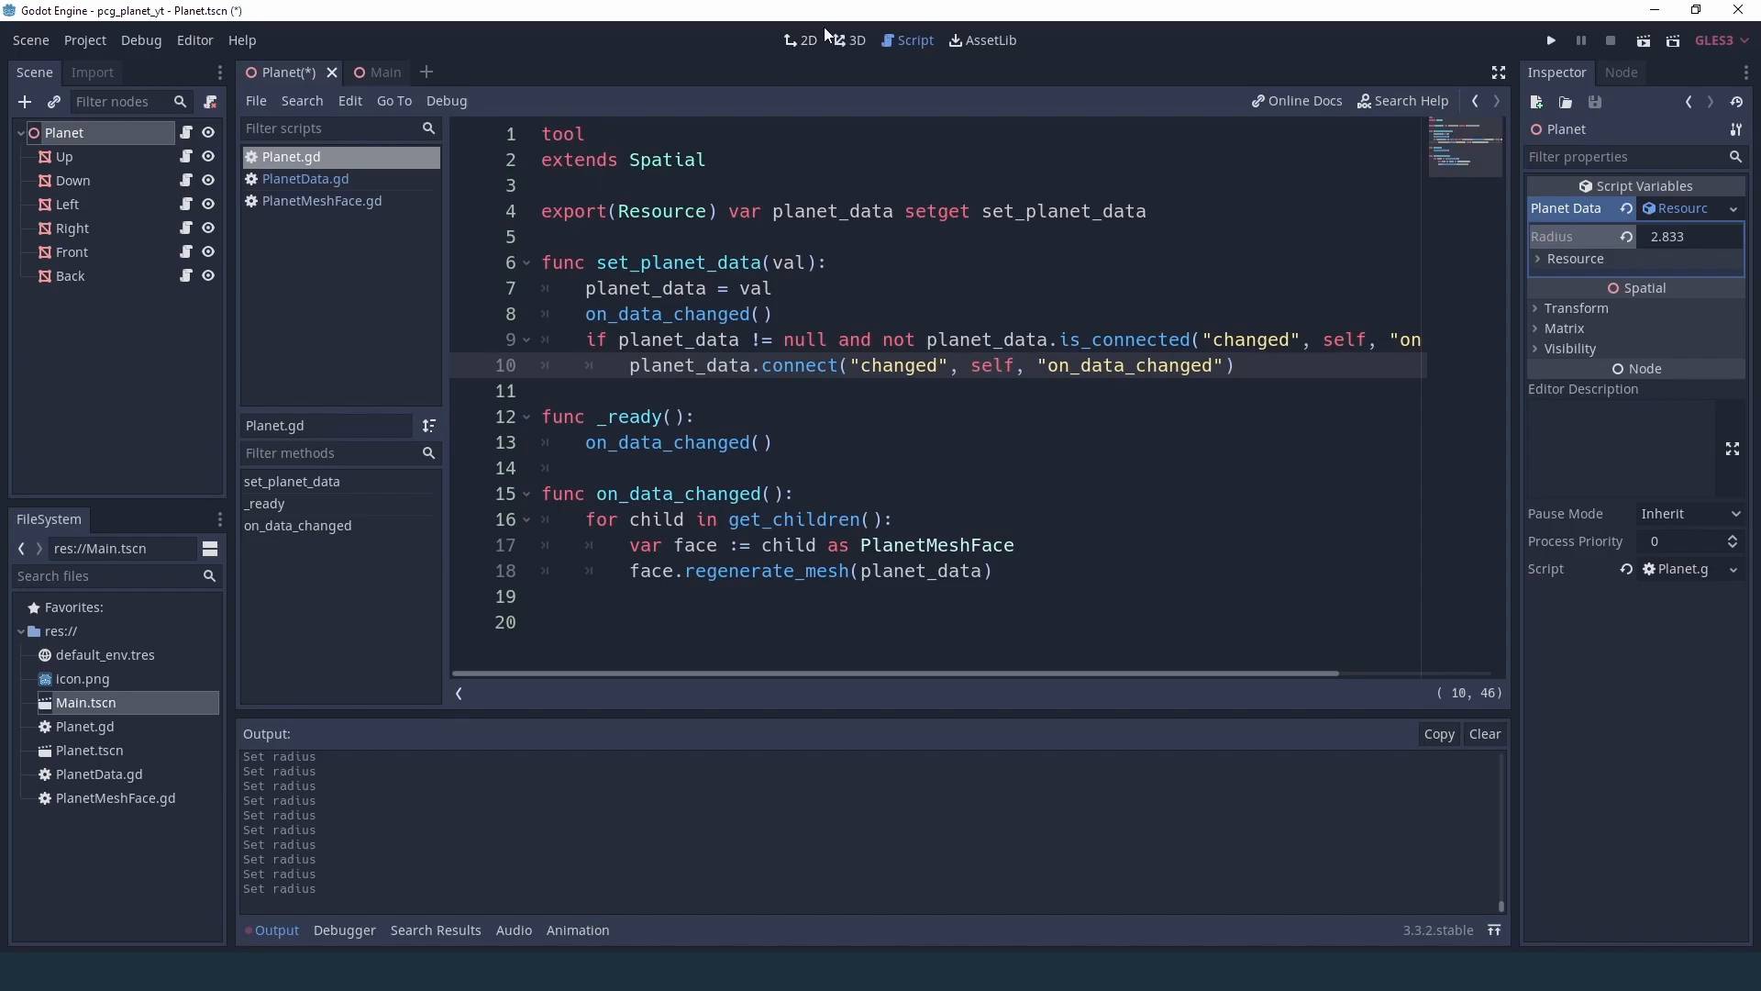
pyautogui.click(857, 39)
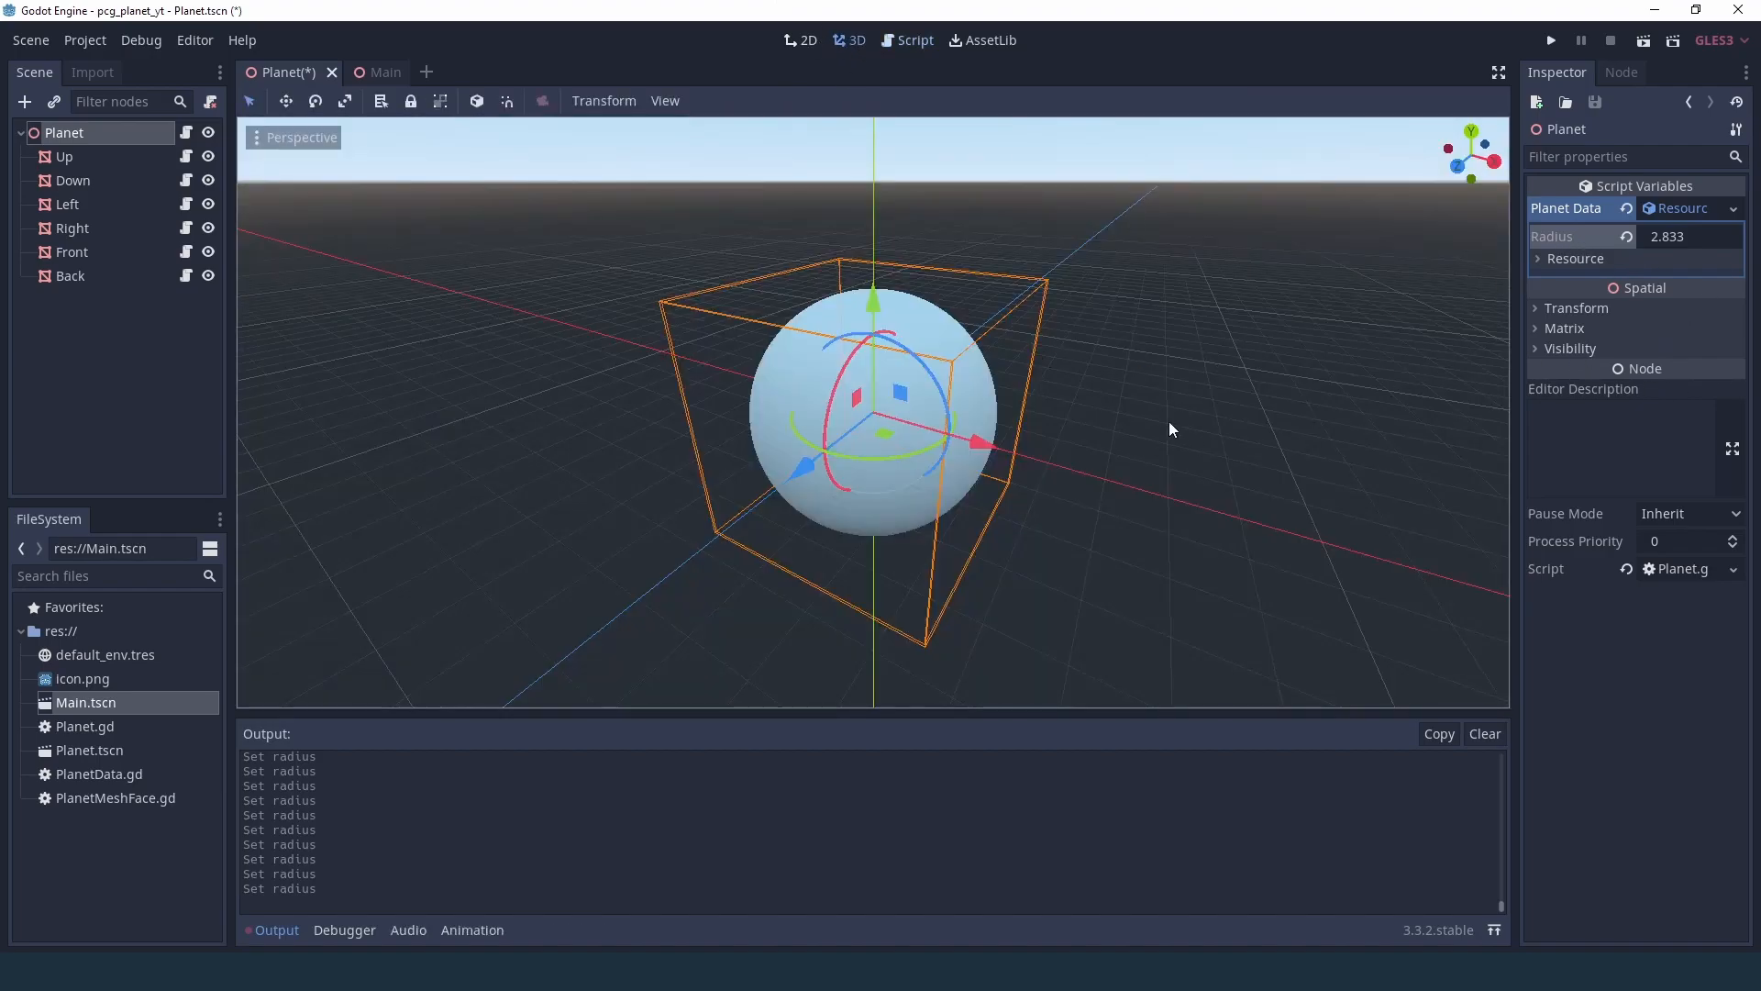
pyautogui.moveTo(545, 438)
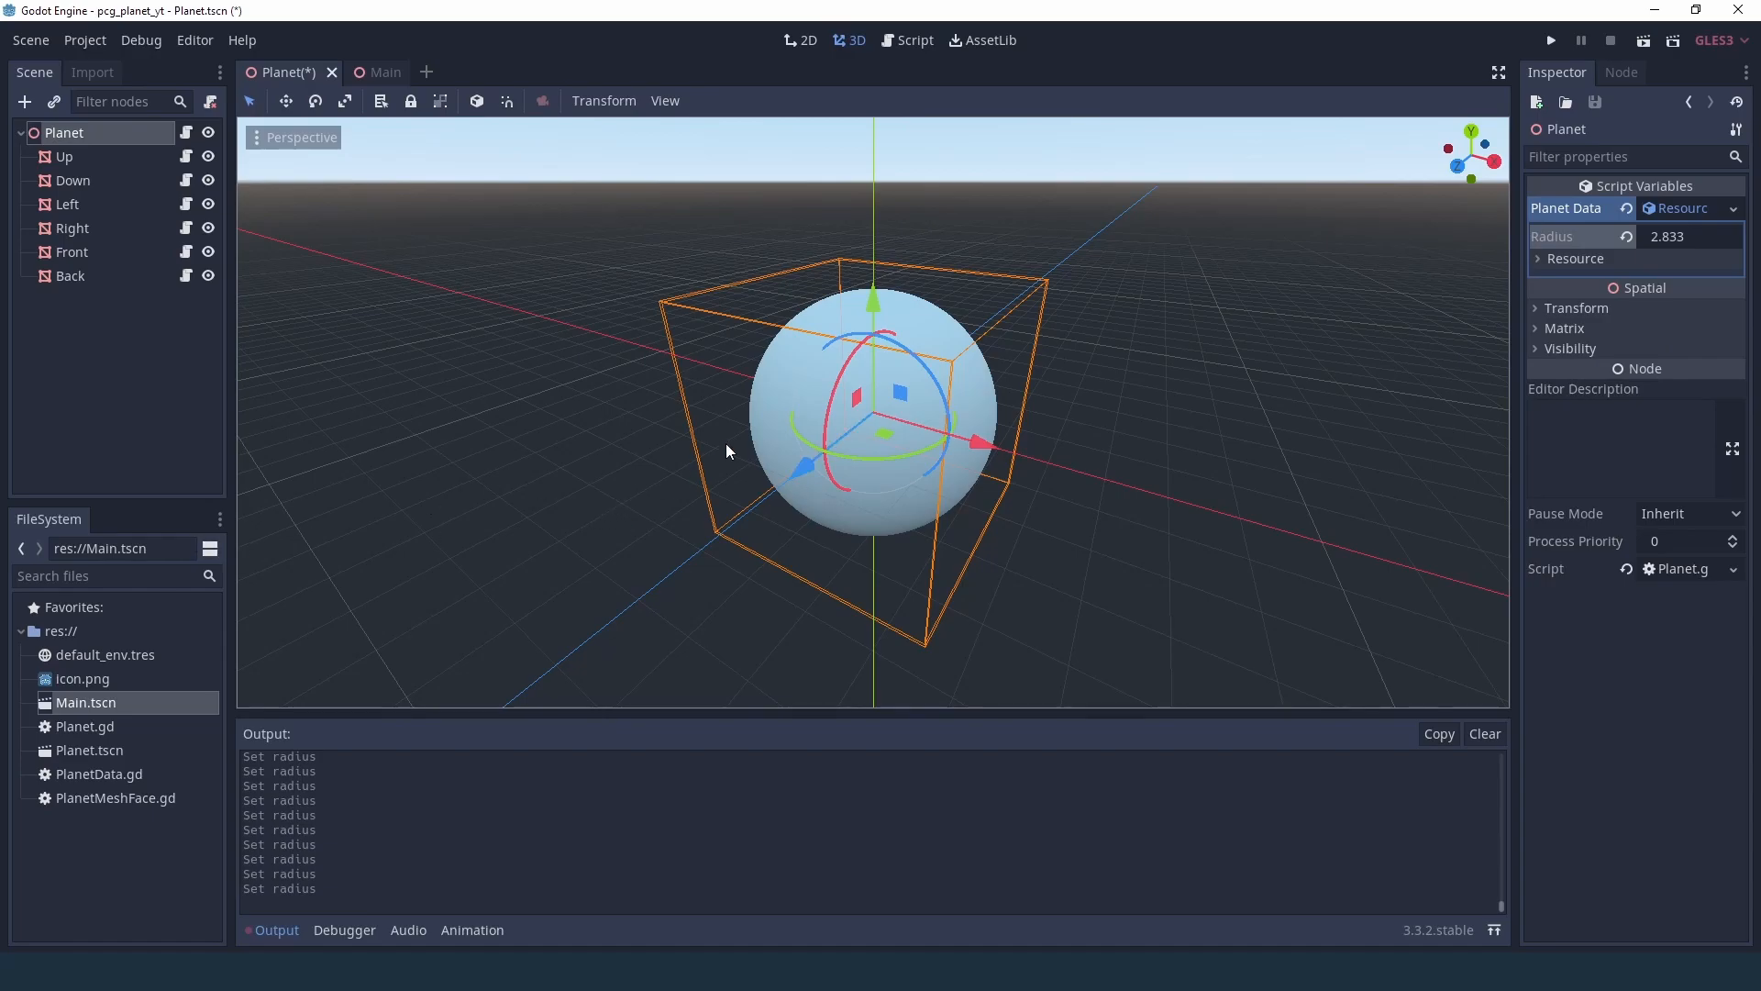
pyautogui.click(64, 156)
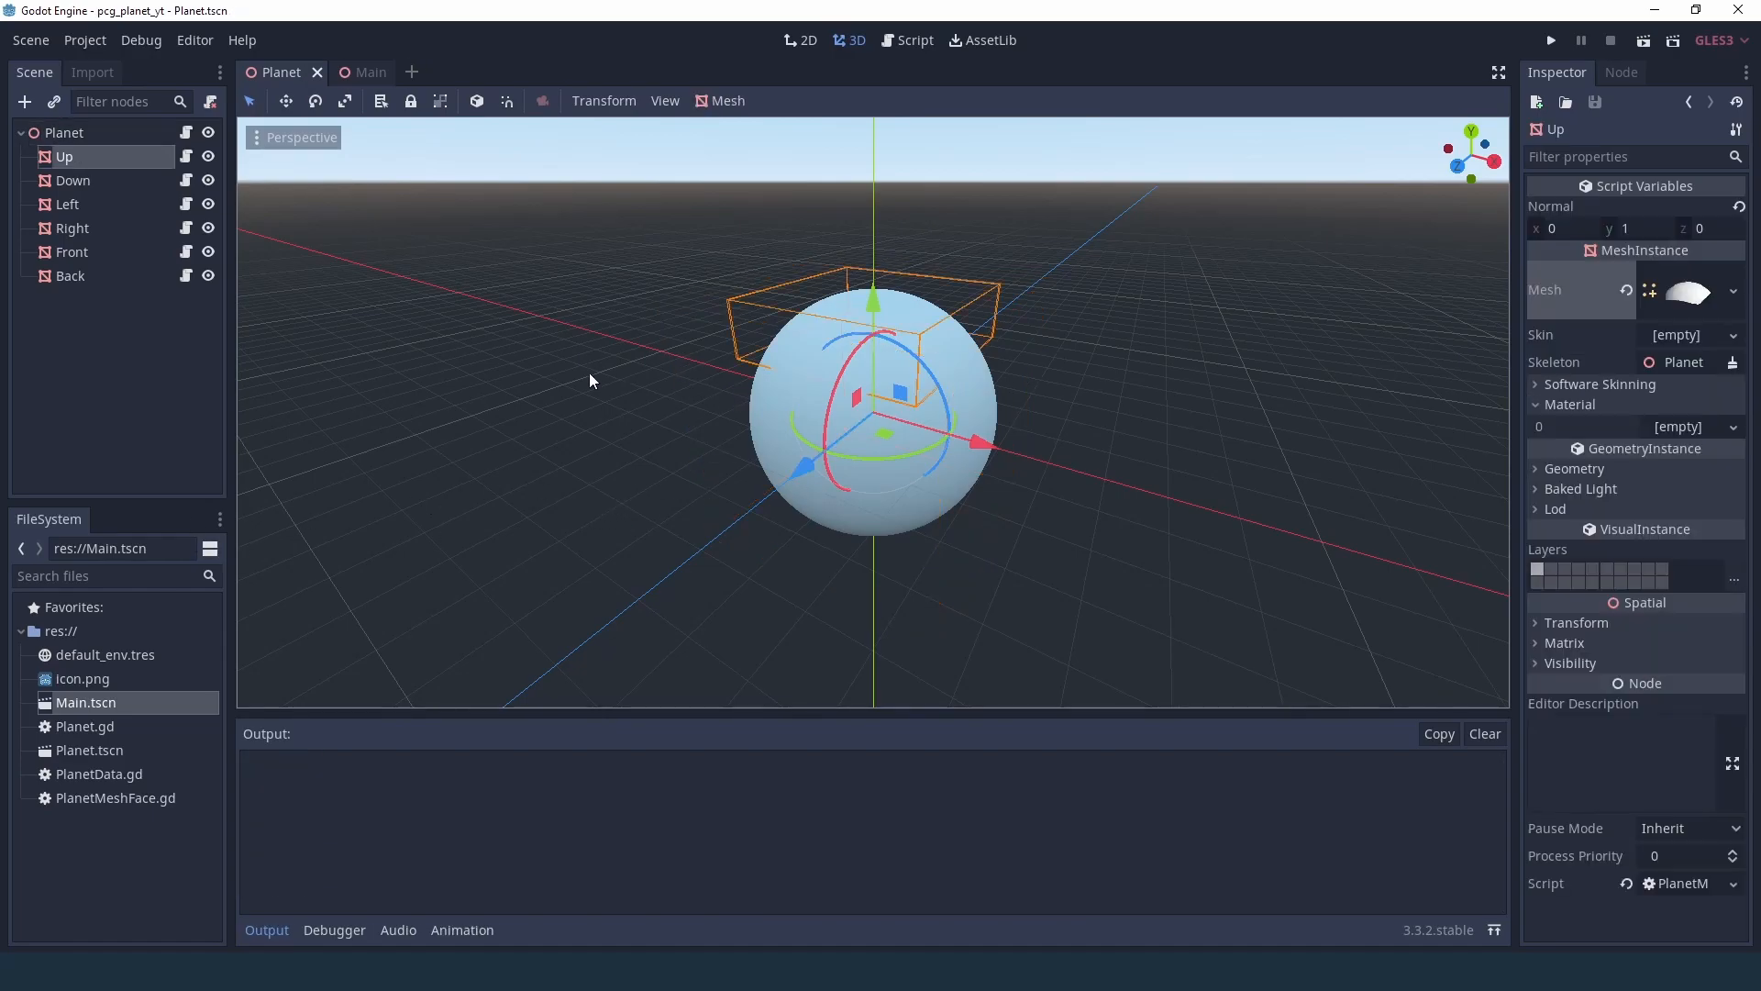
pyautogui.moveTo(778, 393)
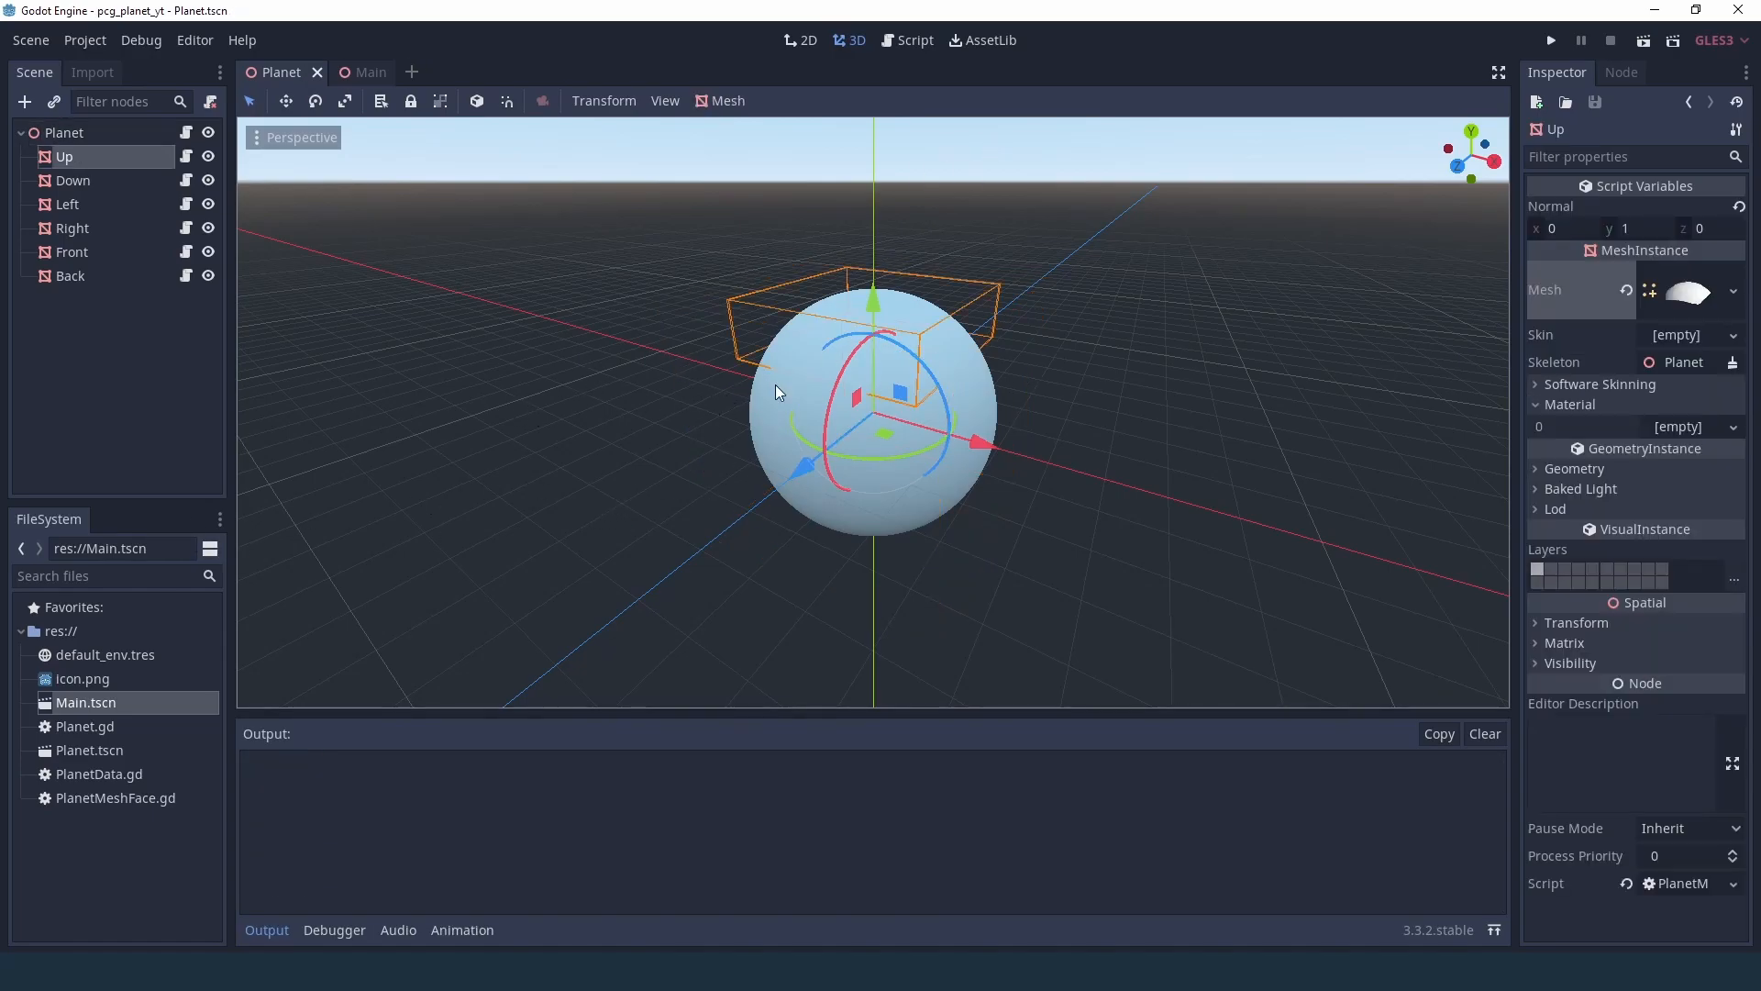
# - Export a resolution variable defaulting to 10 with setget set_resolution in PlanetData.gd
pyautogui.click(905, 38)
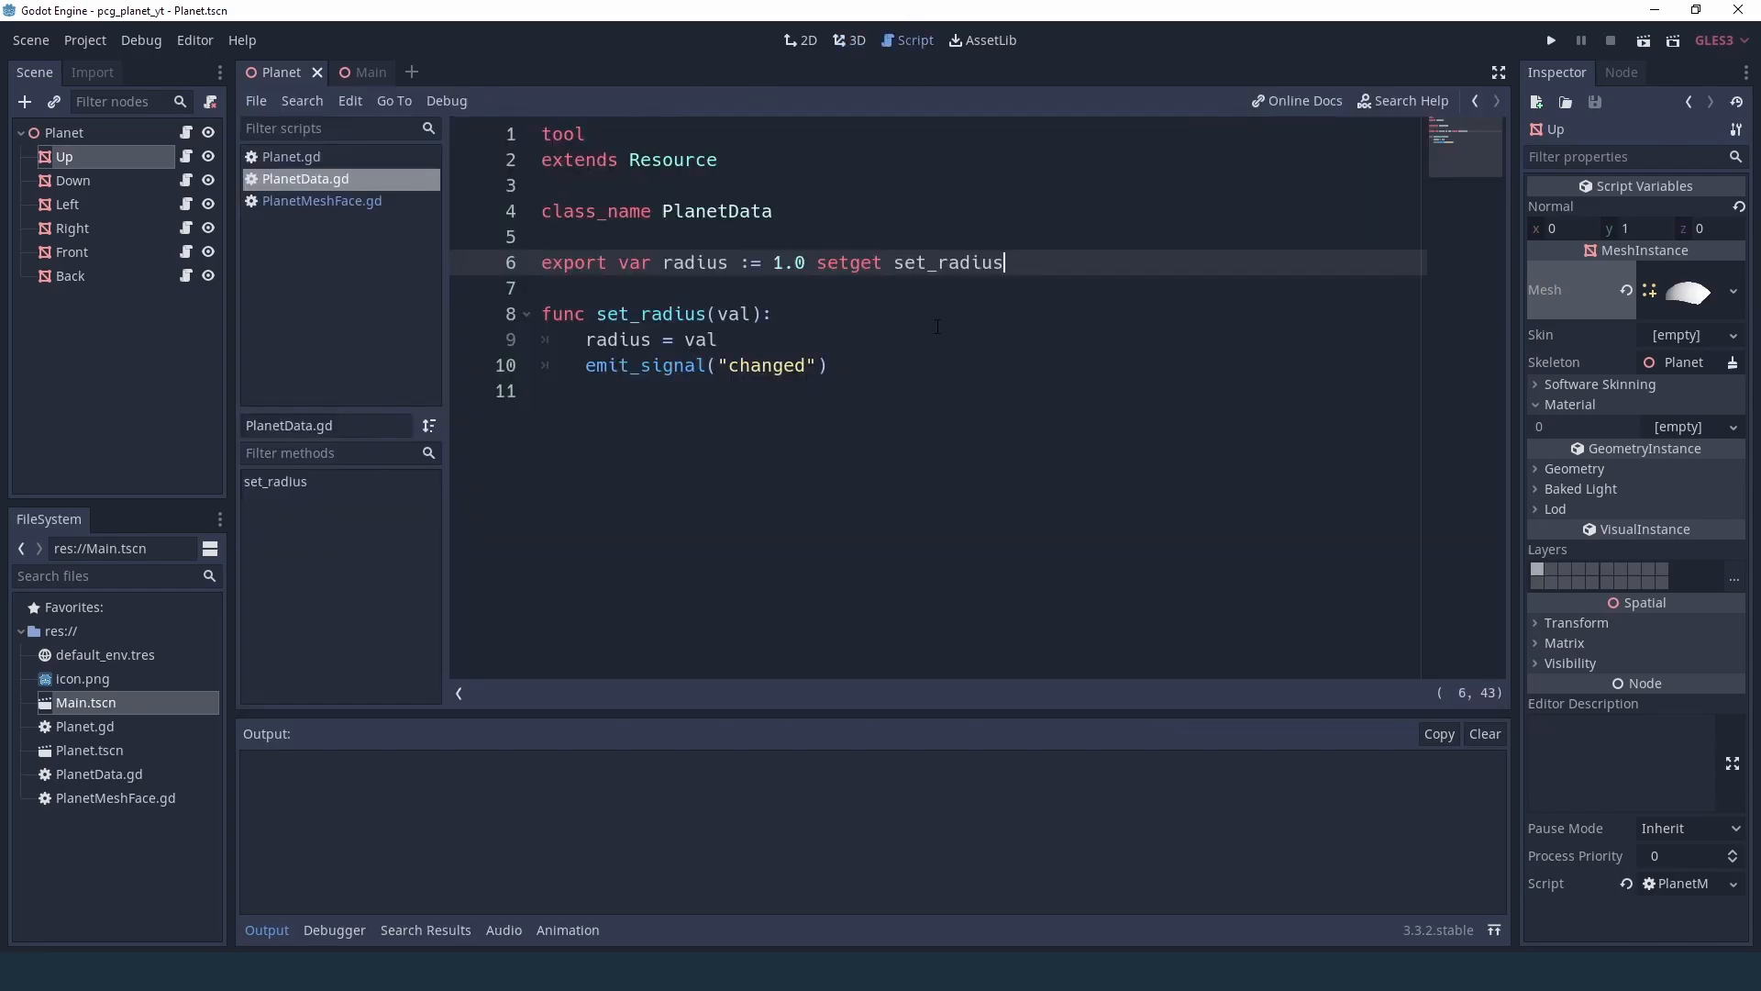
pyautogui.write('export var reso')
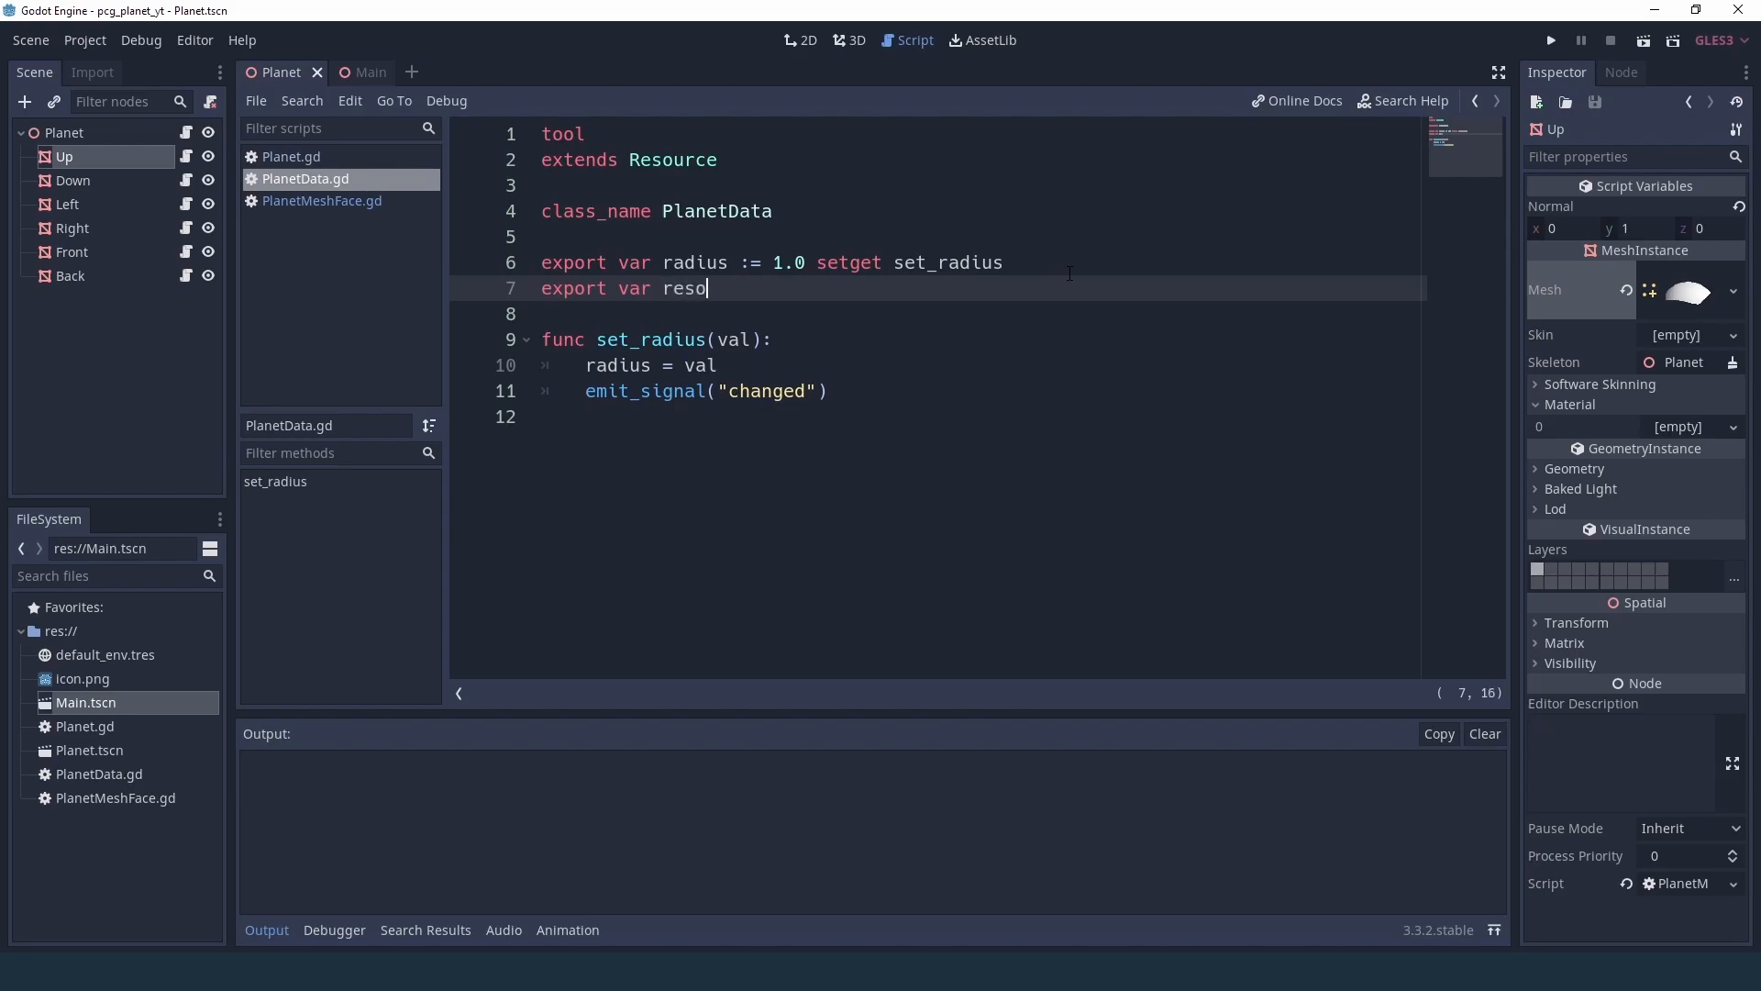
pyautogui.write('lution :=')
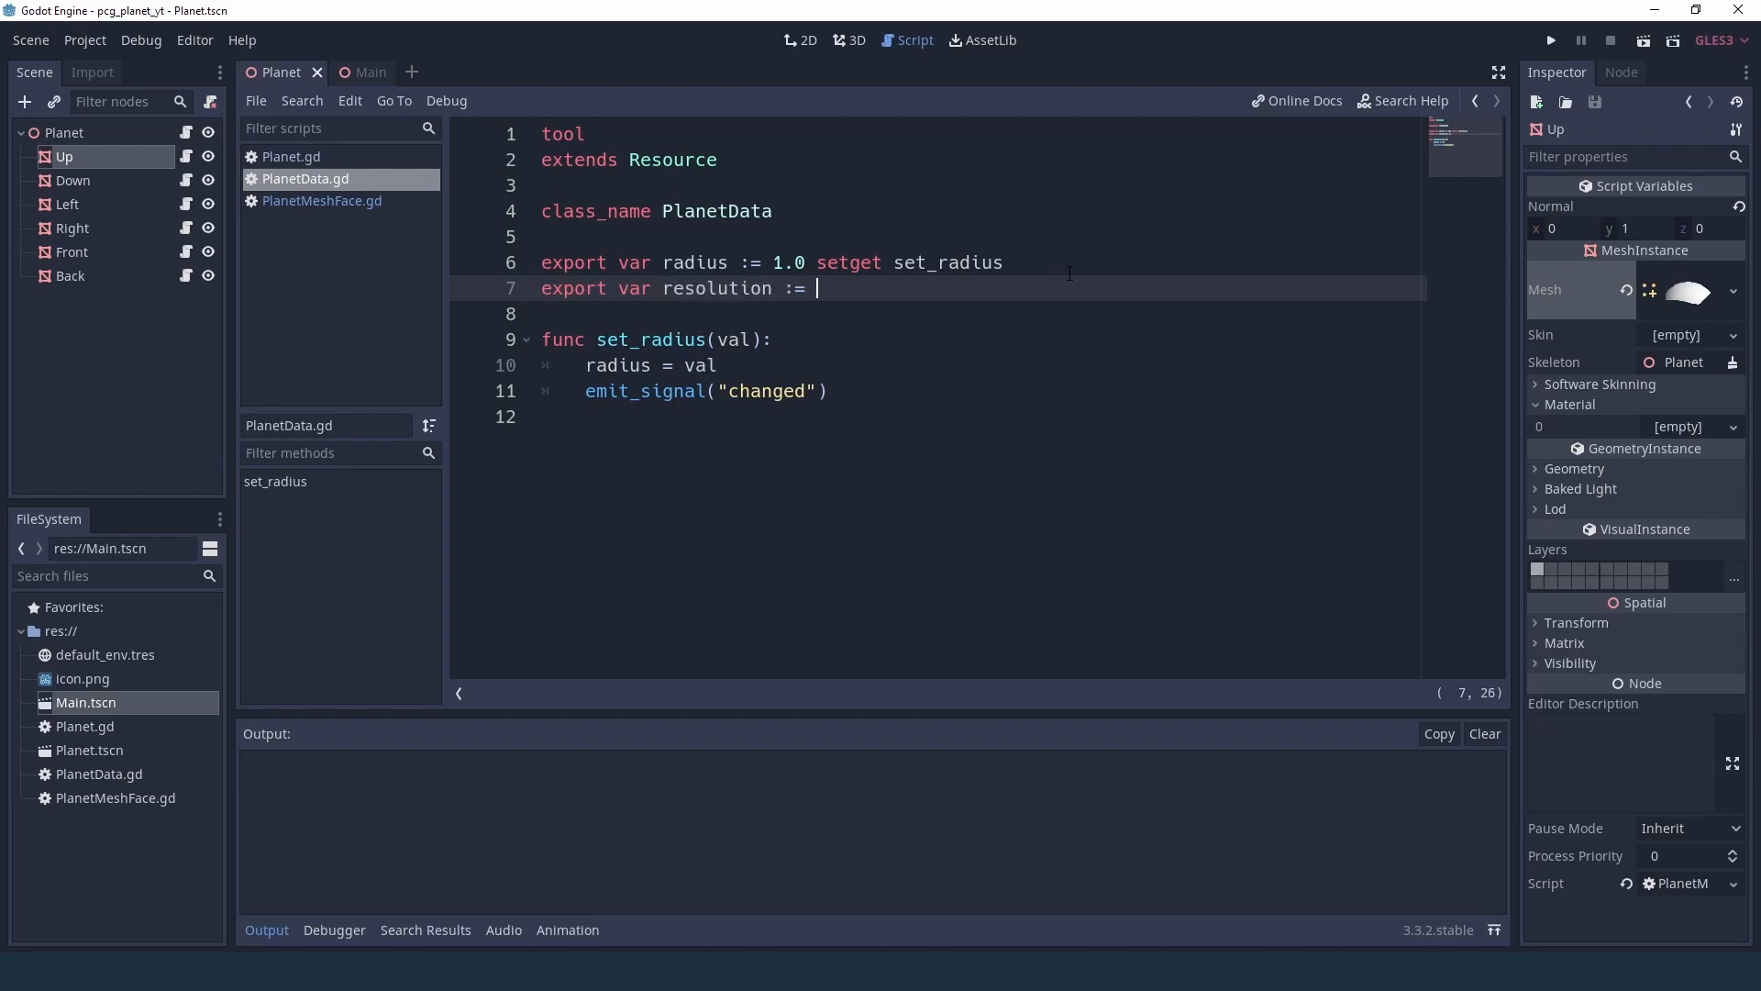
pyautogui.write('10.')
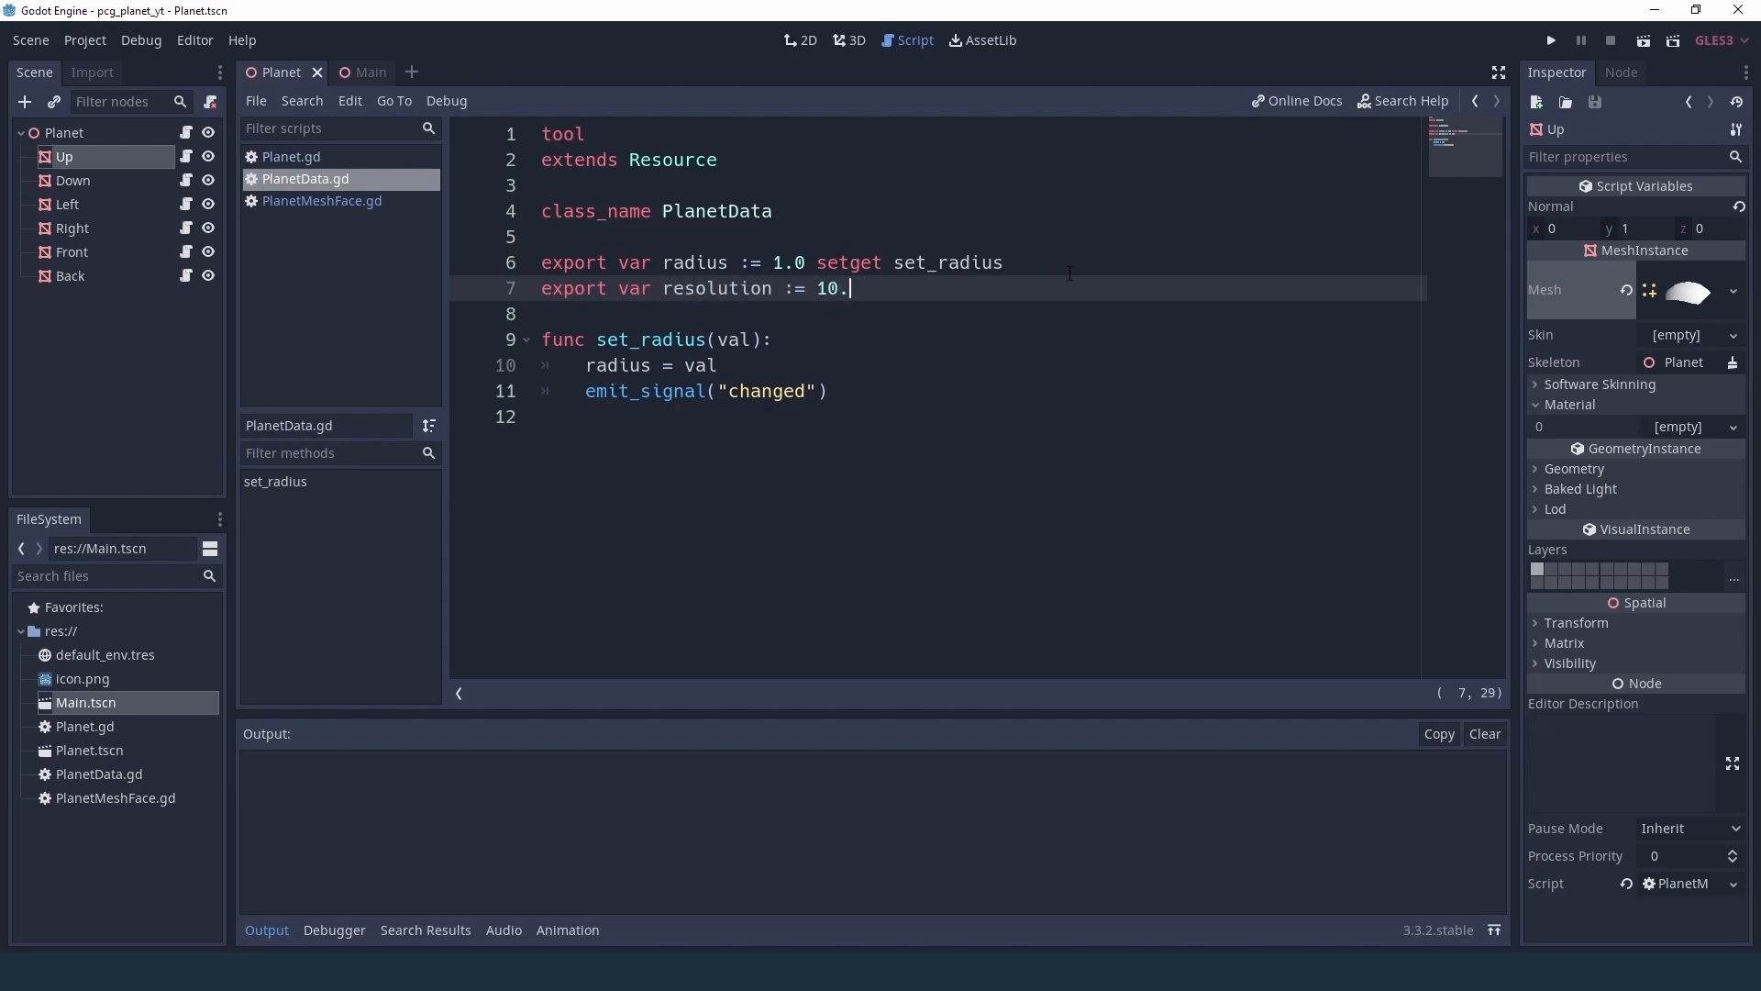
pyautogui.write('setget')
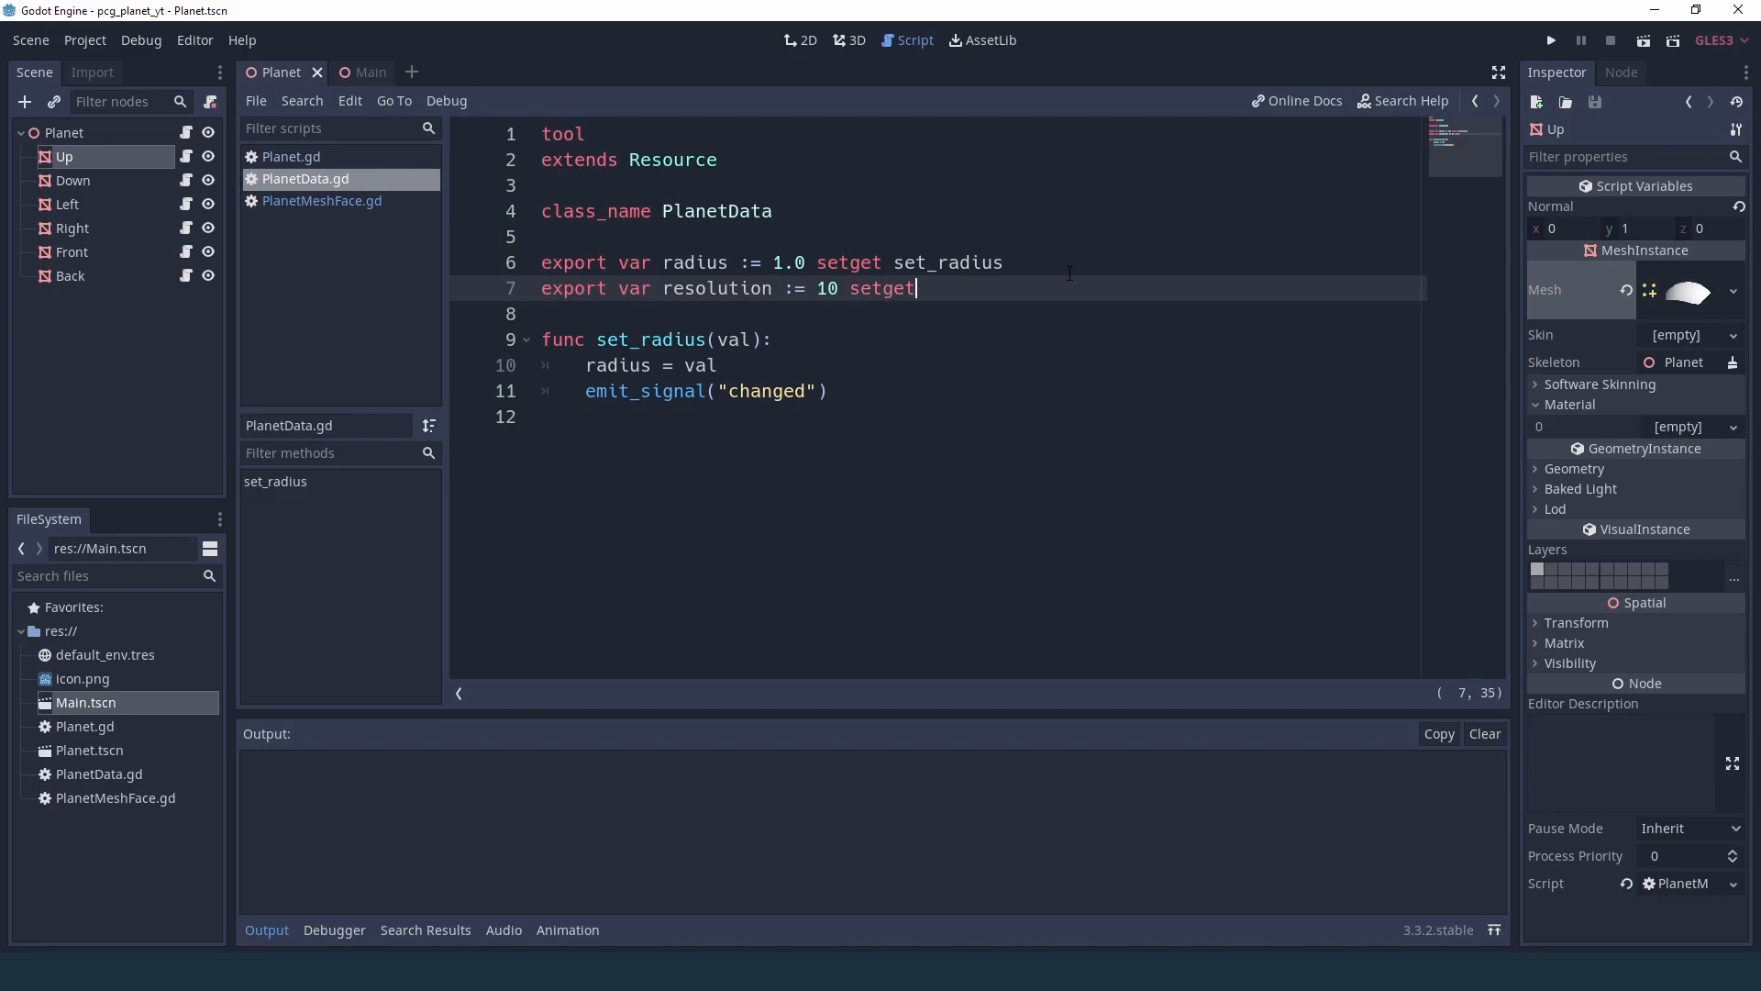
pyautogui.write('set_re')
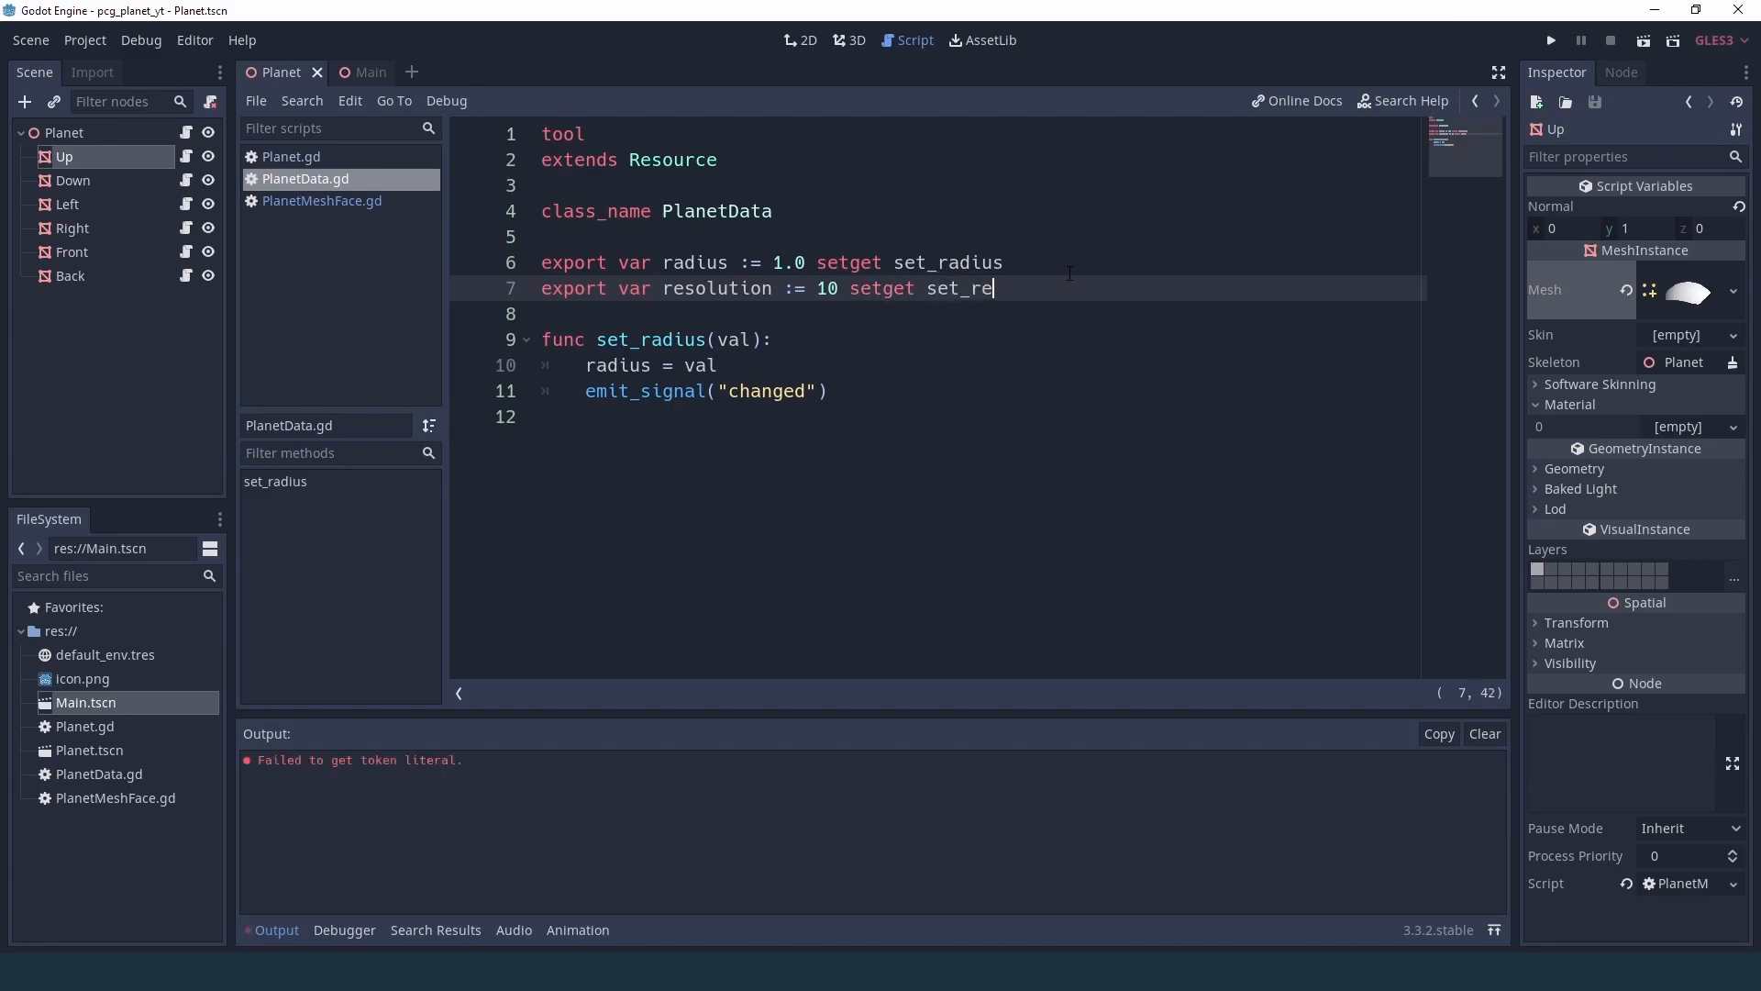
pyautogui.write('solution')
pyautogui.write('func')
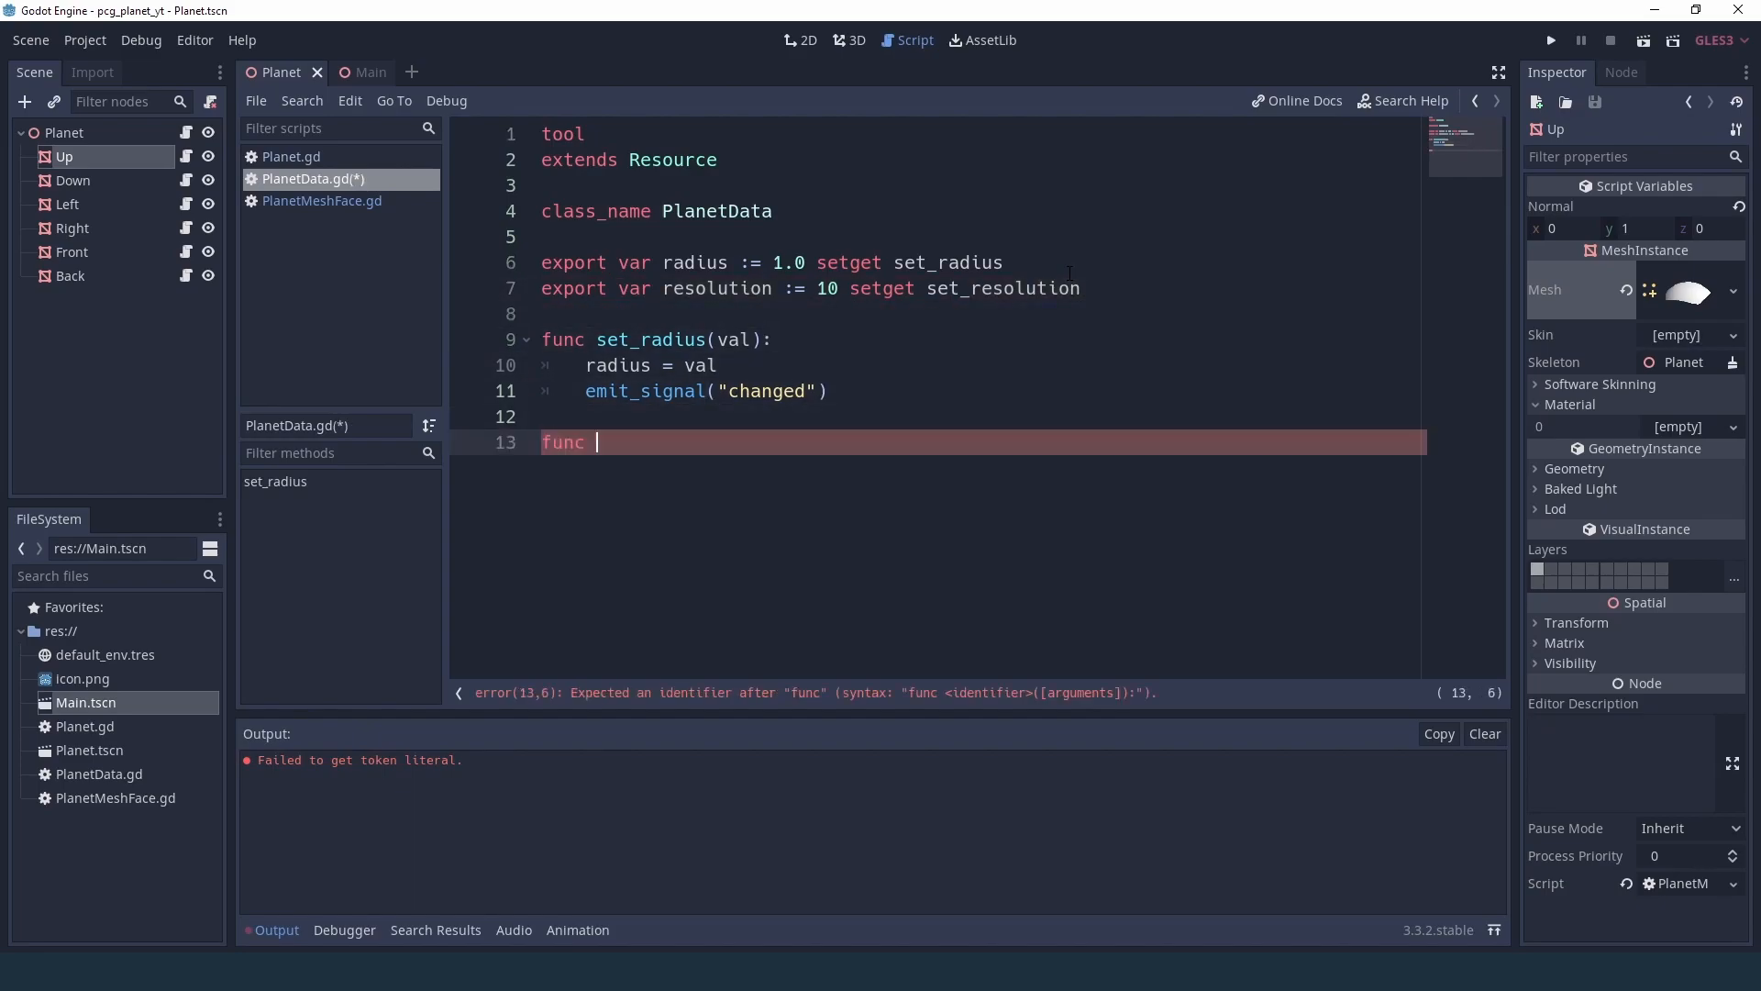
# - Write set_resolution(val) storing resolution = val and emitting "changed"
pyautogui.write('set_reso')
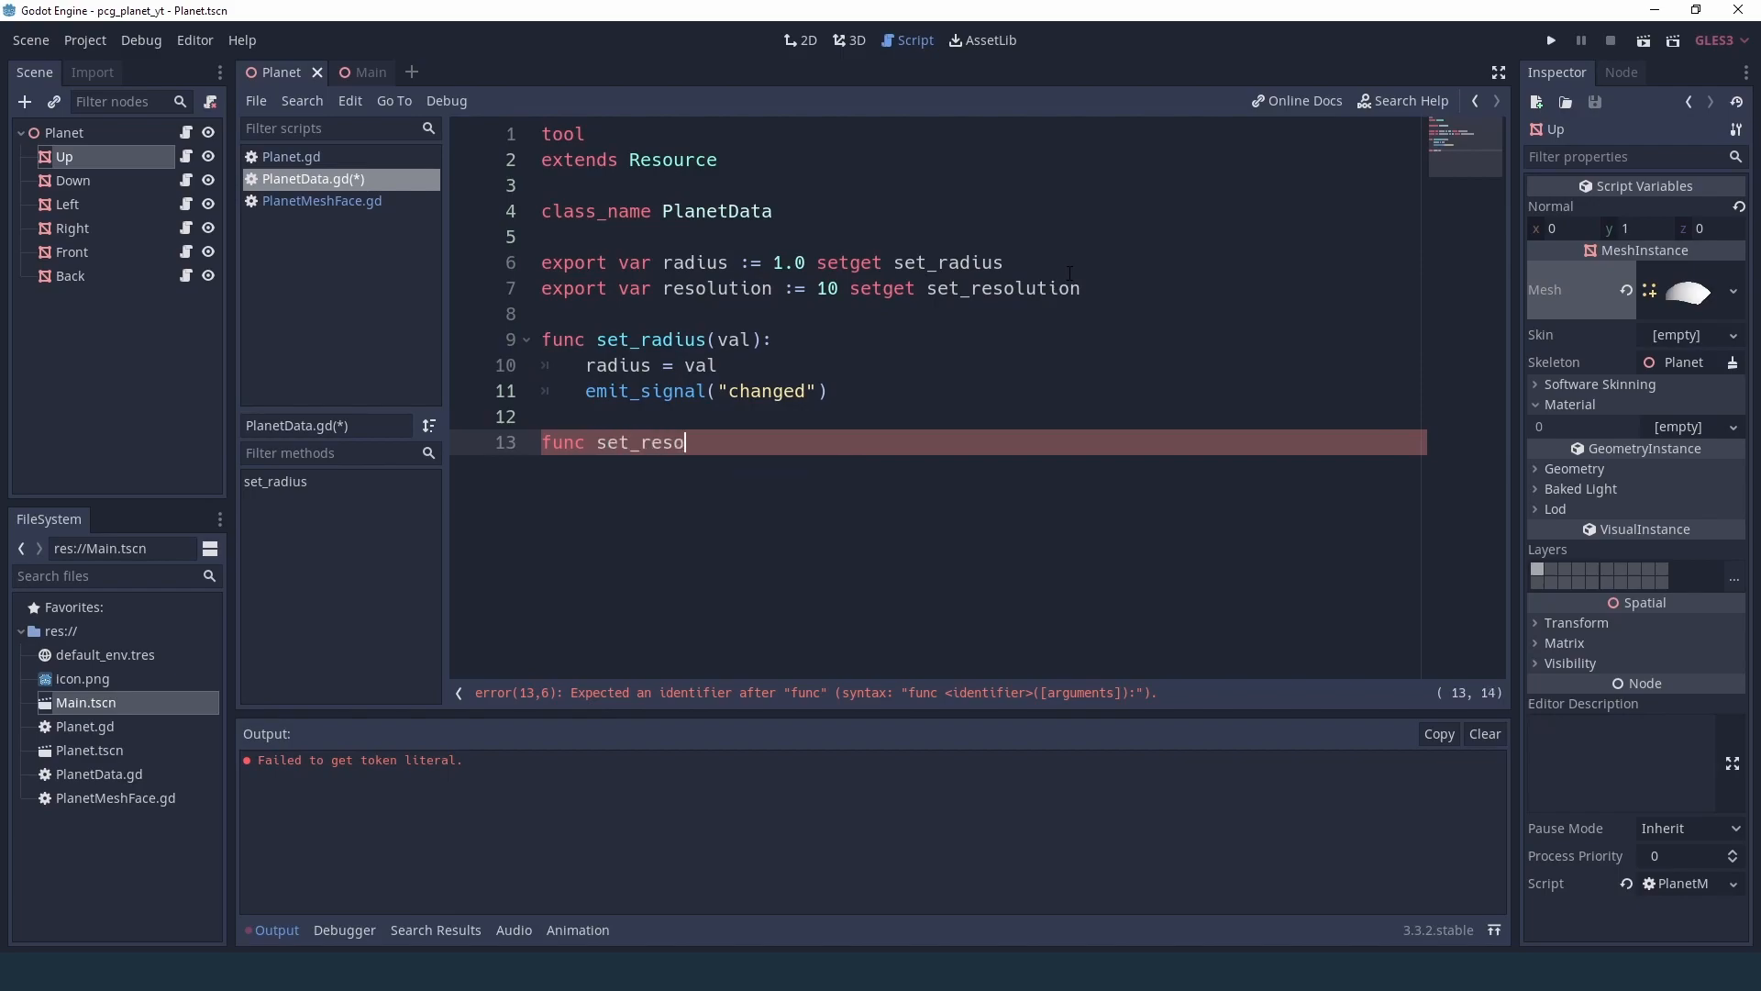
pyautogui.write('lution(val):')
pyautogui.write('reso')
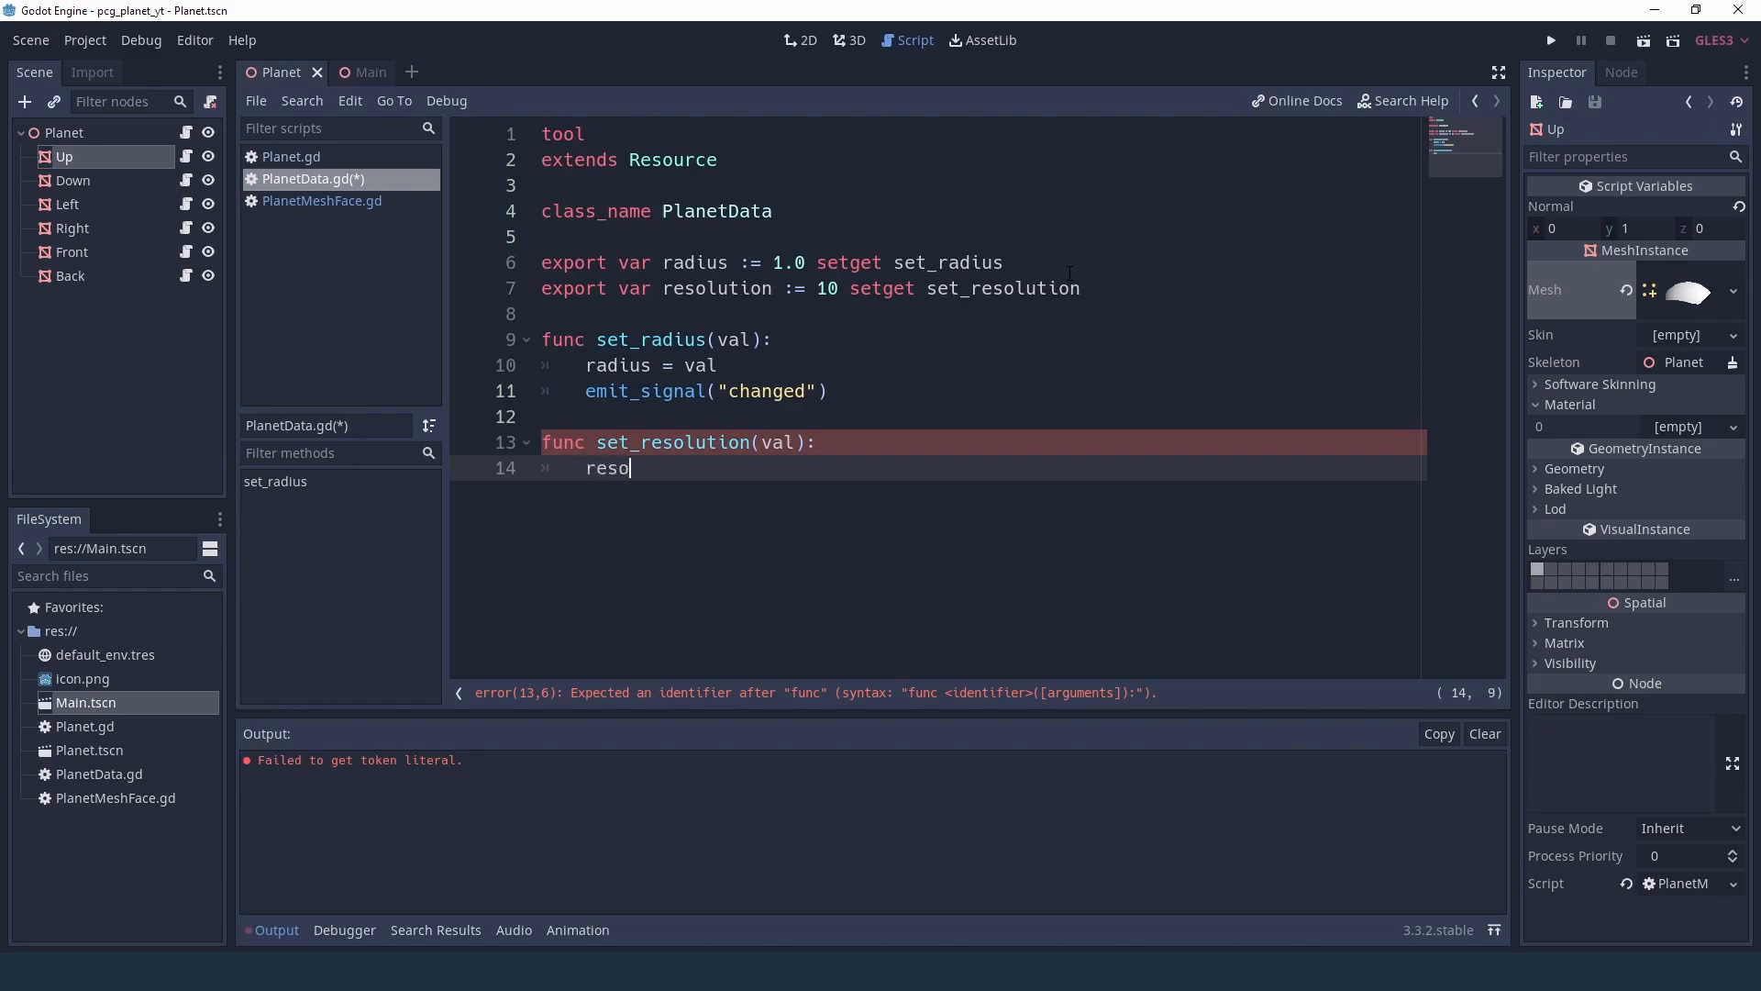
pyautogui.write('lution =')
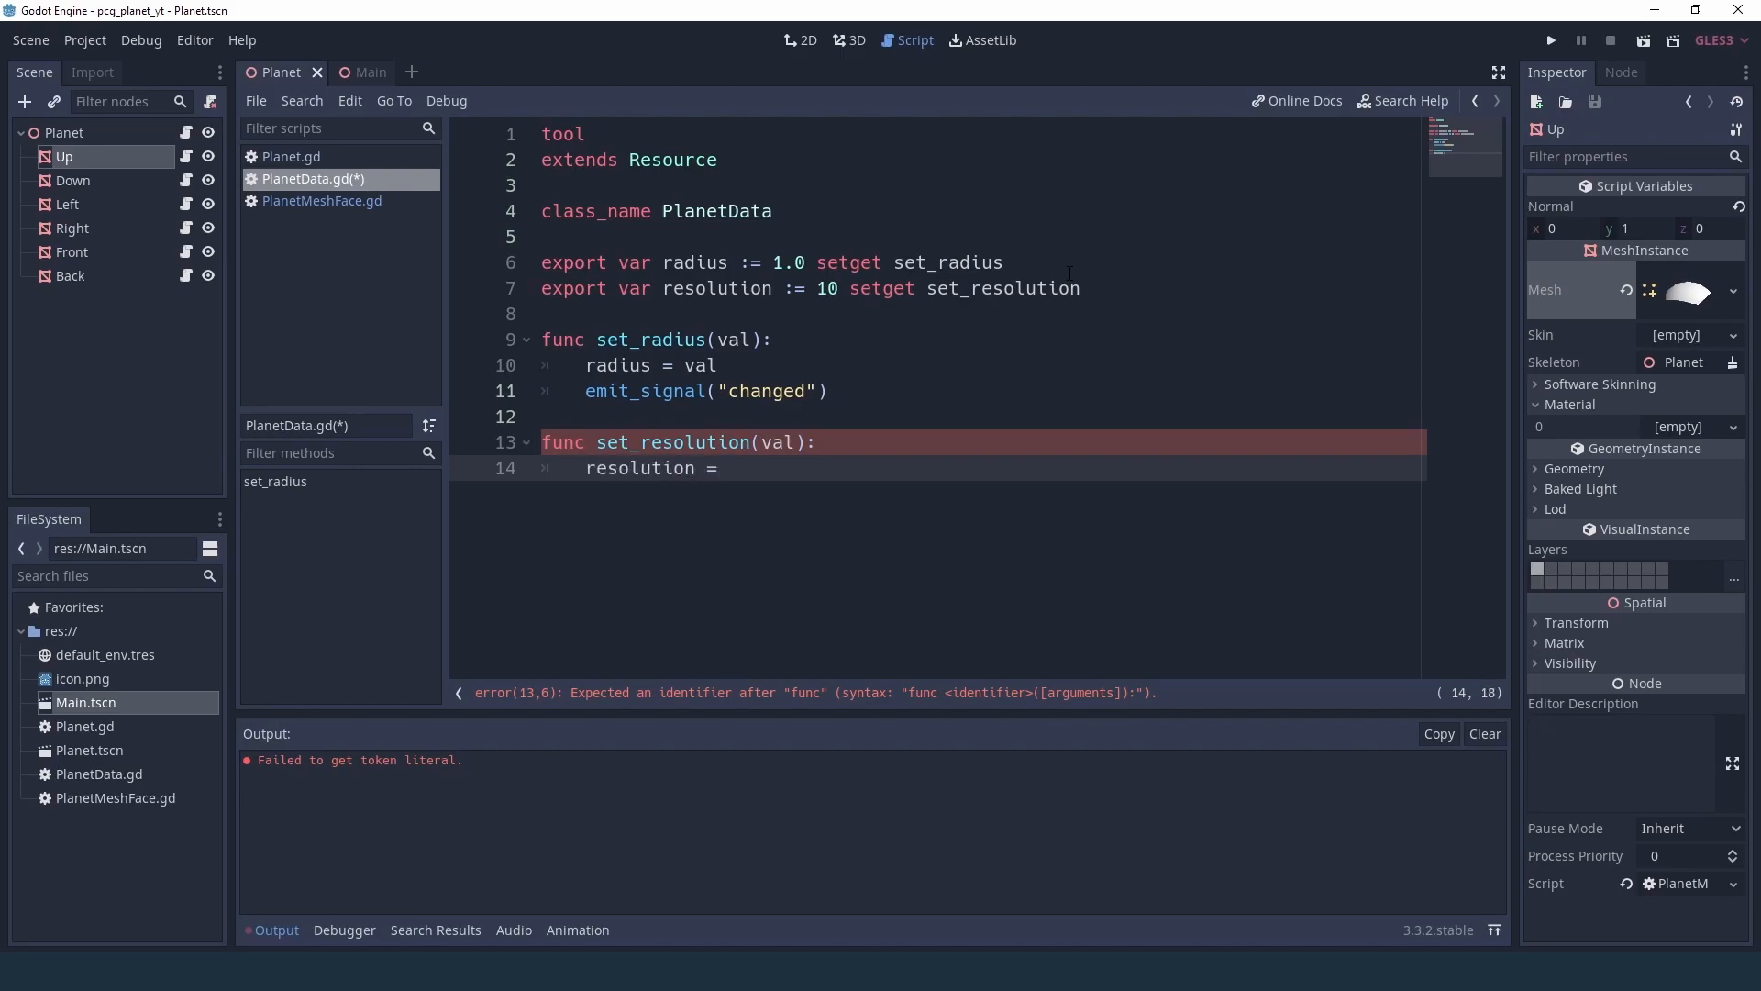
pyautogui.write('val')
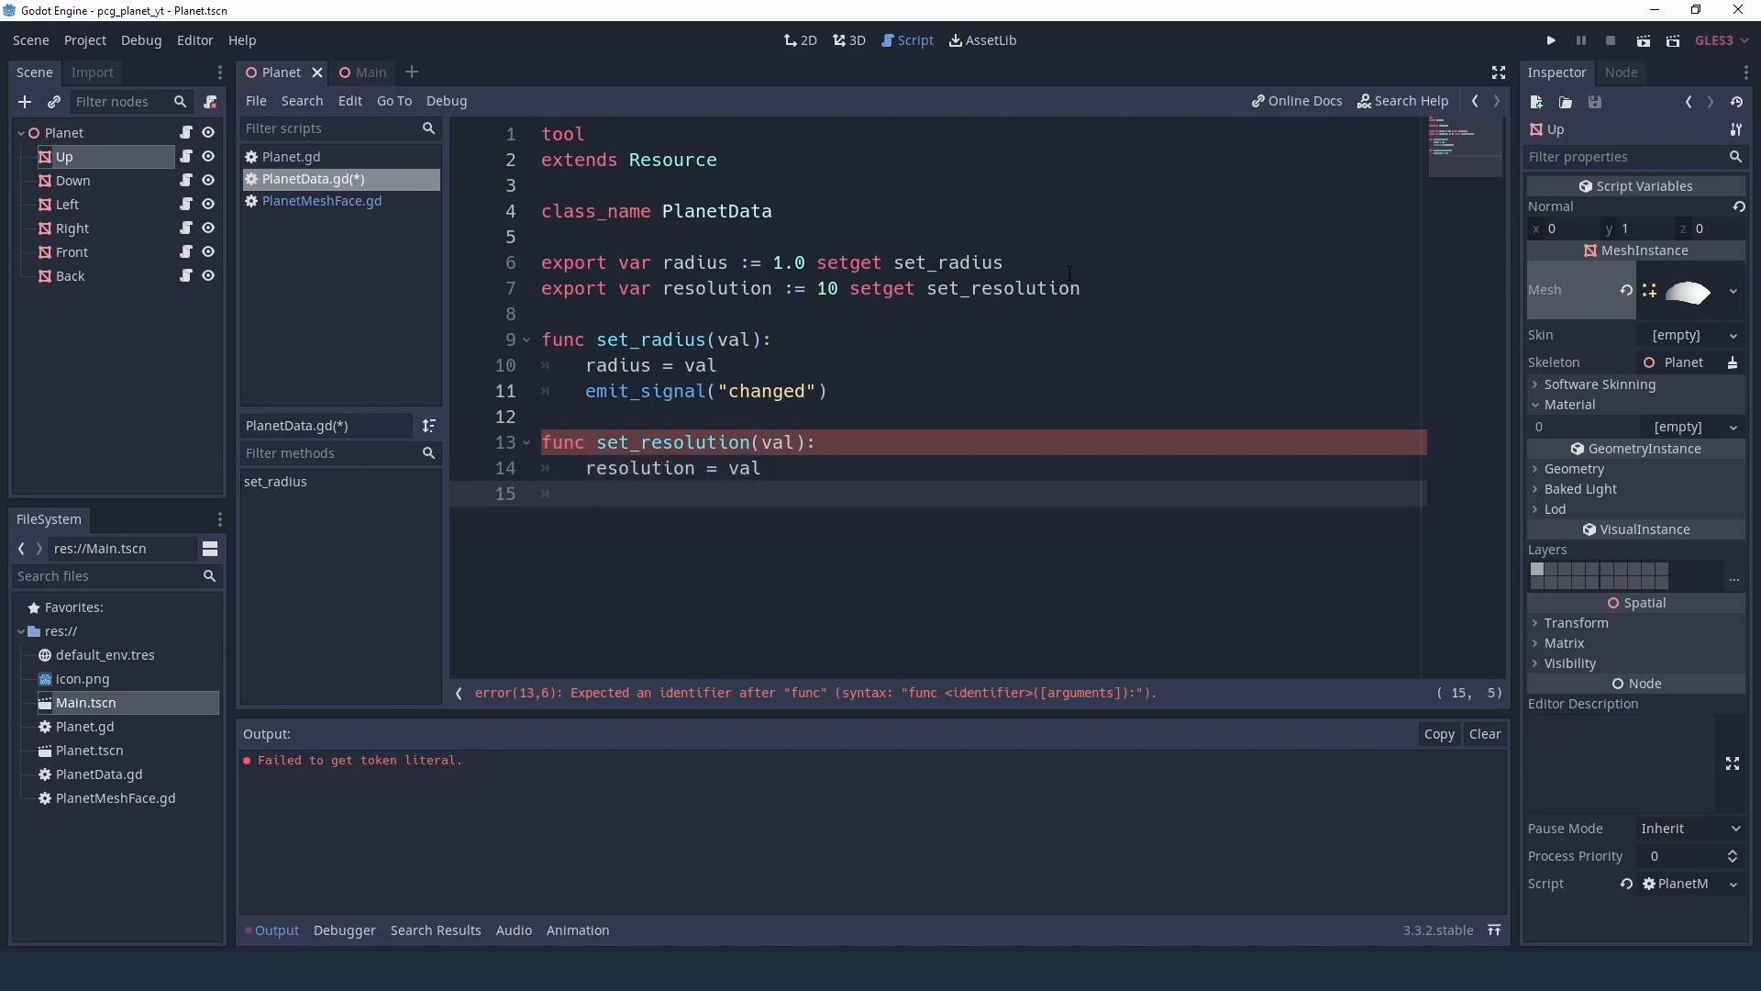
pyautogui.write('emit_signal(')
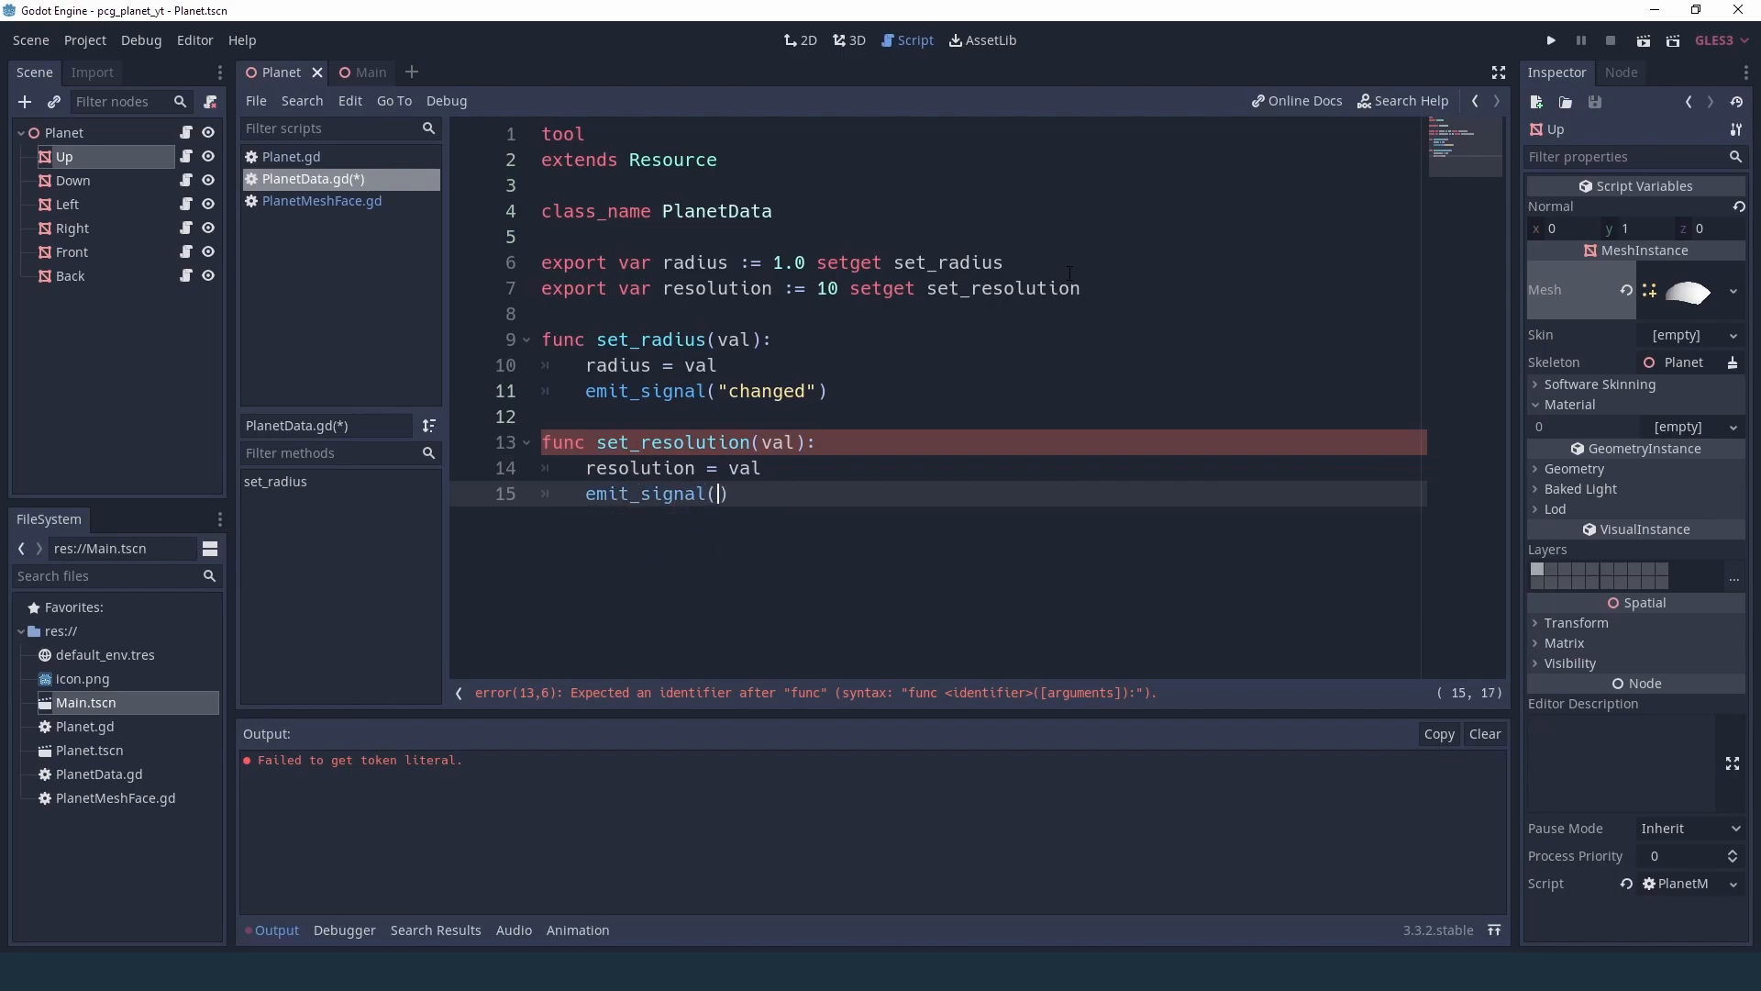
pyautogui.write('"changed"')
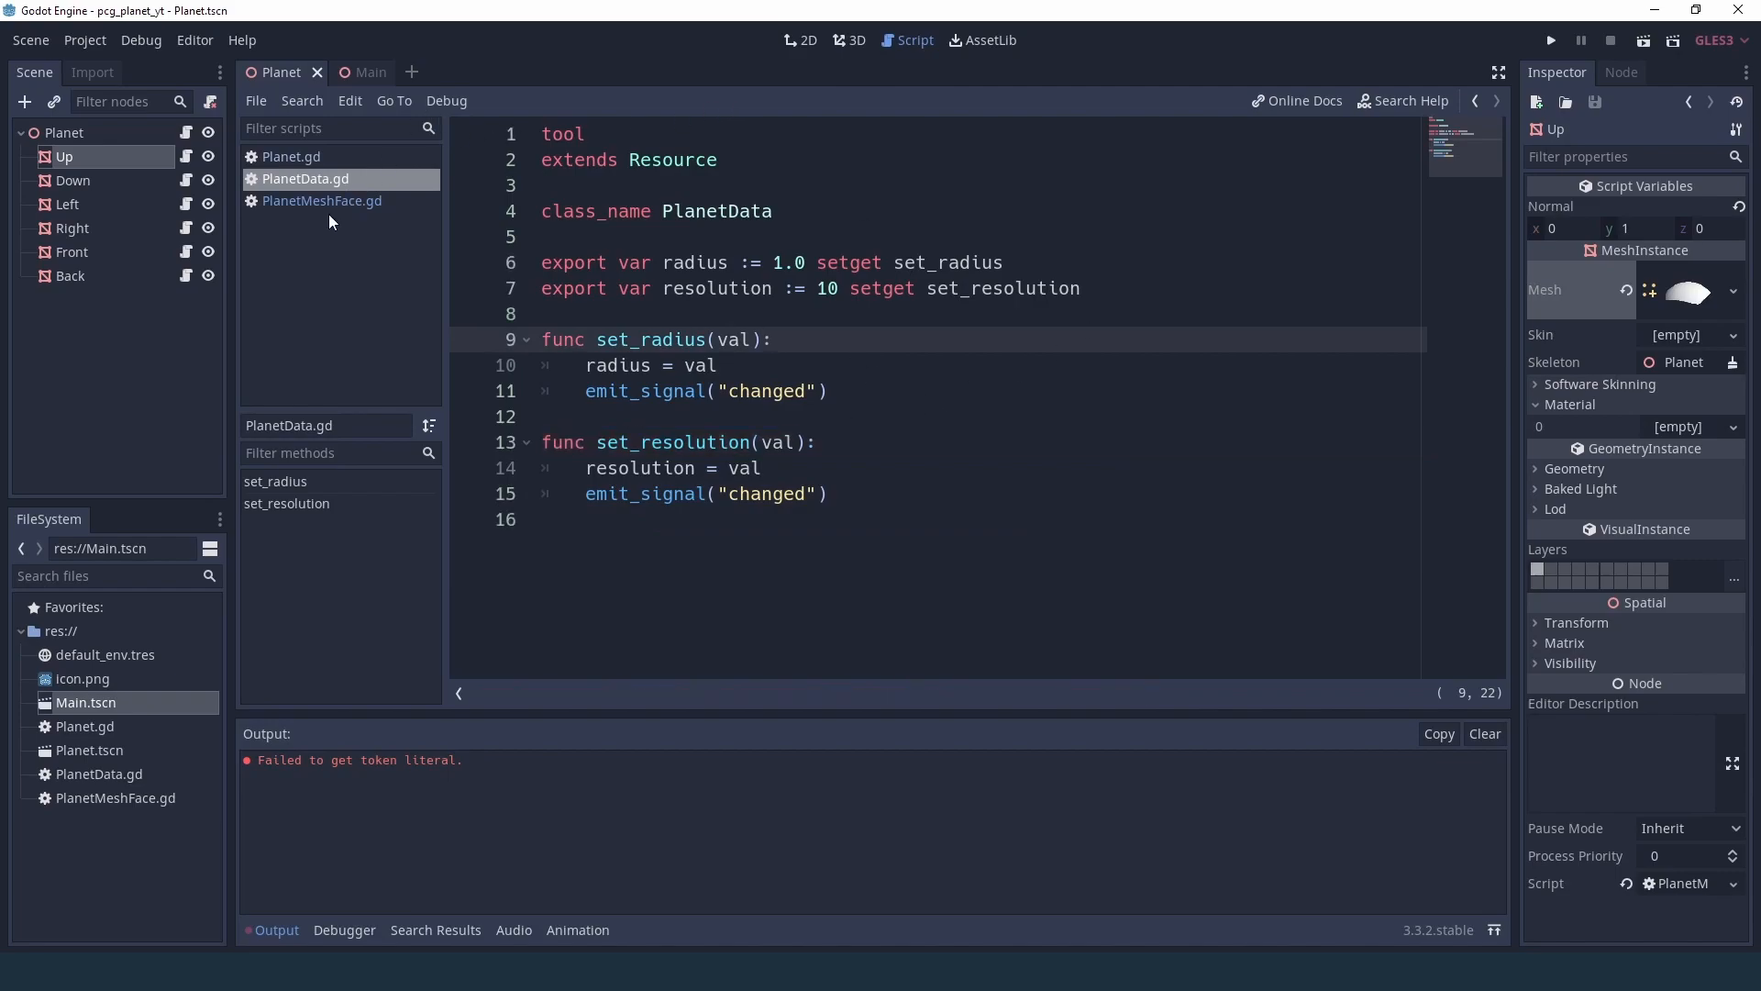
# - In PlanetMeshFace.gd replace the hardcoded resolution 50 with planet_data.resolution
pyautogui.click(321, 200)
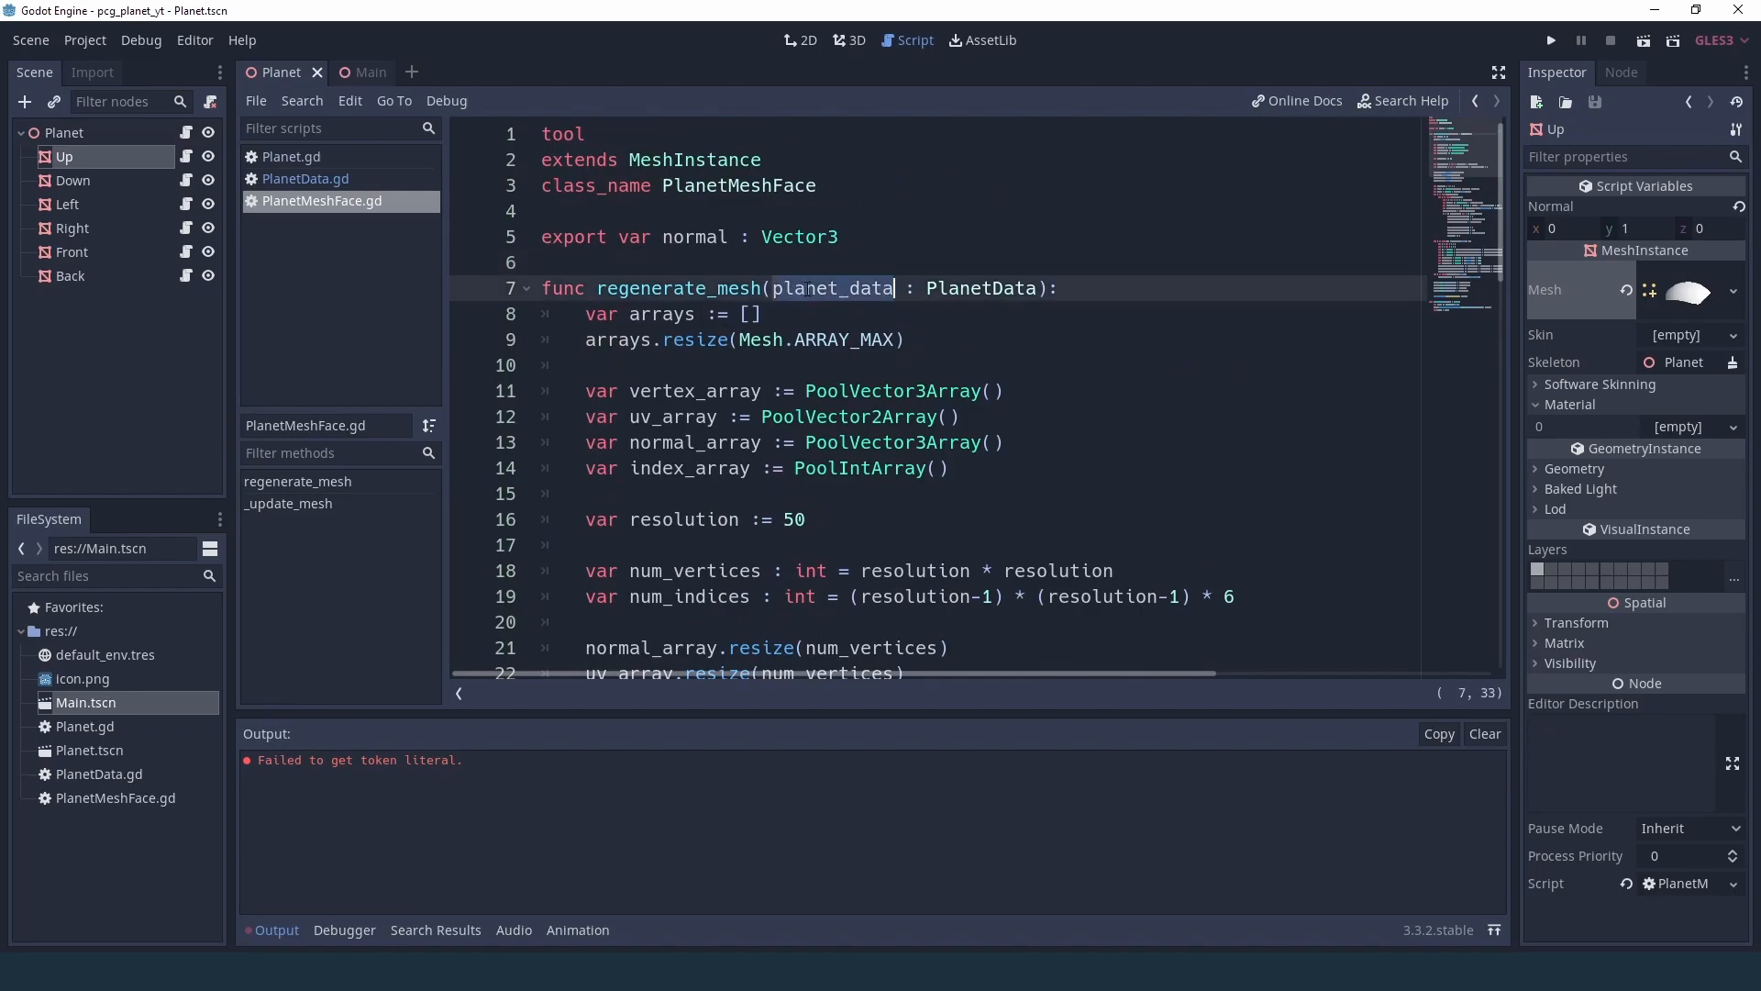
pyautogui.scroll(-3)
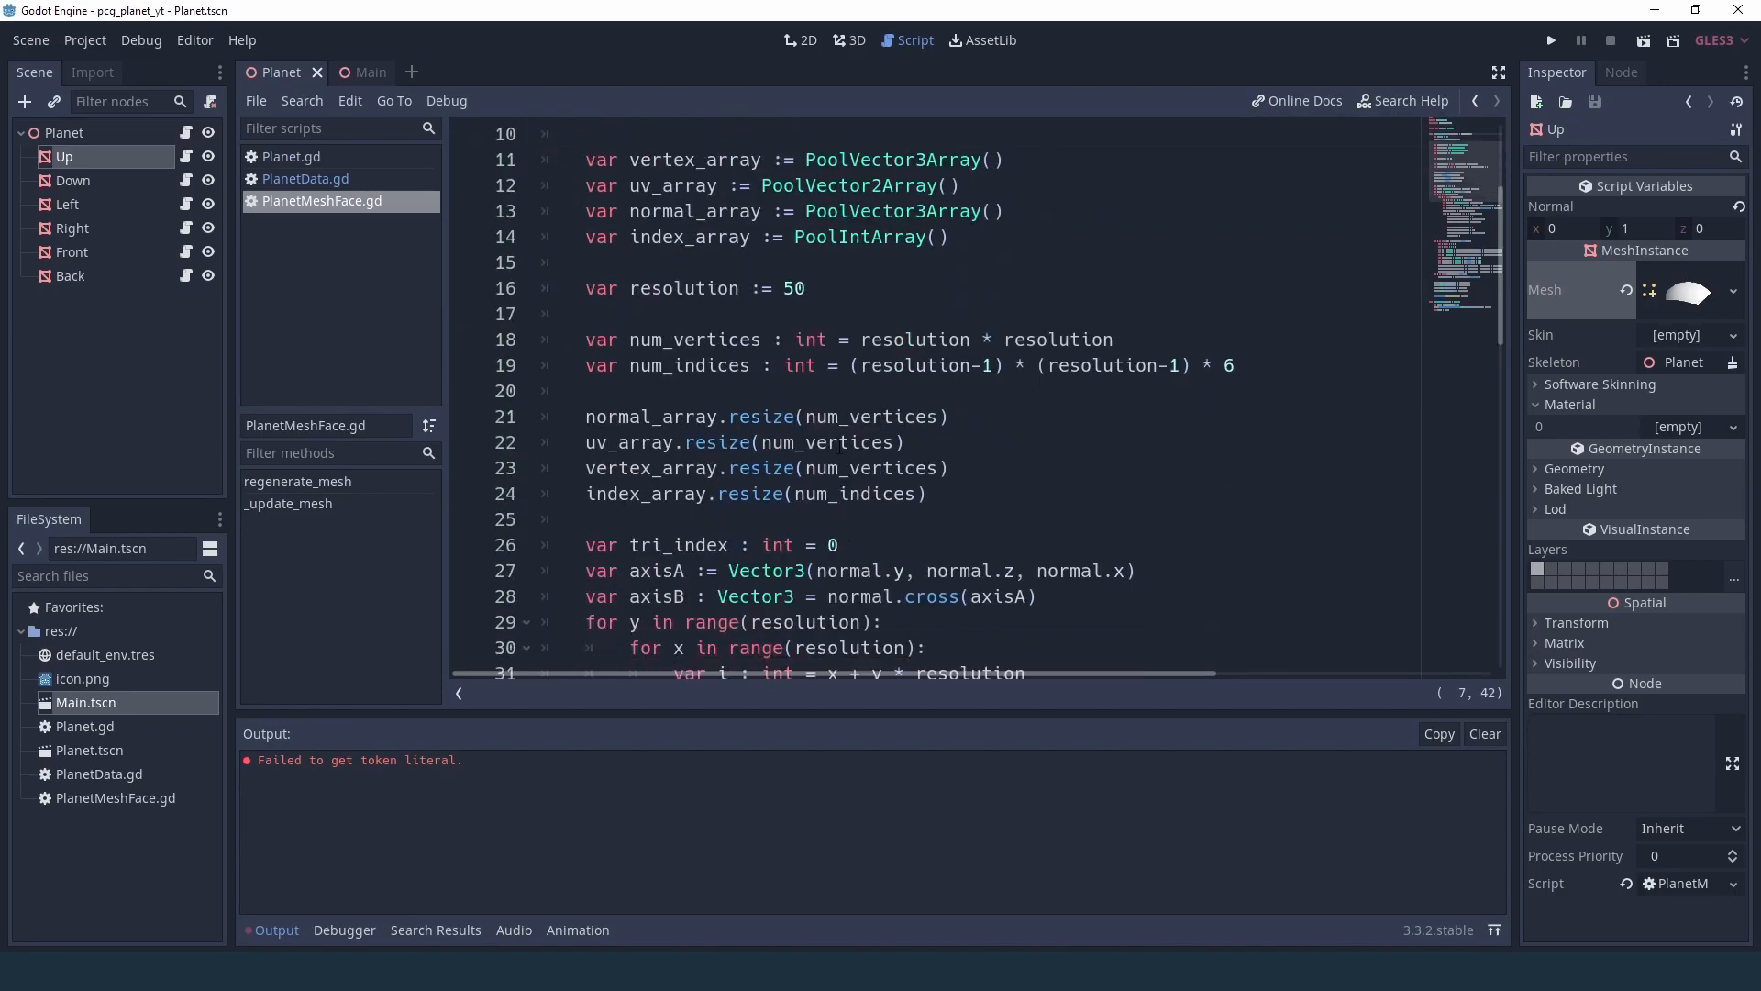
pyautogui.click(799, 288)
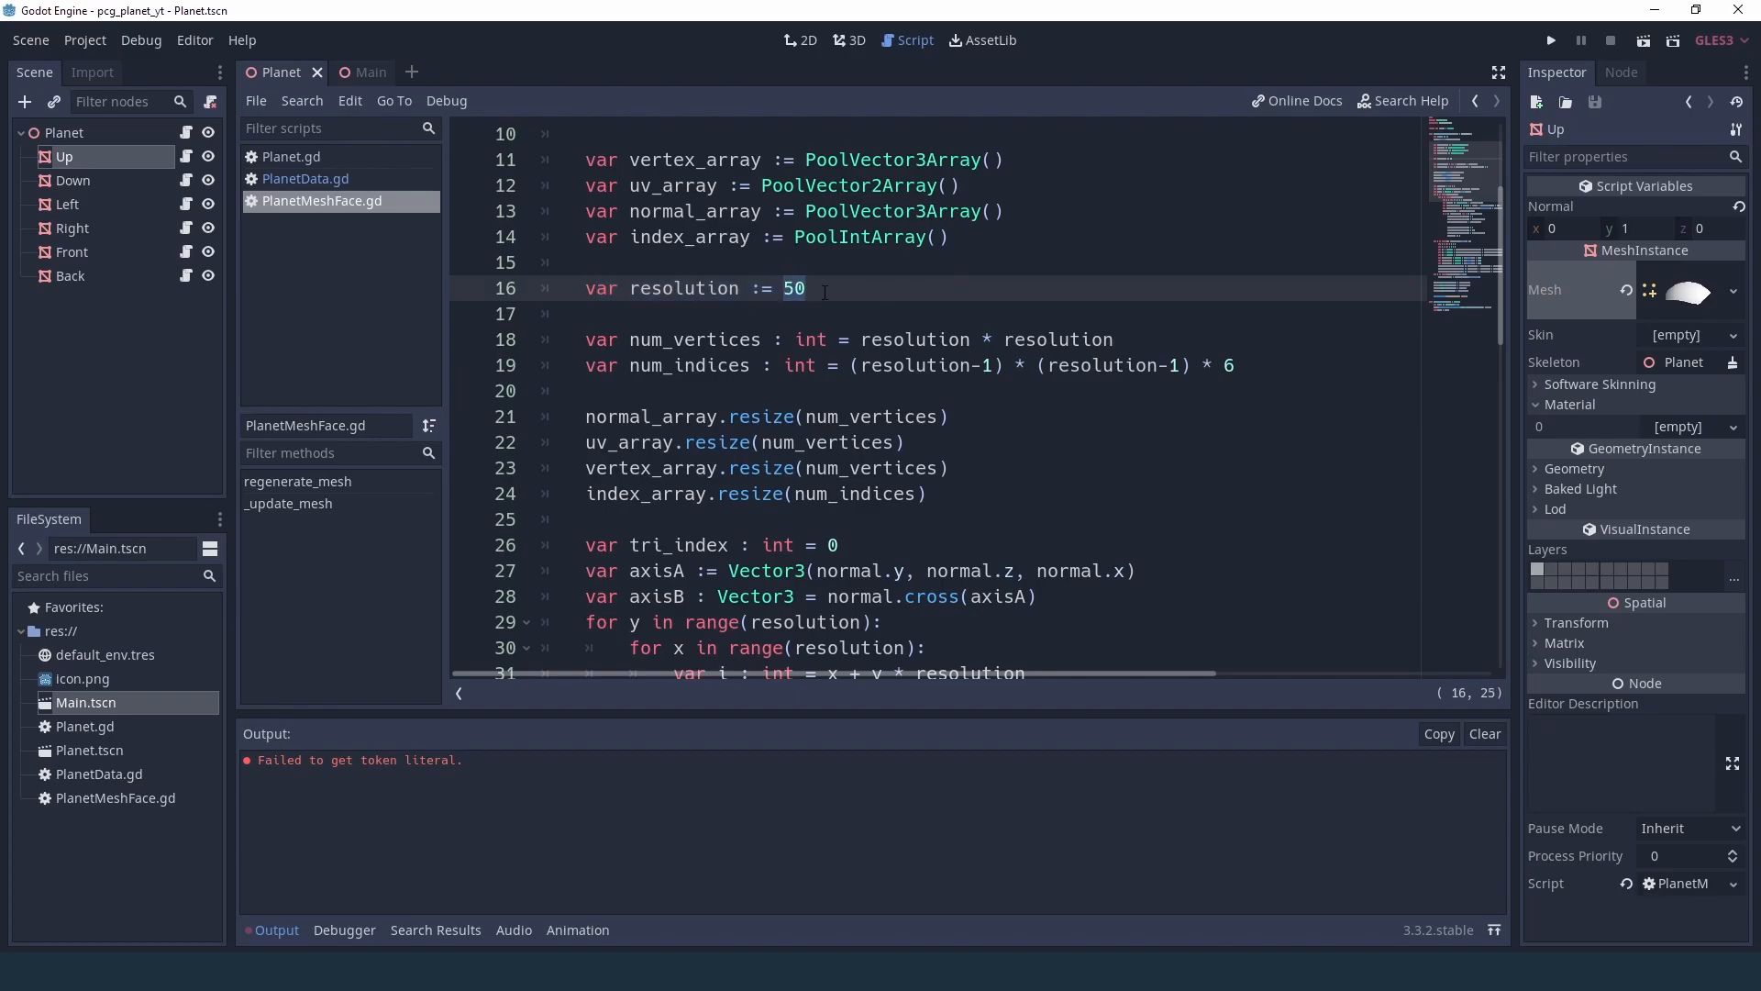
pyautogui.write('planet_data')
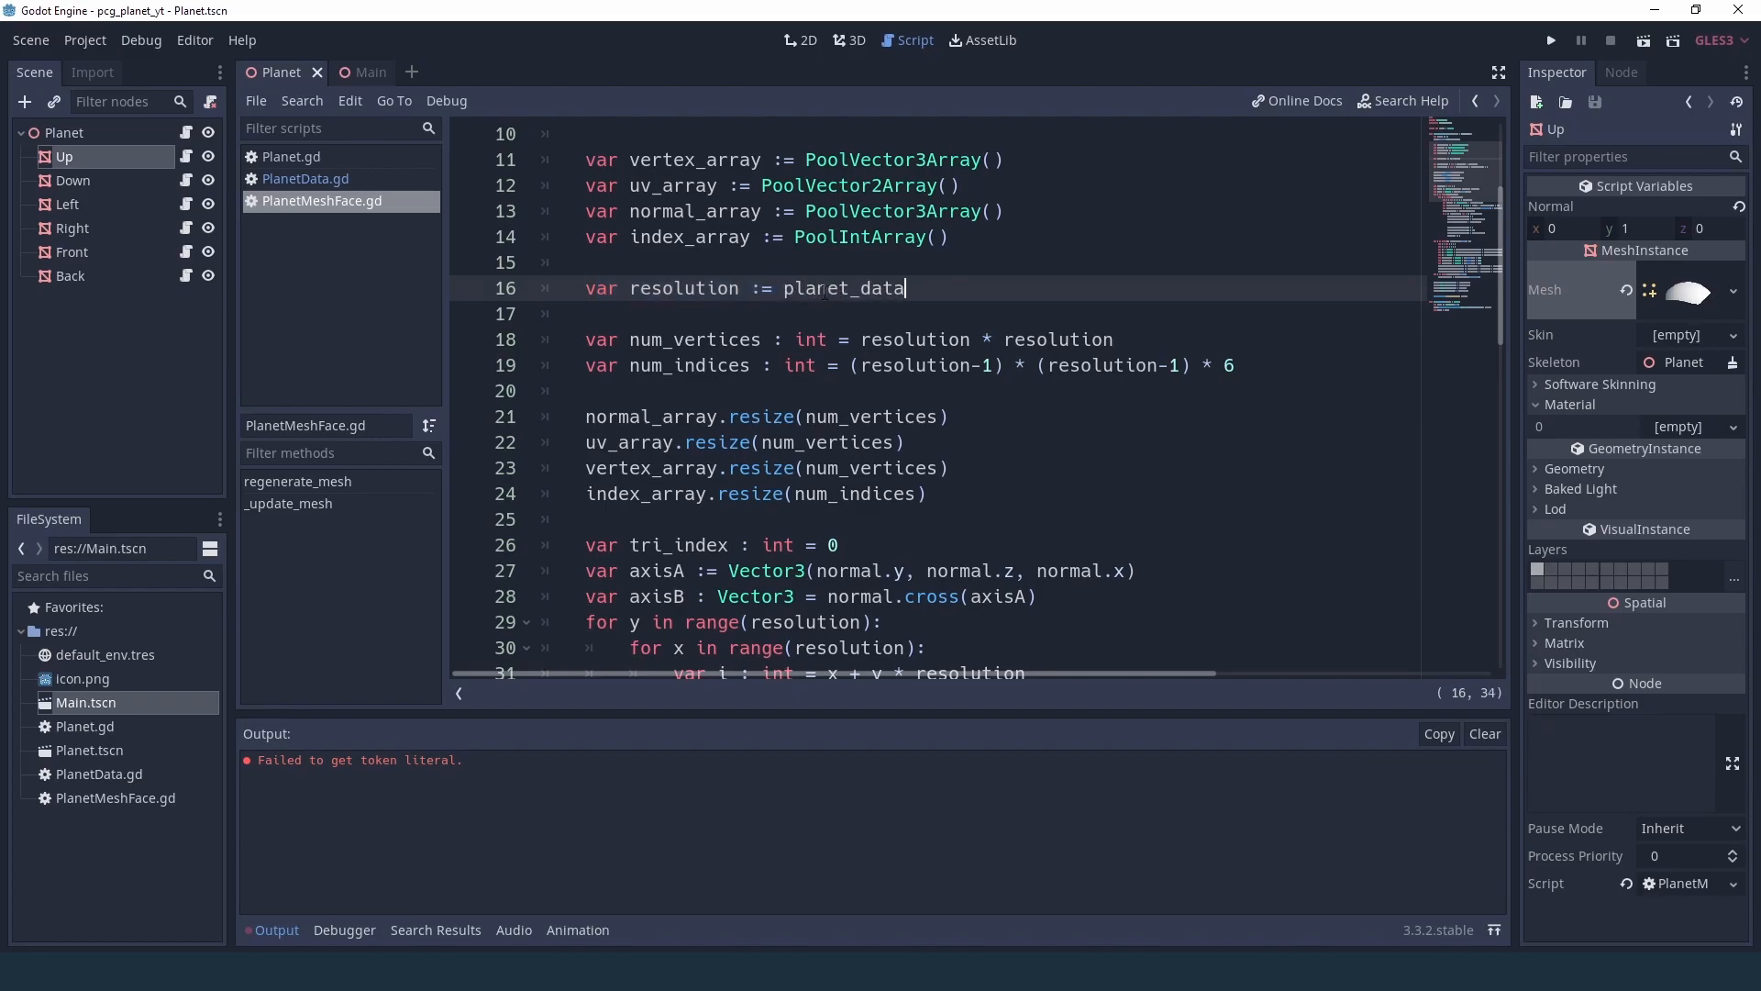
# - Finish the planet_data.resolution reference, then select Planet in 3D and raise its Resolution
pyautogui.write('.resolution')
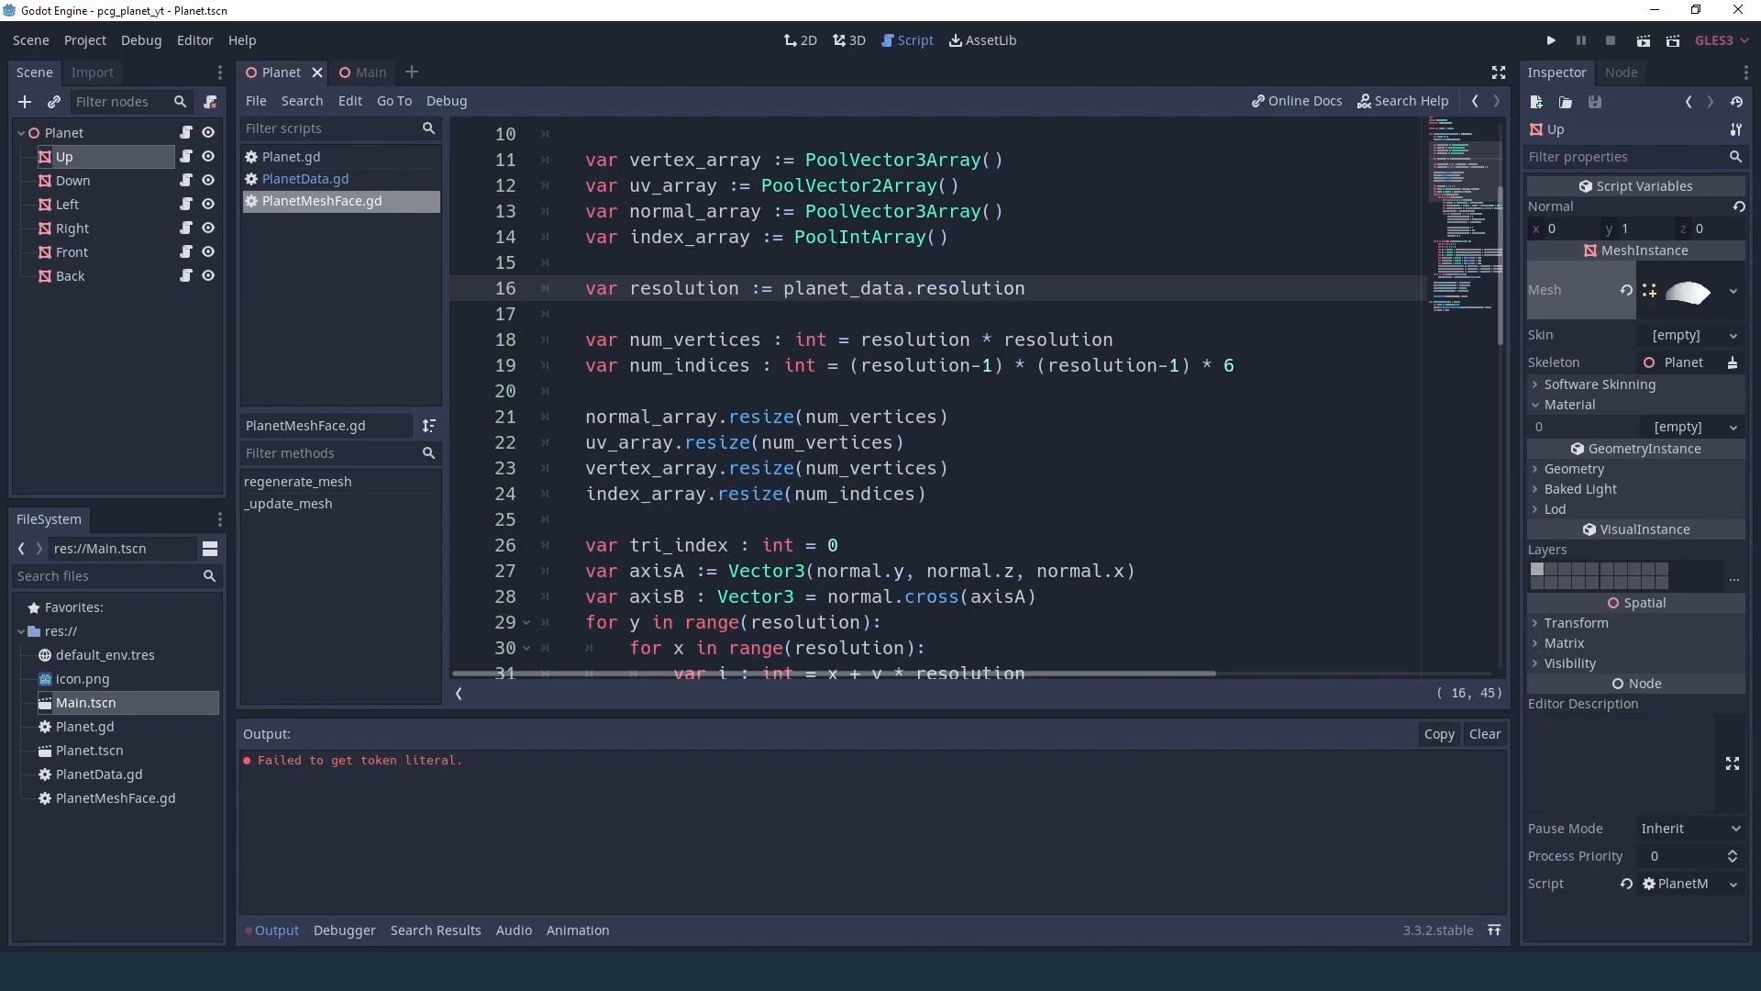
pyautogui.click(850, 38)
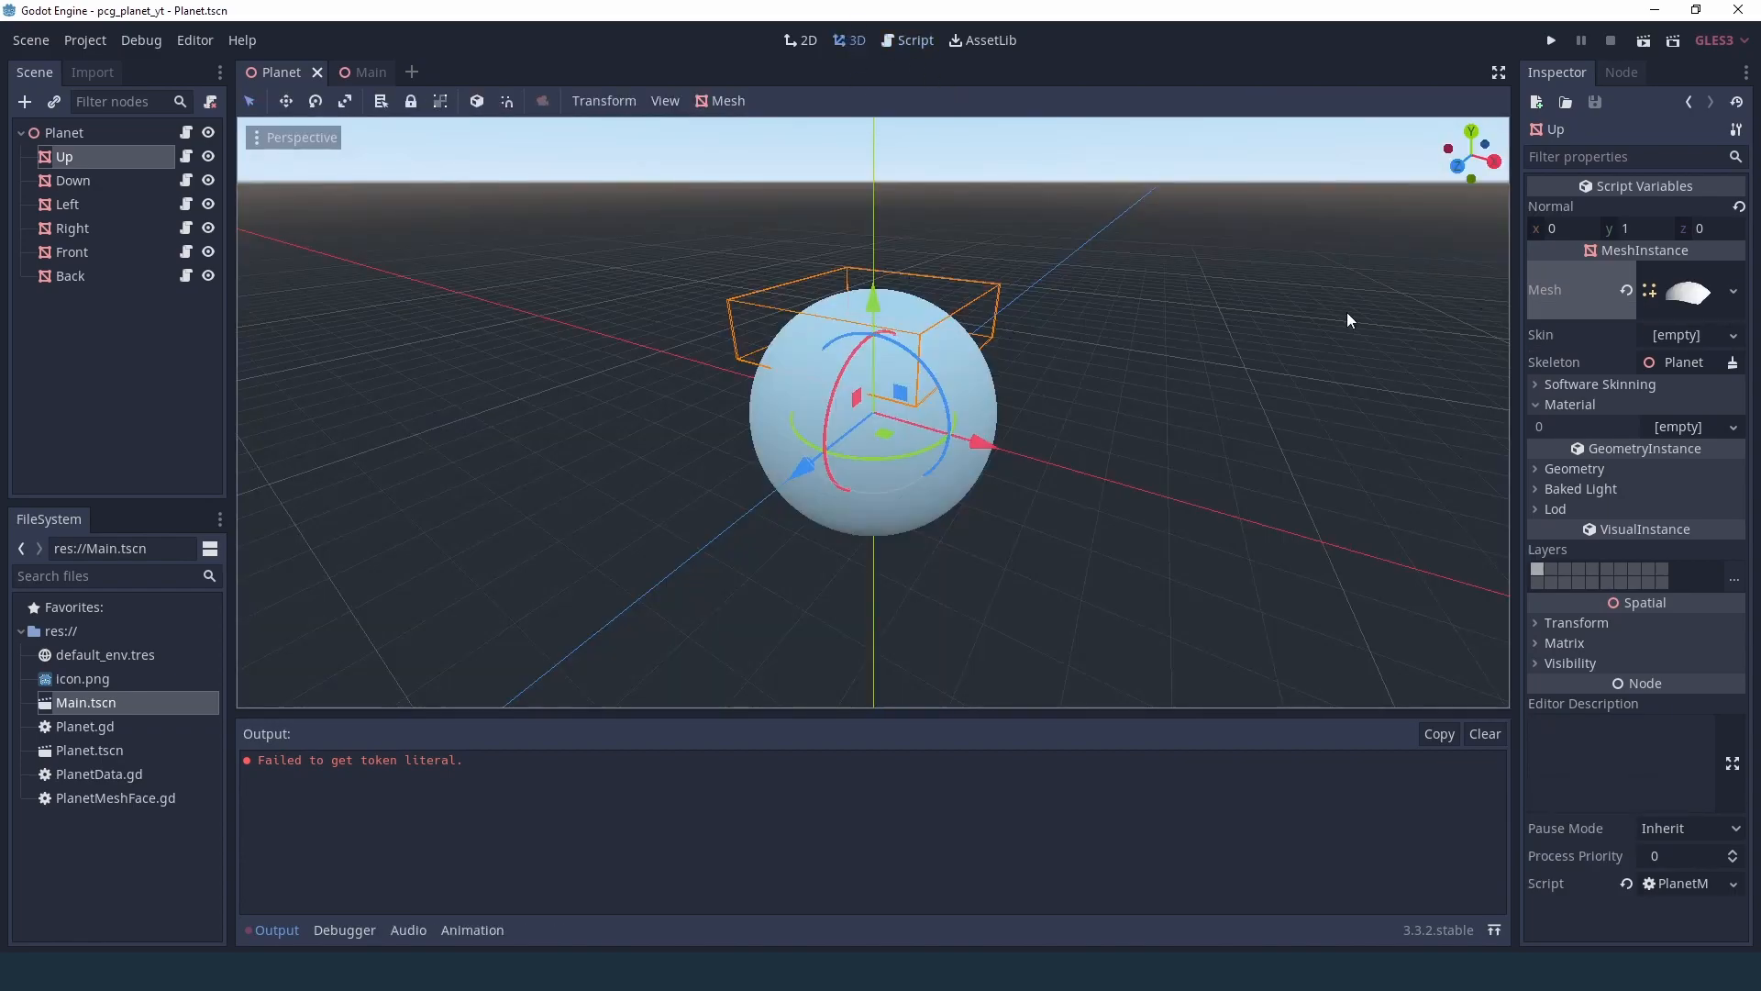
pyautogui.click(64, 132)
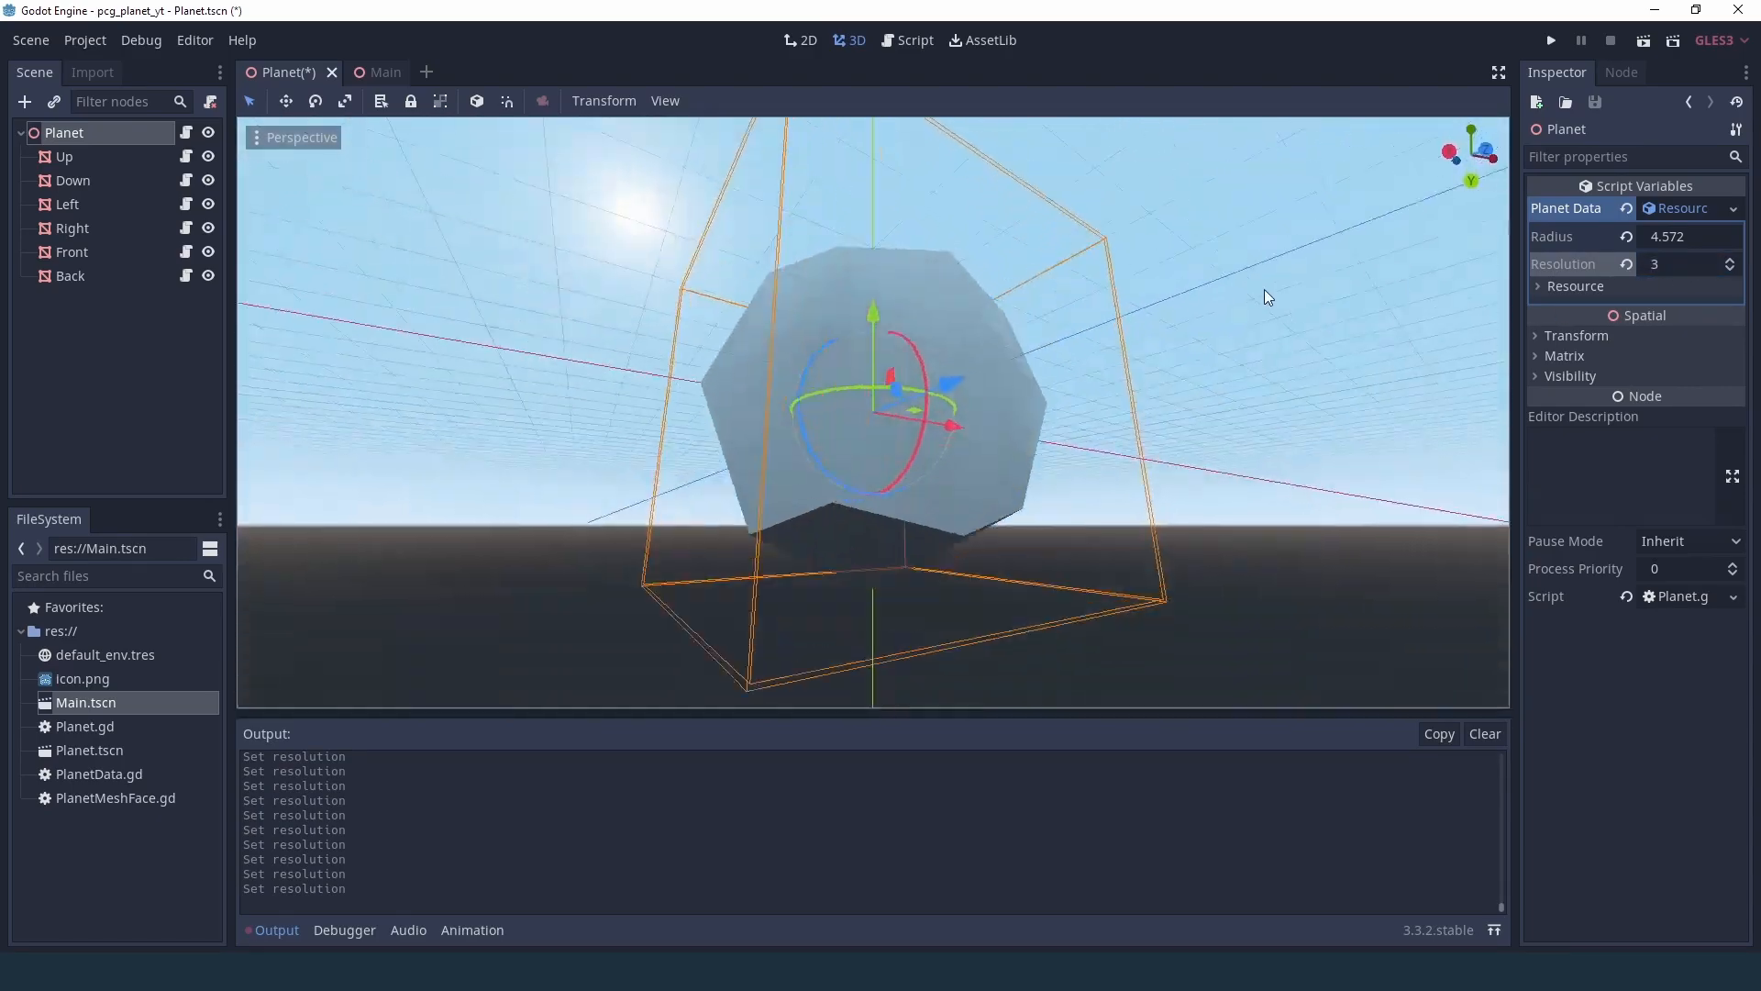
pyautogui.click(1734, 258)
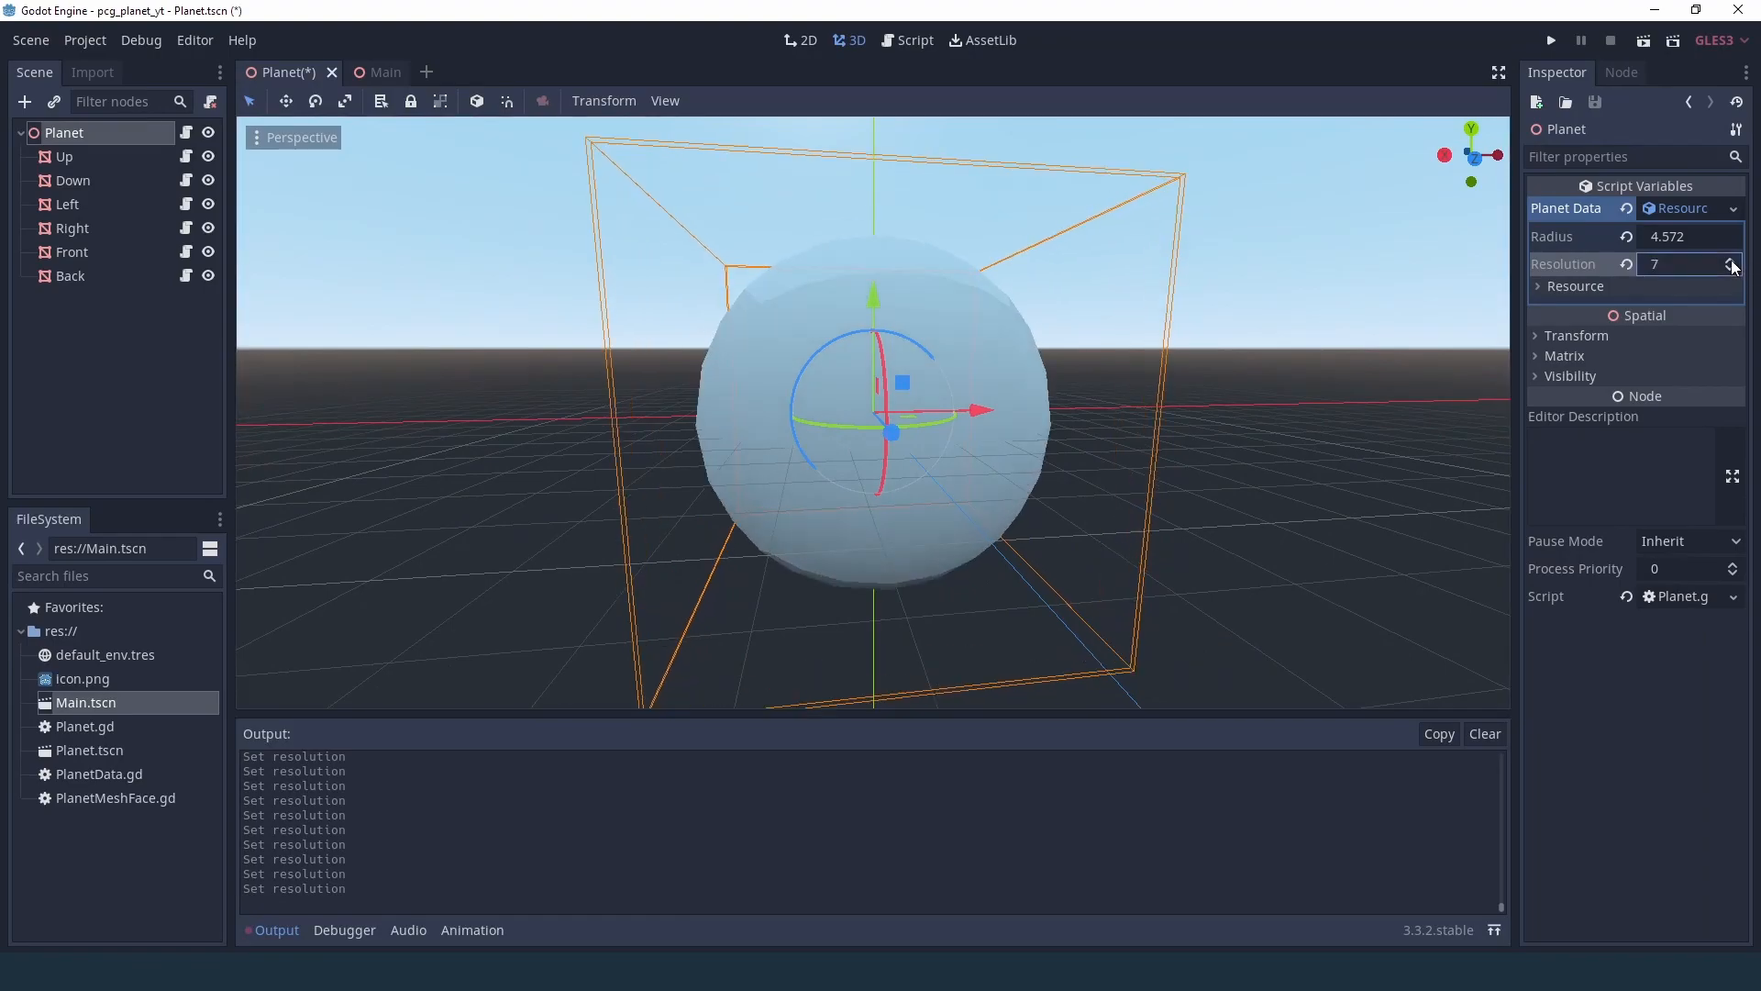
# - Switch the viewport to Display Wireframe and vary Resolution to watch the sphere regenerate live
pyautogui.click(664, 99)
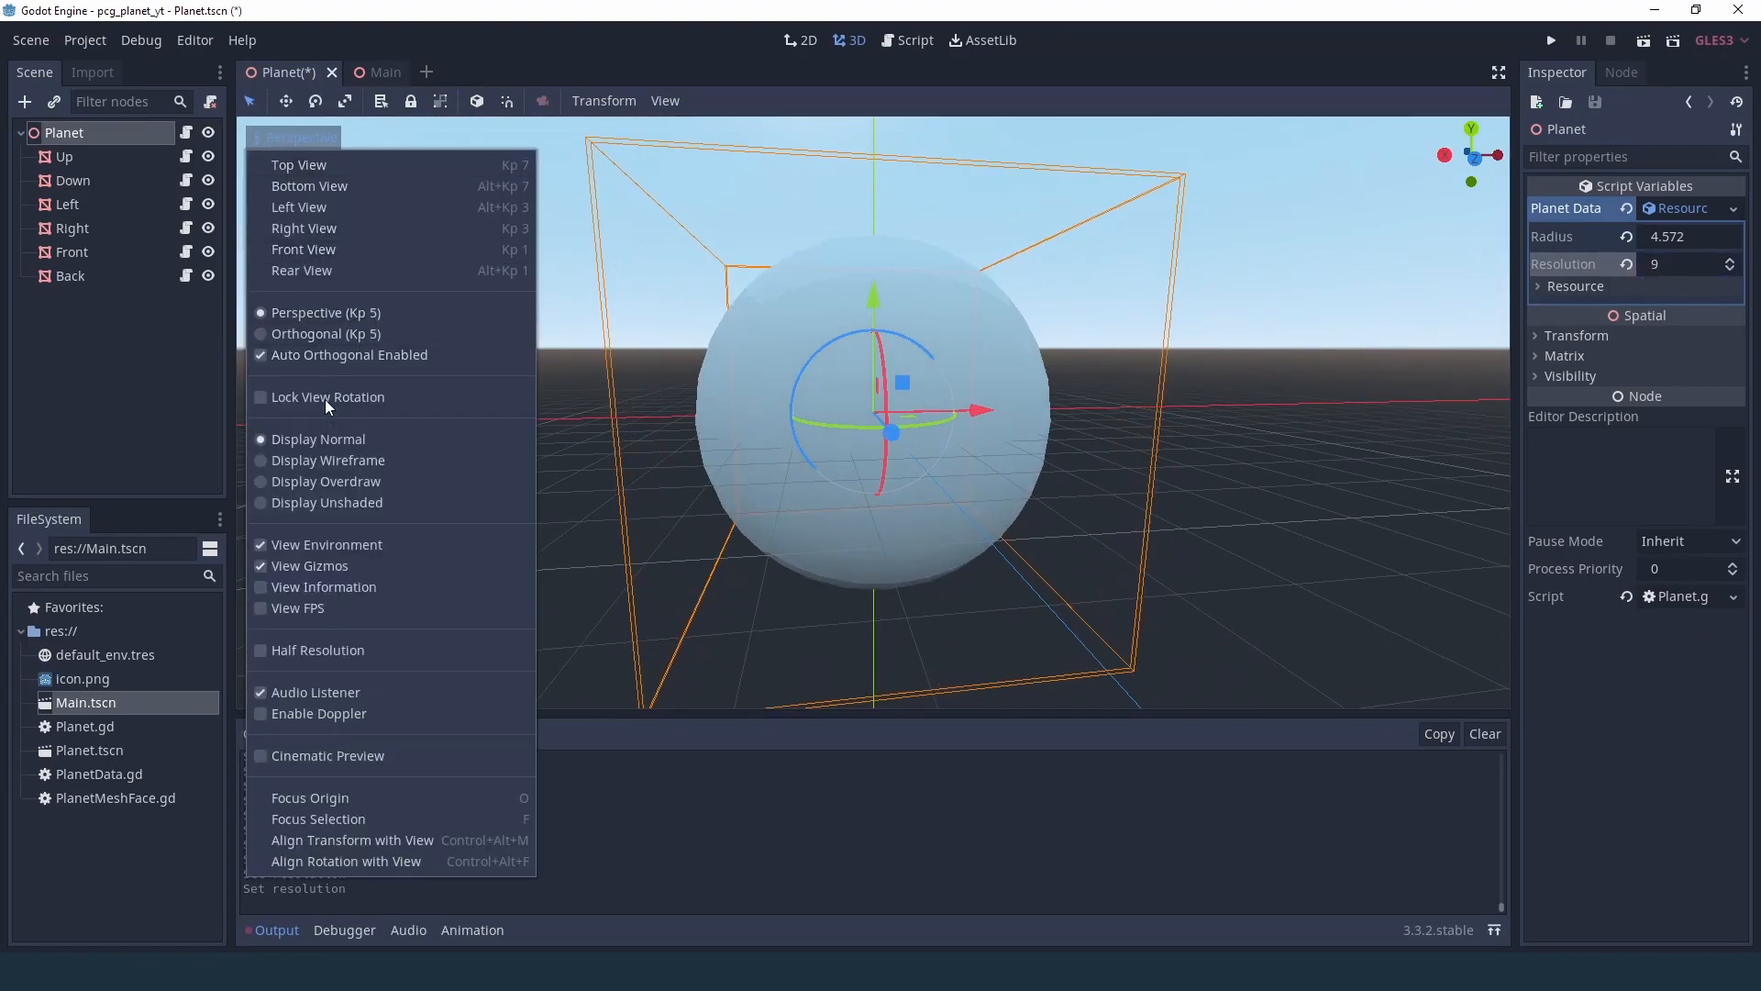
pyautogui.click(326, 459)
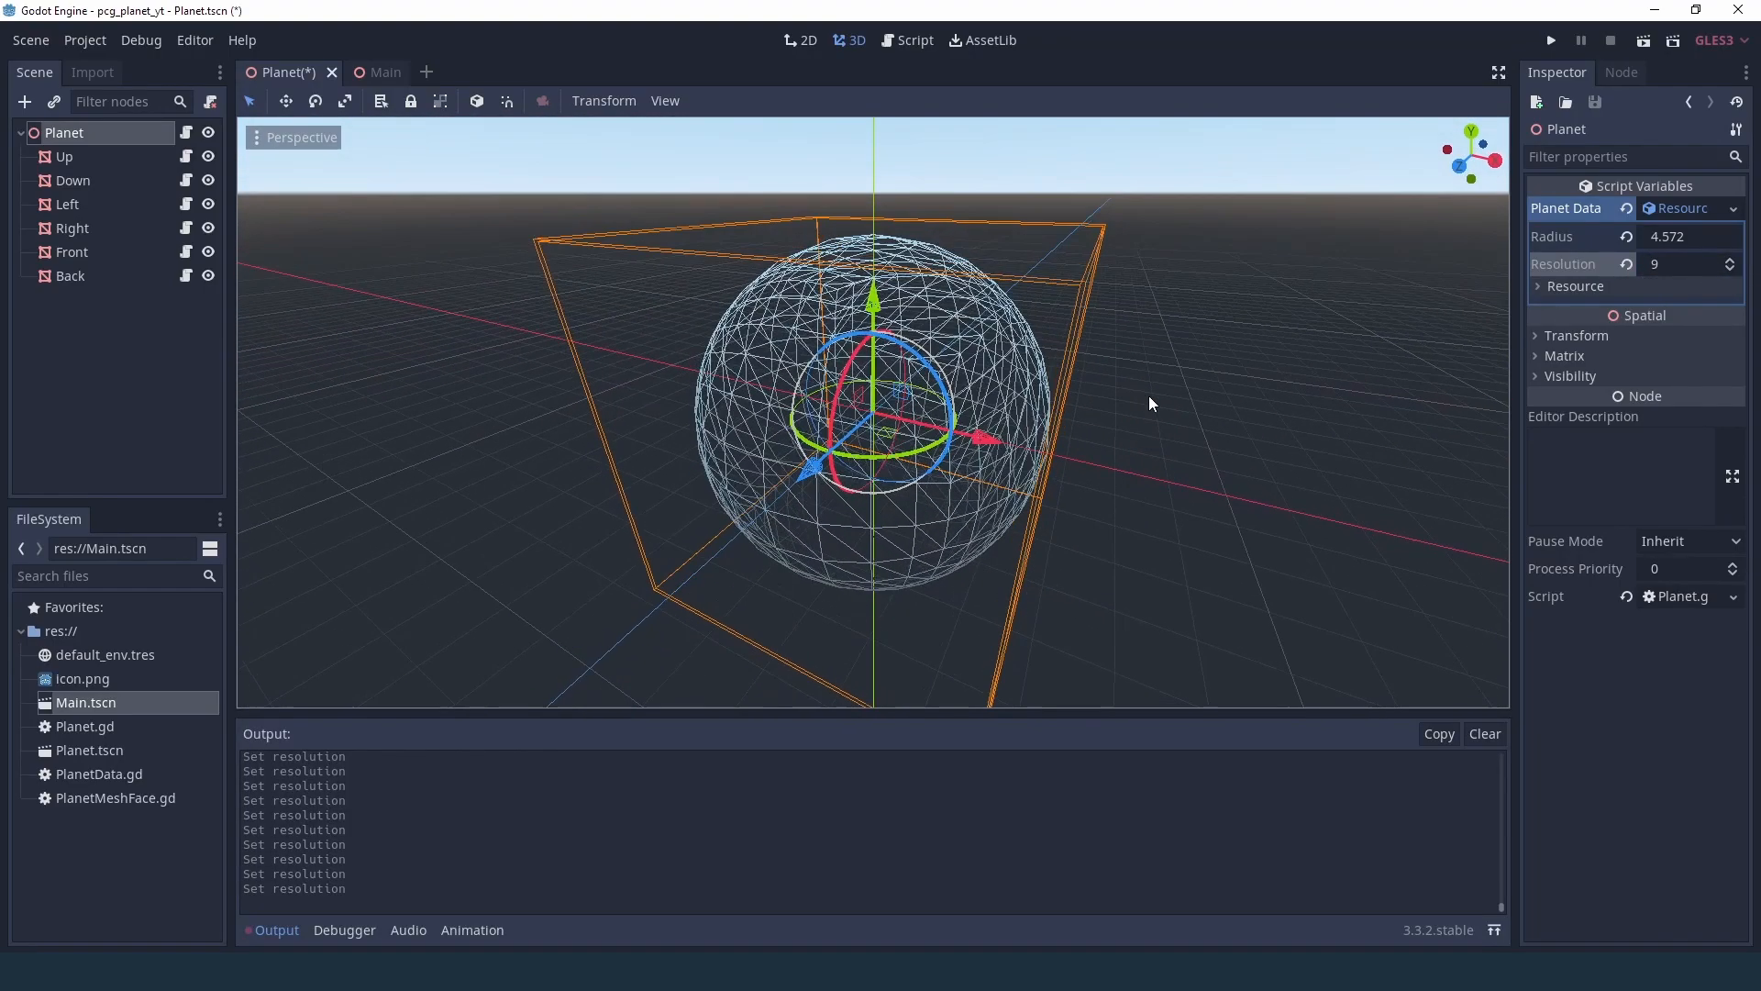
pyautogui.click(1734, 268)
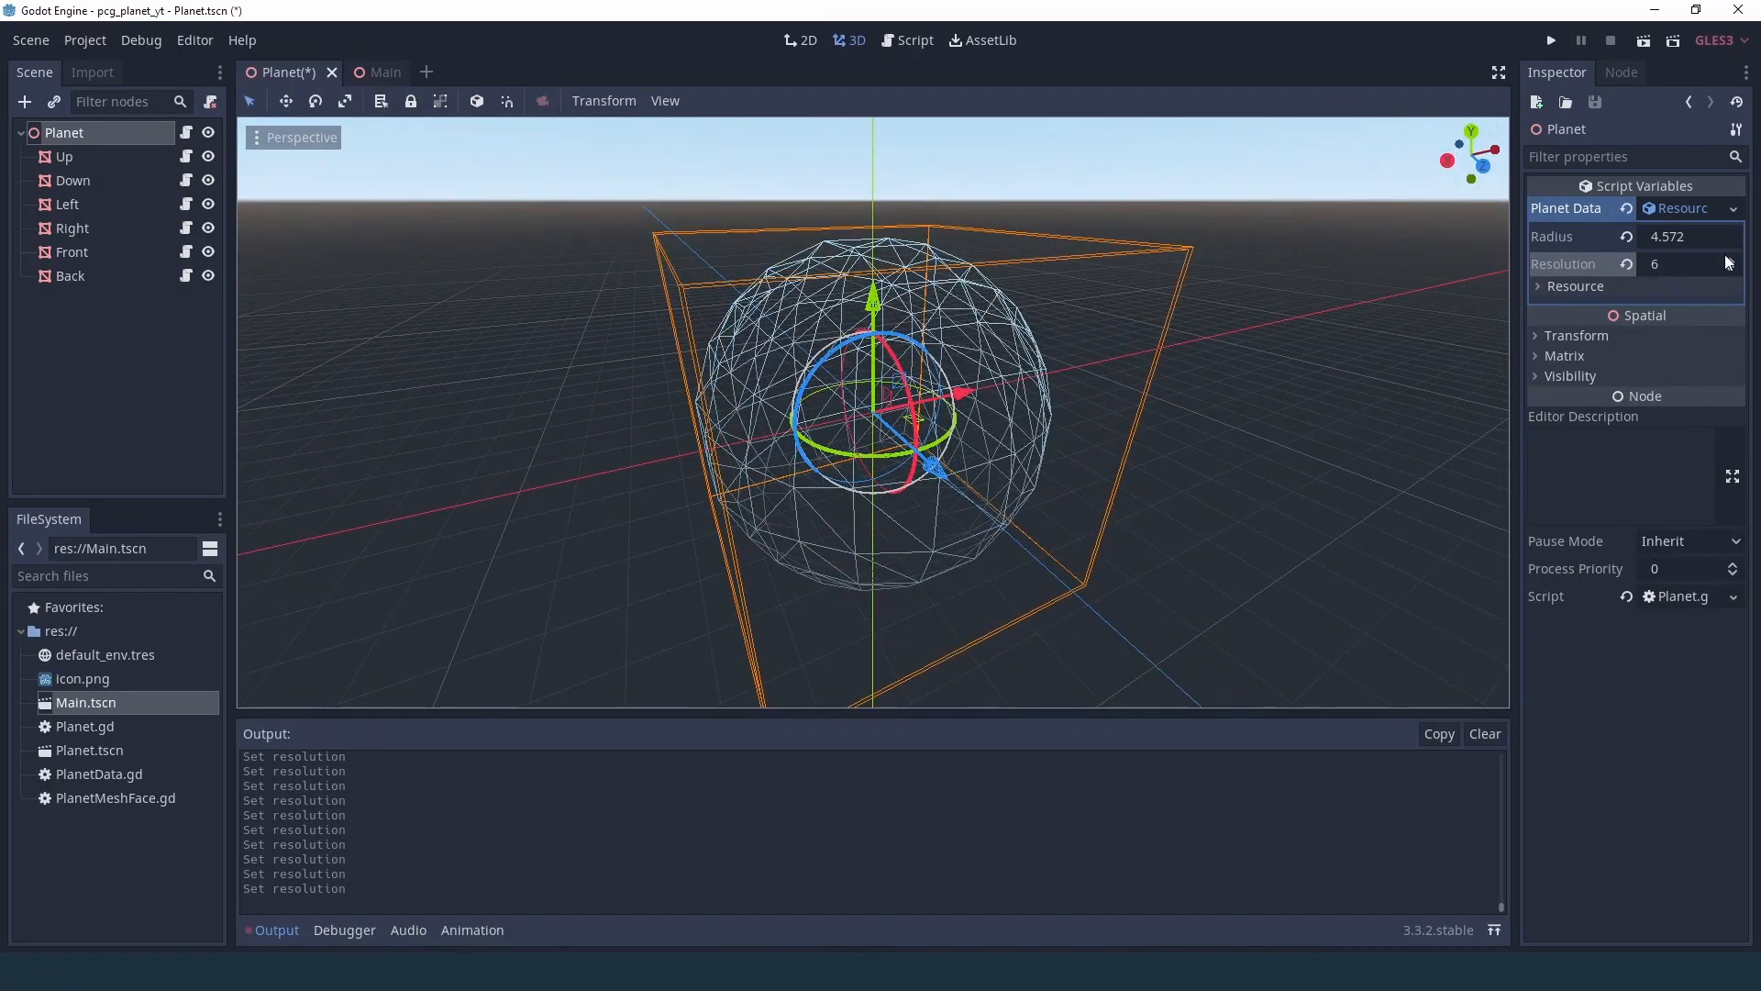
pyautogui.click(1743, 258)
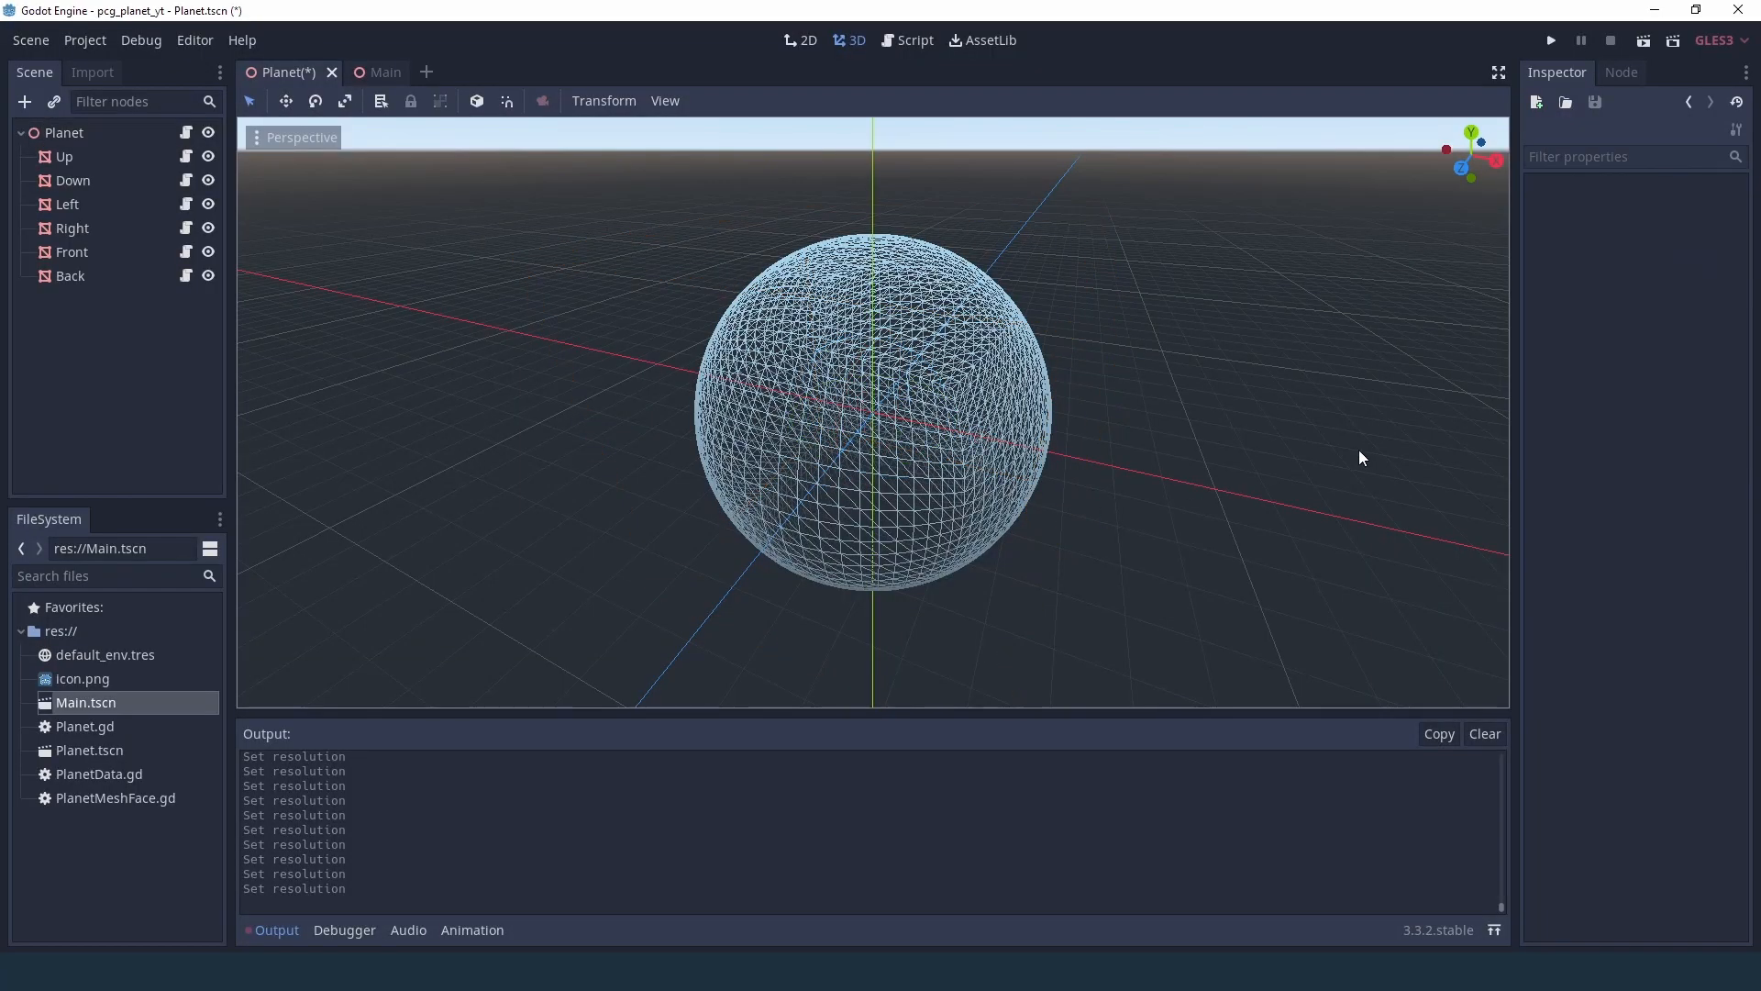
# - Zoom the viewport and set Planet to Resolution 15, Radius about 4.41, then deselect to view the coarser wireframe
pyautogui.scroll(-3)
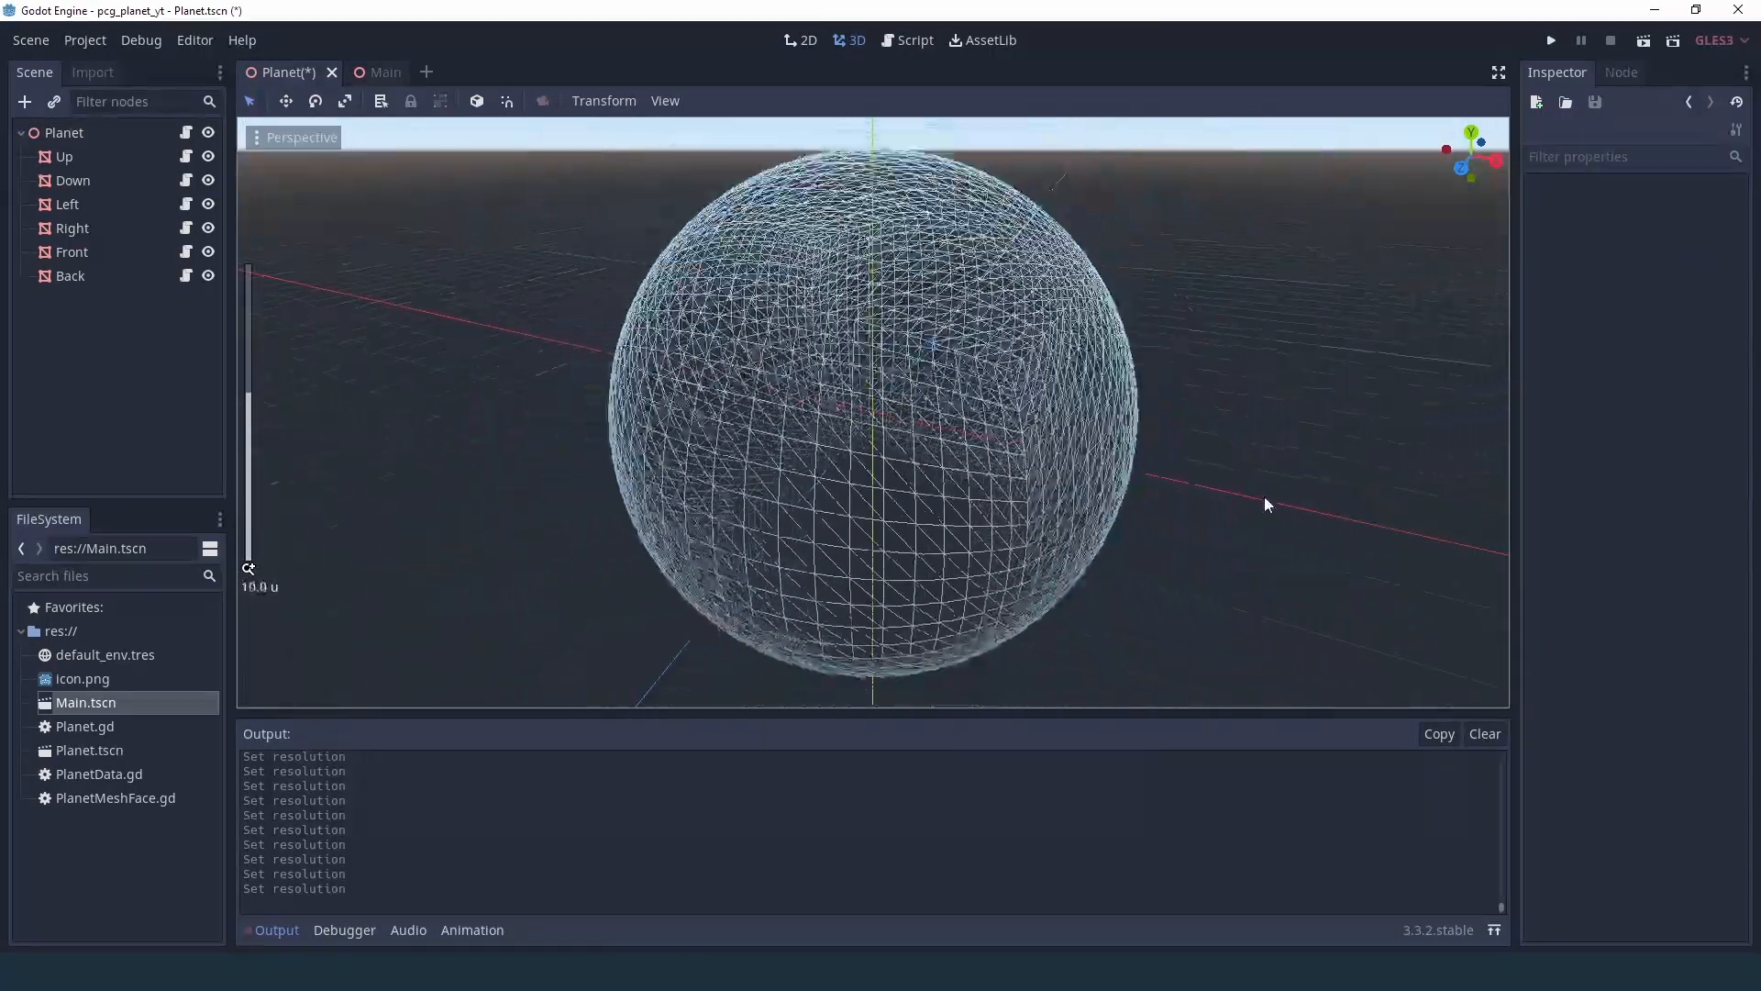
pyautogui.scroll(-3)
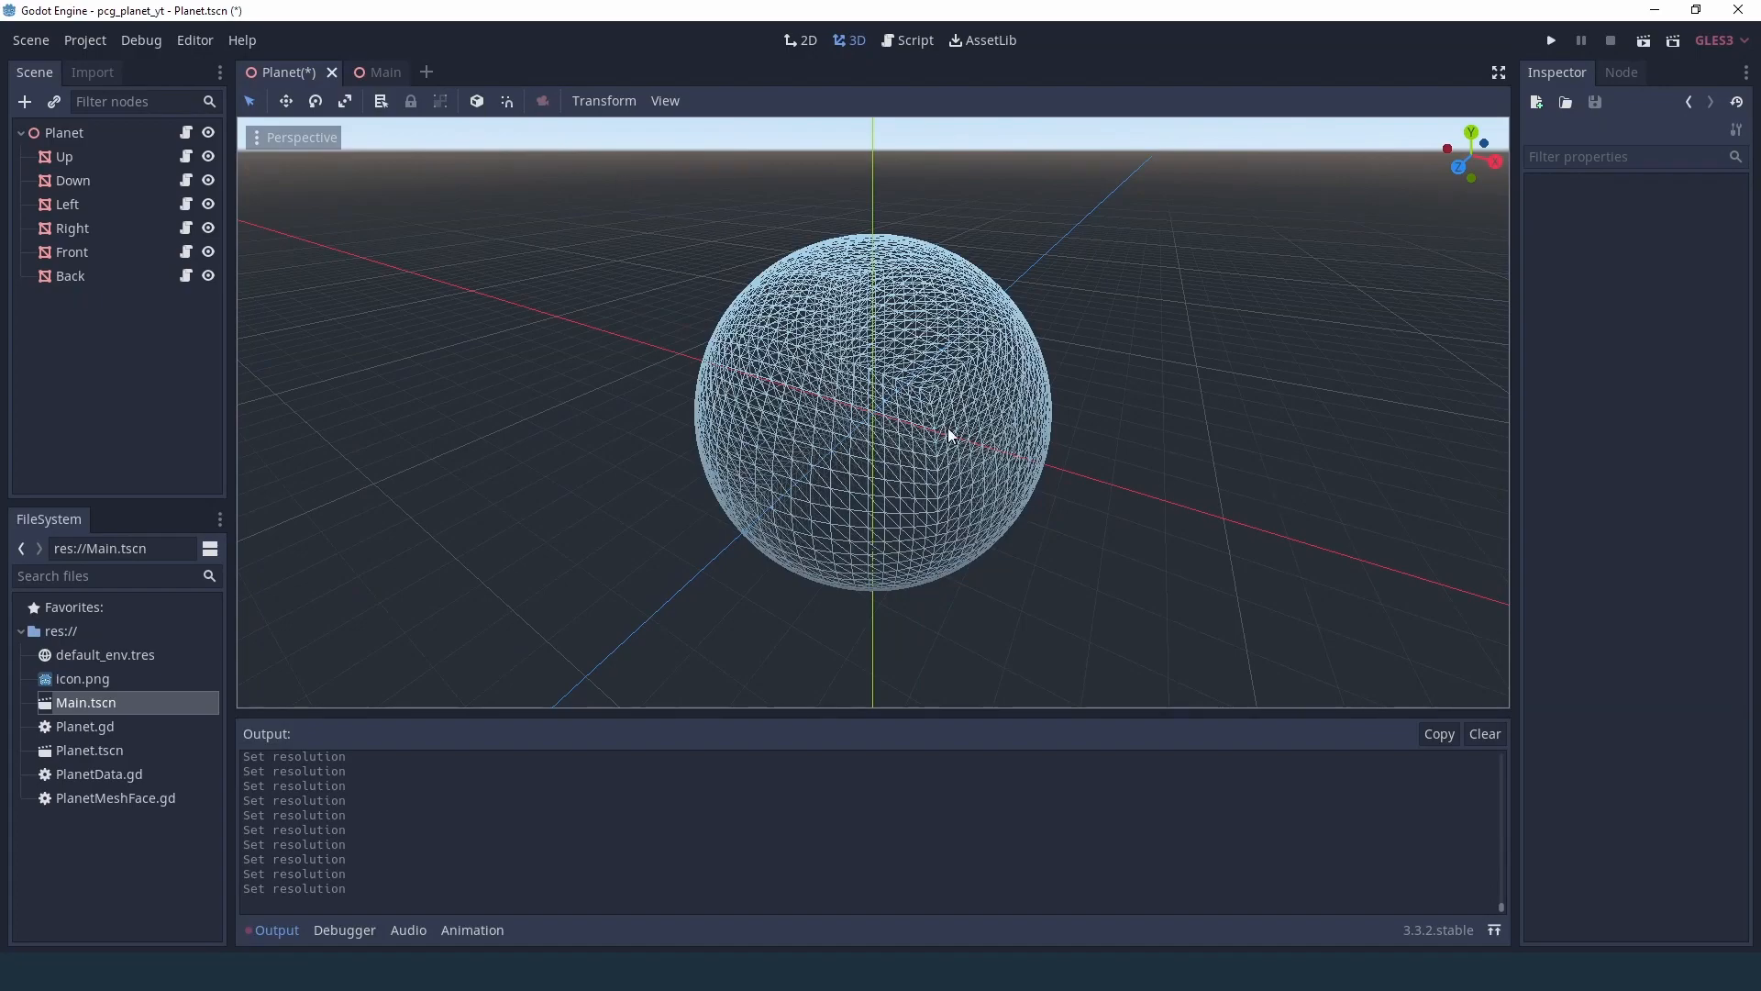
pyautogui.moveTo(438, 514)
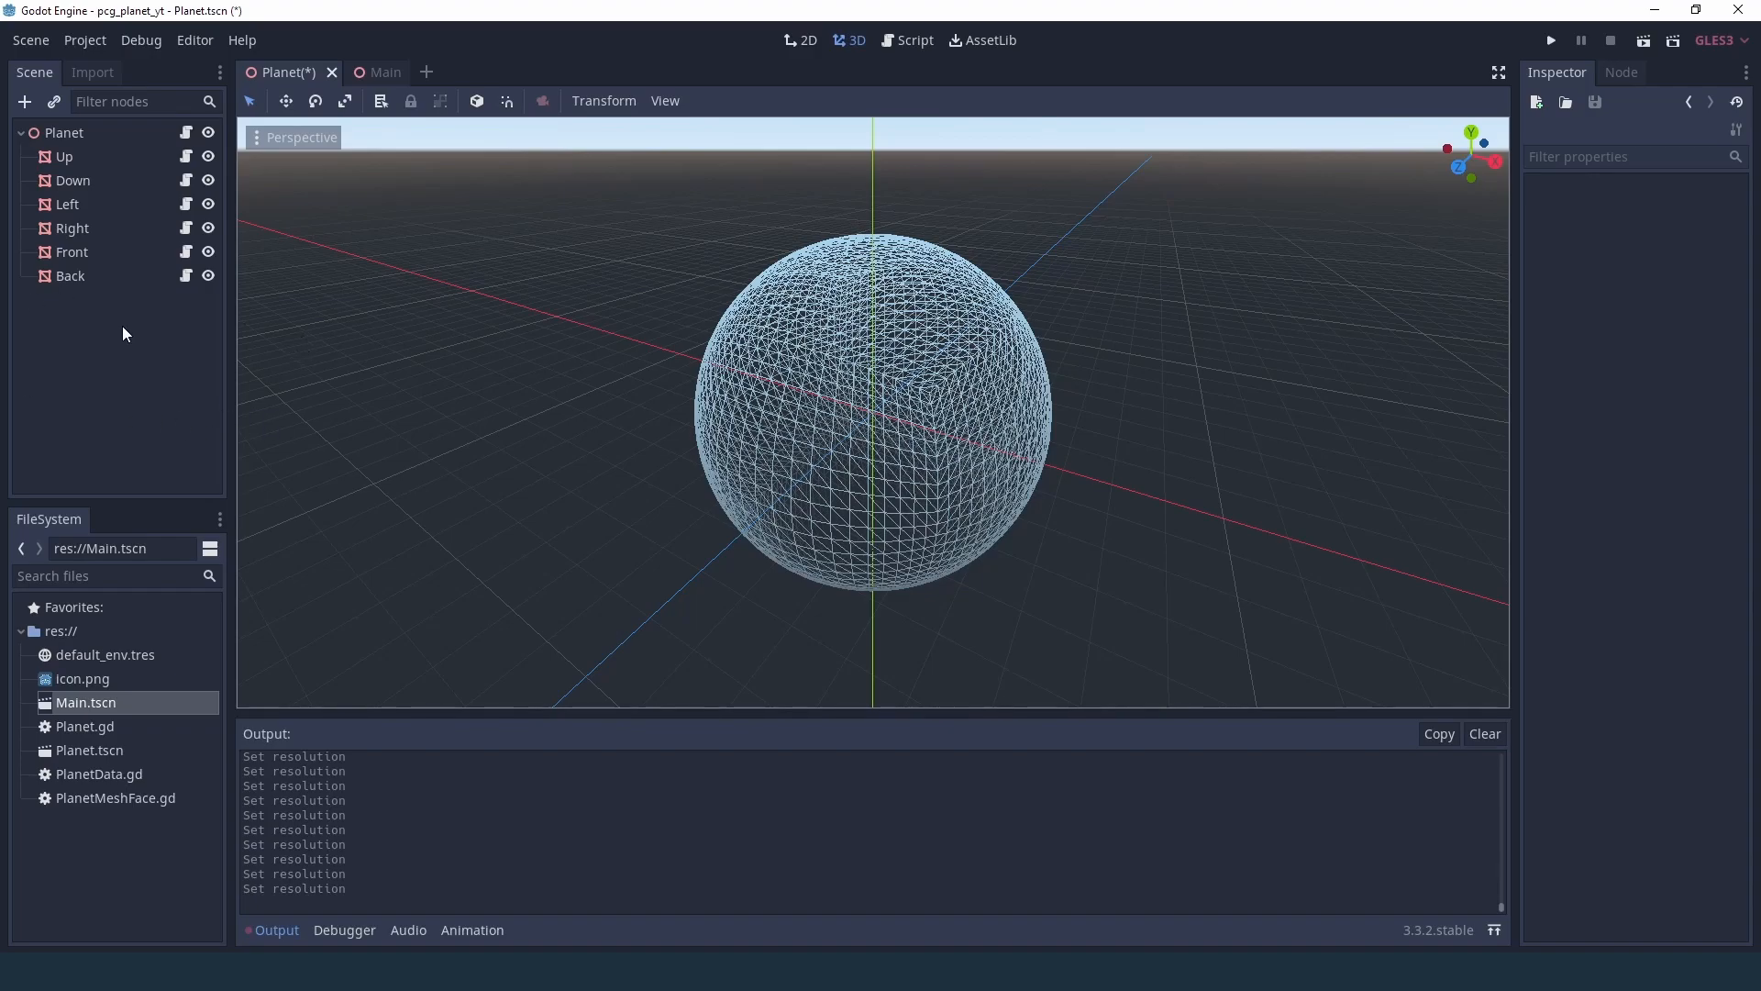
pyautogui.moveTo(71, 384)
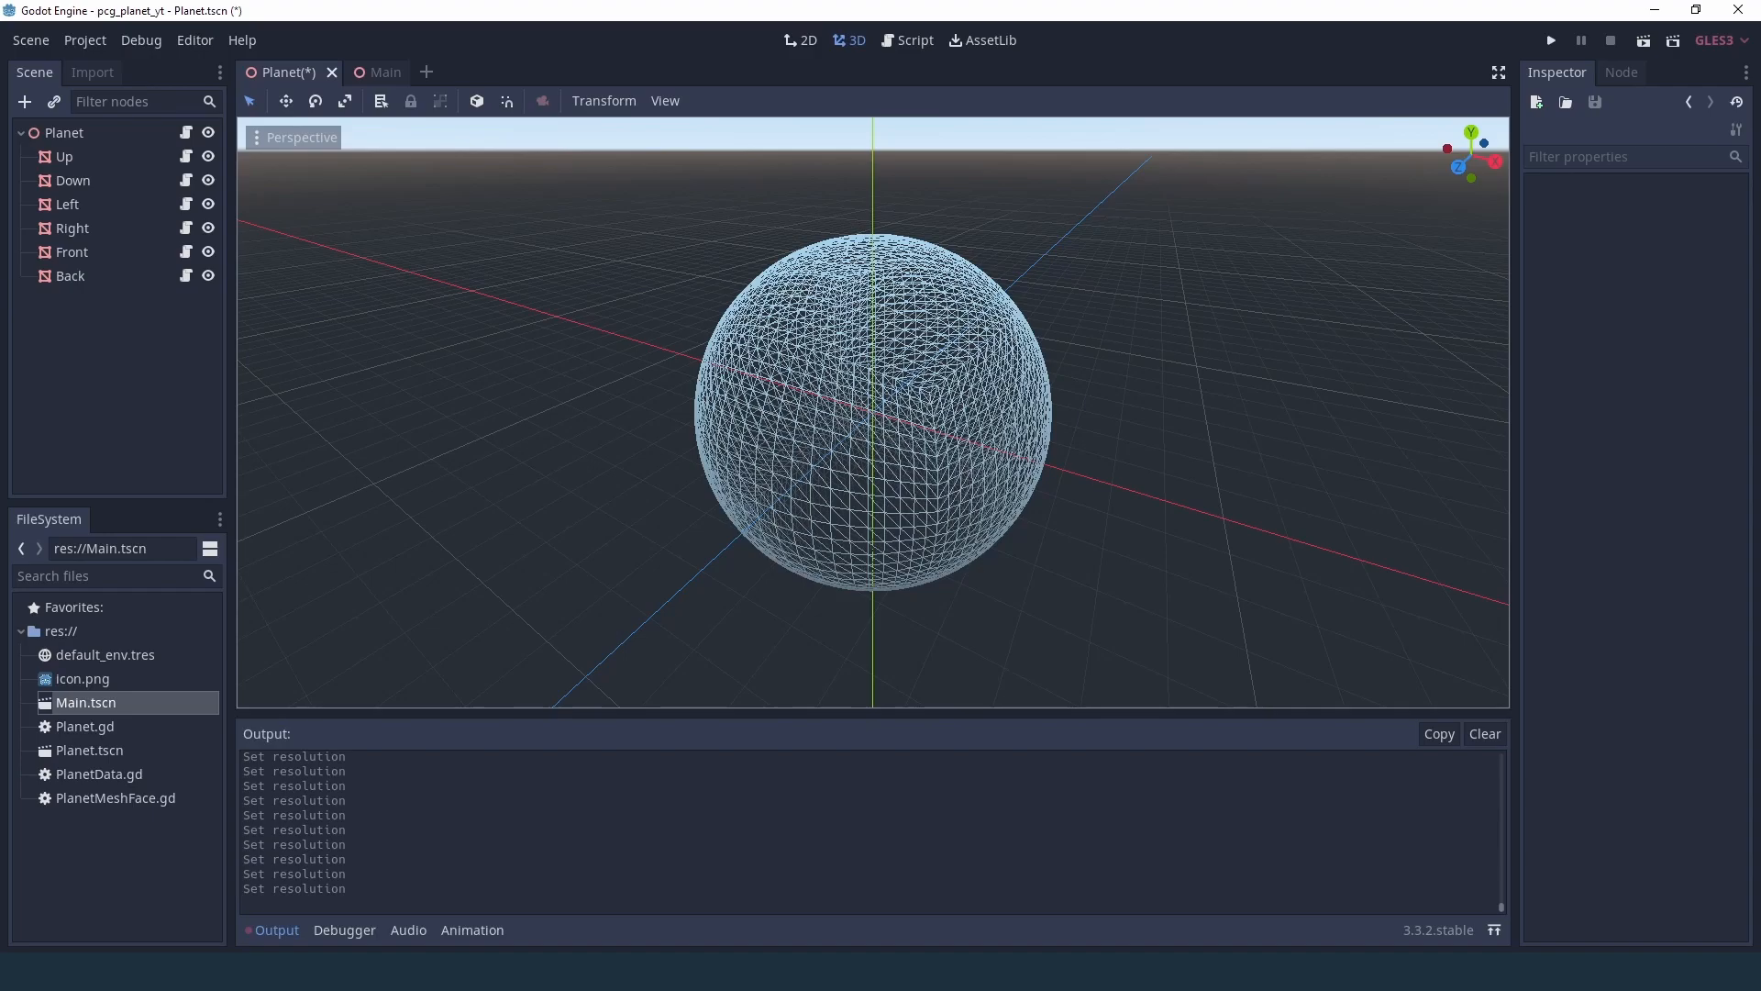
pyautogui.click(66, 132)
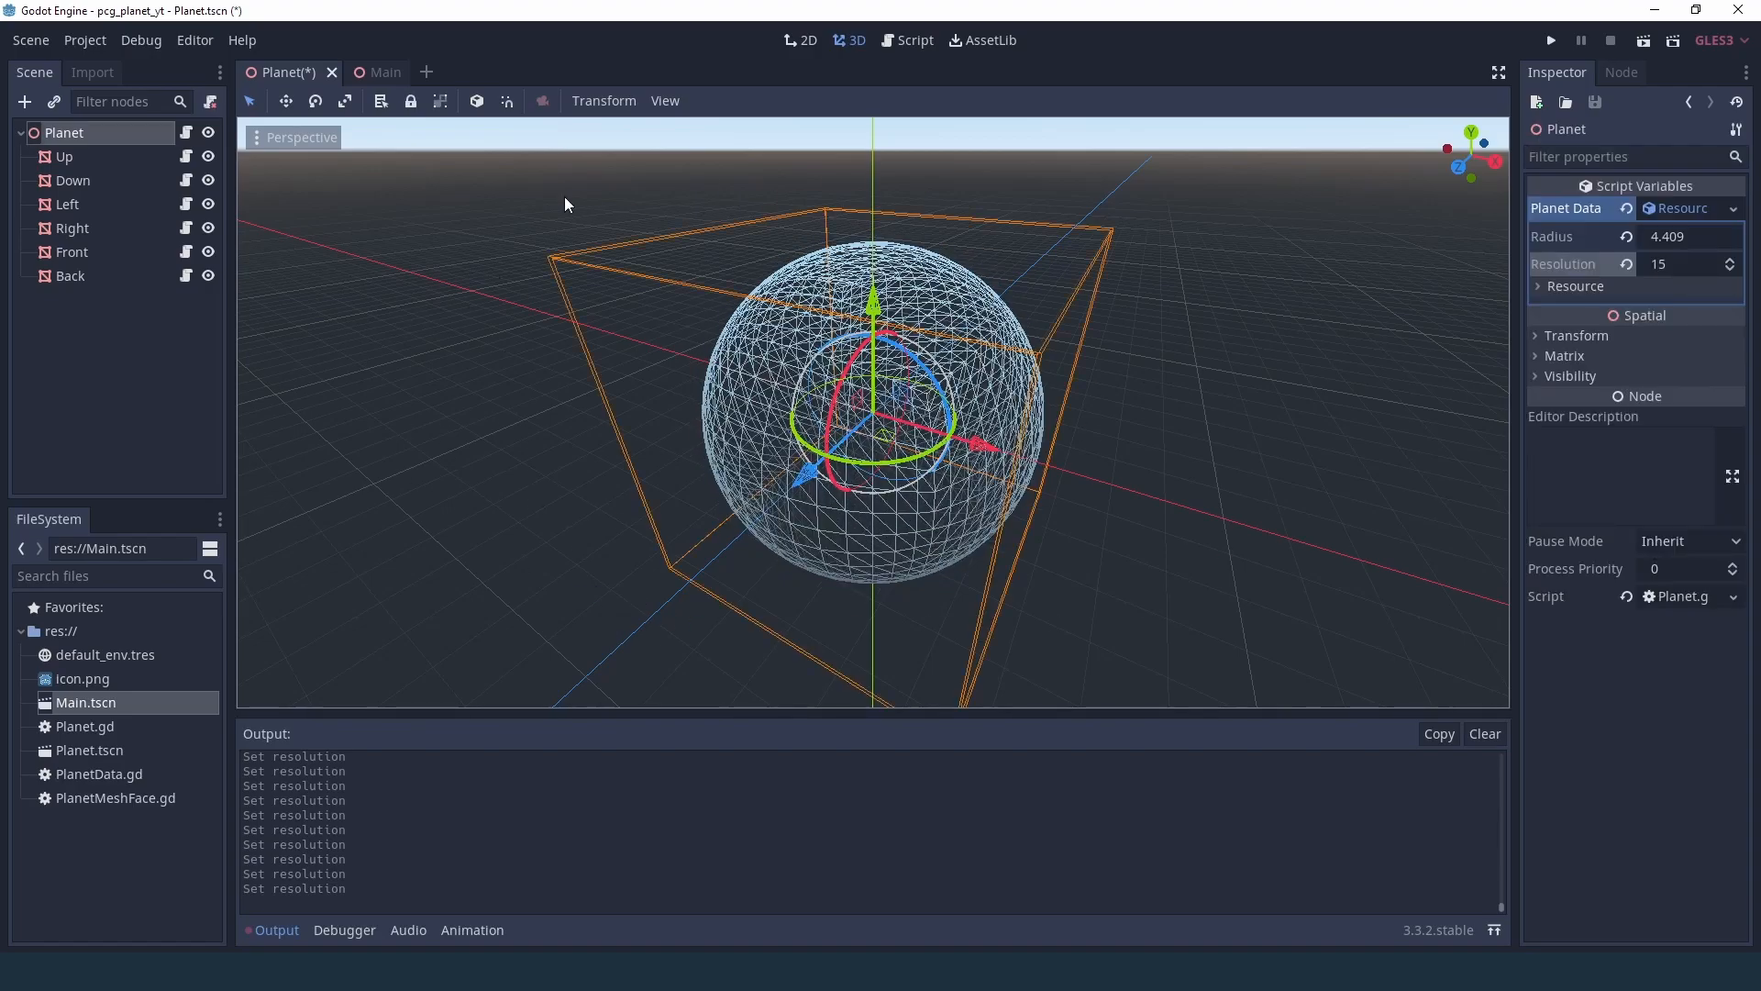
pyautogui.click(1183, 448)
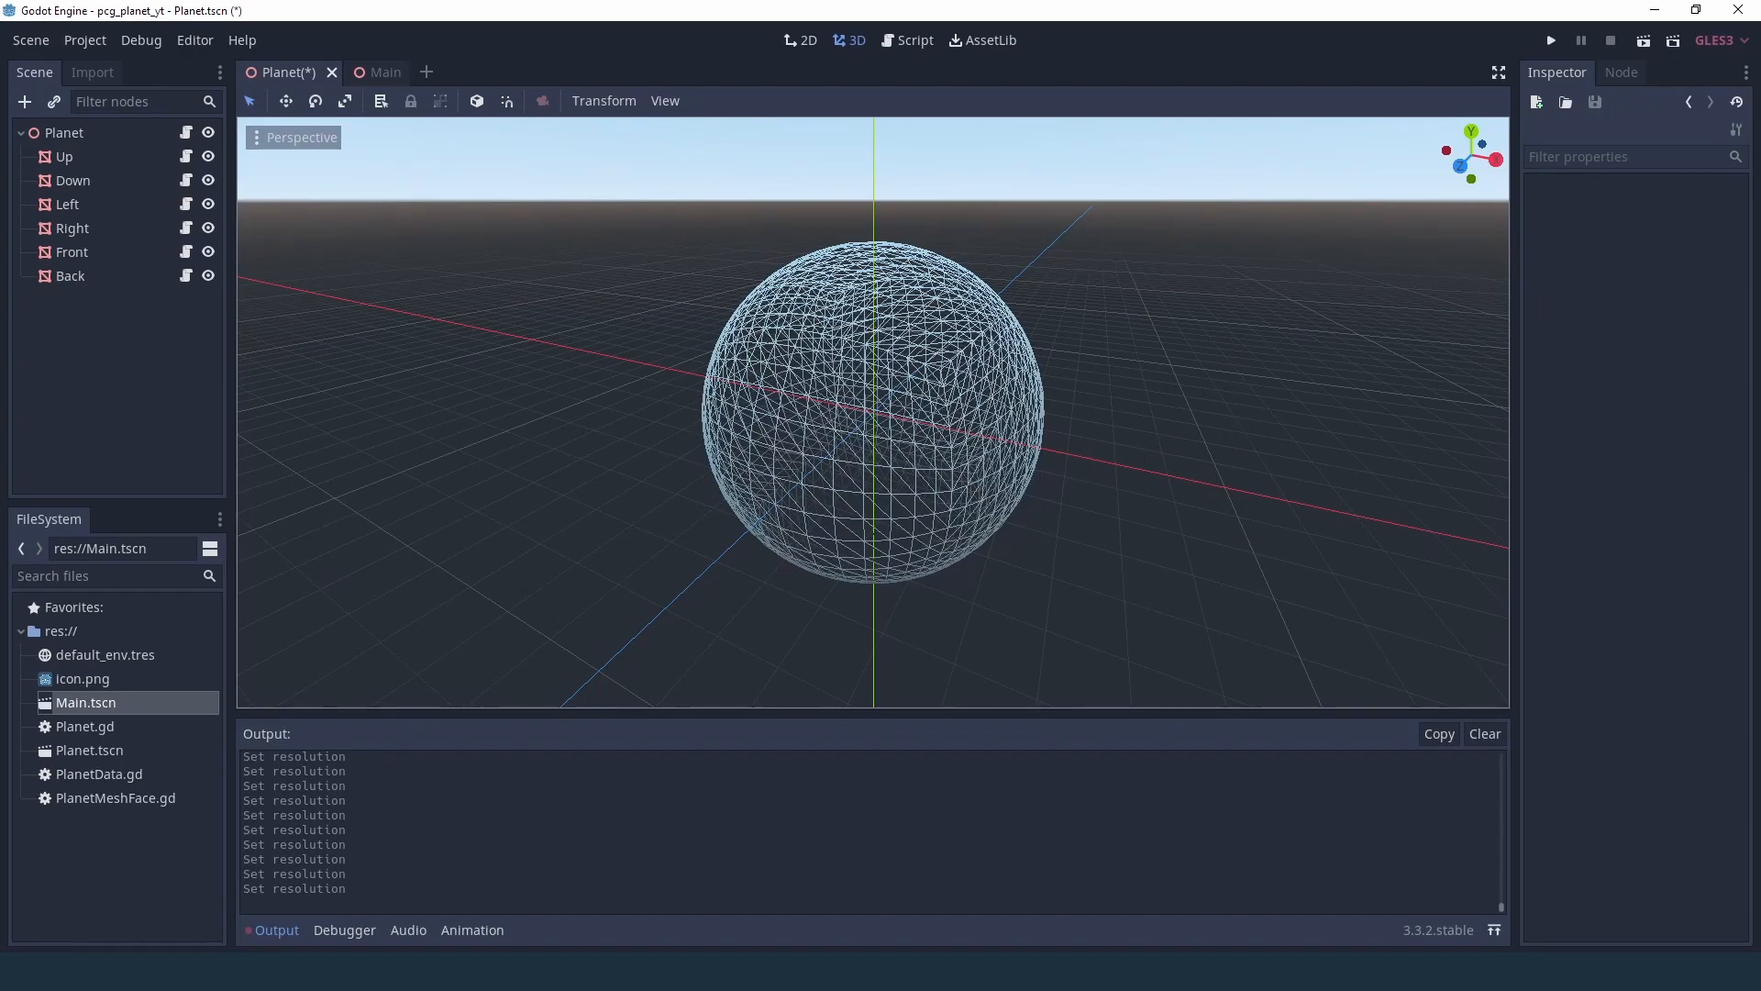
pyautogui.moveTo(88, 749)
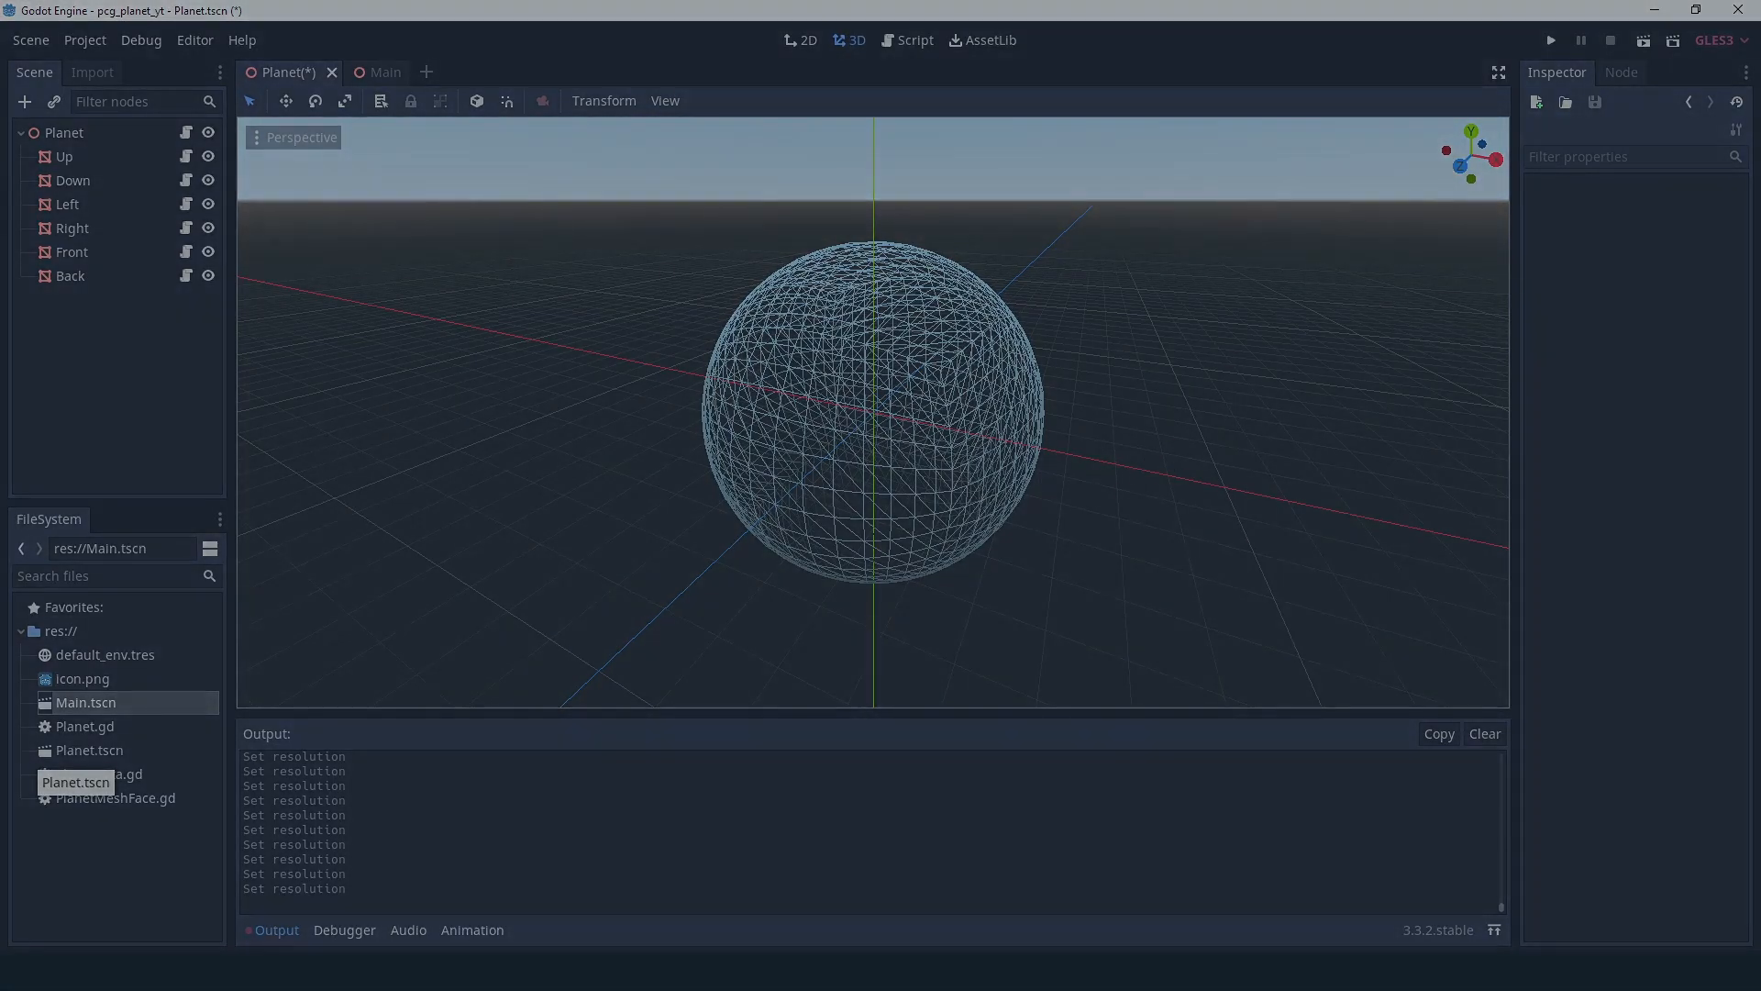